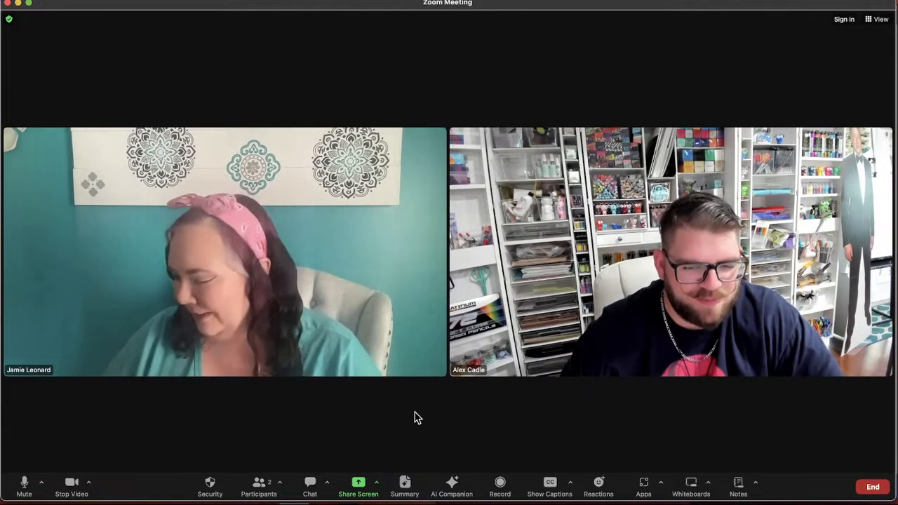
pyautogui.moveTo(390, 418)
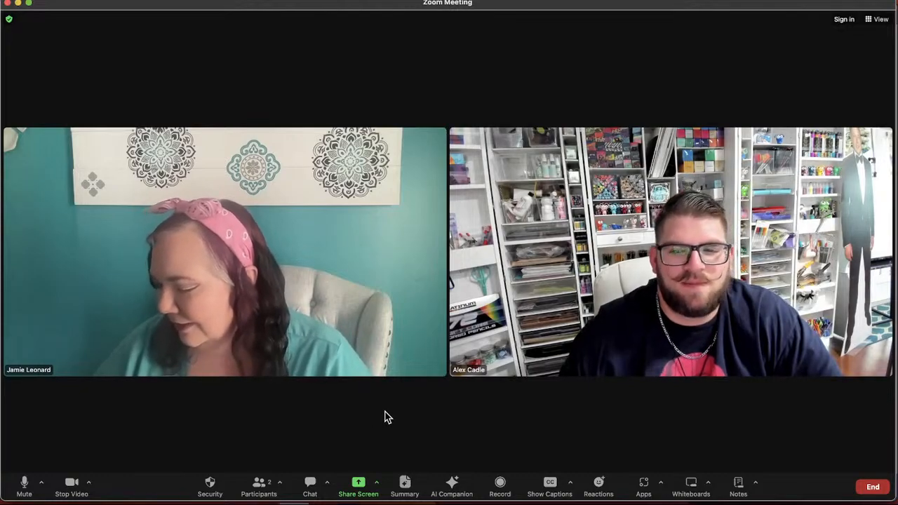
pyautogui.moveTo(331, 421)
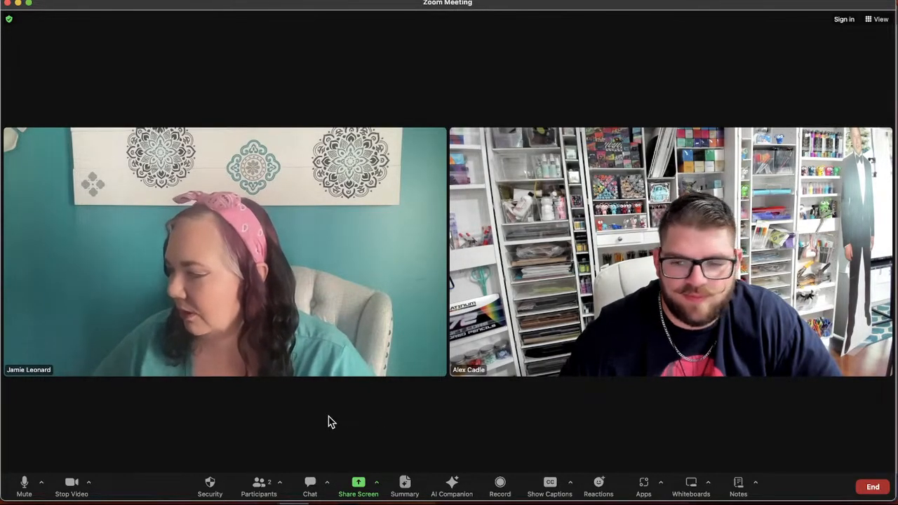
pyautogui.moveTo(483, 429)
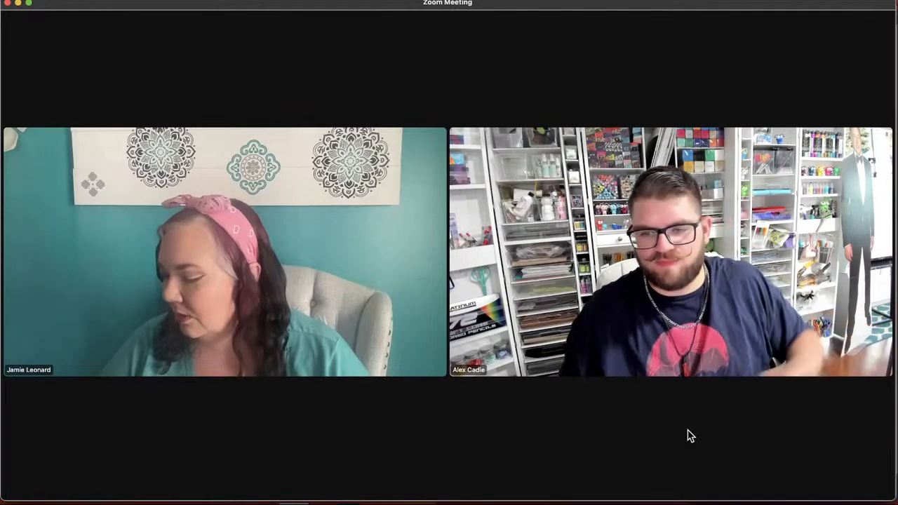
pyautogui.moveTo(370, 449)
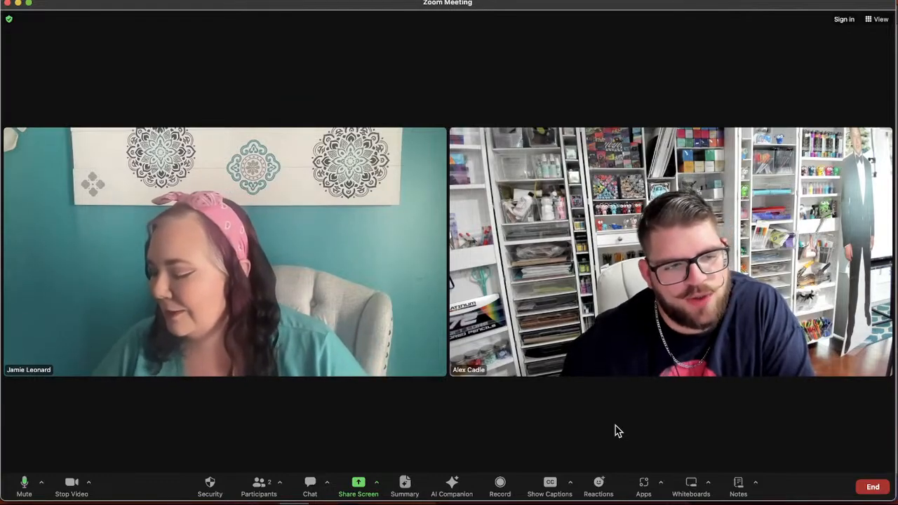
pyautogui.moveTo(354, 430)
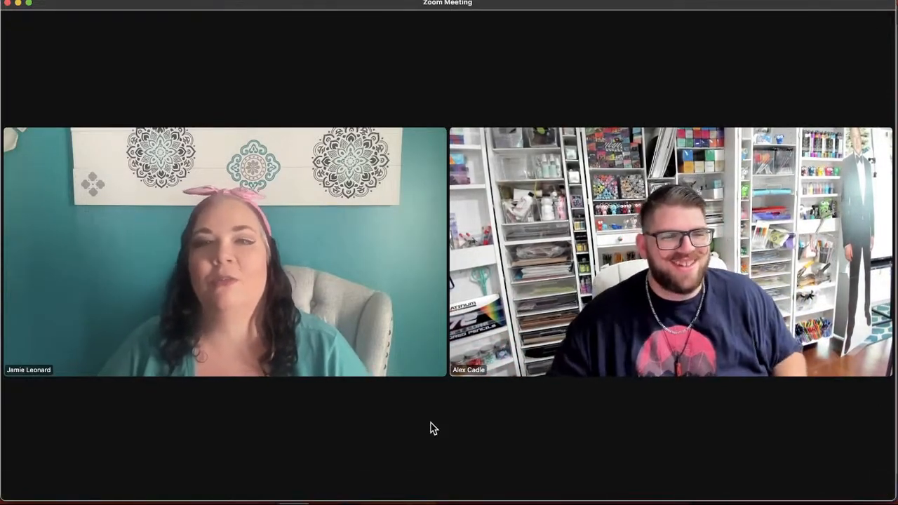
pyautogui.moveTo(398, 418)
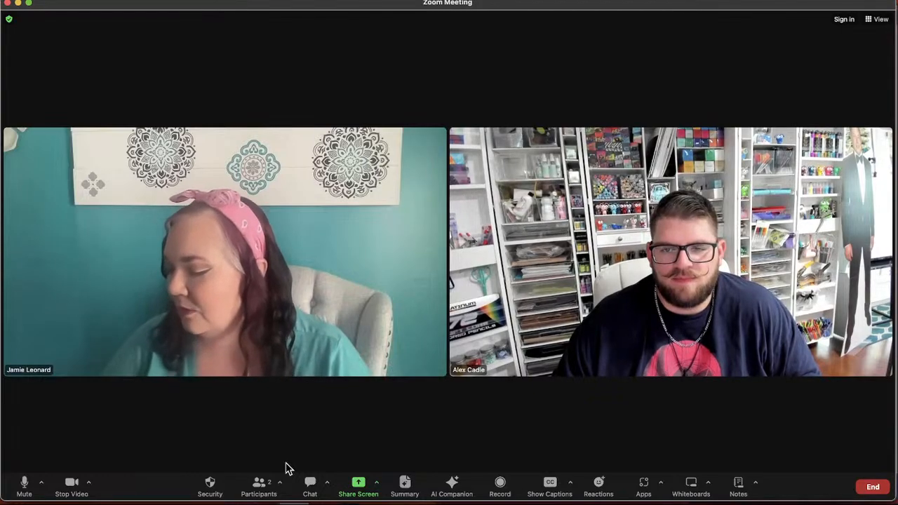
pyautogui.moveTo(462, 414)
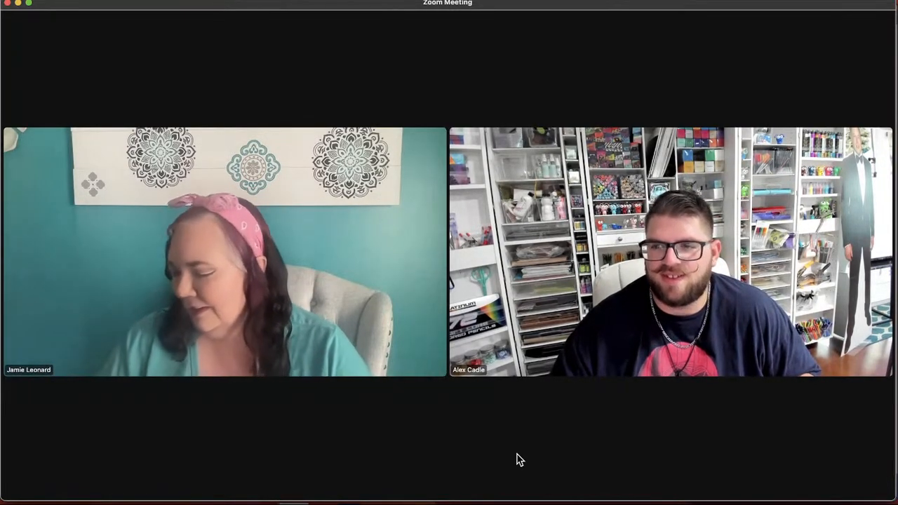
pyautogui.moveTo(265, 414)
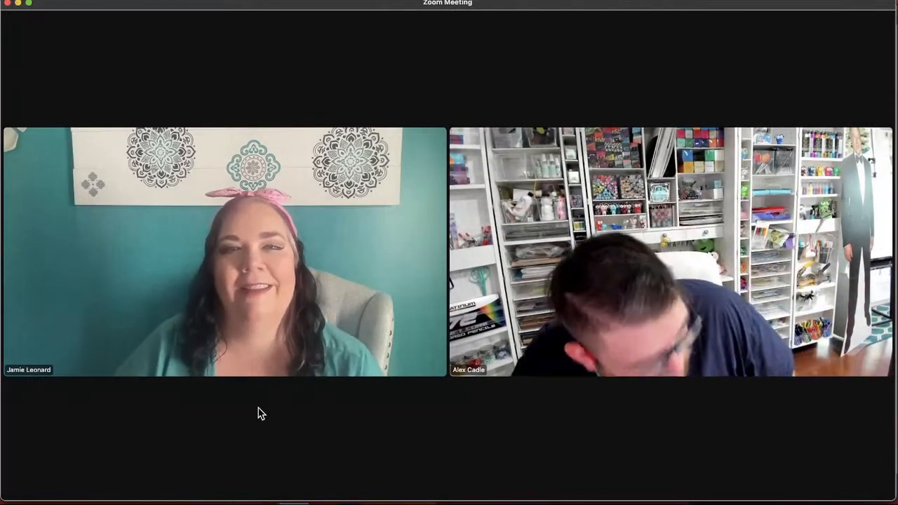
pyautogui.moveTo(319, 413)
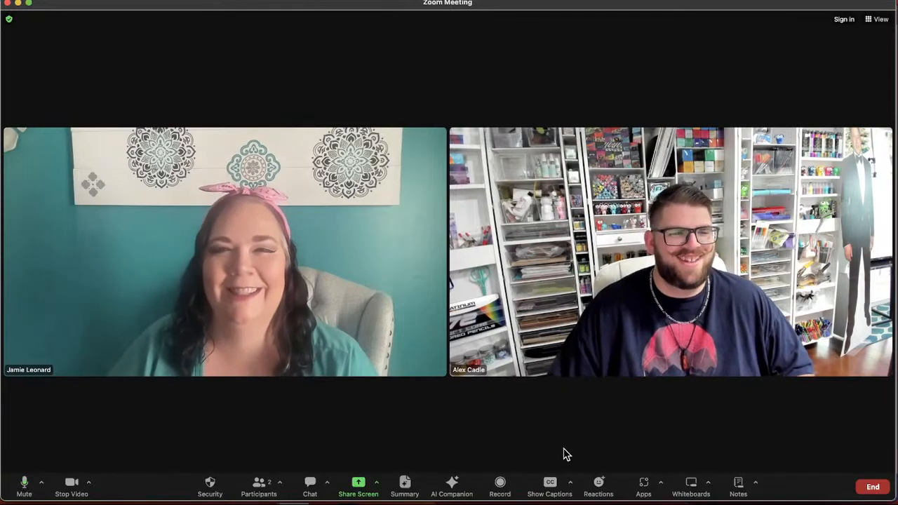
pyautogui.moveTo(526, 429)
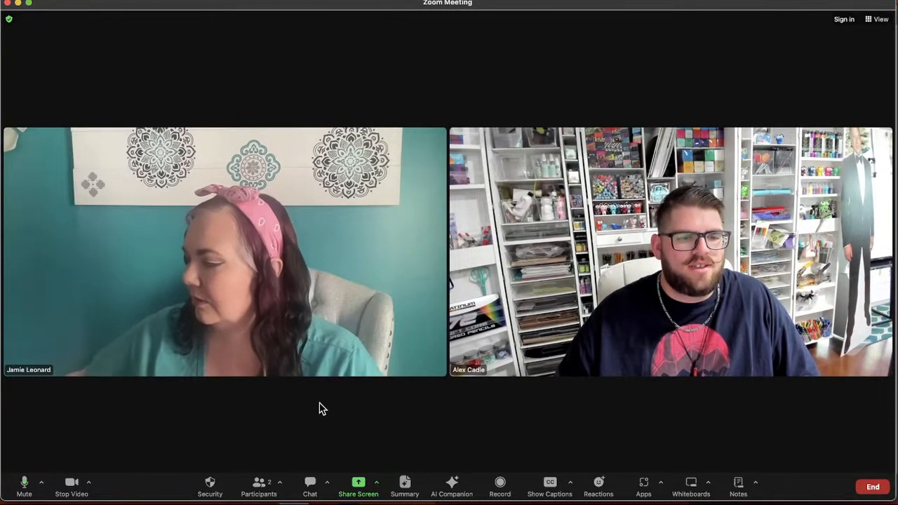
pyautogui.moveTo(358, 482)
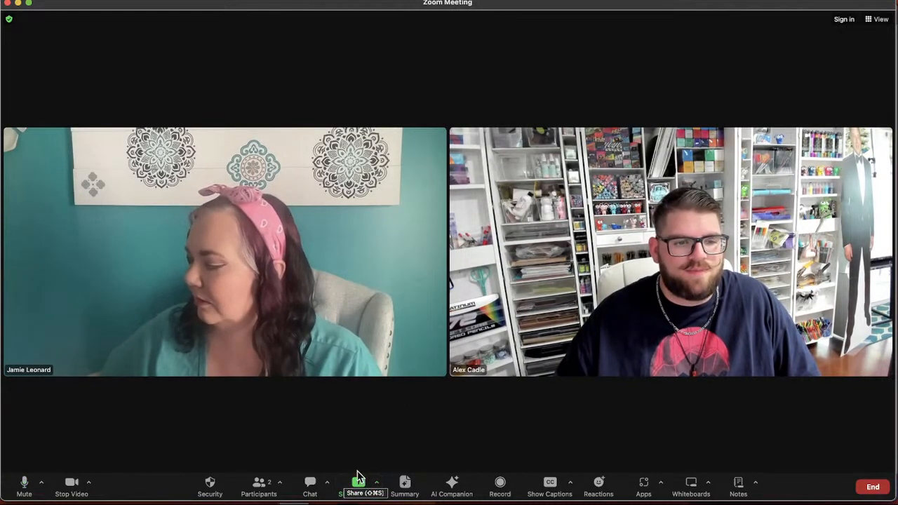
# Share the Cricut Design Space window with the Zoom meeting.
pyautogui.click(357, 484)
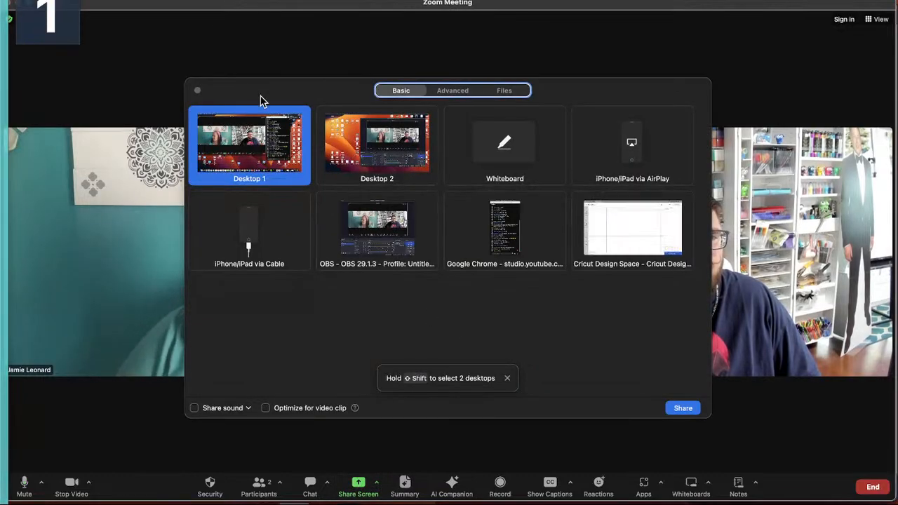
pyautogui.click(632, 227)
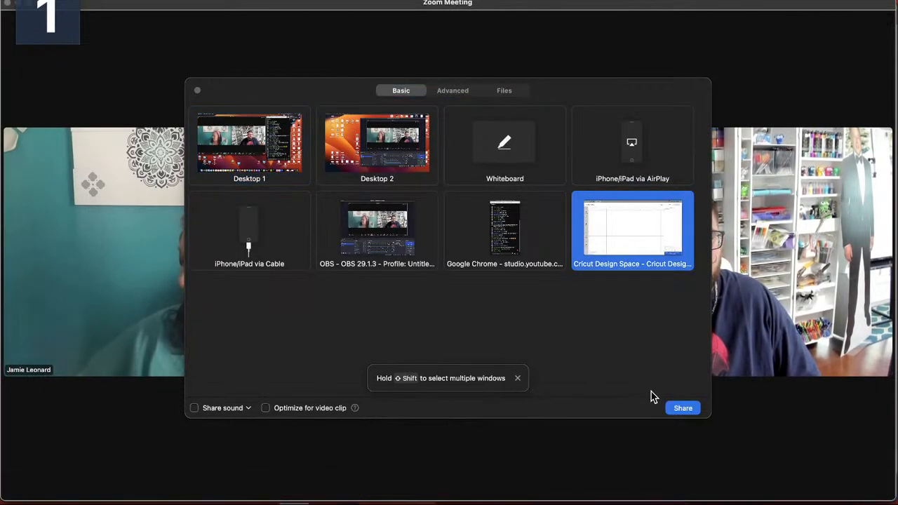
pyautogui.click(682, 407)
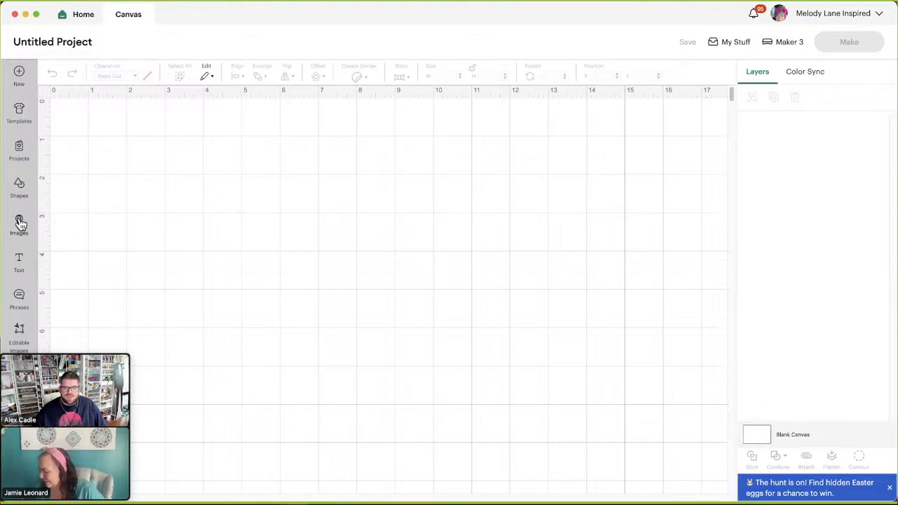
pyautogui.moveTo(47, 236)
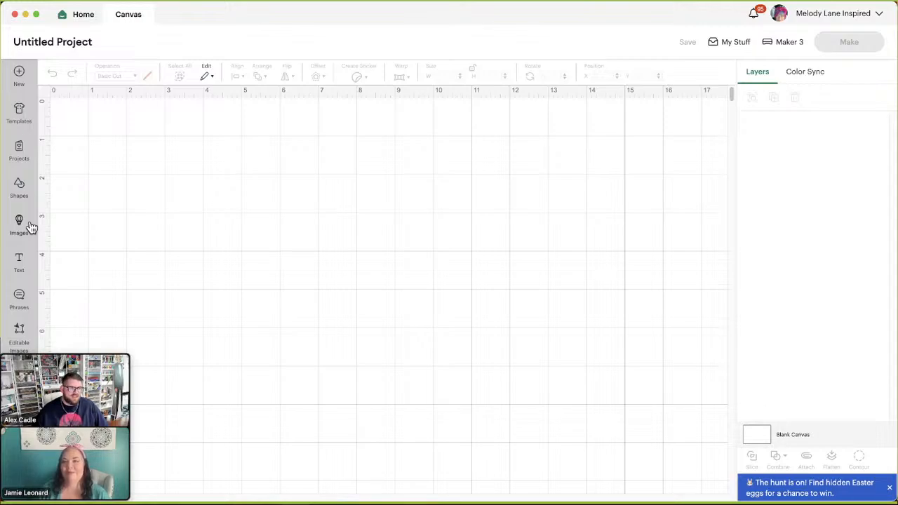
pyautogui.moveTo(43, 236)
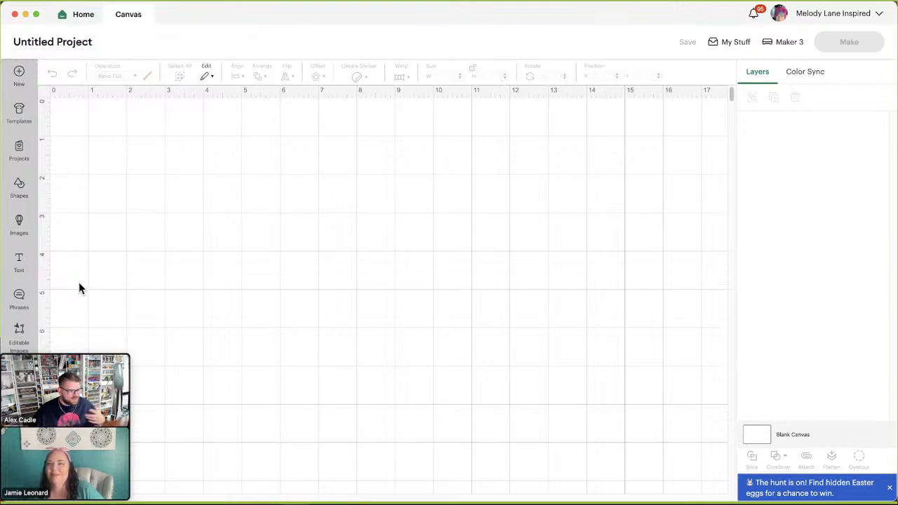
pyautogui.moveTo(101, 273)
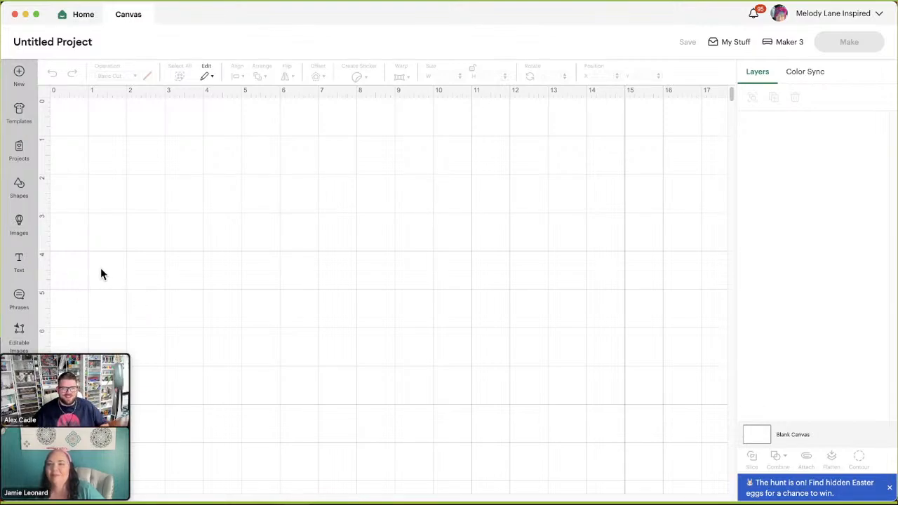
pyautogui.moveTo(129, 264)
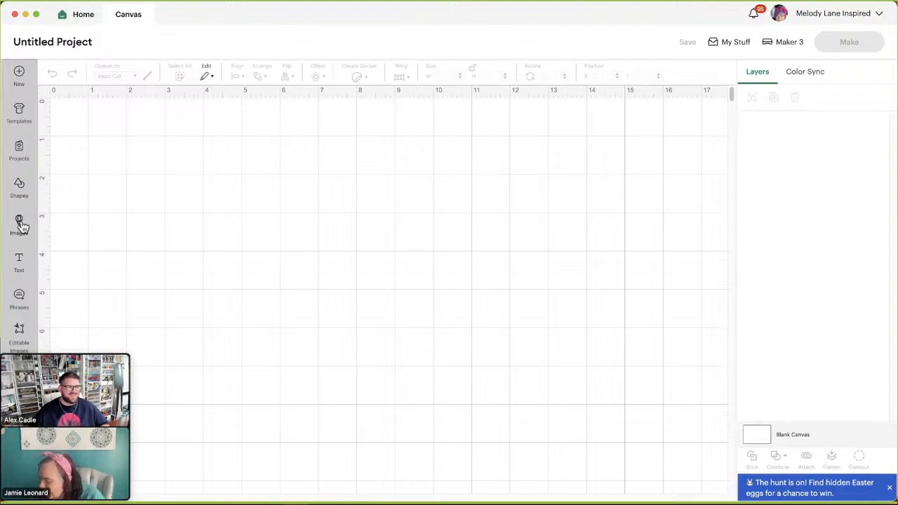
pyautogui.click(20, 223)
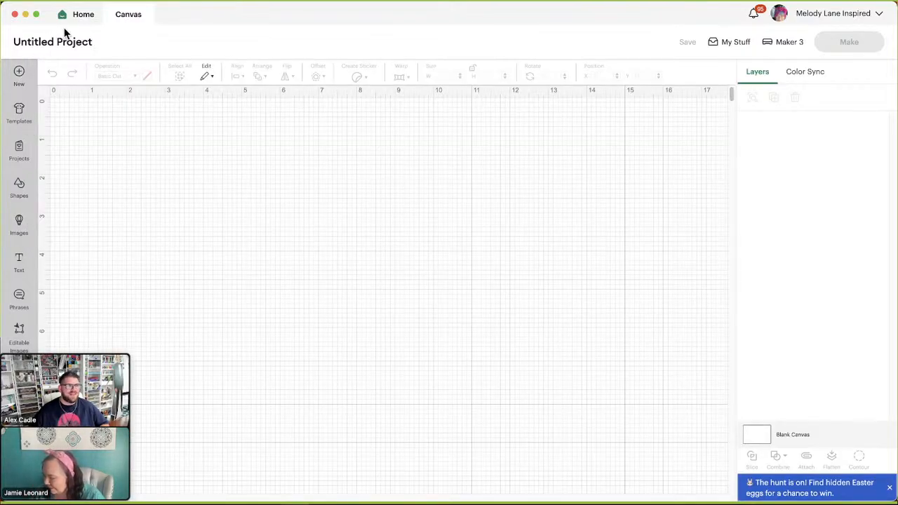
# Go Home to the Get Inspired feed and bookmark the Diva Watts Designs rooster image.
pyautogui.click(83, 14)
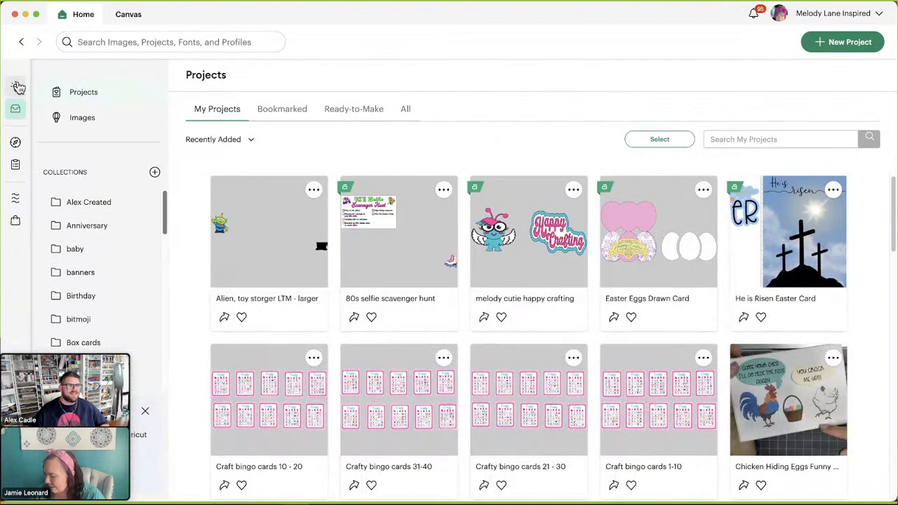
pyautogui.click(15, 87)
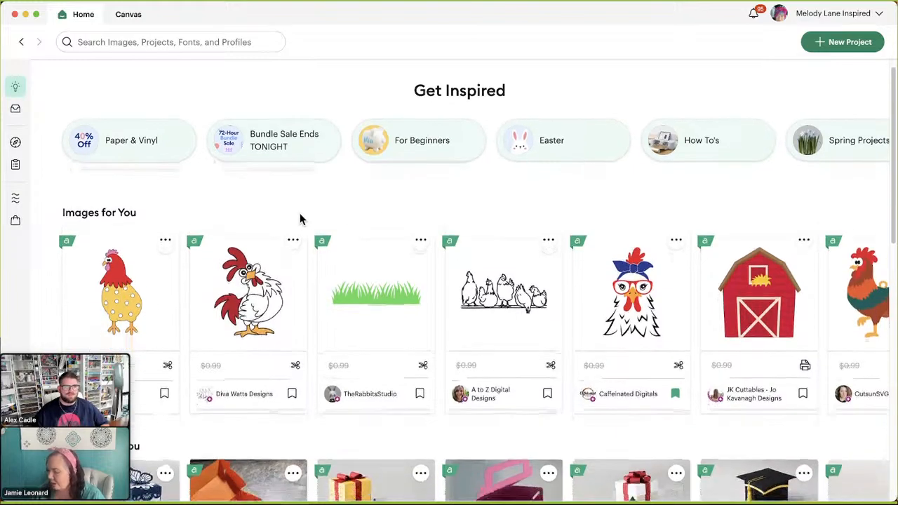
pyautogui.scroll(-3)
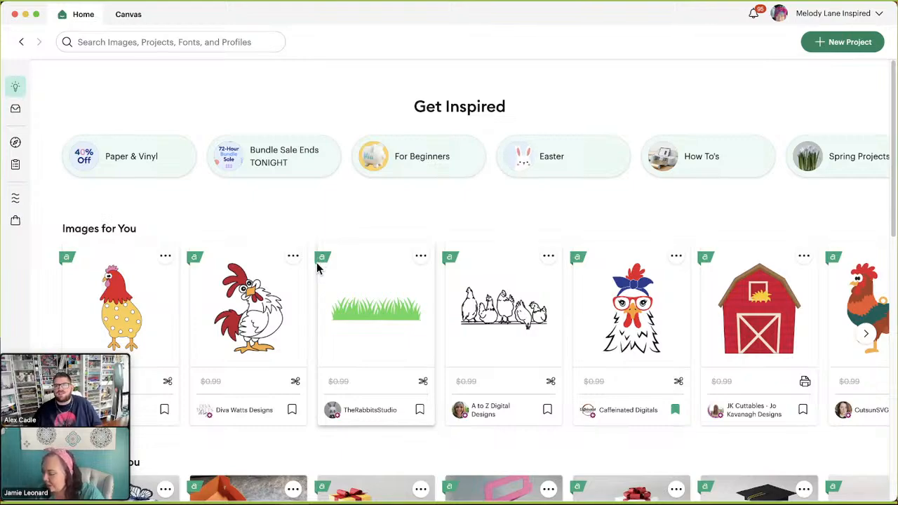
pyautogui.moveTo(348, 275)
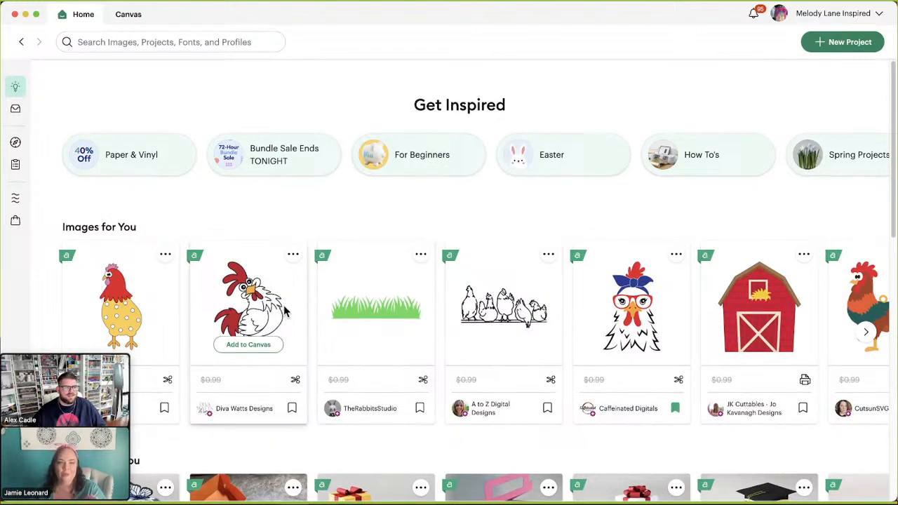
pyautogui.moveTo(249, 315)
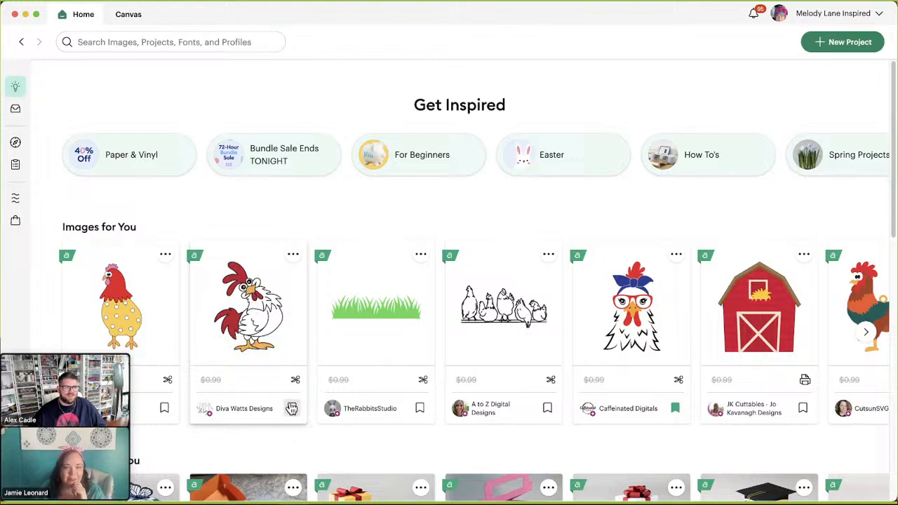
pyautogui.click(292, 409)
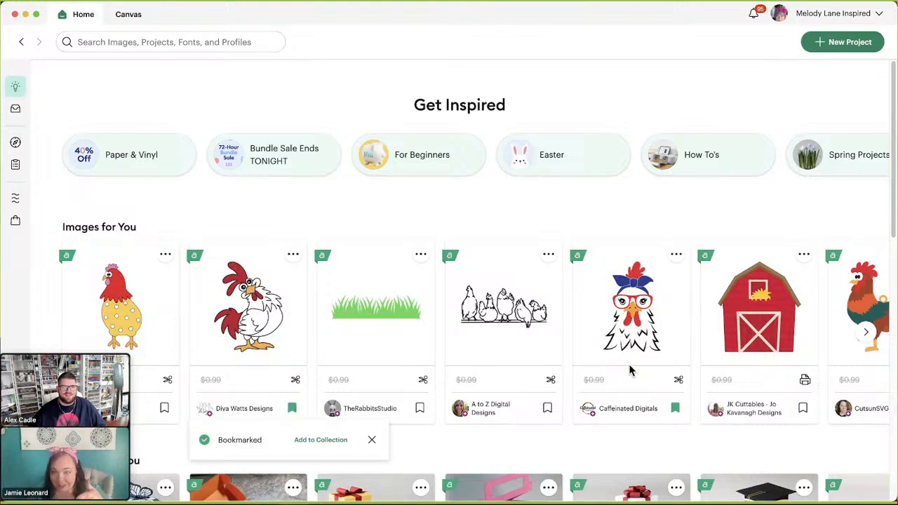
pyautogui.moveTo(414, 258)
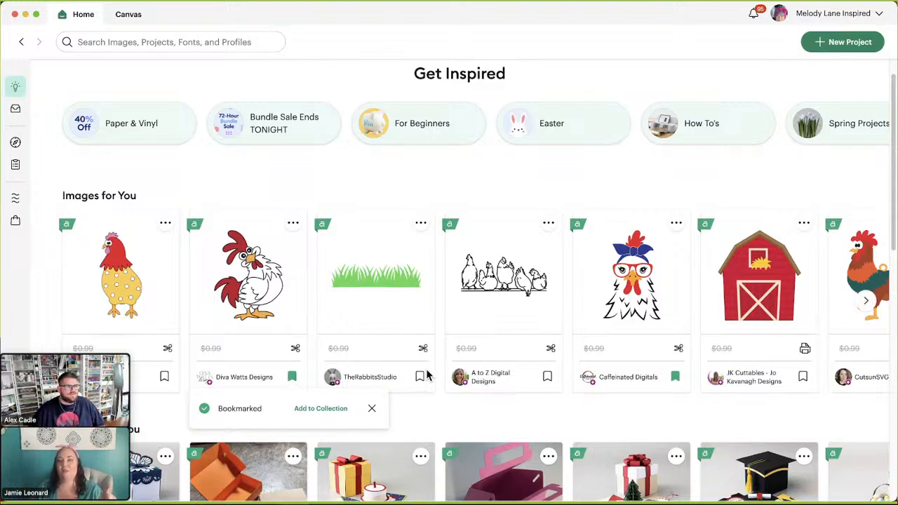
pyautogui.moveTo(462, 407)
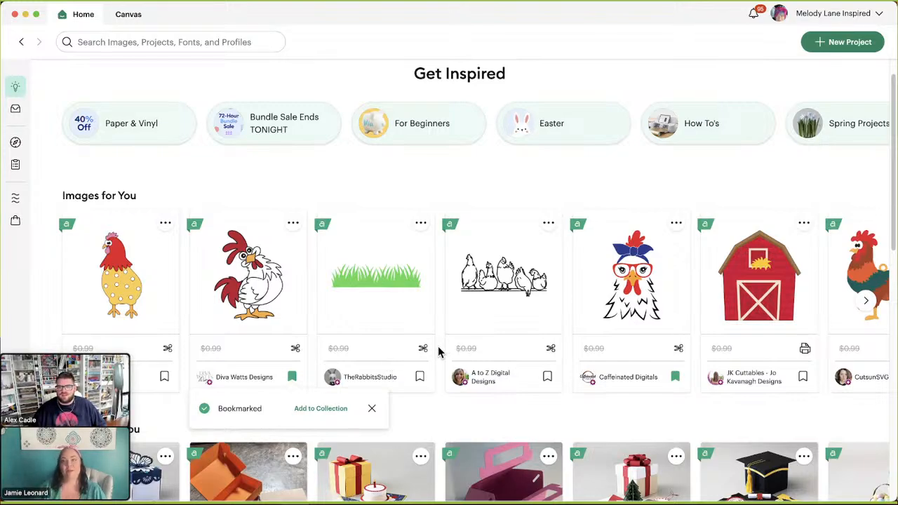
pyautogui.moveTo(412, 361)
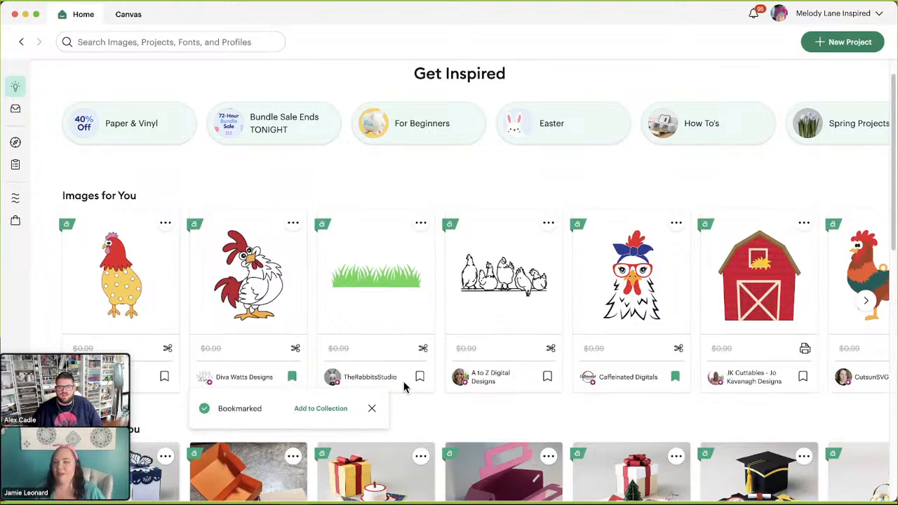
pyautogui.moveTo(446, 415)
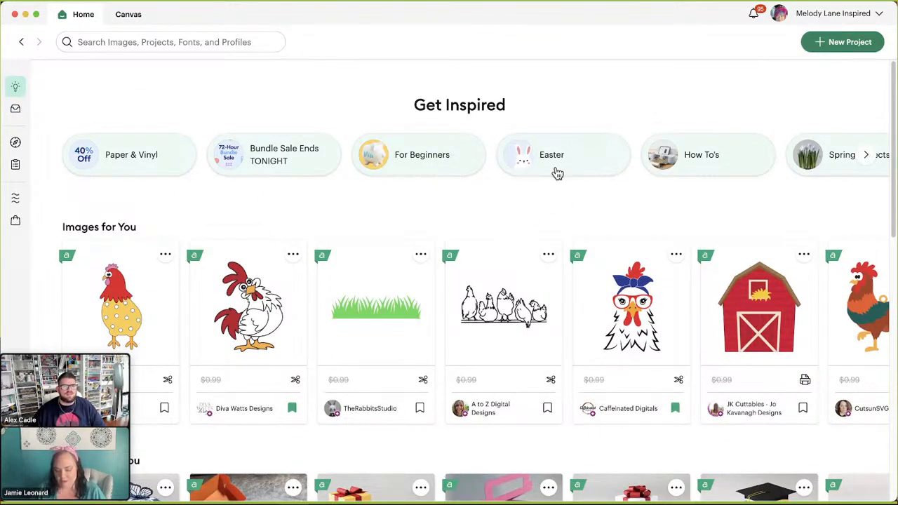
# Browse the Home page and open the Spring Projects inspiration collection.
pyautogui.click(552, 154)
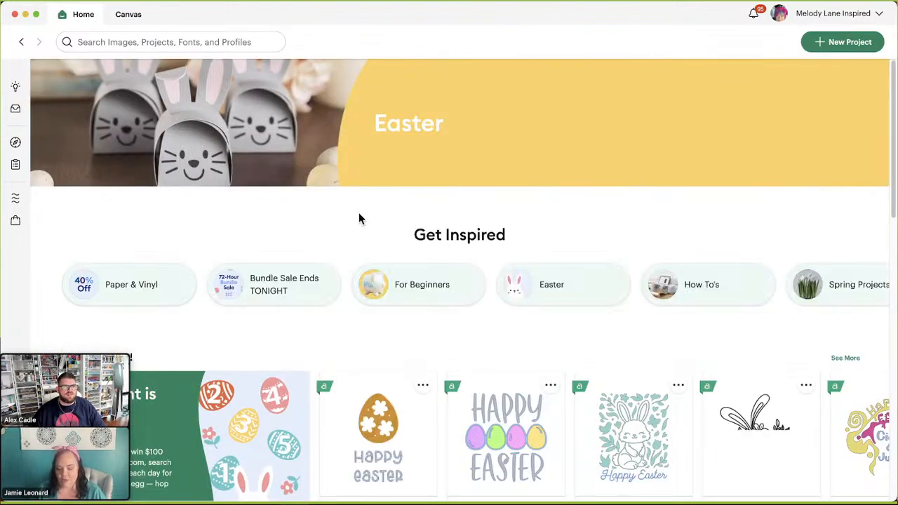
pyautogui.scroll(-3)
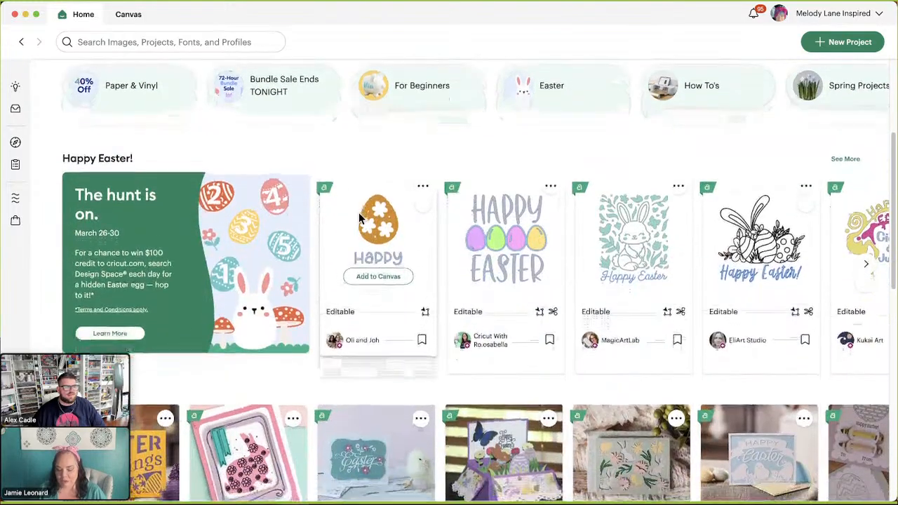
pyautogui.scroll(-3)
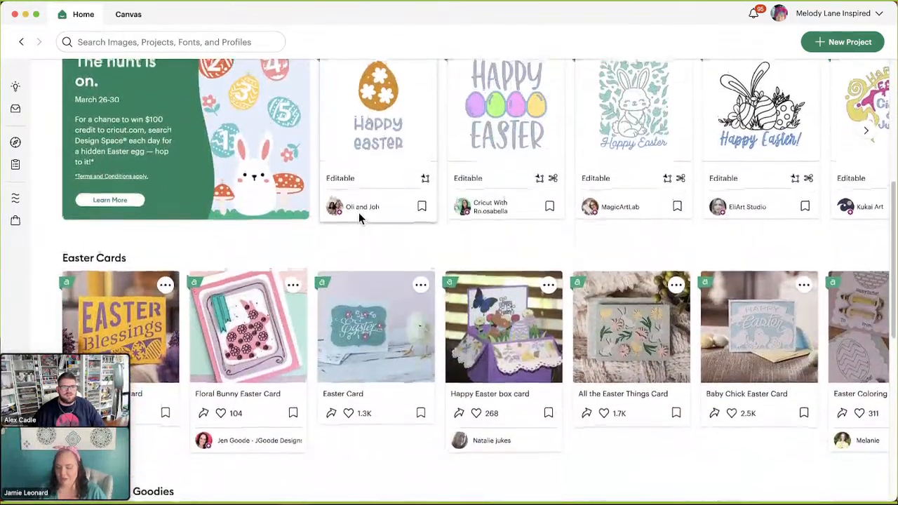
pyautogui.scroll(3)
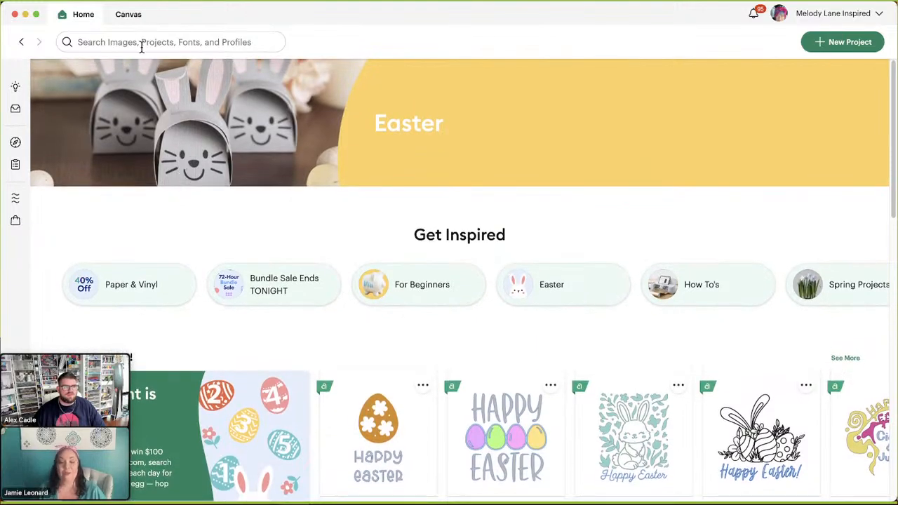
pyautogui.moveTo(277, 227)
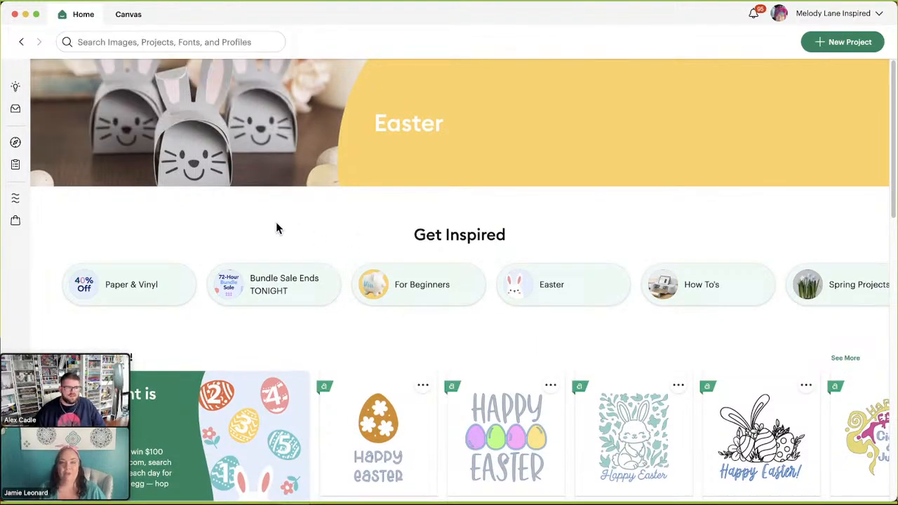
pyautogui.scroll(-3)
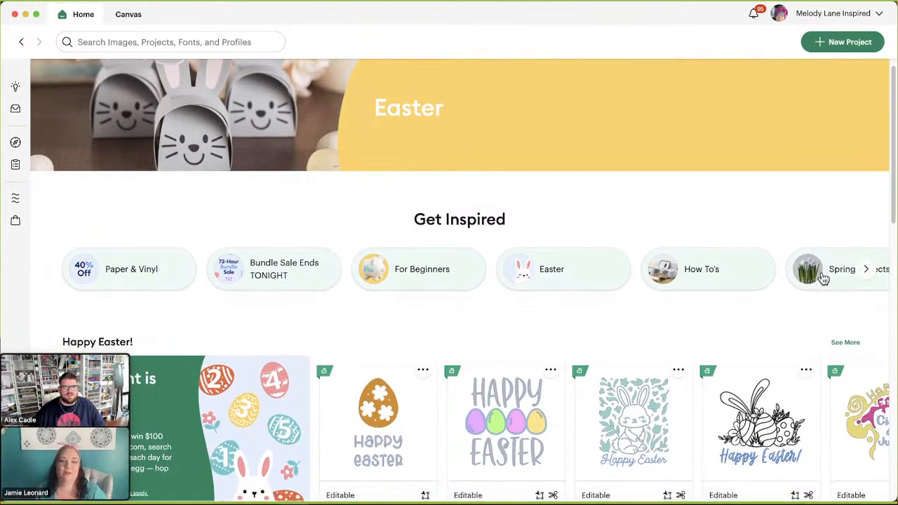
pyautogui.click(842, 269)
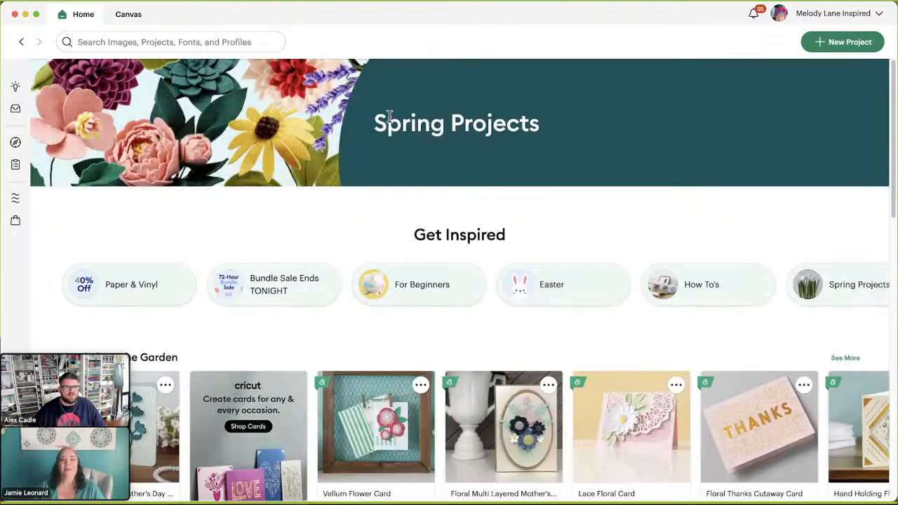
# Scroll through Cards from the Garden and the Free Spring Images.
pyautogui.scroll(-3)
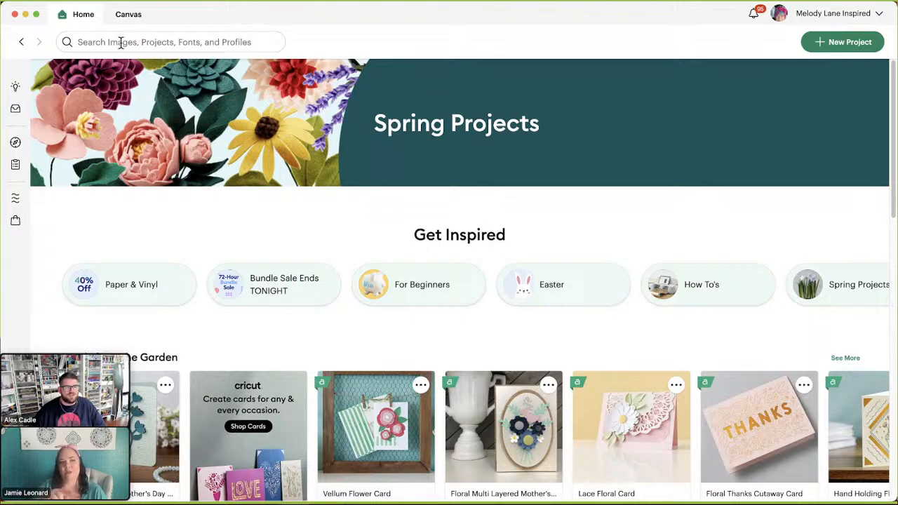
pyautogui.moveTo(121, 75)
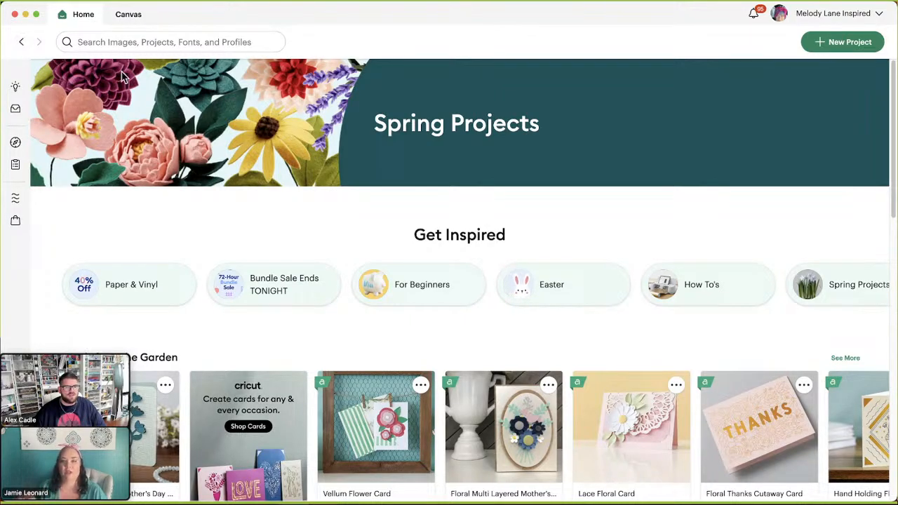
pyautogui.scroll(-3)
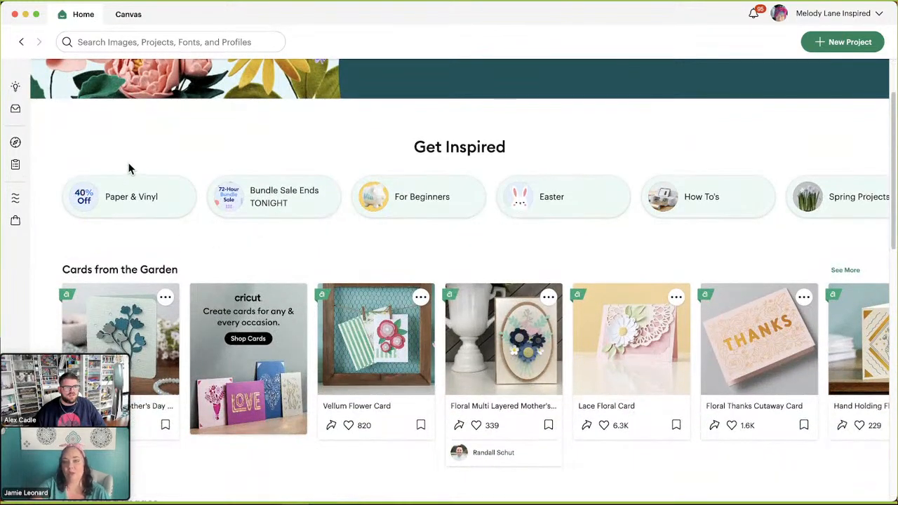
pyautogui.scroll(-3)
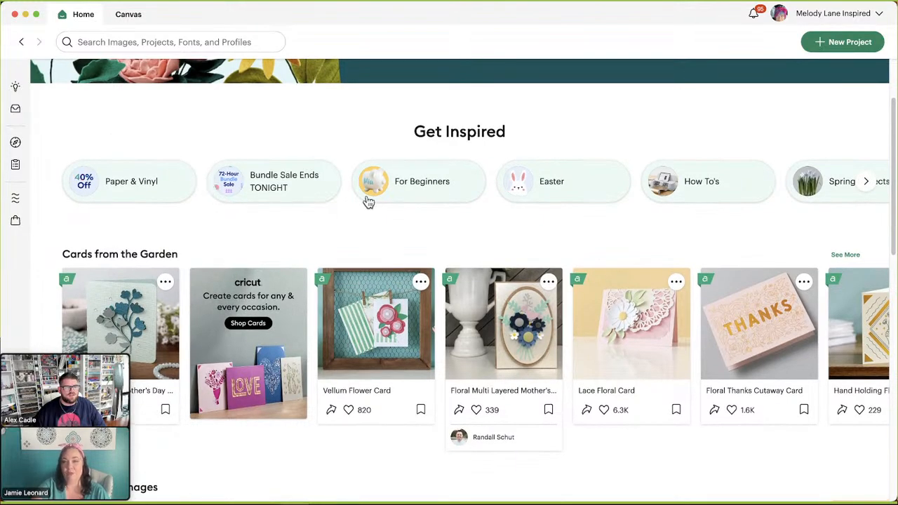
pyautogui.scroll(-3)
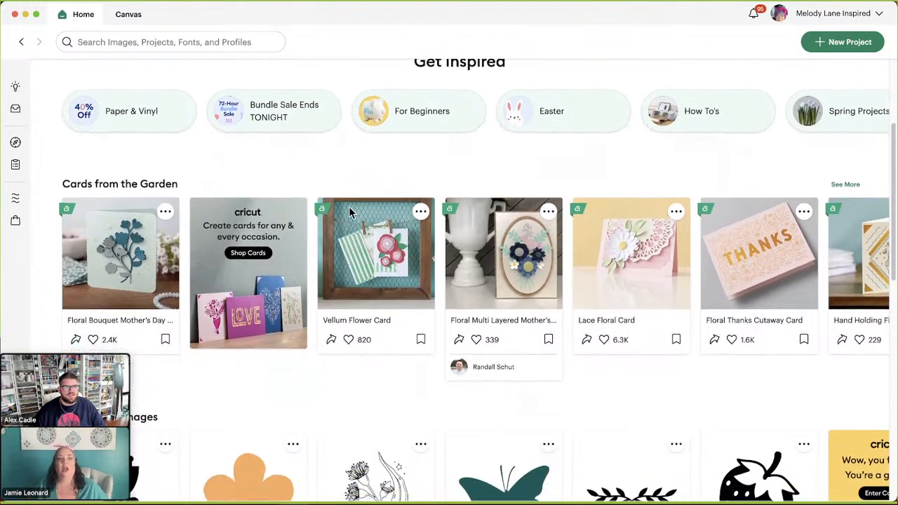
pyautogui.scroll(-3)
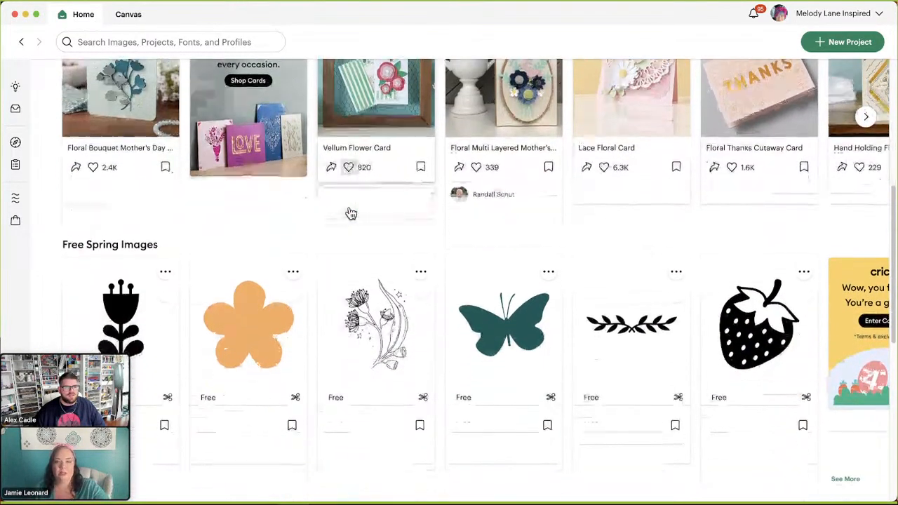
pyautogui.scroll(-3)
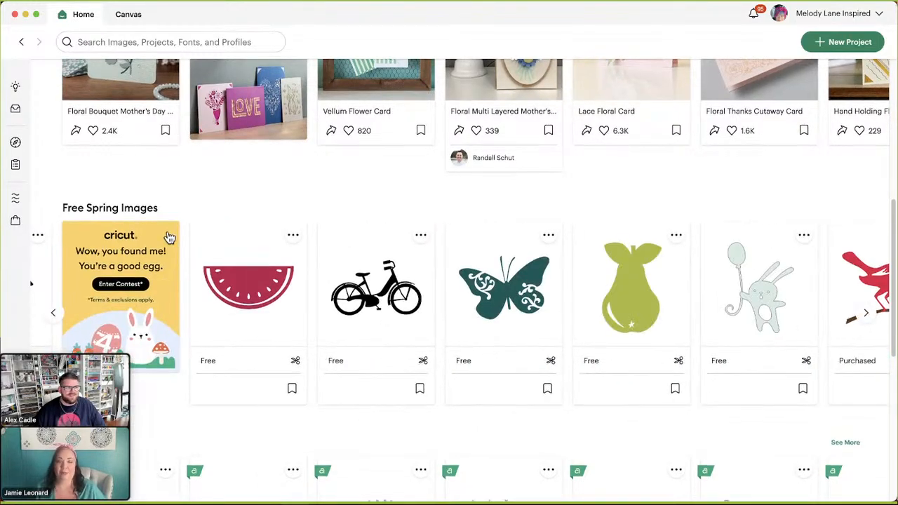
pyautogui.scroll(-3)
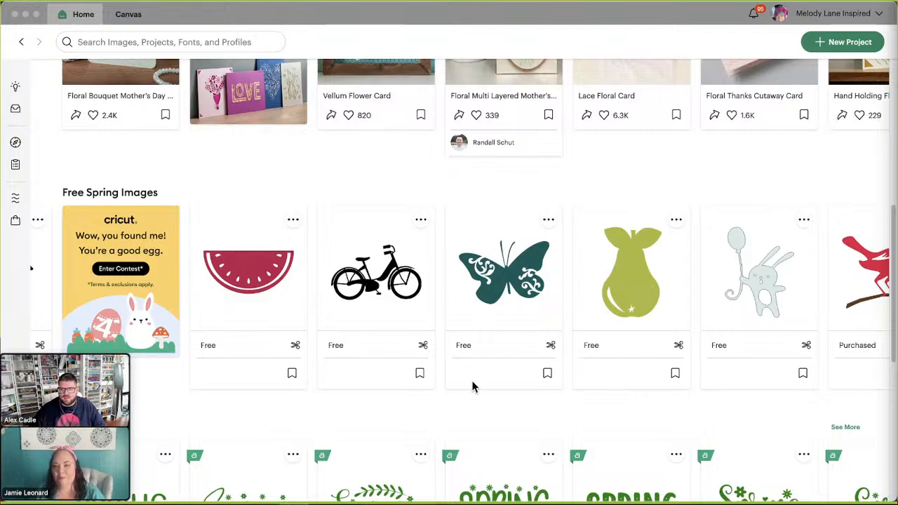
pyautogui.scroll(-3)
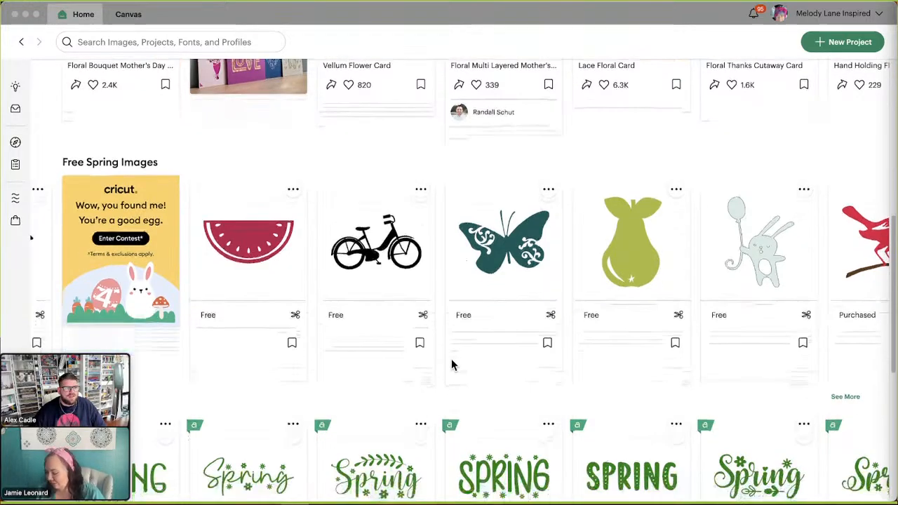
pyautogui.scroll(3)
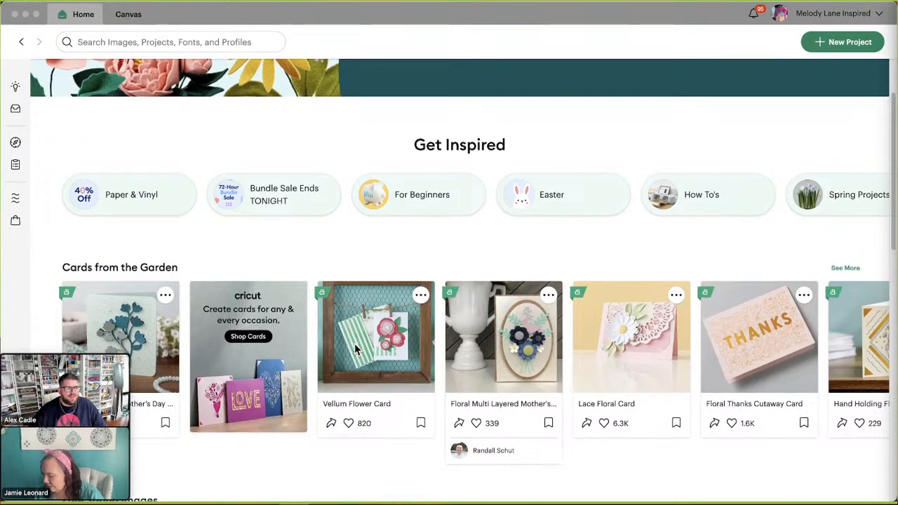
pyautogui.scroll(-3)
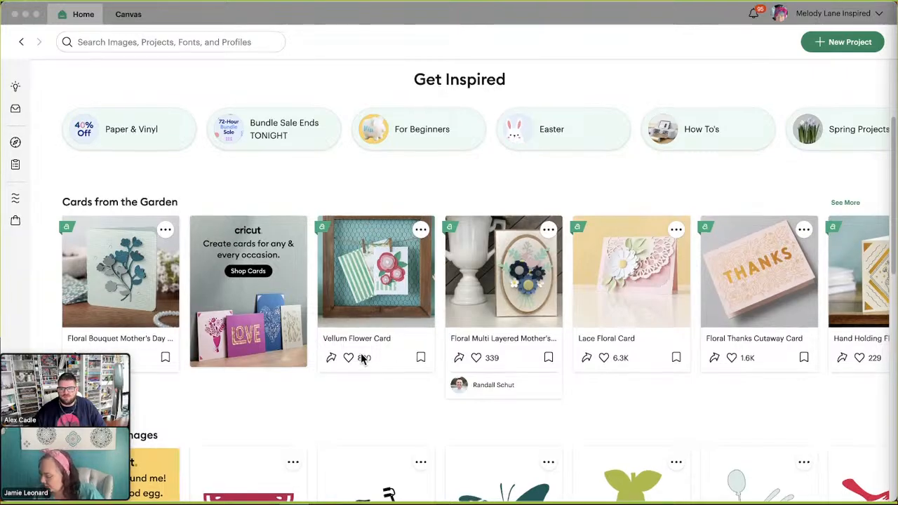
pyautogui.scroll(3)
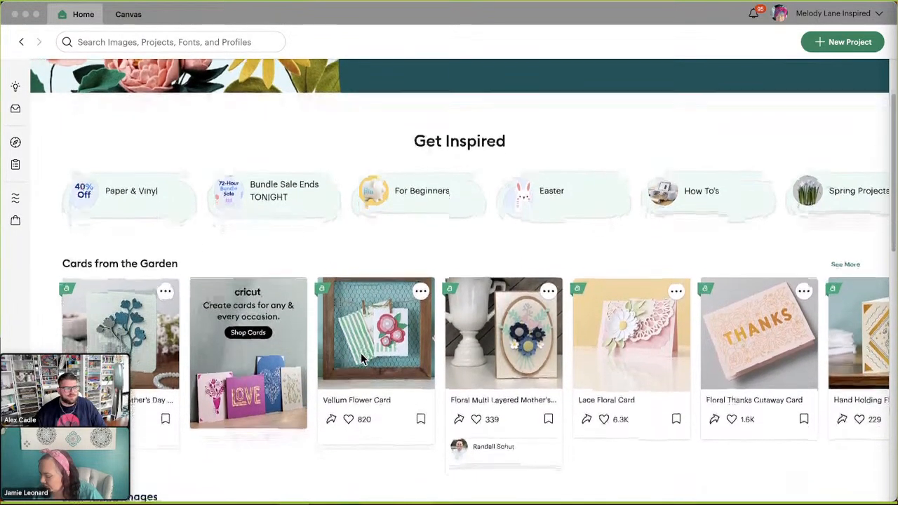
pyautogui.scroll(-3)
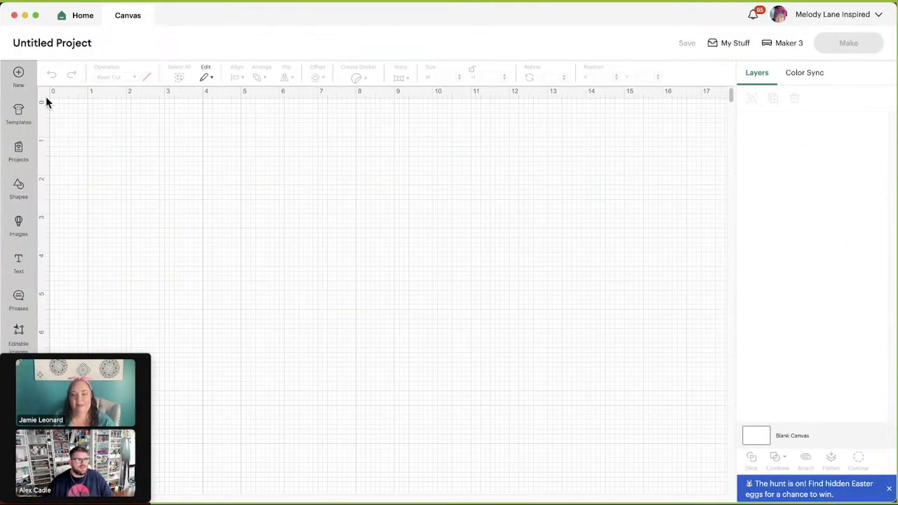
# Open the Images library and browse the Image Sets category.
pyautogui.click(18, 225)
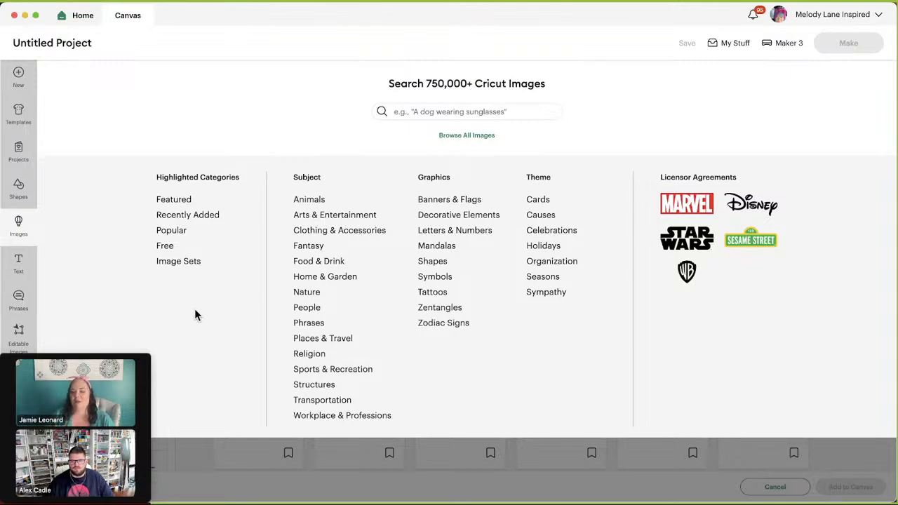
pyautogui.moveTo(186, 282)
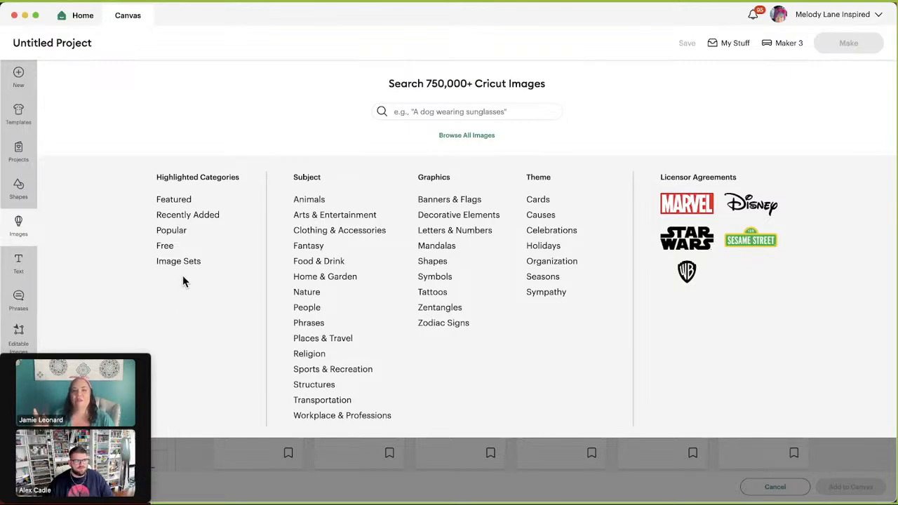
pyautogui.click(178, 259)
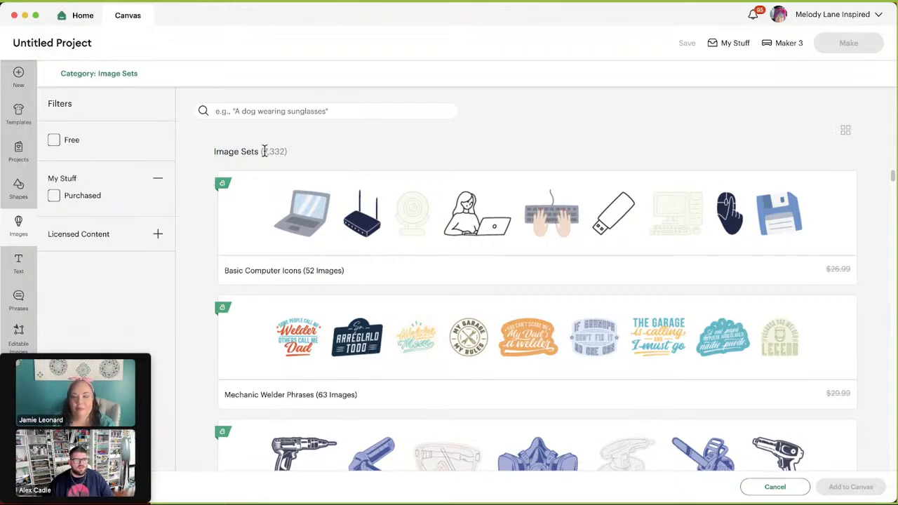
pyautogui.doubleClick(273, 151)
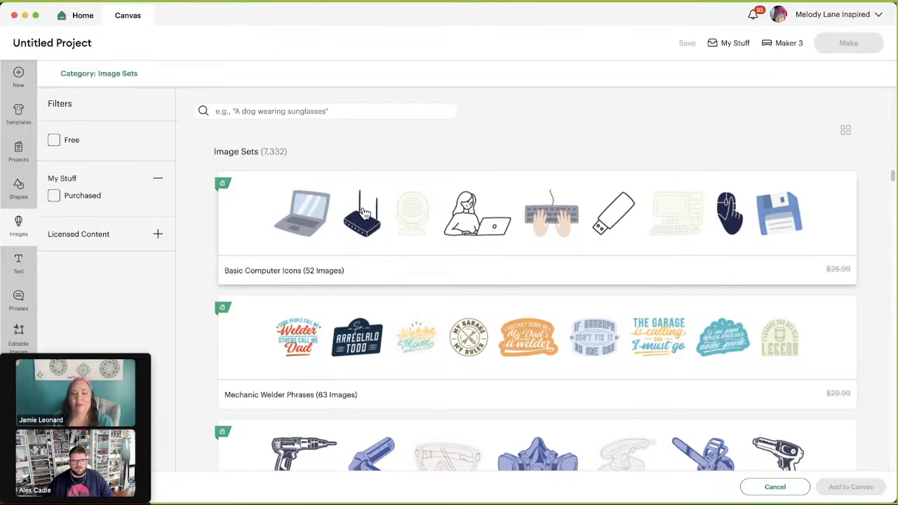
pyautogui.moveTo(284, 230)
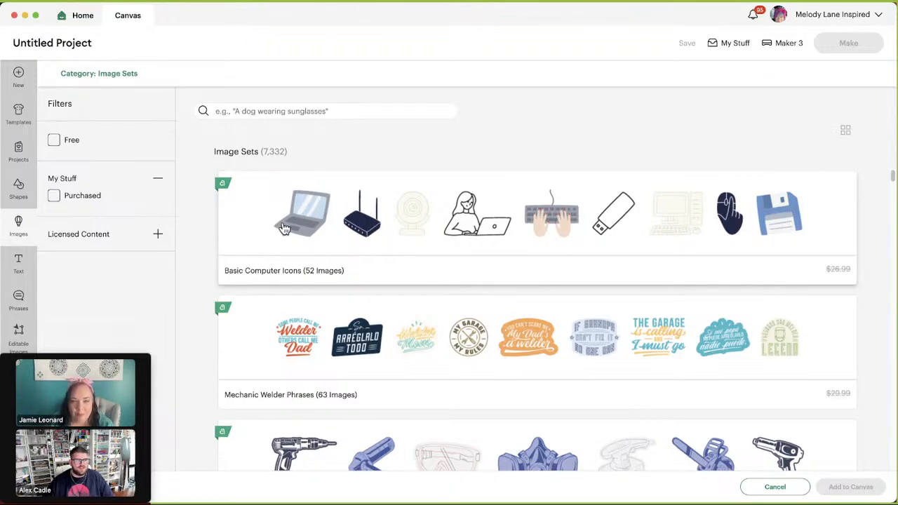
pyautogui.click(302, 213)
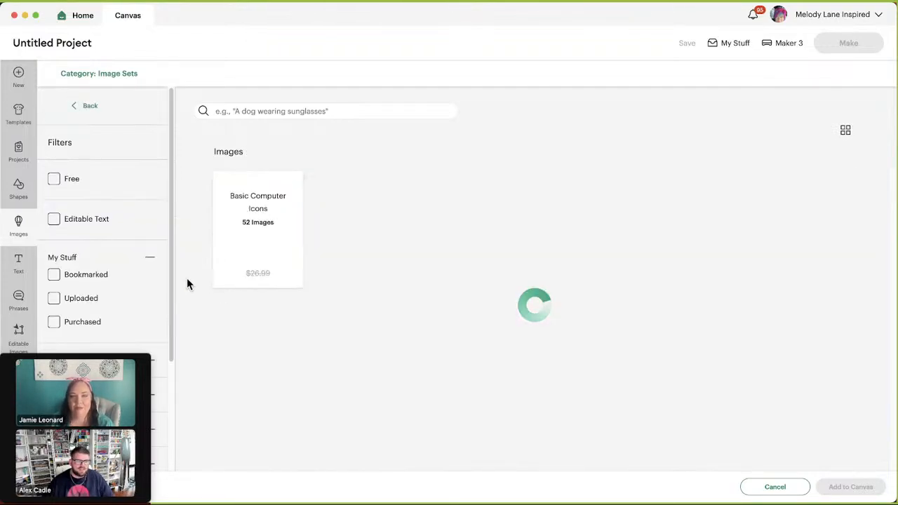
pyautogui.click(258, 231)
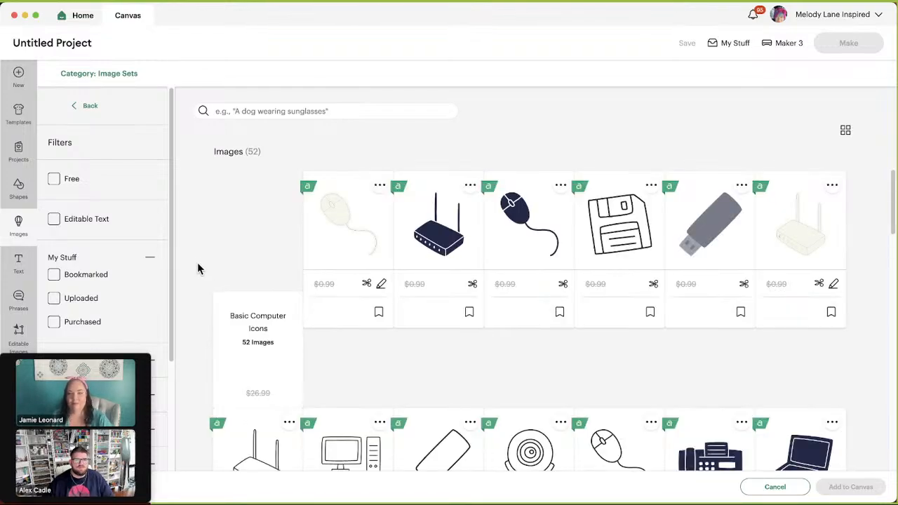
pyautogui.scroll(-3)
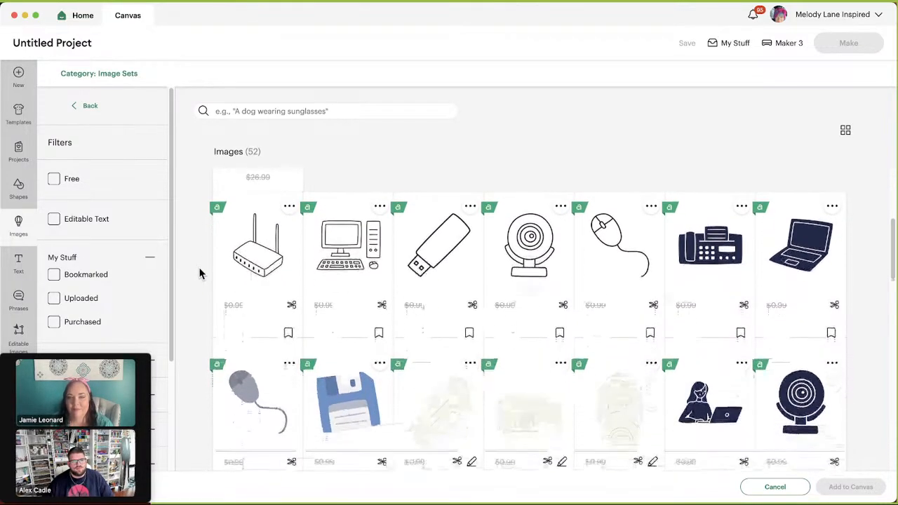
pyautogui.scroll(-3)
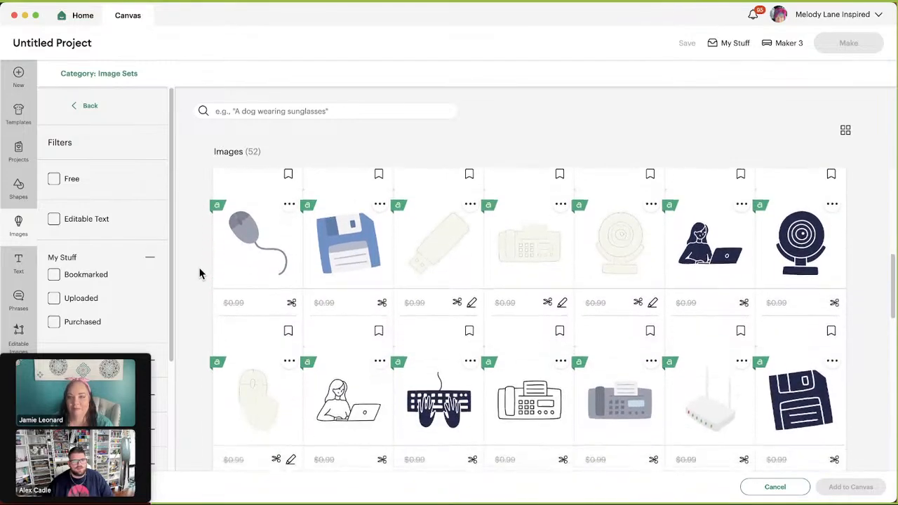
pyautogui.scroll(-3)
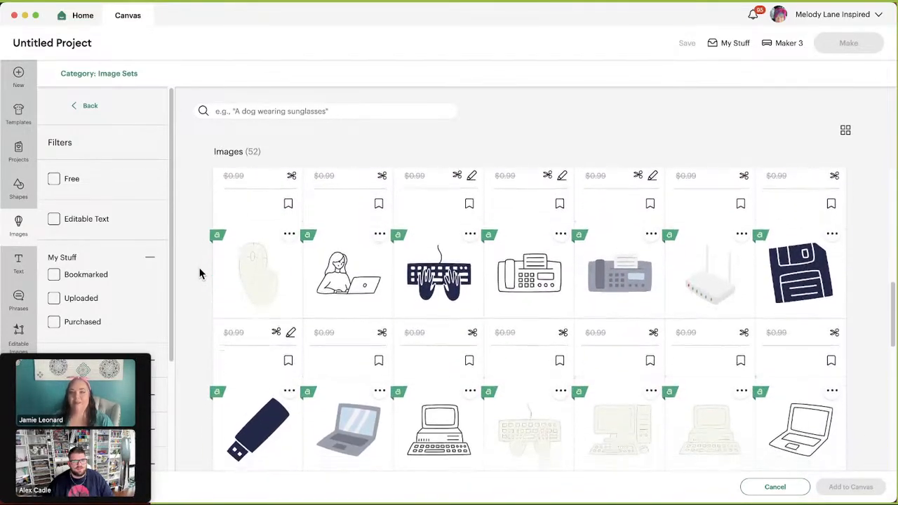
pyautogui.scroll(-3)
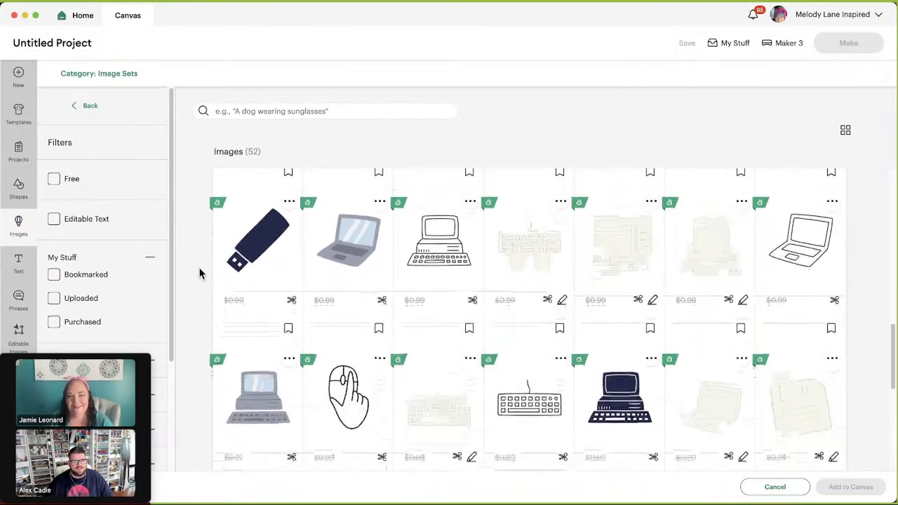
pyautogui.scroll(-3)
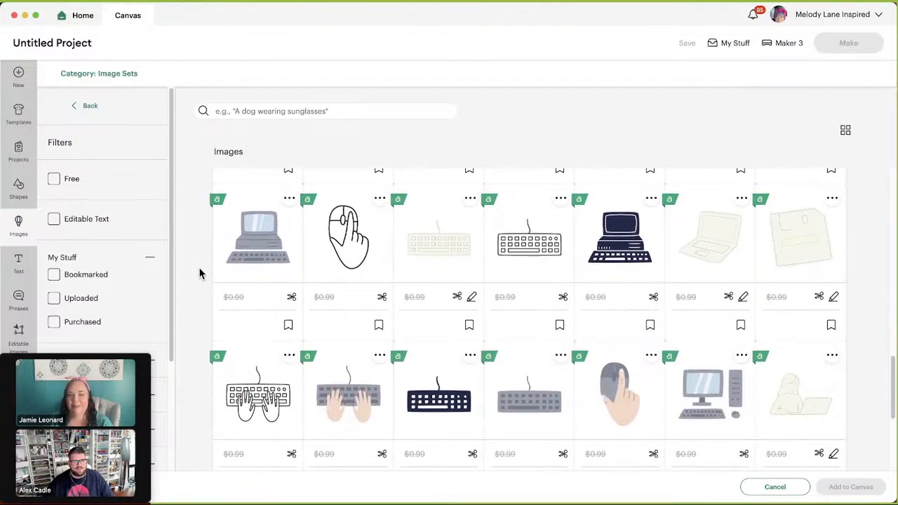
pyautogui.scroll(-3)
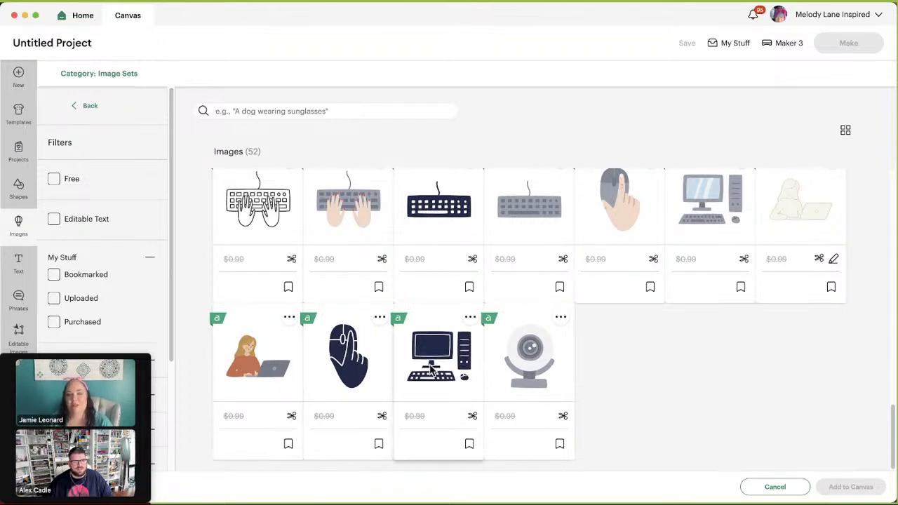
pyautogui.moveTo(540, 372)
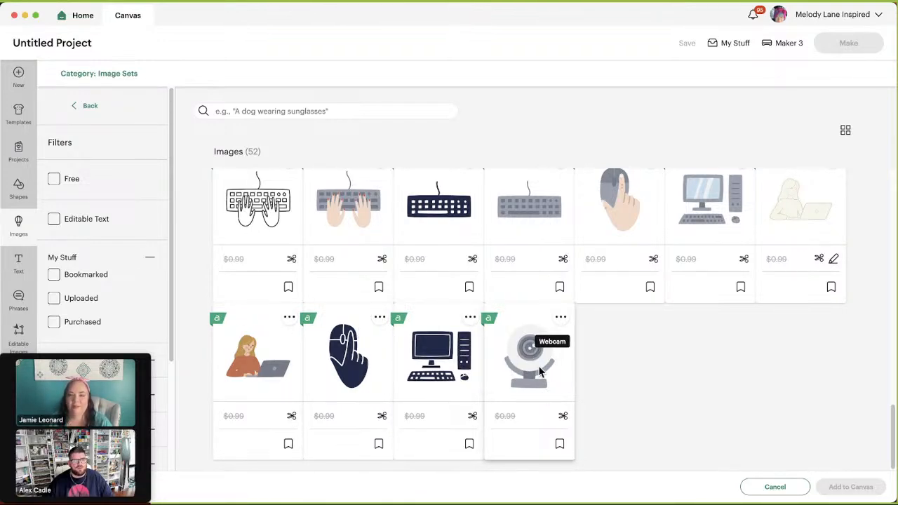
pyautogui.moveTo(203, 209)
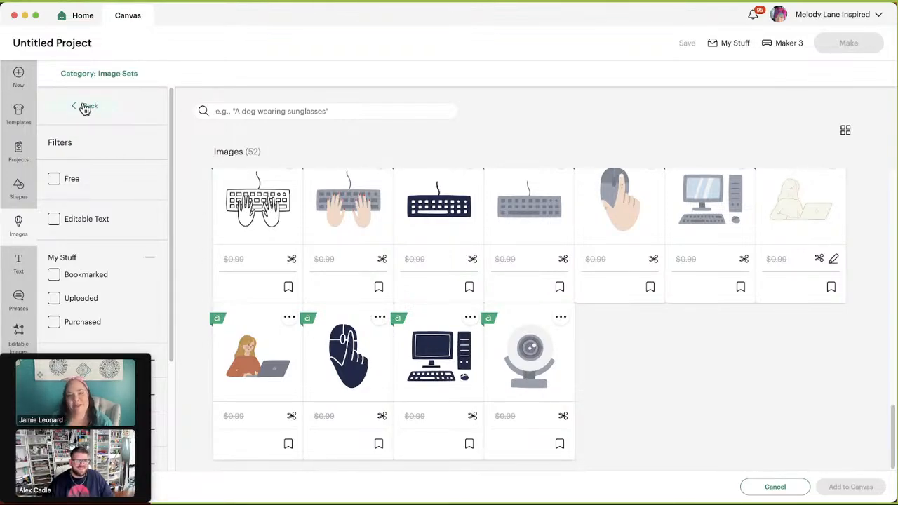
# Leave the computer icons set and open Mechanic Welder Phrases, browsing its first designs.
pyautogui.click(84, 107)
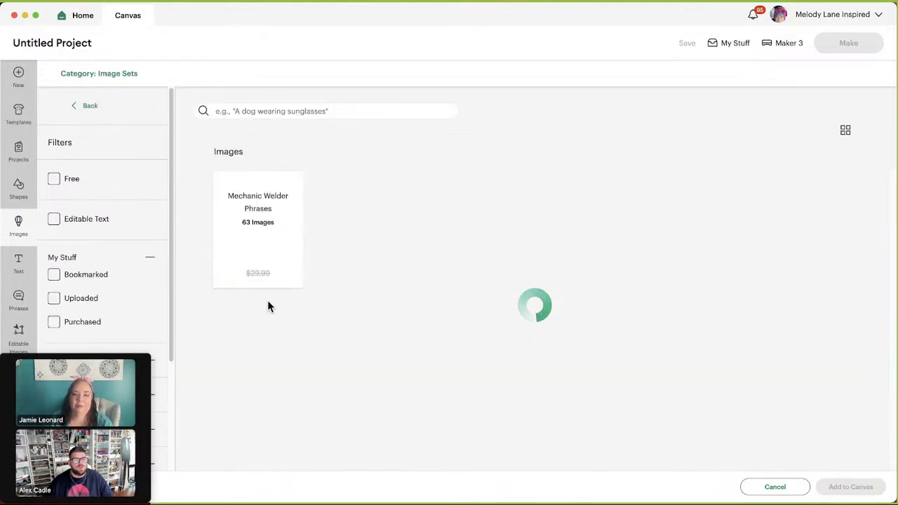
pyautogui.click(258, 230)
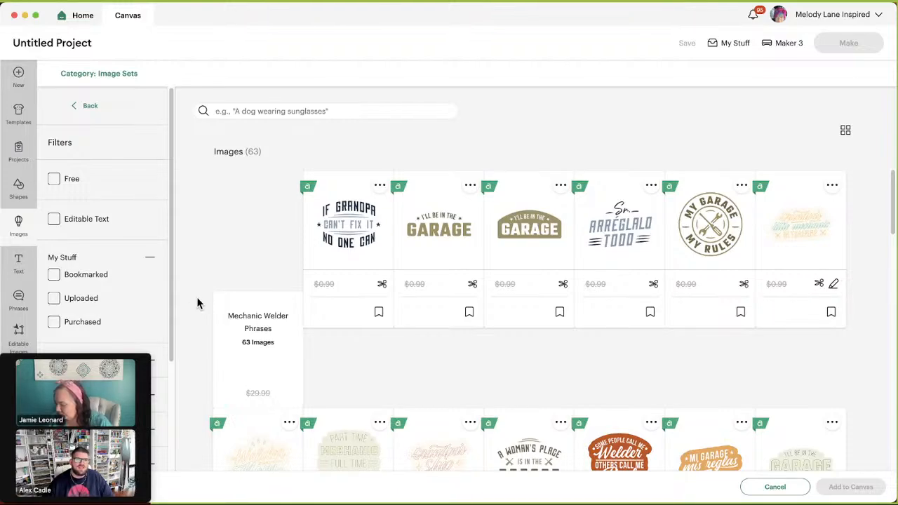
pyautogui.scroll(-3)
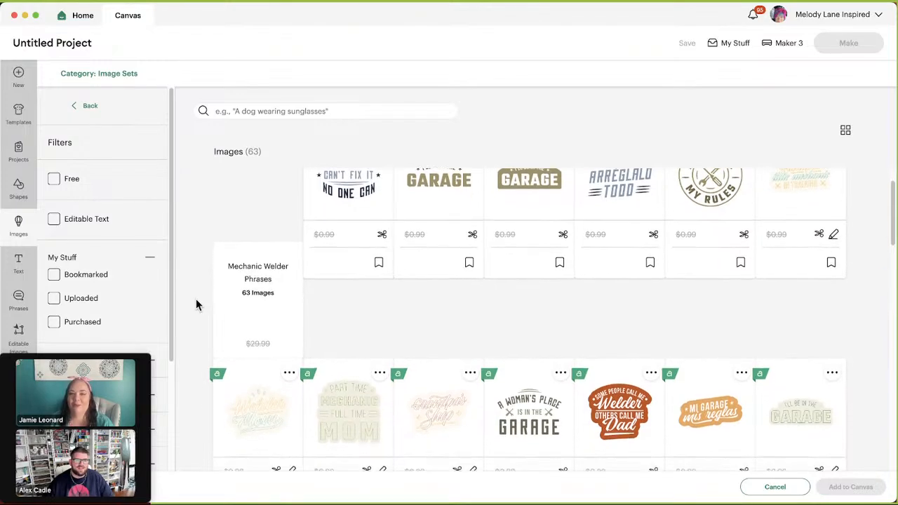
pyautogui.scroll(-3)
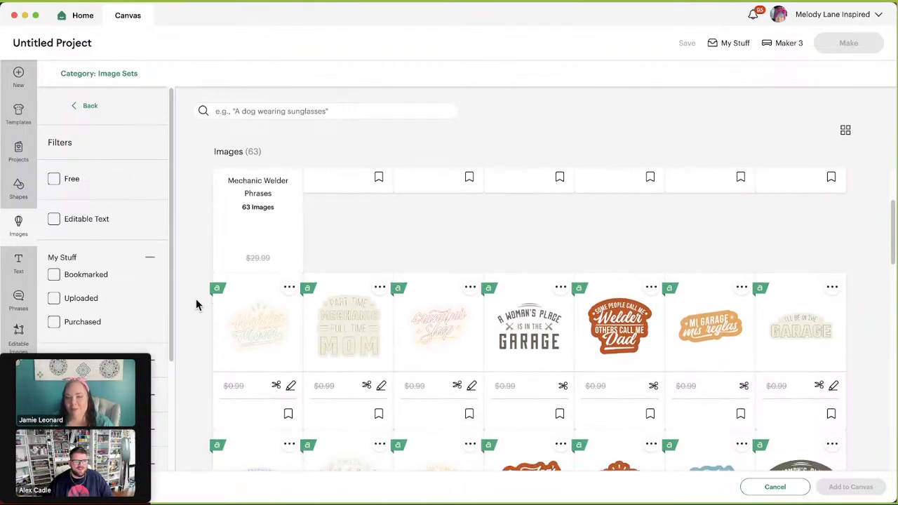
pyautogui.scroll(-3)
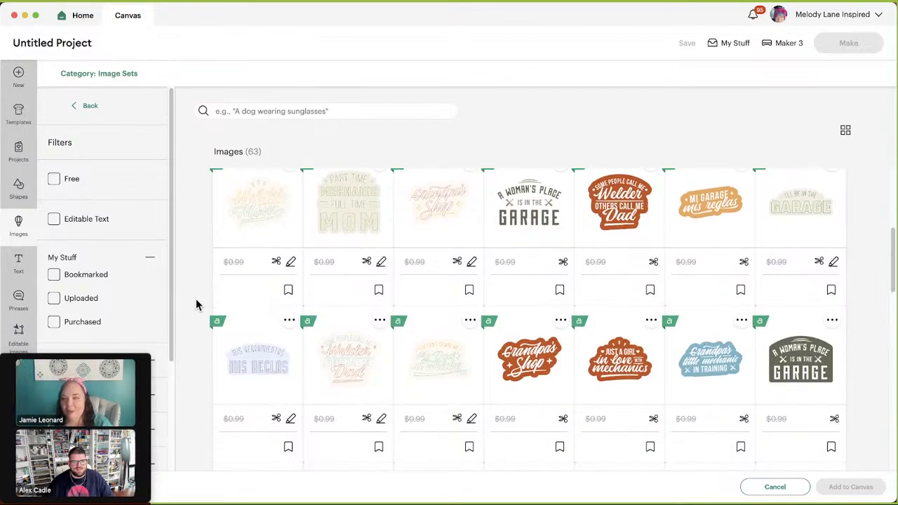
pyautogui.scroll(-3)
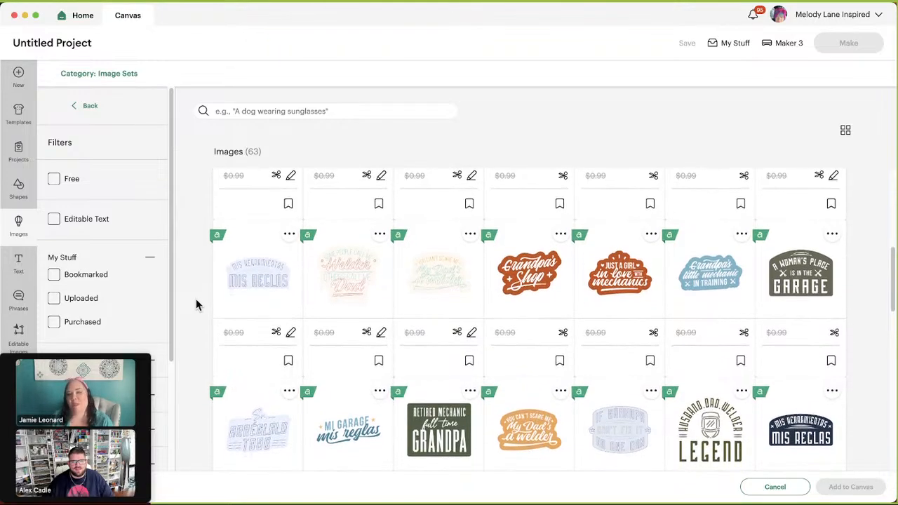
pyautogui.scroll(-3)
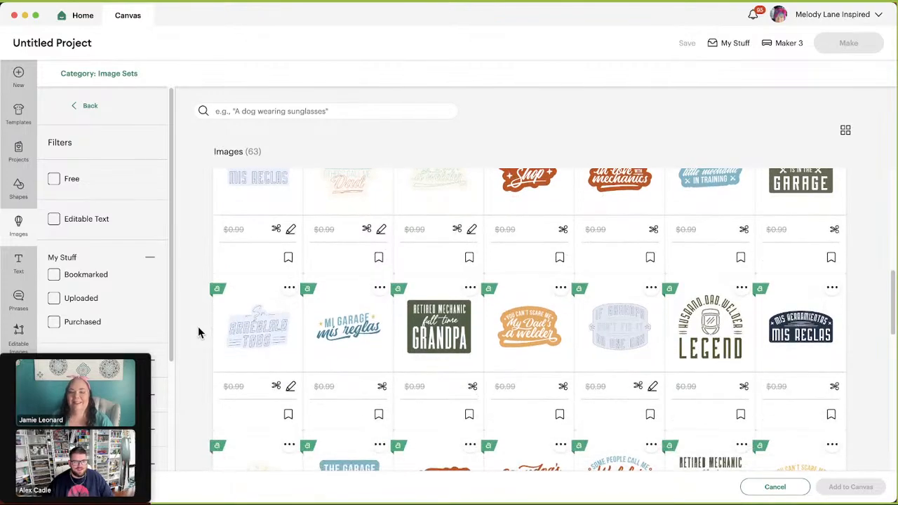
pyautogui.scroll(-3)
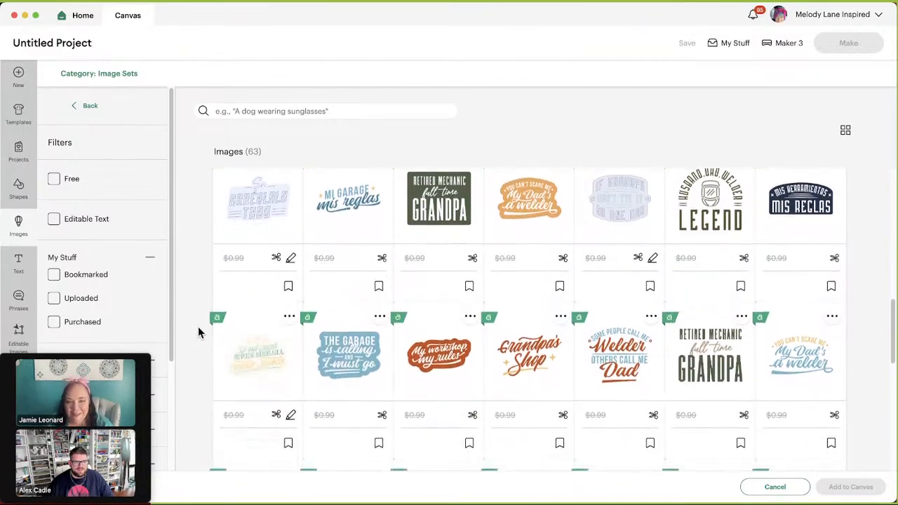
pyautogui.scroll(-3)
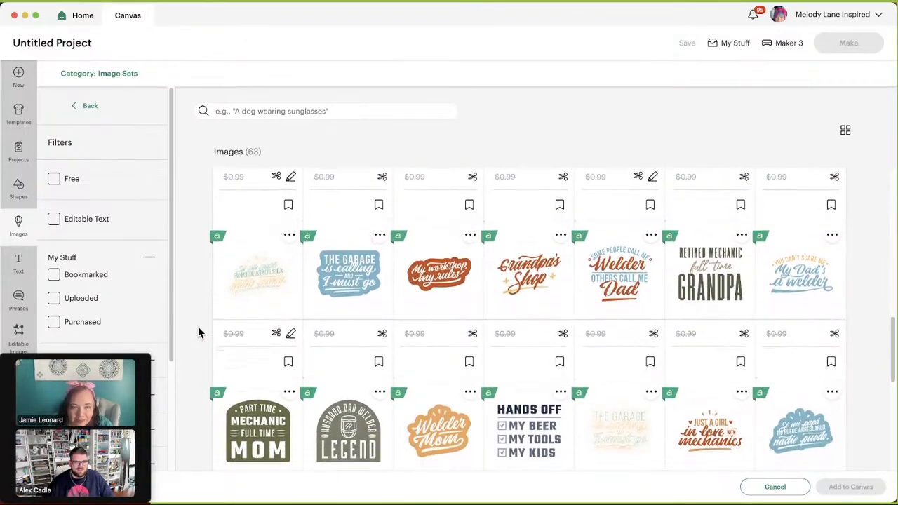
pyautogui.scroll(-3)
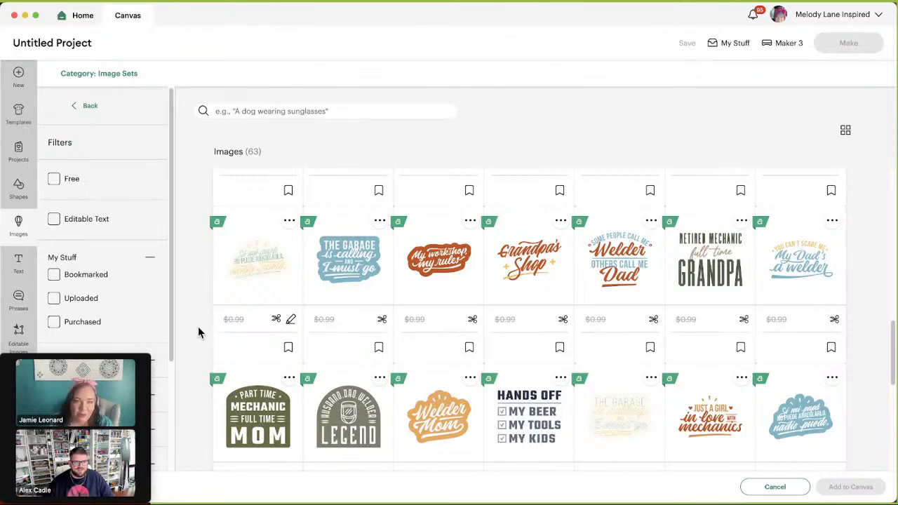
pyautogui.scroll(-3)
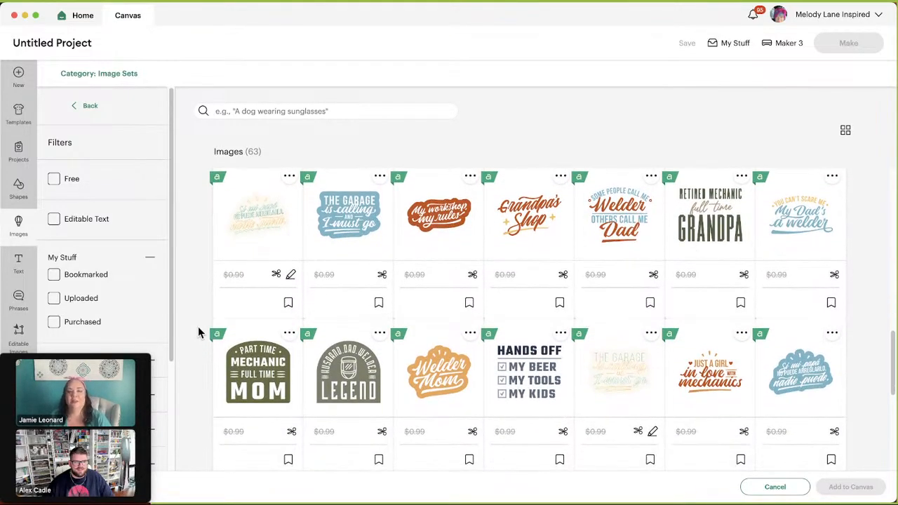
# Scroll through the rest of the 63 Mechanic Welder Phrases designs to the end.
pyautogui.scroll(-3)
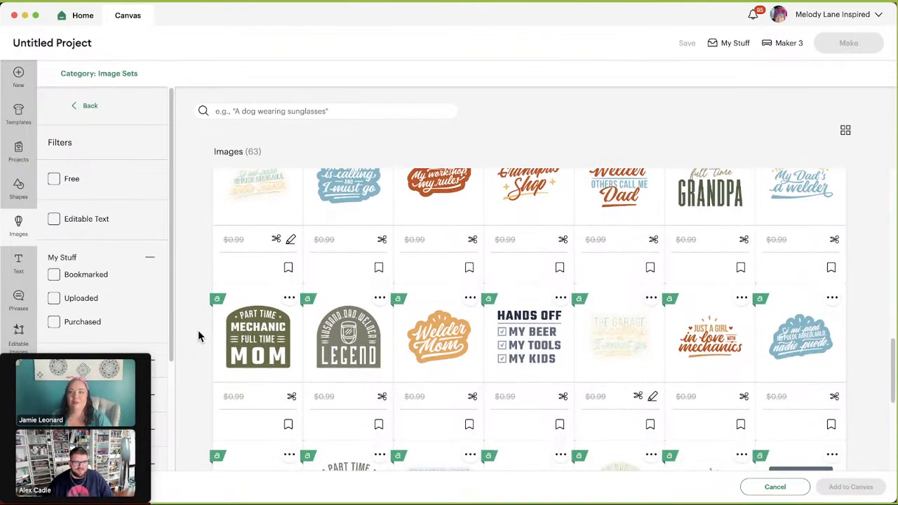
pyautogui.scroll(-3)
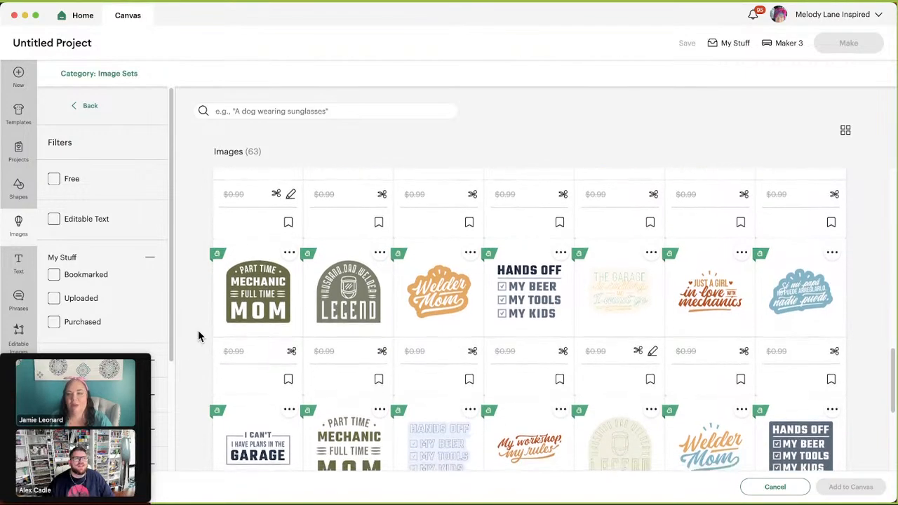
pyautogui.scroll(-3)
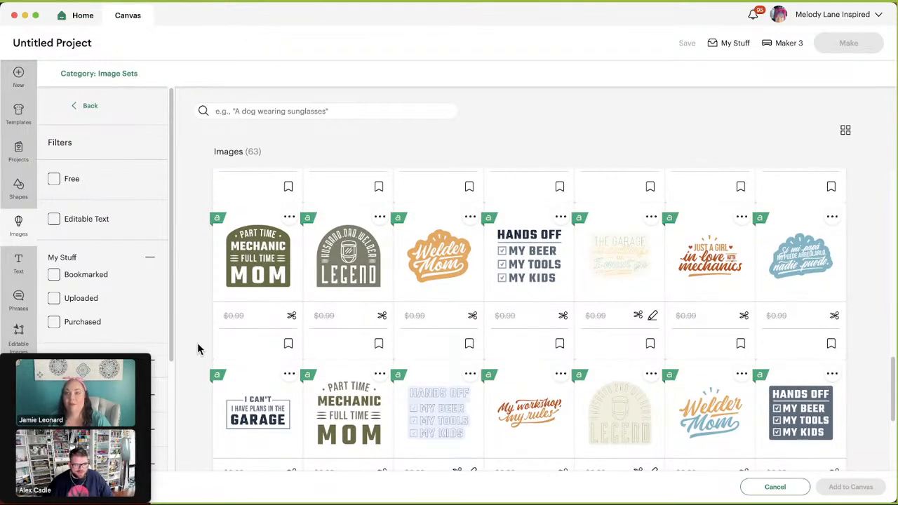
pyautogui.scroll(-3)
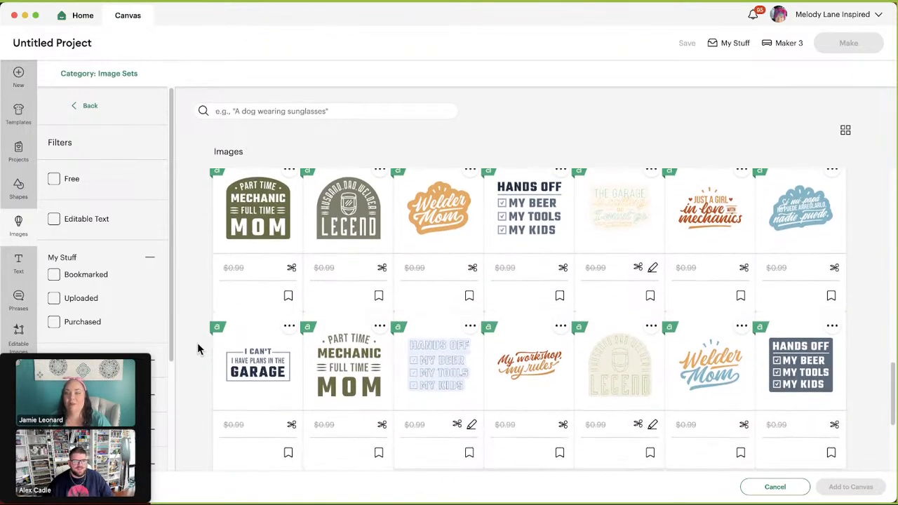
pyautogui.scroll(-3)
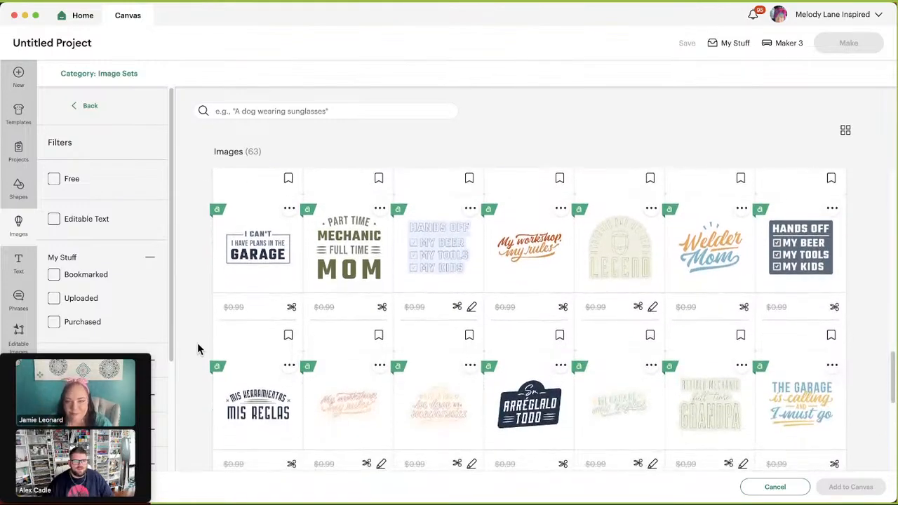
pyautogui.scroll(-3)
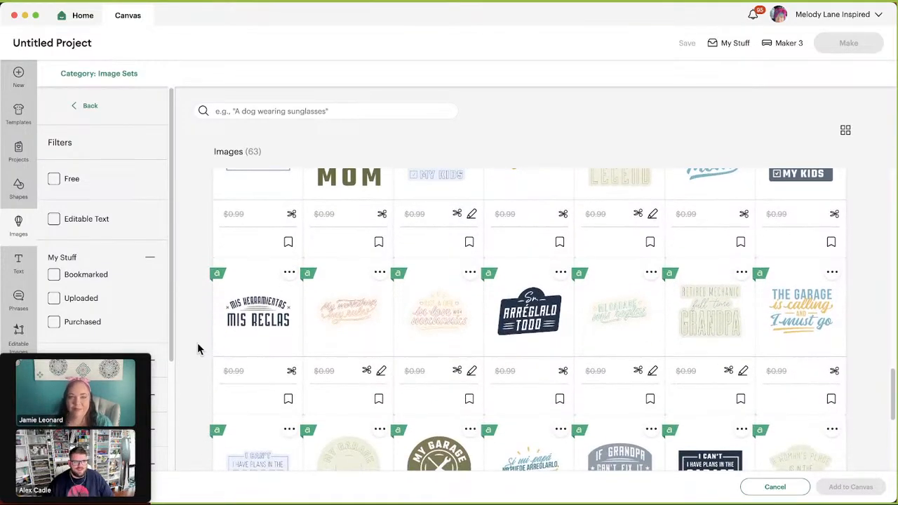
pyautogui.scroll(-3)
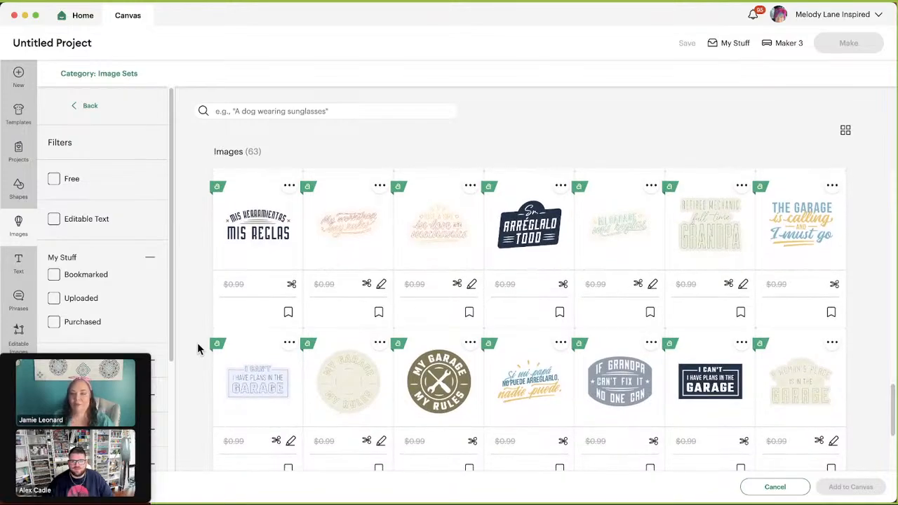
pyautogui.scroll(-3)
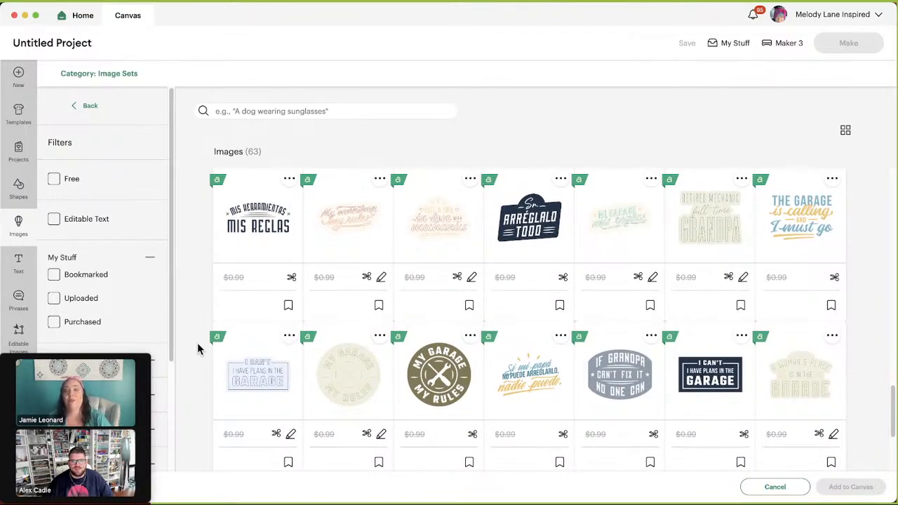
pyautogui.scroll(-3)
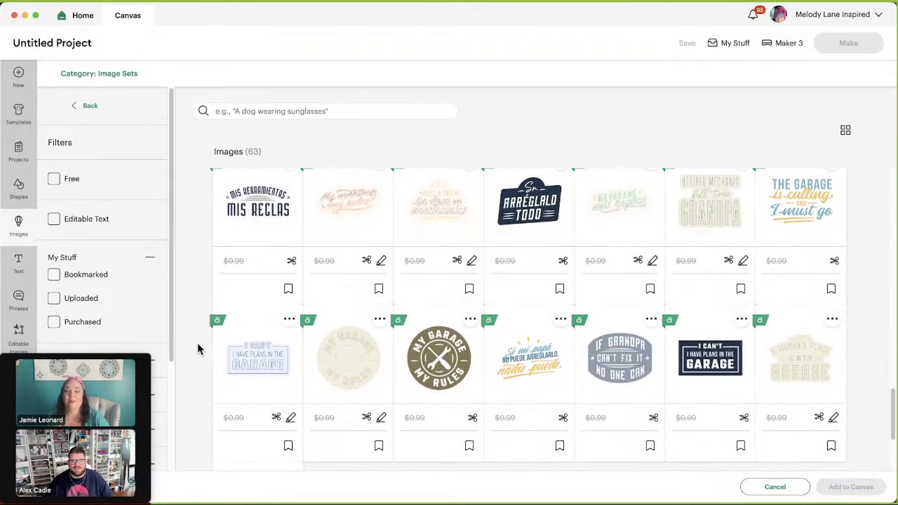
pyautogui.scroll(-3)
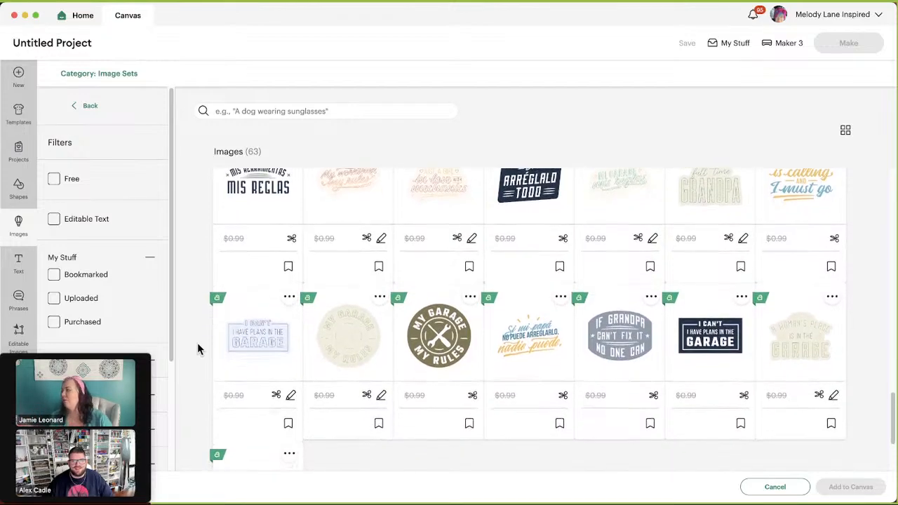
pyautogui.scroll(-3)
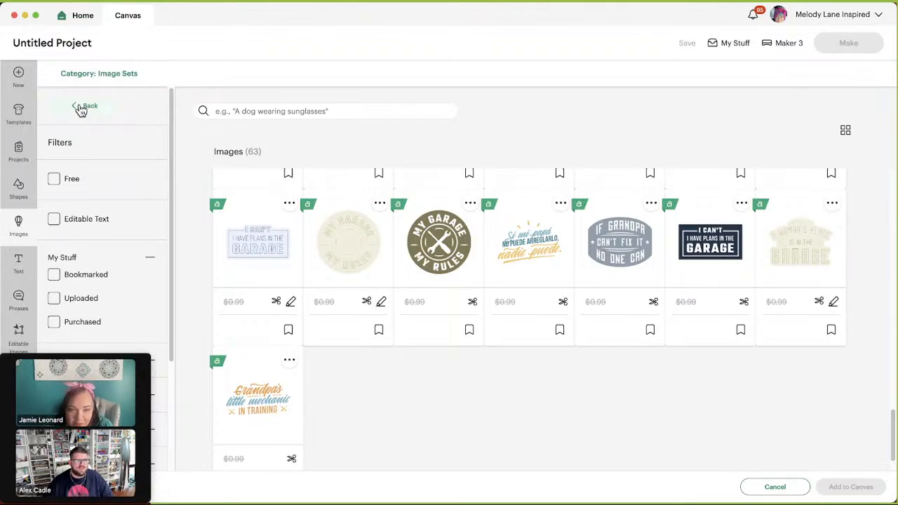
# Return to the related sets and scroll the Crafting Power Tools set to its final row.
pyautogui.click(84, 106)
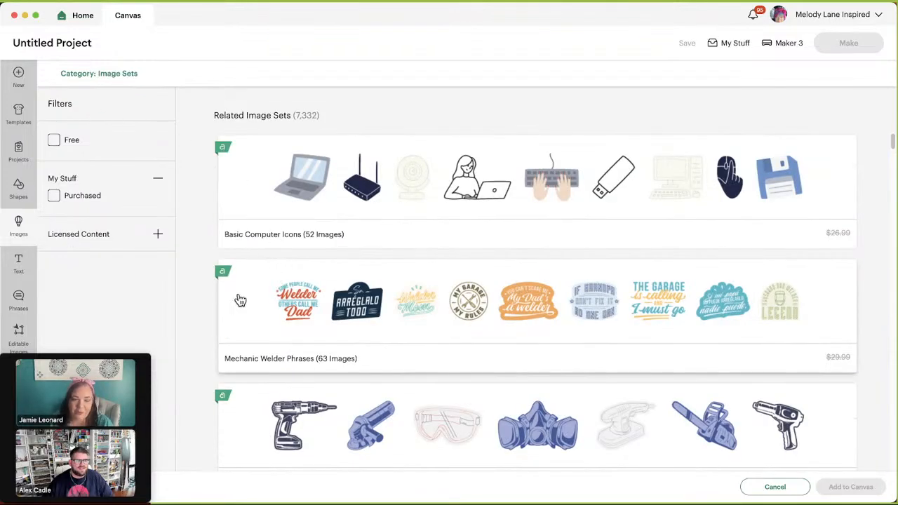
pyautogui.scroll(-3)
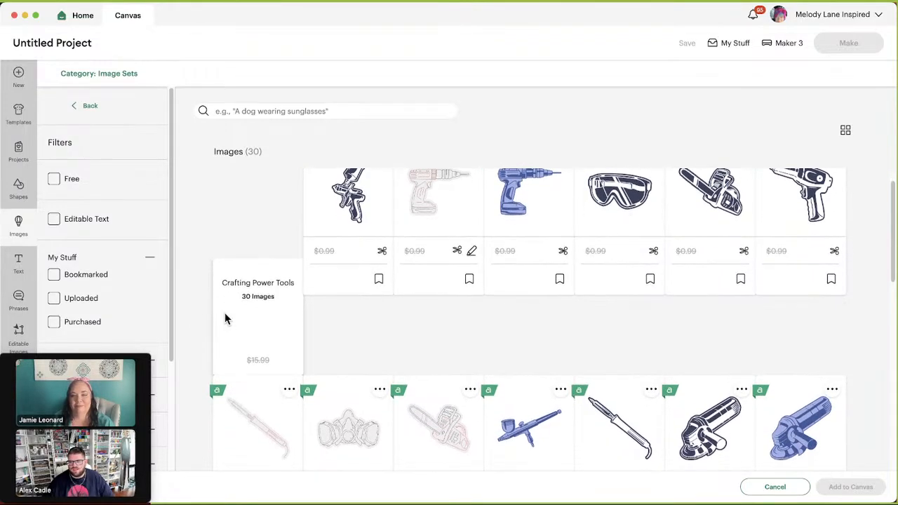
pyautogui.scroll(-3)
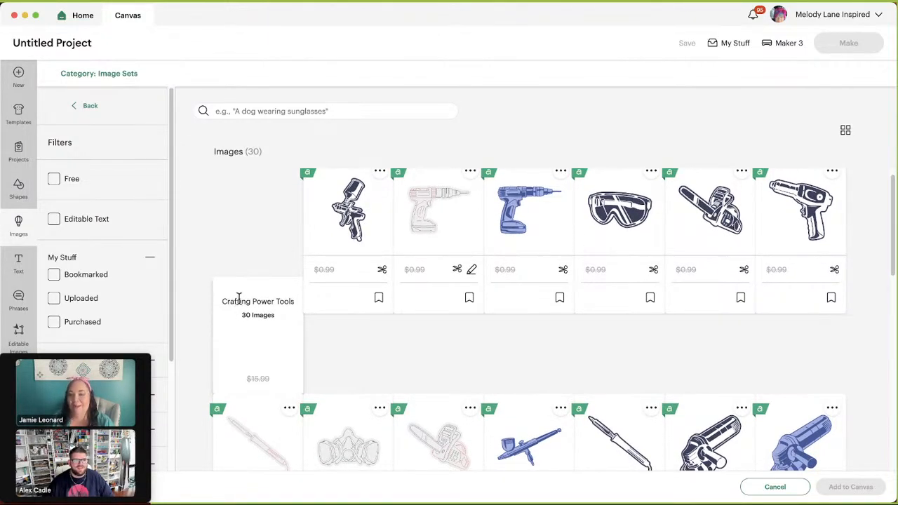
pyautogui.scroll(-3)
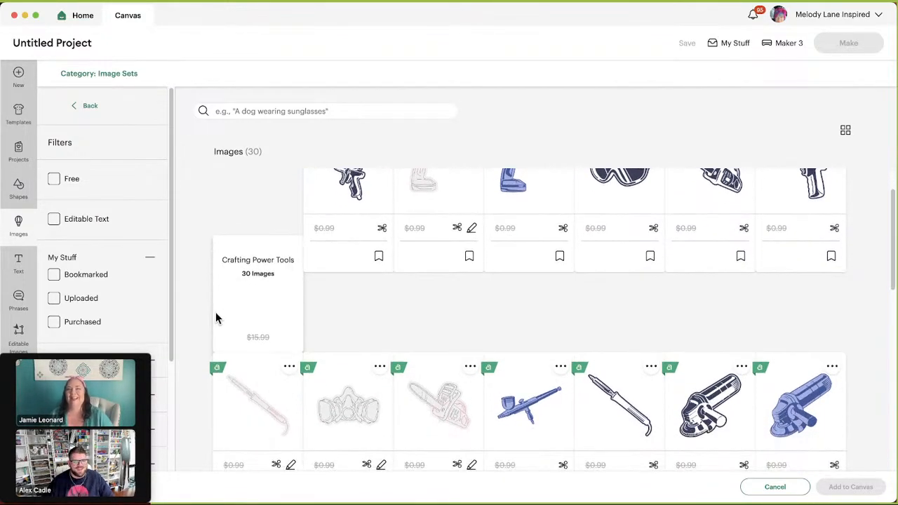
pyautogui.scroll(-3)
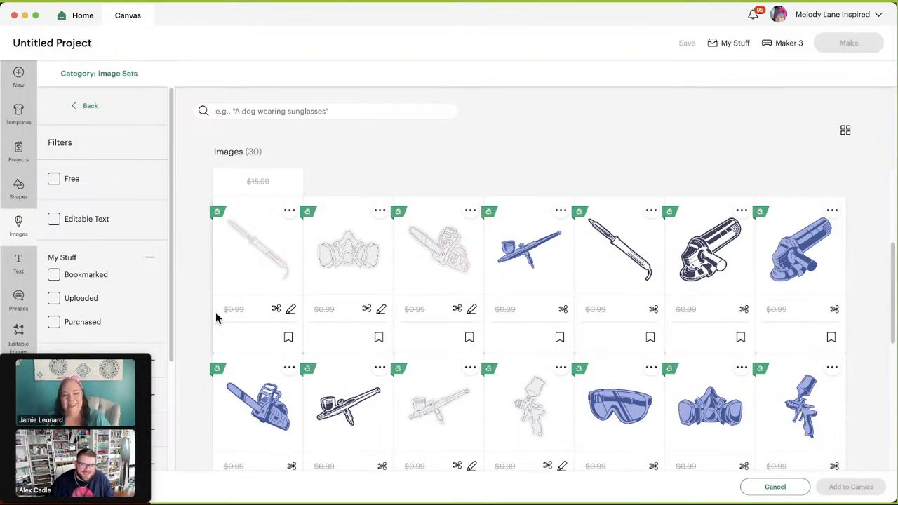
pyautogui.scroll(-3)
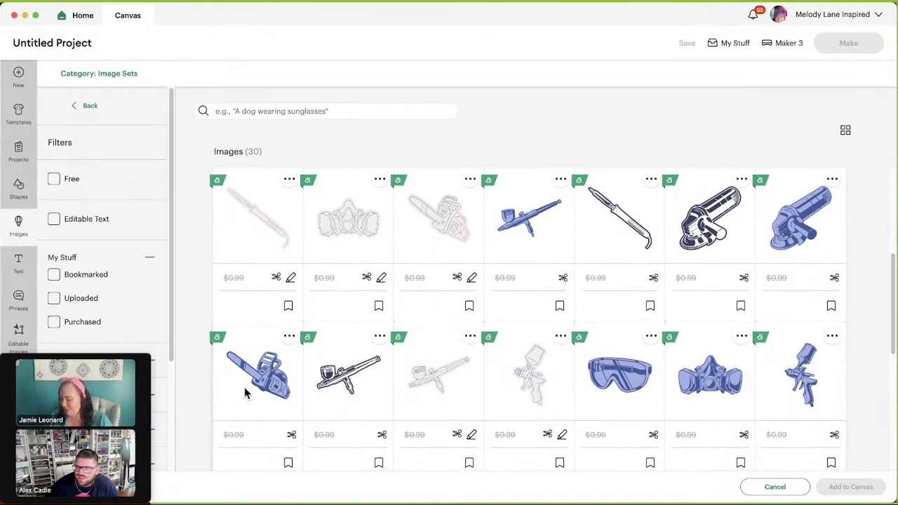
pyautogui.moveTo(259, 376)
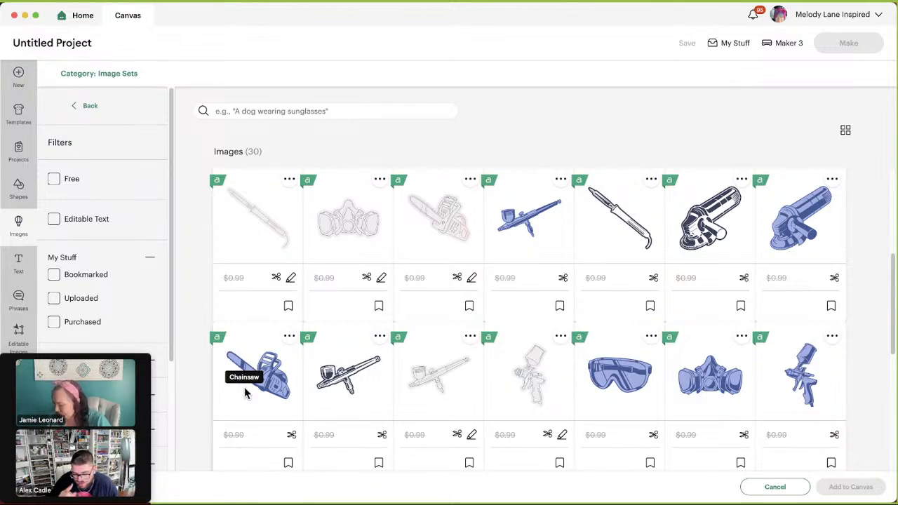
pyautogui.scroll(-3)
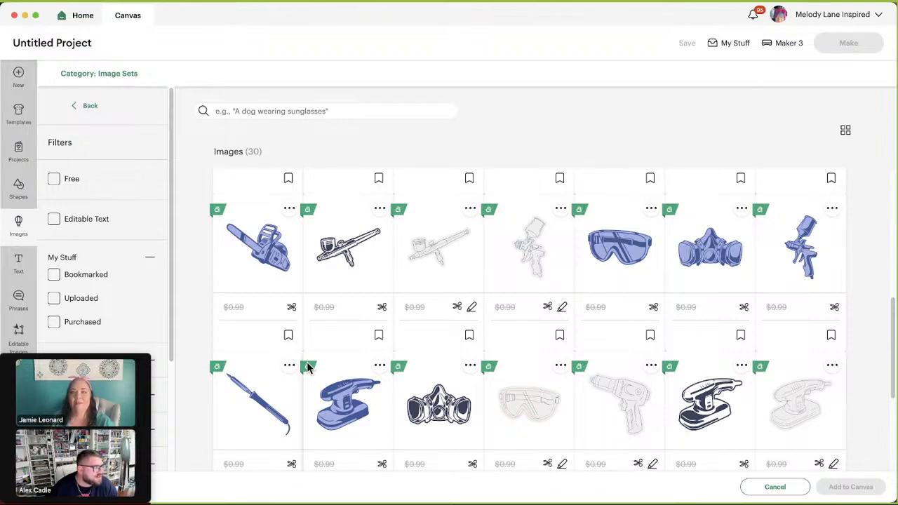
pyautogui.moveTo(362, 274)
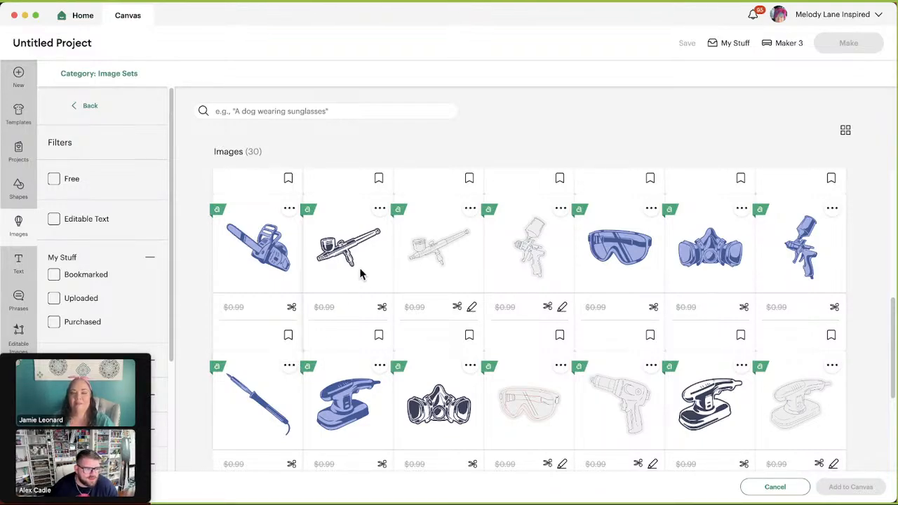
pyautogui.moveTo(334, 260)
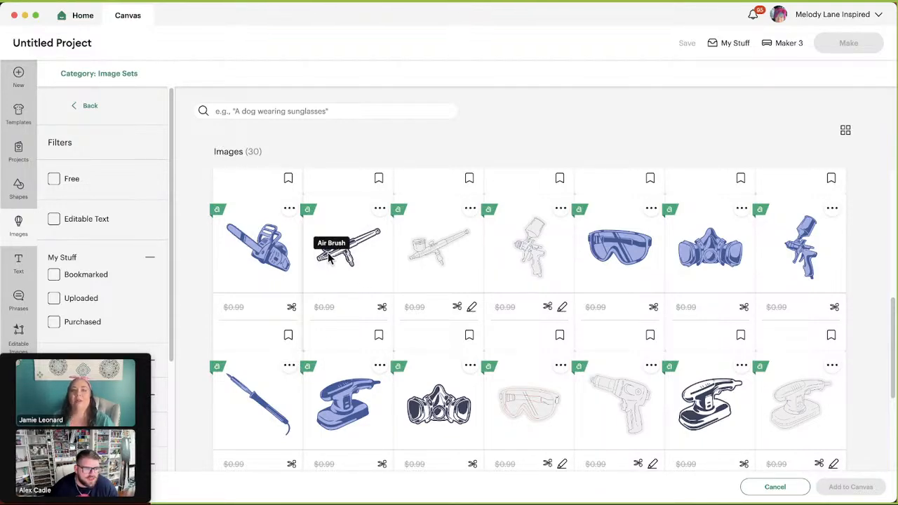
pyautogui.moveTo(364, 270)
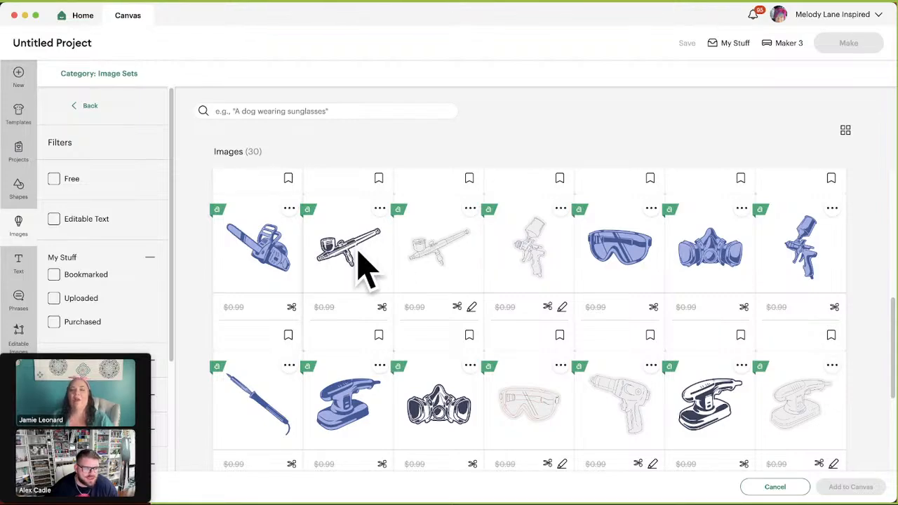
pyautogui.scroll(-3)
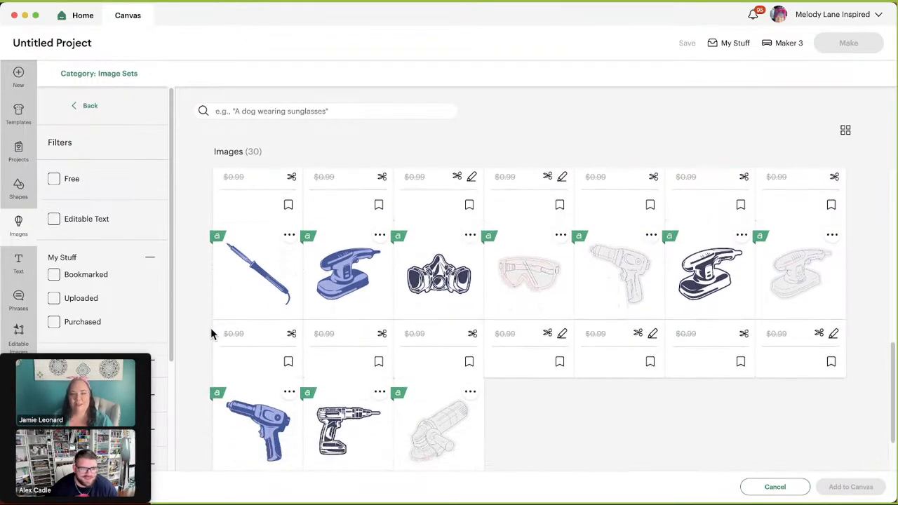
pyautogui.scroll(-3)
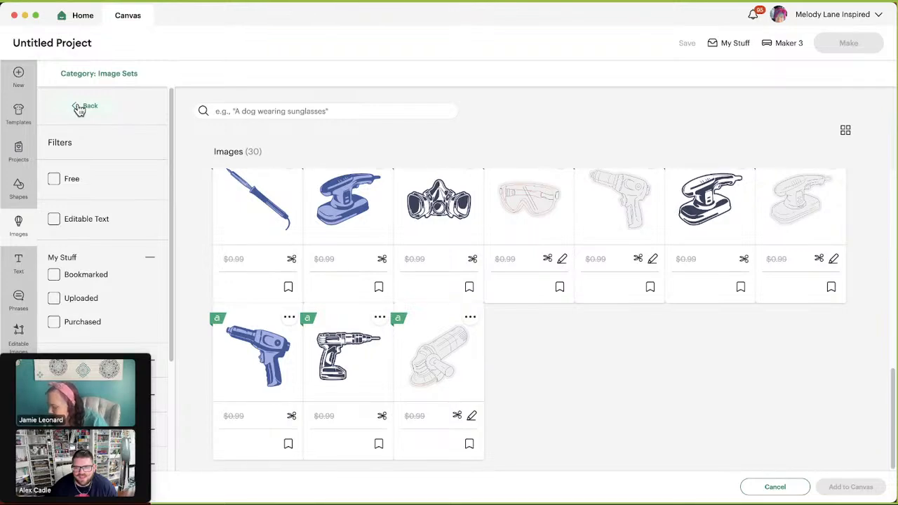
# Open Mechanic Welder Tool Designs and scroll through its 45 images to the final row.
pyautogui.click(84, 105)
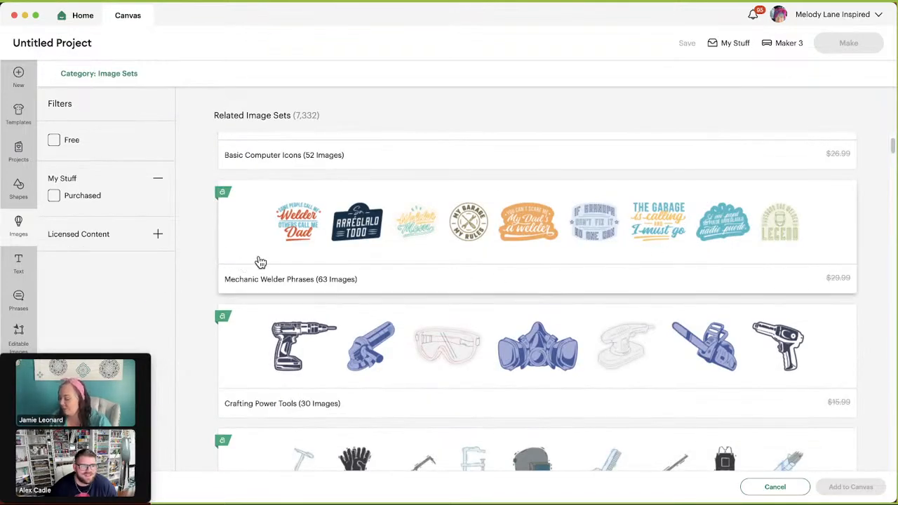
pyautogui.scroll(-3)
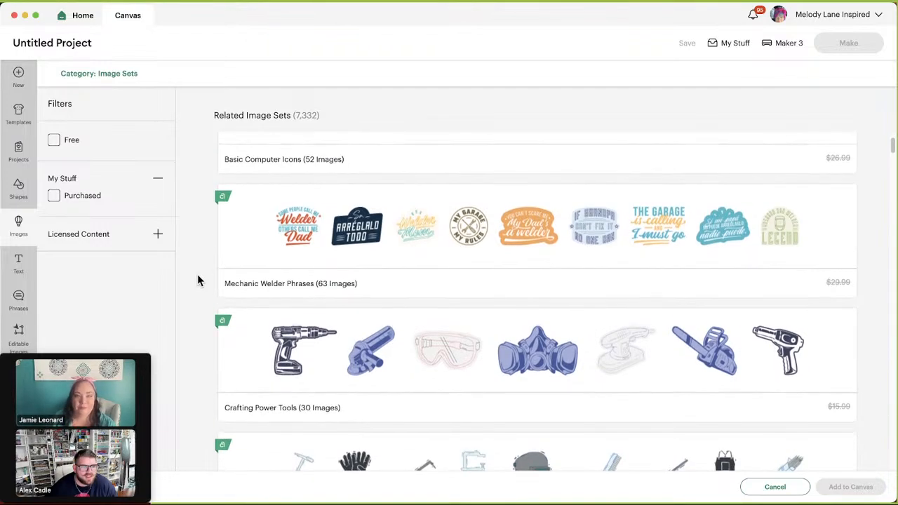
pyautogui.scroll(-3)
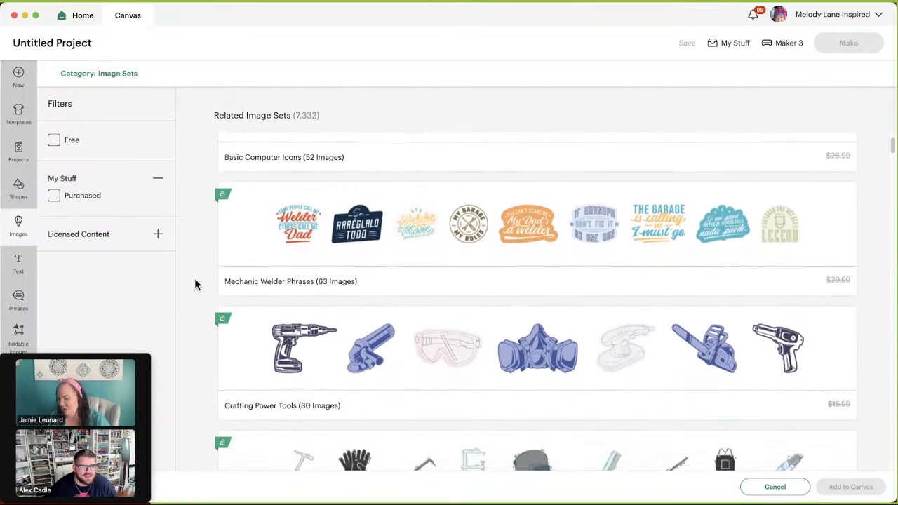
pyautogui.scroll(-3)
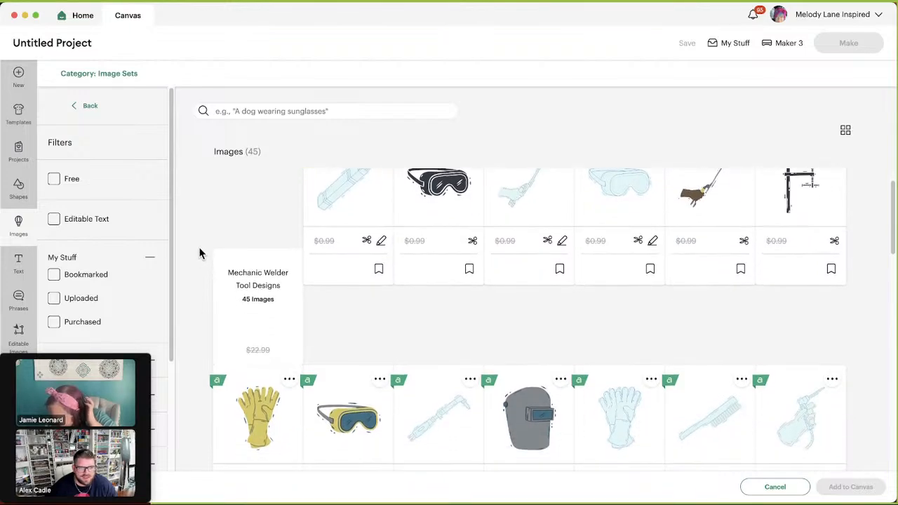
pyautogui.scroll(-3)
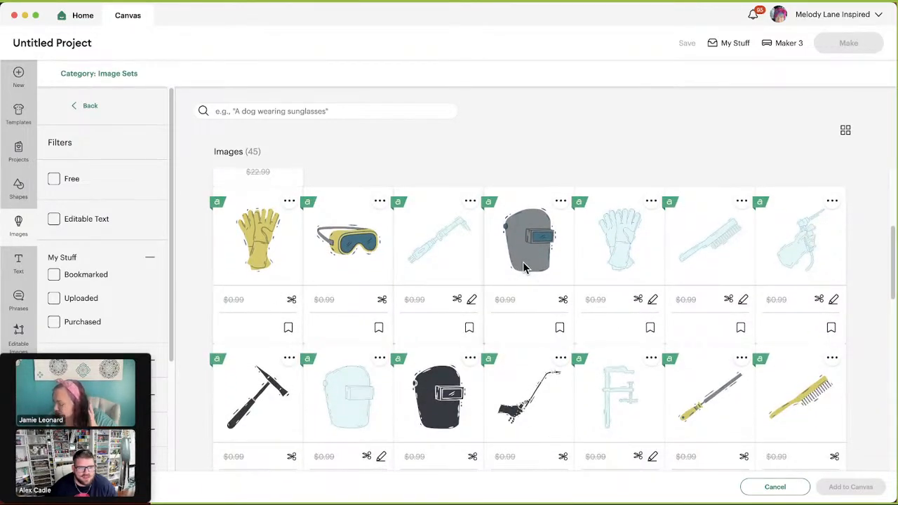
pyautogui.moveTo(527, 241)
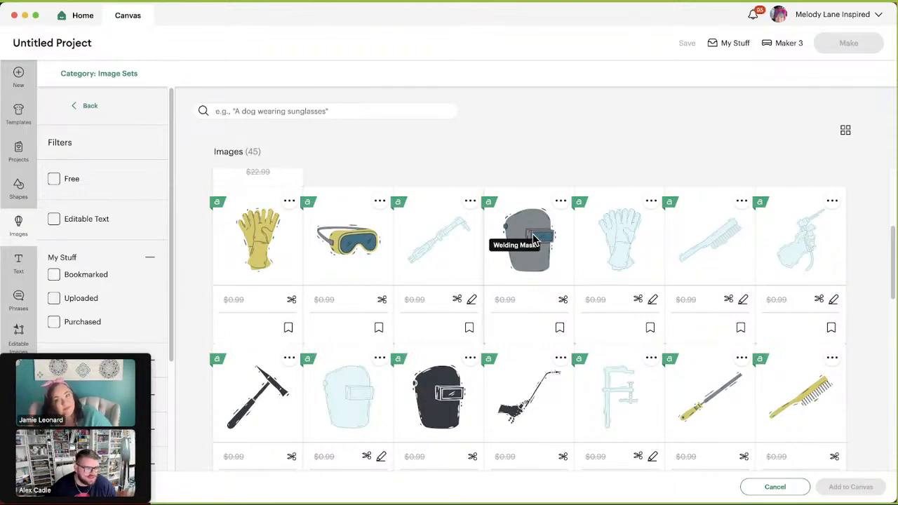
pyautogui.scroll(-3)
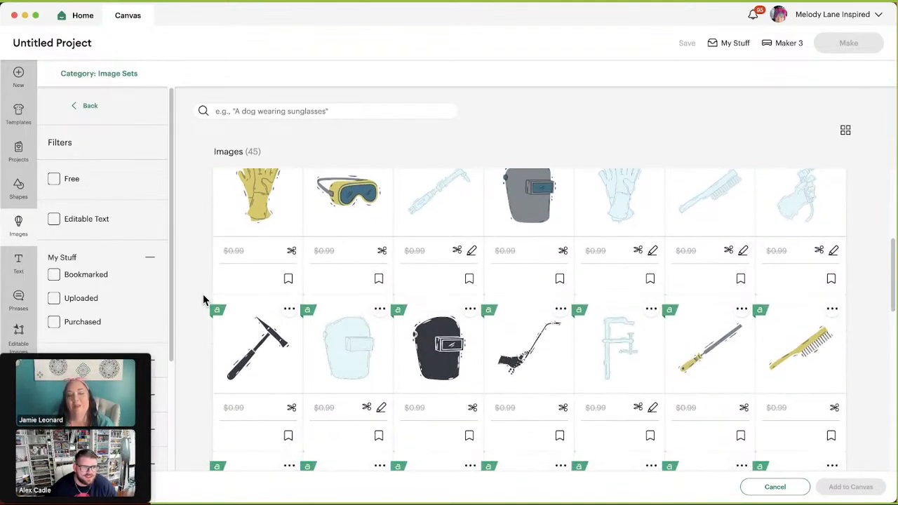
pyautogui.scroll(-3)
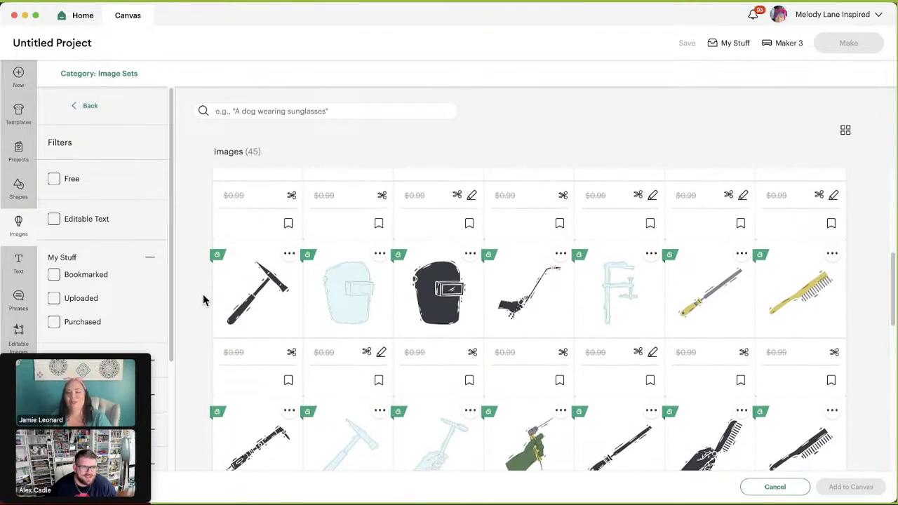
pyautogui.scroll(-3)
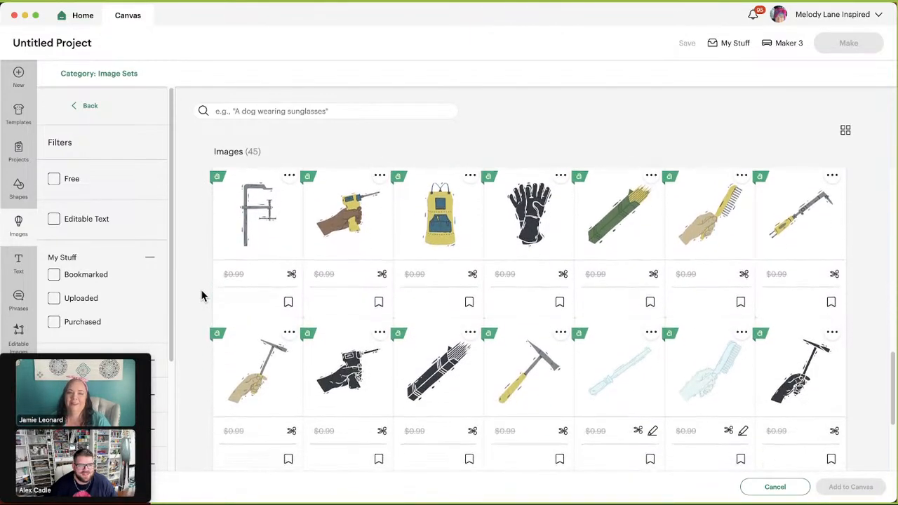
pyautogui.scroll(-3)
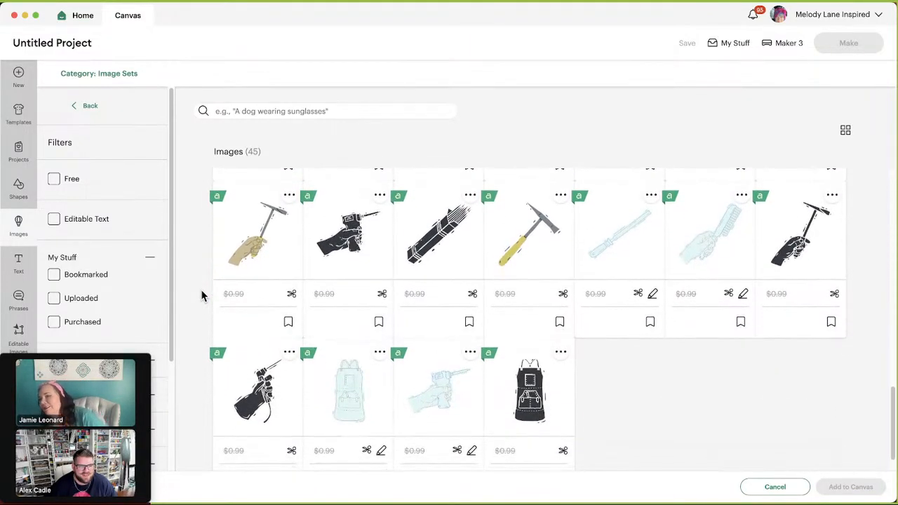
pyautogui.scroll(-3)
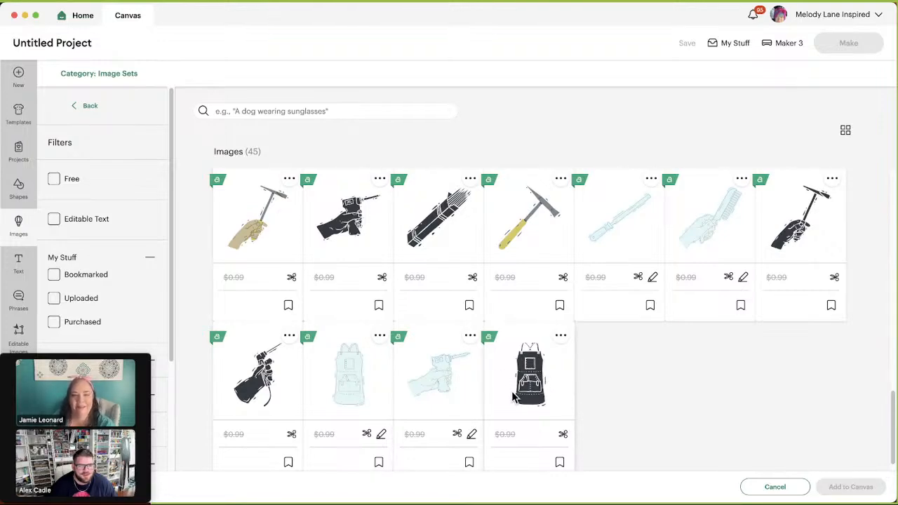
pyautogui.moveTo(580, 404)
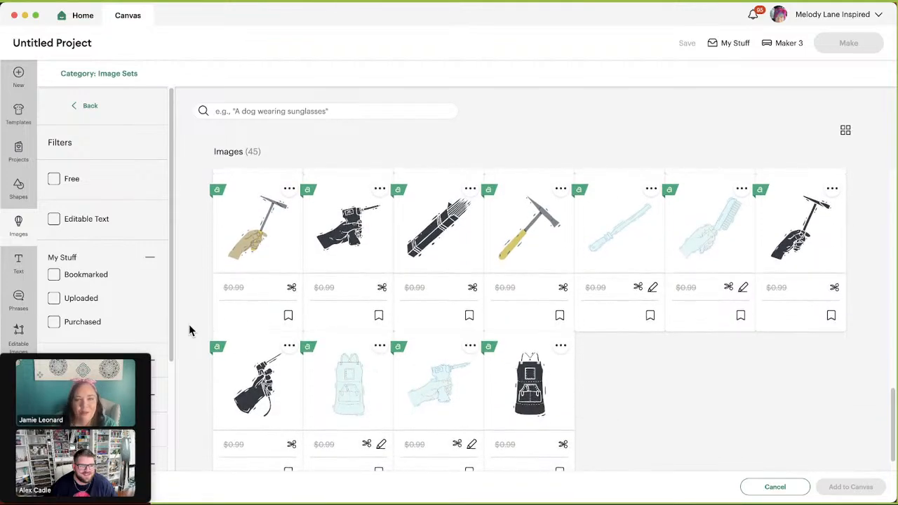
pyautogui.scroll(-3)
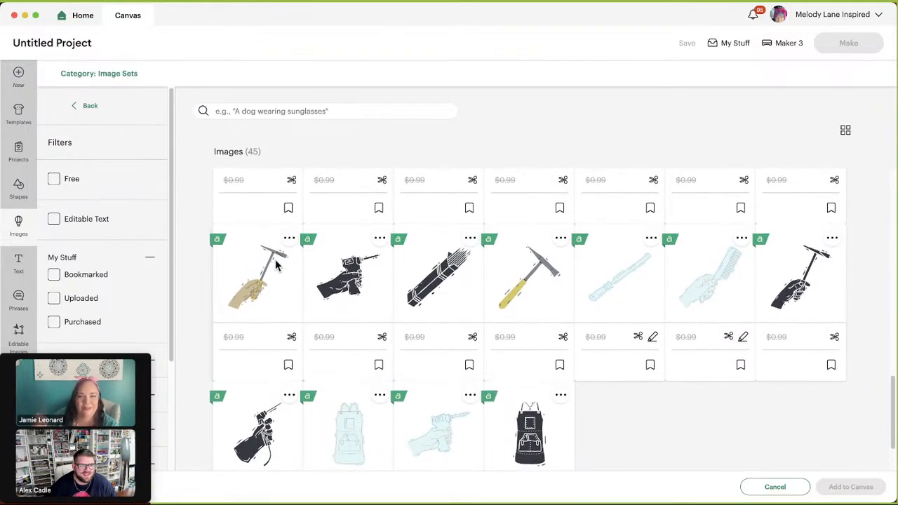
pyautogui.moveTo(255, 278)
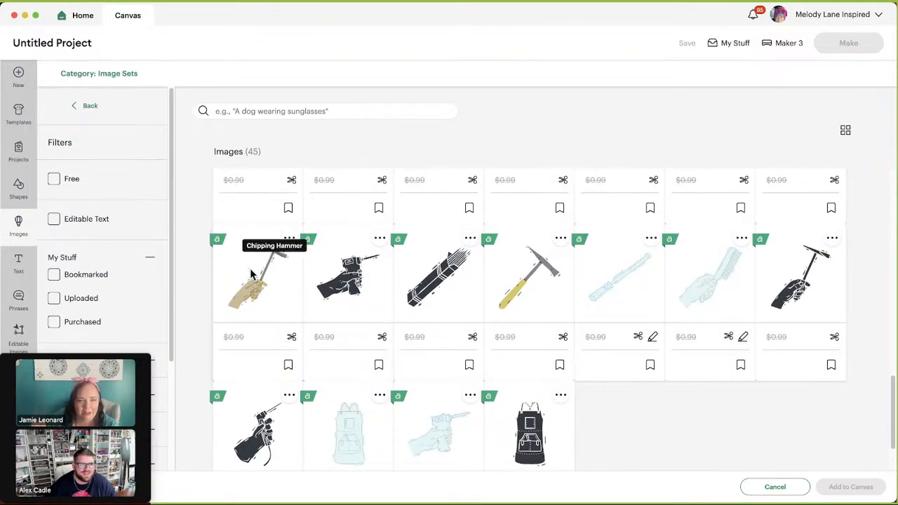
pyautogui.moveTo(213, 298)
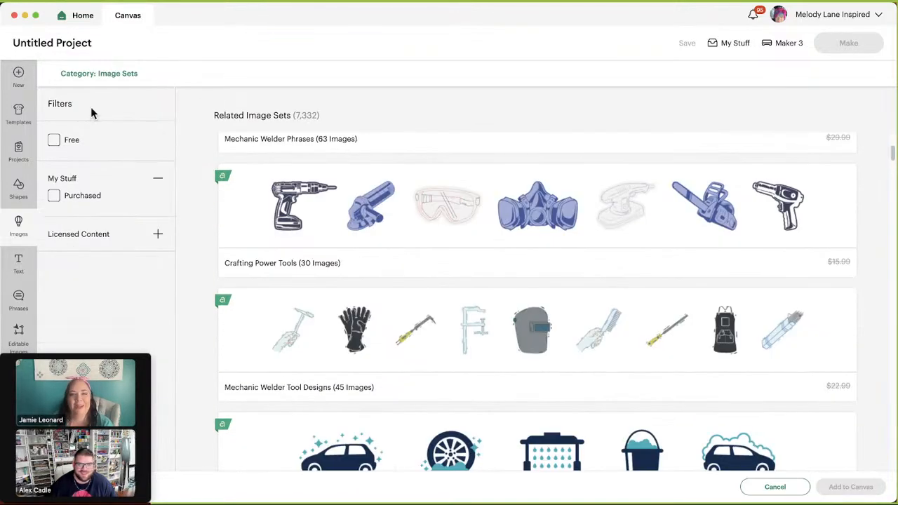
# Scroll through the 15 Car Wash Icons images to the last row.
pyautogui.scroll(-3)
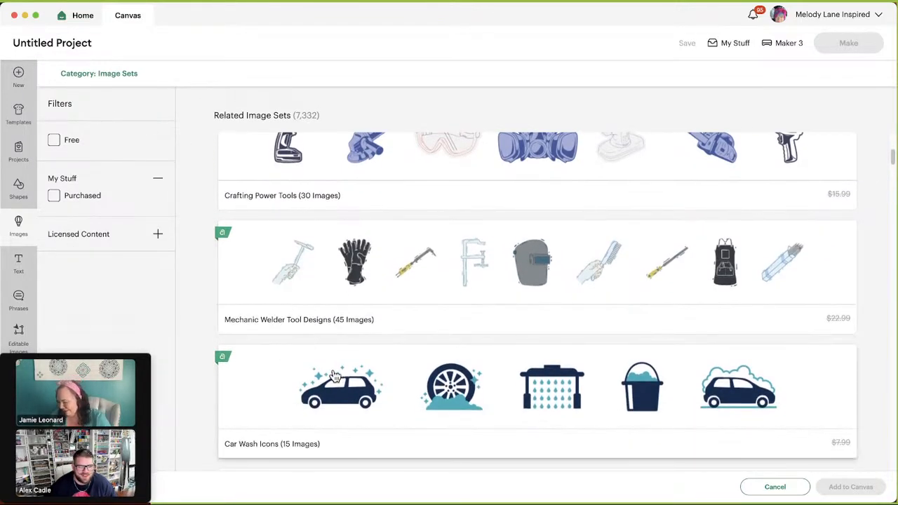
pyautogui.moveTo(270, 385)
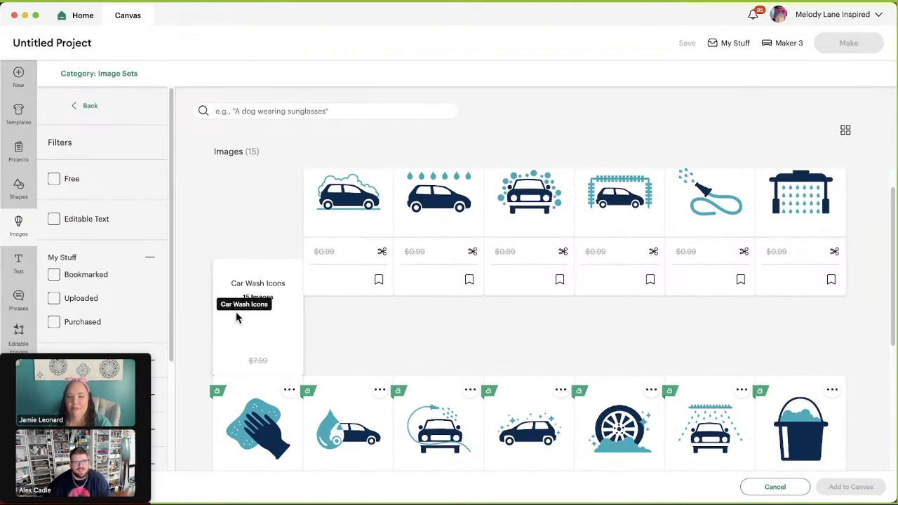
pyautogui.scroll(-3)
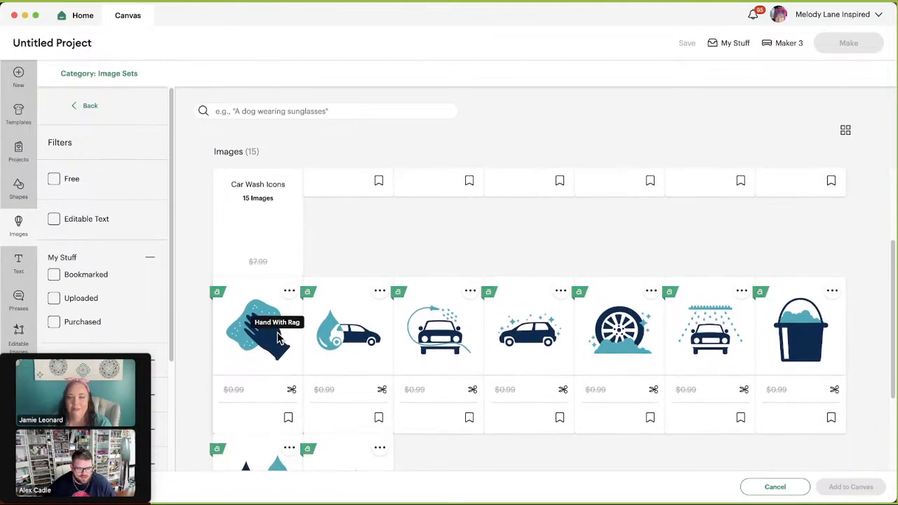
pyautogui.scroll(-3)
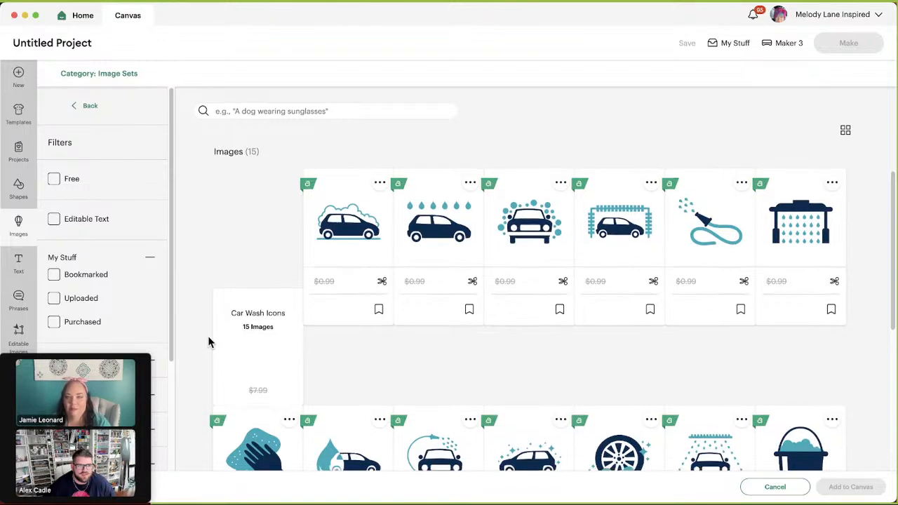
pyautogui.scroll(-3)
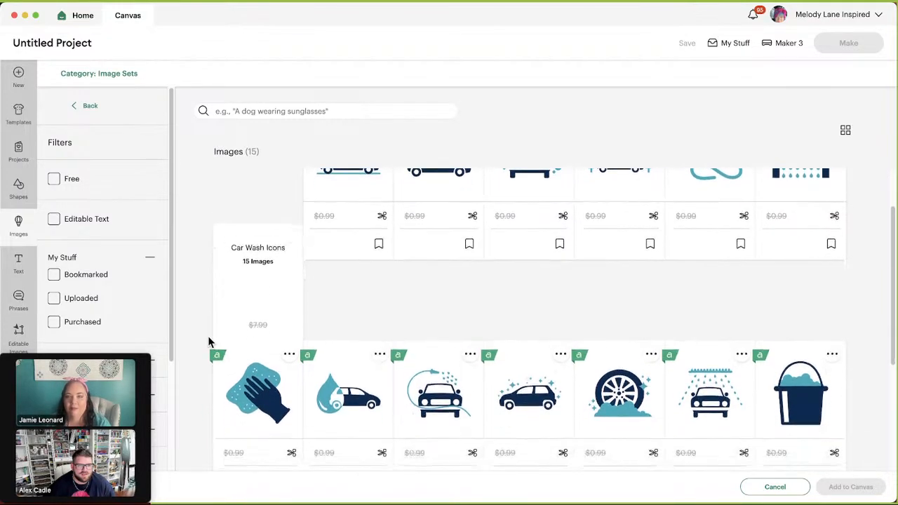
pyautogui.scroll(-3)
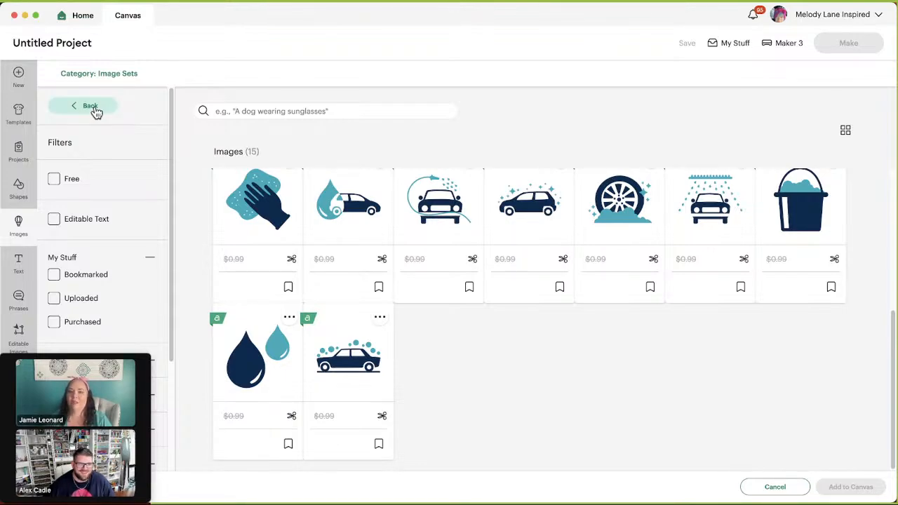
# Leave the car wash set and scroll through the Movie Cinema Equipment set's 39 images.
pyautogui.click(90, 105)
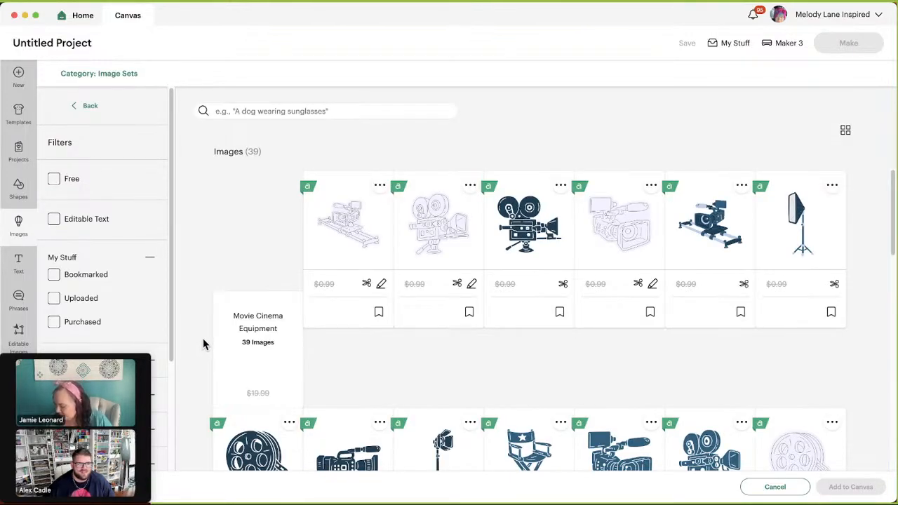
pyautogui.scroll(-3)
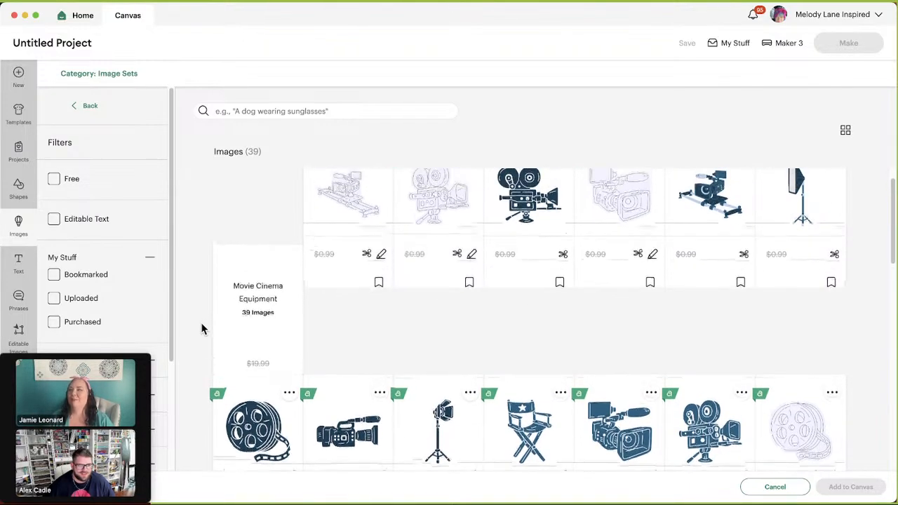
pyautogui.scroll(-3)
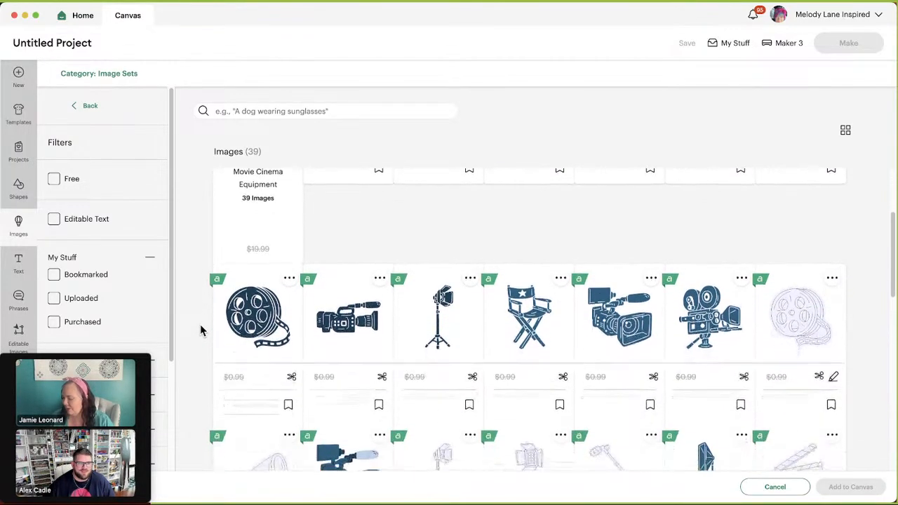
pyautogui.scroll(-3)
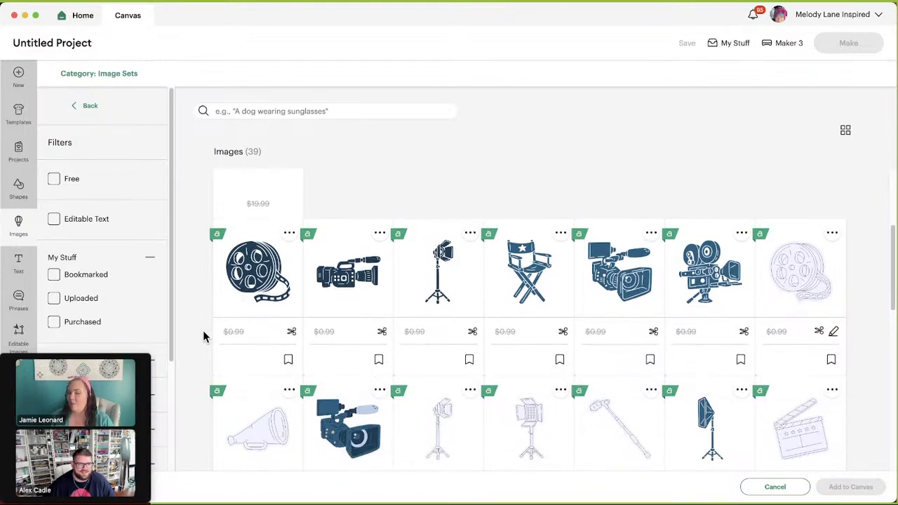
pyautogui.scroll(-3)
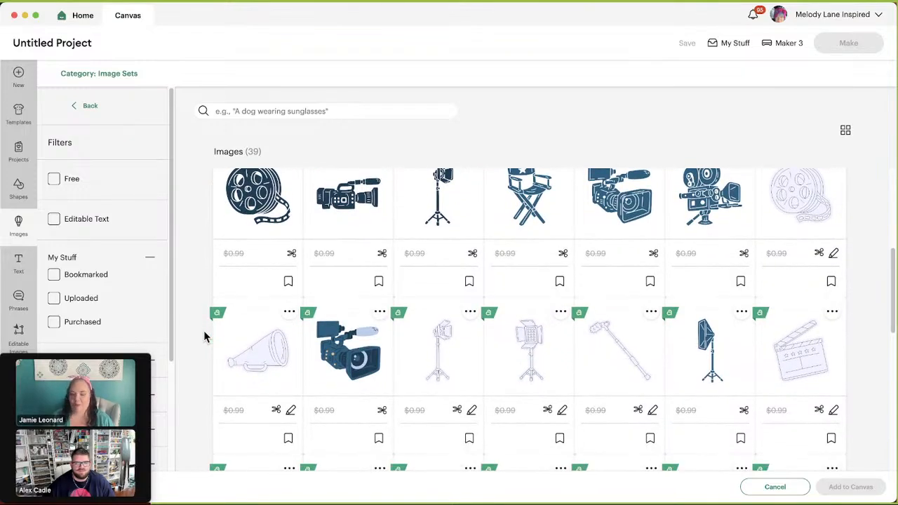
pyautogui.scroll(-3)
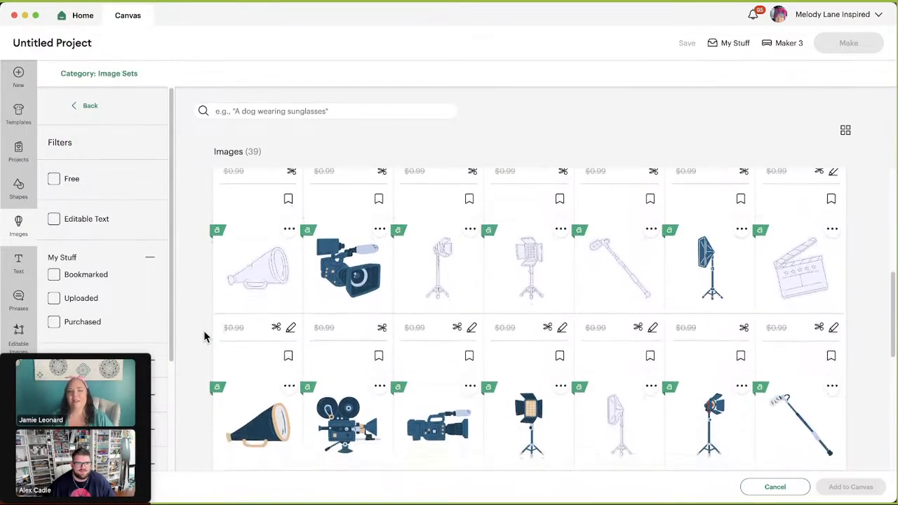
pyautogui.scroll(-3)
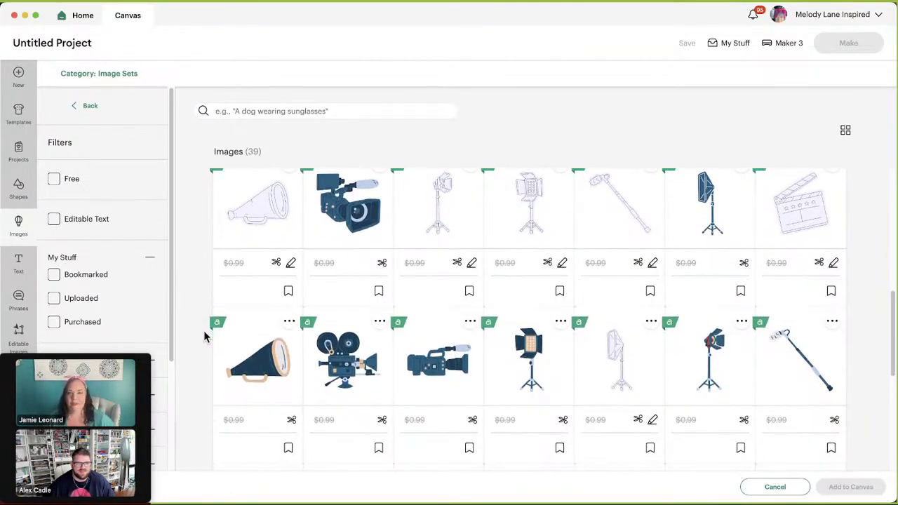
pyautogui.scroll(-3)
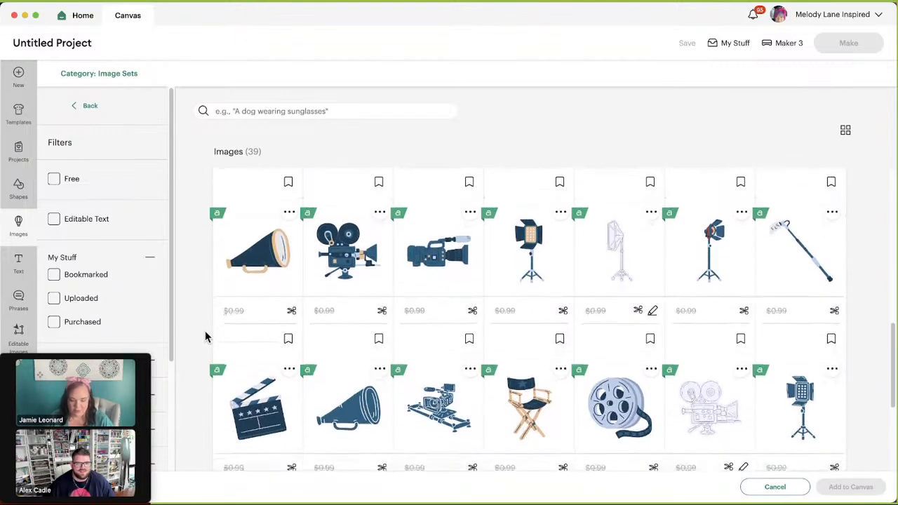
pyautogui.scroll(-3)
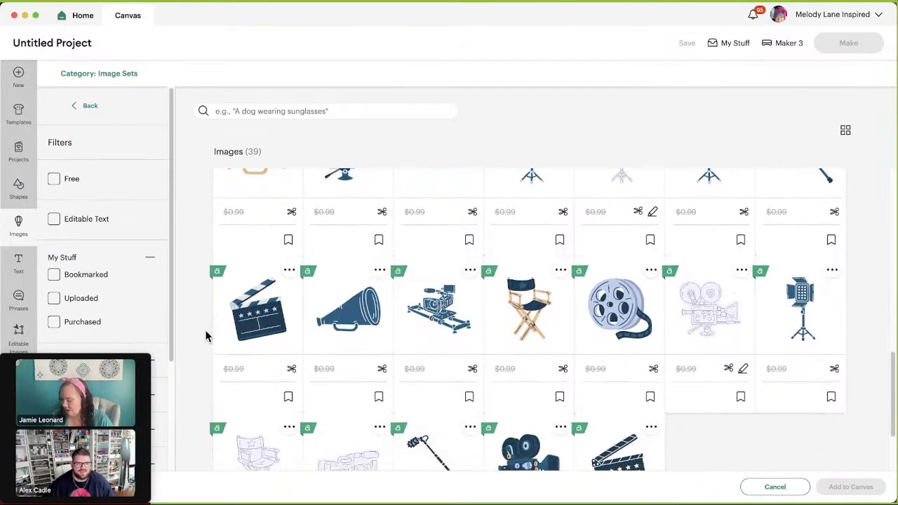
pyautogui.scroll(-3)
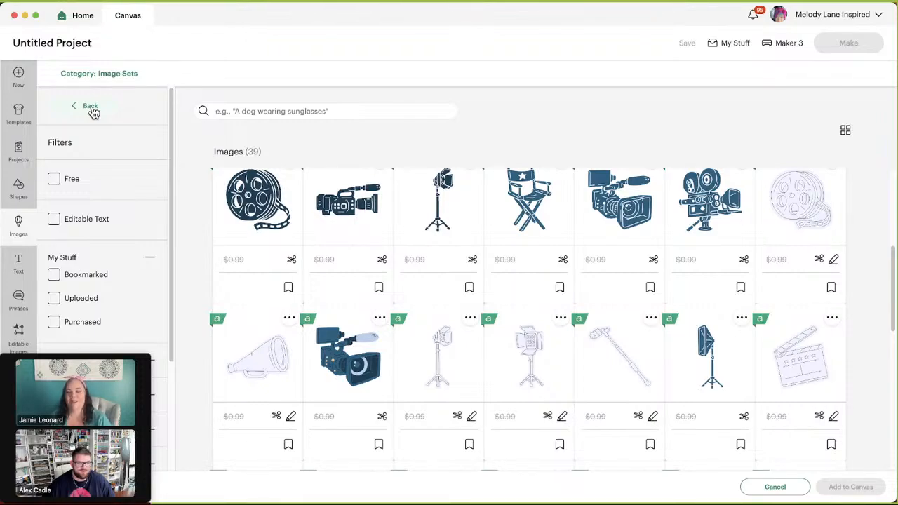
# Return to Related Image Sets and scroll down to the Card Sentiments - Notebook Draw set.
pyautogui.click(90, 105)
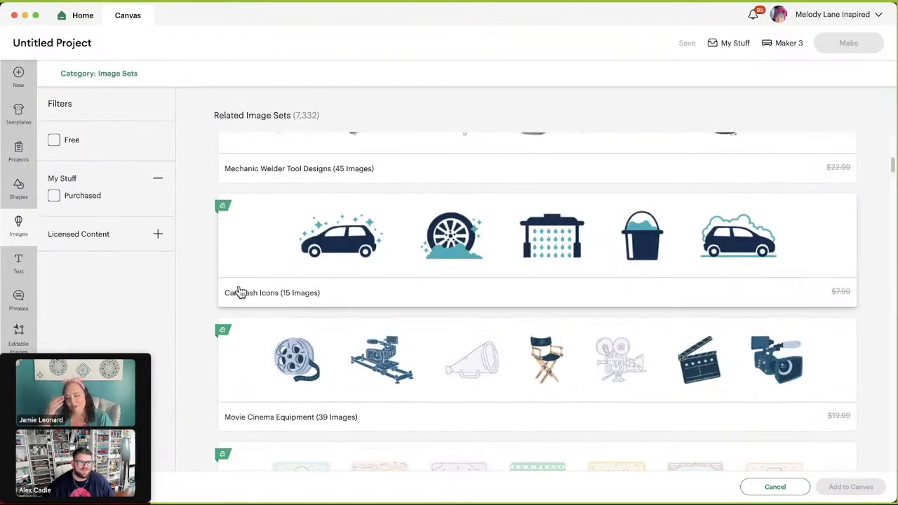
pyautogui.scroll(-3)
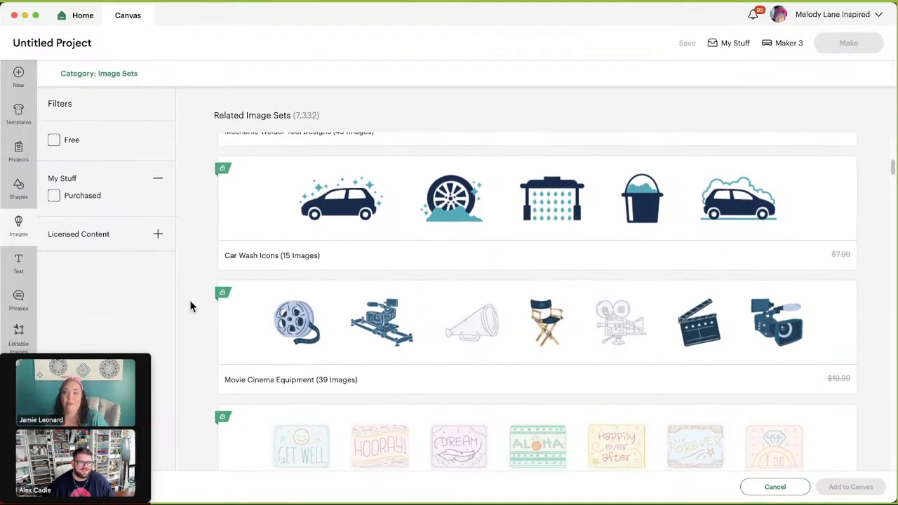
pyautogui.scroll(-3)
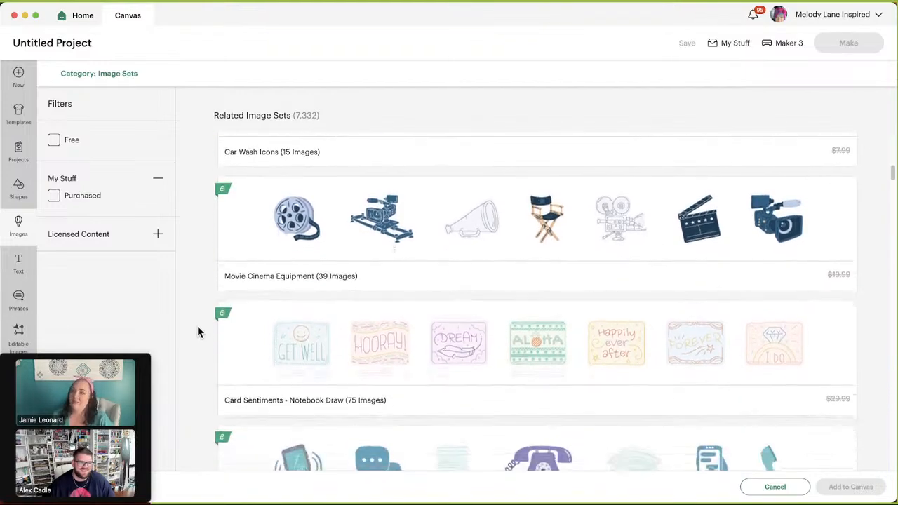
pyautogui.scroll(-3)
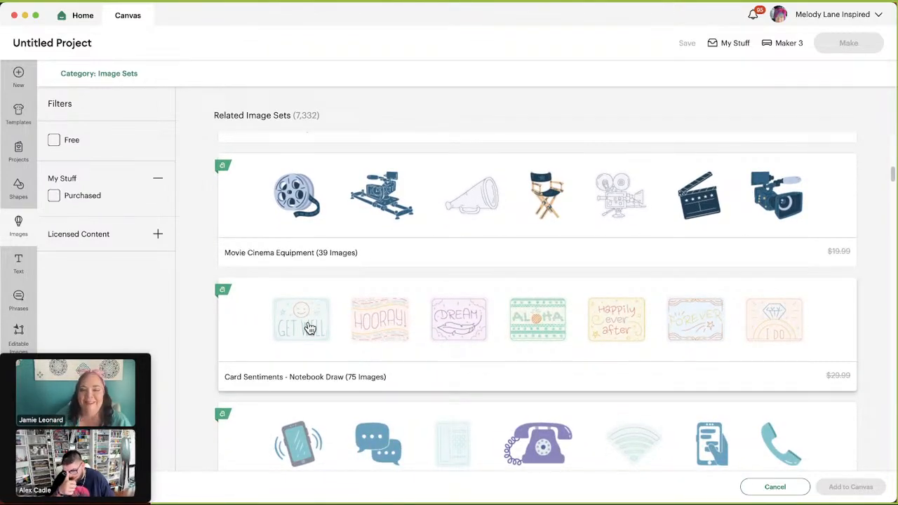
pyautogui.moveTo(359, 344)
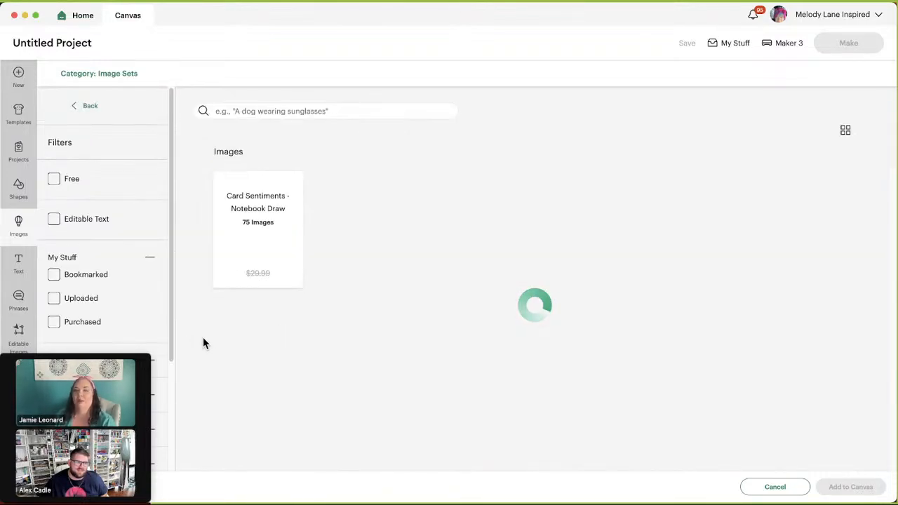
# Open the Card Sentiments - Notebook Draw set and browse down through its first rows of sentiments.
pyautogui.click(258, 231)
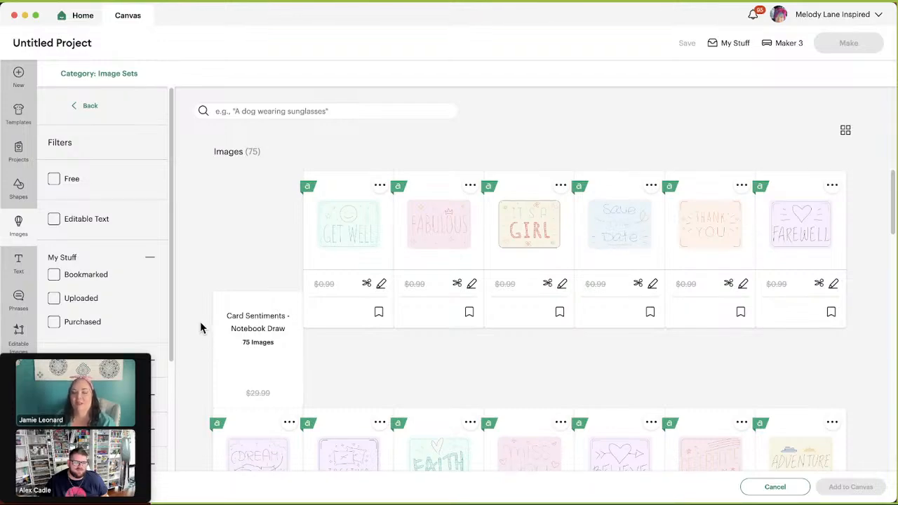
pyautogui.scroll(-3)
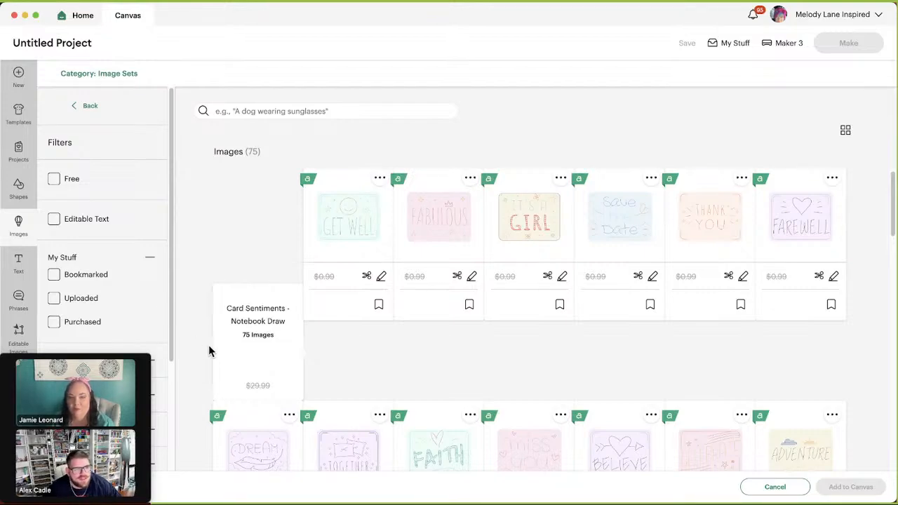
pyautogui.scroll(-3)
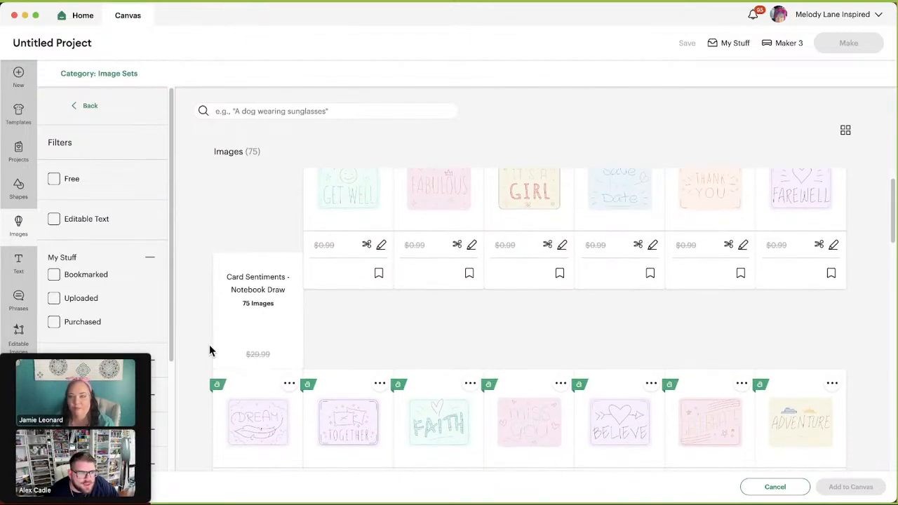
pyautogui.scroll(-3)
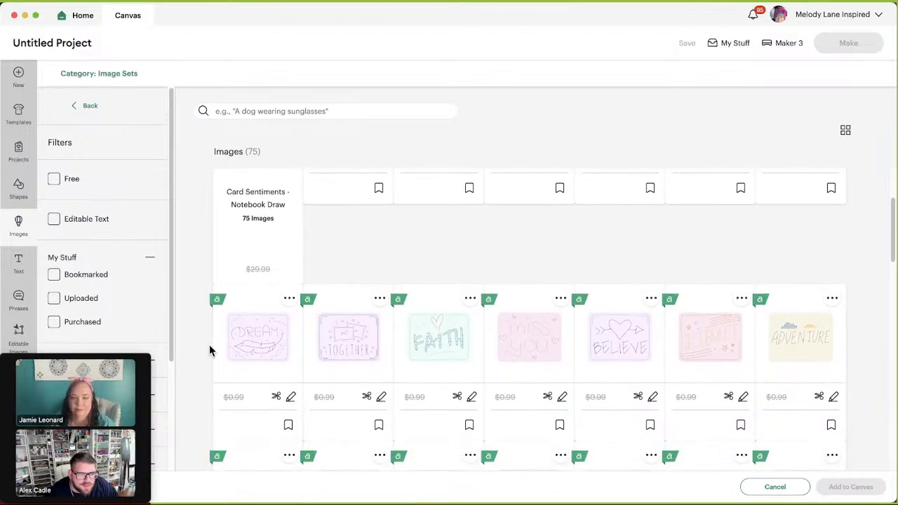
pyautogui.scroll(-3)
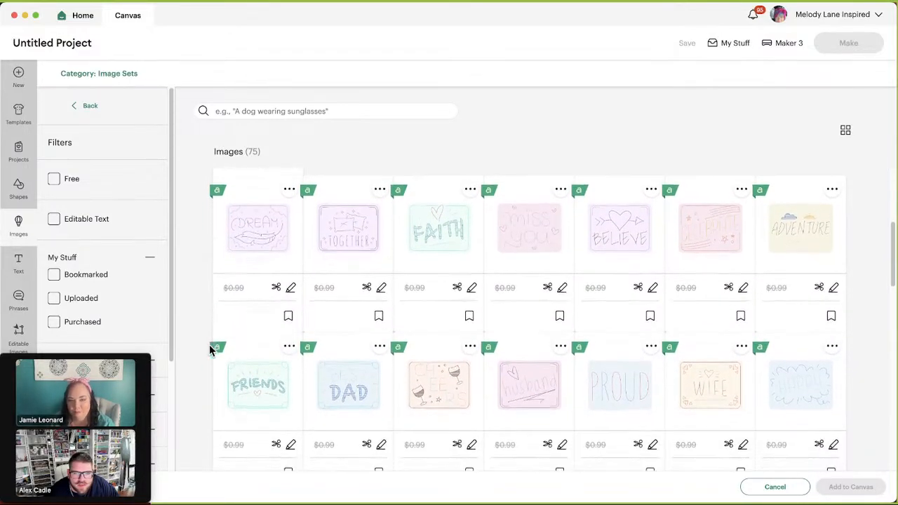
pyautogui.scroll(-3)
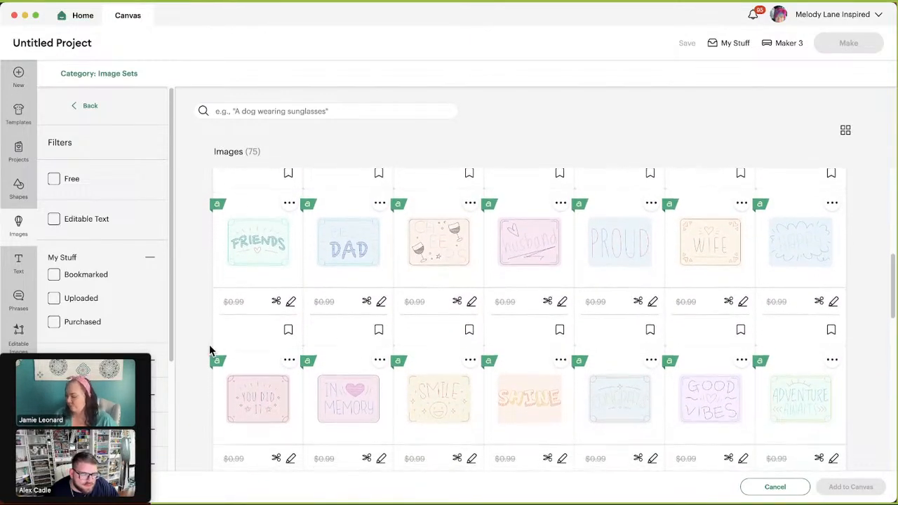
pyautogui.scroll(-3)
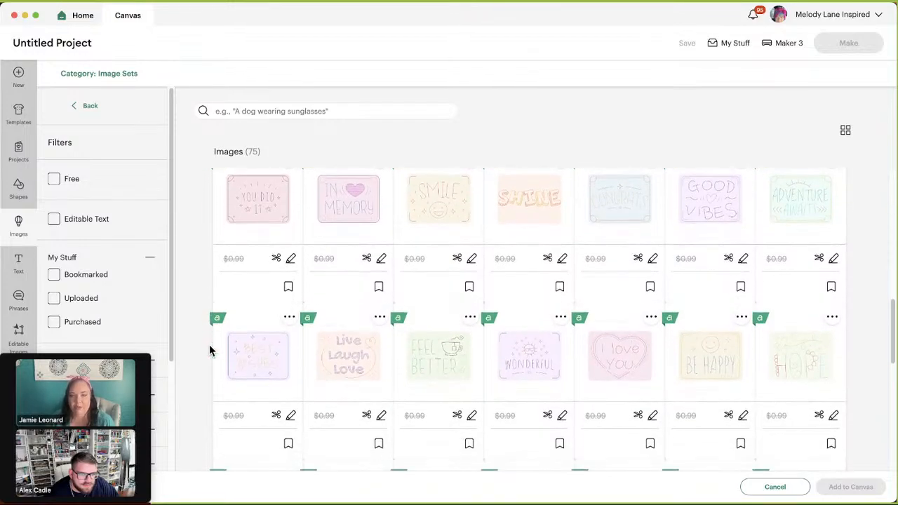
pyautogui.scroll(-3)
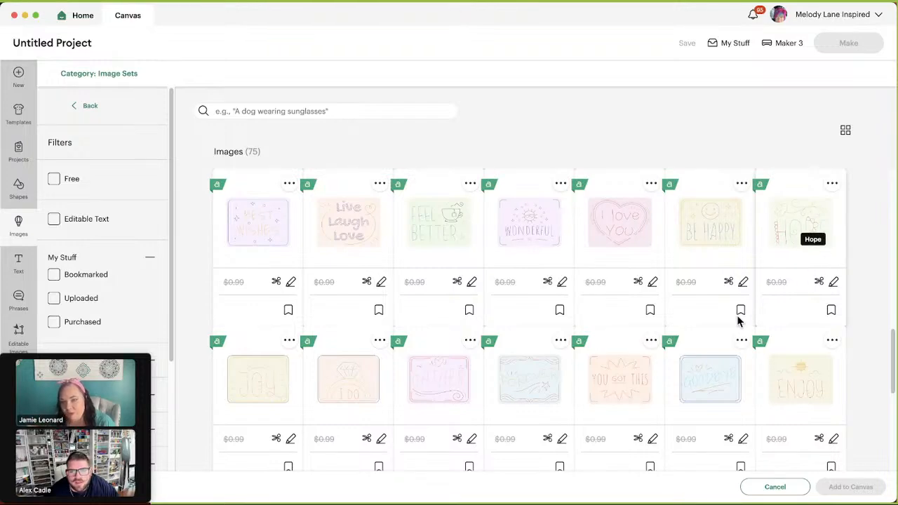
pyautogui.moveTo(752, 307)
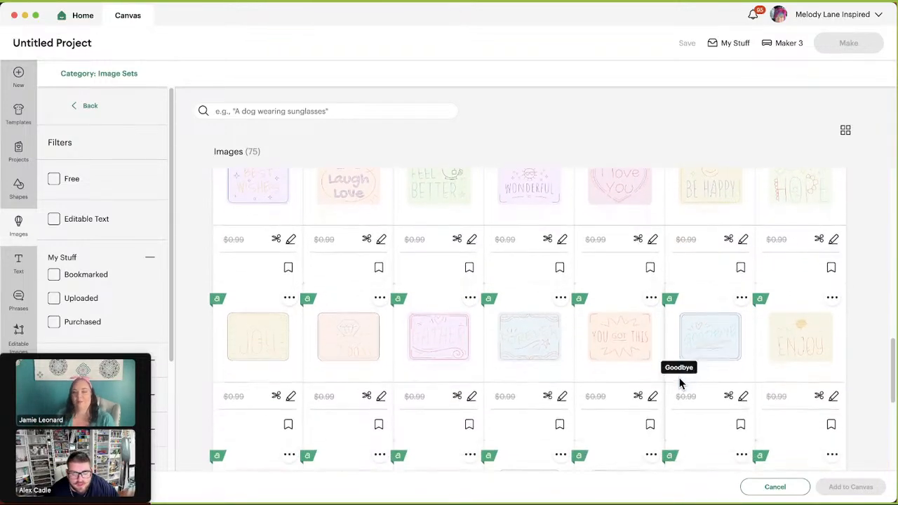
pyautogui.scroll(-3)
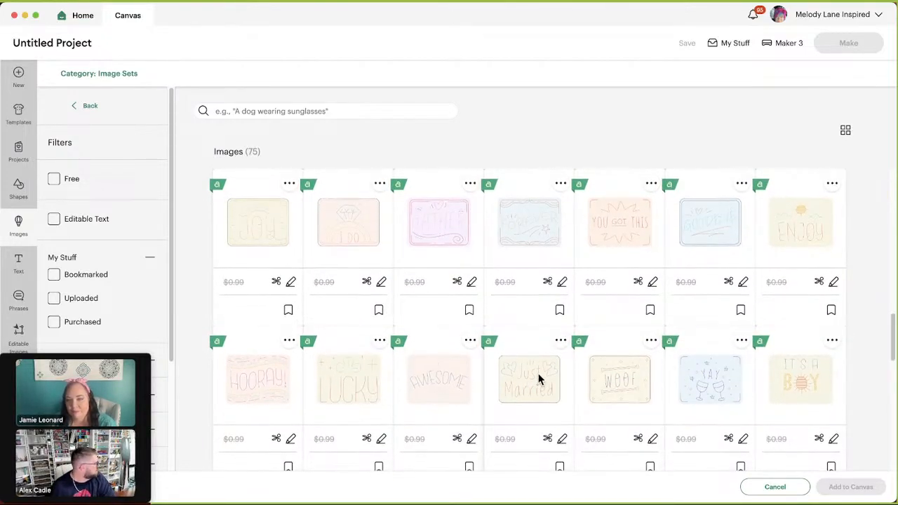
# Continue down the 75-image card sentiments grid until its last row of designs shows.
pyautogui.scroll(-3)
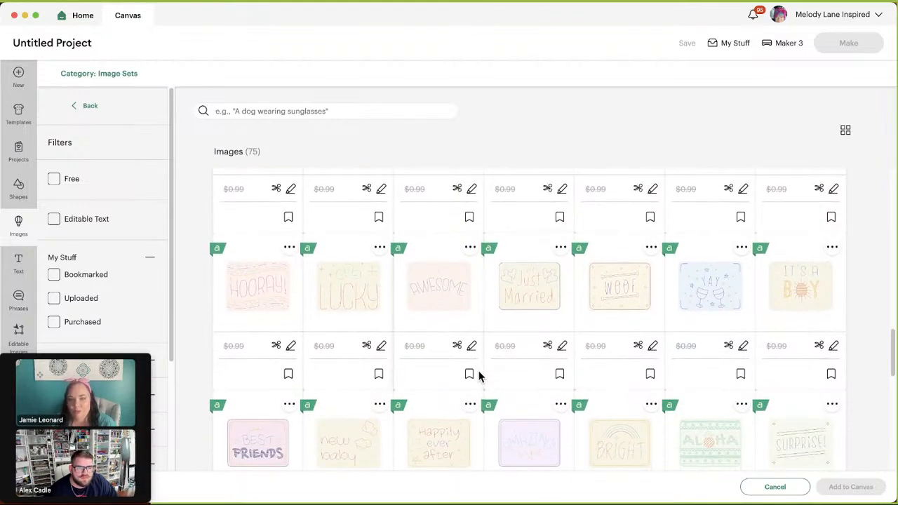
pyautogui.scroll(-3)
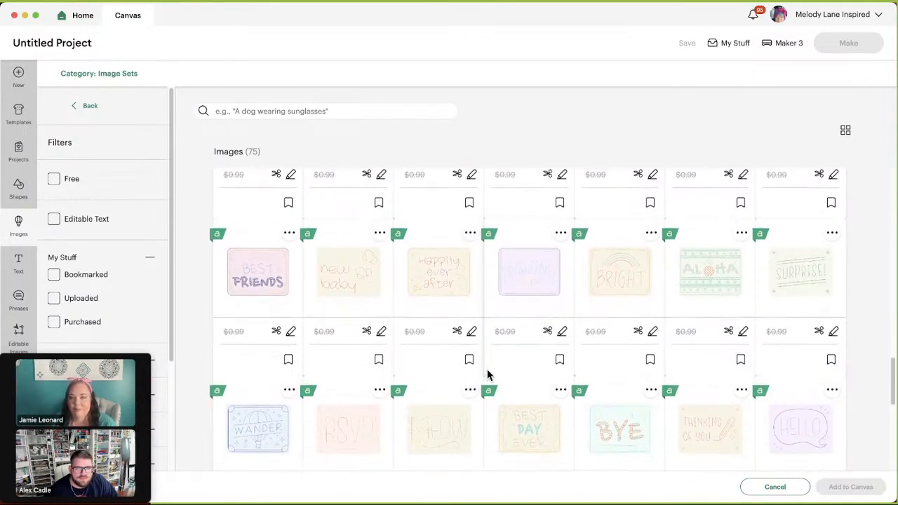
pyautogui.scroll(-3)
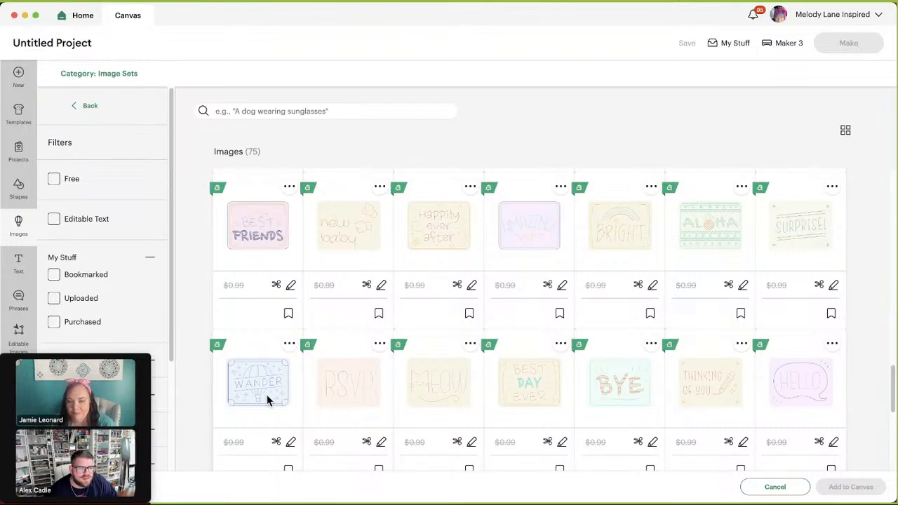
pyautogui.scroll(-3)
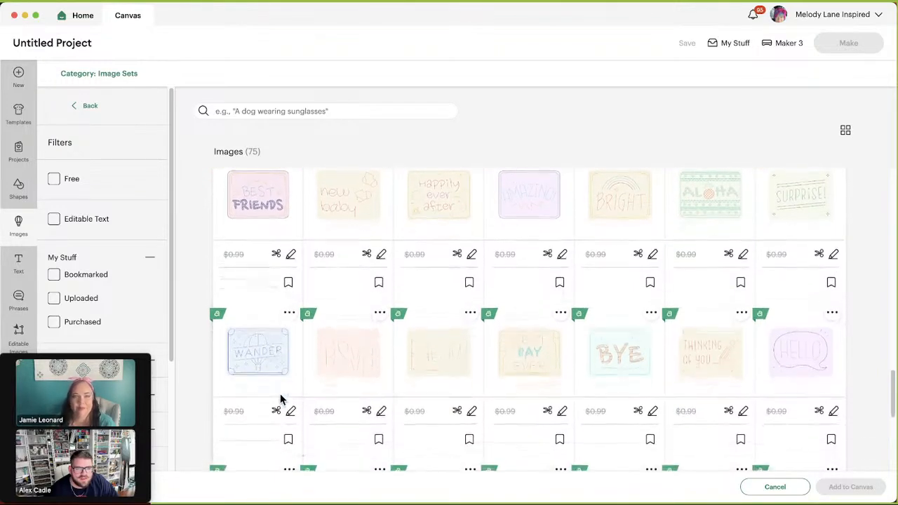
pyautogui.scroll(-3)
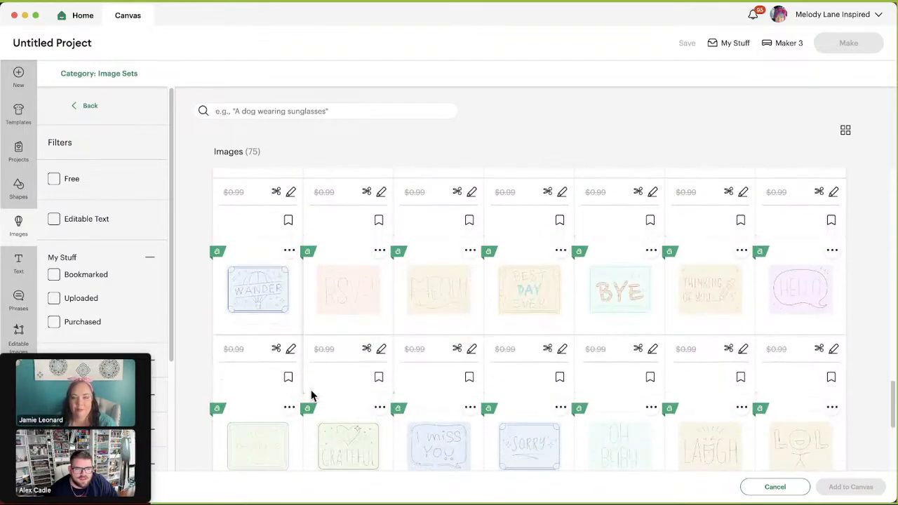
pyautogui.scroll(-3)
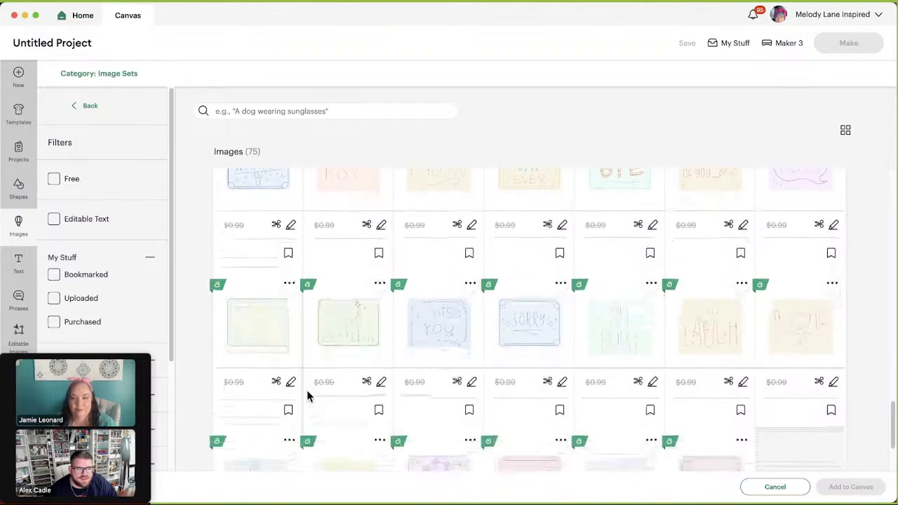
pyautogui.scroll(-3)
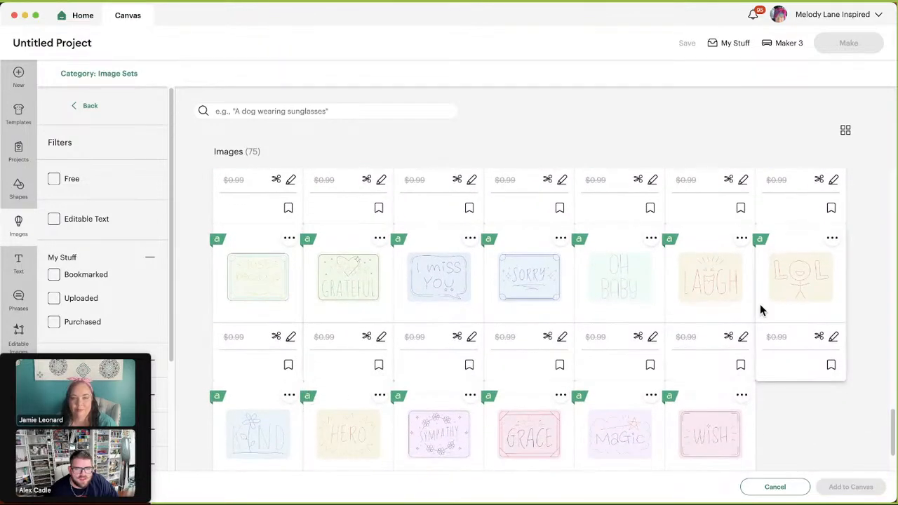
pyautogui.scroll(-3)
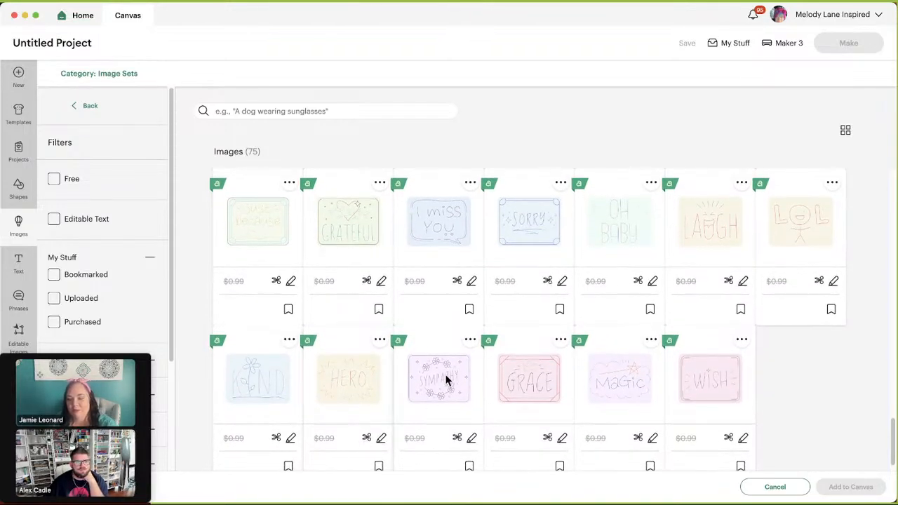
pyautogui.scroll(-3)
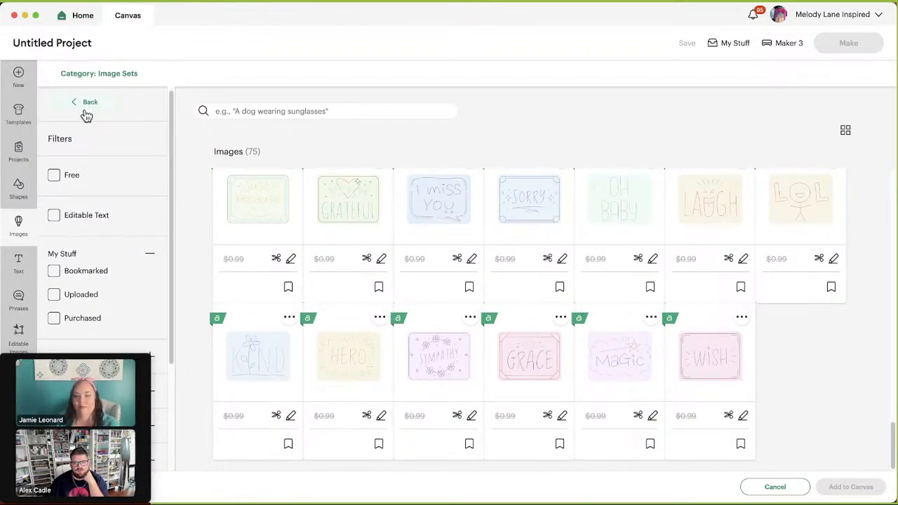
# Return to Related Image Sets, open Technology Icons - Phones and browse its 36 phone images to the last row.
pyautogui.click(87, 105)
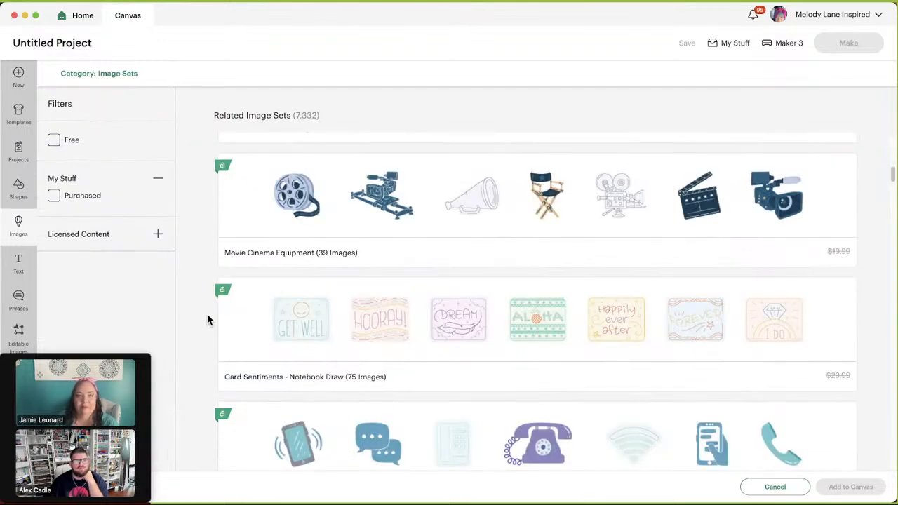
pyautogui.scroll(-3)
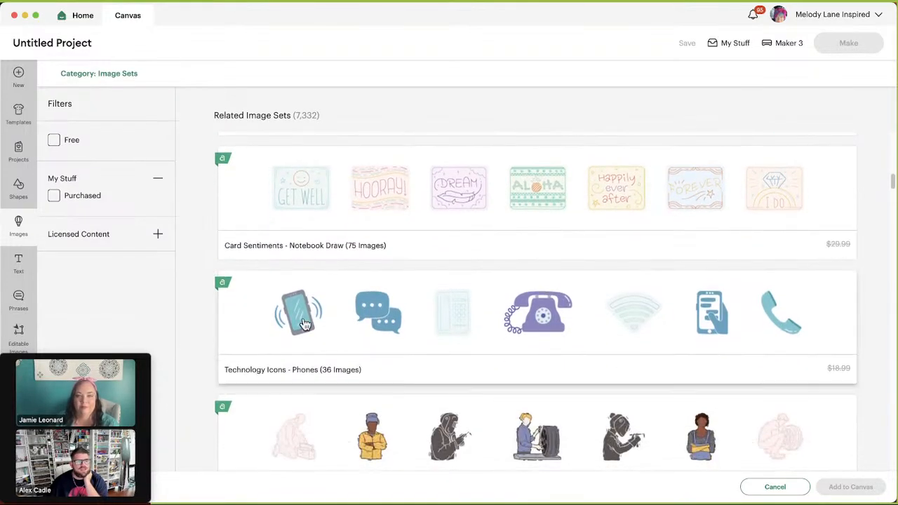
pyautogui.click(298, 311)
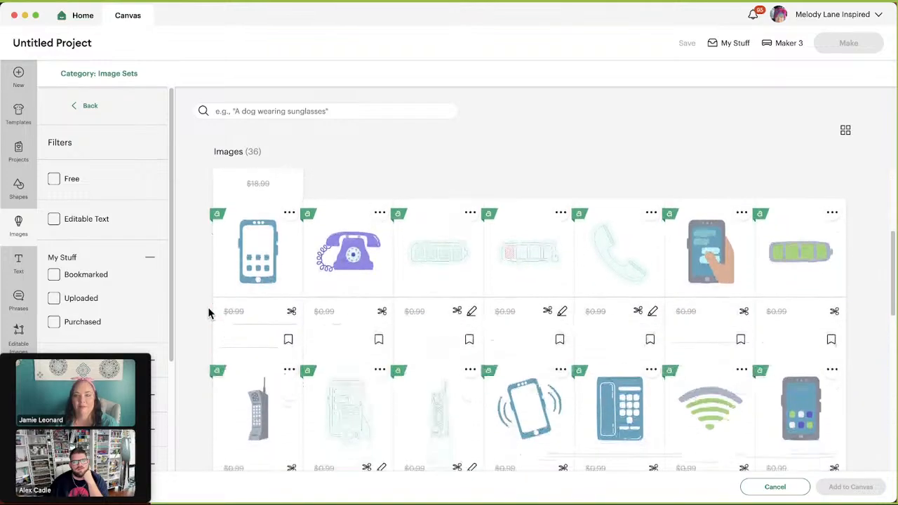
pyautogui.scroll(-3)
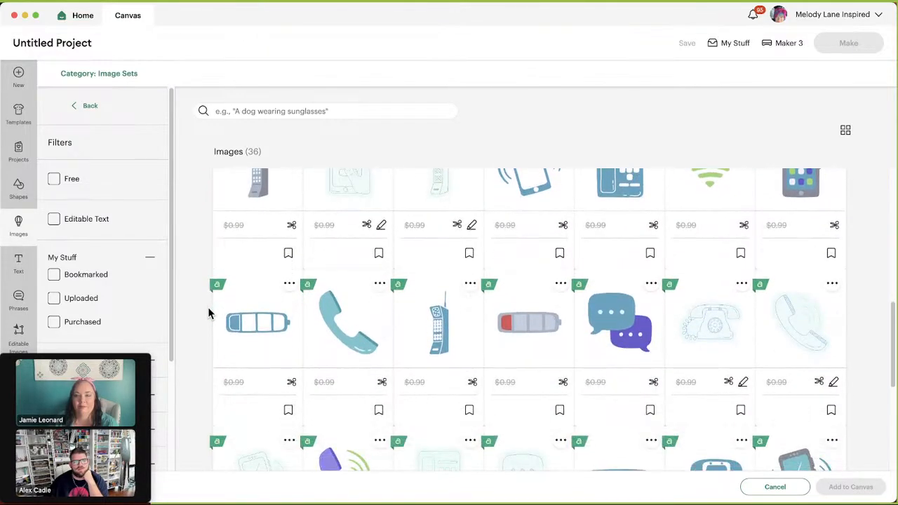
pyautogui.scroll(-3)
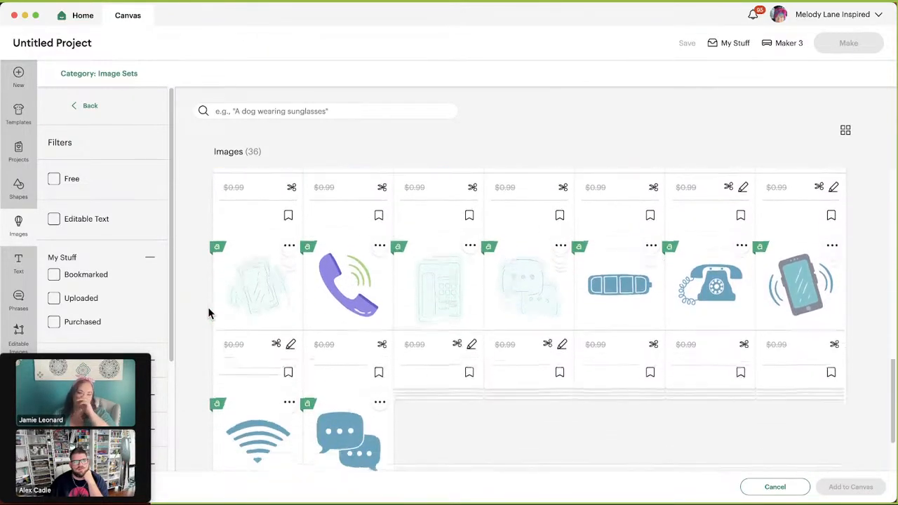
pyautogui.scroll(-3)
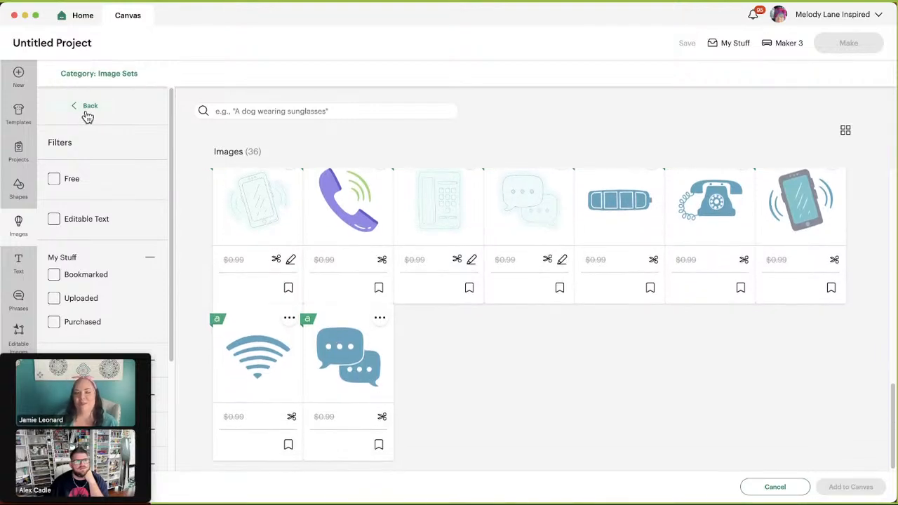
# Return to Related Image Sets, open Mechanic Welder Professionals and browse its first rows.
pyautogui.click(87, 106)
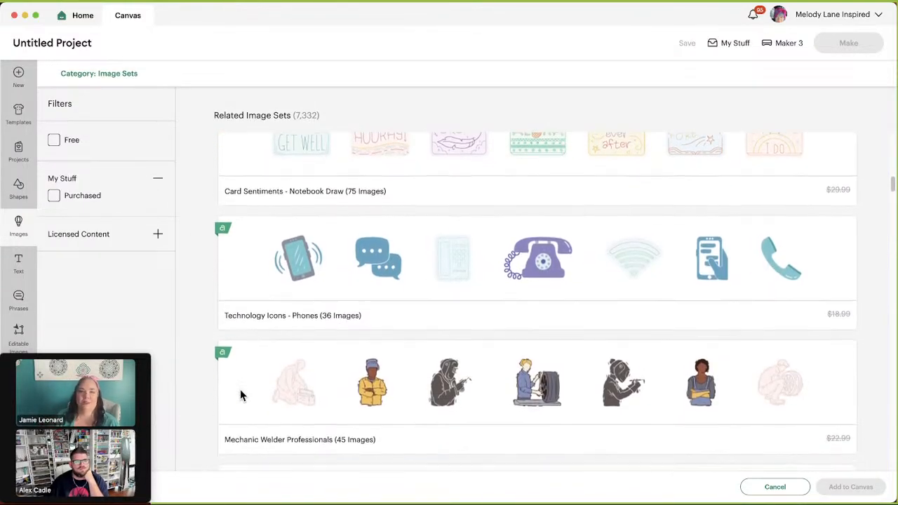
pyautogui.scroll(-3)
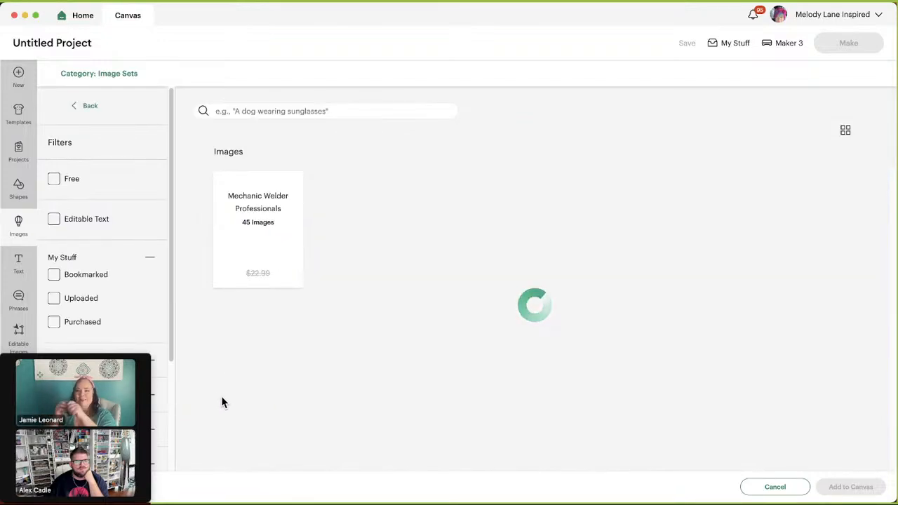
pyautogui.click(259, 231)
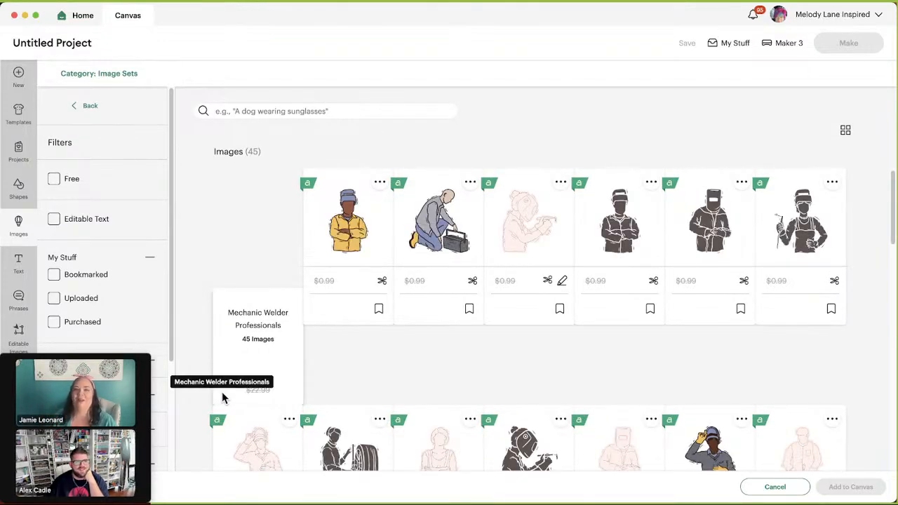
pyautogui.scroll(-3)
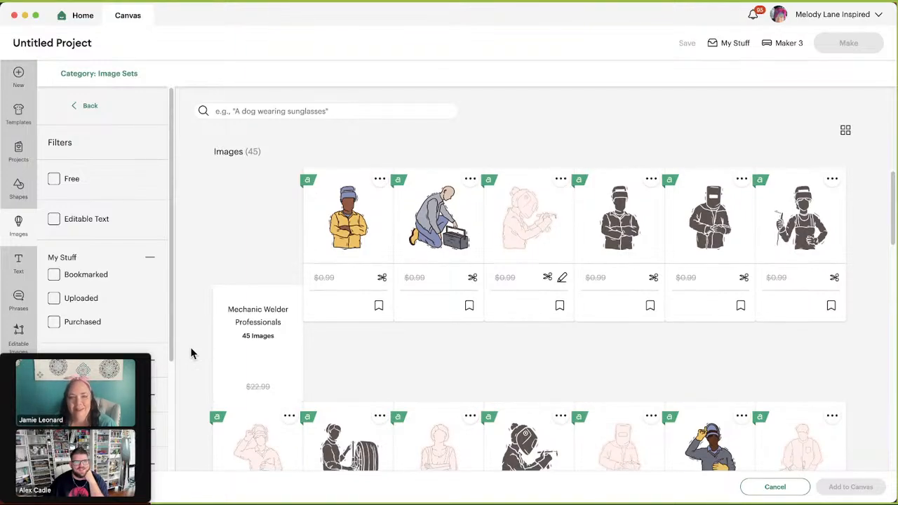
pyautogui.scroll(-3)
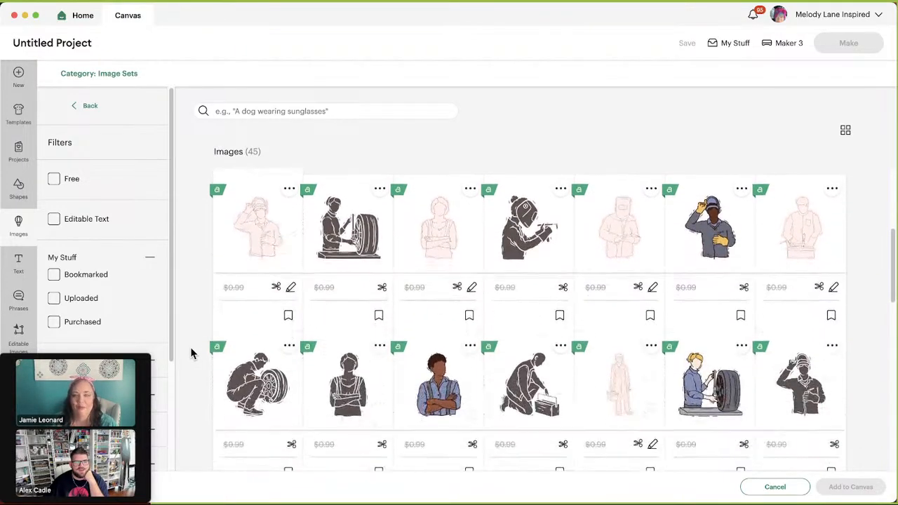
pyautogui.scroll(-3)
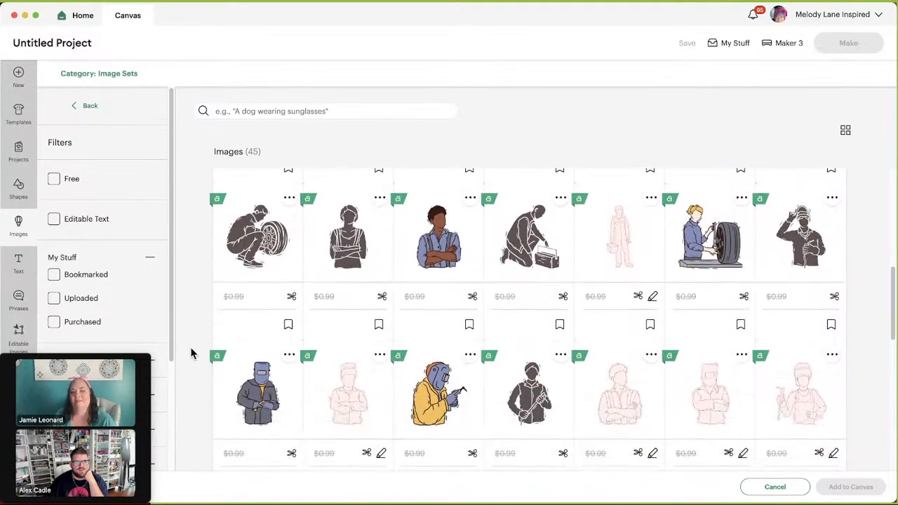
# Browse the remaining Mechanic Welder Professionals images down to the end of the set.
pyautogui.scroll(-3)
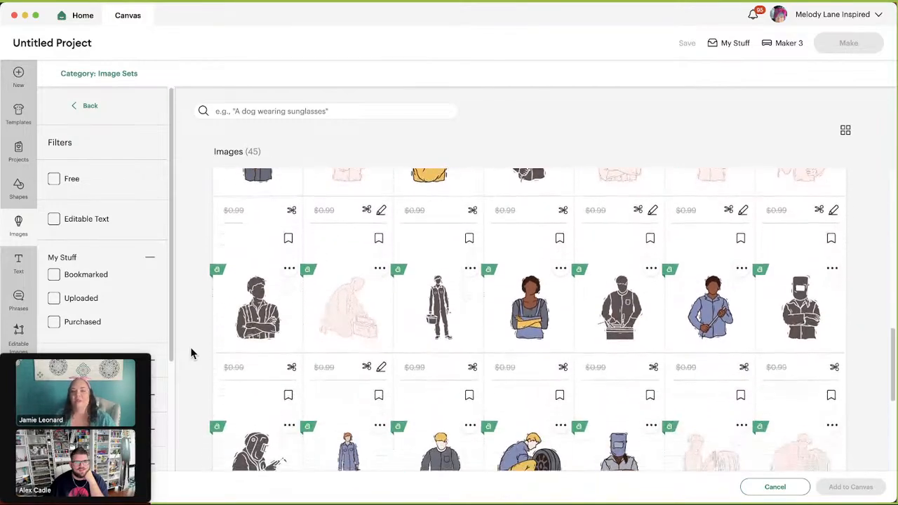
pyautogui.scroll(-3)
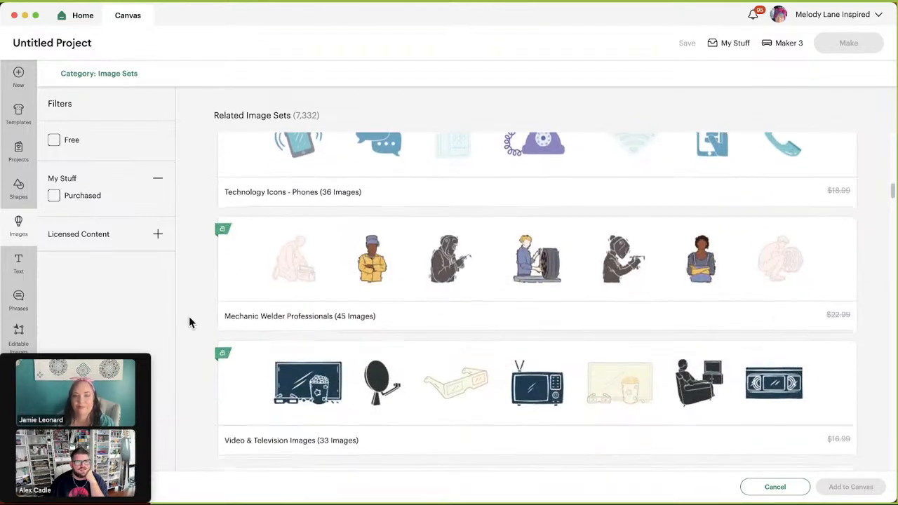
pyautogui.scroll(-3)
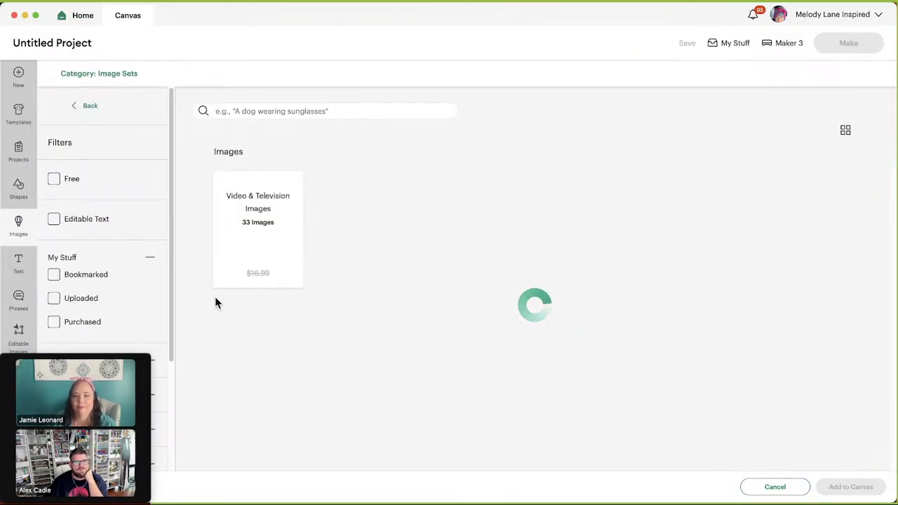
# Browse all 33 Video & Television Images, then return to the Related Image Sets list.
pyautogui.click(258, 232)
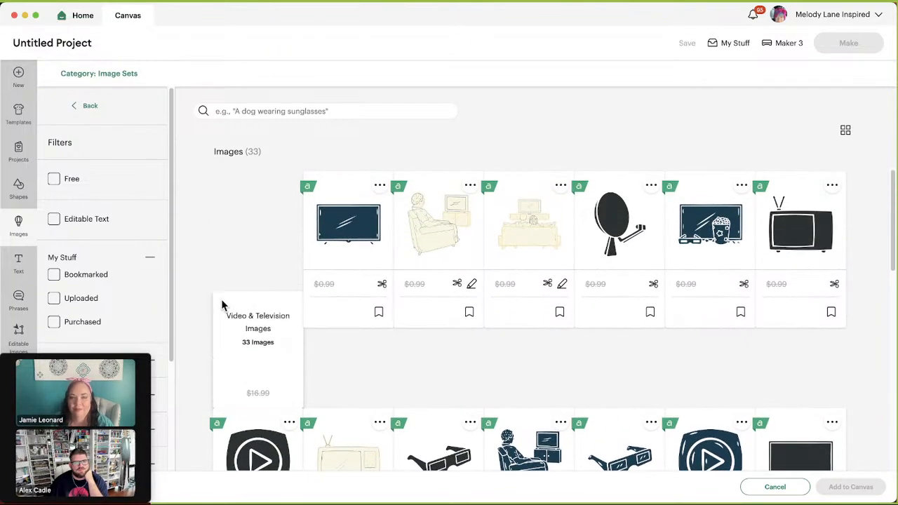
pyautogui.moveTo(798, 235)
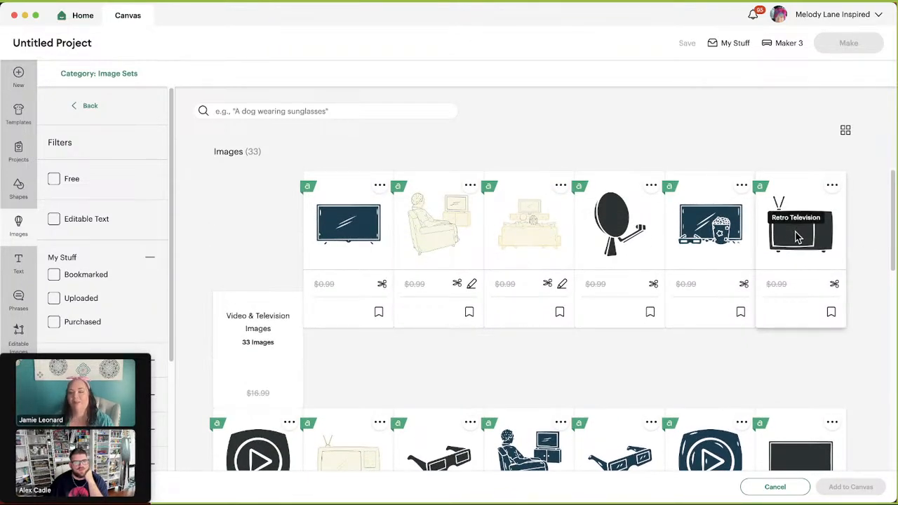
pyautogui.scroll(-3)
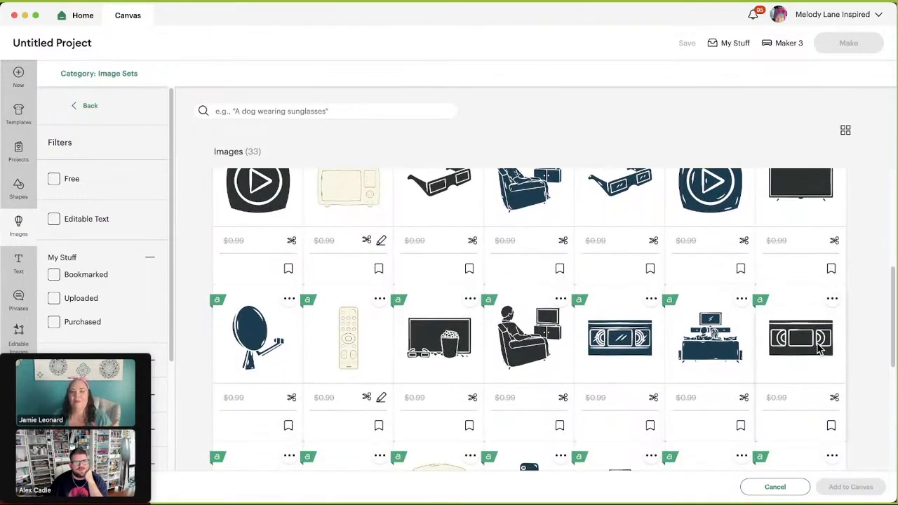
pyautogui.scroll(-3)
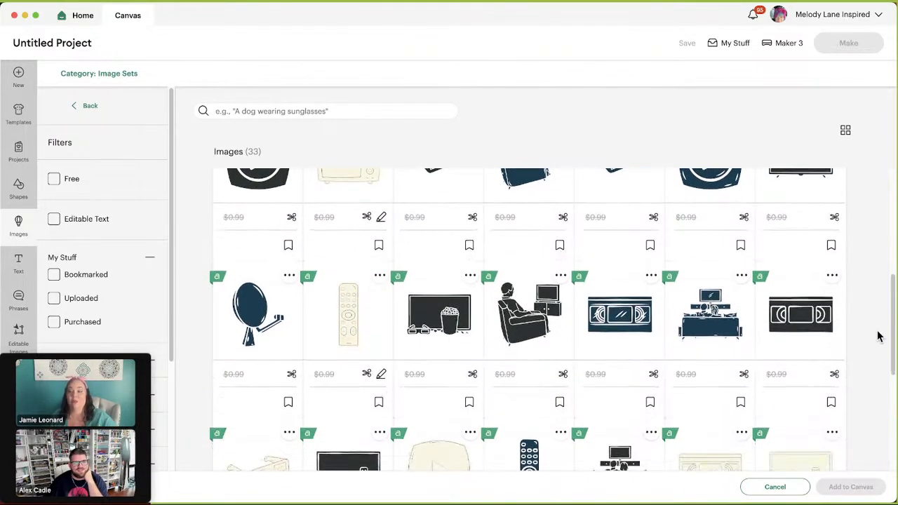
pyautogui.scroll(-3)
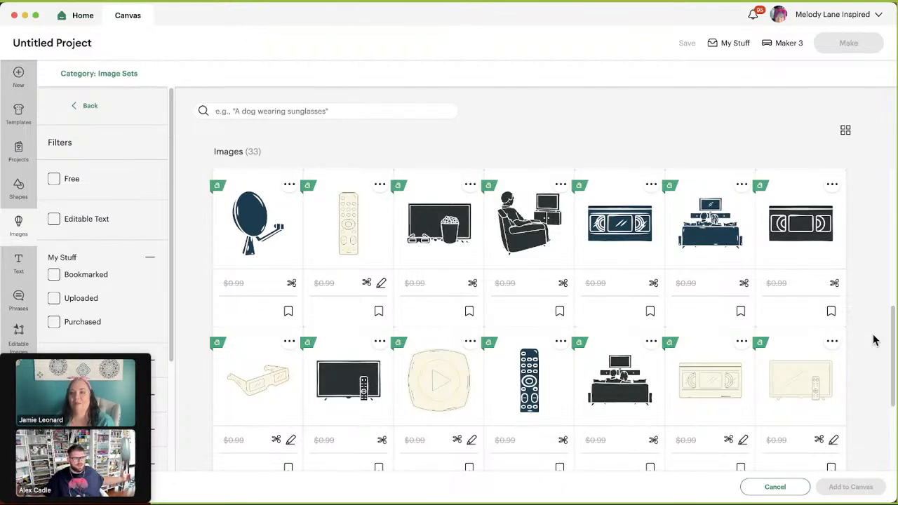
pyautogui.moveTo(828, 328)
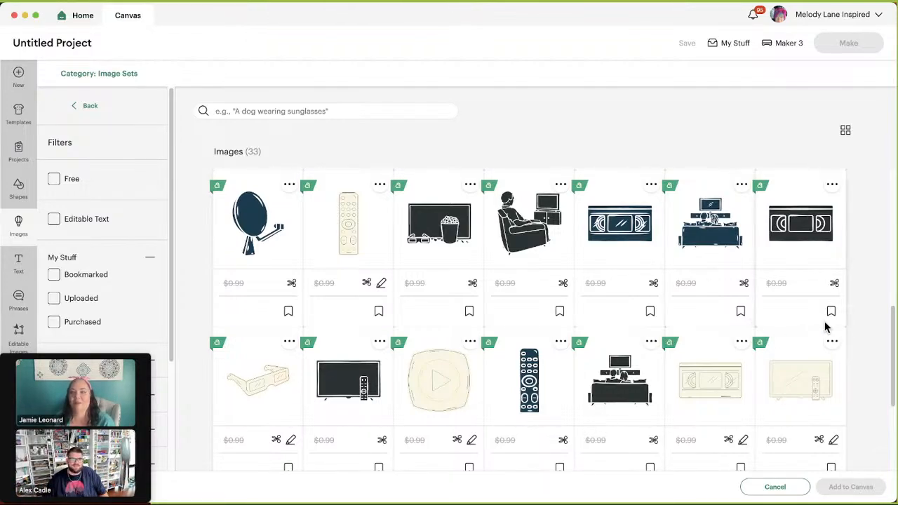
pyautogui.scroll(-3)
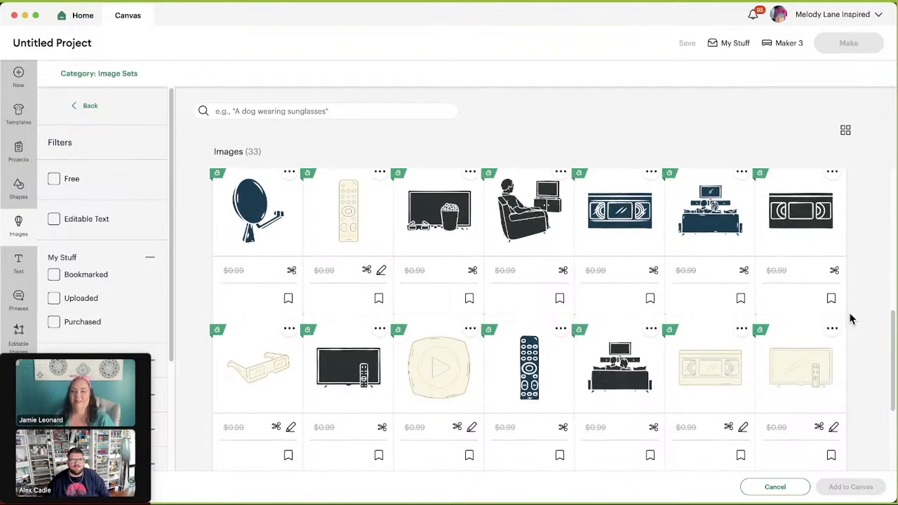
pyautogui.scroll(-3)
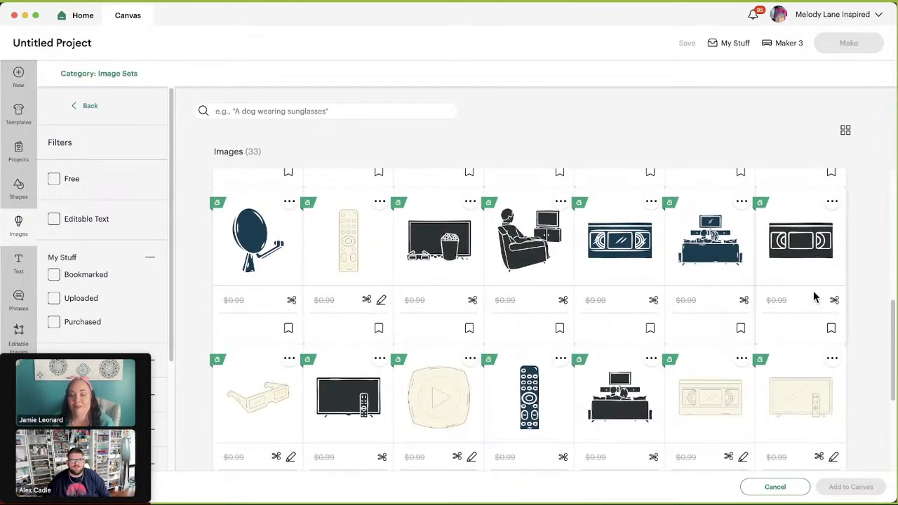
pyautogui.scroll(-3)
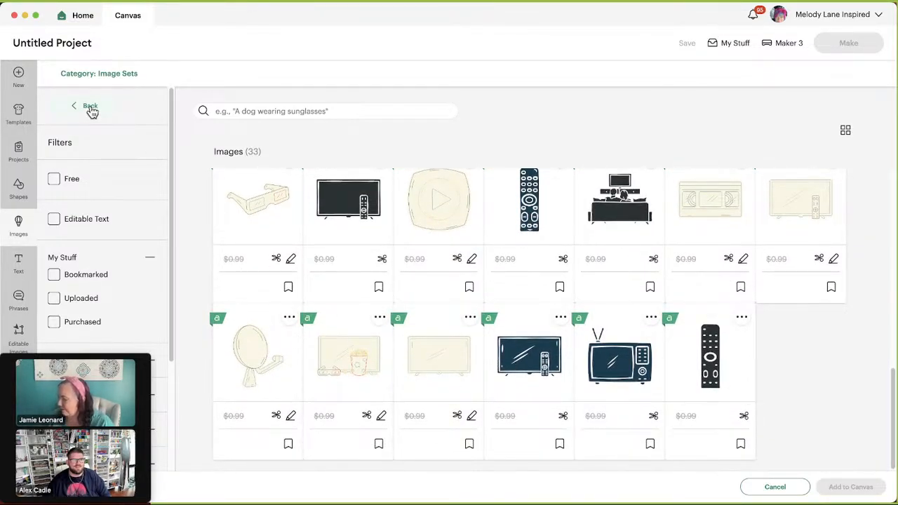
pyautogui.click(89, 105)
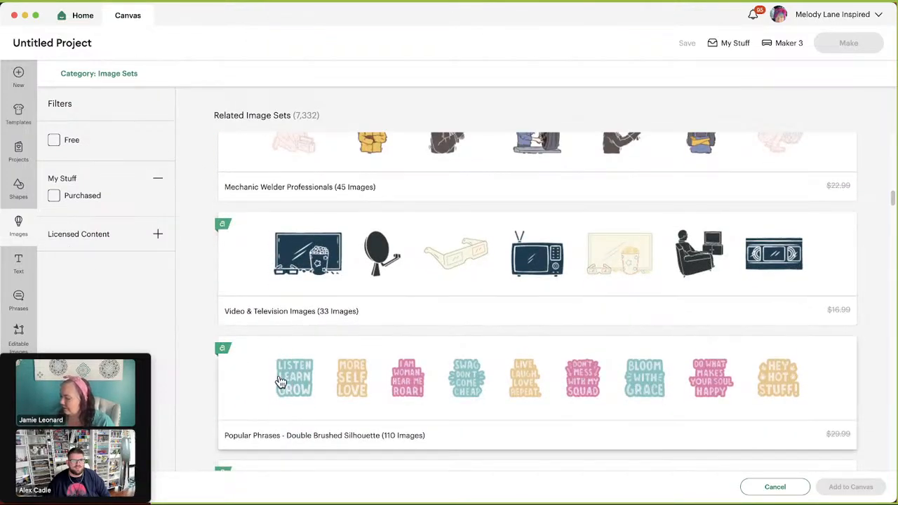
pyautogui.click(295, 377)
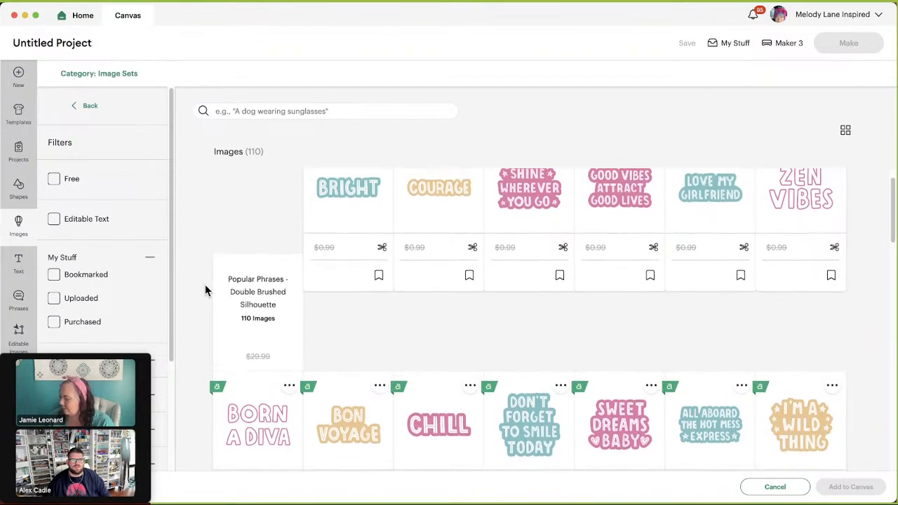
pyautogui.scroll(-3)
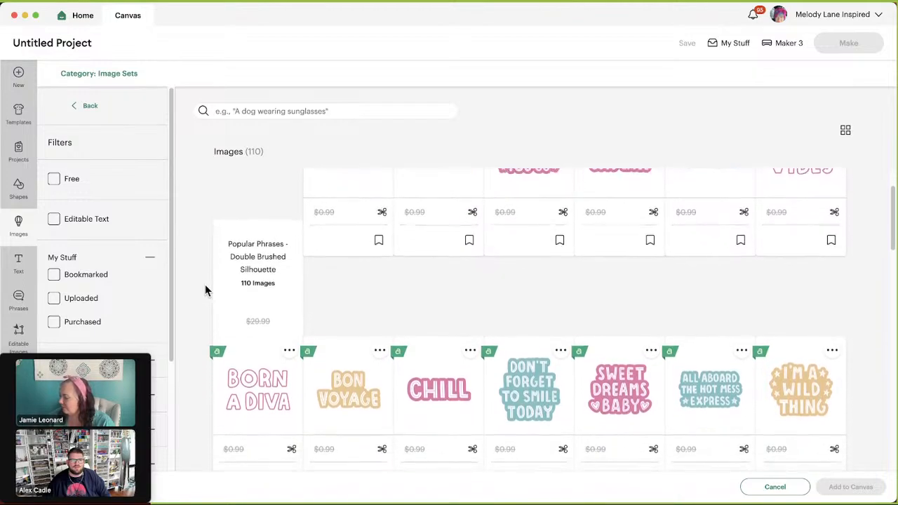
pyautogui.scroll(-3)
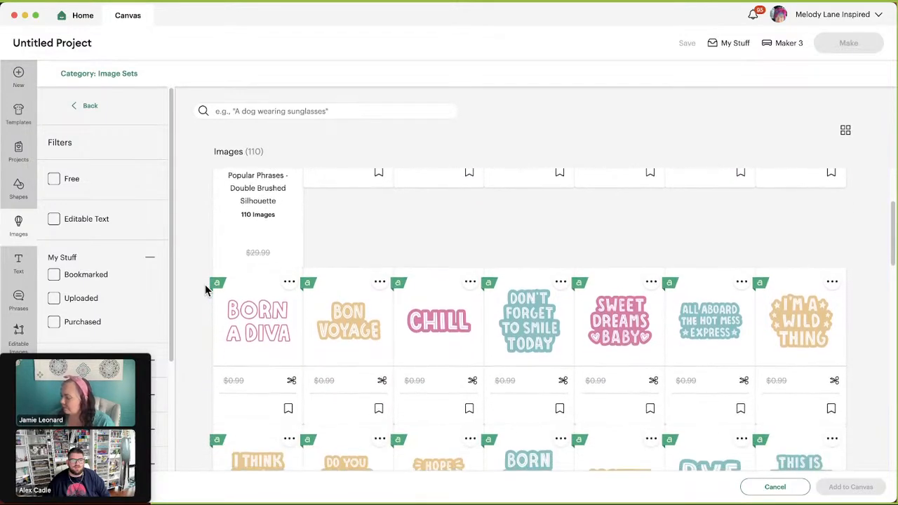
pyautogui.scroll(-3)
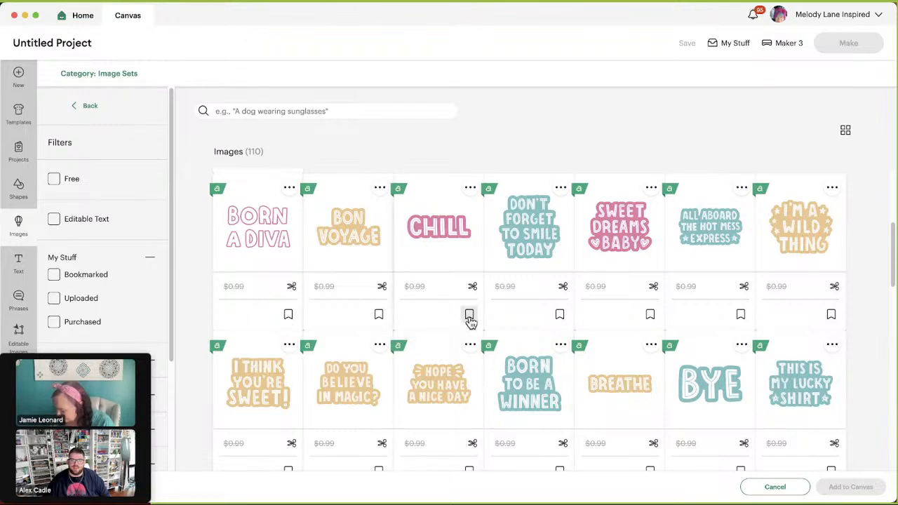
pyautogui.scroll(-3)
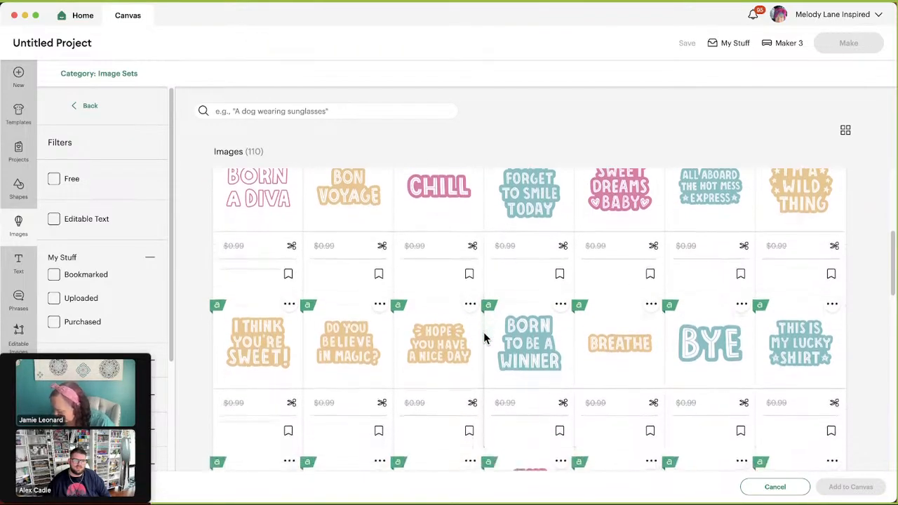
pyautogui.scroll(-3)
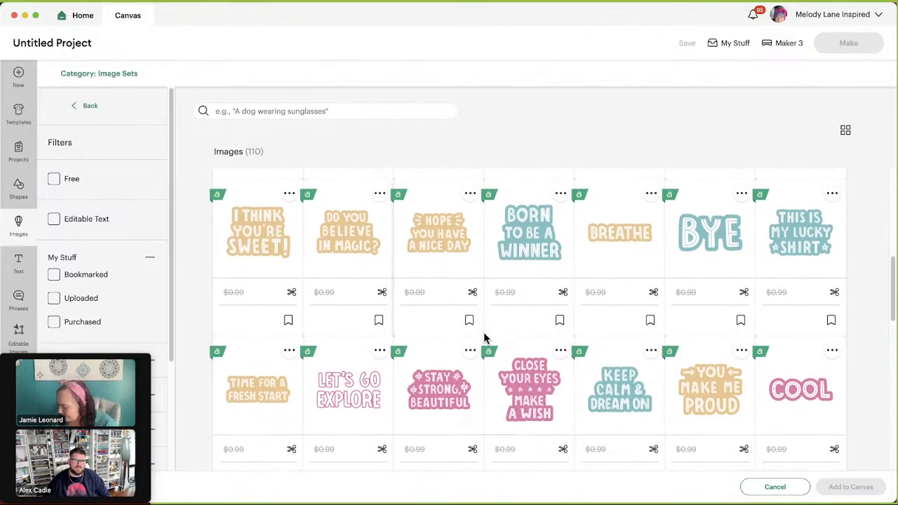
pyautogui.scroll(-3)
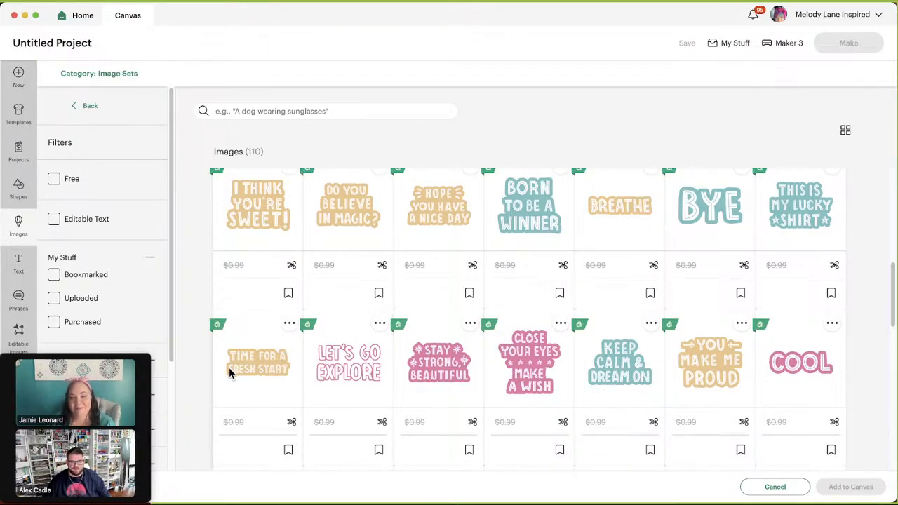
pyautogui.scroll(-3)
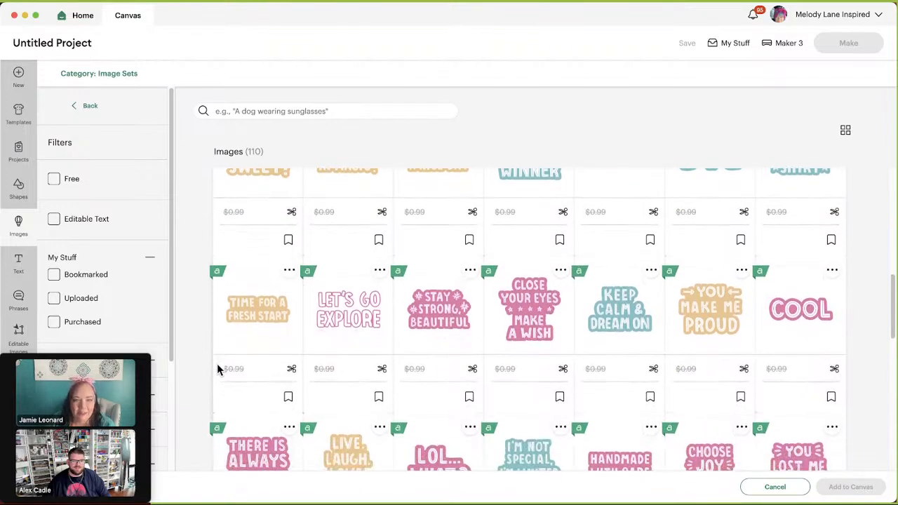
pyautogui.scroll(-3)
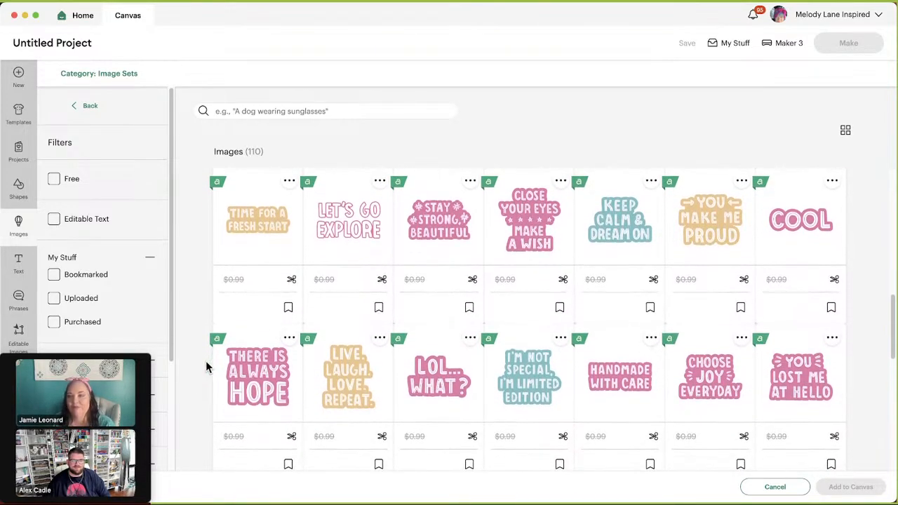
pyautogui.scroll(-3)
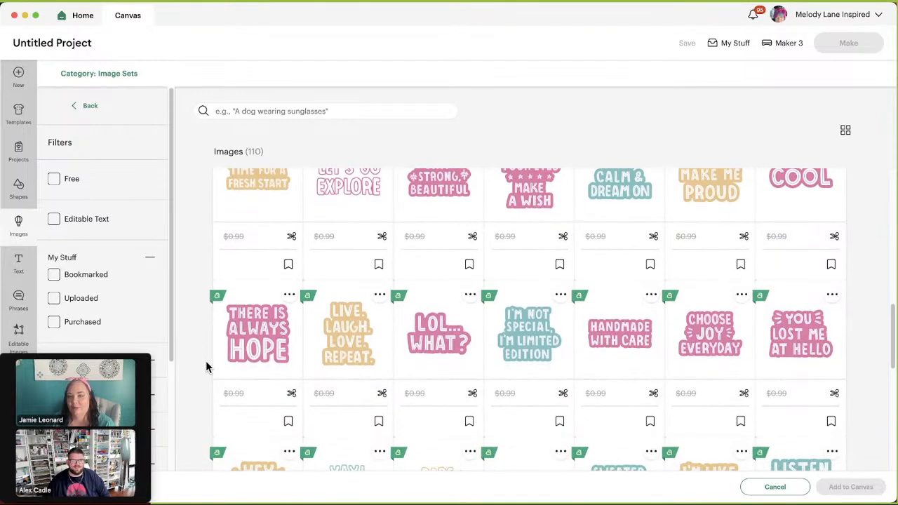
pyautogui.scroll(-3)
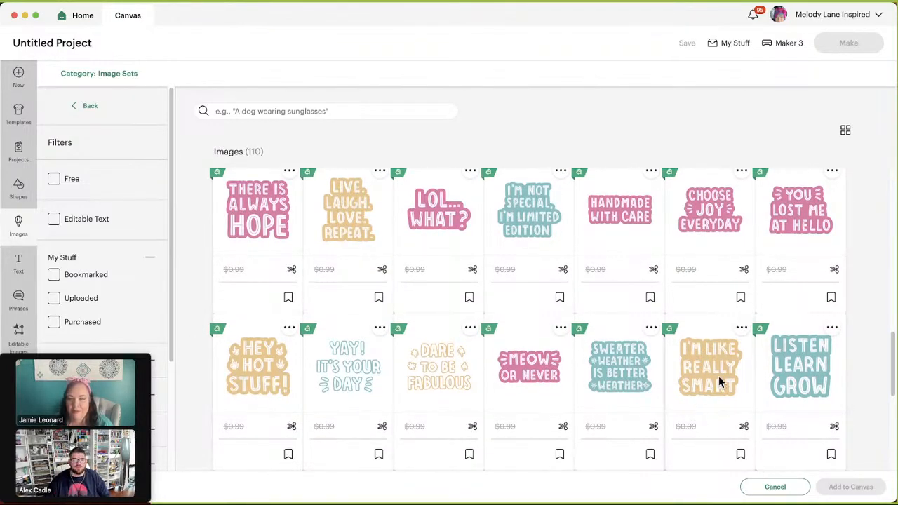
pyautogui.moveTo(216, 364)
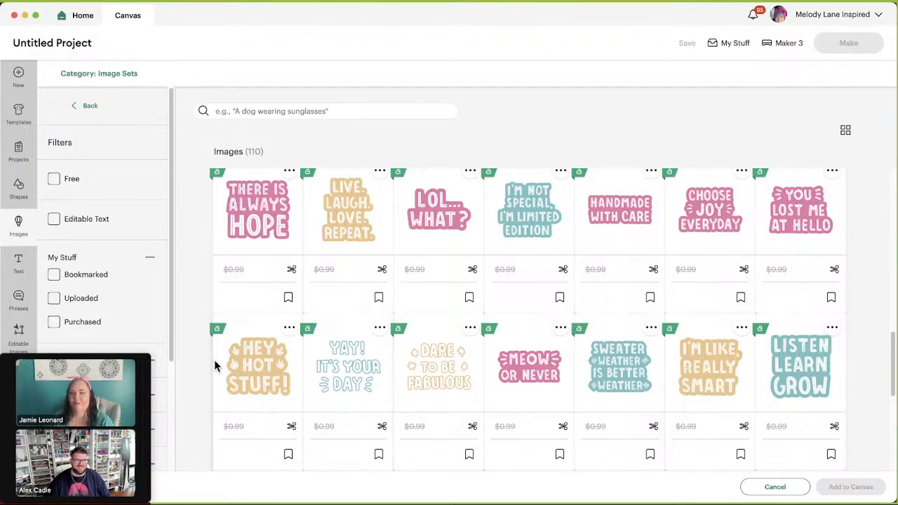
# Browse down through the middle rows of the 110-image Popular Phrases set.
pyautogui.scroll(-3)
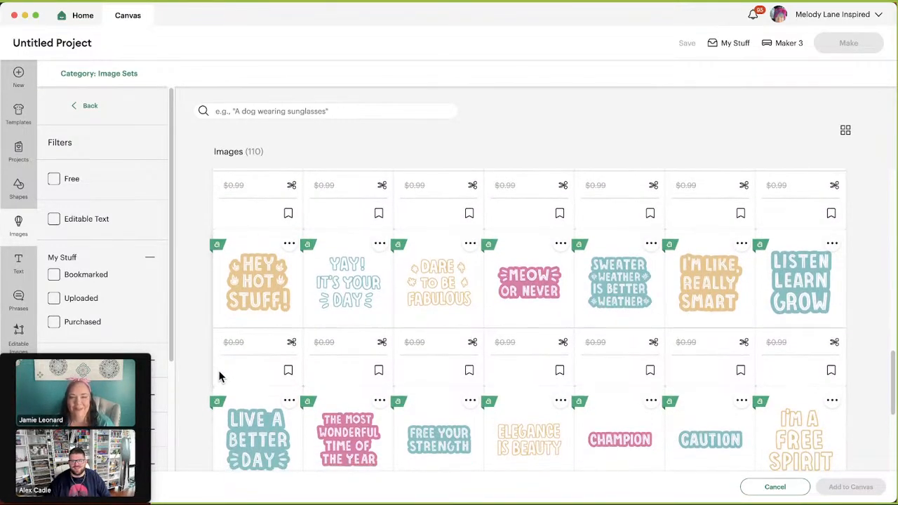
pyautogui.scroll(-3)
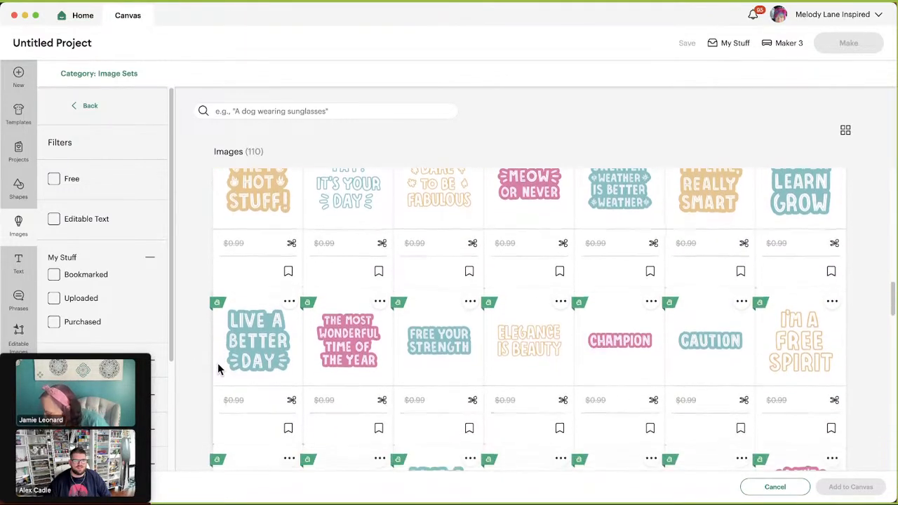
pyautogui.scroll(-3)
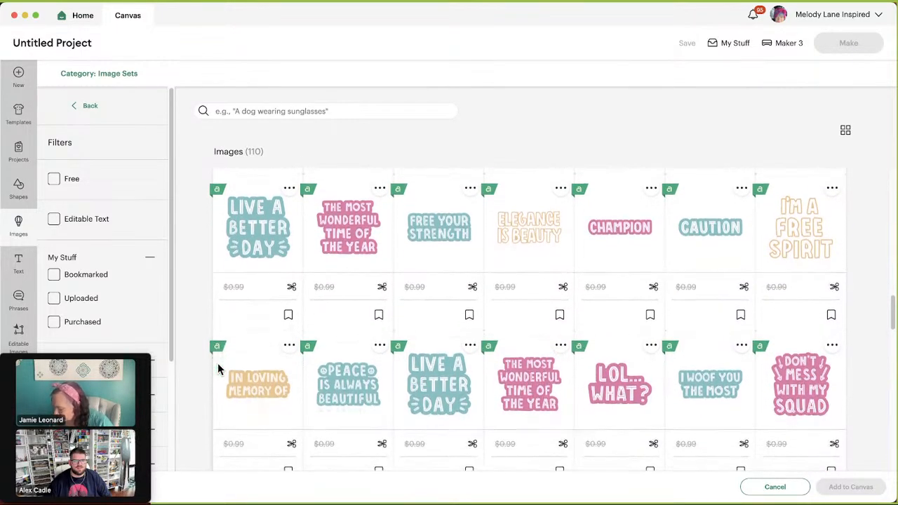
pyautogui.scroll(-3)
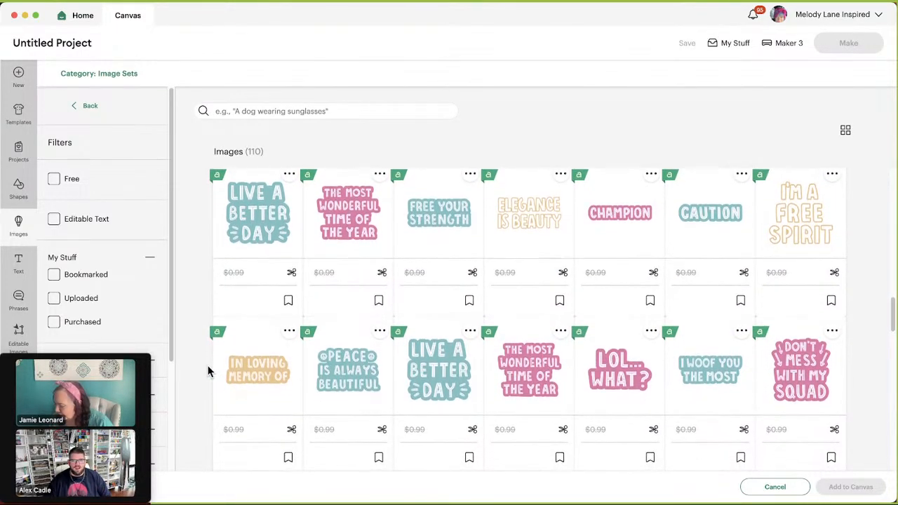
pyautogui.scroll(-3)
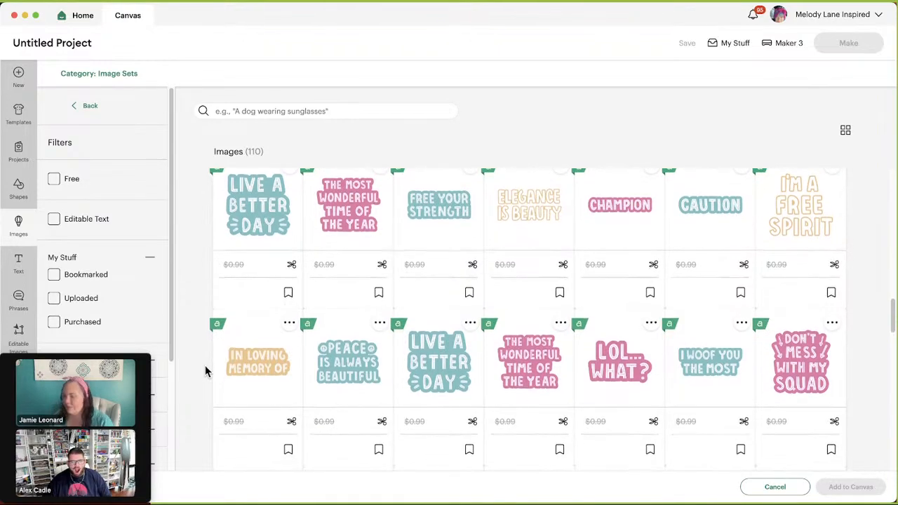
pyautogui.scroll(-3)
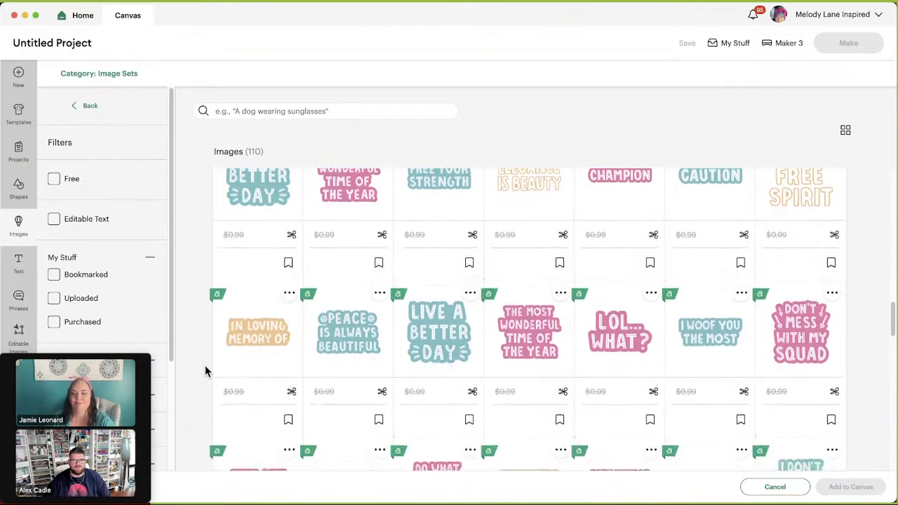
pyautogui.scroll(-3)
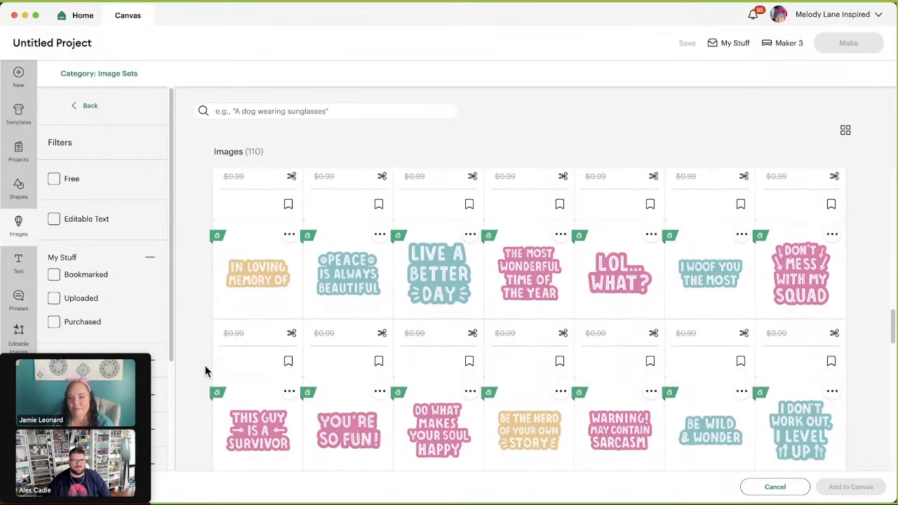
pyautogui.scroll(-3)
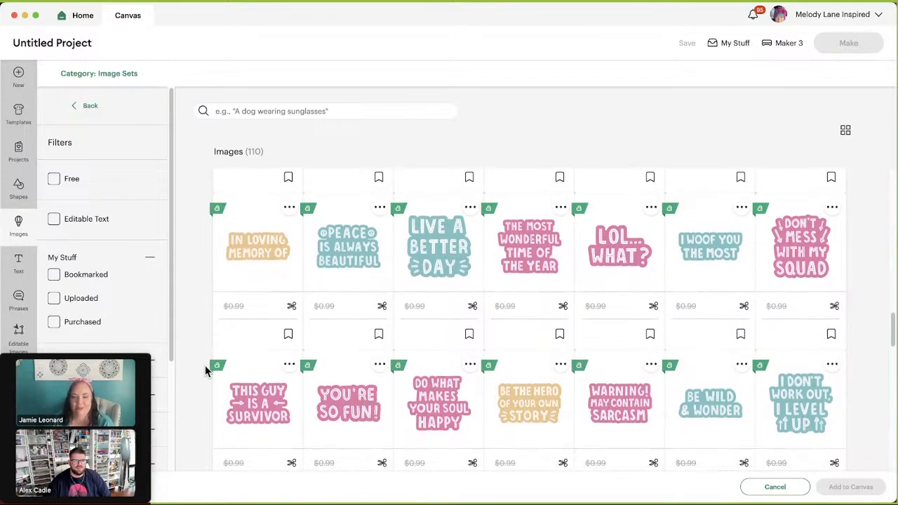
pyautogui.scroll(-3)
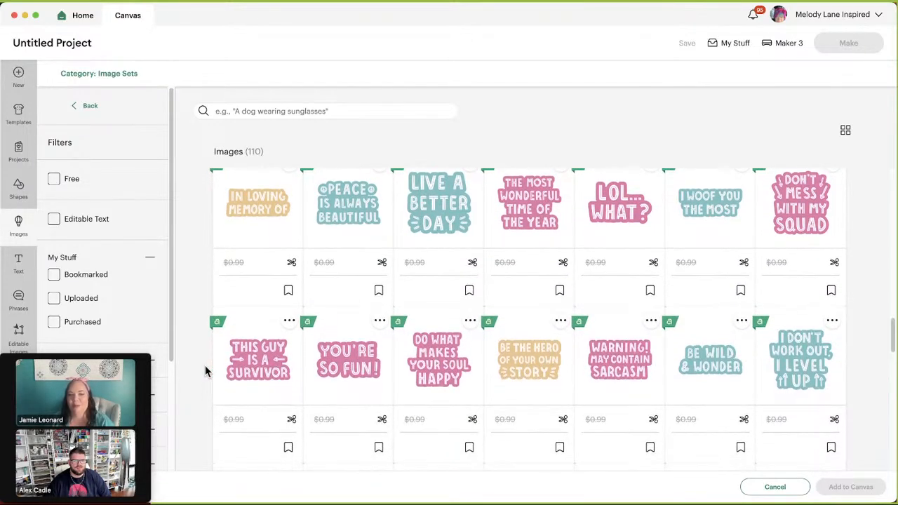
pyautogui.scroll(-3)
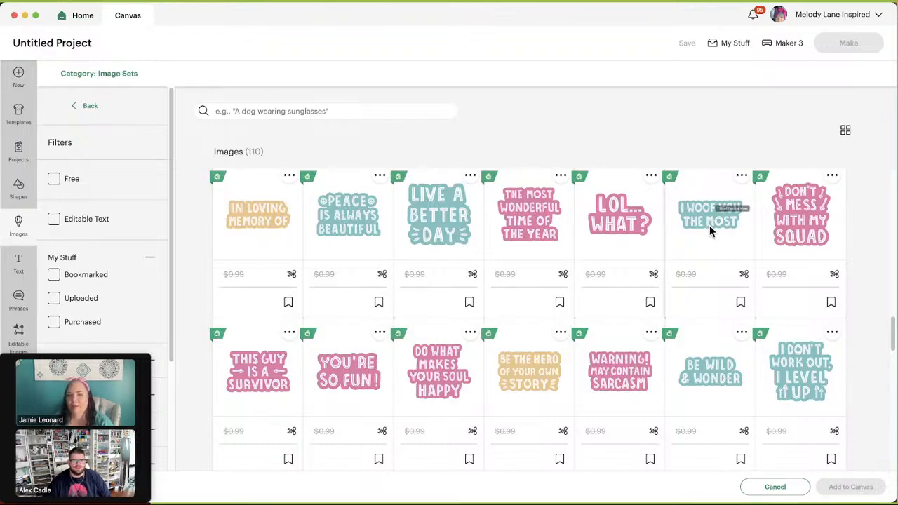
pyautogui.moveTo(217, 306)
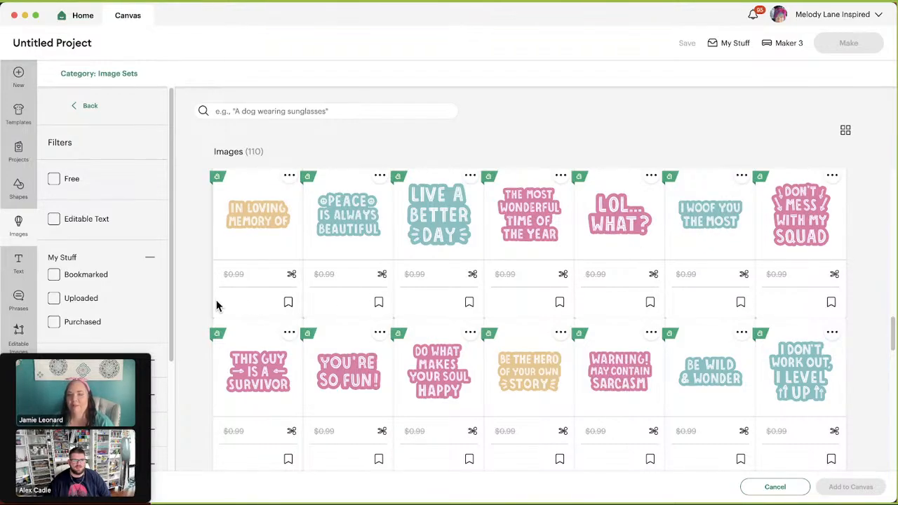
pyautogui.scroll(-3)
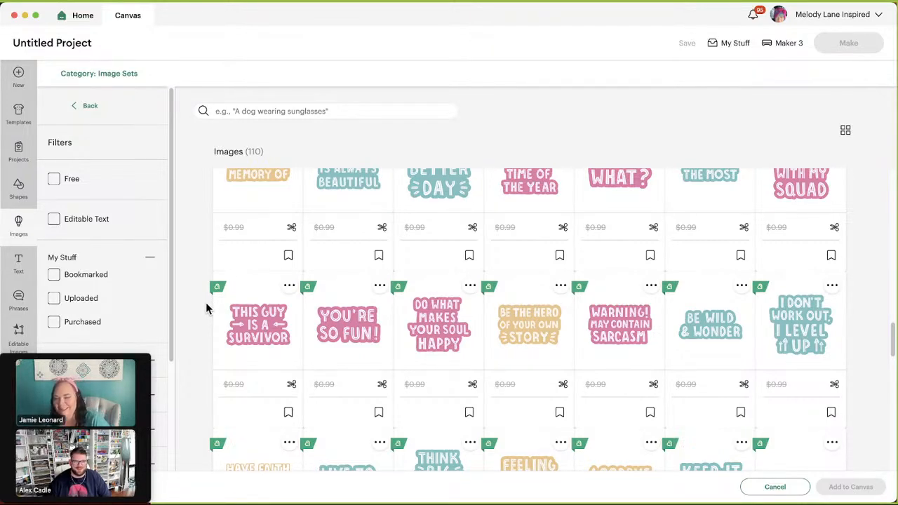
pyautogui.scroll(-3)
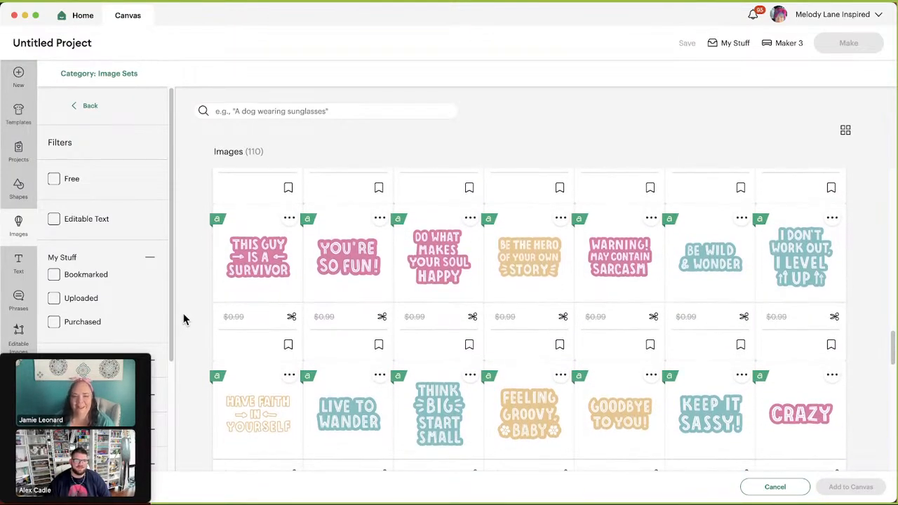
# Continue to the final row of phrases, past sayings such as COLD and POP THE CHAMPAGNE!
pyautogui.scroll(-3)
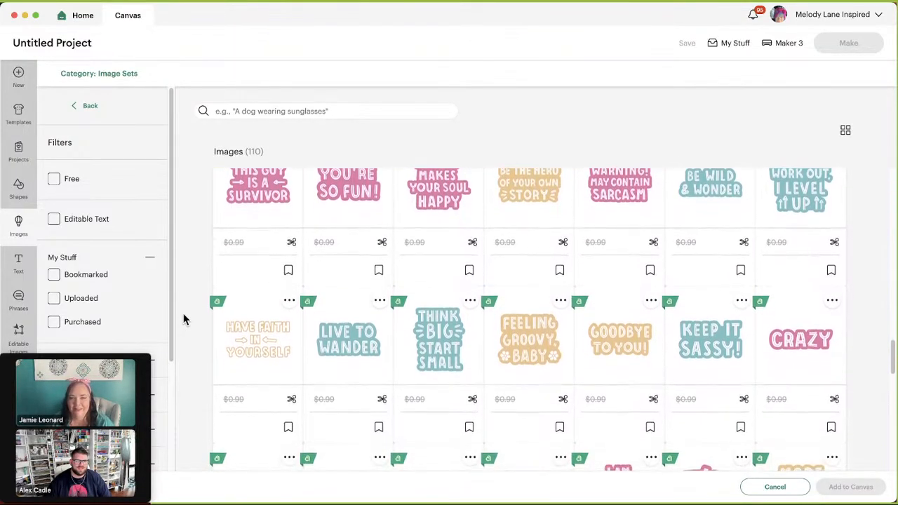
pyautogui.scroll(-3)
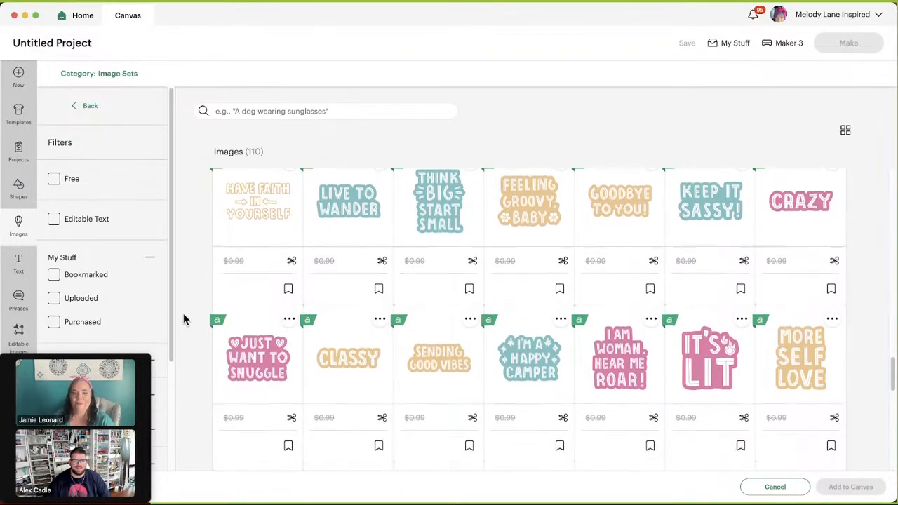
pyautogui.scroll(-3)
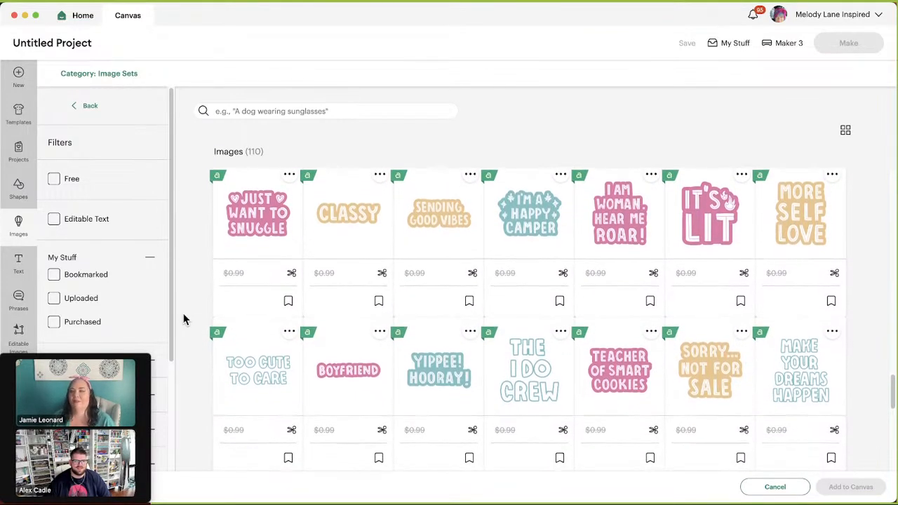
pyautogui.scroll(-3)
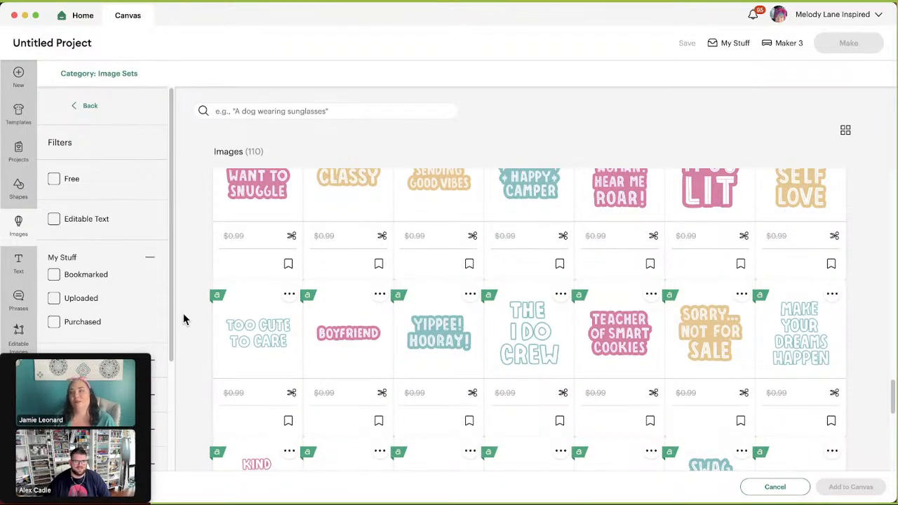
pyautogui.scroll(-3)
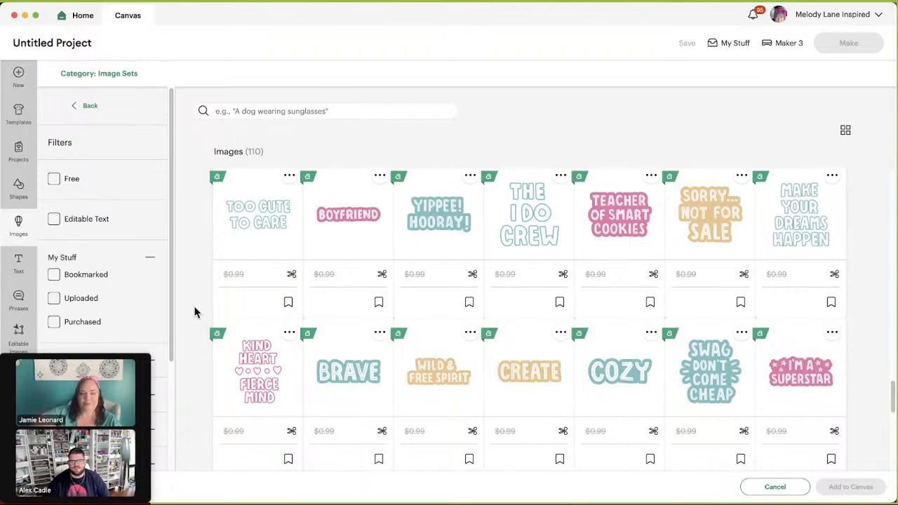
pyautogui.scroll(-3)
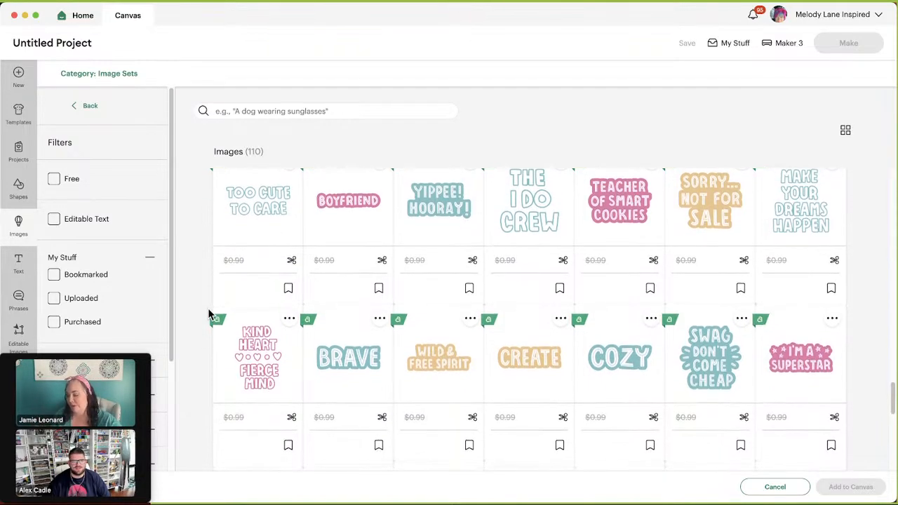
pyautogui.scroll(-3)
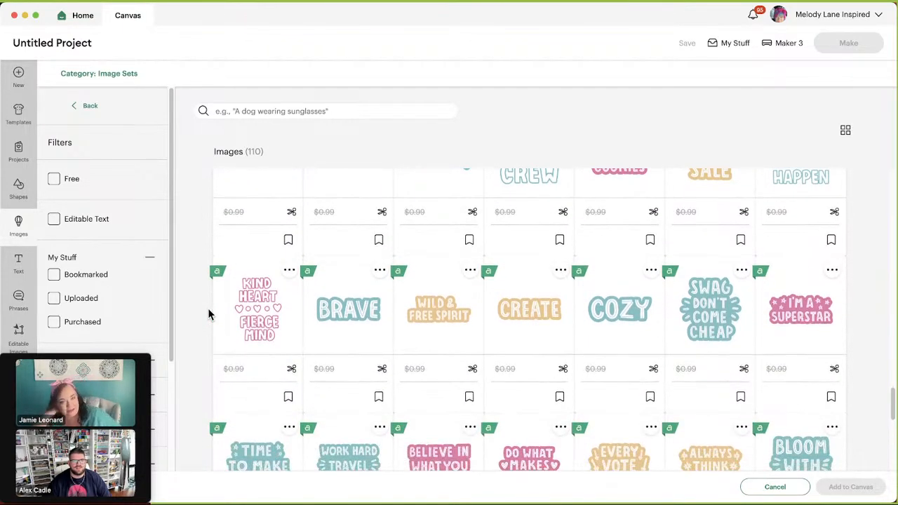
pyautogui.scroll(-3)
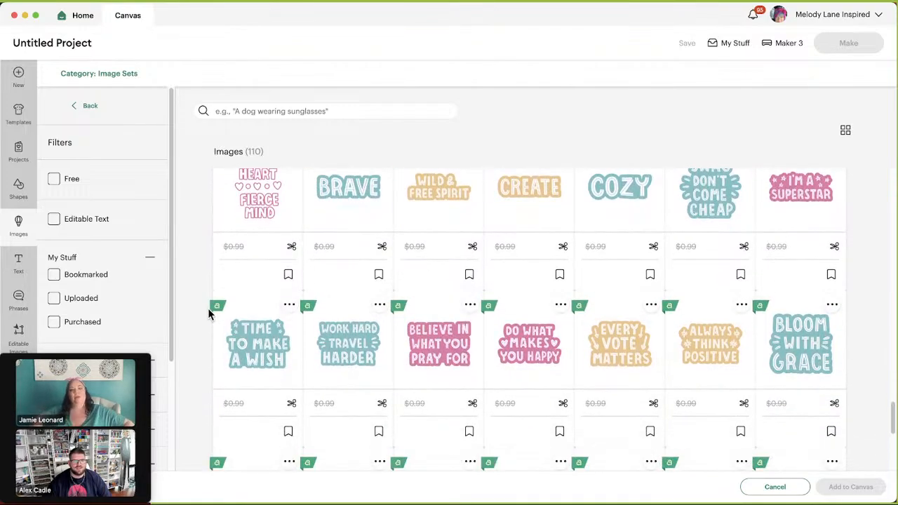
pyautogui.scroll(-3)
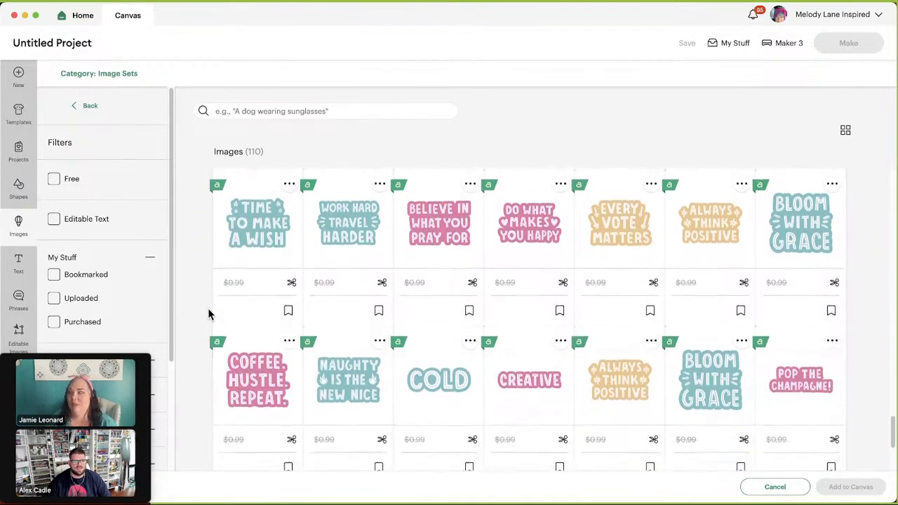
pyautogui.scroll(-3)
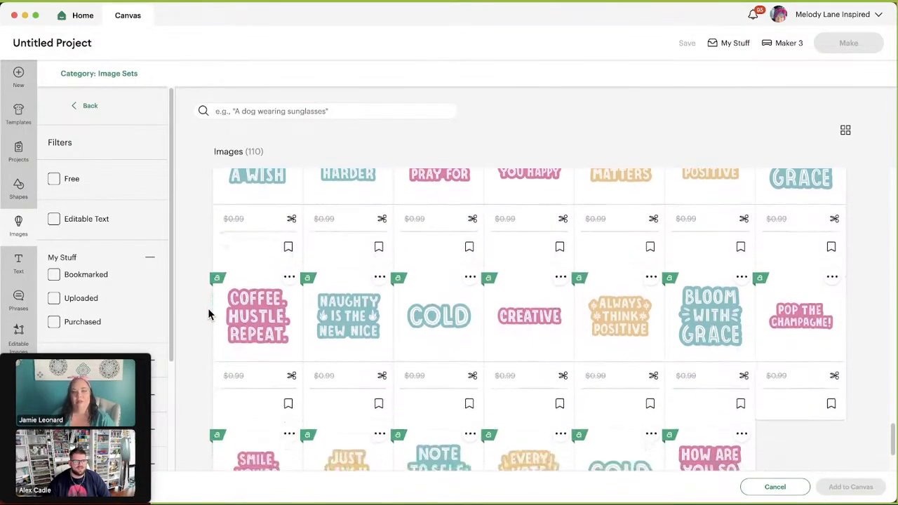
pyautogui.scroll(-3)
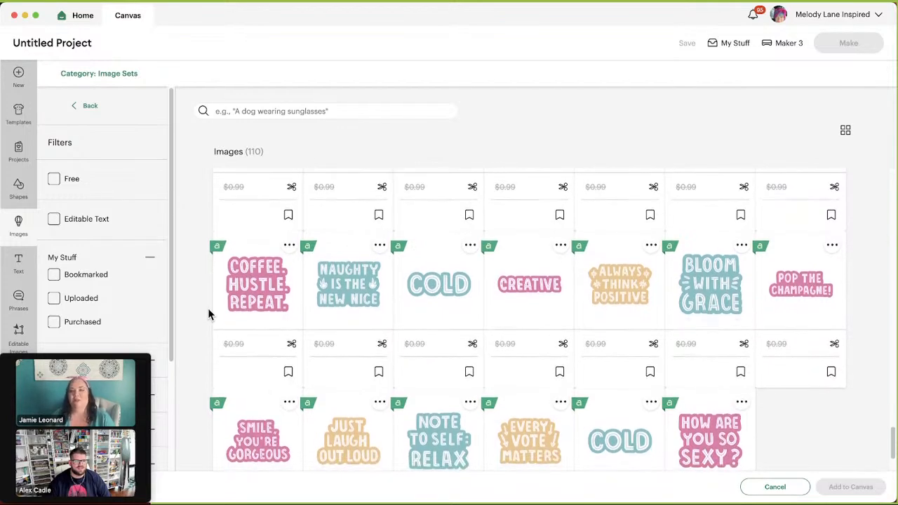
pyautogui.scroll(-3)
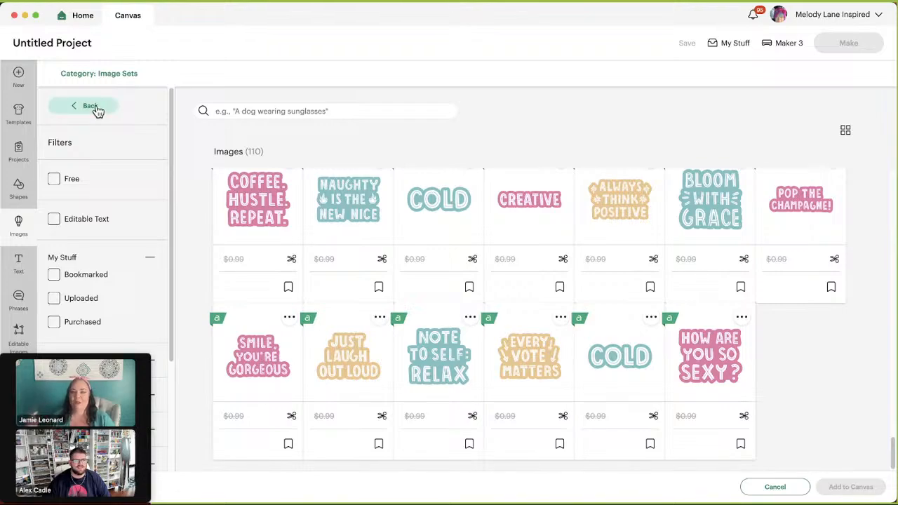
# Return to Related Image Sets and move down the list to the summer decor signs set.
pyautogui.click(90, 105)
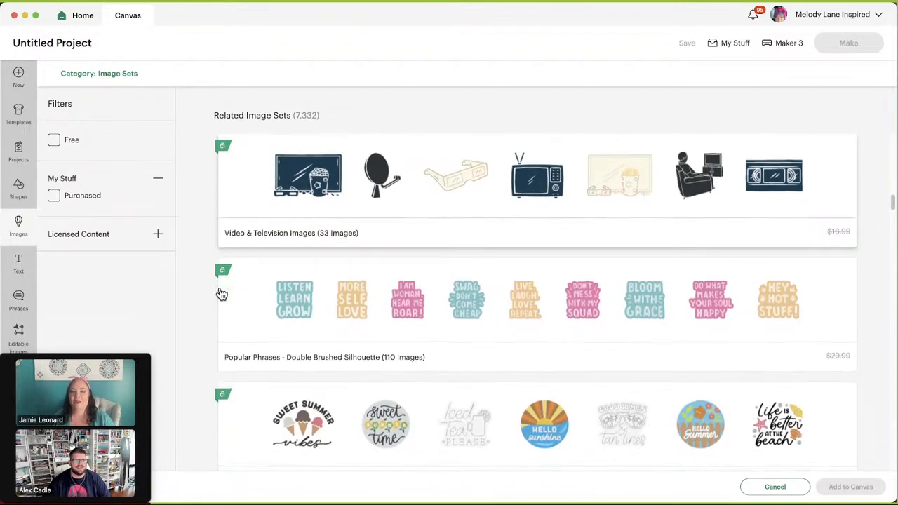
pyautogui.scroll(-3)
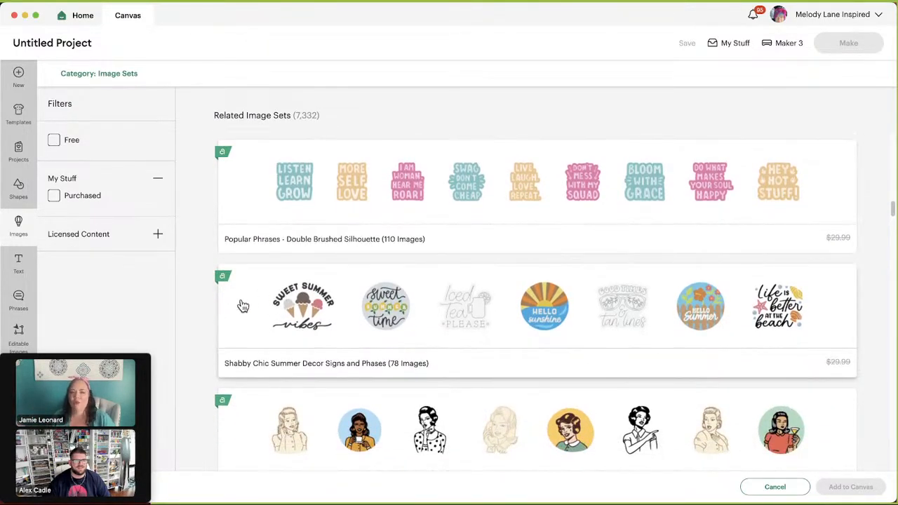
pyautogui.moveTo(325, 320)
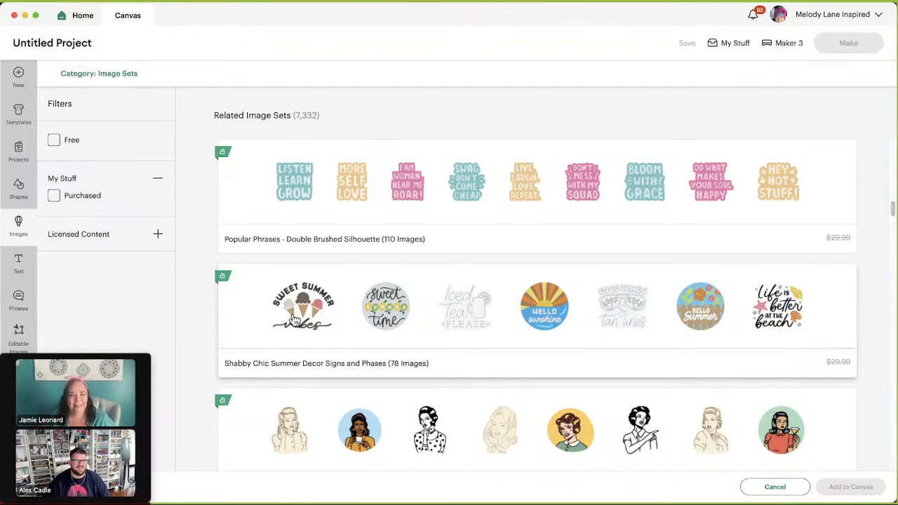
# Open Shabby Chic Summer Decor Signs and Phrases and look over its first summer sign designs.
pyautogui.click(303, 306)
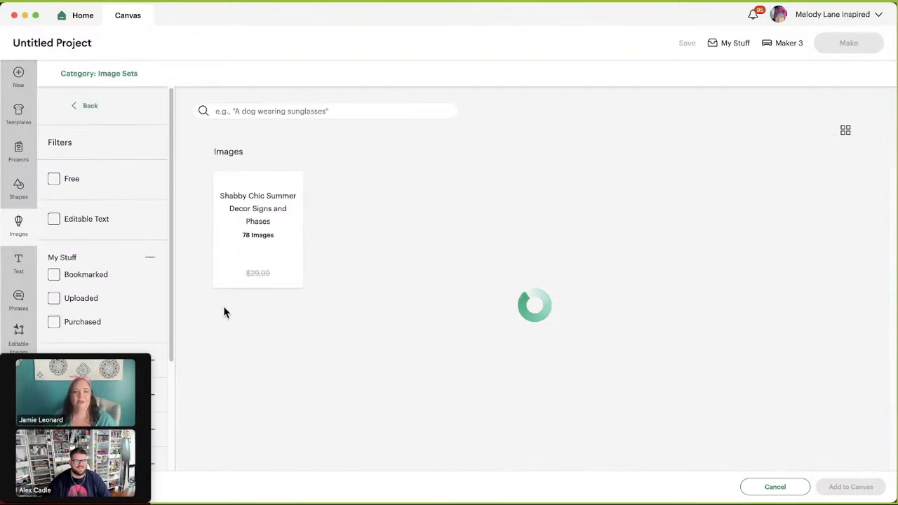
pyautogui.click(258, 224)
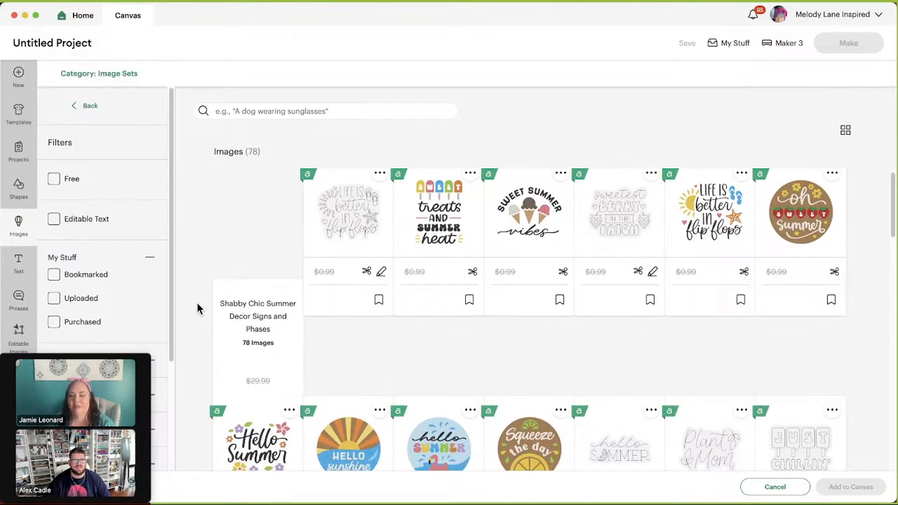
pyautogui.moveTo(208, 327)
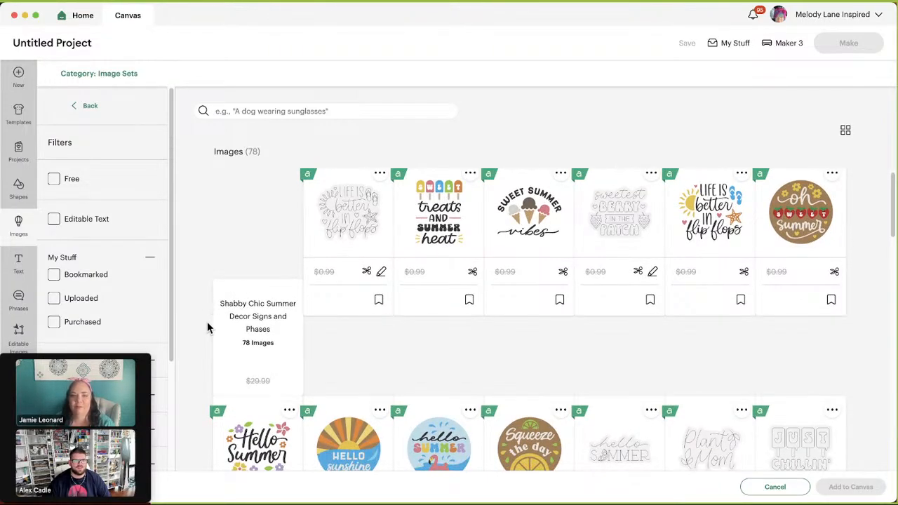
pyautogui.moveTo(280, 333)
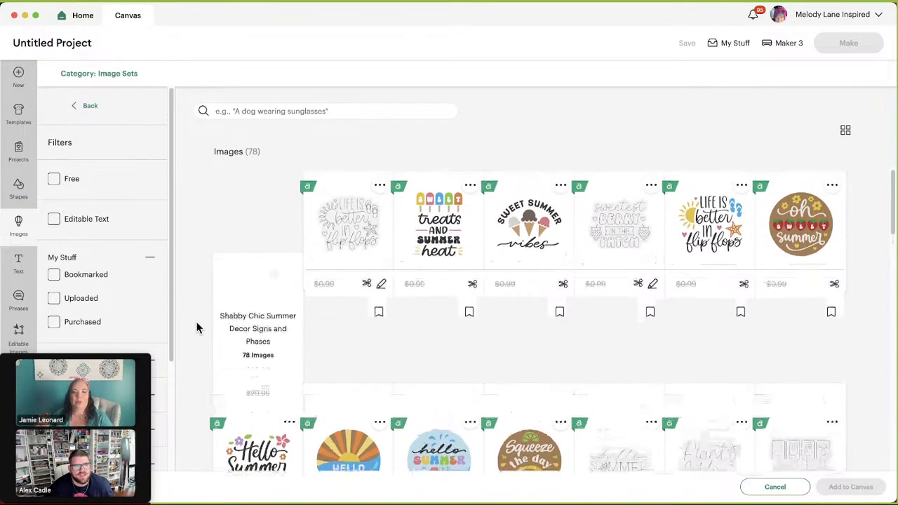
pyautogui.scroll(-3)
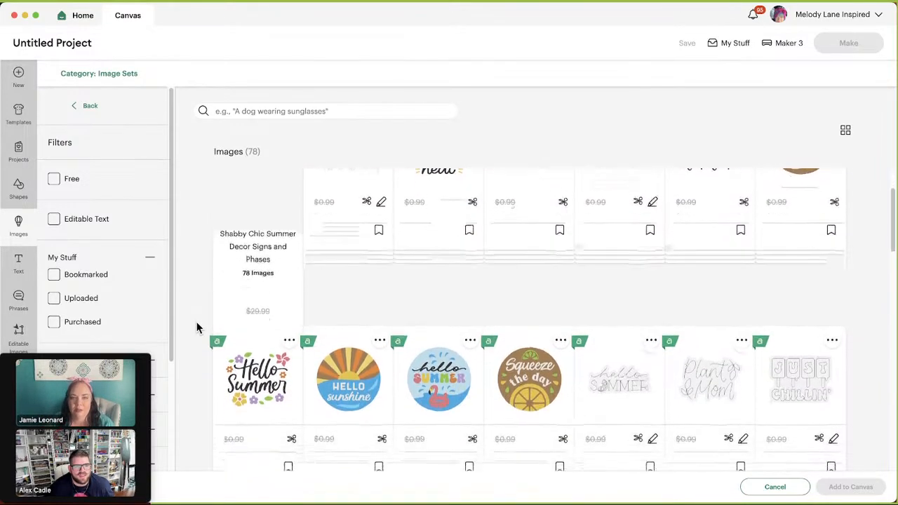
pyautogui.scroll(-3)
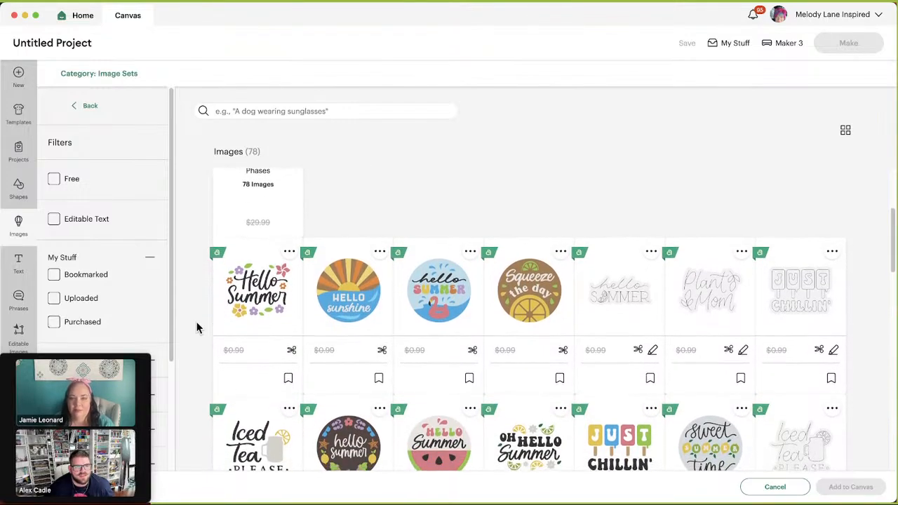
pyautogui.scroll(-3)
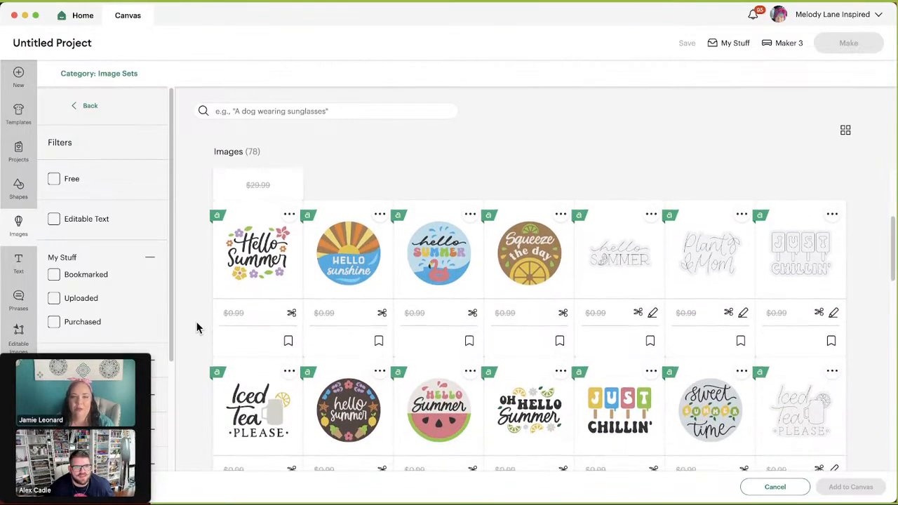
pyautogui.scroll(3)
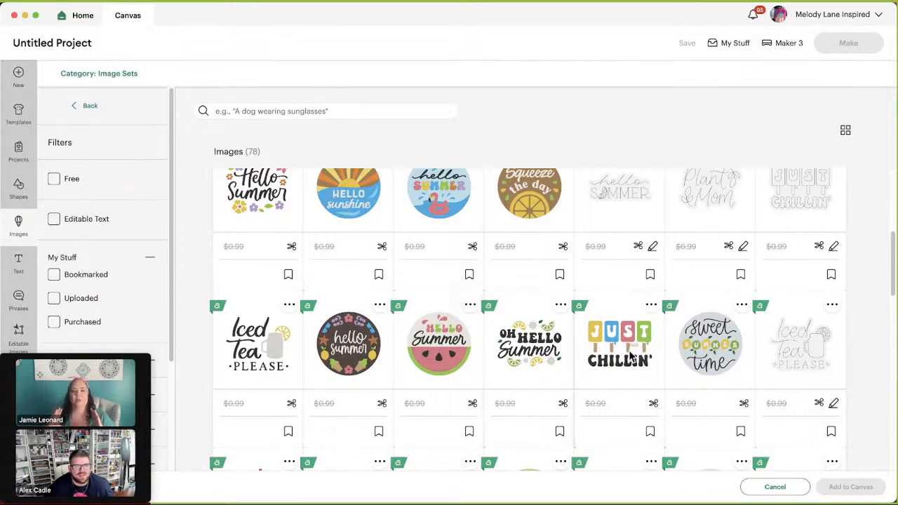
pyautogui.moveTo(646, 392)
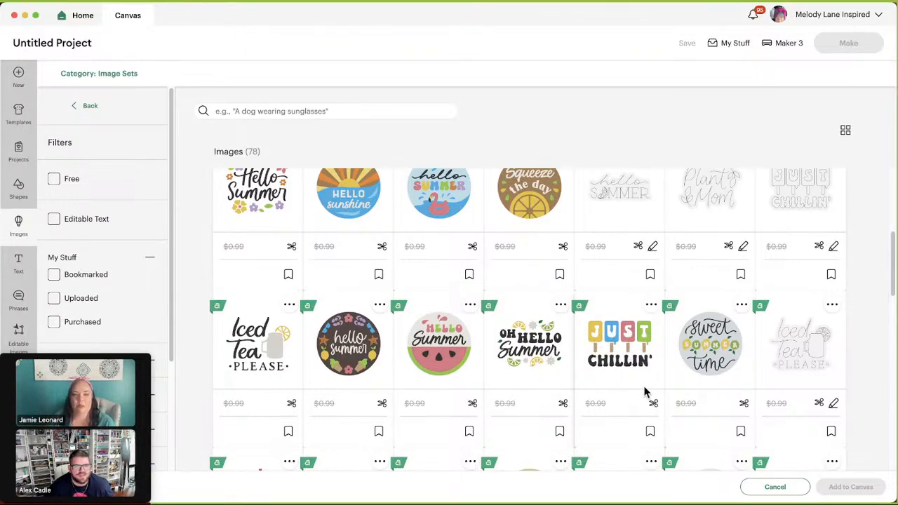
pyautogui.moveTo(658, 363)
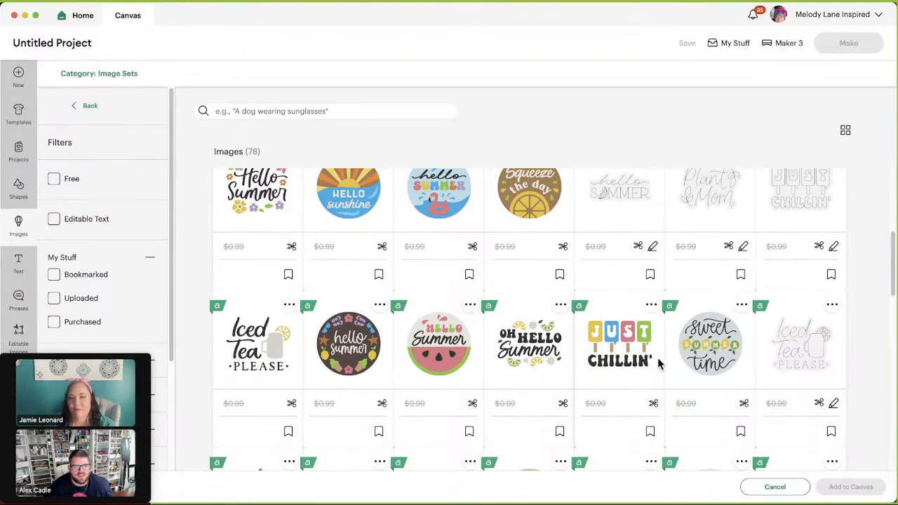
pyautogui.scroll(-3)
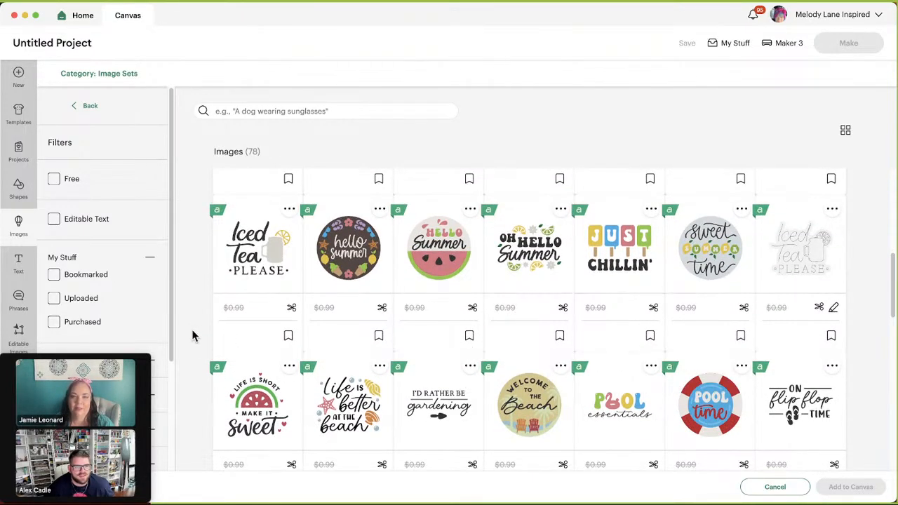
pyautogui.scroll(-3)
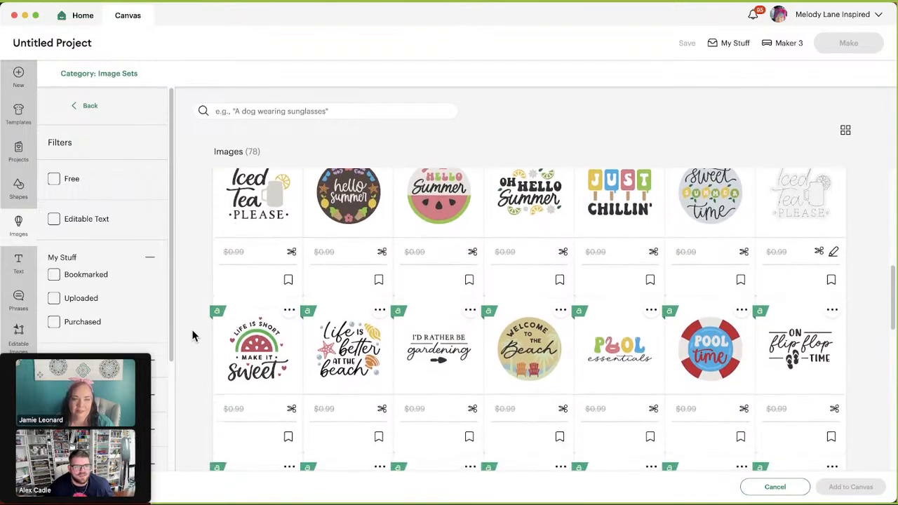
# Browse further down through the 78 summer decor sign images.
pyautogui.scroll(-3)
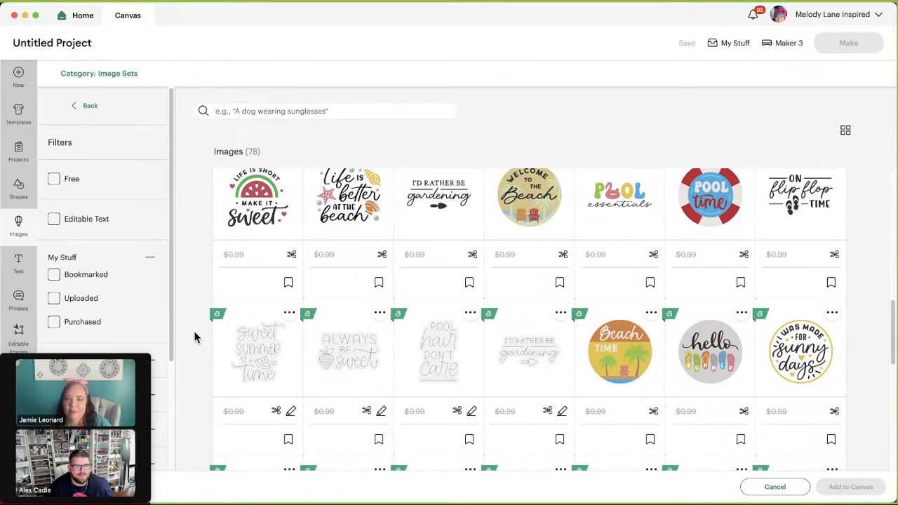
pyautogui.scroll(-3)
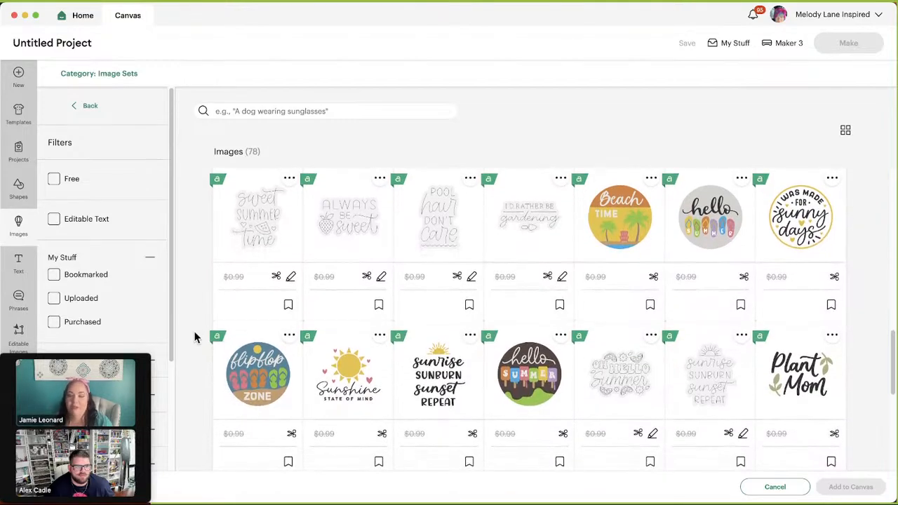
pyautogui.scroll(-3)
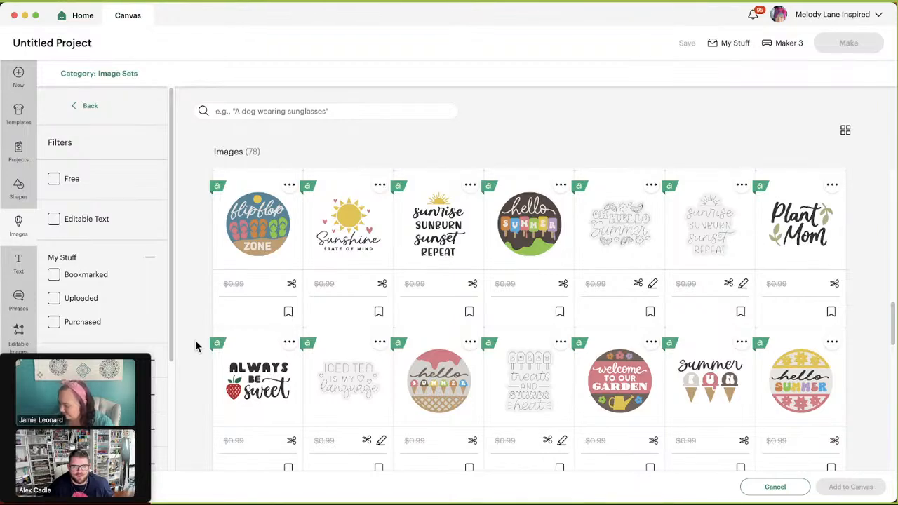
pyautogui.scroll(-3)
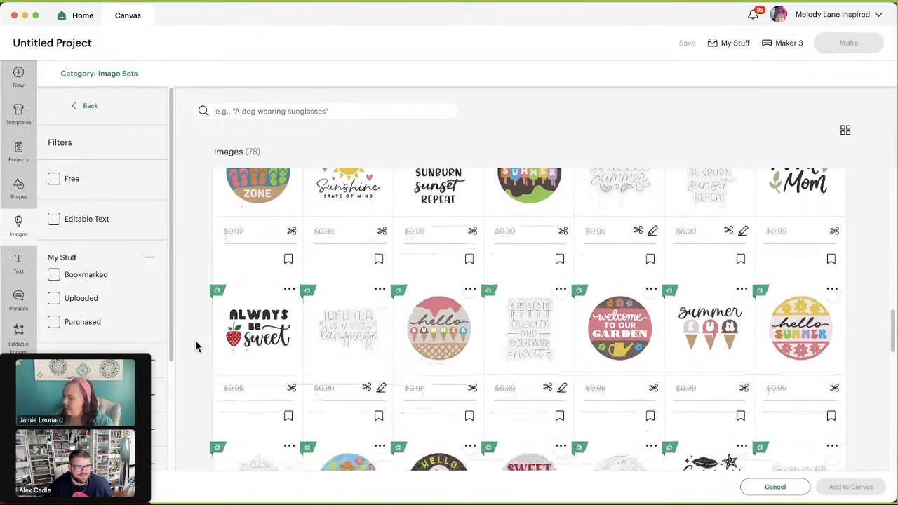
pyautogui.scroll(-3)
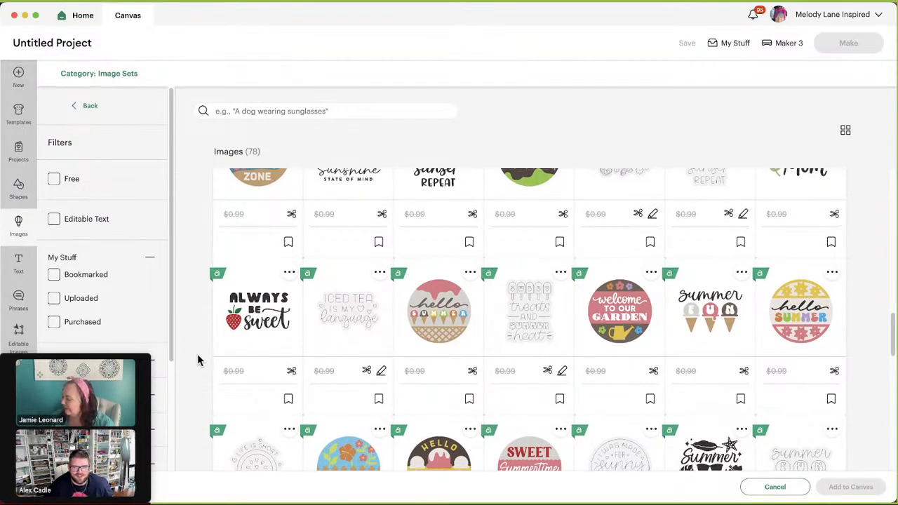
pyautogui.scroll(-3)
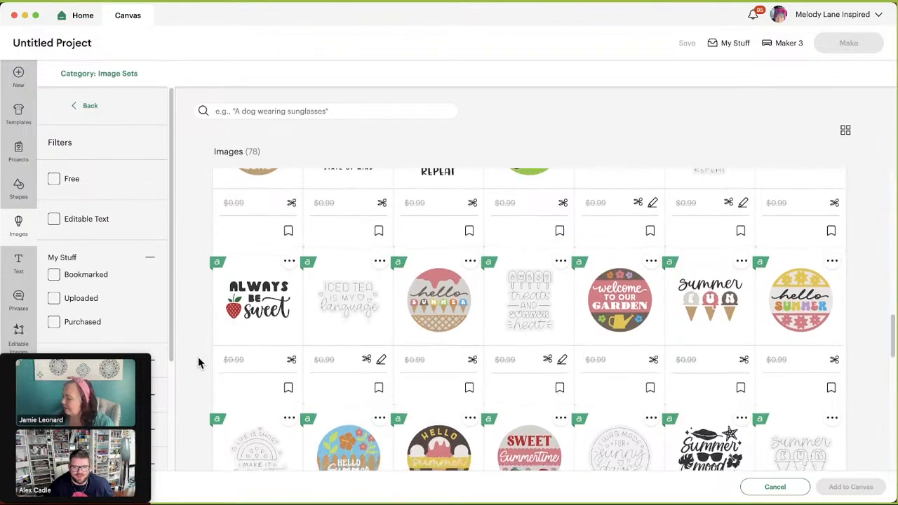
pyautogui.scroll(-3)
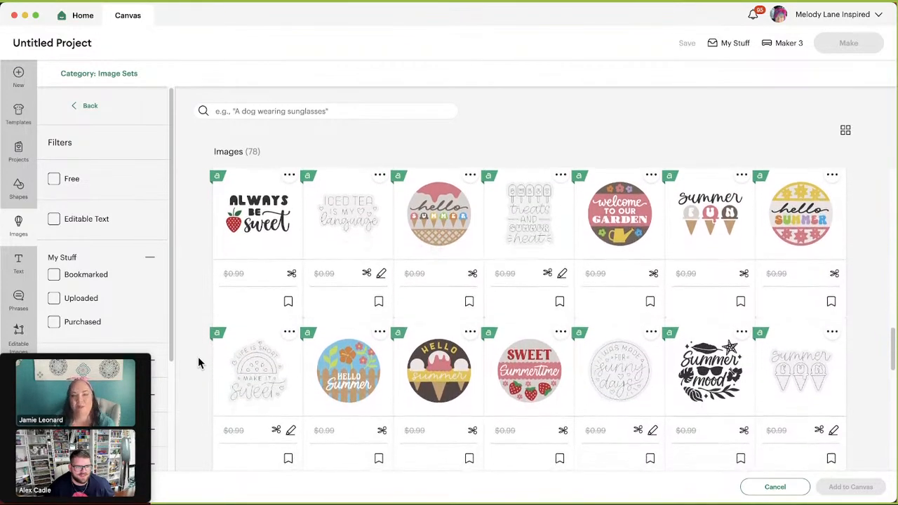
pyautogui.scroll(-3)
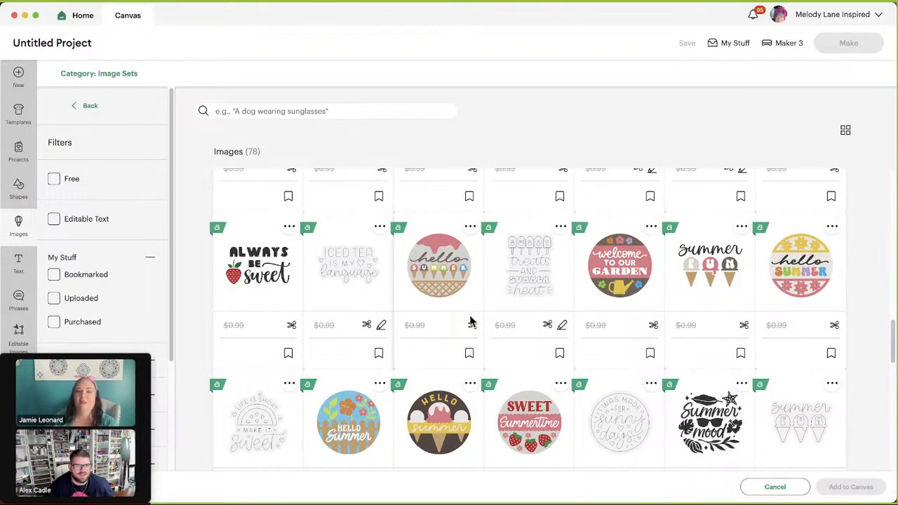
pyautogui.click(468, 353)
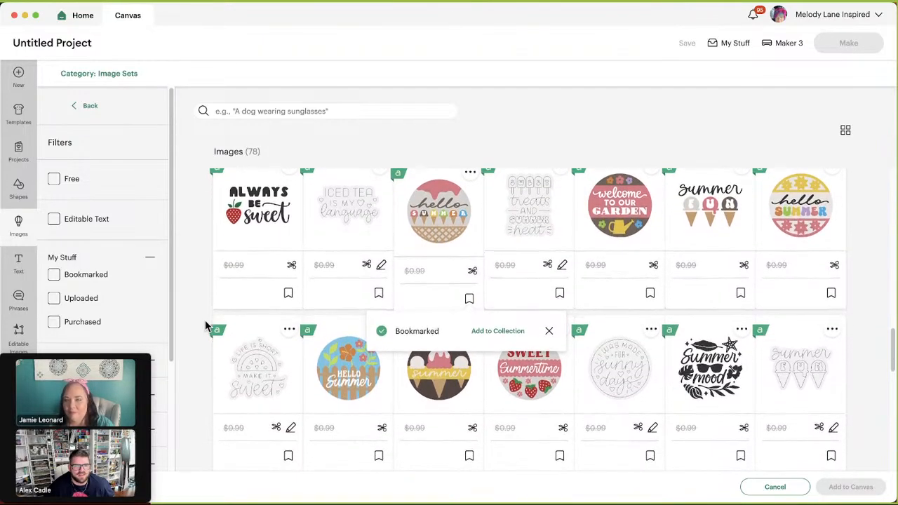
pyautogui.scroll(-3)
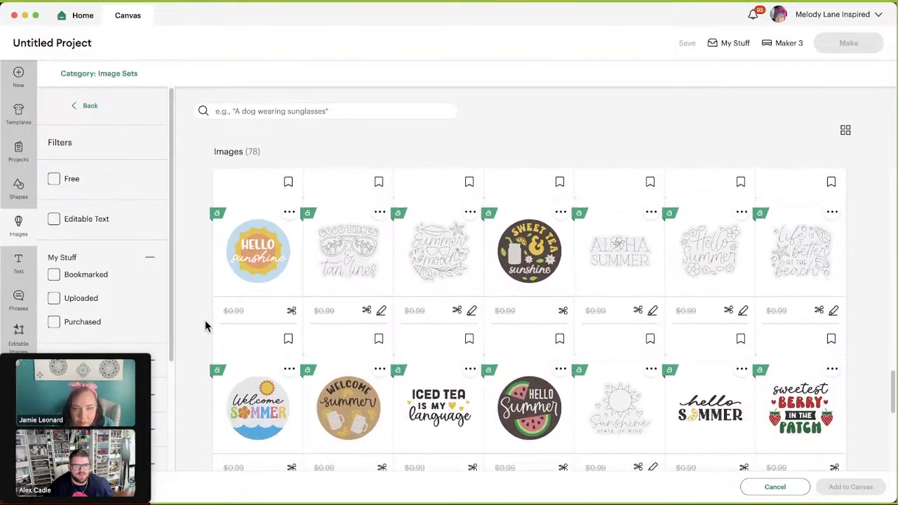
pyautogui.scroll(-3)
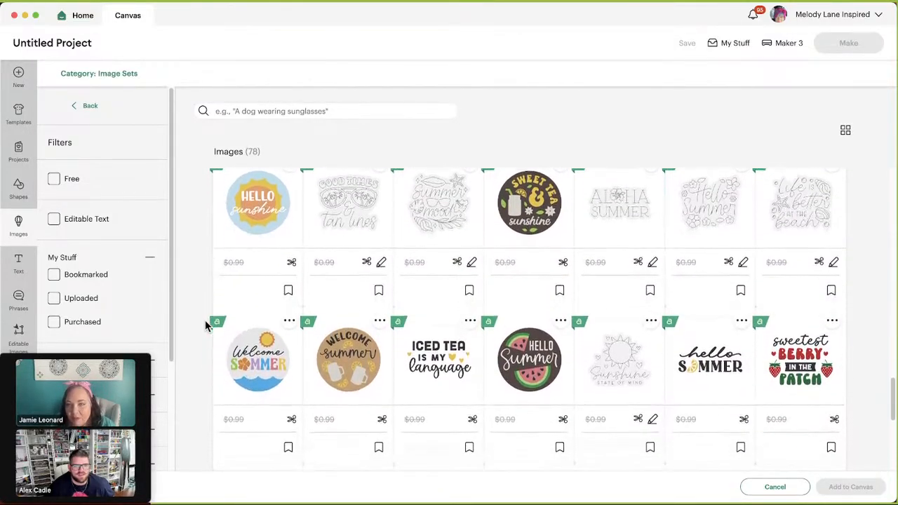
pyautogui.scroll(-3)
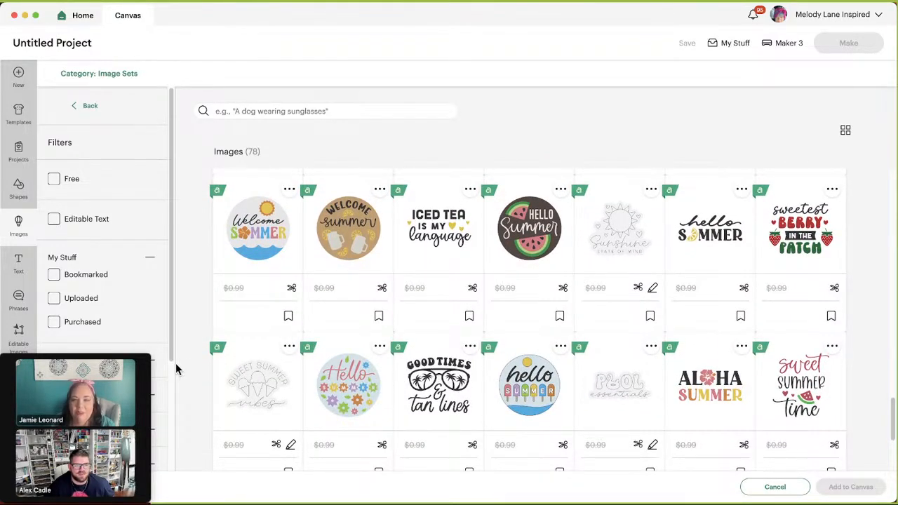
pyautogui.scroll(-3)
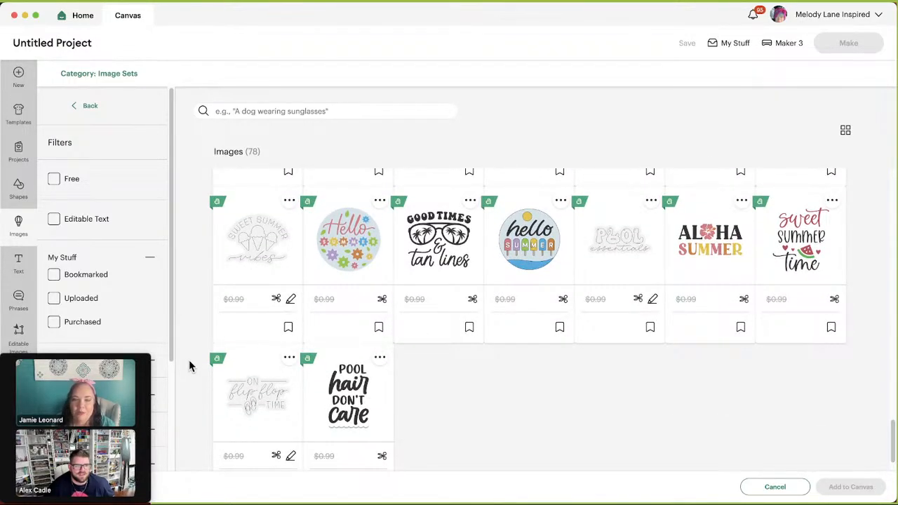
pyautogui.moveTo(196, 373)
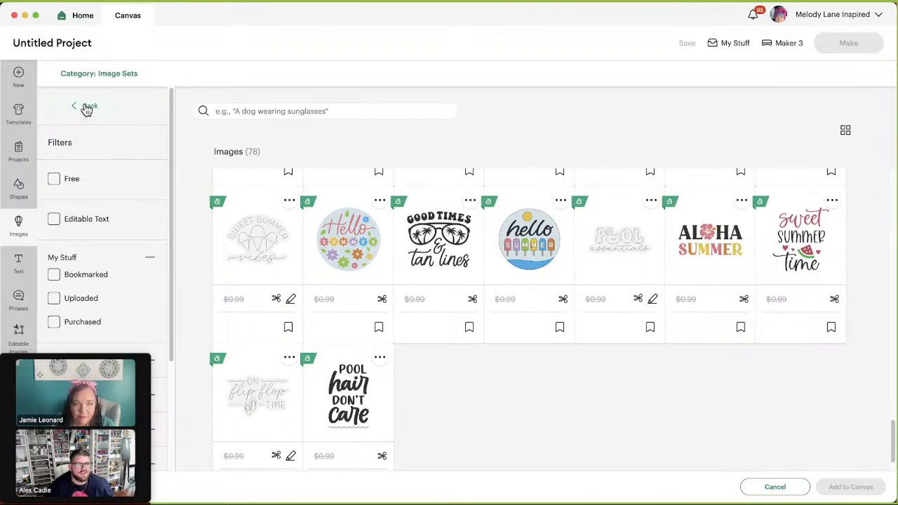
# Leave the summer set and browse through the 30 Retro Ladies images.
pyautogui.click(84, 107)
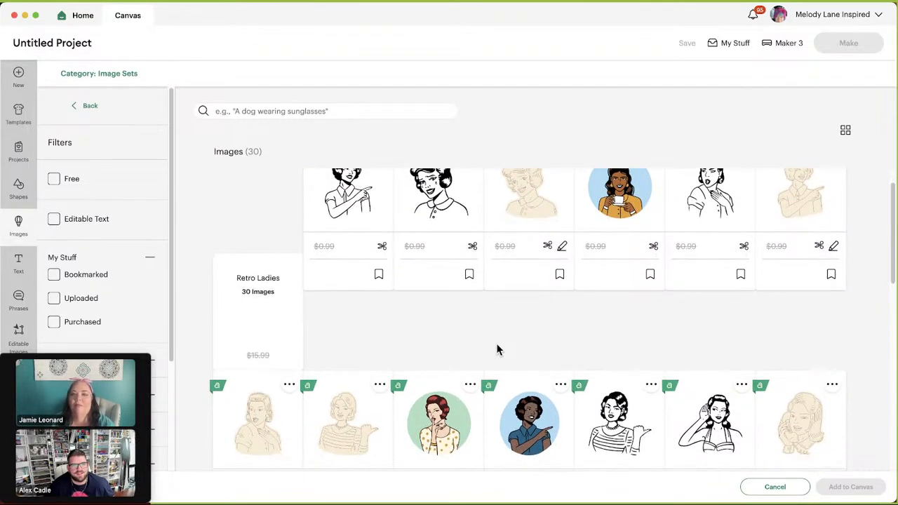
pyautogui.scroll(-3)
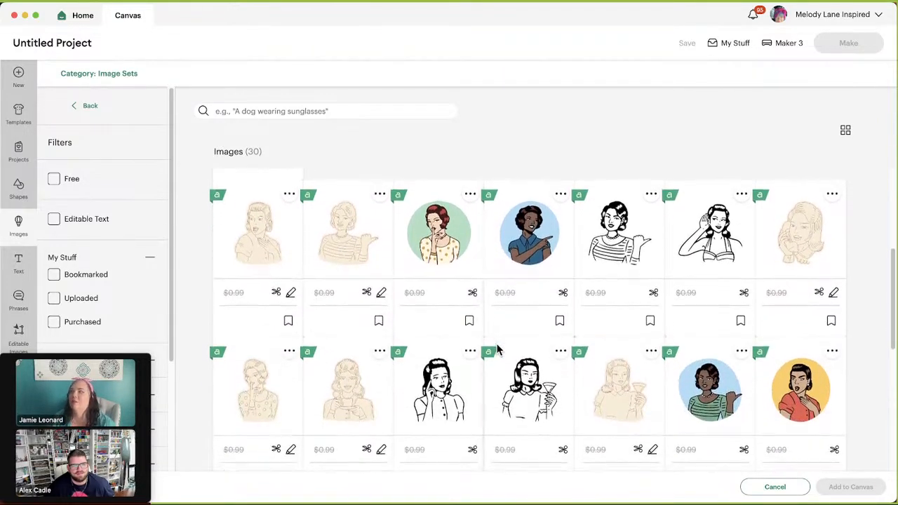
pyautogui.scroll(-3)
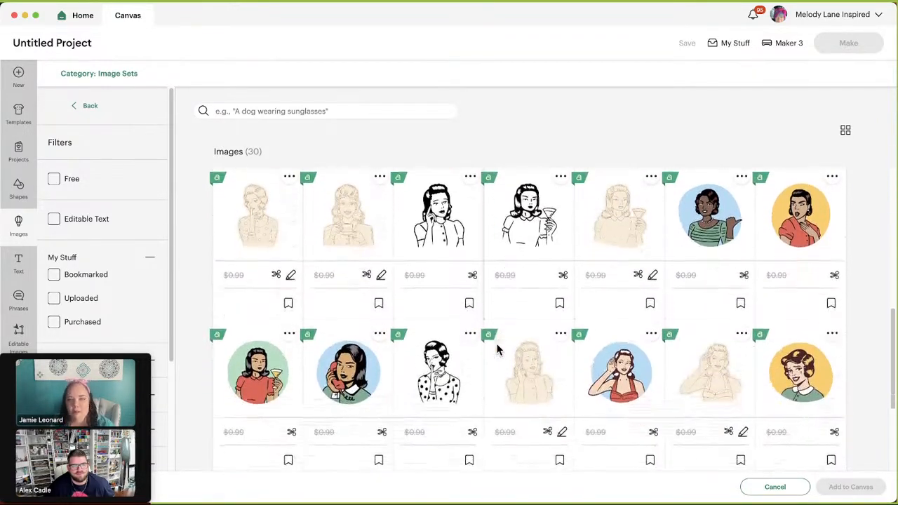
pyautogui.scroll(-3)
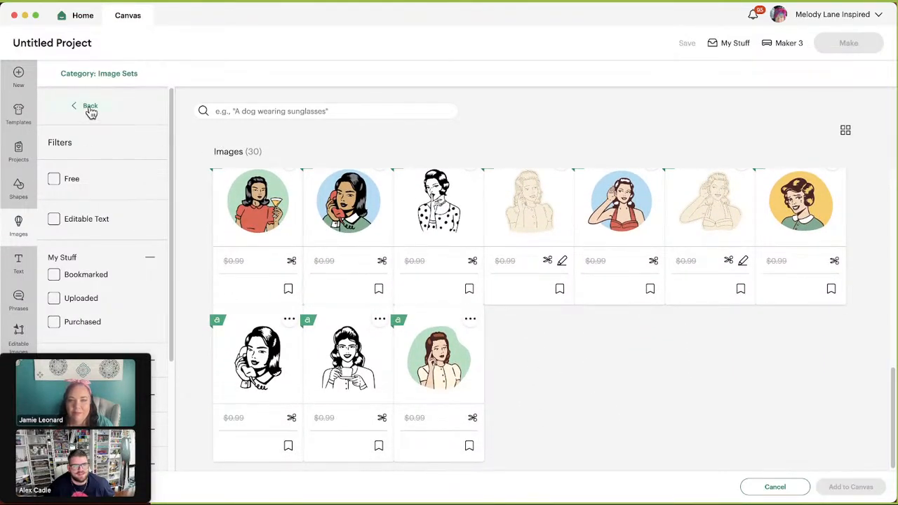
# Return to Related Image Sets and move down the list to Coloring Party Elements.
pyautogui.click(89, 105)
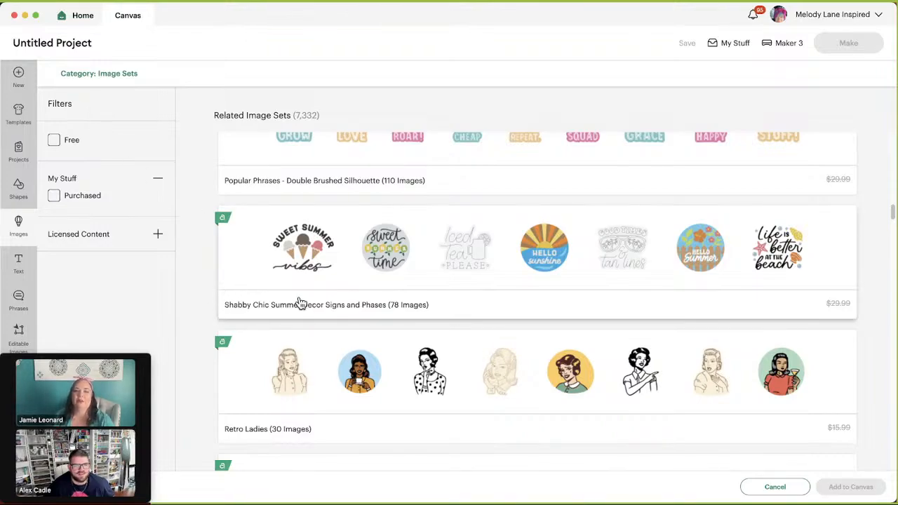
pyautogui.scroll(-3)
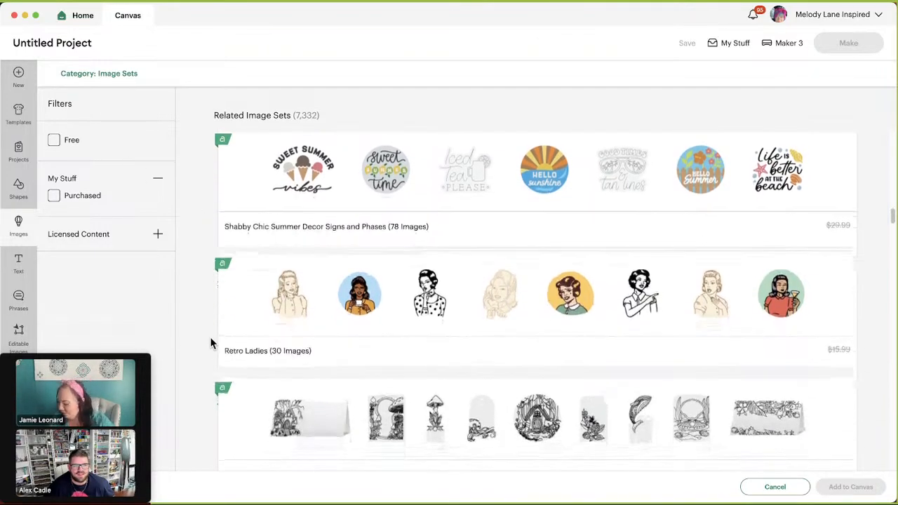
pyautogui.scroll(-3)
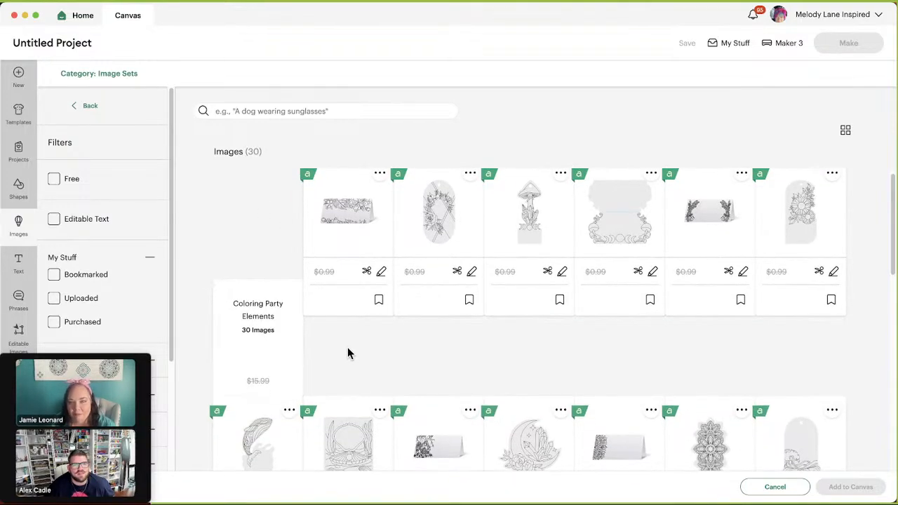
# Browse down through the 30 Coloring Party Elements designs past the second row.
pyautogui.scroll(-3)
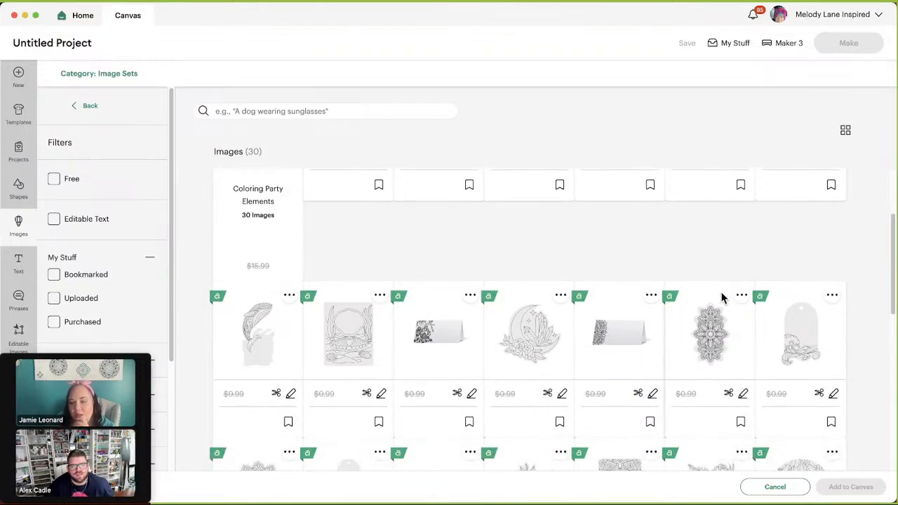
pyautogui.scroll(-3)
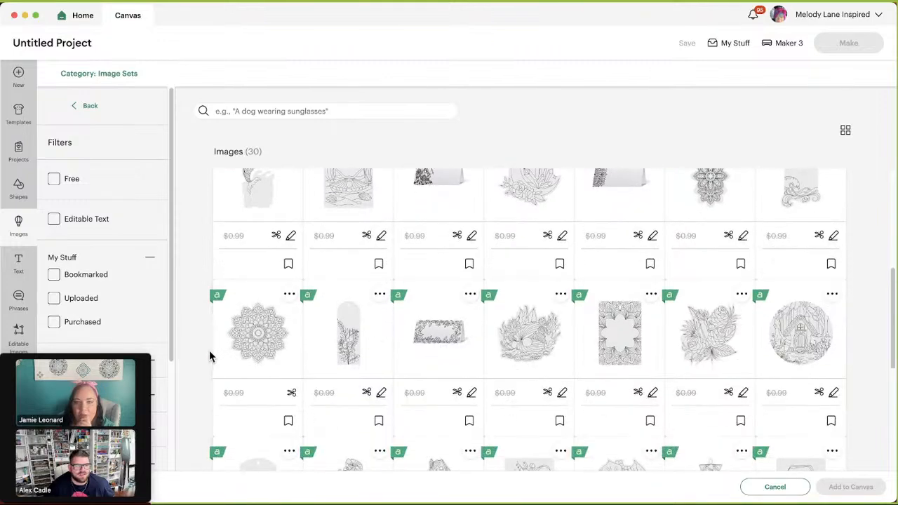
pyautogui.scroll(-3)
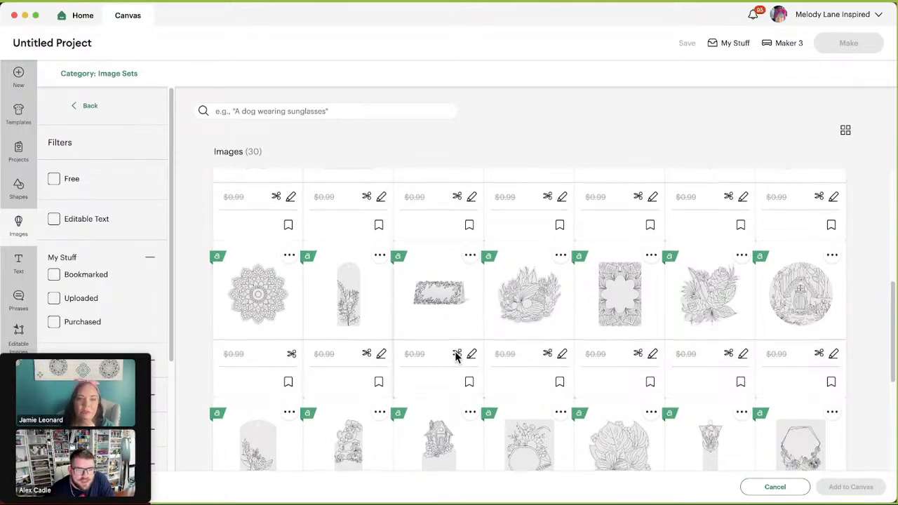
pyautogui.scroll(-3)
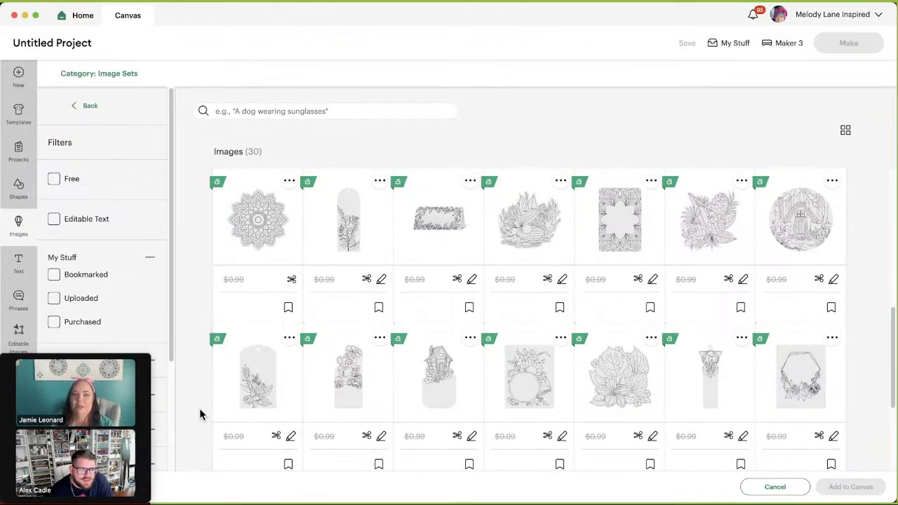
pyautogui.scroll(-3)
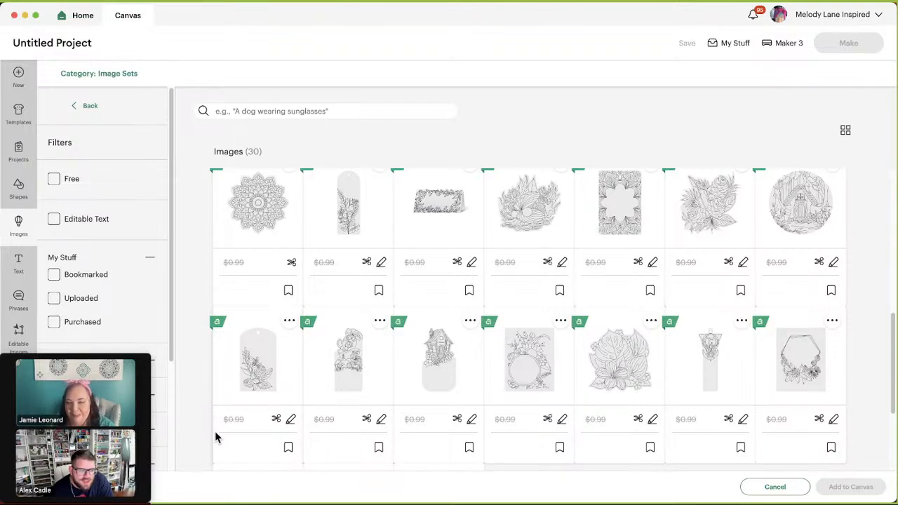
pyautogui.moveTo(326, 438)
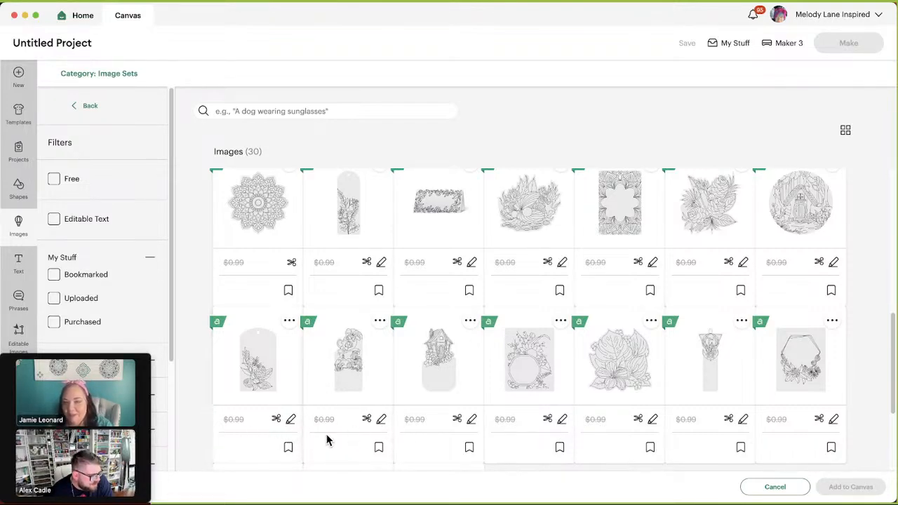
pyautogui.moveTo(412, 407)
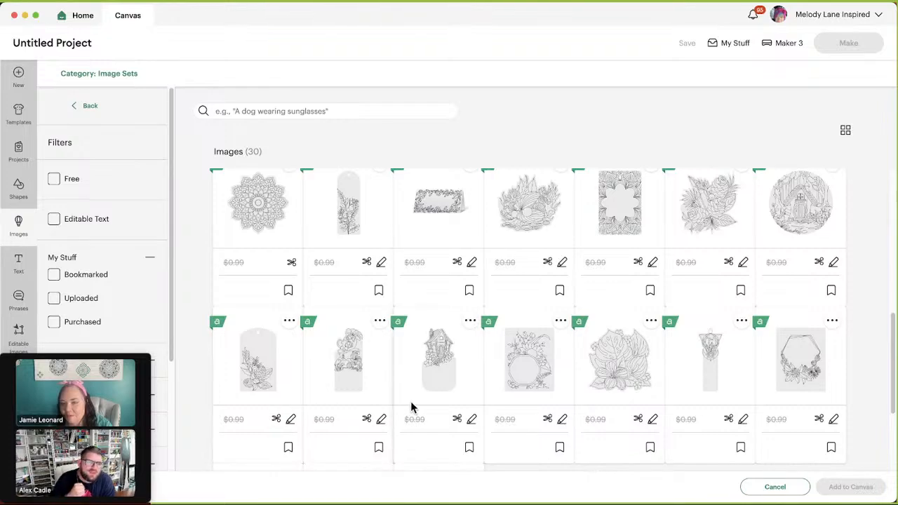
pyautogui.moveTo(438, 358)
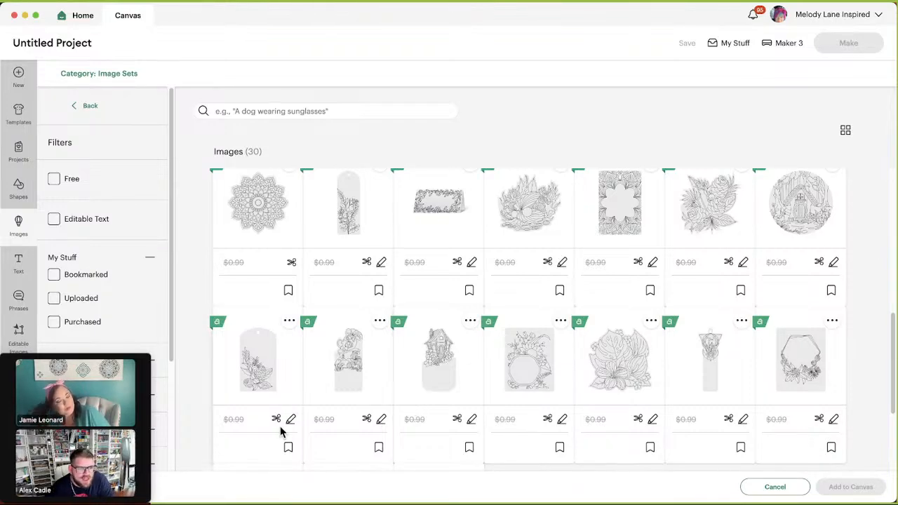
pyautogui.moveTo(287, 360)
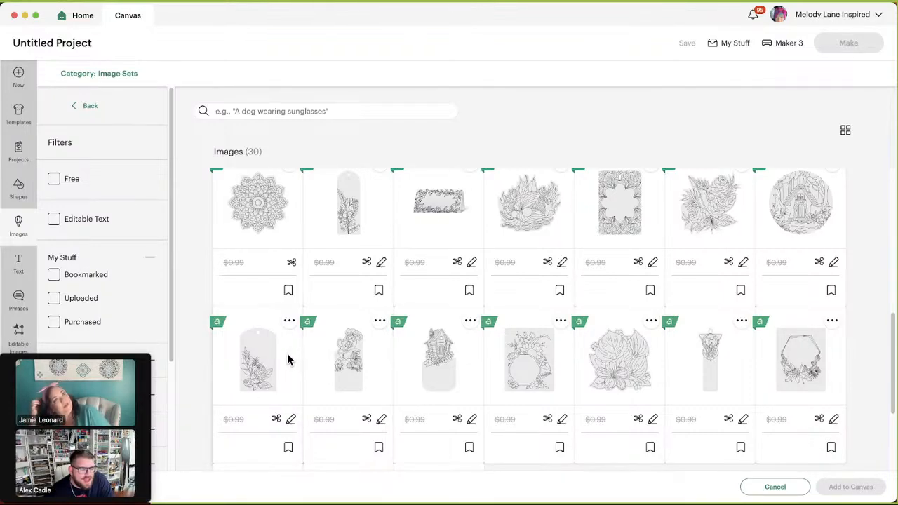
pyautogui.moveTo(205, 393)
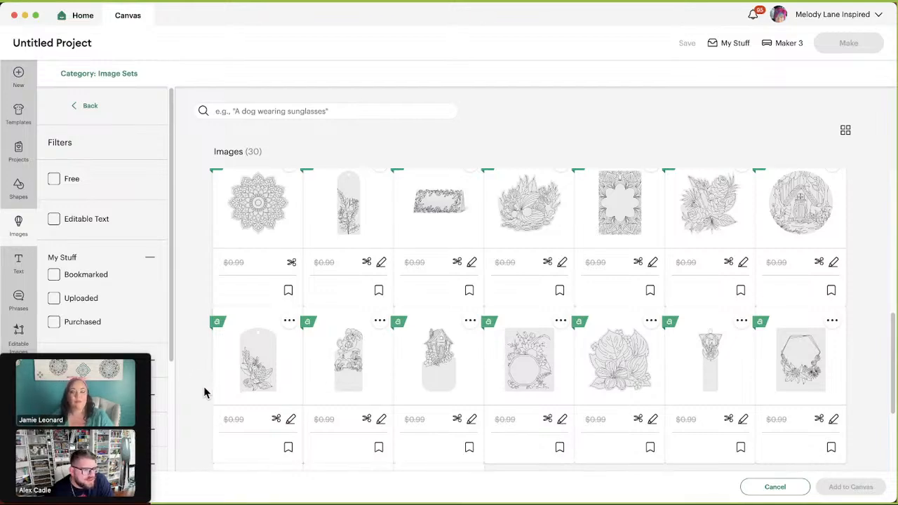
pyautogui.moveTo(258, 384)
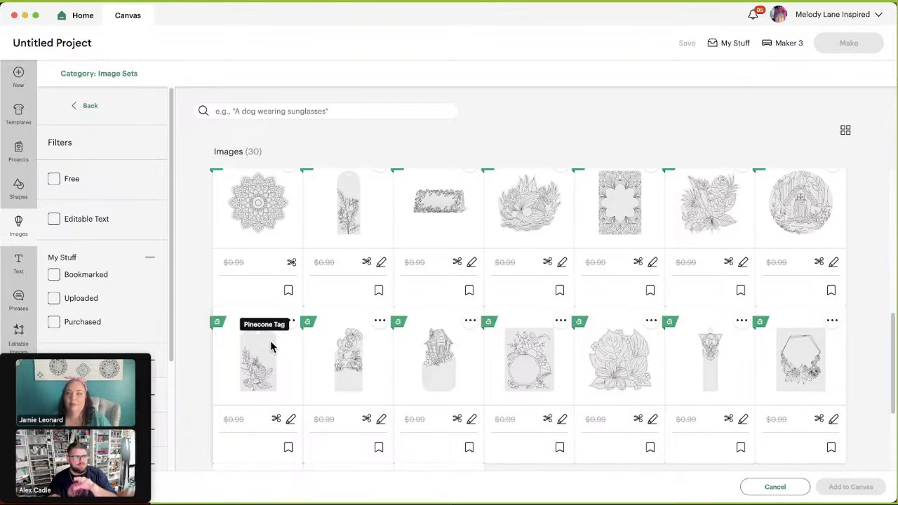
pyautogui.moveTo(258, 345)
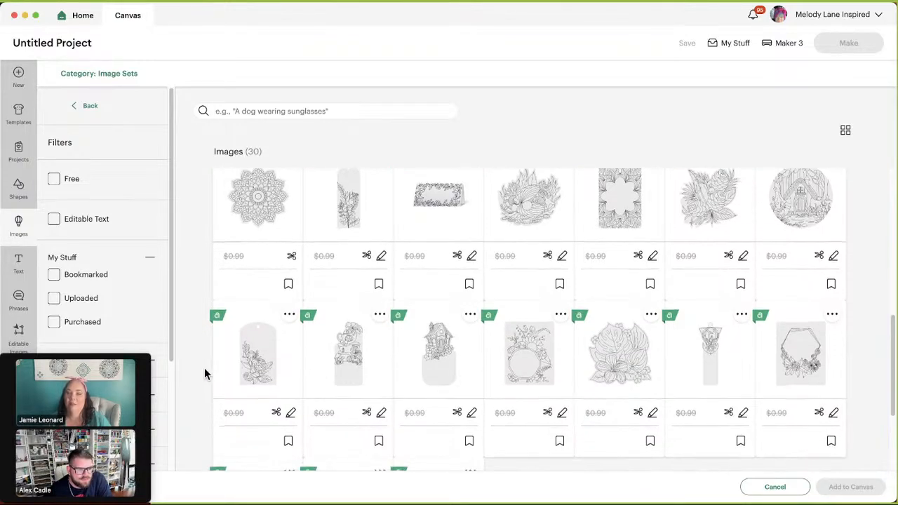
pyautogui.scroll(-3)
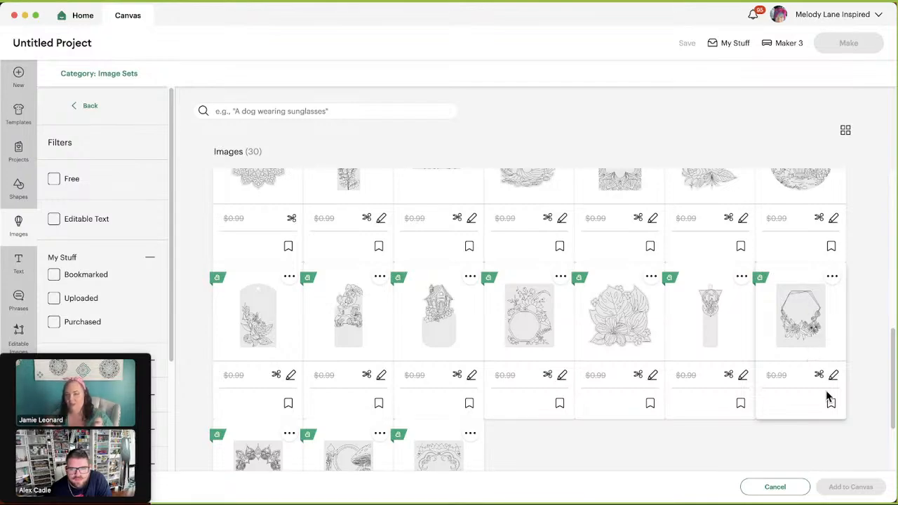
# Bookmark the floral hexagon wreath frame design, then keep browsing the set.
pyautogui.click(830, 403)
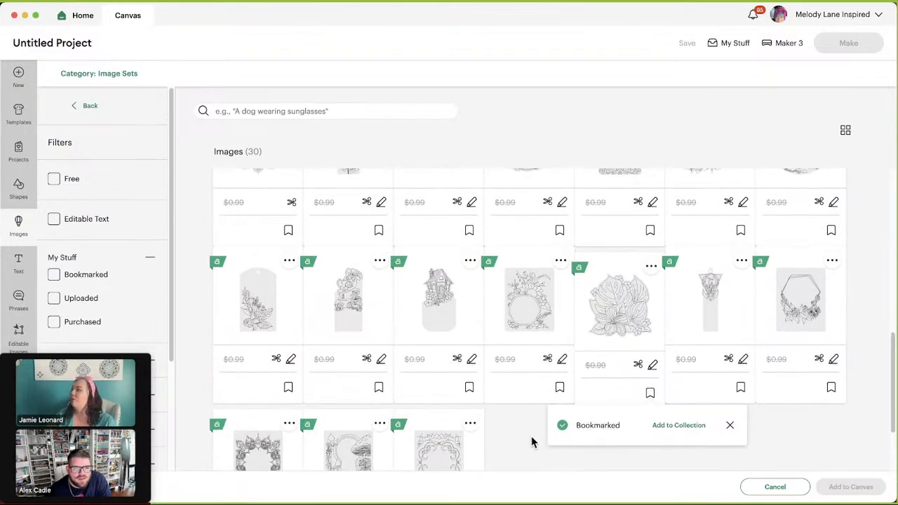
pyautogui.scroll(-3)
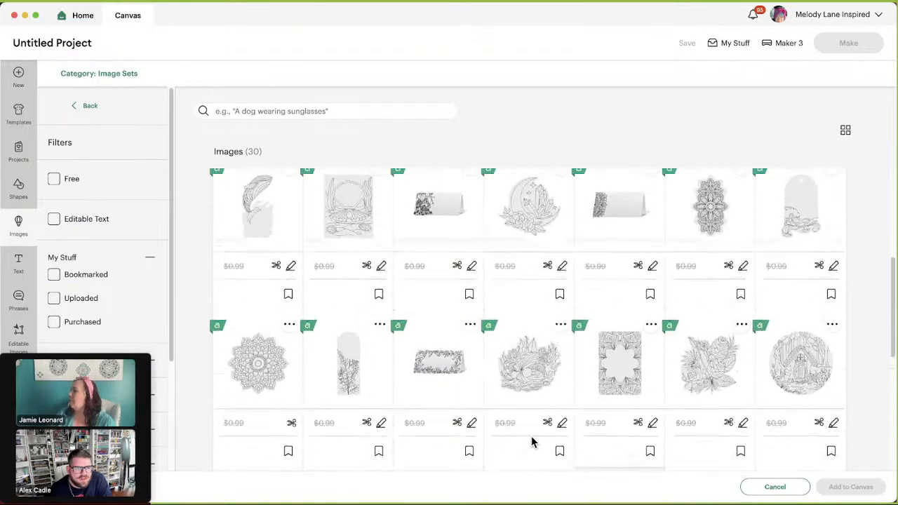
pyautogui.scroll(-3)
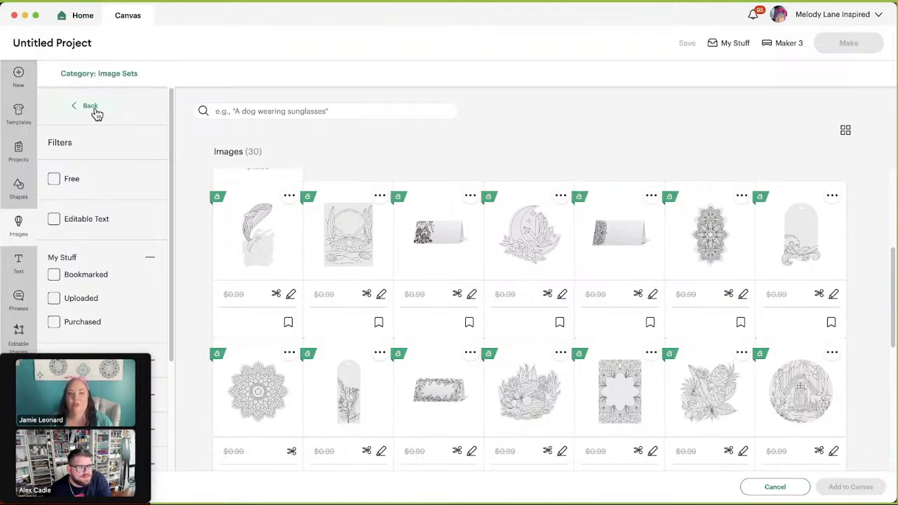
# Go back from the School Reading set to the Related Image Sets list.
pyautogui.click(90, 106)
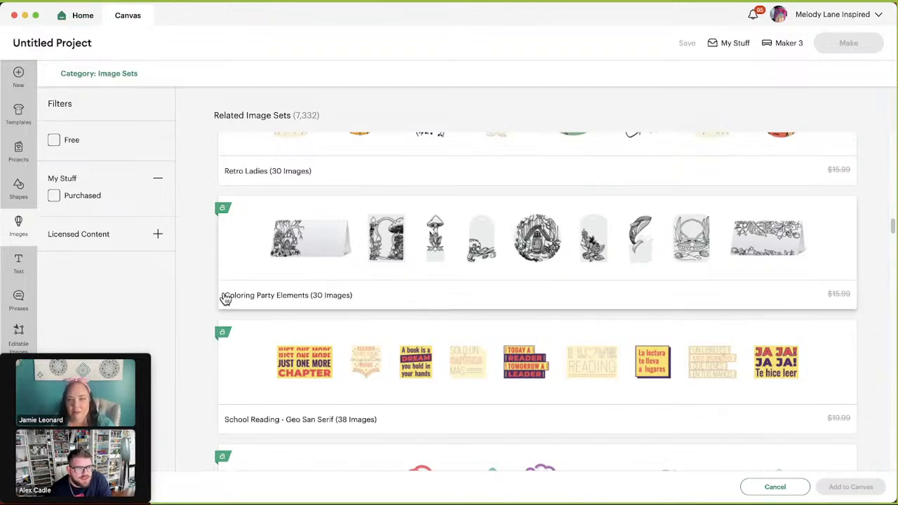
pyautogui.moveTo(263, 367)
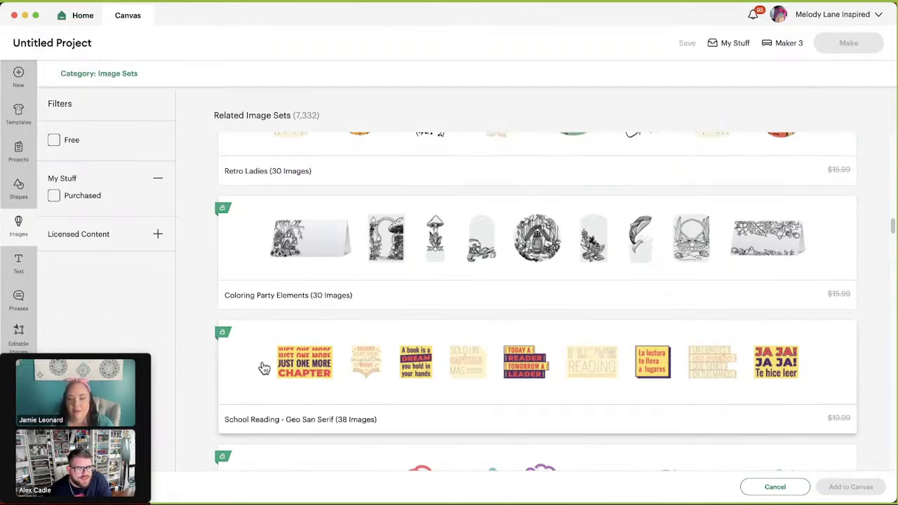
pyautogui.moveTo(303, 395)
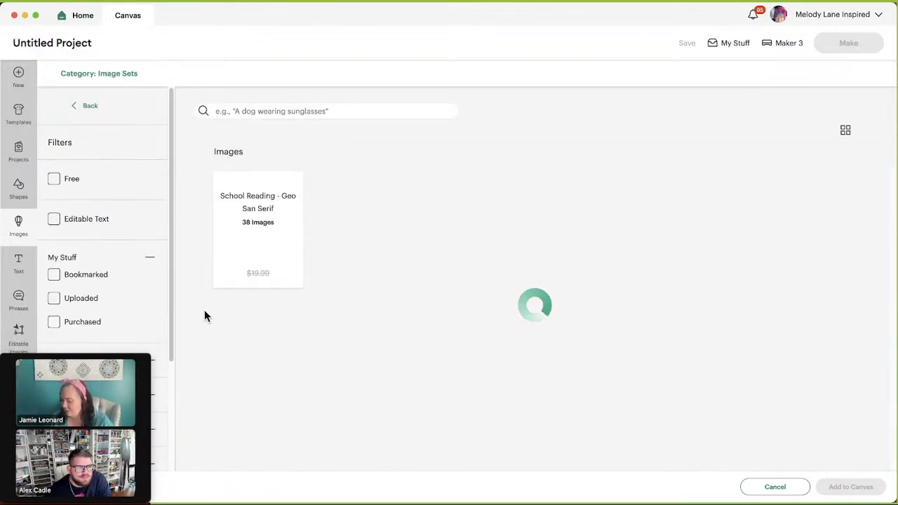
pyautogui.click(258, 231)
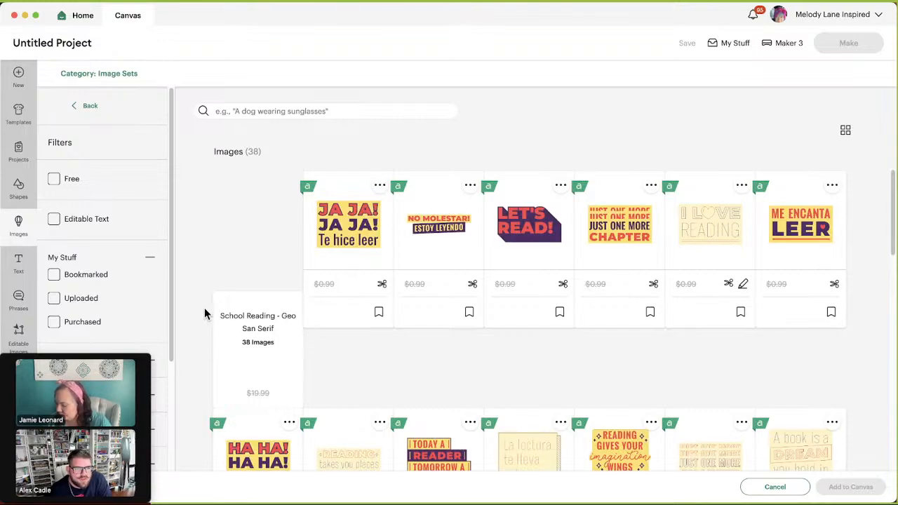
pyautogui.scroll(-3)
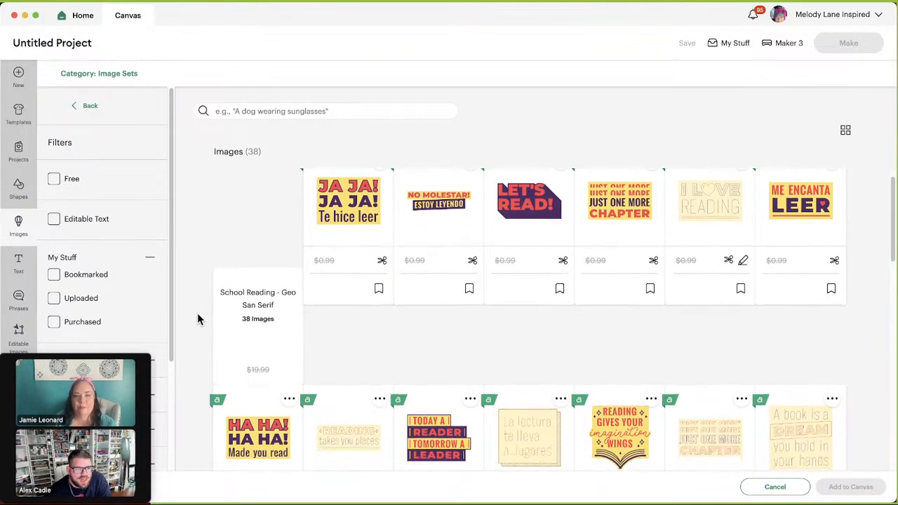
pyautogui.scroll(-3)
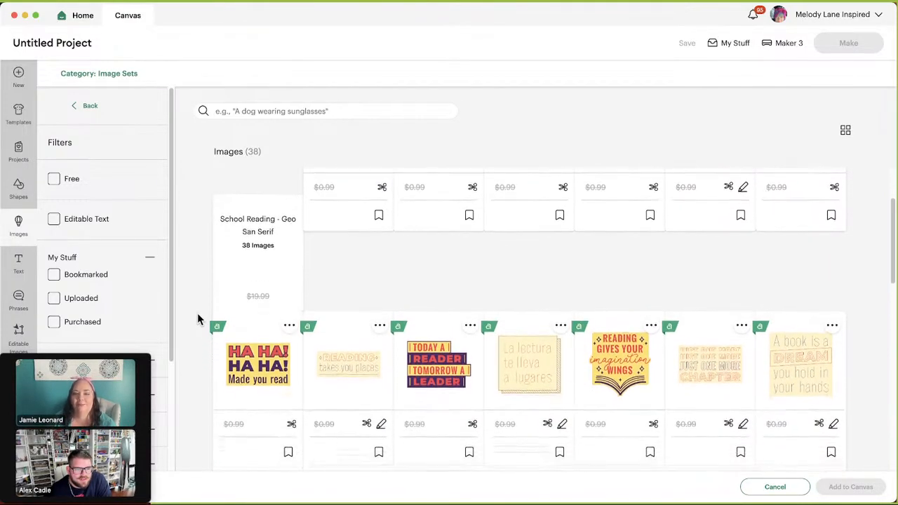
pyautogui.scroll(-3)
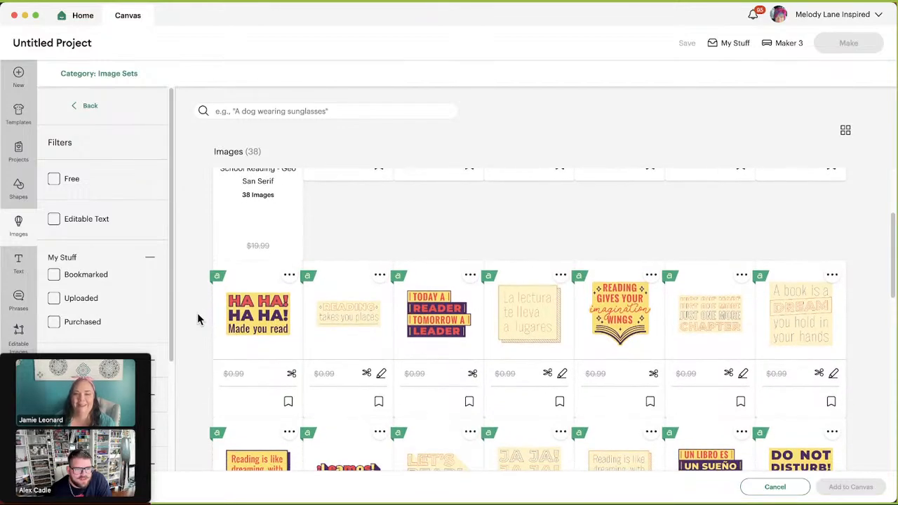
pyautogui.scroll(-3)
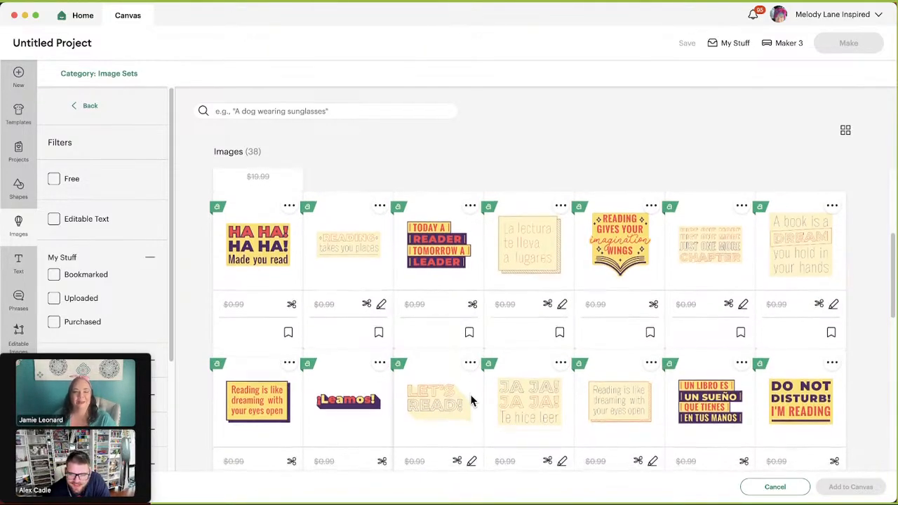
pyautogui.scroll(-3)
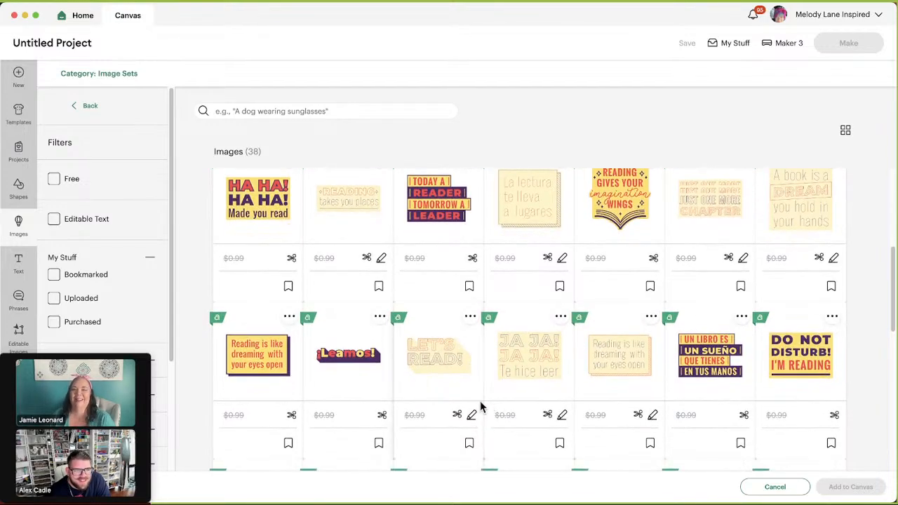
pyautogui.scroll(-3)
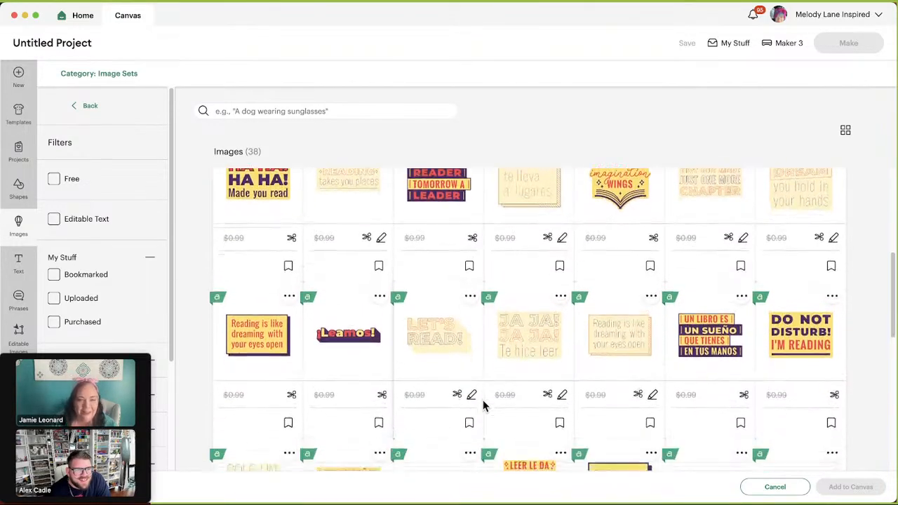
pyautogui.scroll(-3)
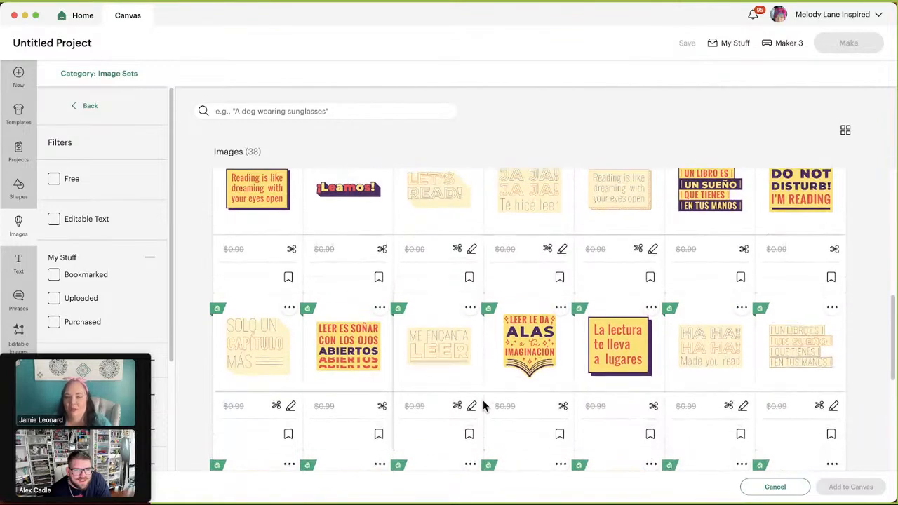
pyautogui.scroll(-3)
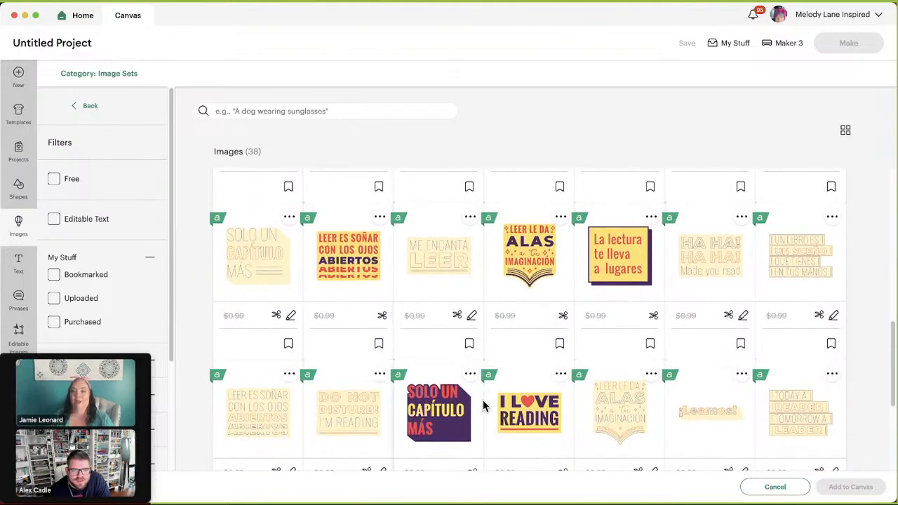
pyautogui.scroll(-3)
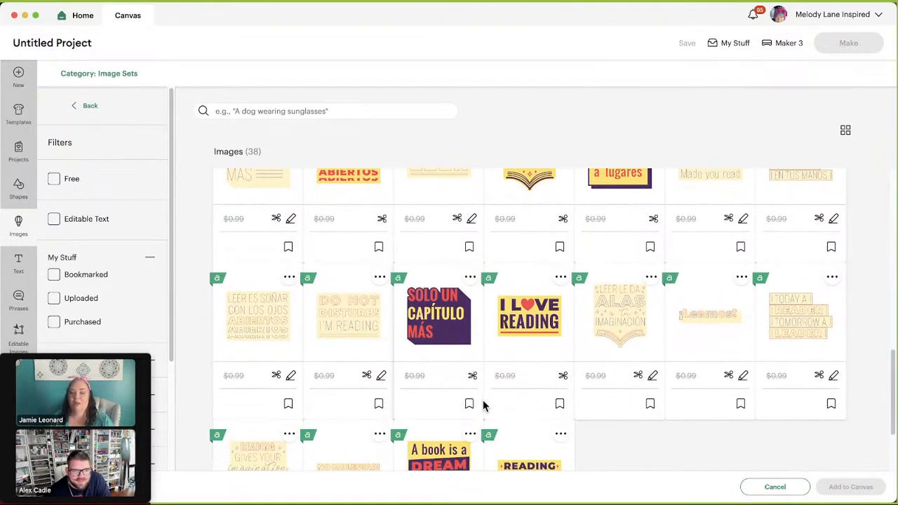
pyautogui.scroll(-3)
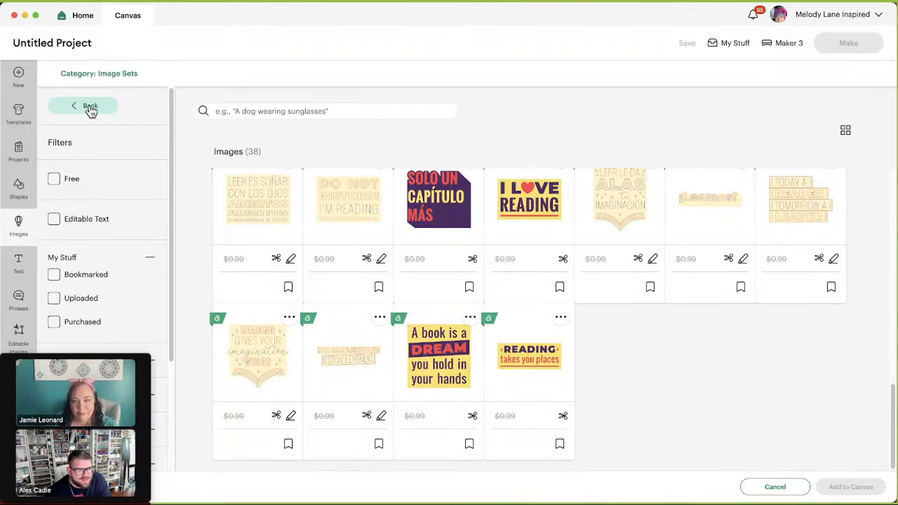
# Return to Related Image Sets and scroll toward the Popular Words - Layered Flourish Monoline set.
pyautogui.click(90, 106)
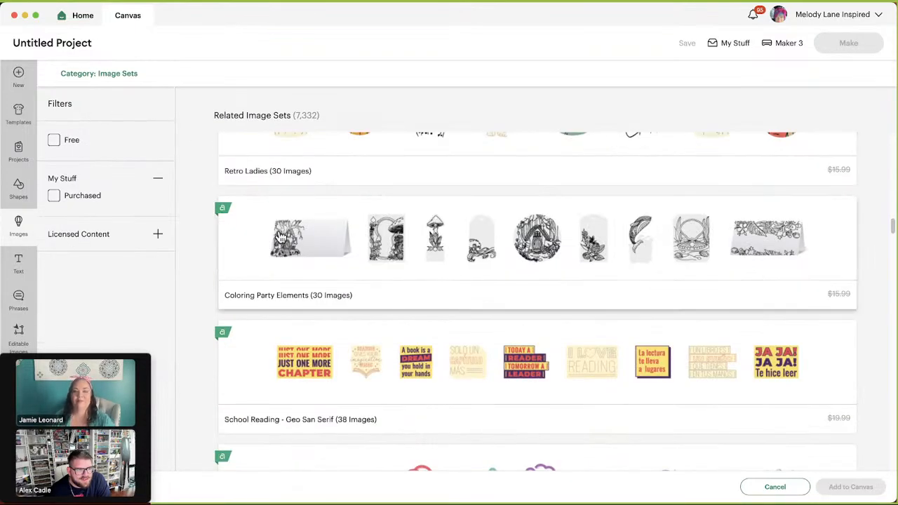
pyautogui.scroll(-3)
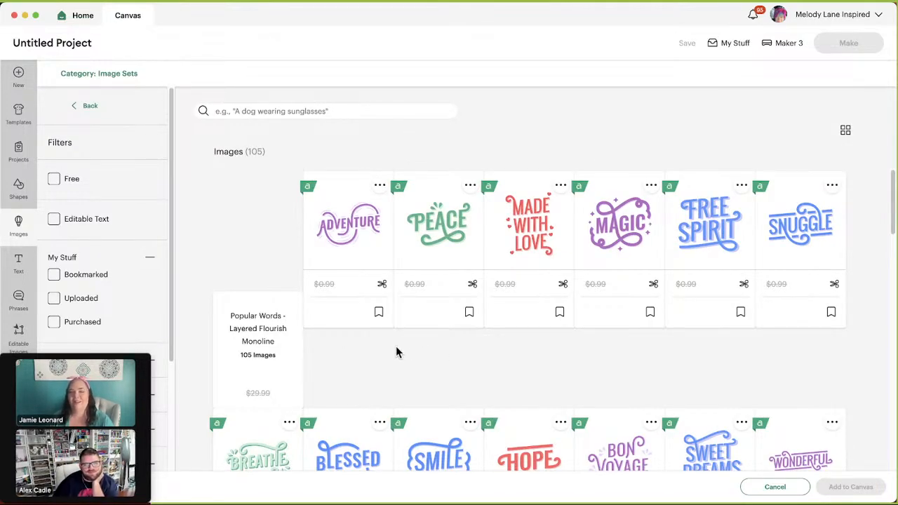
# Scroll down through the 105 popular word images in the Layered Flourish Monoline set.
pyautogui.scroll(-3)
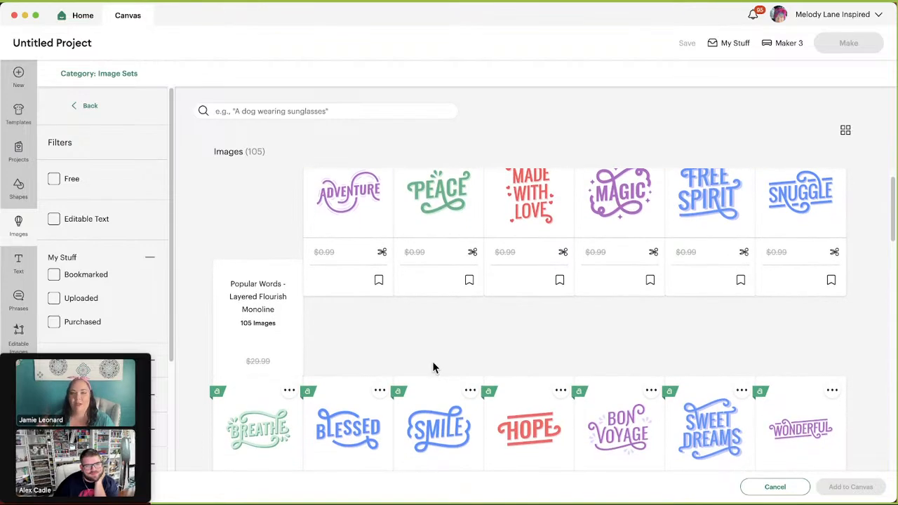
pyautogui.scroll(-3)
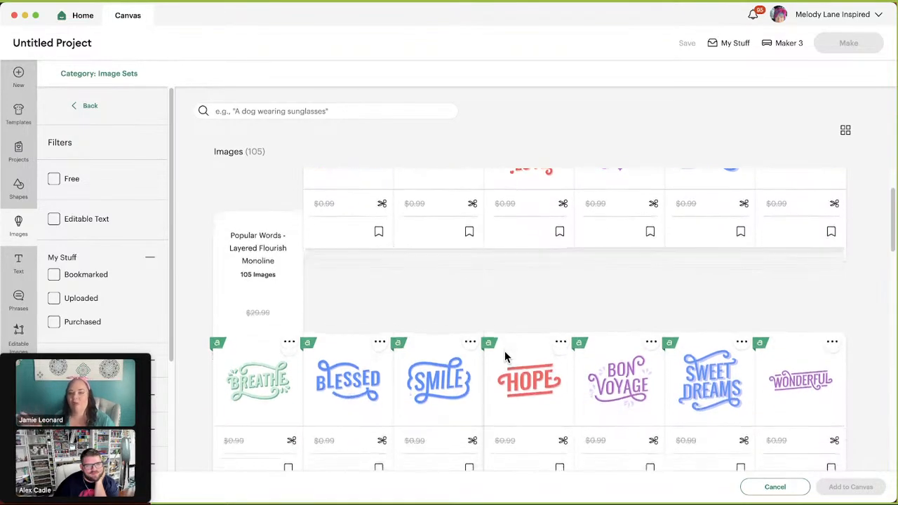
pyautogui.scroll(-3)
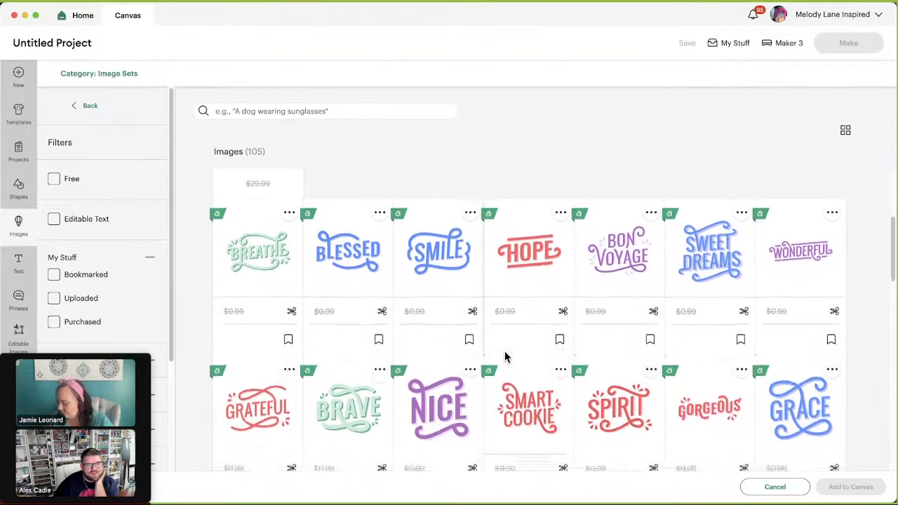
pyautogui.scroll(-3)
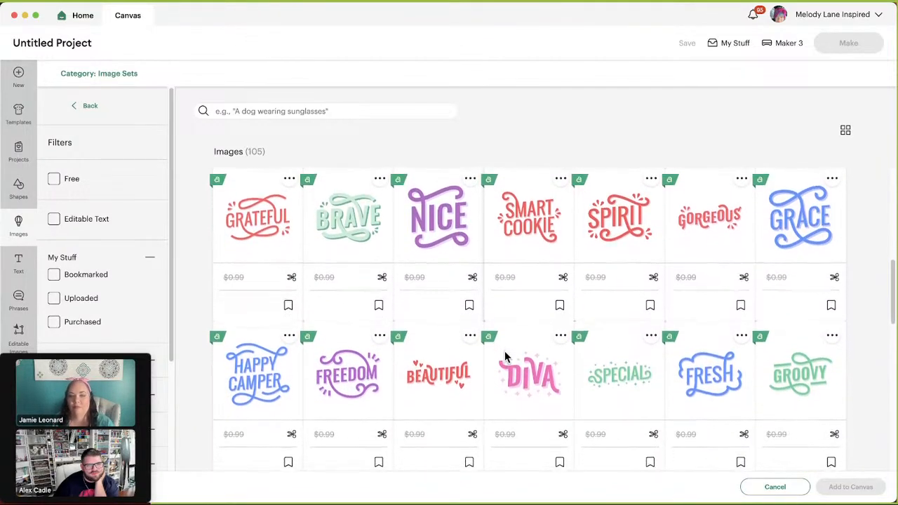
pyautogui.scroll(-3)
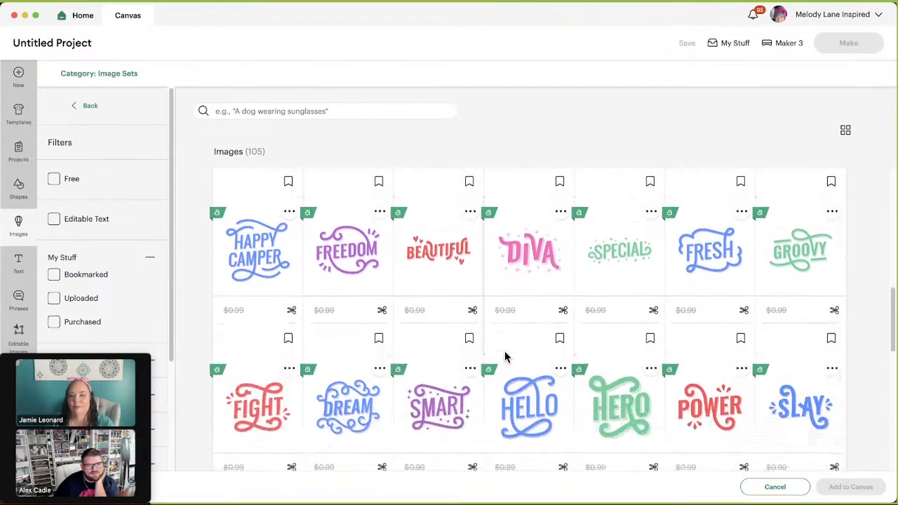
pyautogui.scroll(-3)
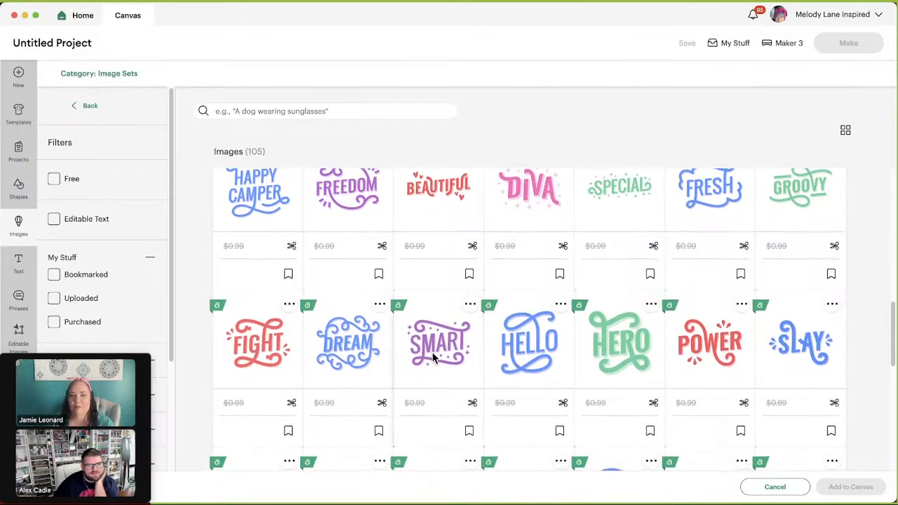
pyautogui.scroll(-3)
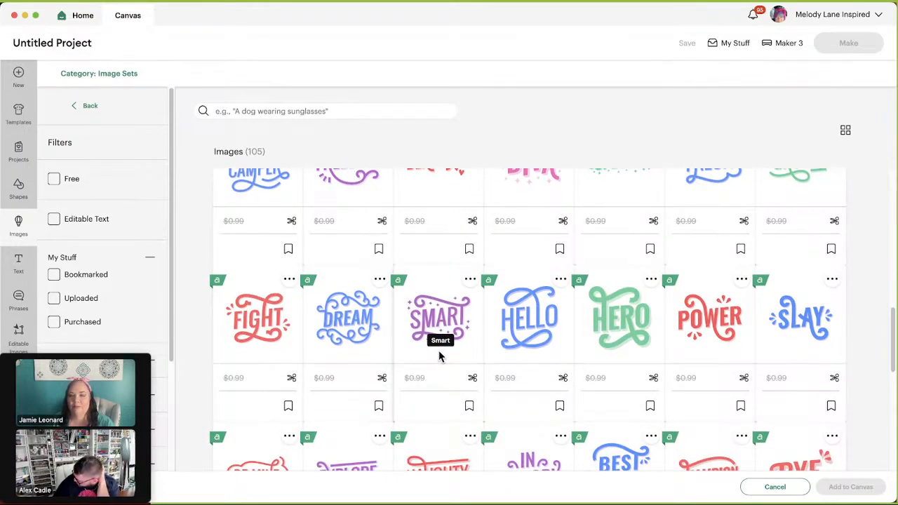
pyautogui.scroll(-3)
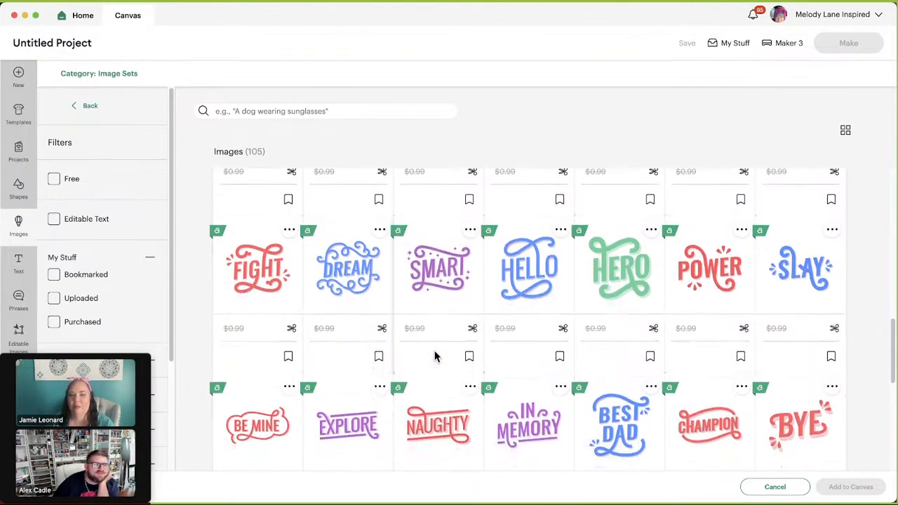
pyautogui.scroll(-3)
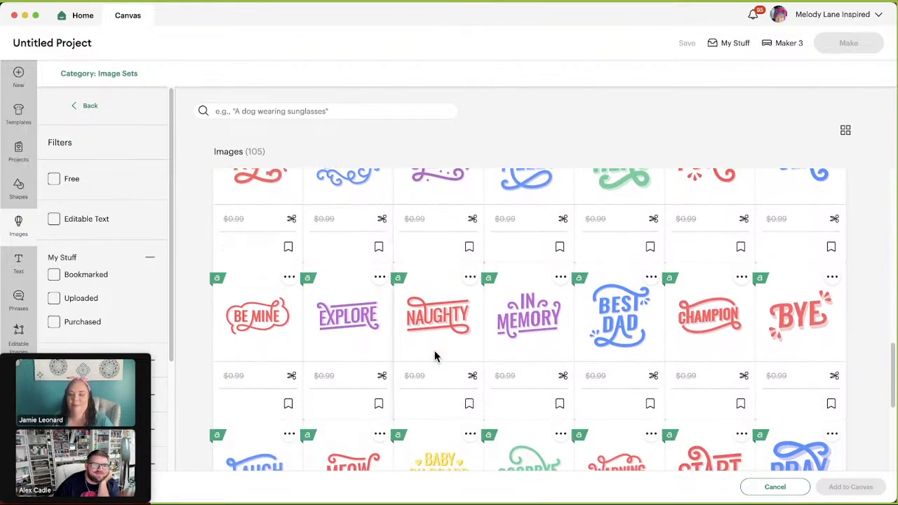
pyautogui.scroll(-3)
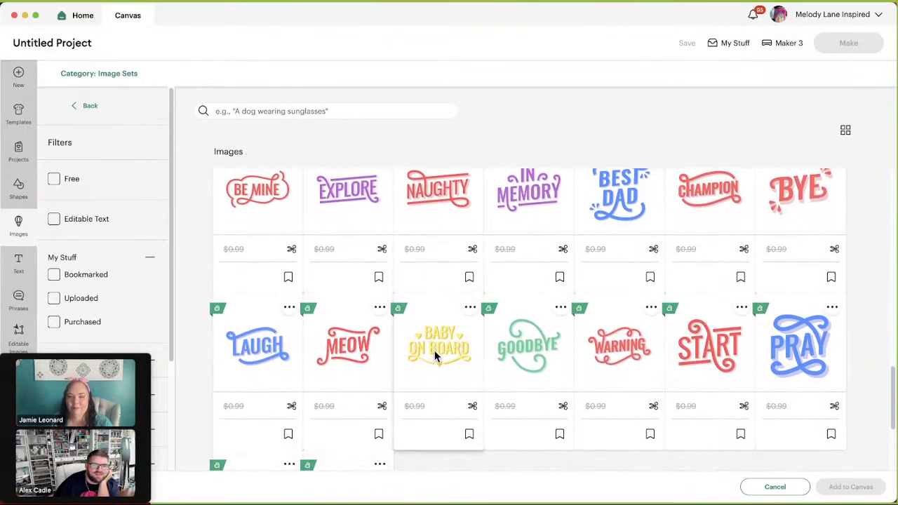
pyautogui.scroll(-3)
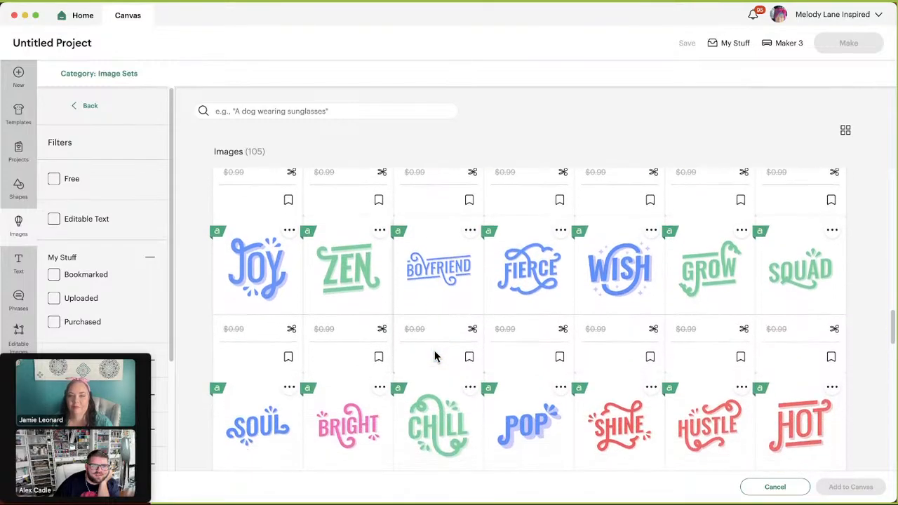
pyautogui.scroll(-3)
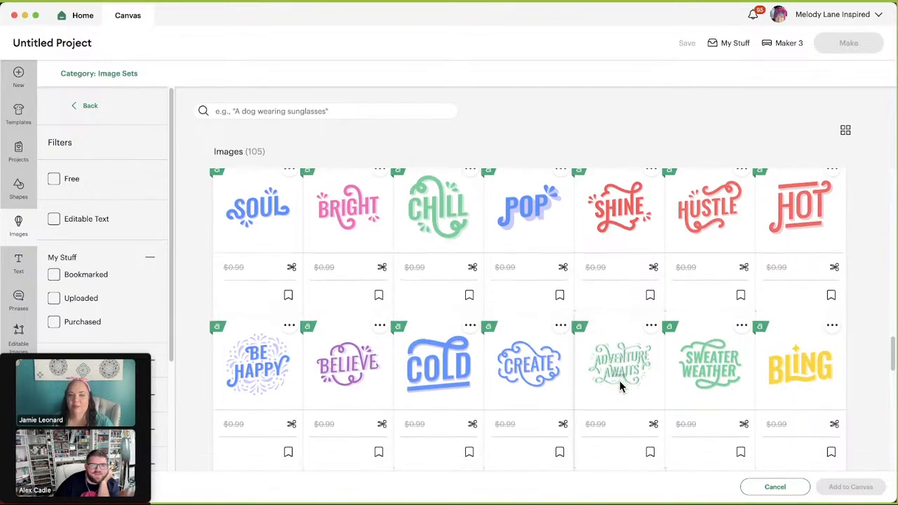
pyautogui.scroll(-3)
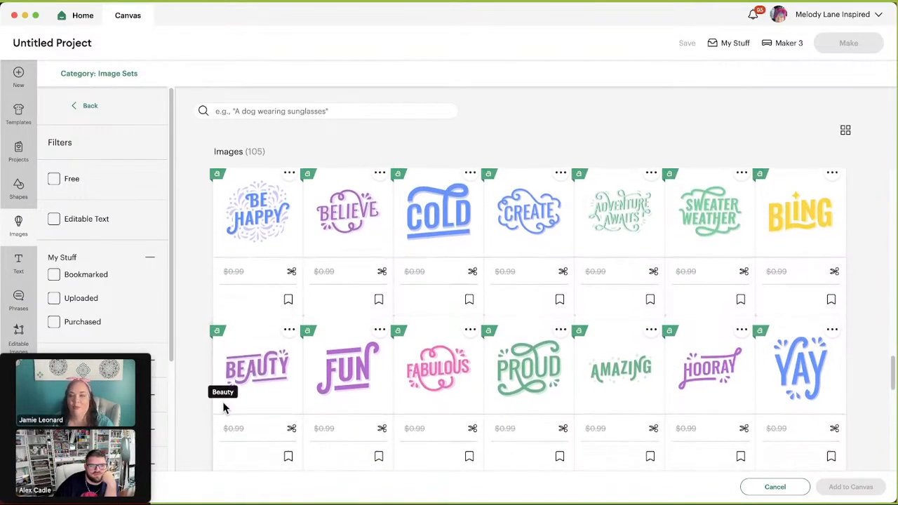
pyautogui.scroll(-3)
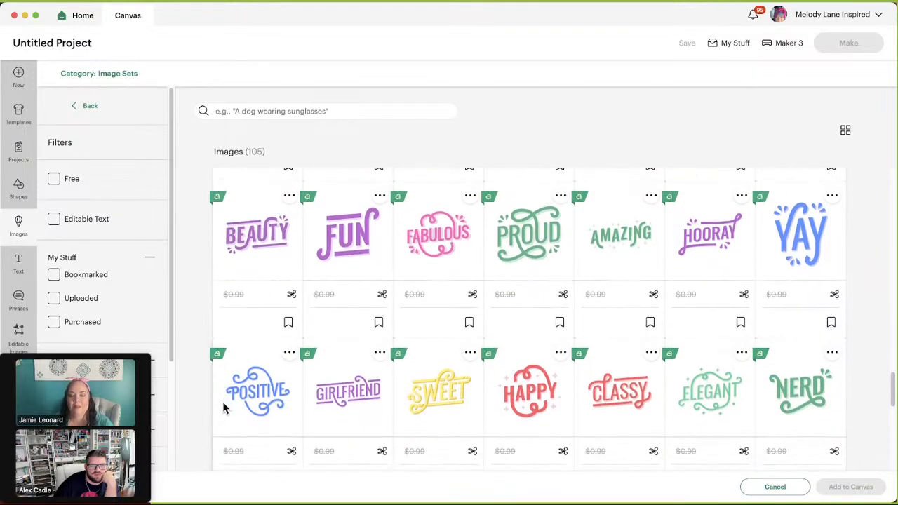
pyautogui.scroll(-3)
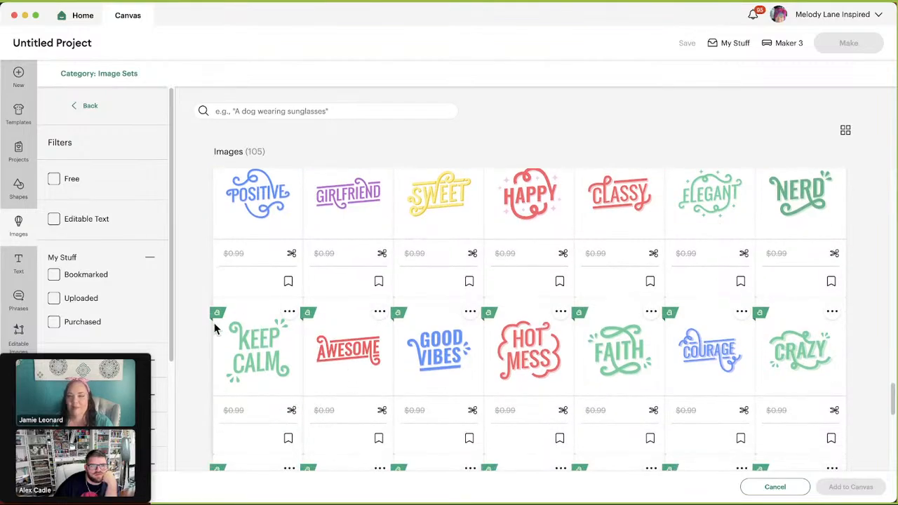
pyautogui.scroll(-3)
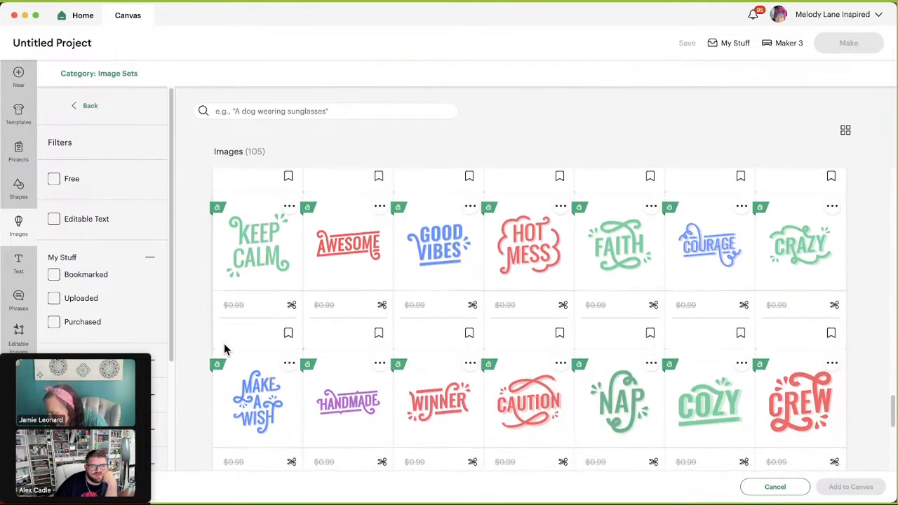
pyautogui.scroll(-3)
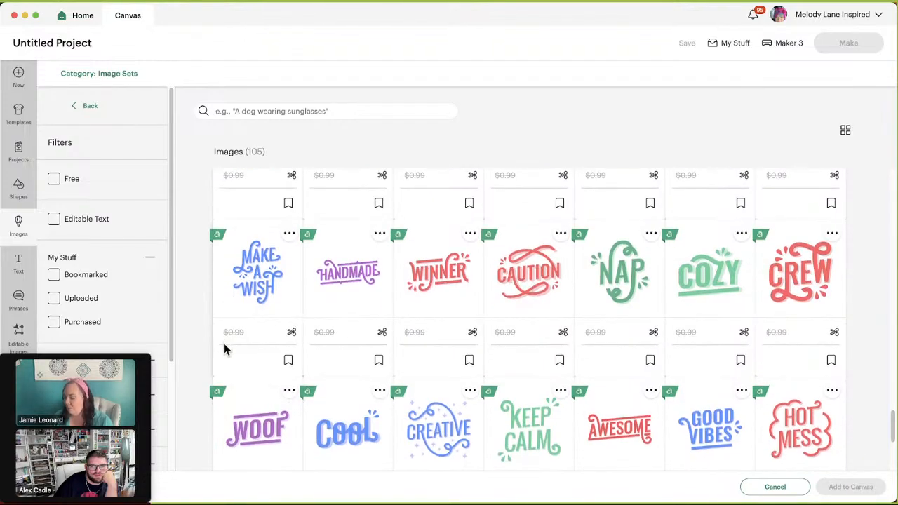
pyautogui.scroll(-3)
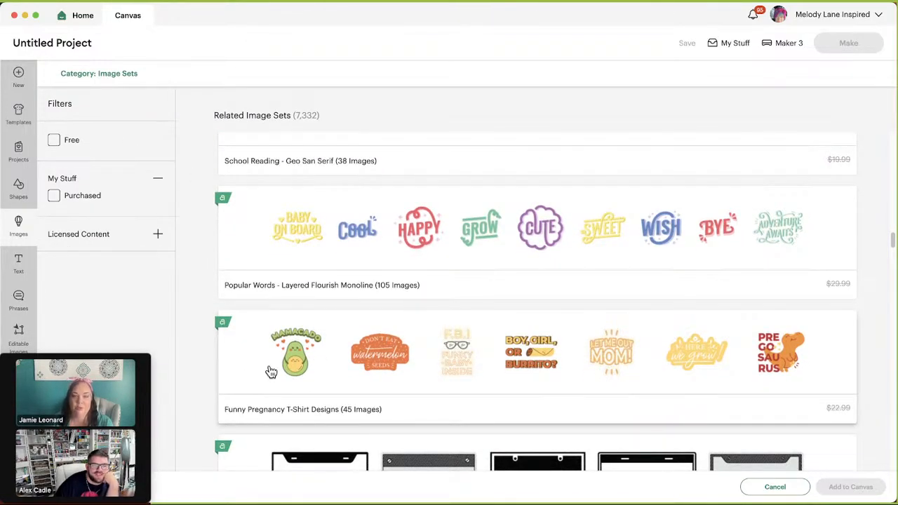
# Open Funny Pregnancy T-Shirt Designs and scroll through its 45 announcement sticker images.
pyautogui.click(295, 352)
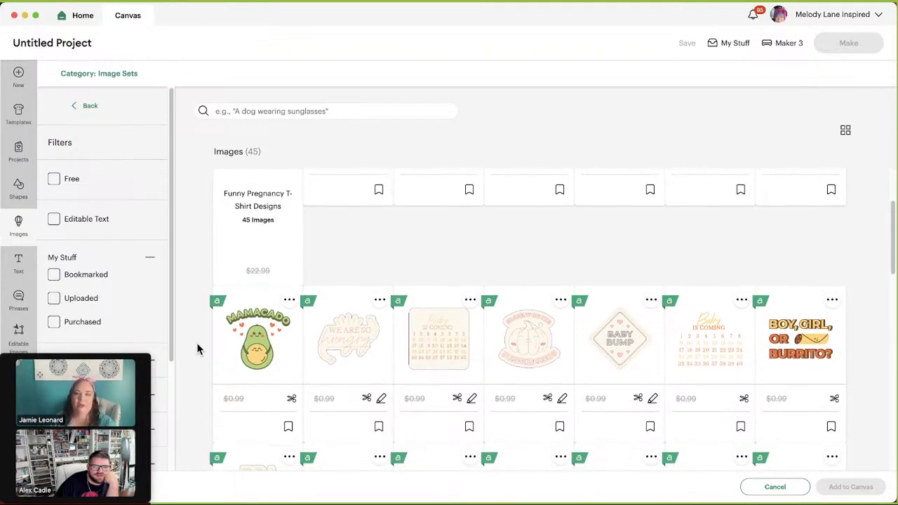
pyautogui.scroll(-3)
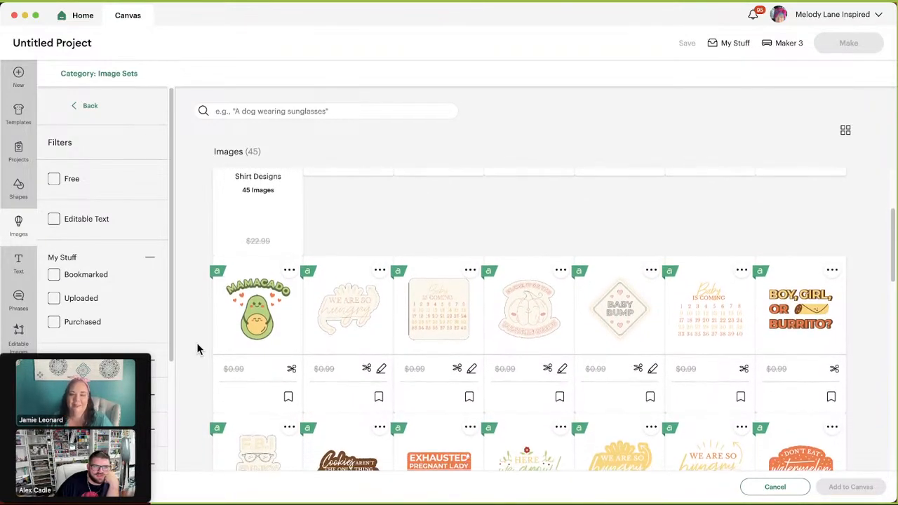
pyautogui.scroll(-3)
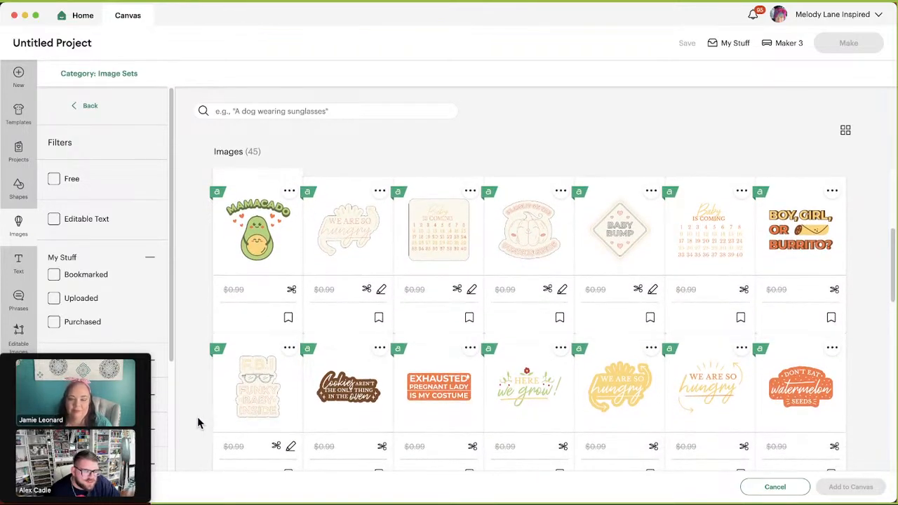
pyautogui.scroll(-3)
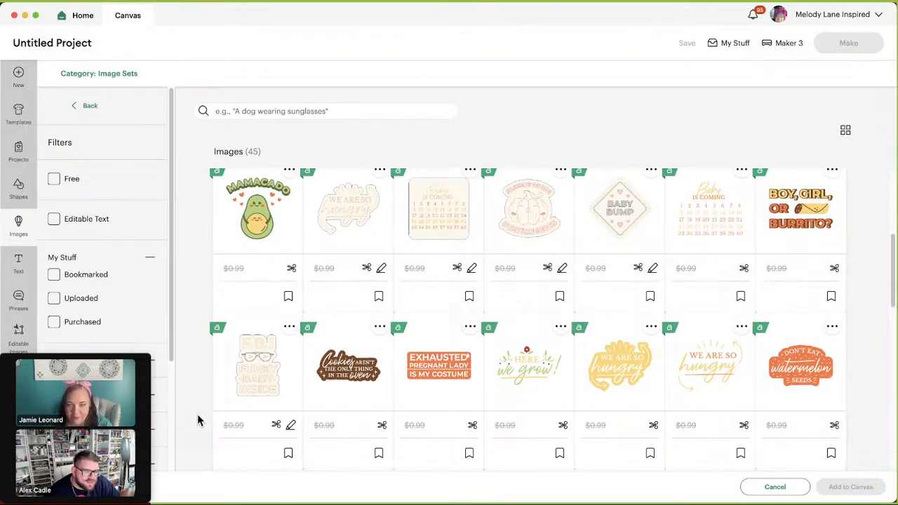
pyautogui.scroll(-3)
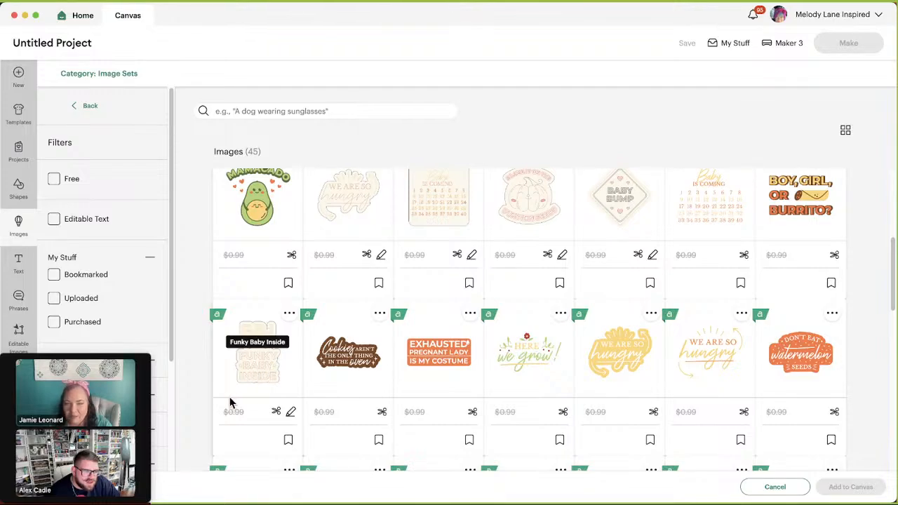
pyautogui.scroll(-3)
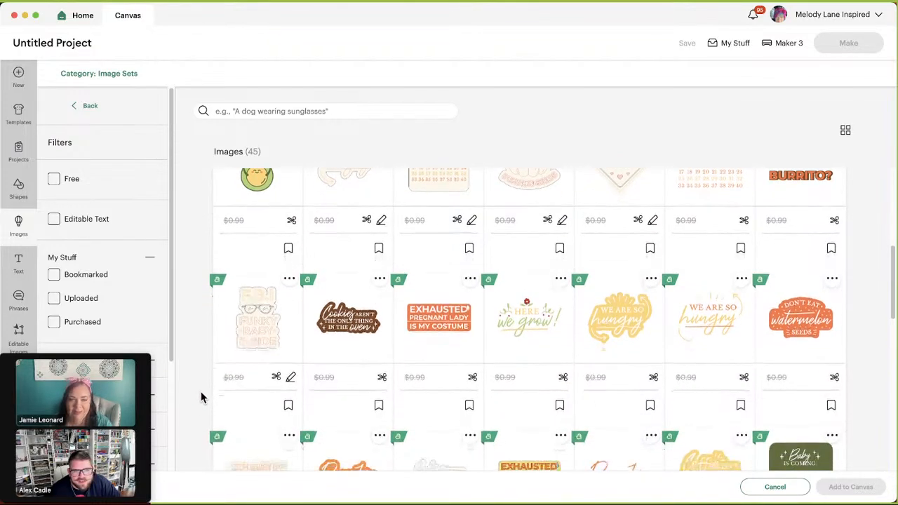
pyautogui.scroll(-3)
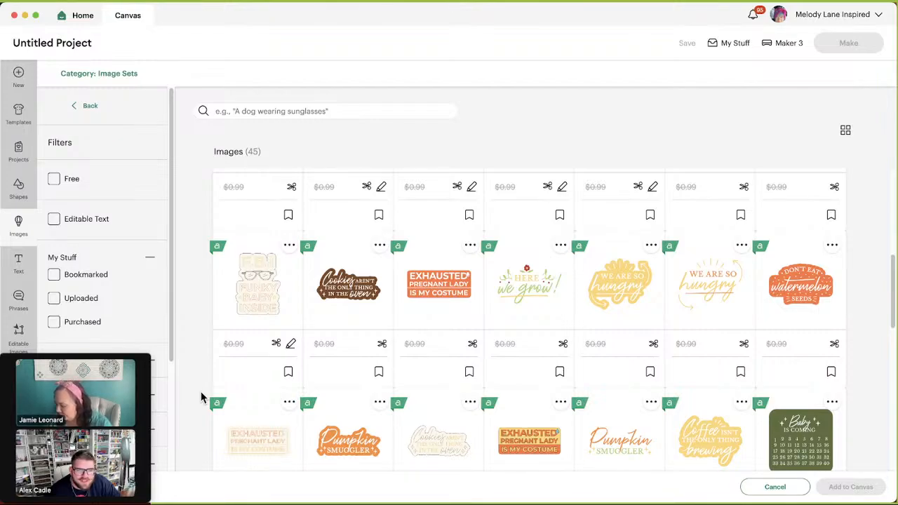
pyautogui.scroll(-3)
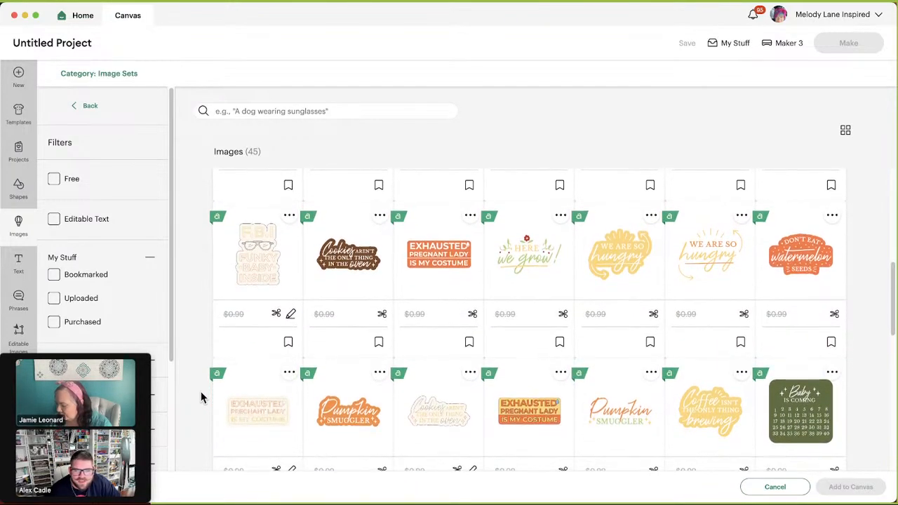
pyautogui.scroll(-3)
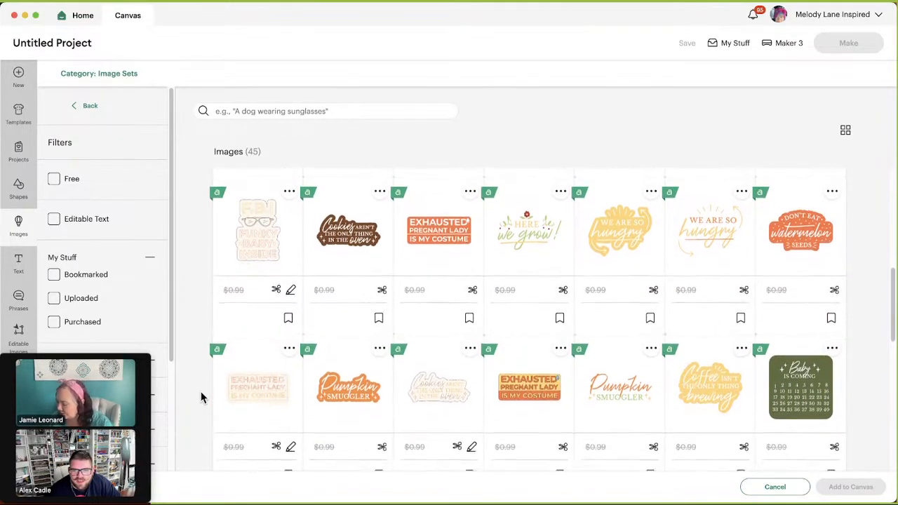
pyautogui.scroll(-3)
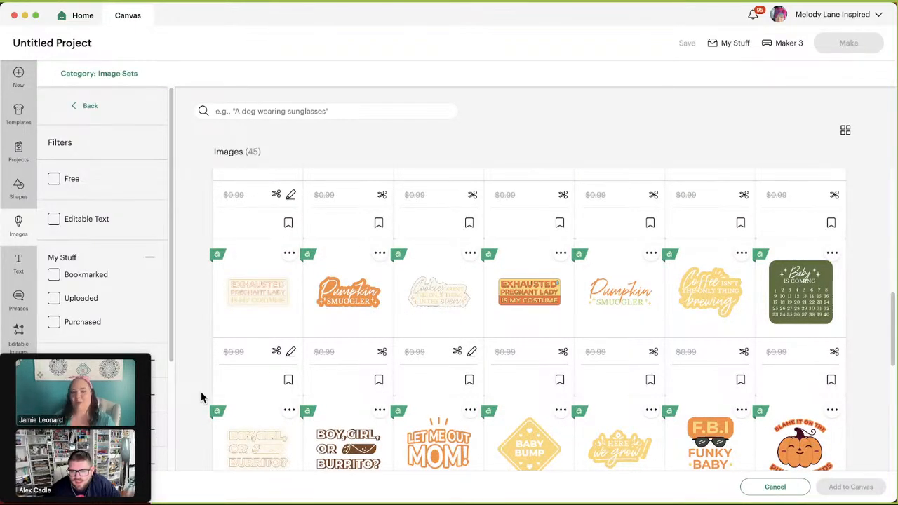
pyautogui.scroll(-3)
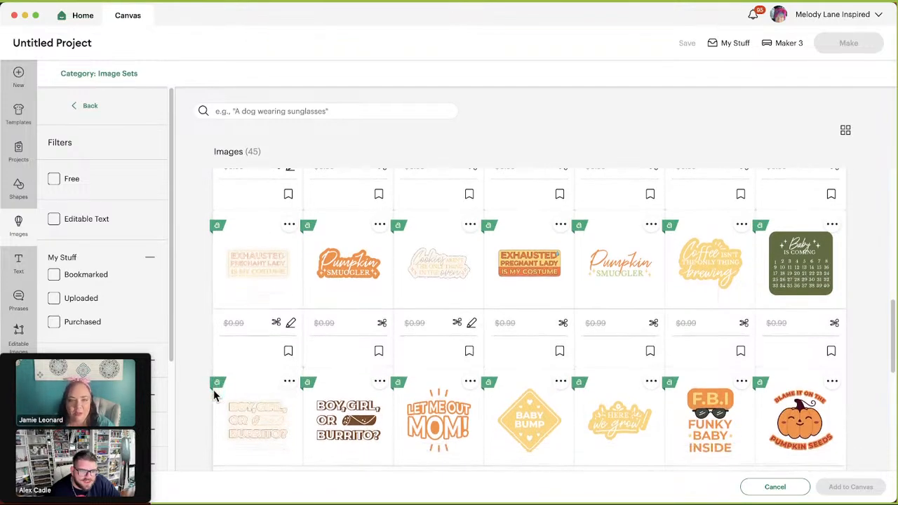
pyautogui.scroll(-3)
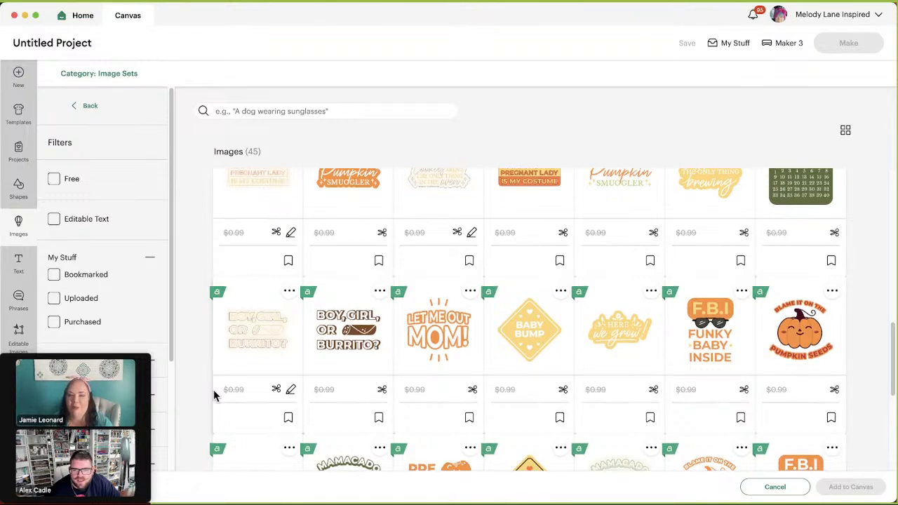
pyautogui.scroll(-3)
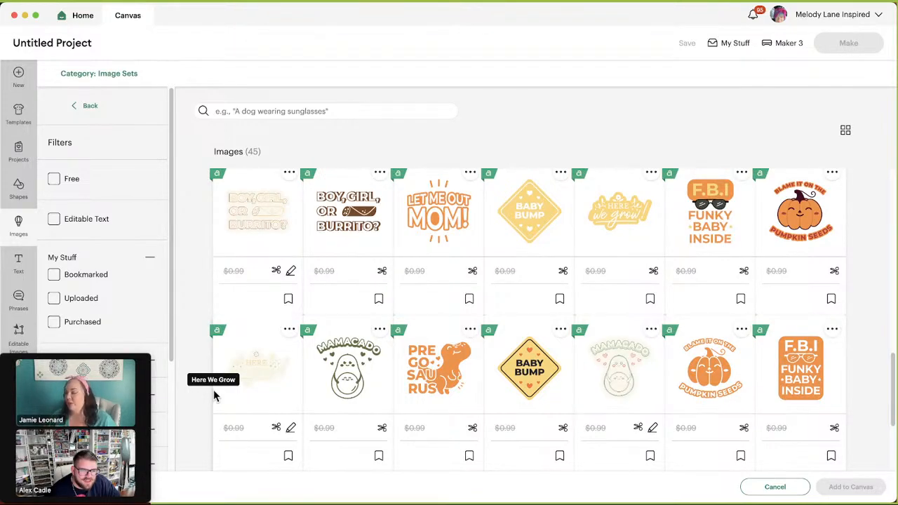
pyautogui.moveTo(208, 390)
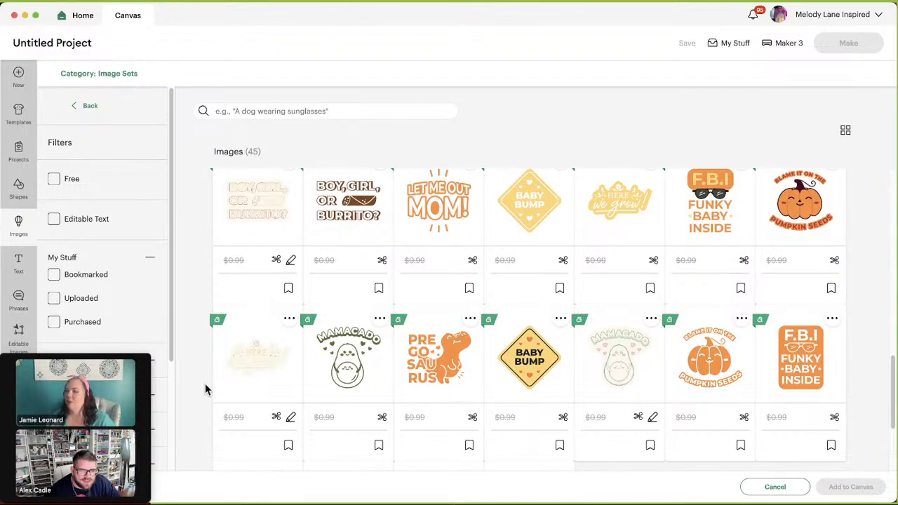
pyautogui.scroll(-3)
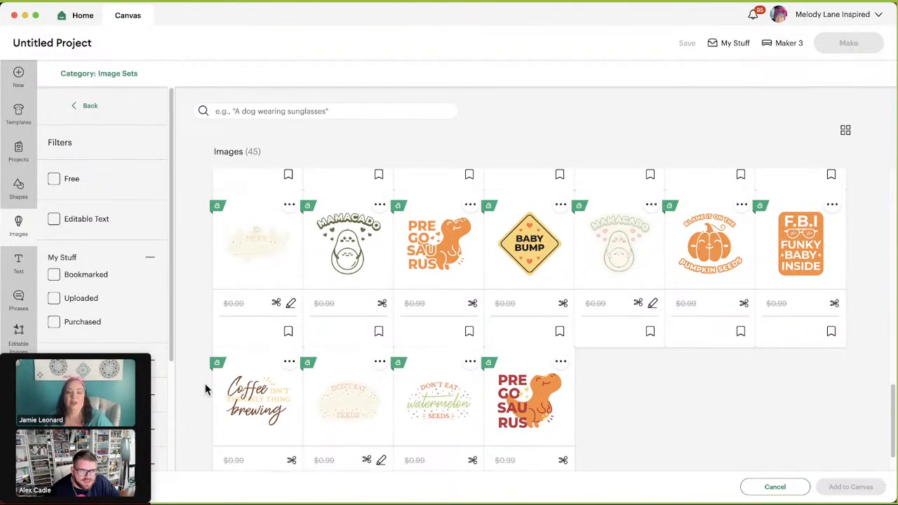
pyautogui.scroll(-3)
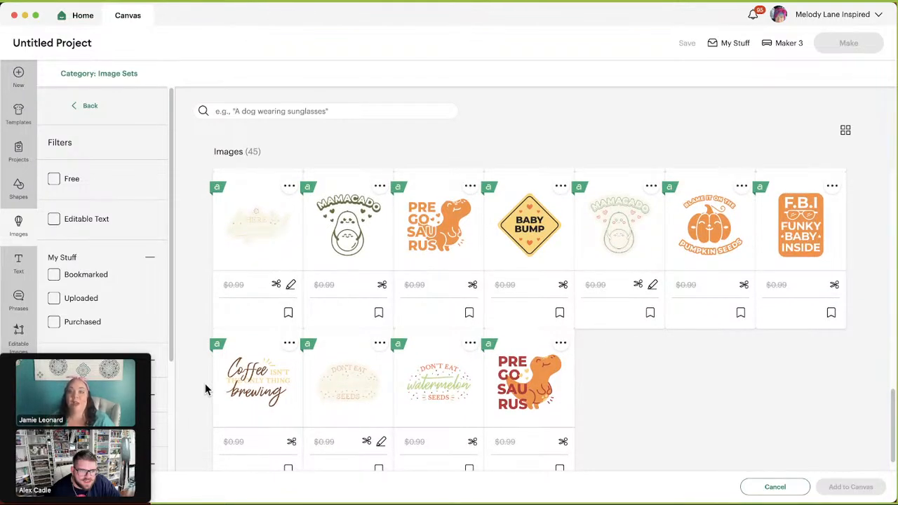
pyautogui.scroll(-3)
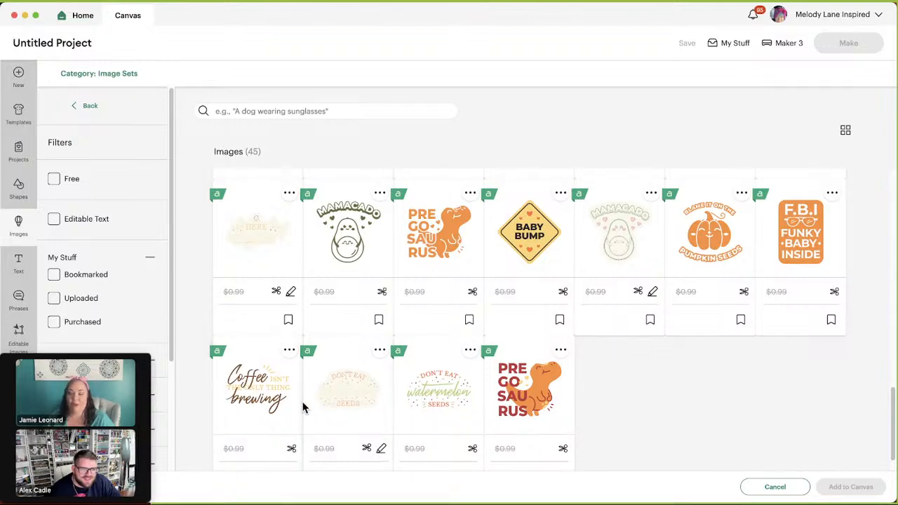
pyautogui.moveTo(382, 404)
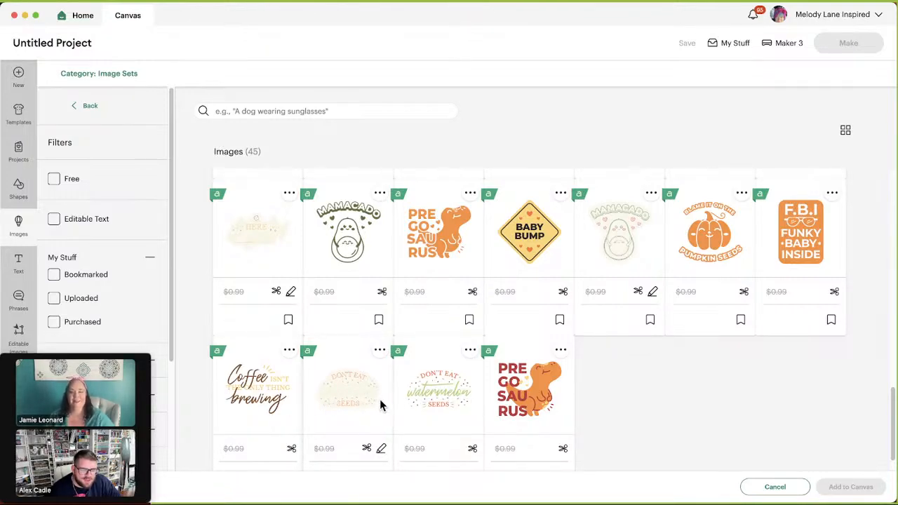
pyautogui.moveTo(364, 410)
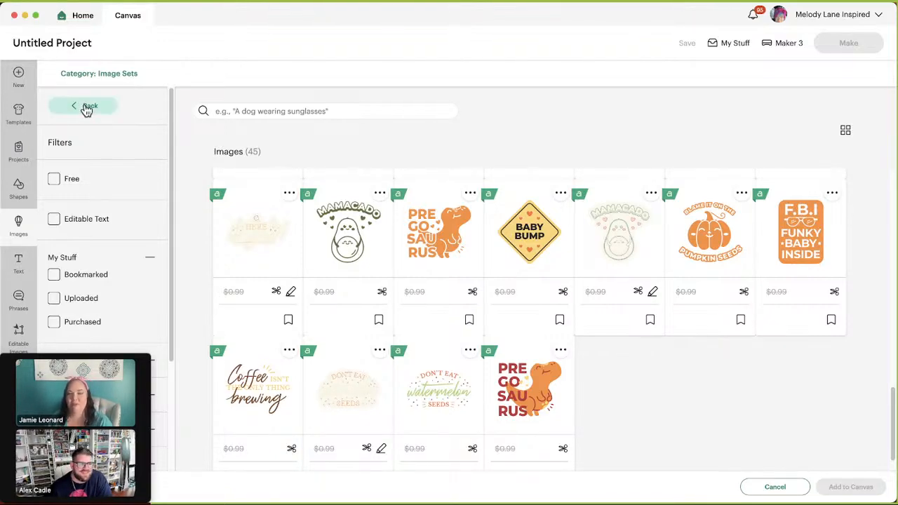
# Return to Related Image Sets and scroll down toward the License Plate Blanks set.
pyautogui.click(85, 106)
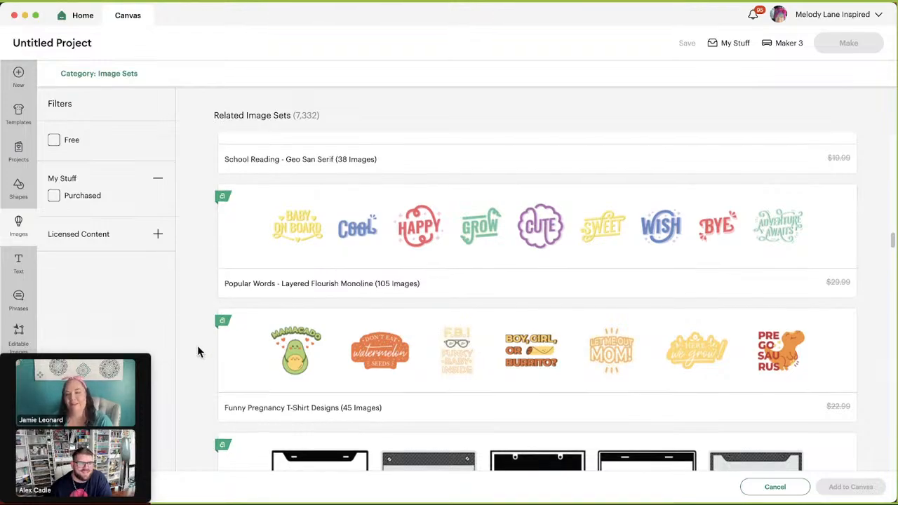
pyautogui.scroll(-3)
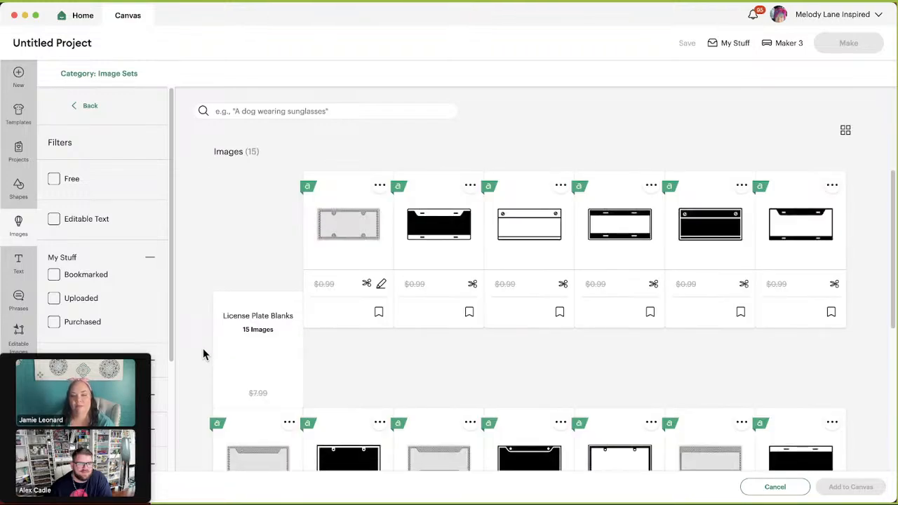
pyautogui.scroll(-3)
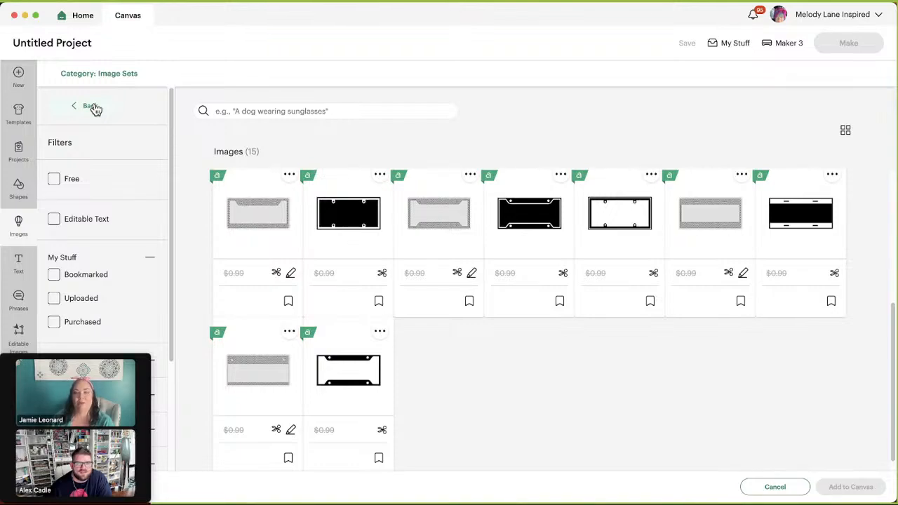
# Return to Related Image Sets and scroll past License Plate Blanks to the Flourish Monoline Draw set.
pyautogui.click(87, 106)
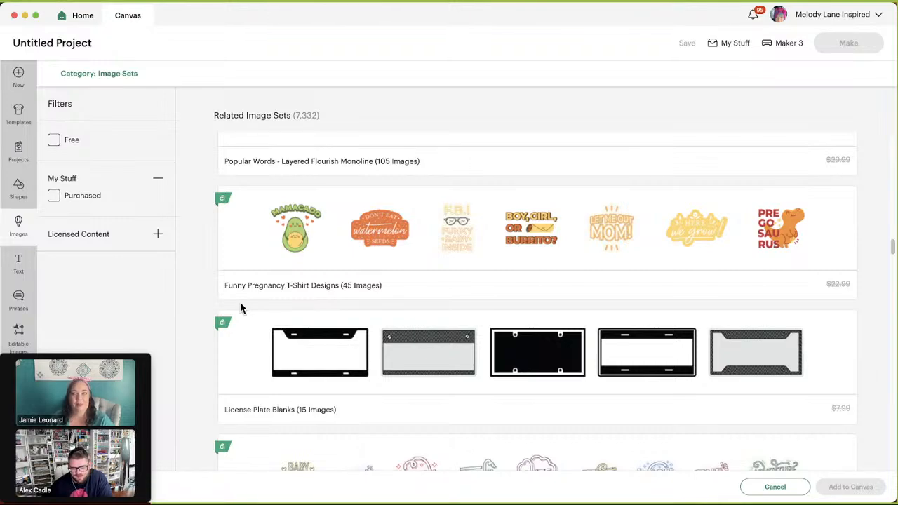
pyautogui.scroll(-3)
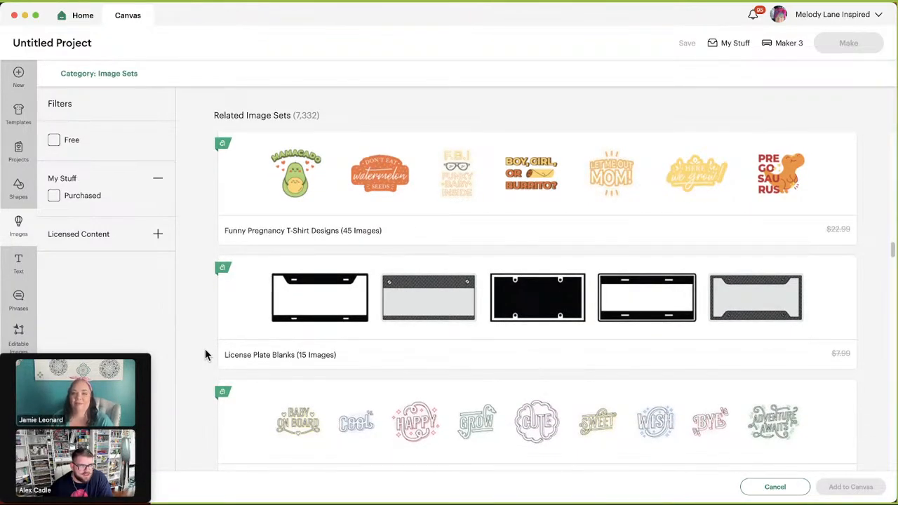
pyautogui.scroll(-3)
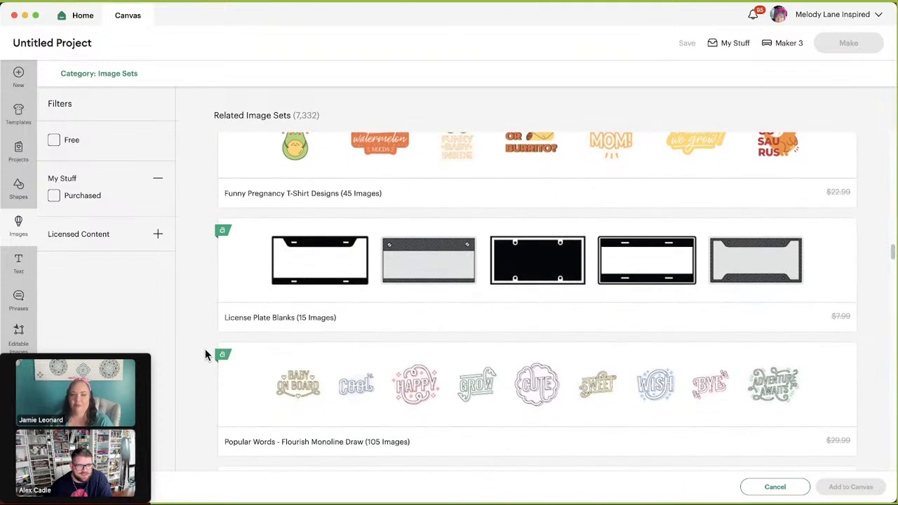
pyautogui.scroll(-3)
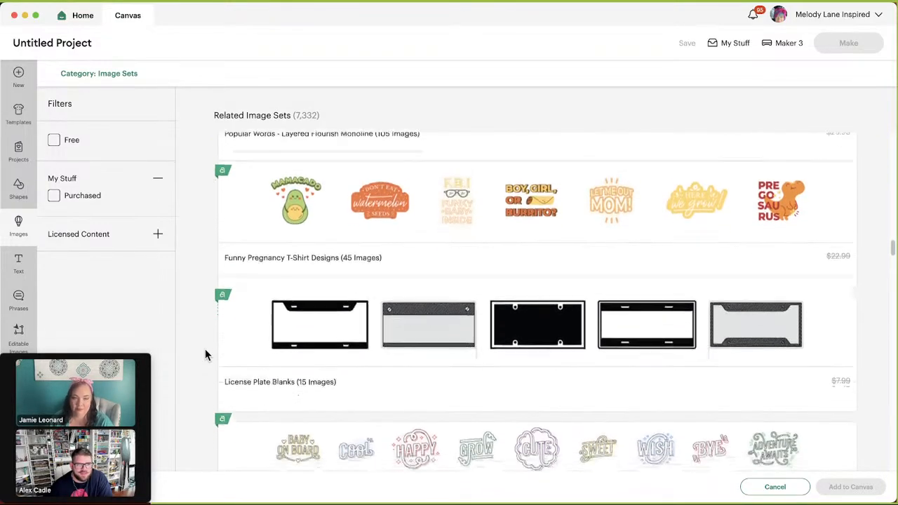
pyautogui.scroll(-3)
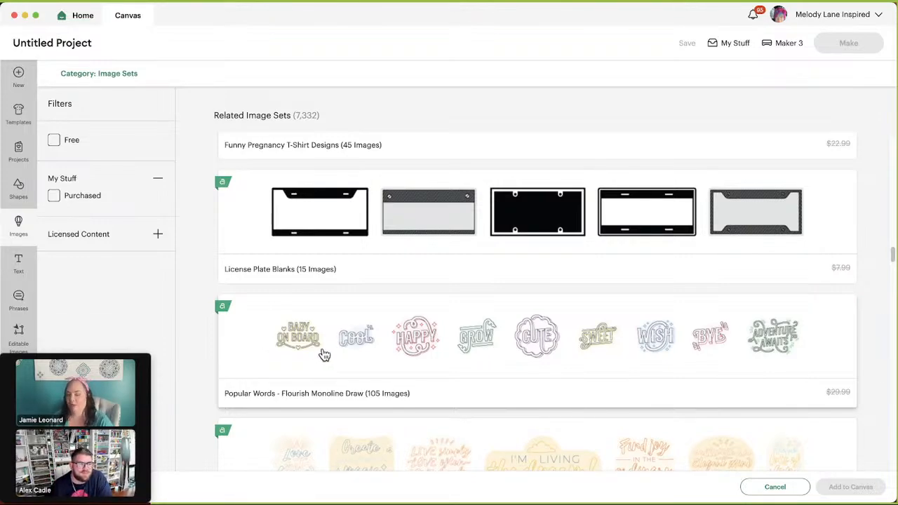
pyautogui.moveTo(326, 329)
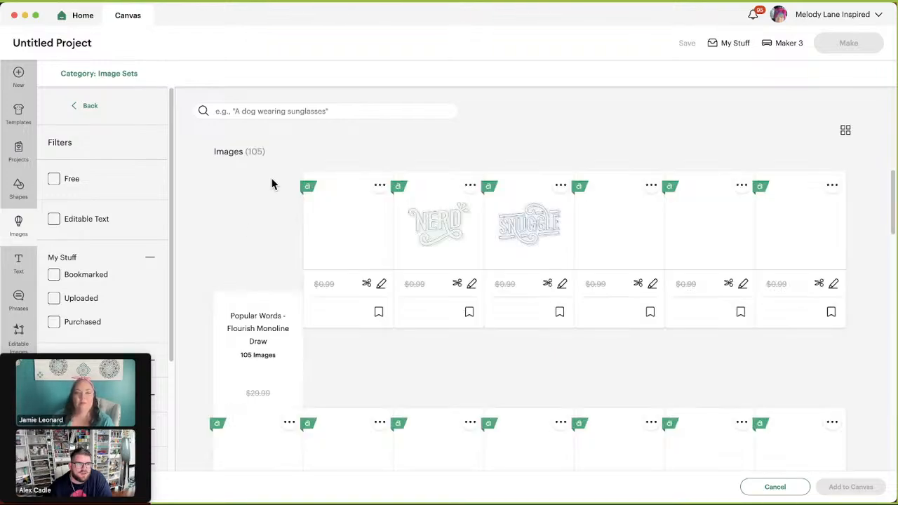
# Scroll through the Flourish Monoline word images, then go back to Related Image Sets.
pyautogui.scroll(-3)
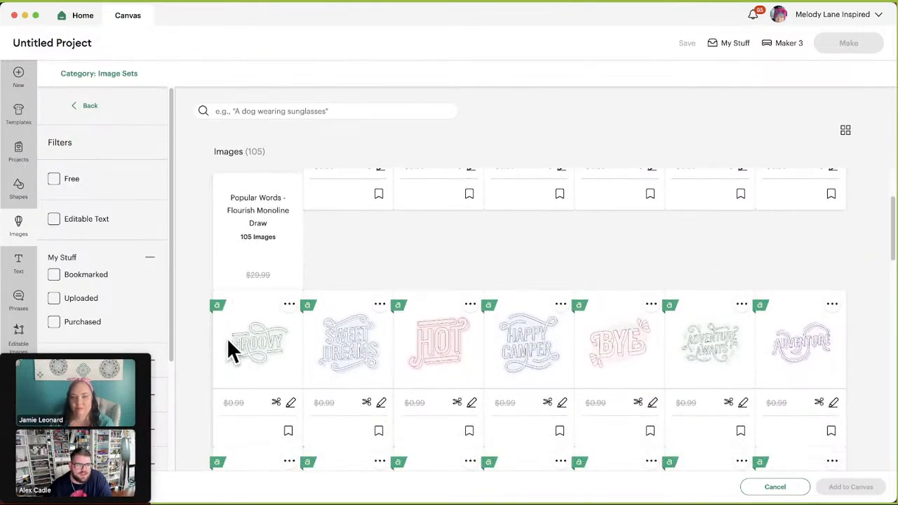
pyautogui.scroll(-3)
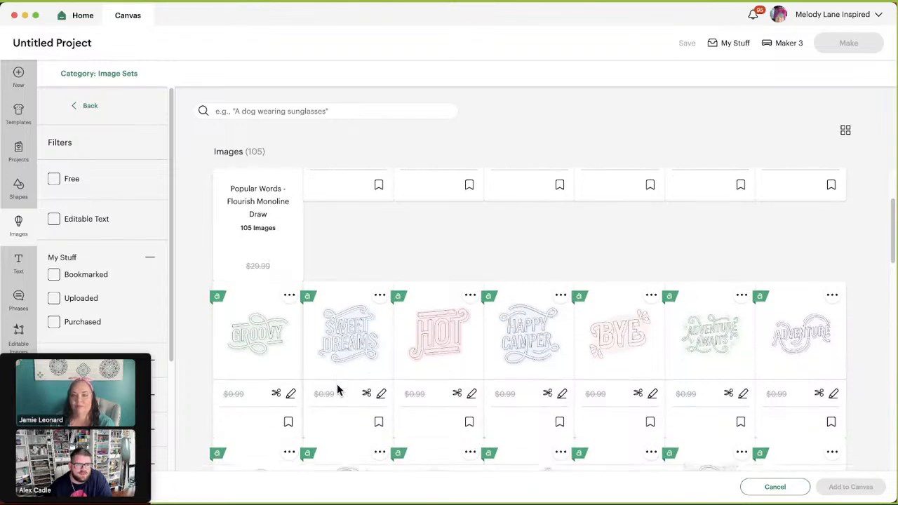
pyautogui.scroll(-3)
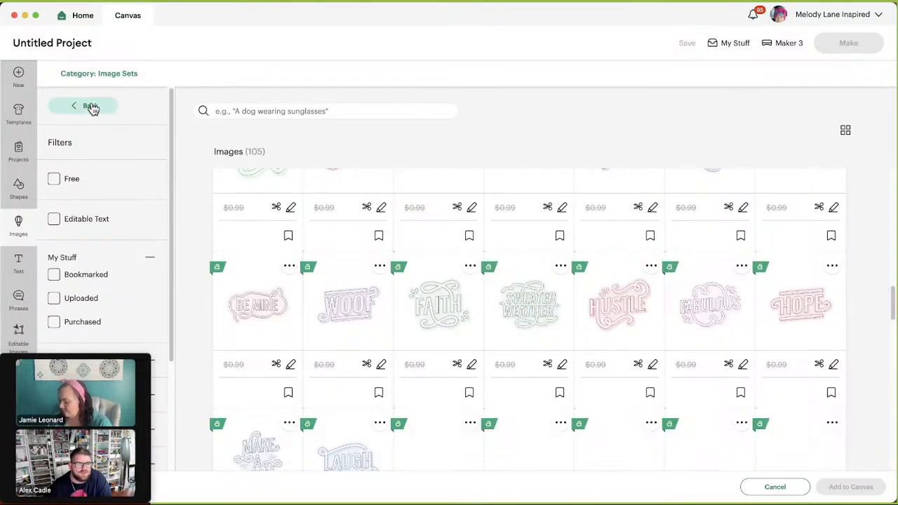
pyautogui.click(89, 105)
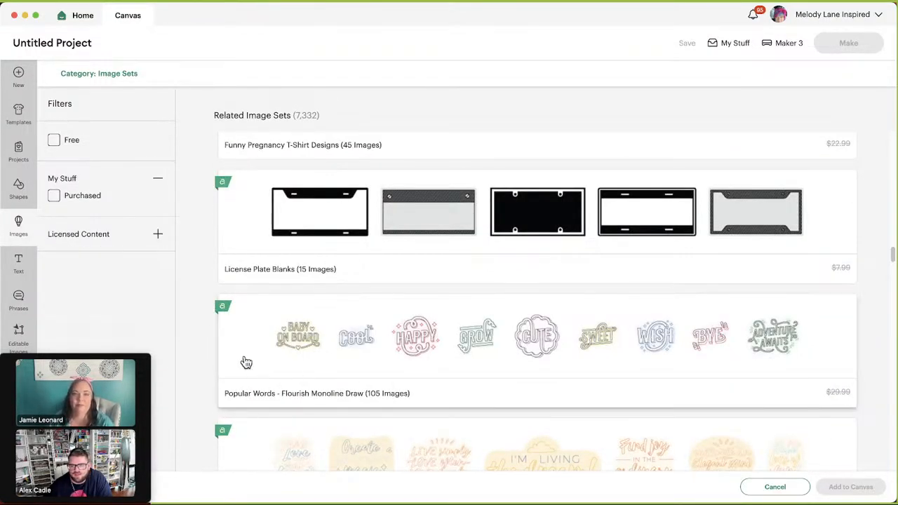
# Scroll the Related Image Sets list down past License Plate Blanks to Brushed Script Popular Phrases.
pyautogui.scroll(-3)
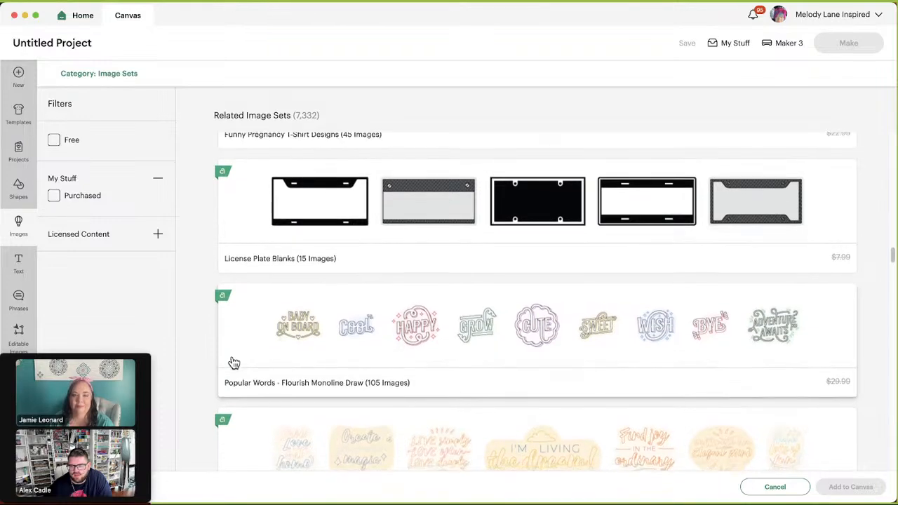
pyautogui.scroll(-3)
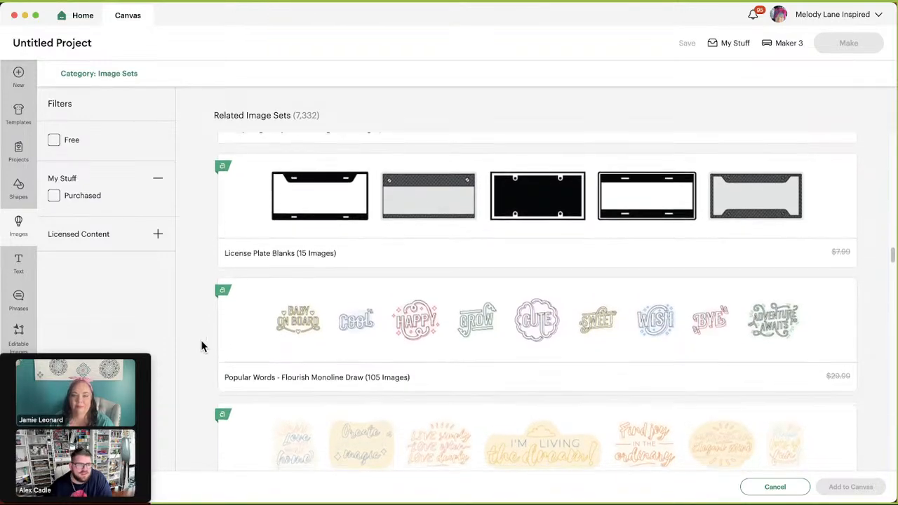
pyautogui.scroll(-3)
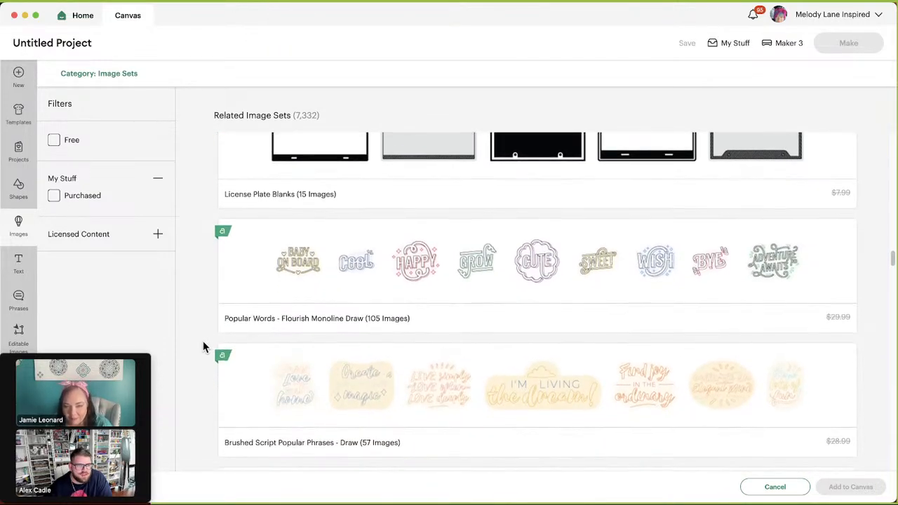
pyautogui.scroll(-3)
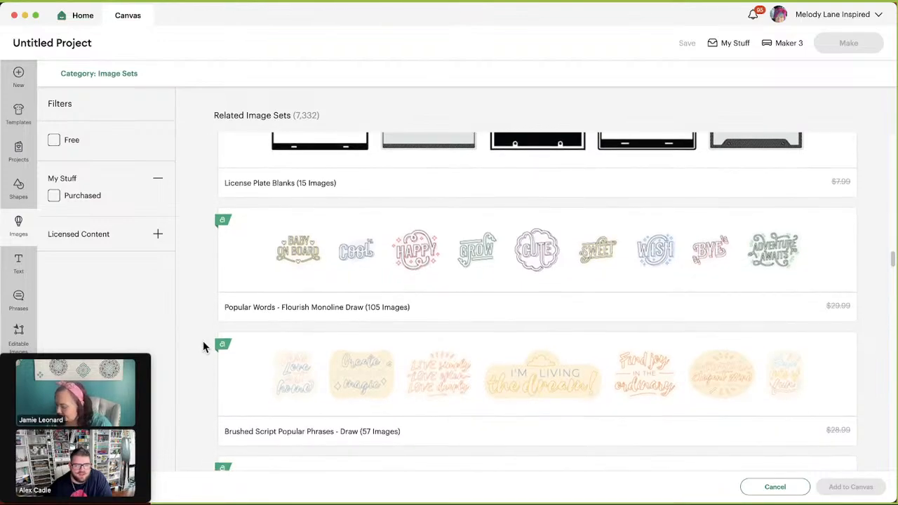
pyautogui.scroll(-3)
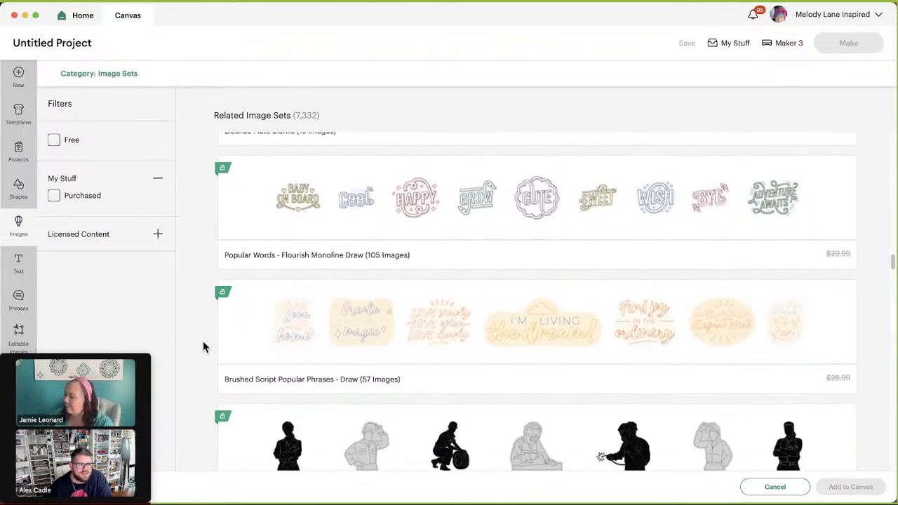
pyautogui.scroll(-3)
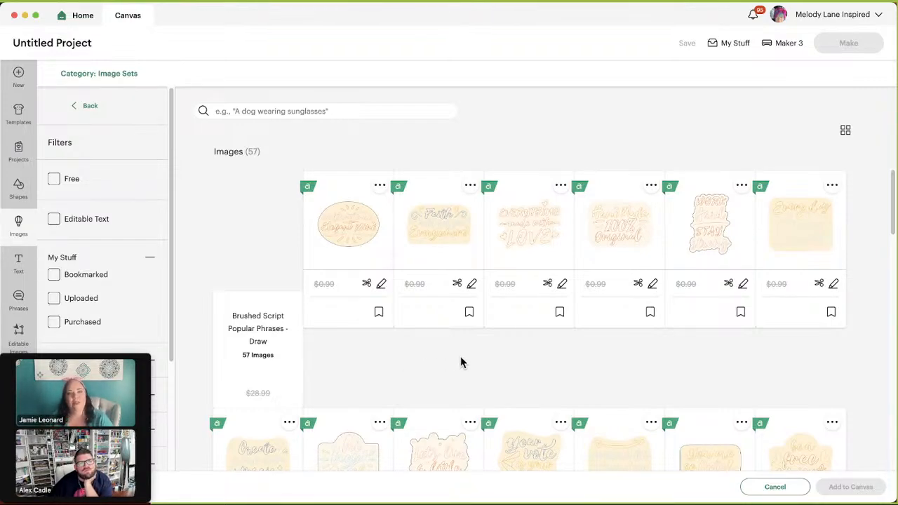
# Scroll down through the 57 brushed script phrase images in the set's grid.
pyautogui.scroll(-3)
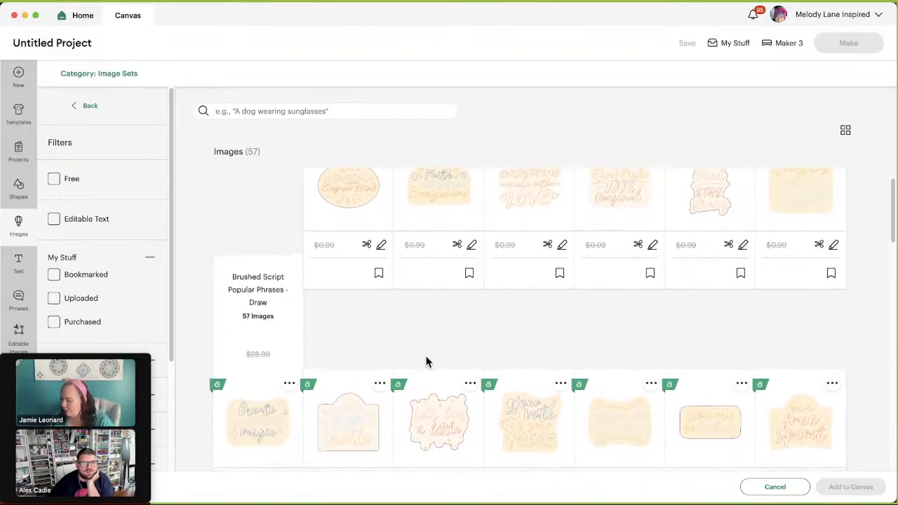
pyautogui.scroll(-3)
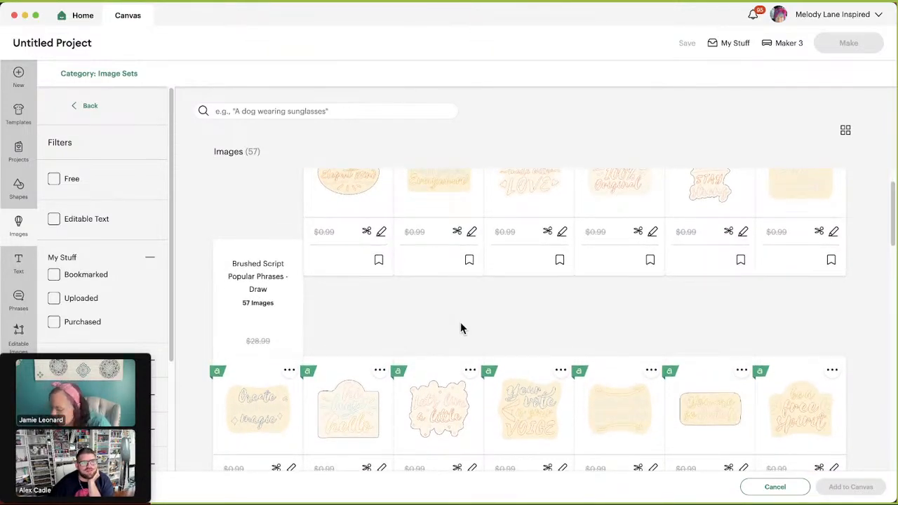
pyautogui.scroll(-3)
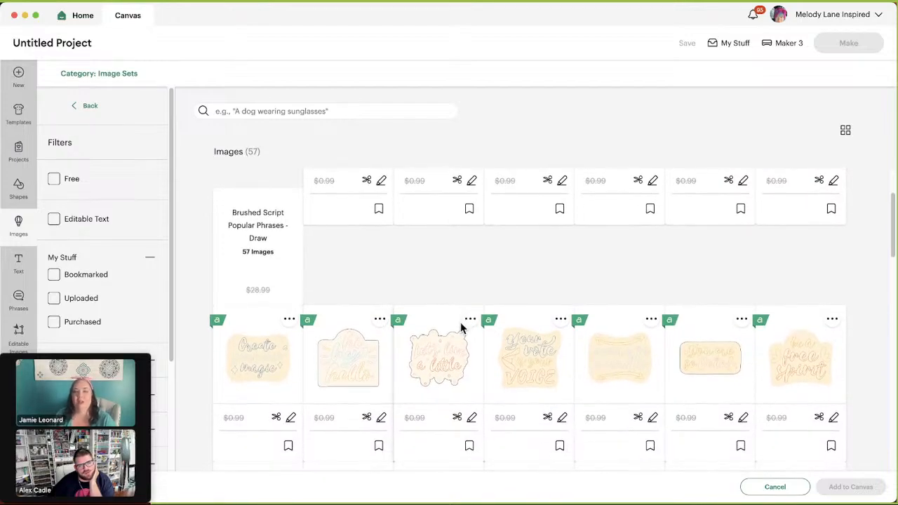
pyautogui.scroll(-3)
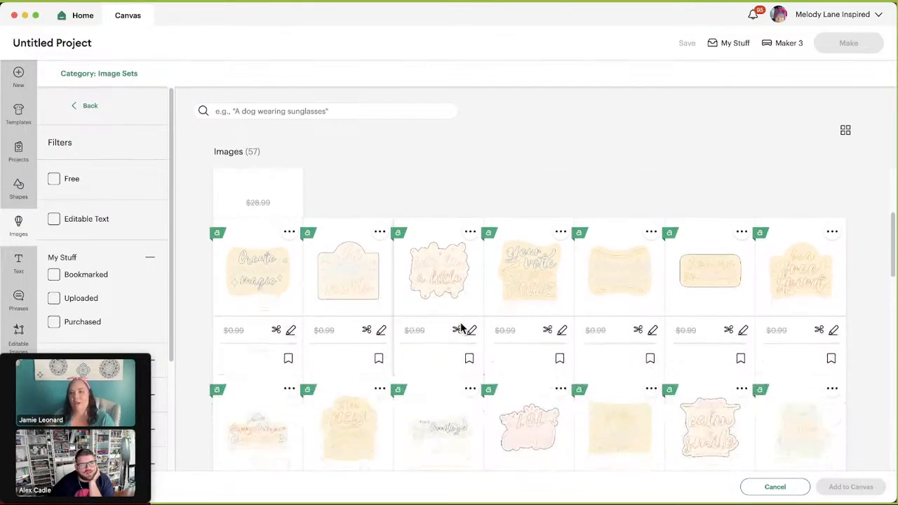
pyautogui.scroll(-3)
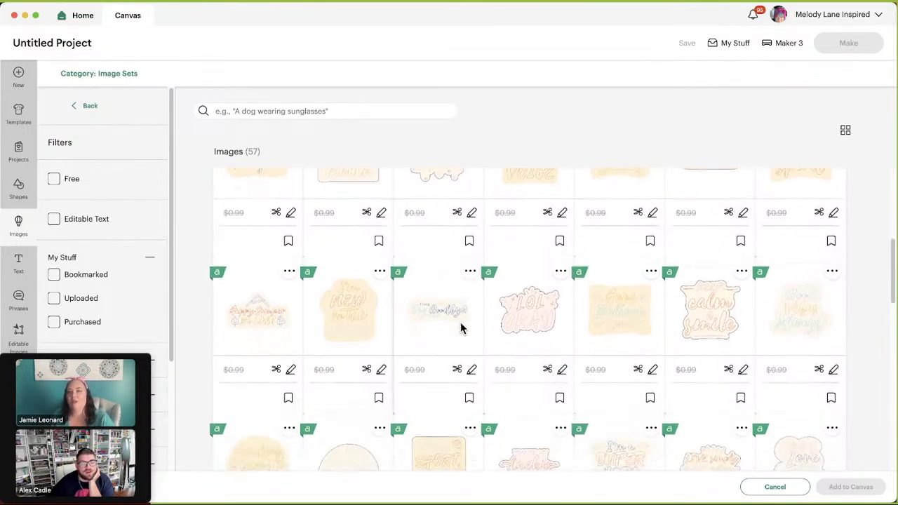
pyautogui.scroll(-3)
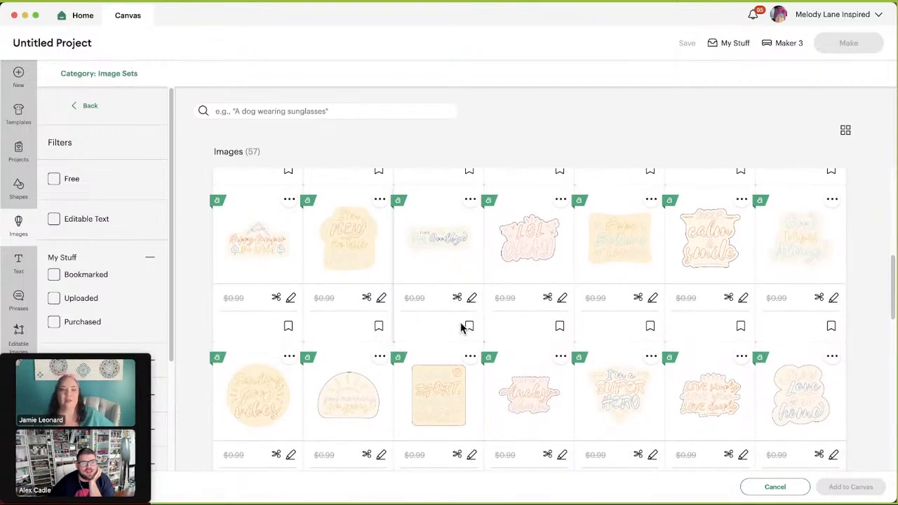
pyautogui.scroll(-3)
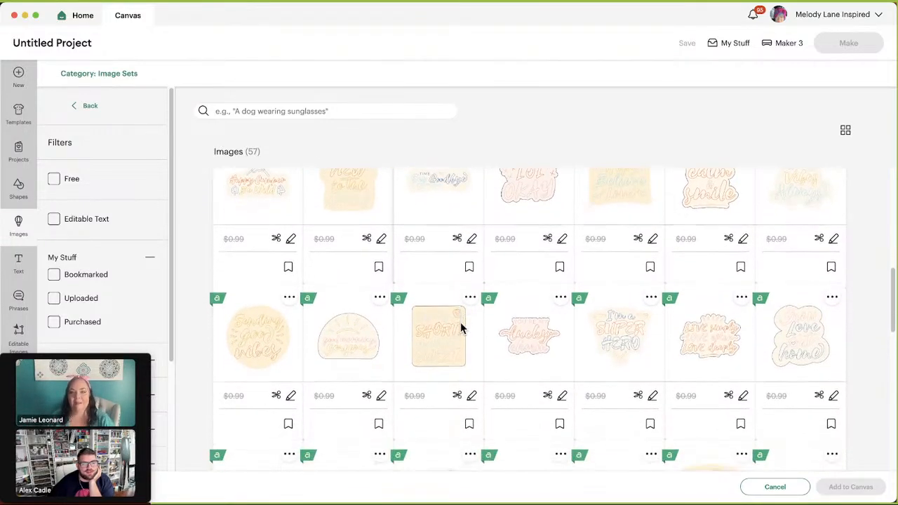
pyautogui.scroll(-3)
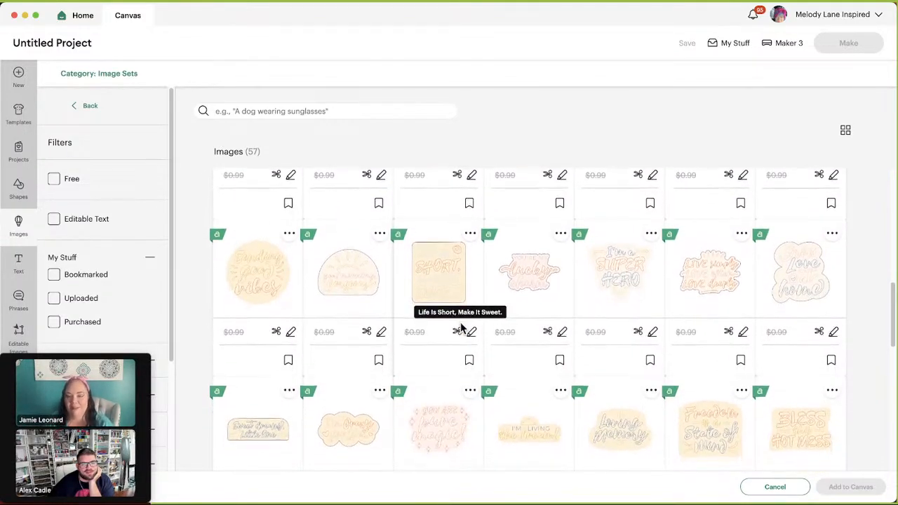
pyautogui.scroll(-3)
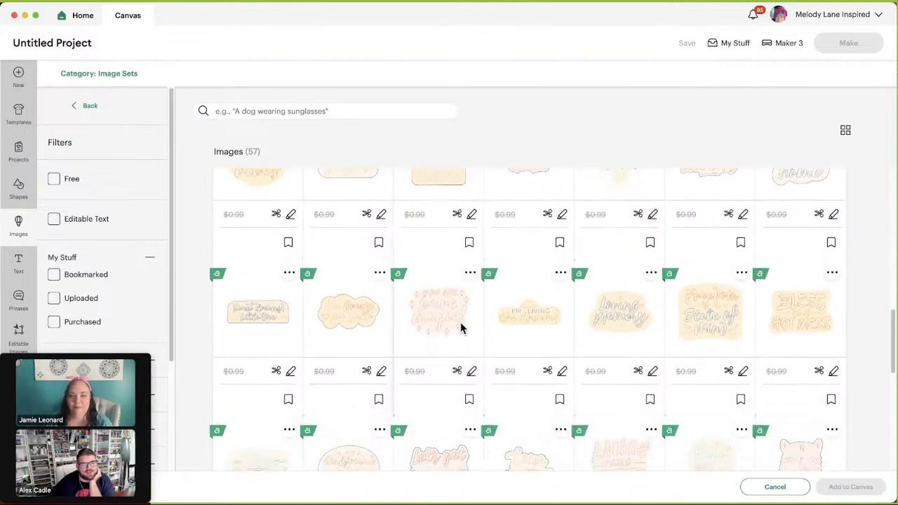
pyautogui.scroll(-3)
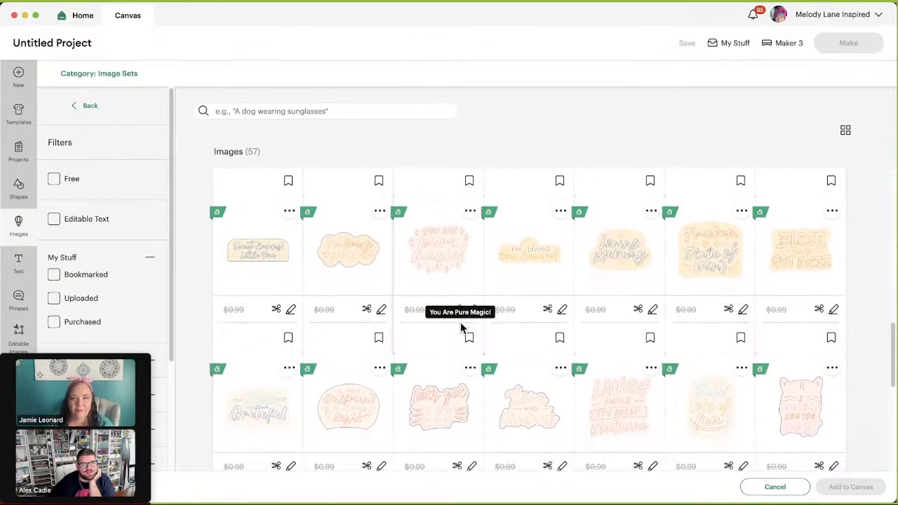
pyautogui.scroll(-3)
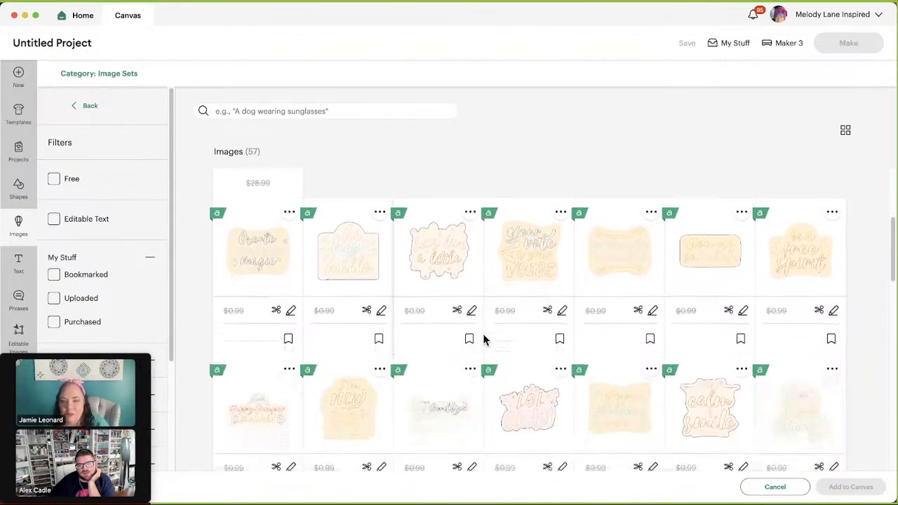
pyautogui.scroll(-3)
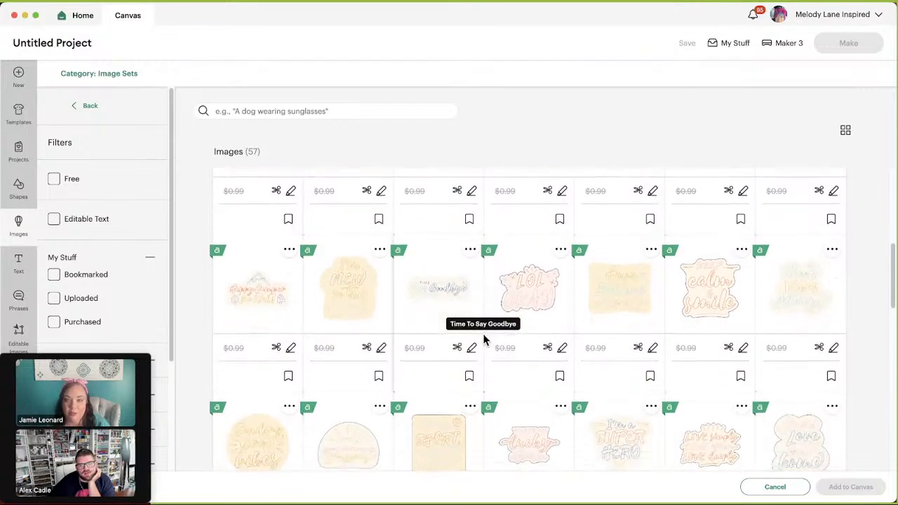
pyautogui.scroll(-3)
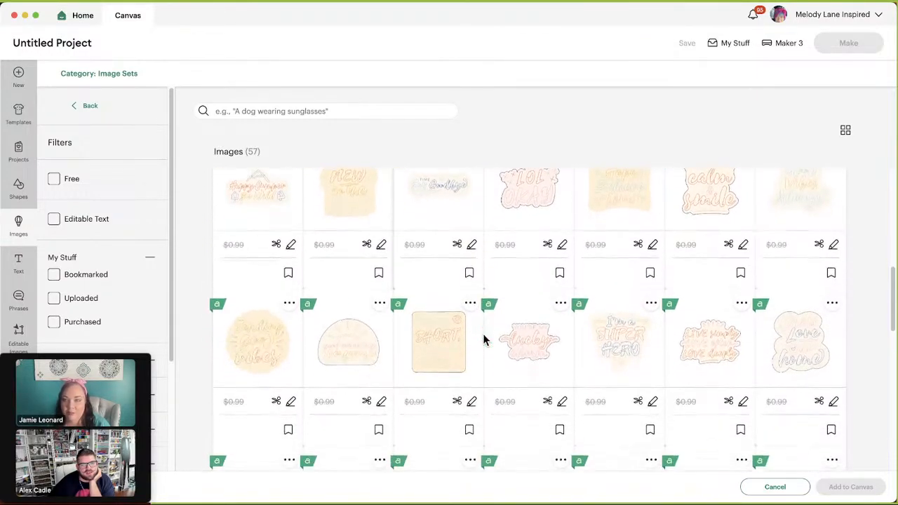
pyautogui.scroll(-3)
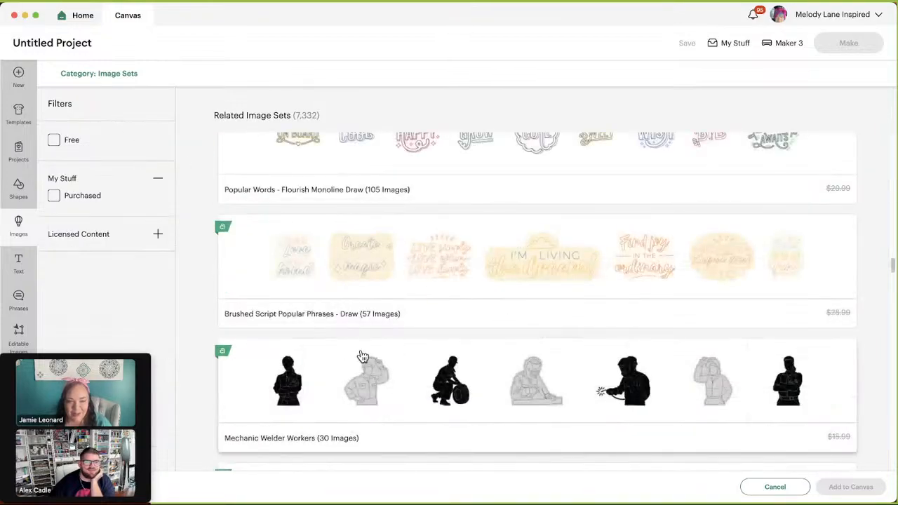
pyautogui.moveTo(516, 416)
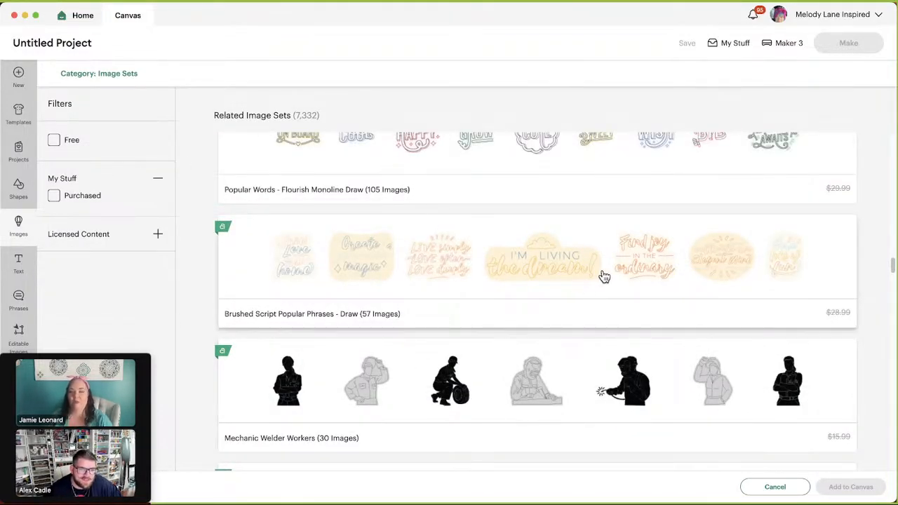
pyautogui.moveTo(667, 256)
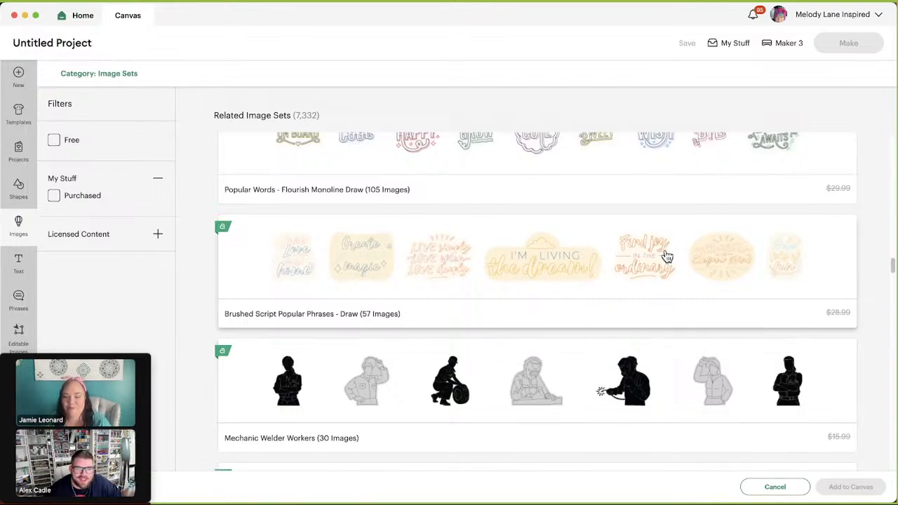
pyautogui.moveTo(660, 283)
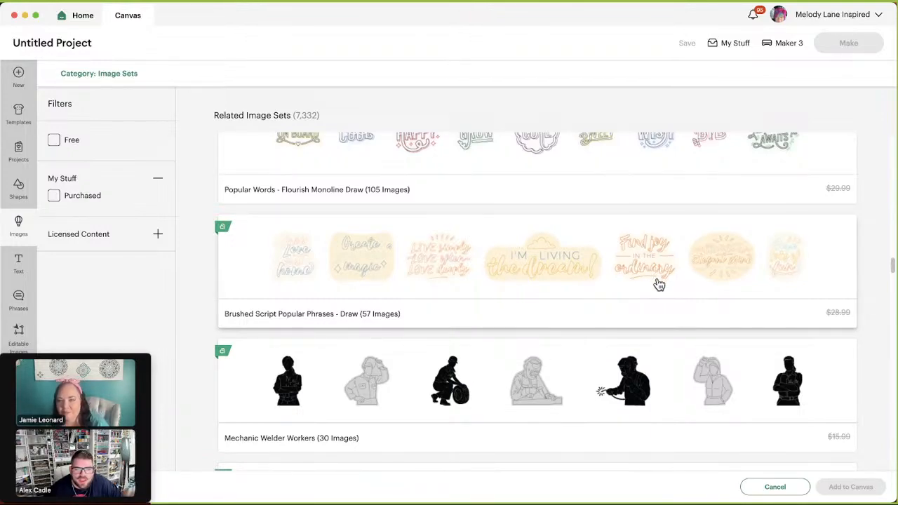
pyautogui.moveTo(348, 414)
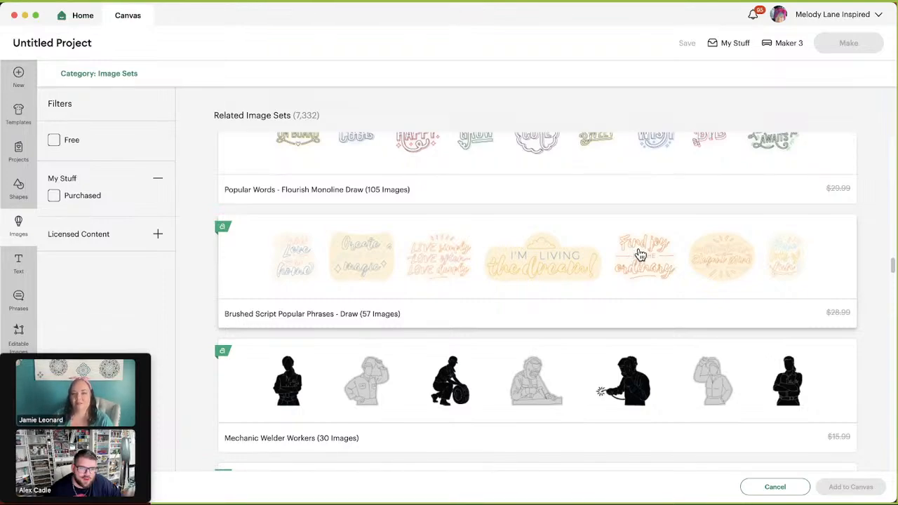
pyautogui.moveTo(502, 379)
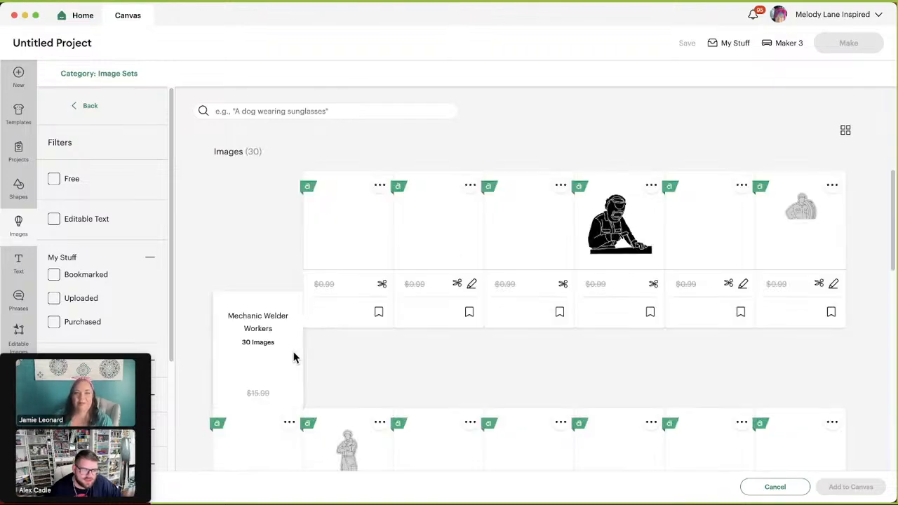
# Scroll through the 30 Mechanic Welder Workers images, then go back to Related Image Sets.
pyautogui.scroll(-3)
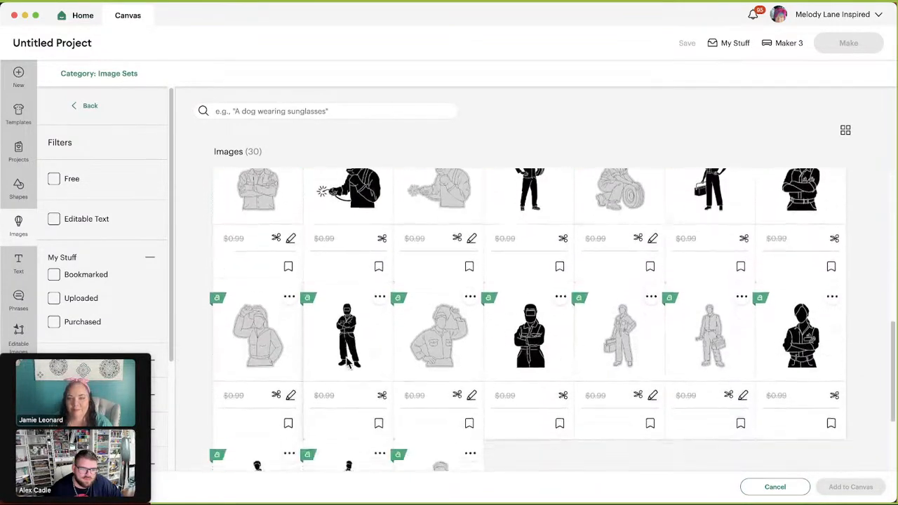
pyautogui.scroll(-3)
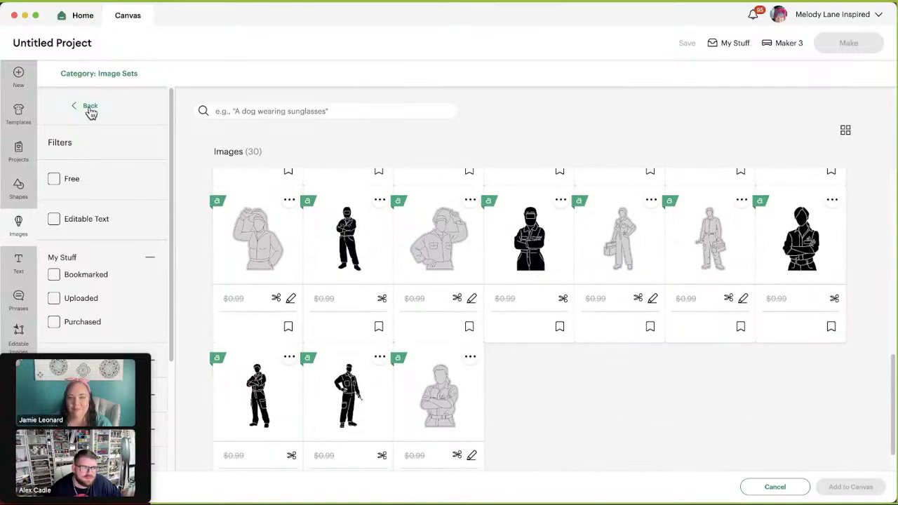
pyautogui.click(90, 106)
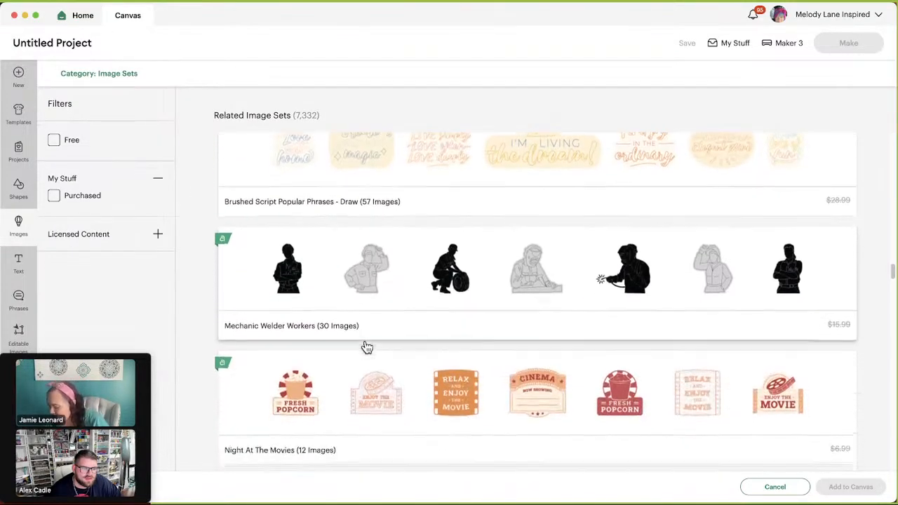
# Scroll the Related Image Sets list down to the Night At The Movies set.
pyautogui.scroll(-3)
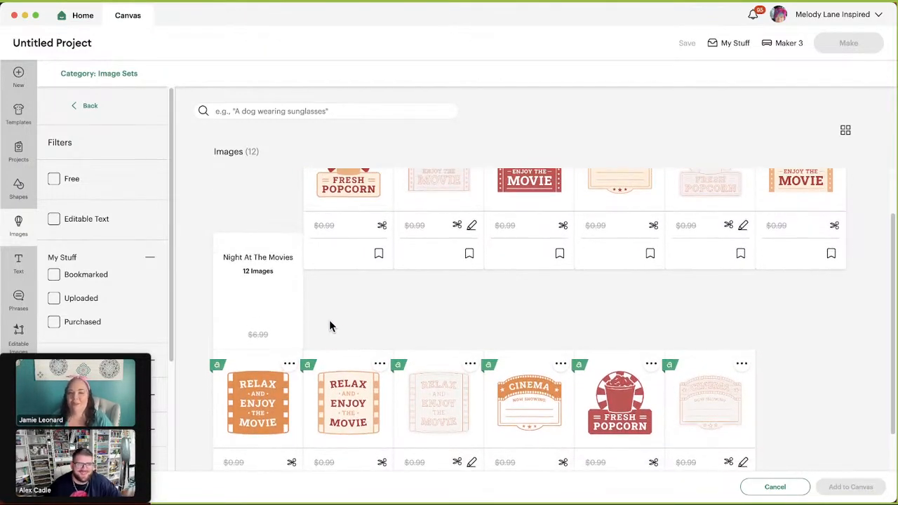
# Scroll through the remaining Night At The Movies images and return to Related Image Sets.
pyautogui.scroll(-3)
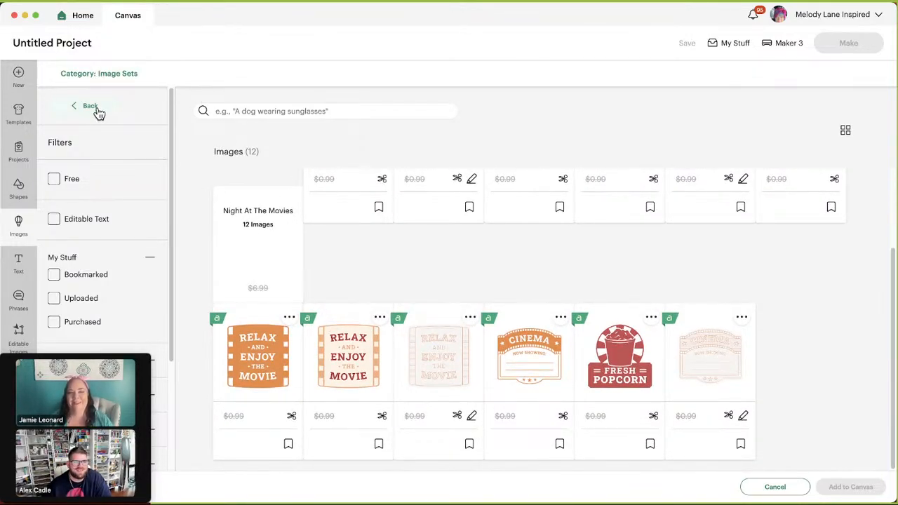
pyautogui.click(90, 106)
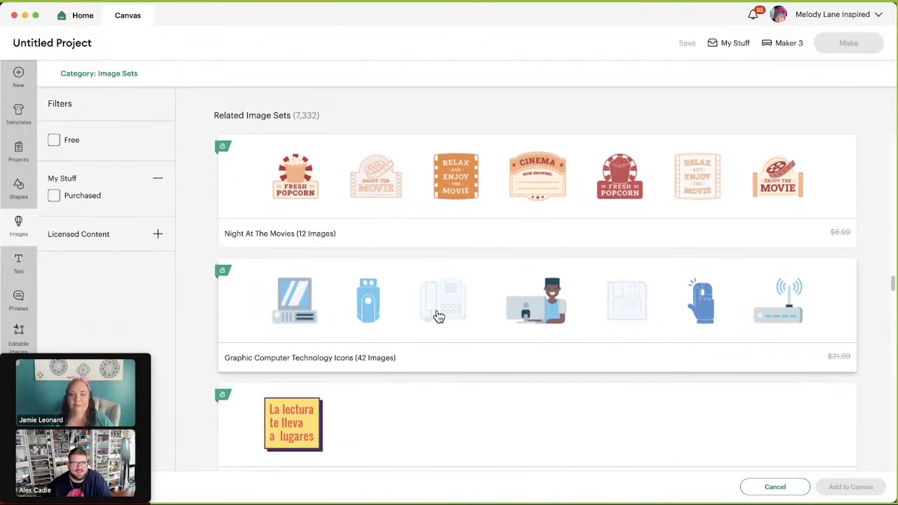
# Browse further down the Related Image Sets list past the Pooh's Party set.
pyautogui.scroll(-3)
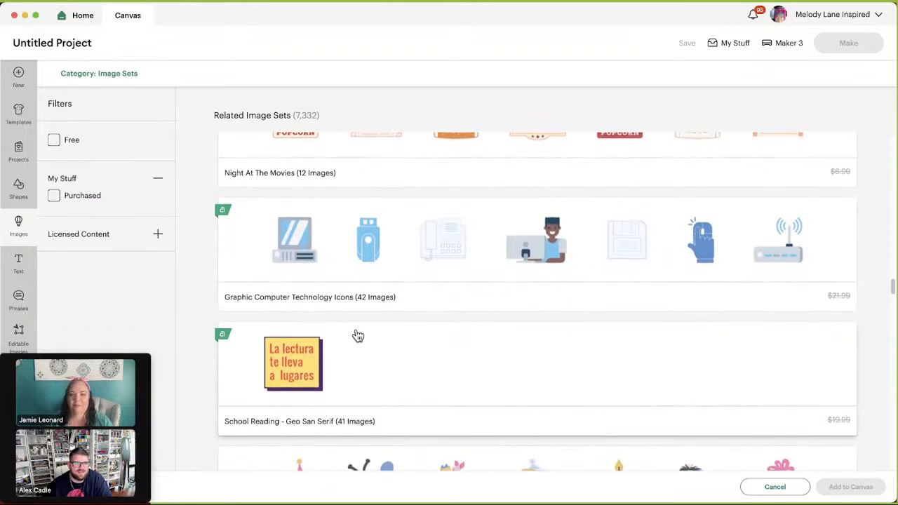
pyautogui.scroll(-3)
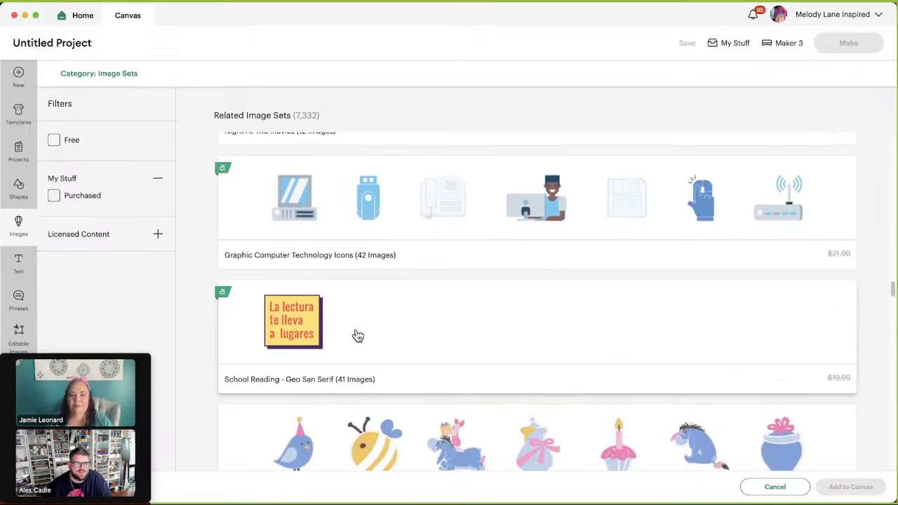
pyautogui.click(292, 321)
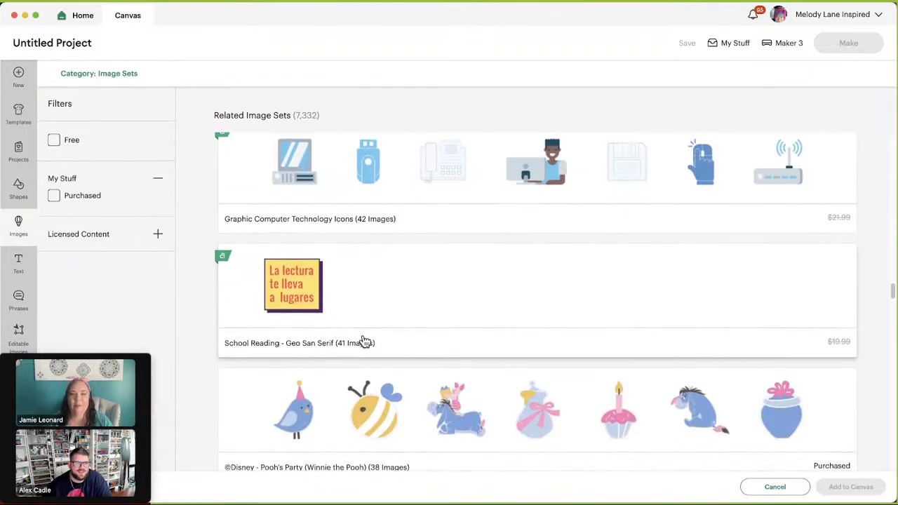
pyautogui.scroll(-3)
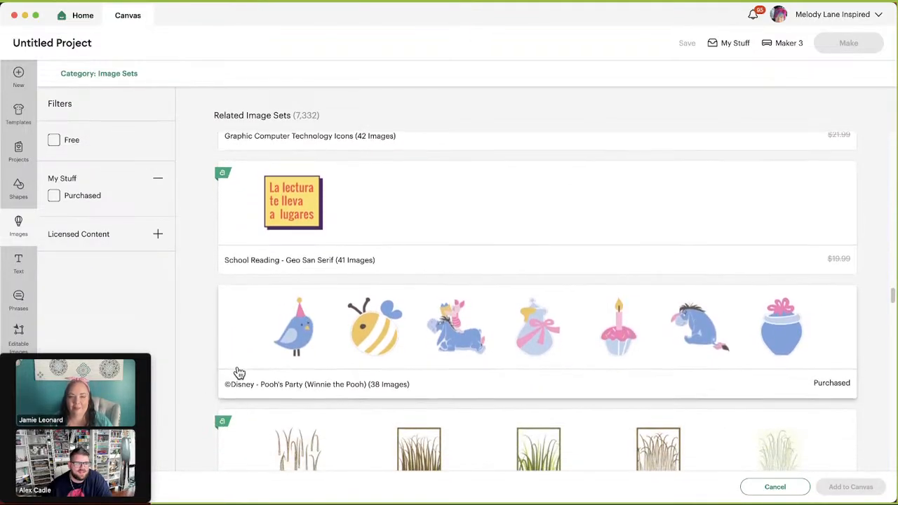
pyautogui.scroll(-3)
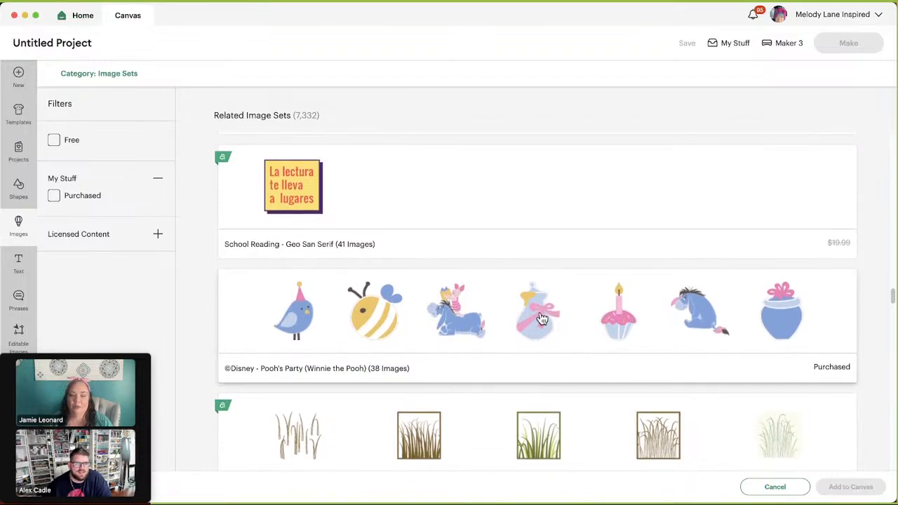
pyautogui.moveTo(477, 323)
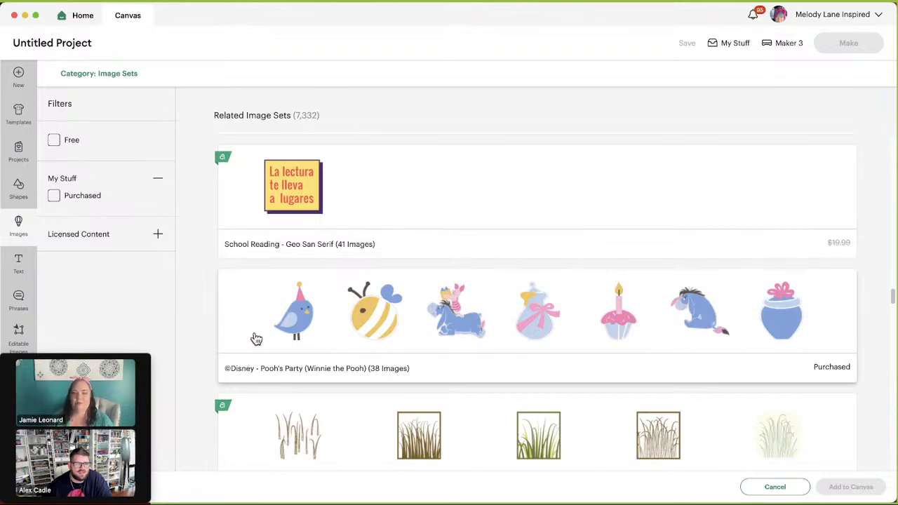
pyautogui.scroll(-3)
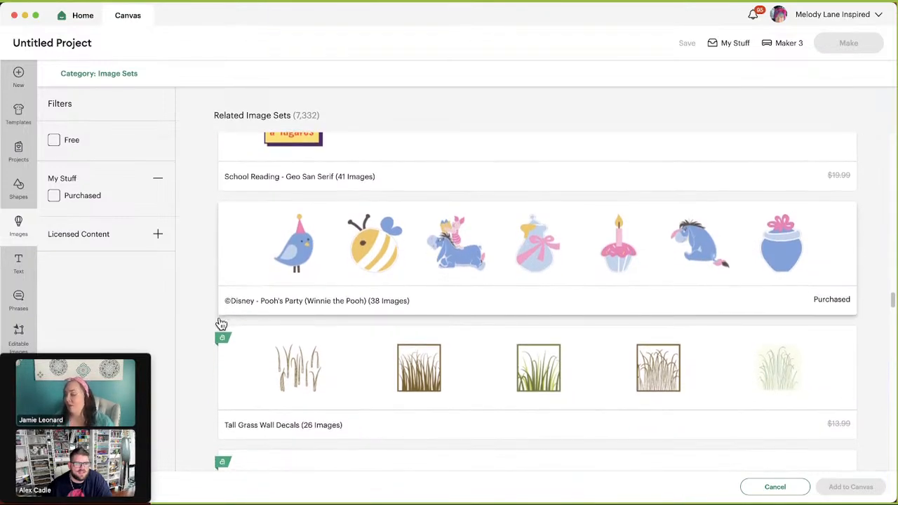
pyautogui.scroll(-3)
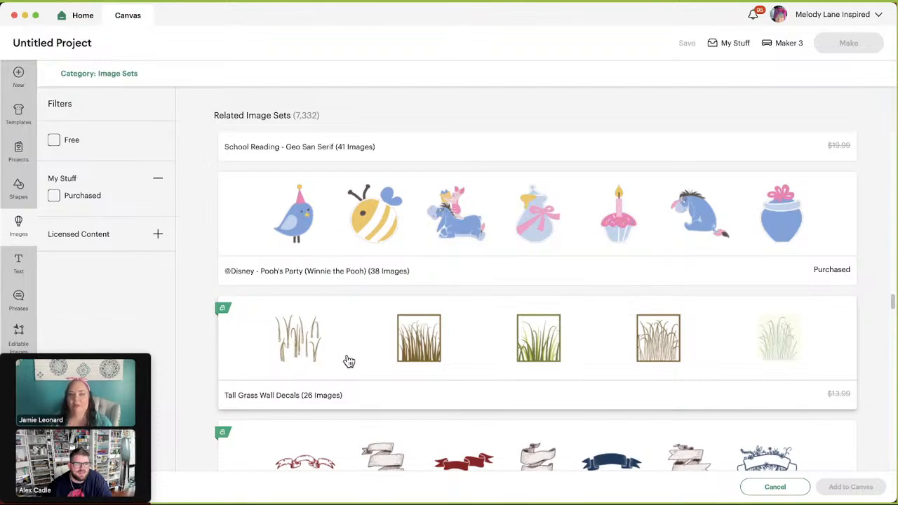
pyautogui.moveTo(275, 359)
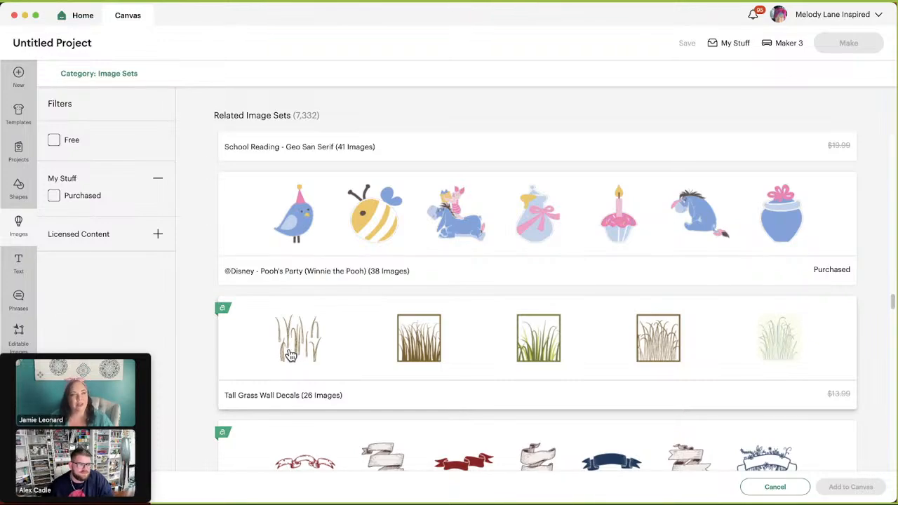
pyautogui.moveTo(428, 362)
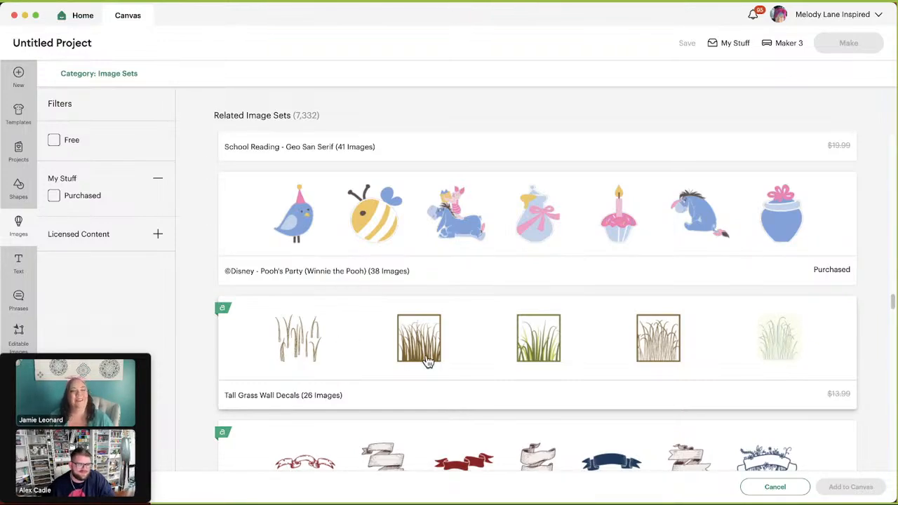
pyautogui.moveTo(331, 362)
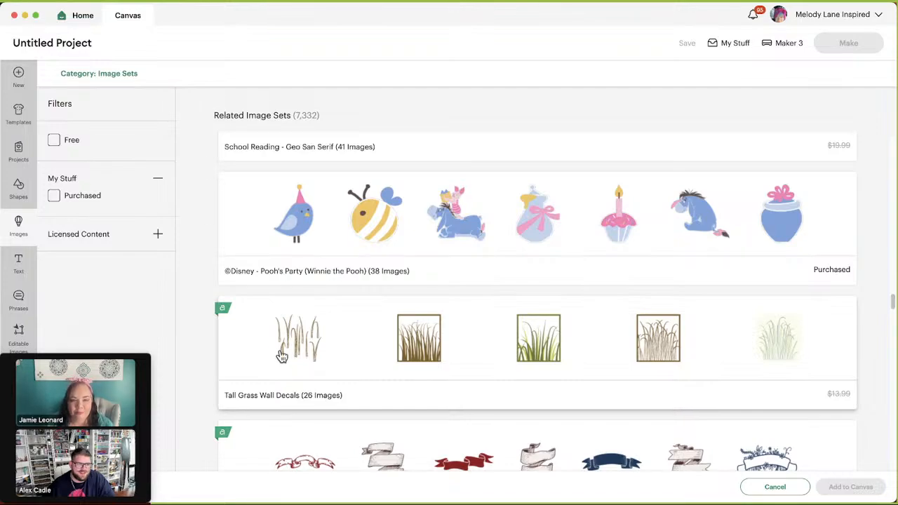
# Open the 26-image Tall Grass Wall Decals set.
pyautogui.click(298, 337)
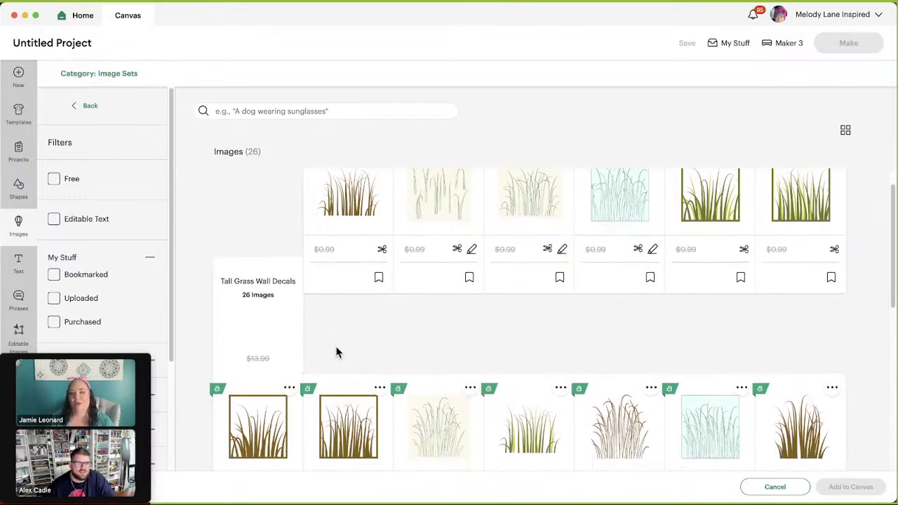
# Look through all 26 tall grass decals and return to Related Image Sets.
pyautogui.scroll(-3)
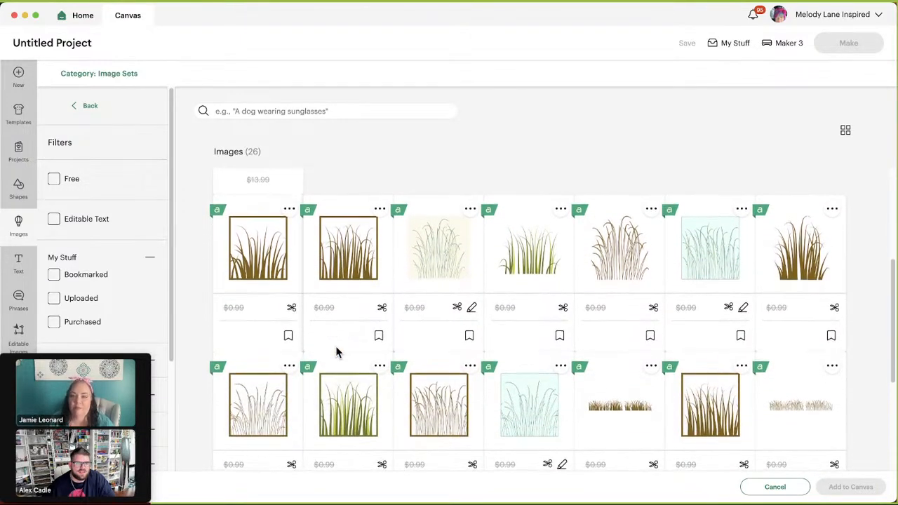
pyautogui.scroll(-3)
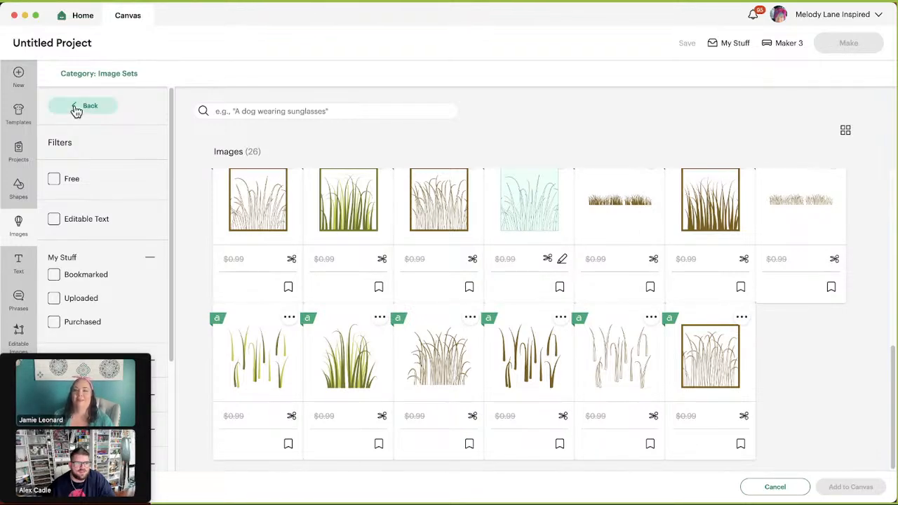
pyautogui.click(84, 105)
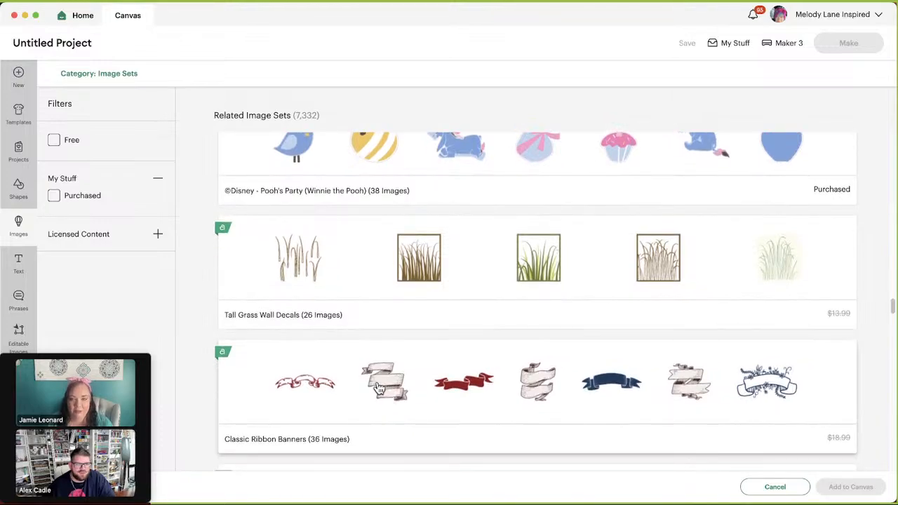
# Open the Classic Ribbon Banners set and browse down through its banner images.
pyautogui.click(385, 381)
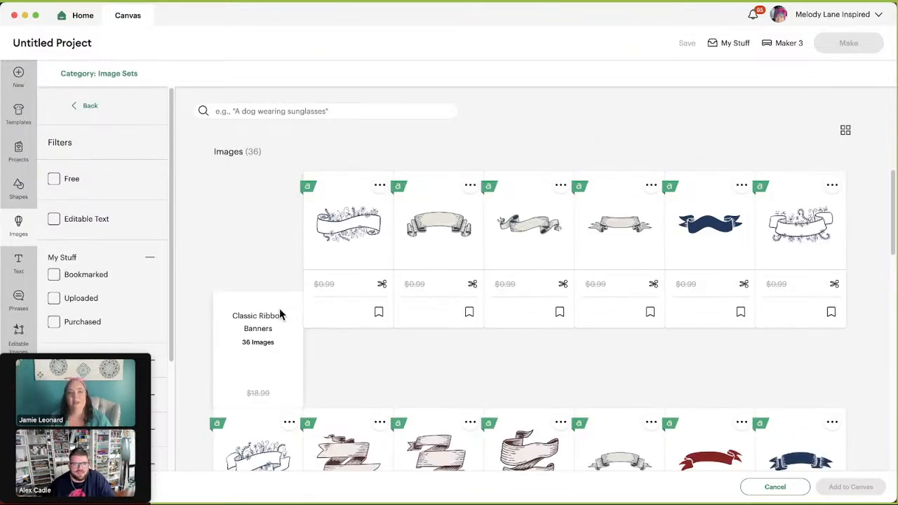
pyautogui.scroll(-3)
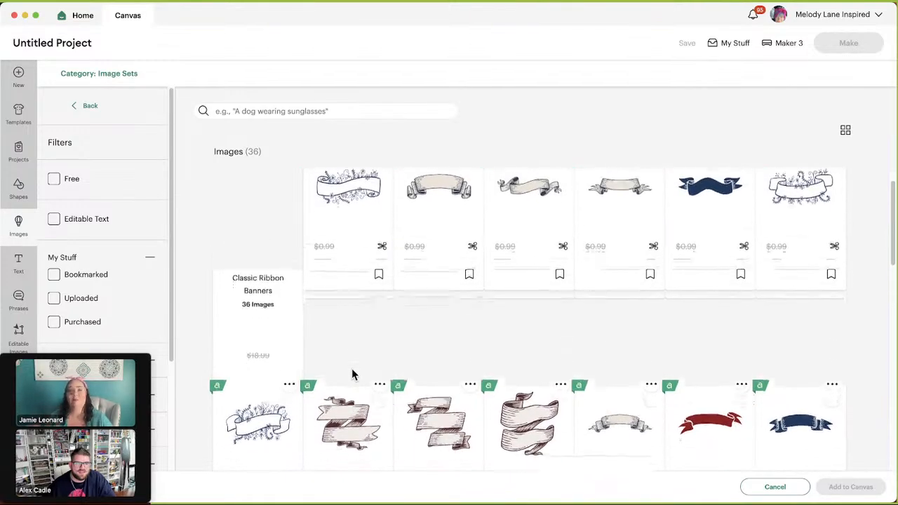
pyautogui.scroll(-3)
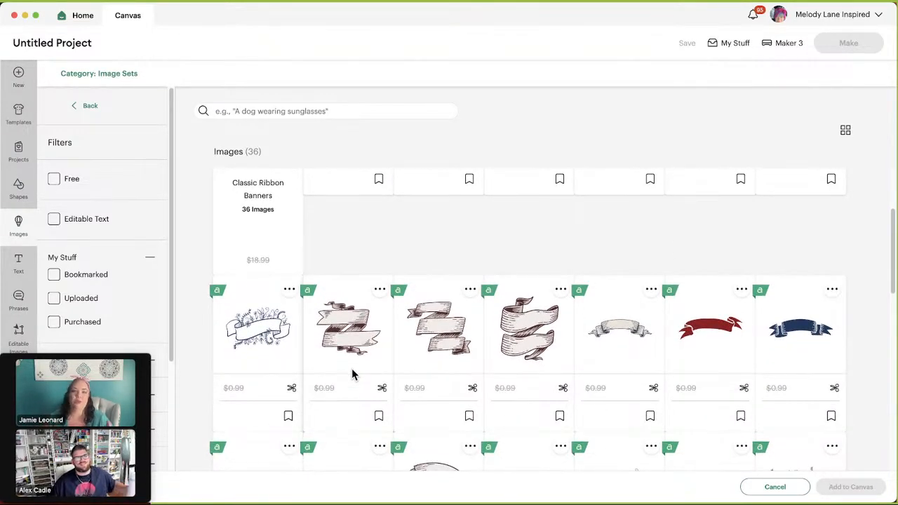
pyautogui.moveTo(456, 373)
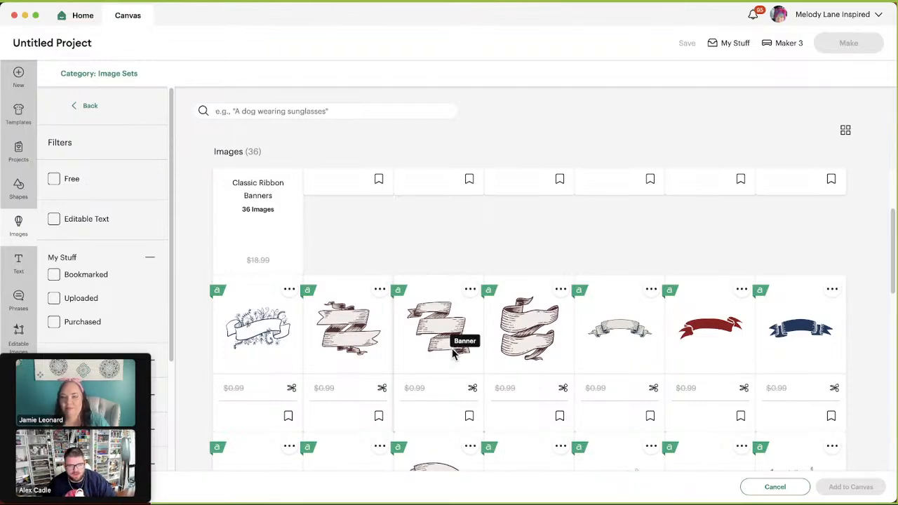
pyautogui.scroll(-3)
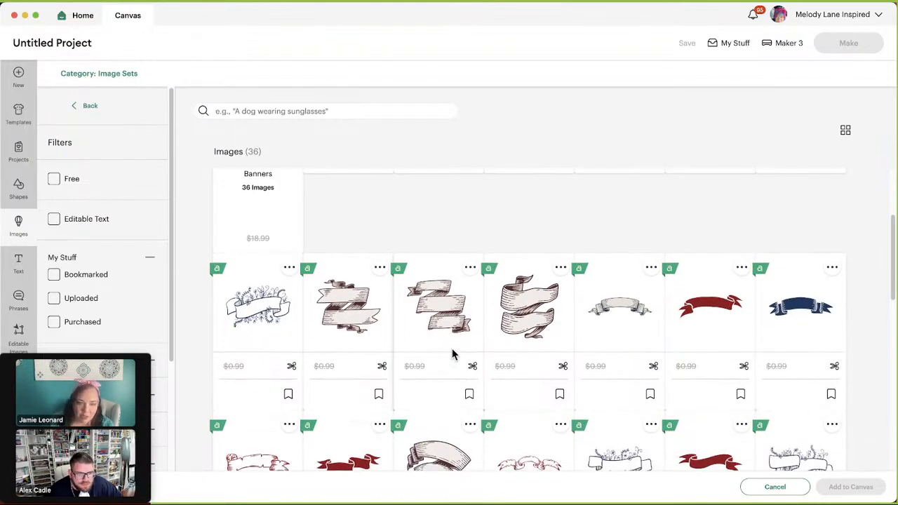
pyautogui.scroll(-3)
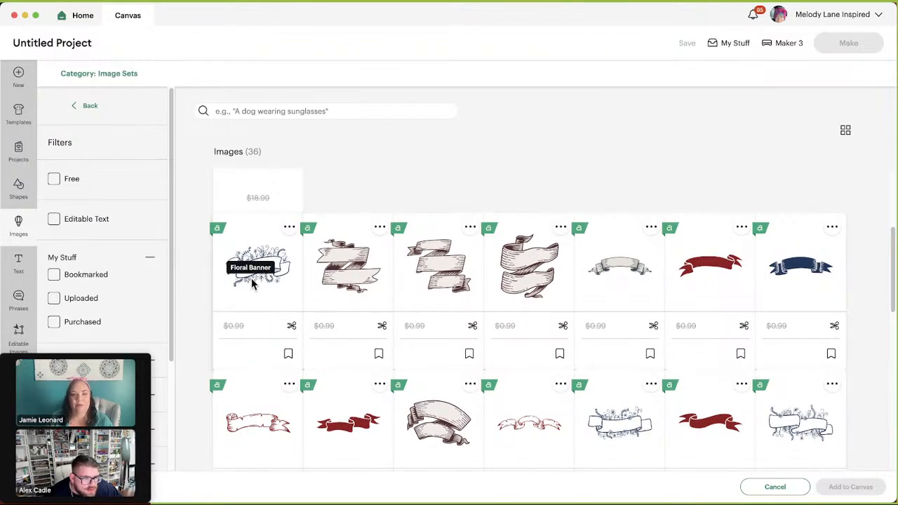
pyautogui.scroll(-3)
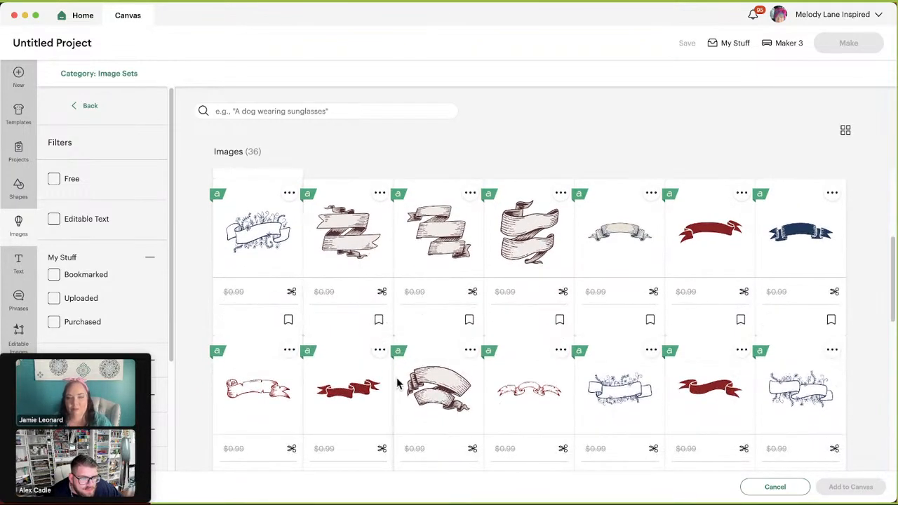
pyautogui.scroll(-3)
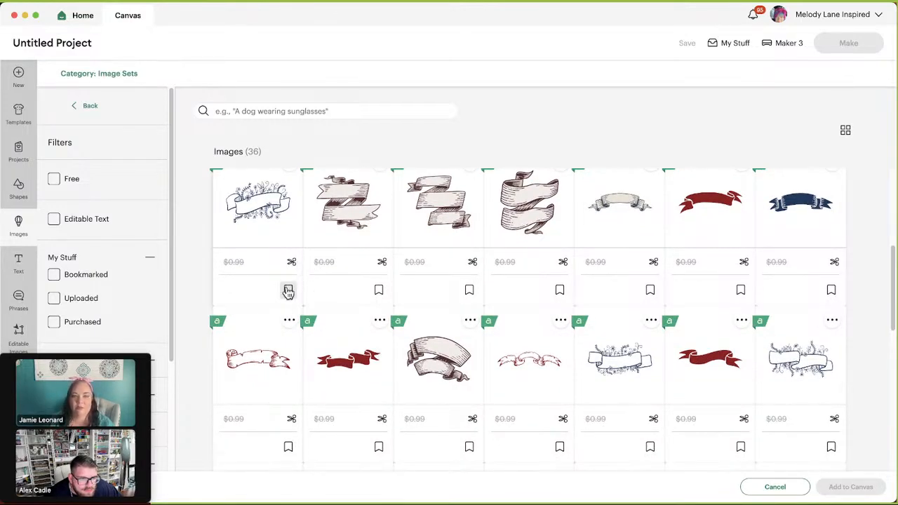
# Bookmark the Floral Banner image and look through the rest of the 36-image set.
pyautogui.click(289, 289)
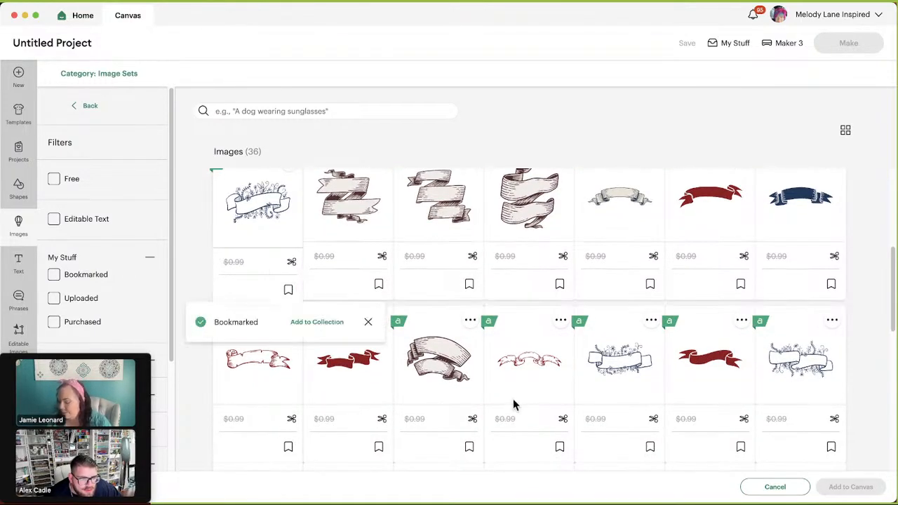
pyautogui.scroll(-3)
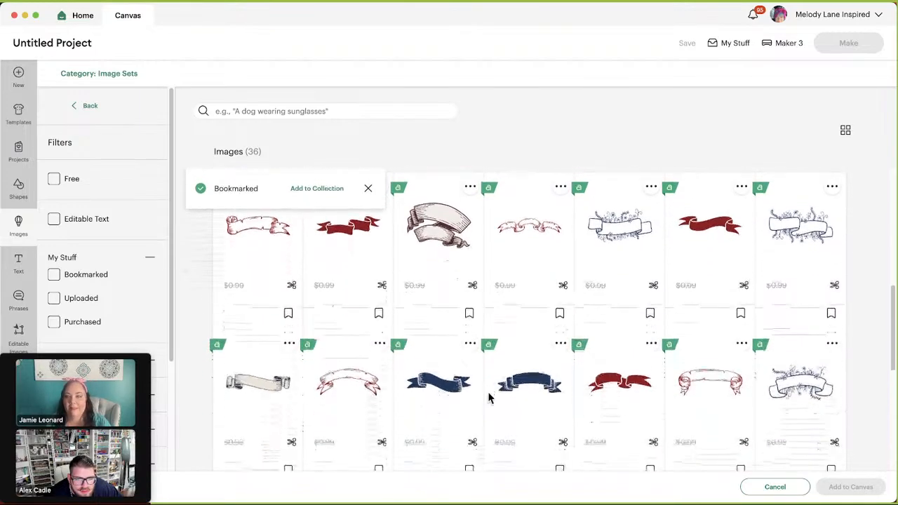
pyautogui.scroll(-3)
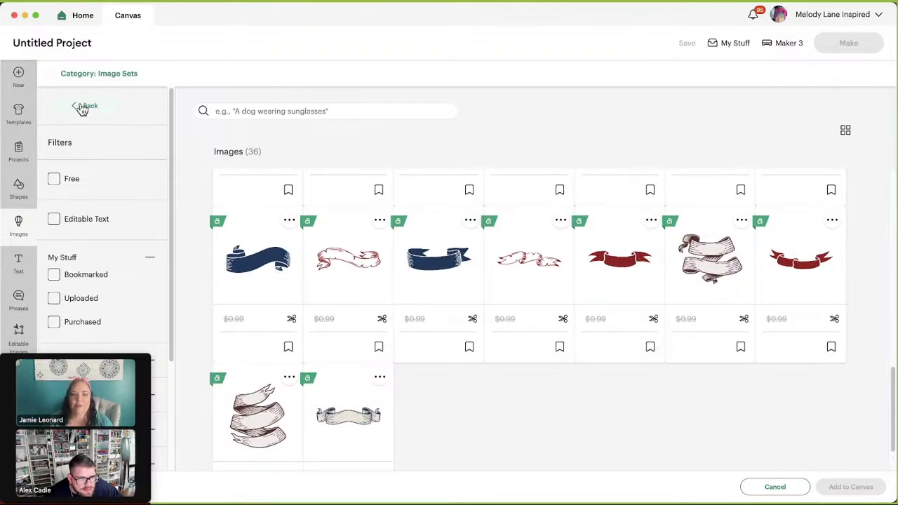
# Return to Related Image Sets and open 4th of July Borders and Embellishments.
pyautogui.click(84, 105)
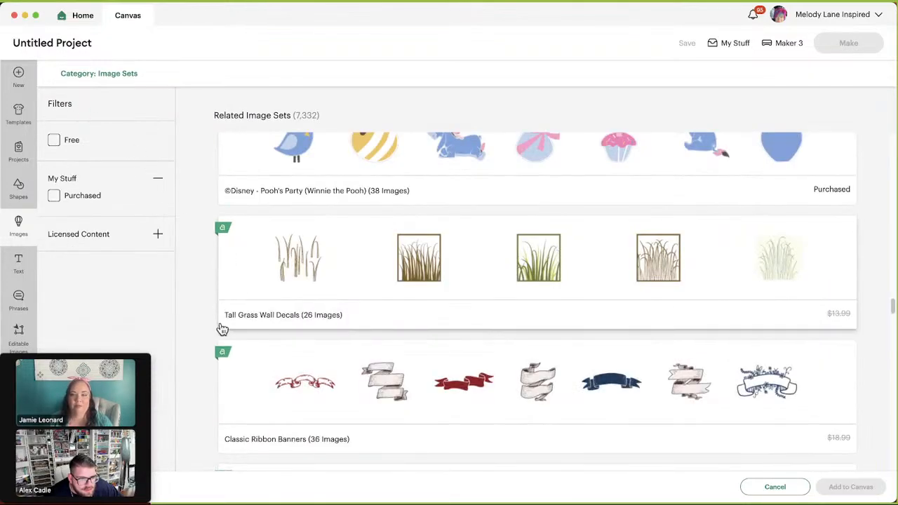
pyautogui.scroll(-3)
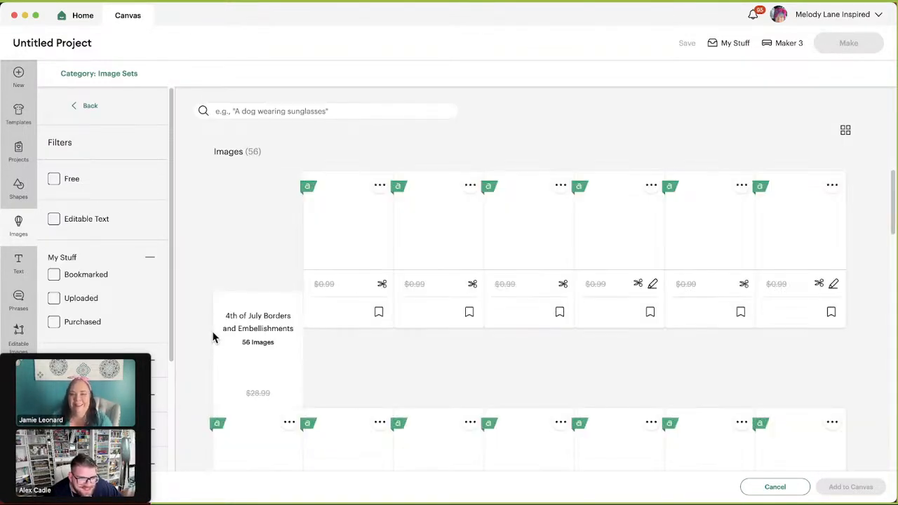
pyautogui.scroll(-3)
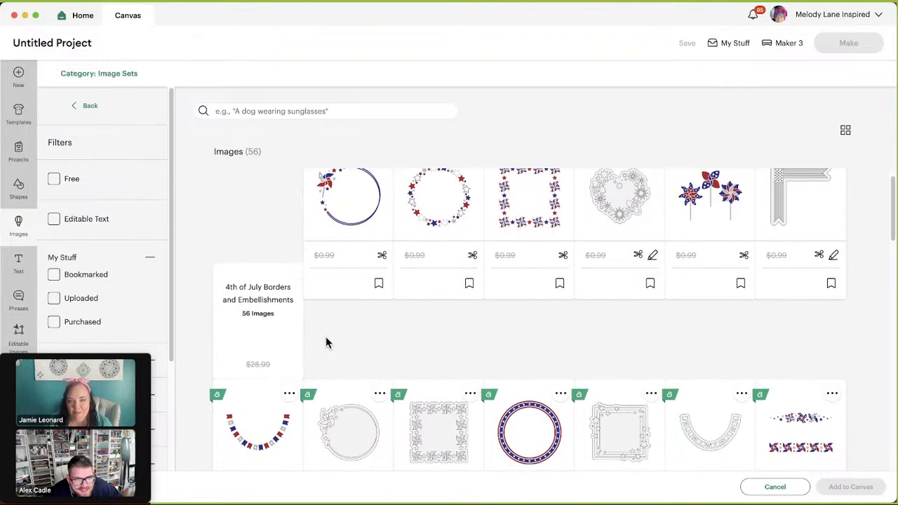
pyautogui.scroll(-3)
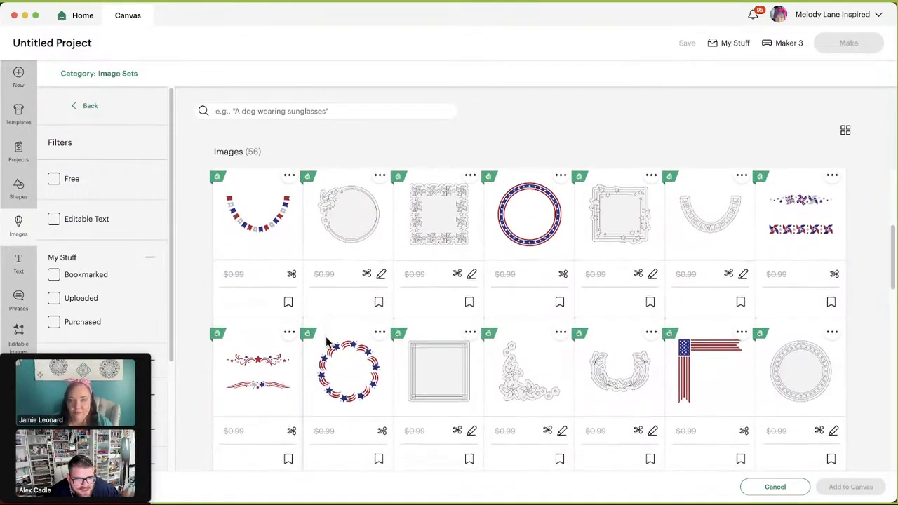
pyautogui.scroll(-3)
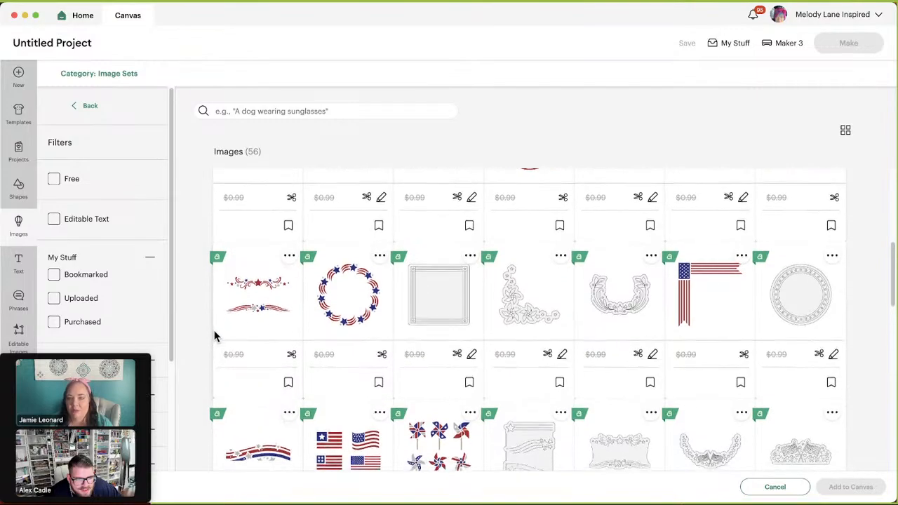
pyautogui.scroll(-3)
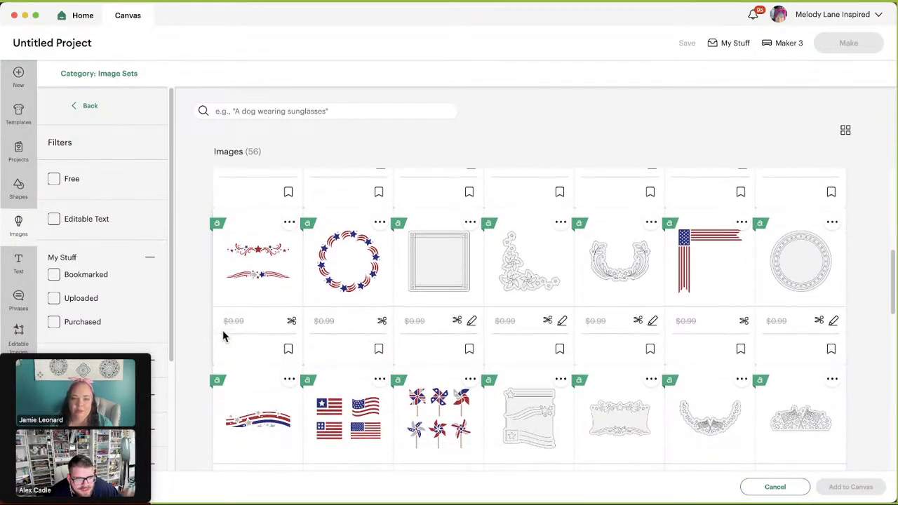
# Browse all 56 patriotic stars-and-stripes images down to the final row.
pyautogui.scroll(-3)
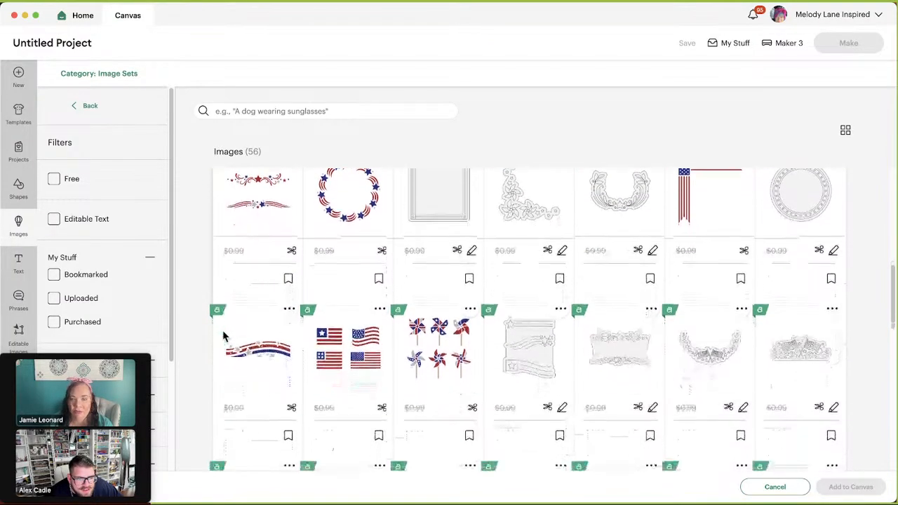
pyautogui.scroll(-3)
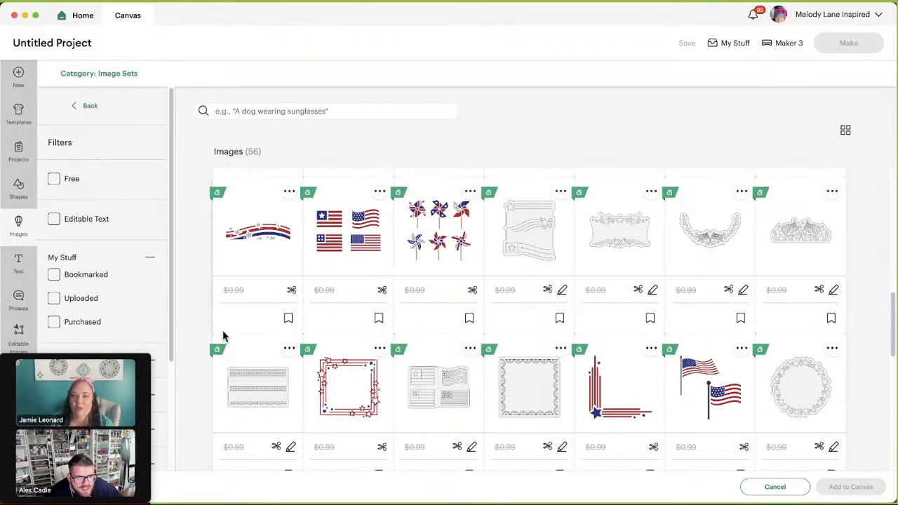
pyautogui.scroll(-3)
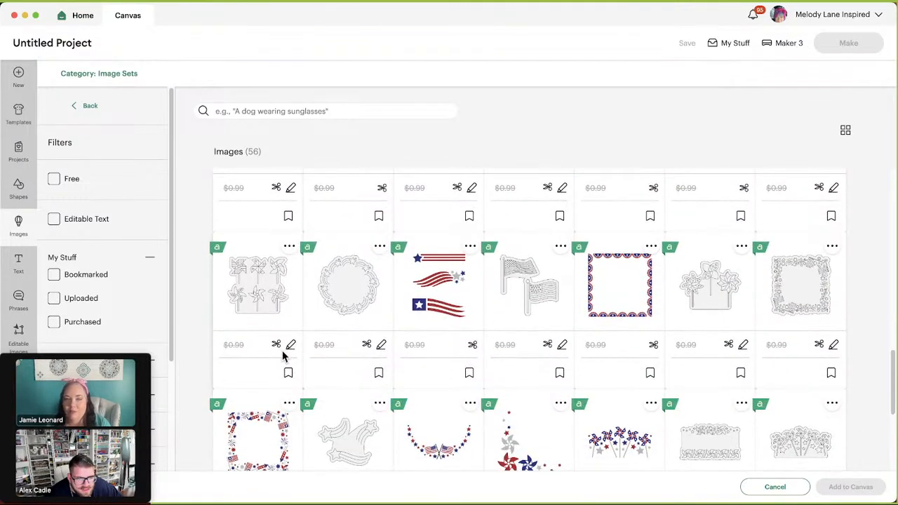
pyautogui.scroll(-3)
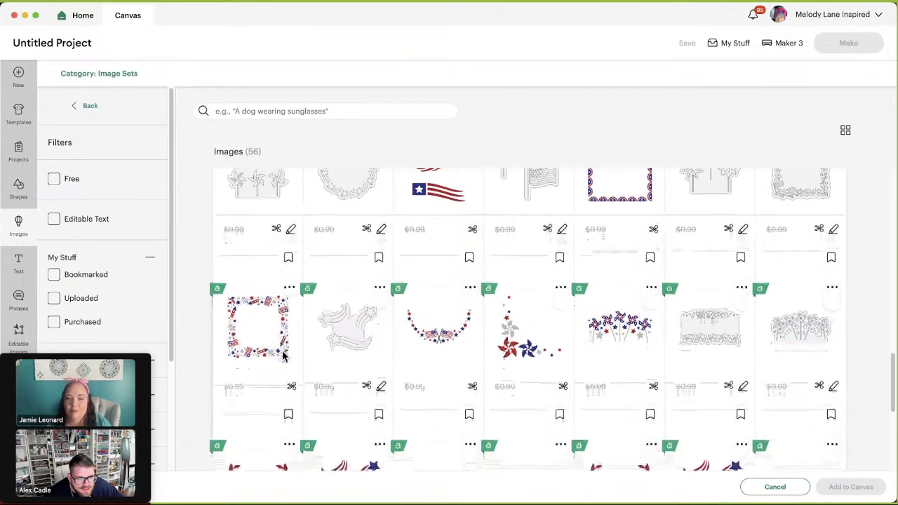
pyautogui.scroll(-3)
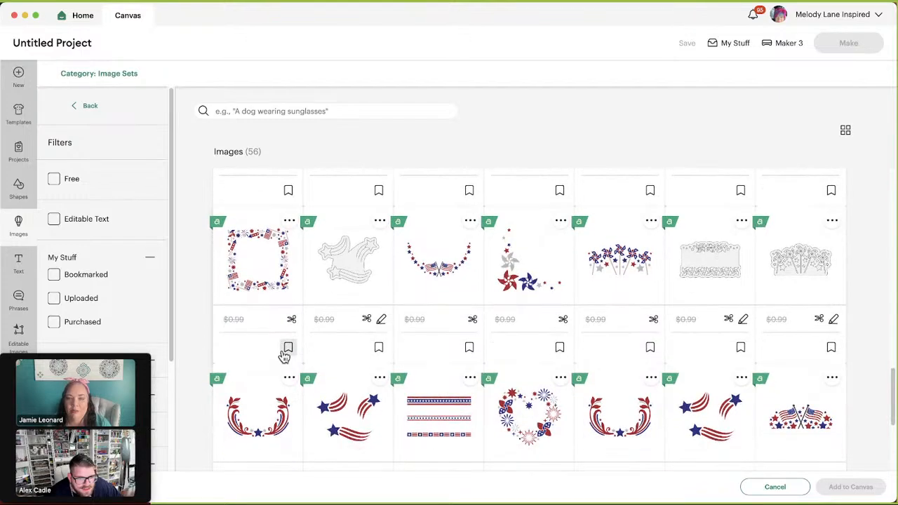
pyautogui.scroll(-3)
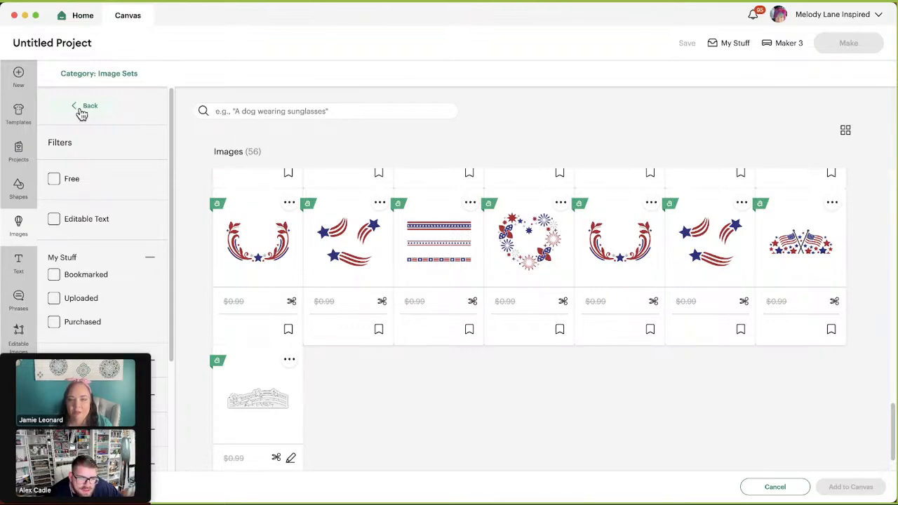
pyautogui.moveTo(83, 105)
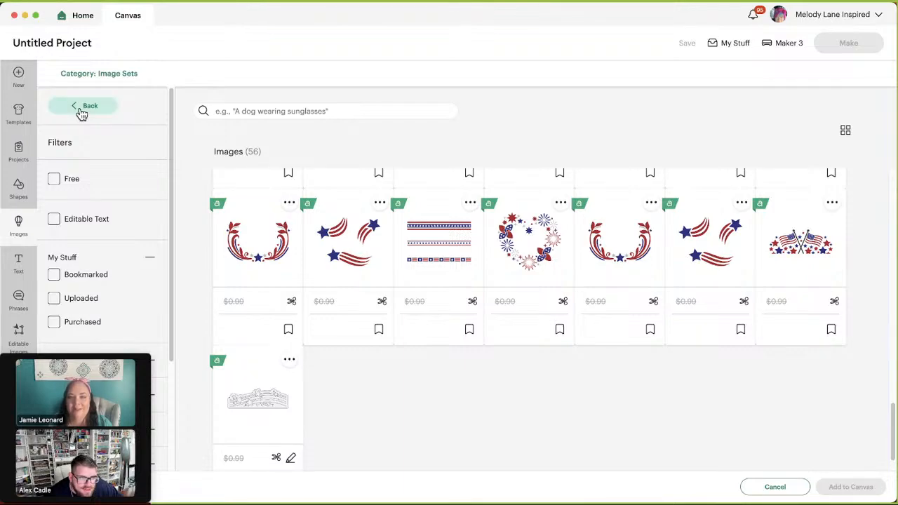
# Return to Related Image Sets and open the Classic Cleaning Characters set.
pyautogui.click(86, 105)
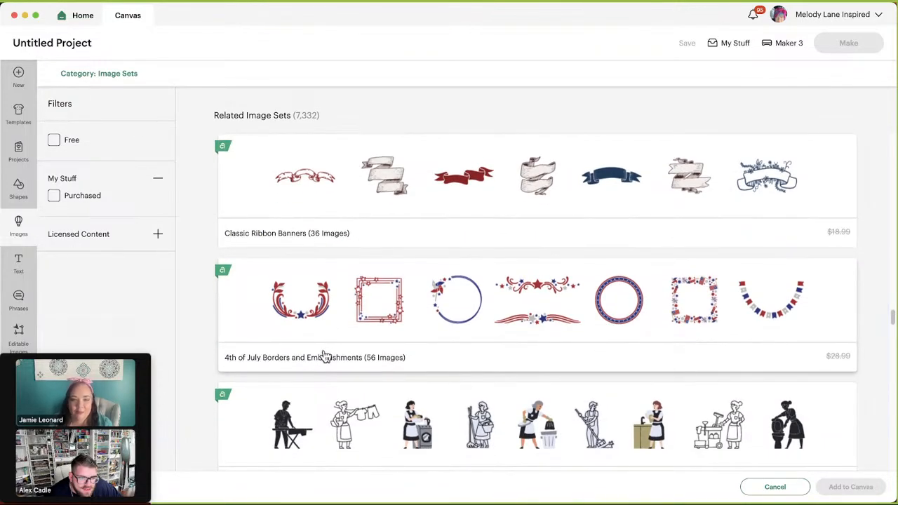
pyautogui.scroll(-3)
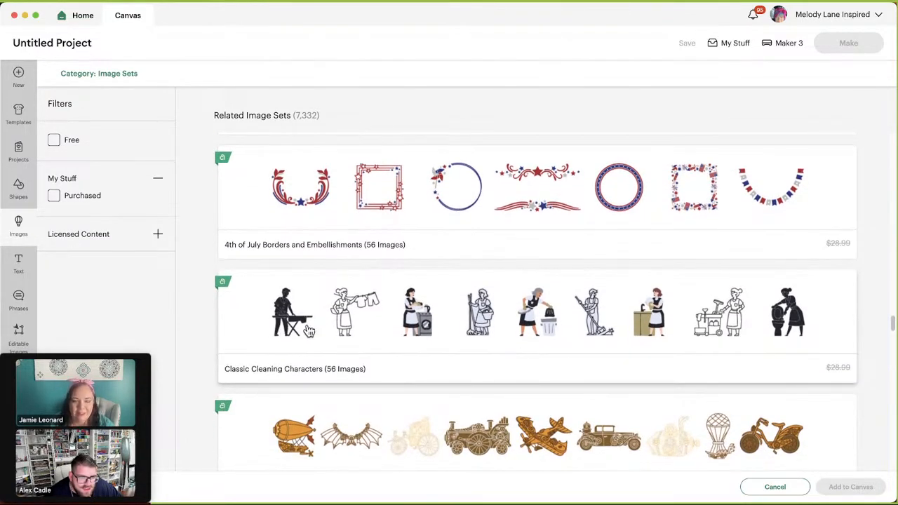
pyautogui.click(294, 310)
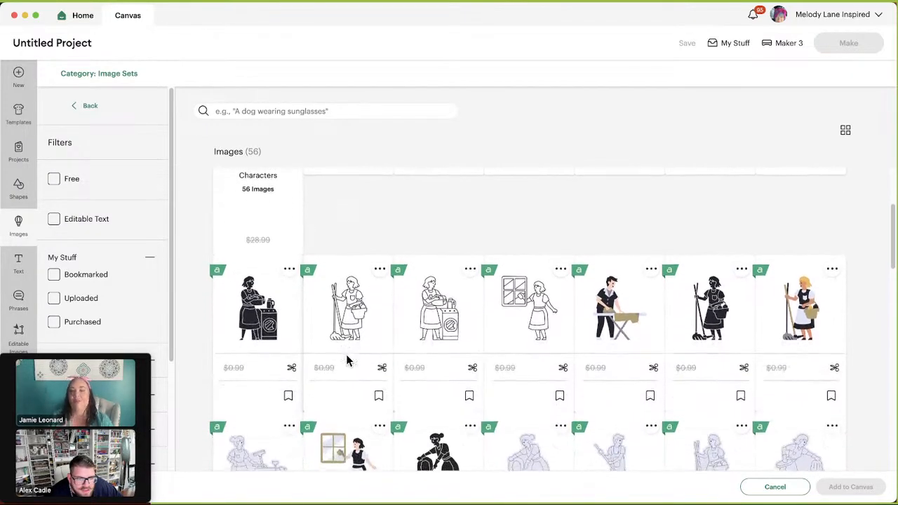
# Browse the 56 classic cleaning character images down to the final rows.
pyautogui.scroll(-3)
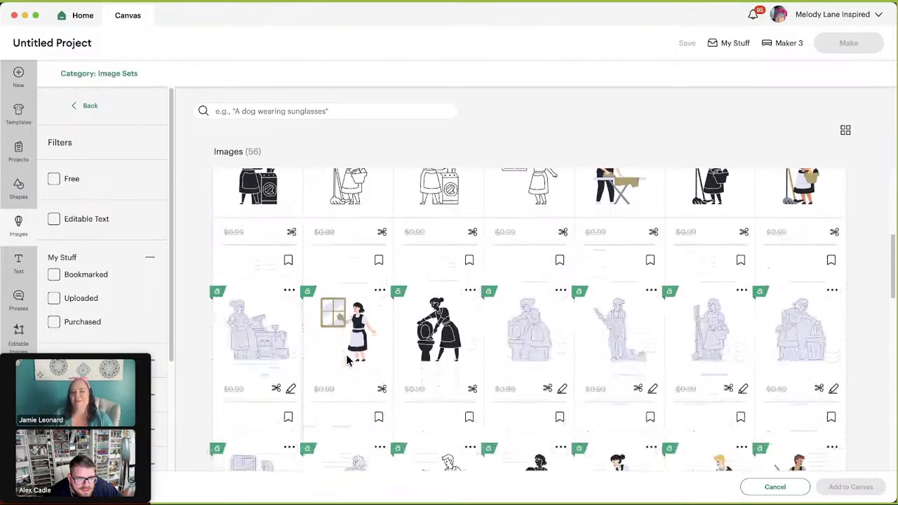
pyautogui.scroll(-3)
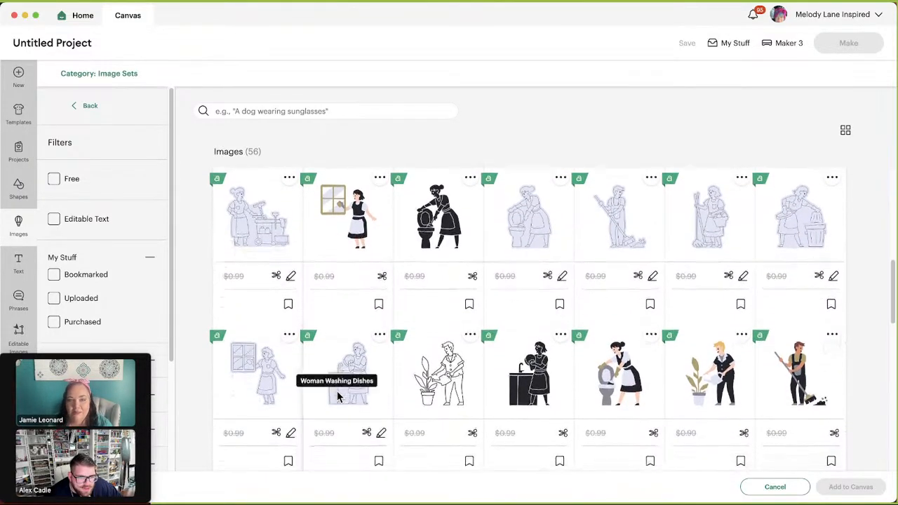
pyautogui.scroll(-3)
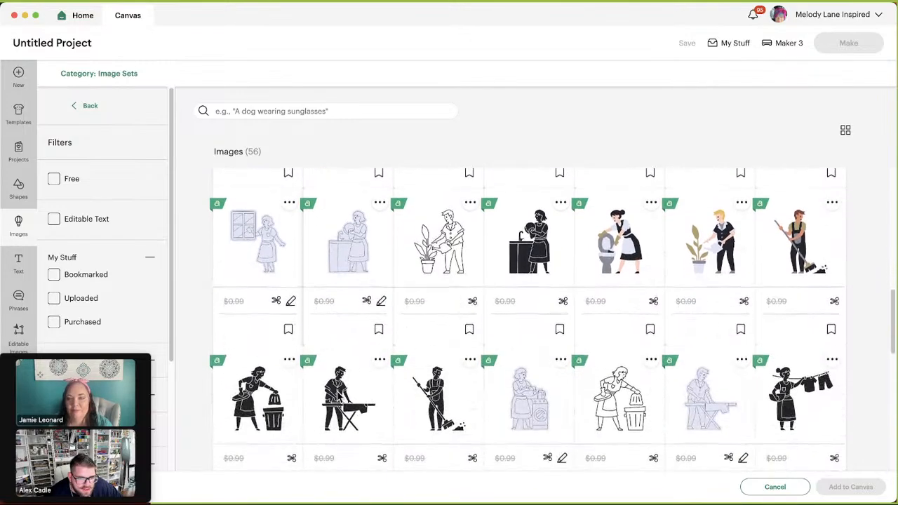
pyautogui.scroll(-3)
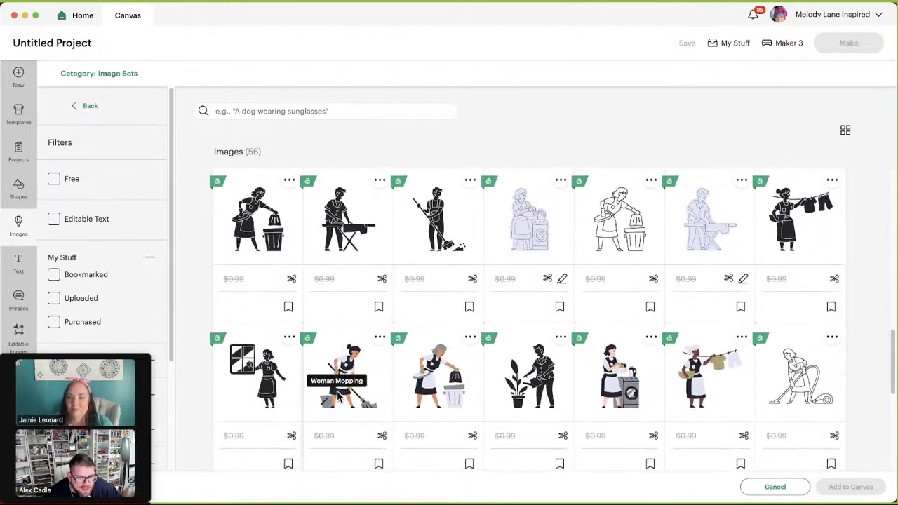
pyautogui.scroll(-3)
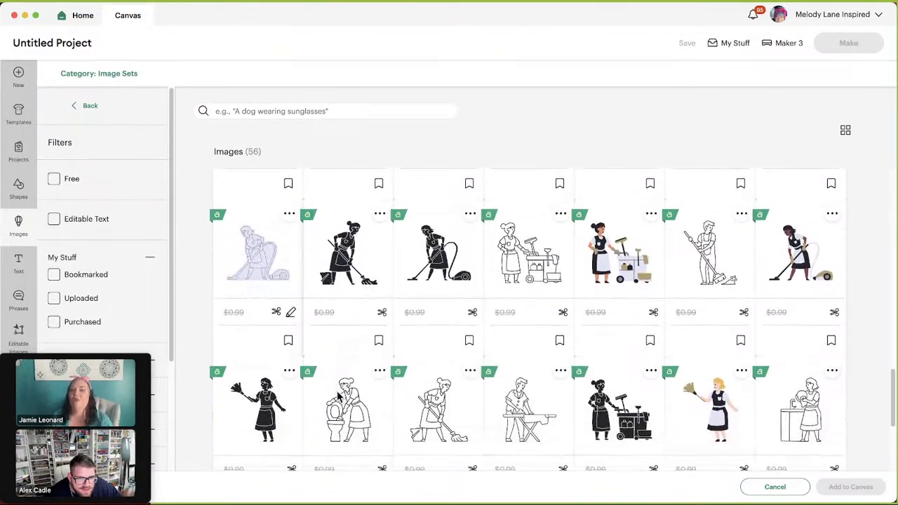
pyautogui.scroll(-3)
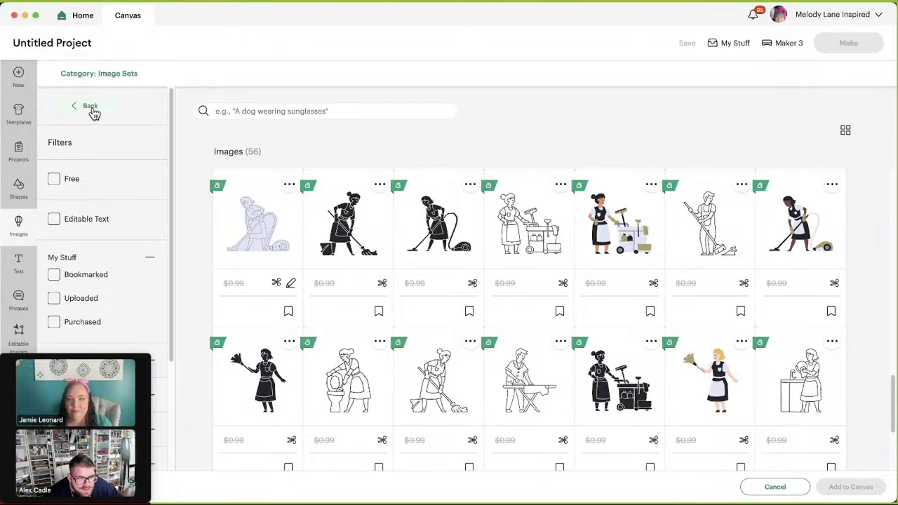
pyautogui.click(89, 107)
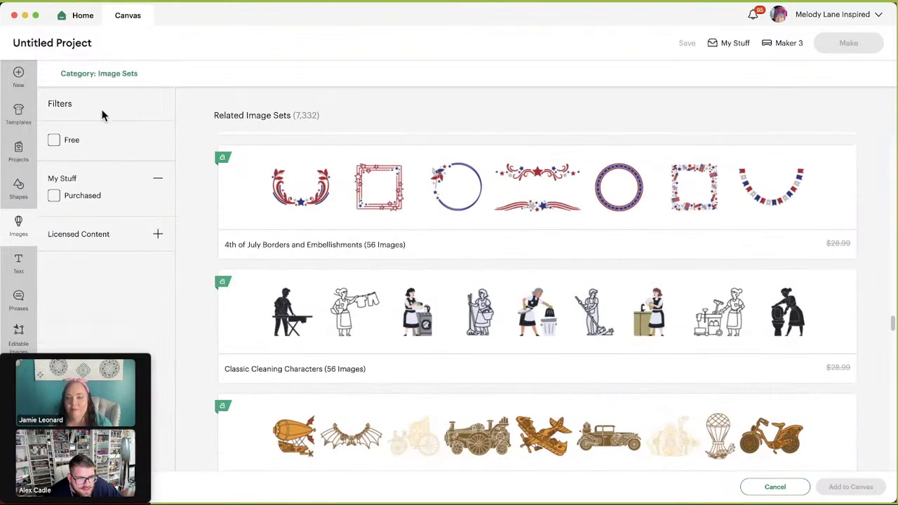
pyautogui.scroll(-3)
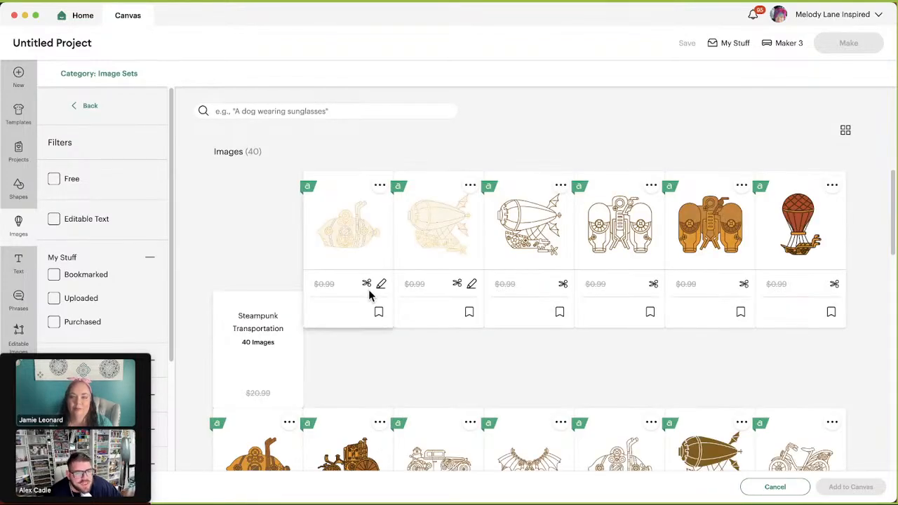
pyautogui.moveTo(800, 224)
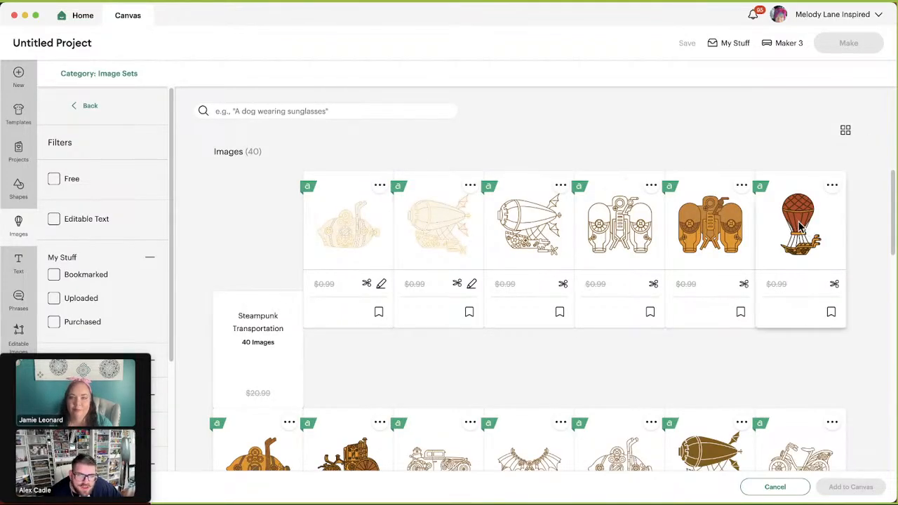
pyautogui.click(831, 312)
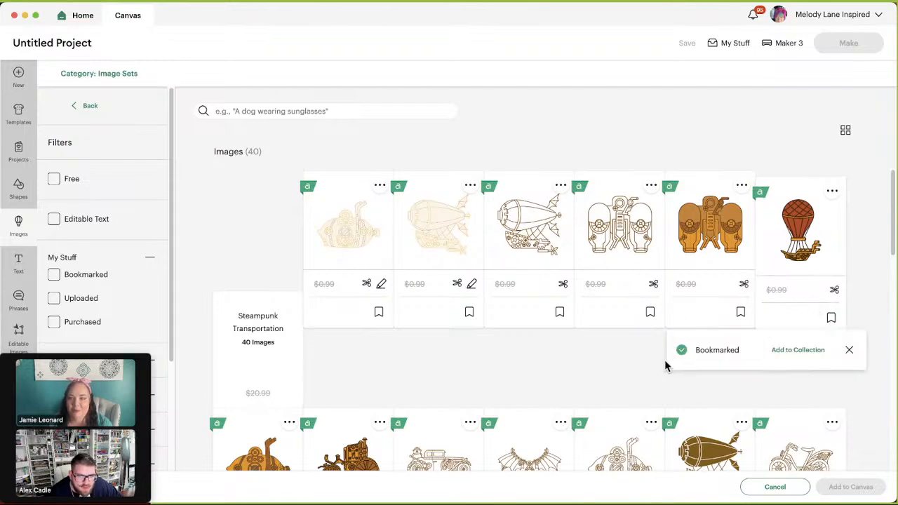
pyautogui.click(848, 349)
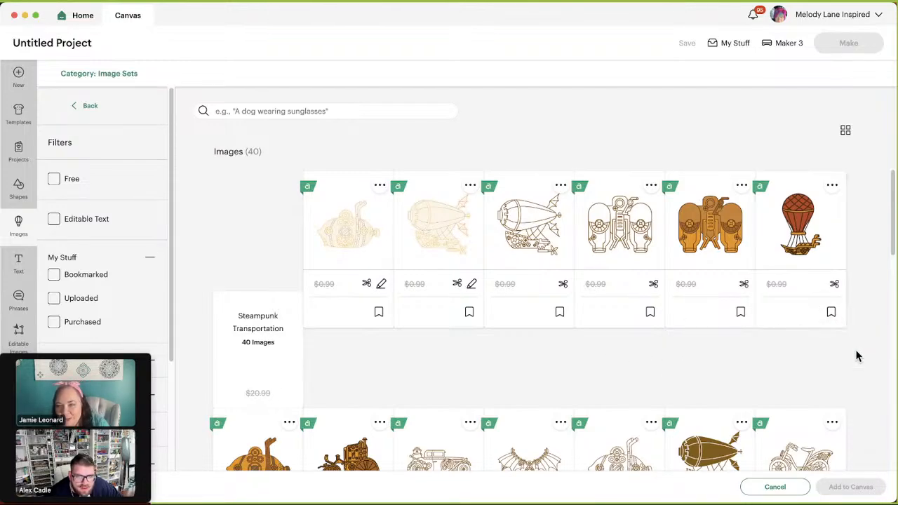
pyautogui.moveTo(710, 225)
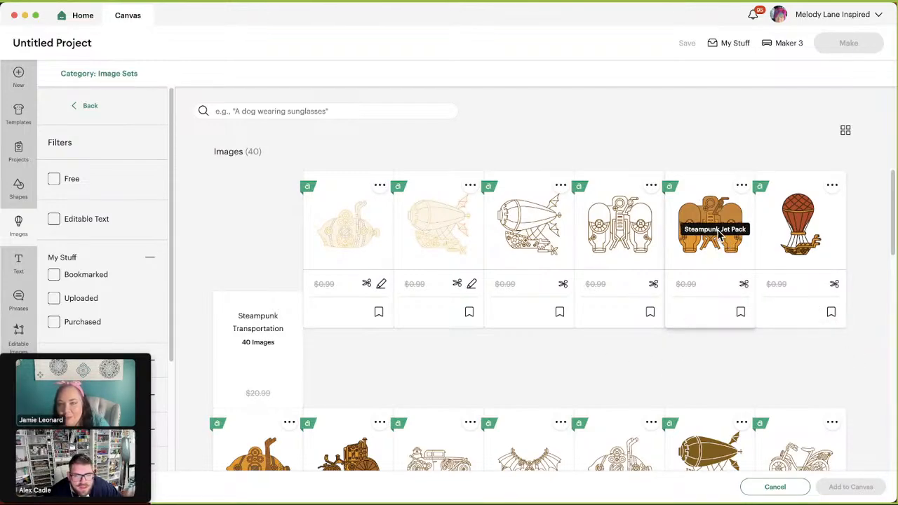
pyautogui.scroll(-3)
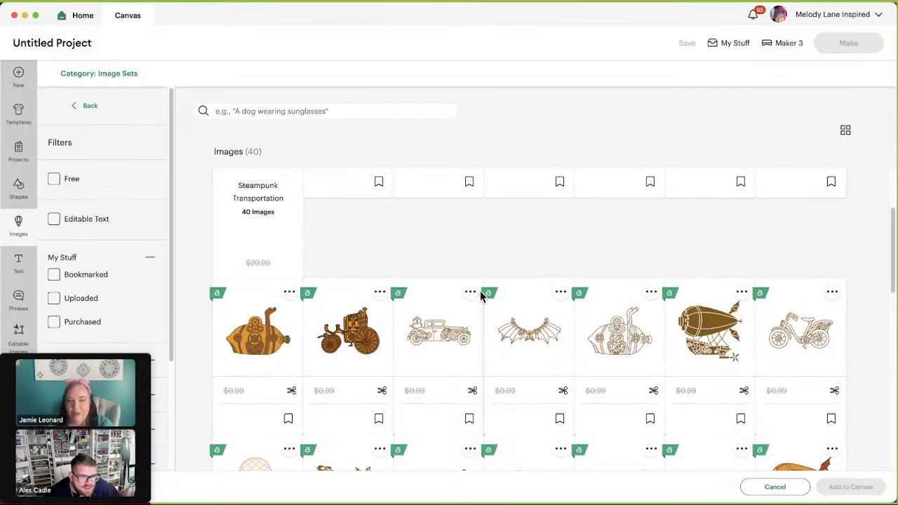
pyautogui.scroll(-3)
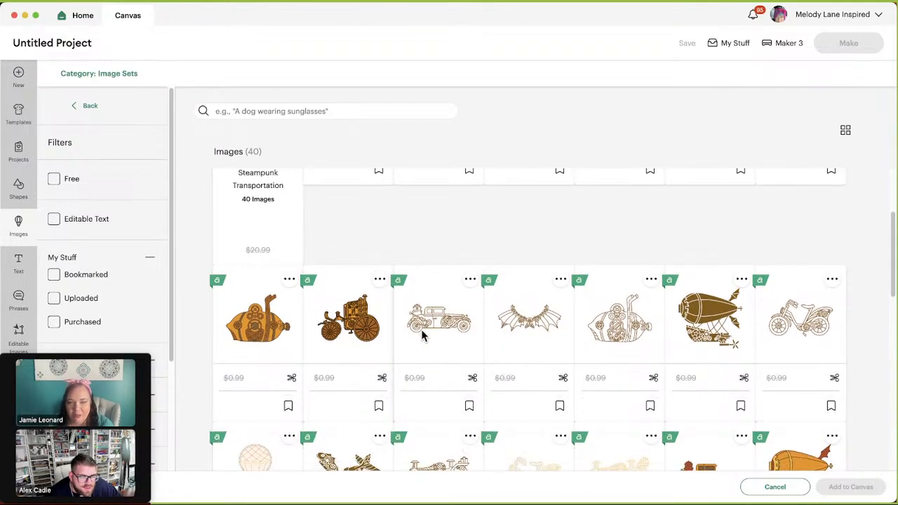
pyautogui.moveTo(438, 323)
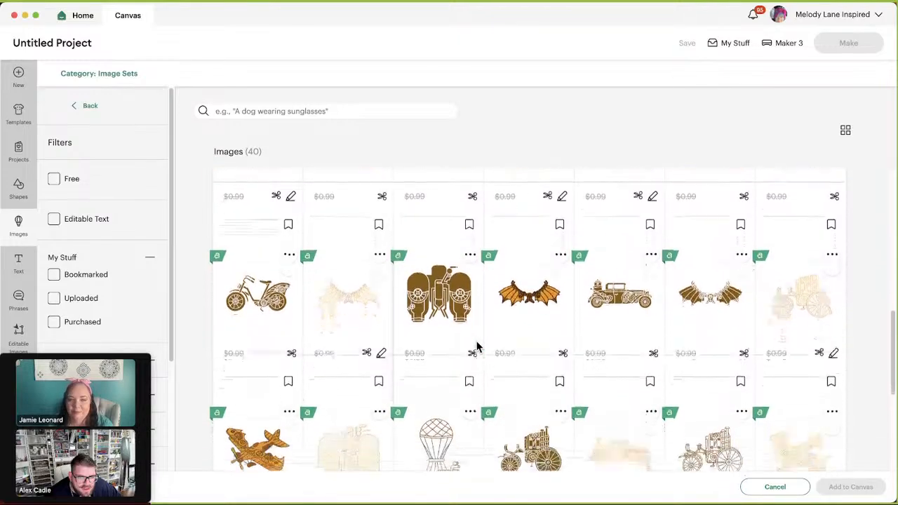
pyautogui.scroll(-3)
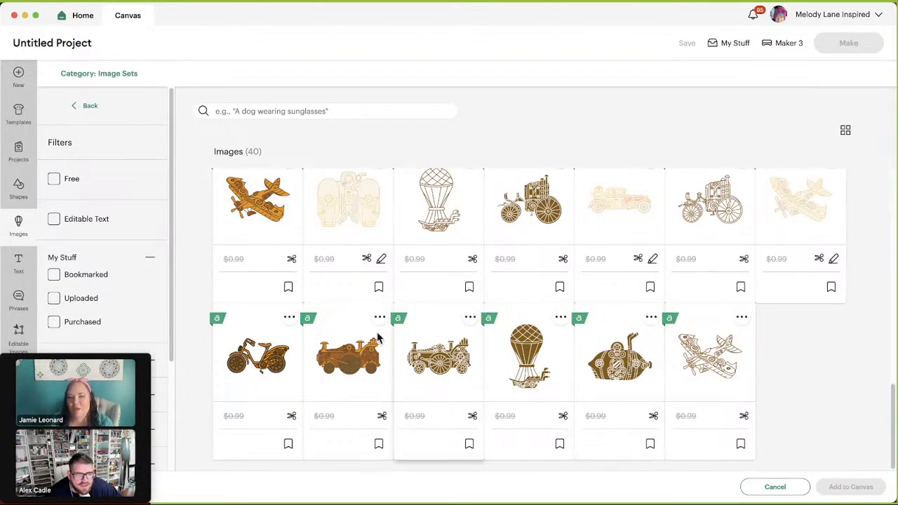
pyautogui.moveTo(297, 372)
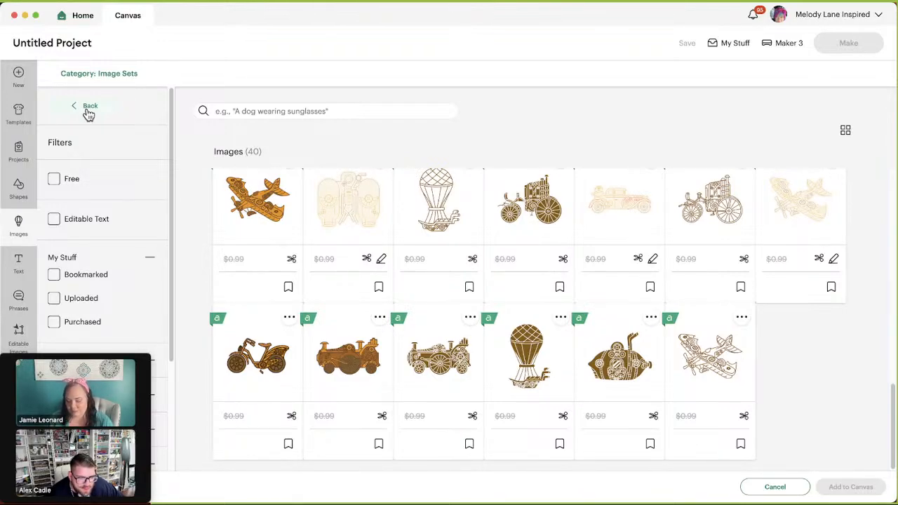
# Return to Related Image Sets and scroll past steampunk to the Lunar New Year set.
pyautogui.click(90, 106)
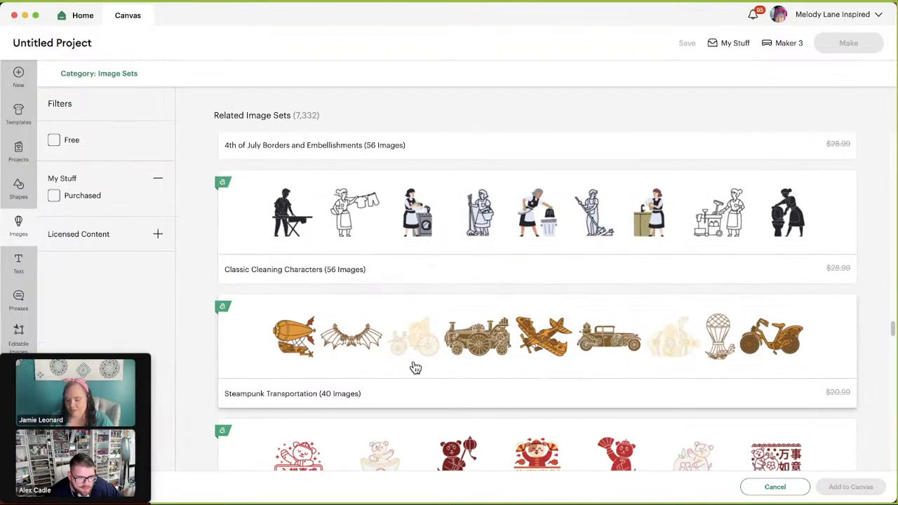
pyautogui.scroll(-3)
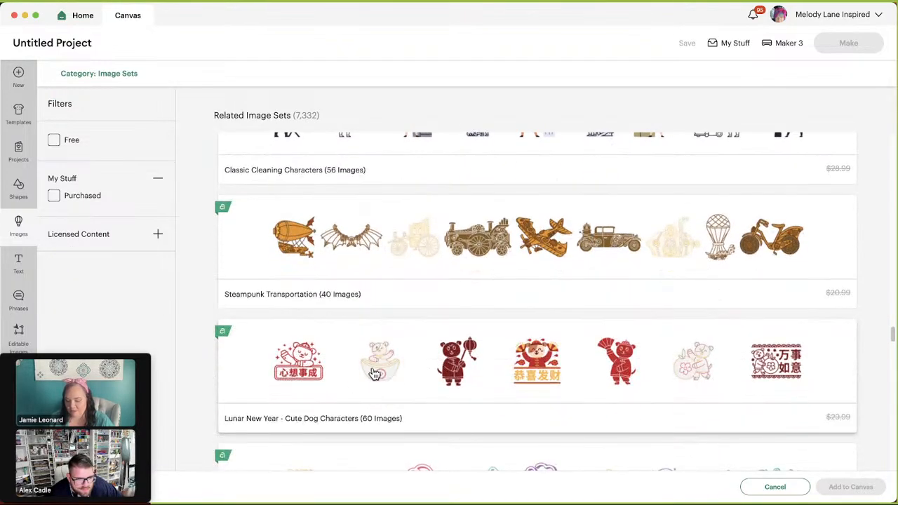
pyautogui.scroll(-3)
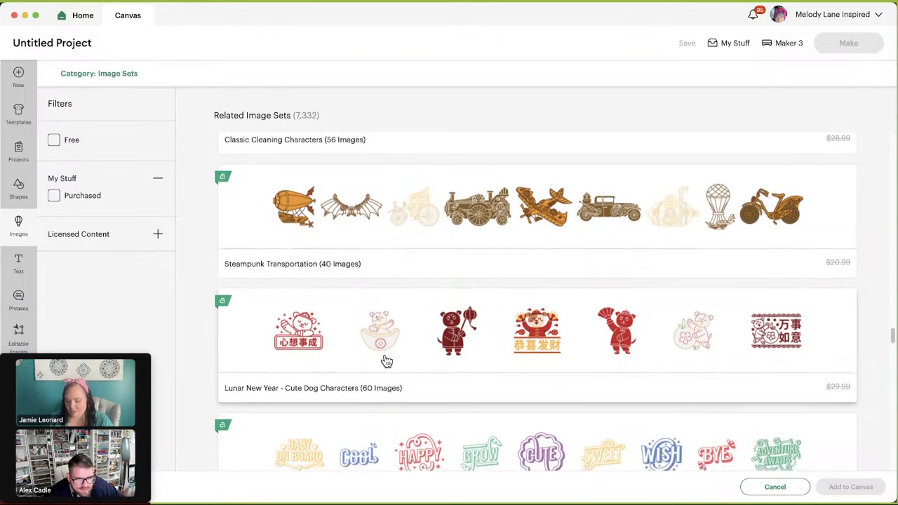
pyautogui.scroll(-3)
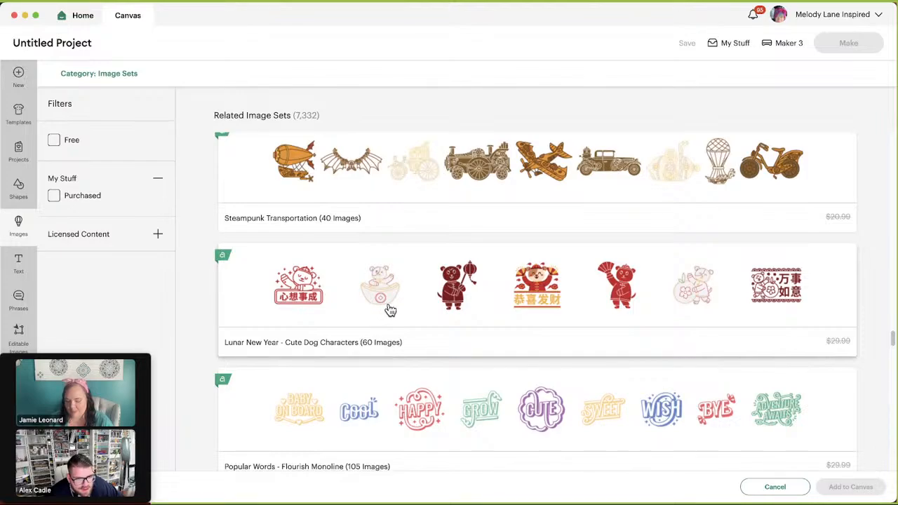
# Open Lunar New Year - Cute Dog Characters and browse its 60 images to the final rows.
pyautogui.click(379, 286)
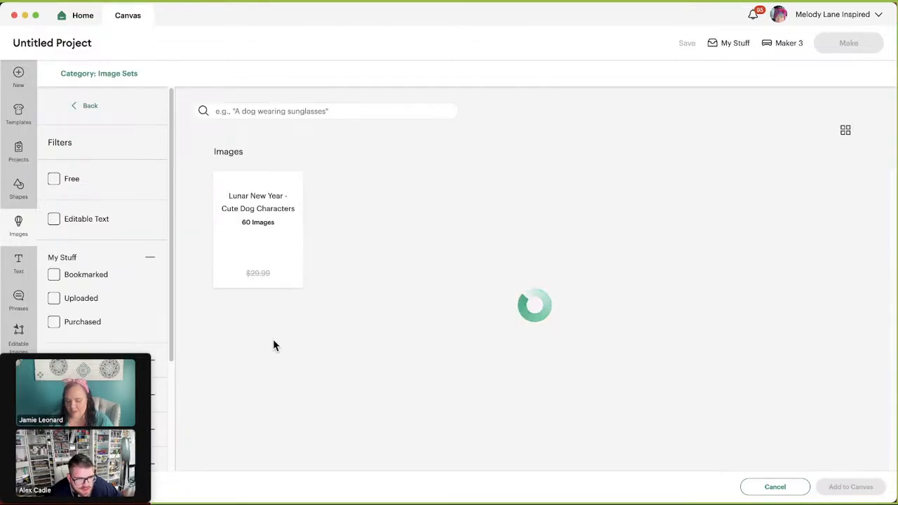
pyautogui.click(258, 230)
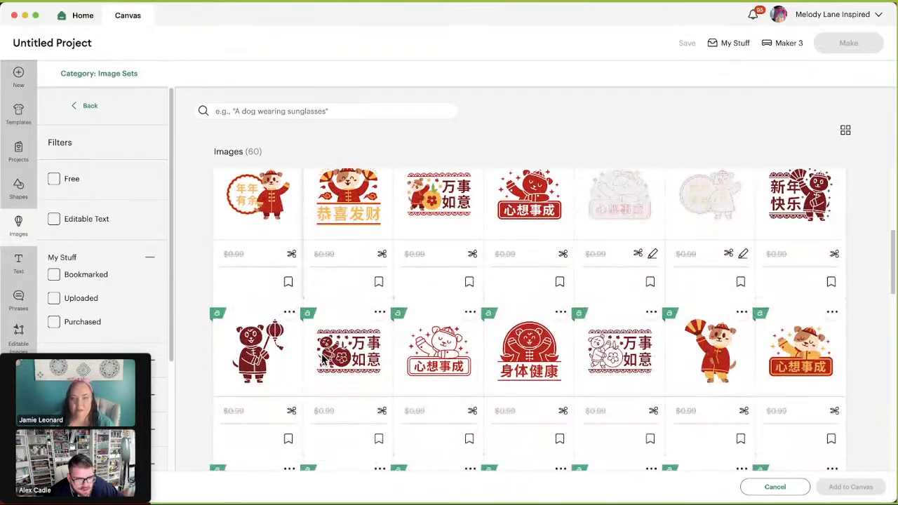
pyautogui.scroll(-3)
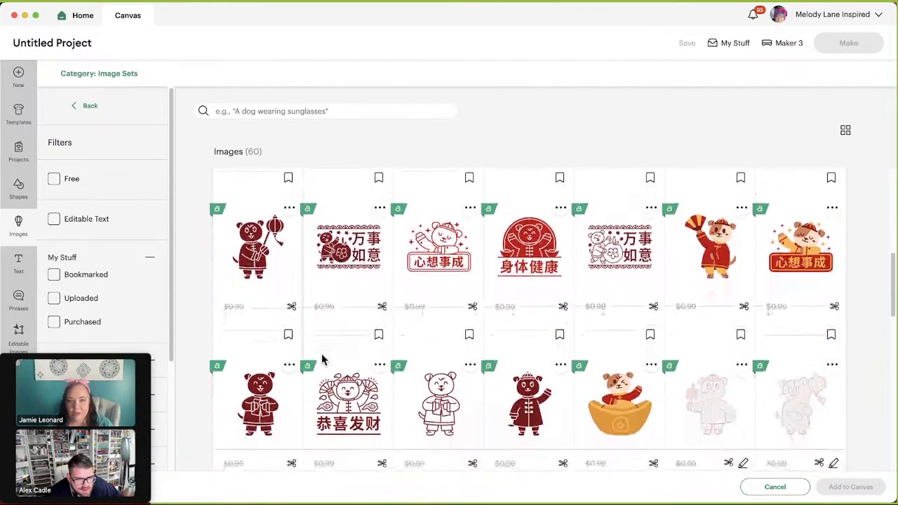
pyautogui.scroll(-3)
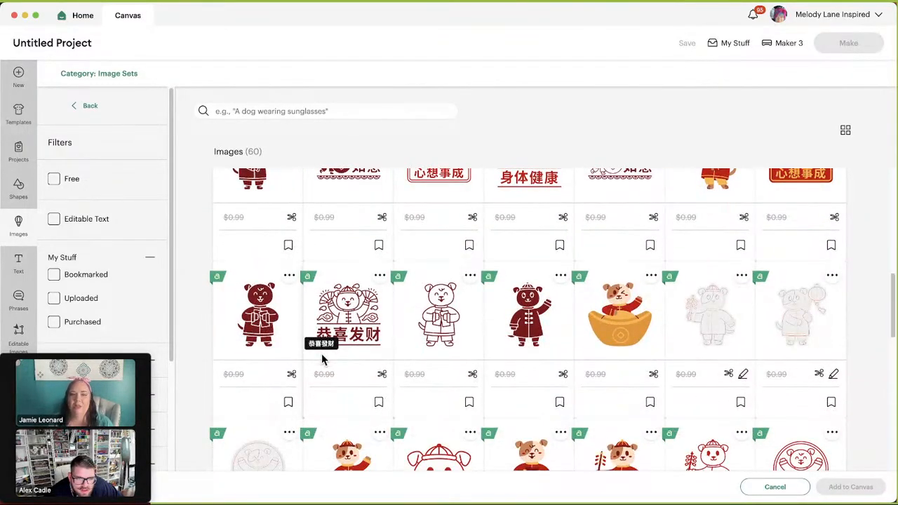
pyautogui.scroll(-3)
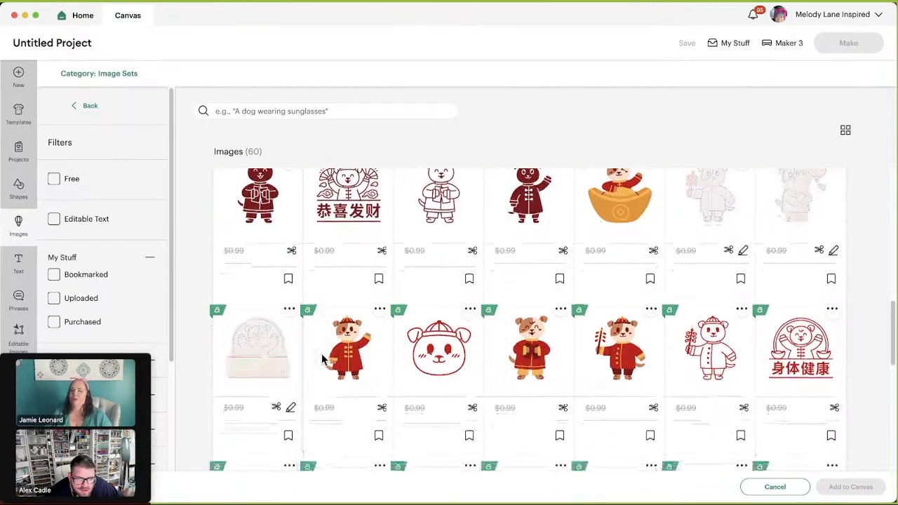
pyautogui.scroll(-3)
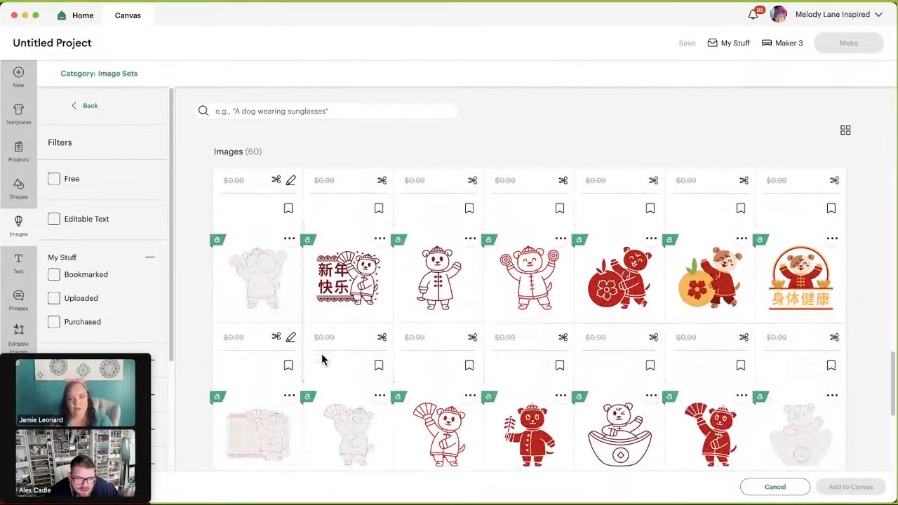
pyautogui.scroll(-3)
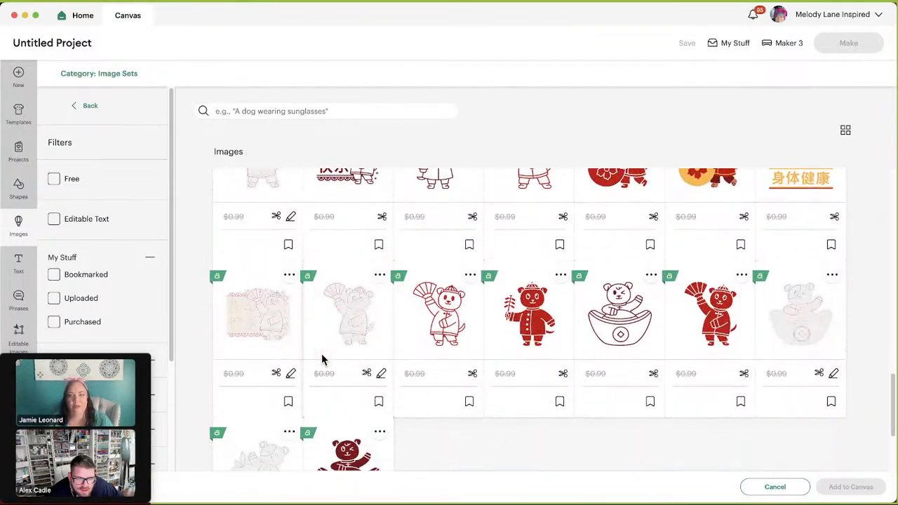
pyautogui.scroll(-3)
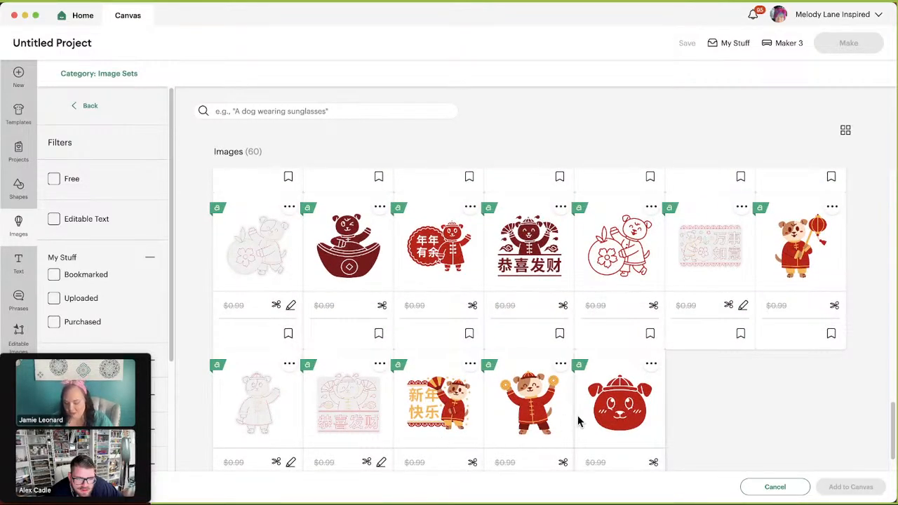
pyautogui.moveTo(41, 80)
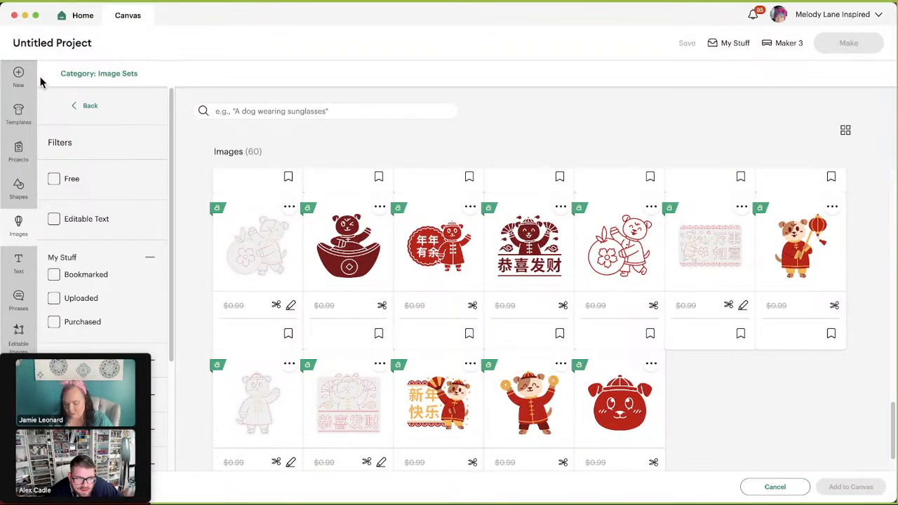
# Return to Related Image Sets and scroll down to Workplace Thick & Thin Phrases.
pyautogui.click(86, 106)
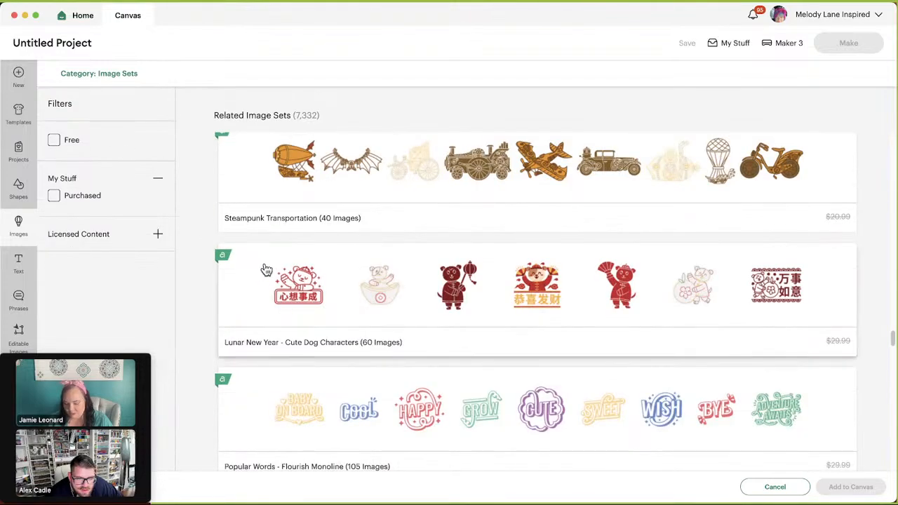
pyautogui.moveTo(219, 354)
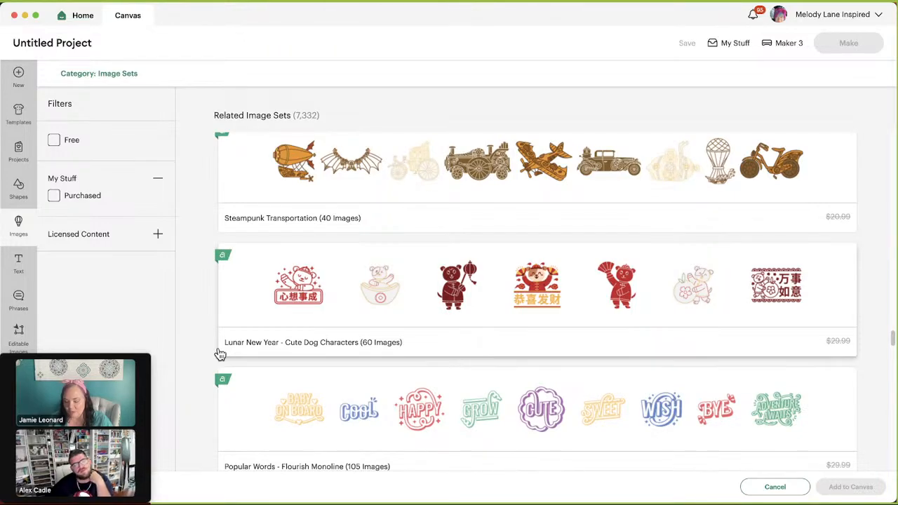
pyautogui.scroll(-3)
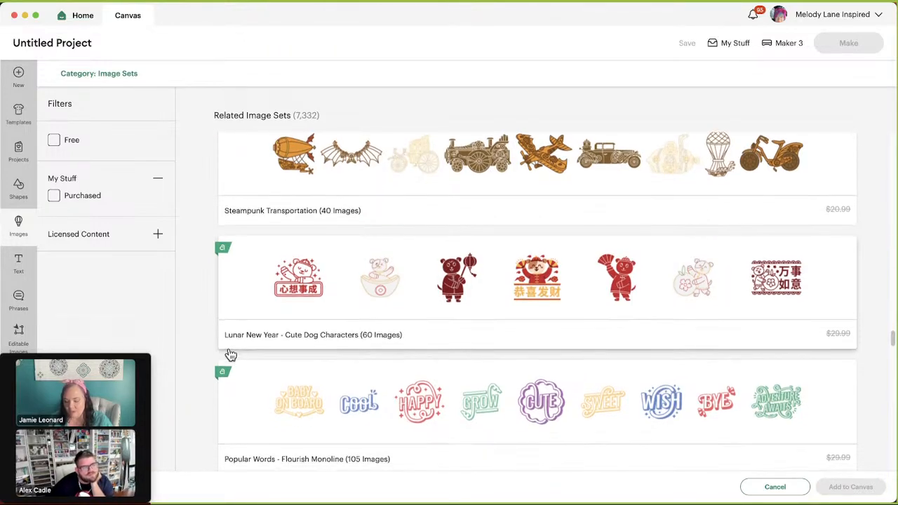
pyautogui.scroll(-3)
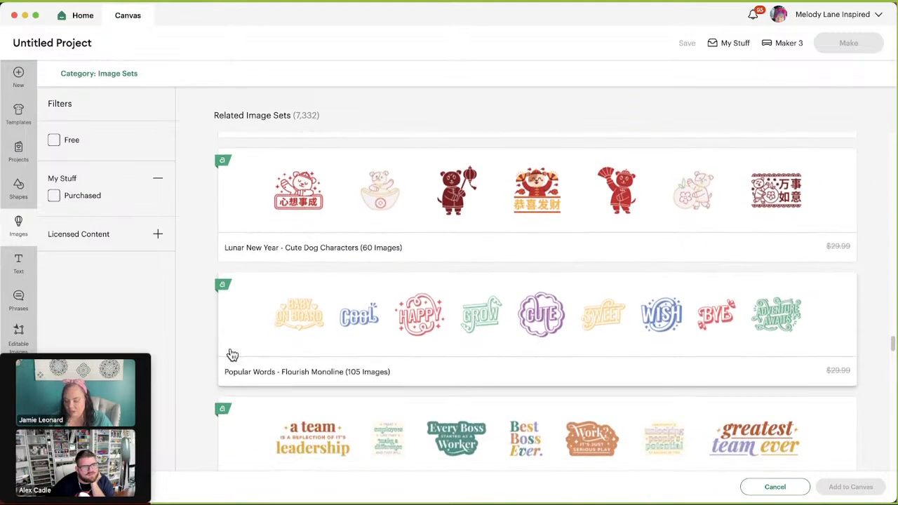
pyautogui.scroll(-3)
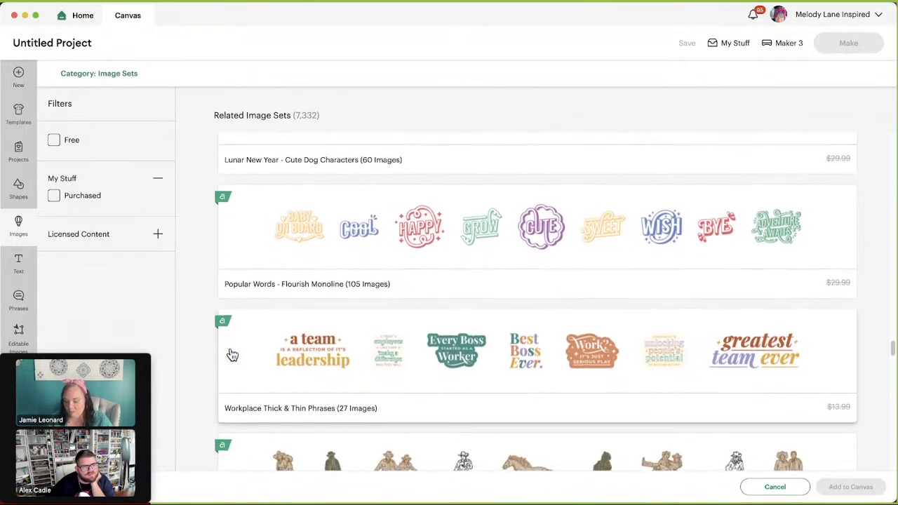
pyautogui.scroll(-3)
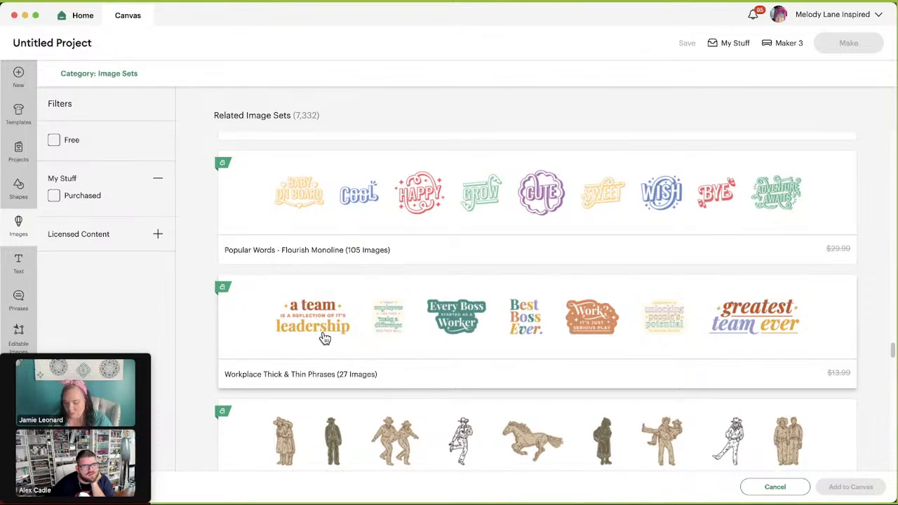
pyautogui.moveTo(342, 329)
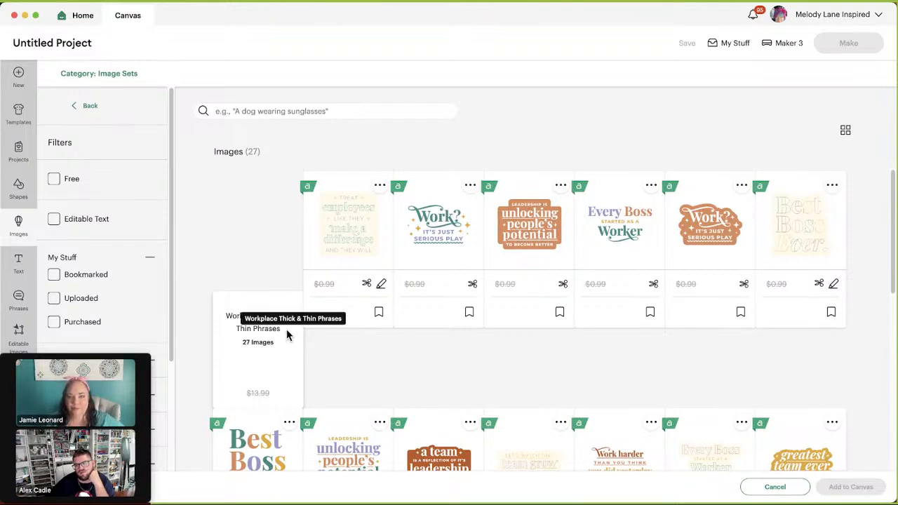
pyautogui.moveTo(227, 337)
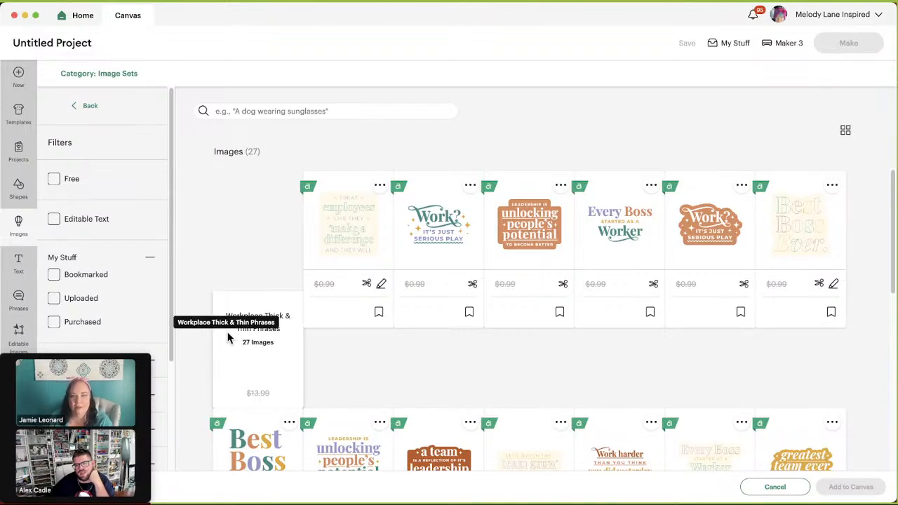
pyautogui.moveTo(233, 340)
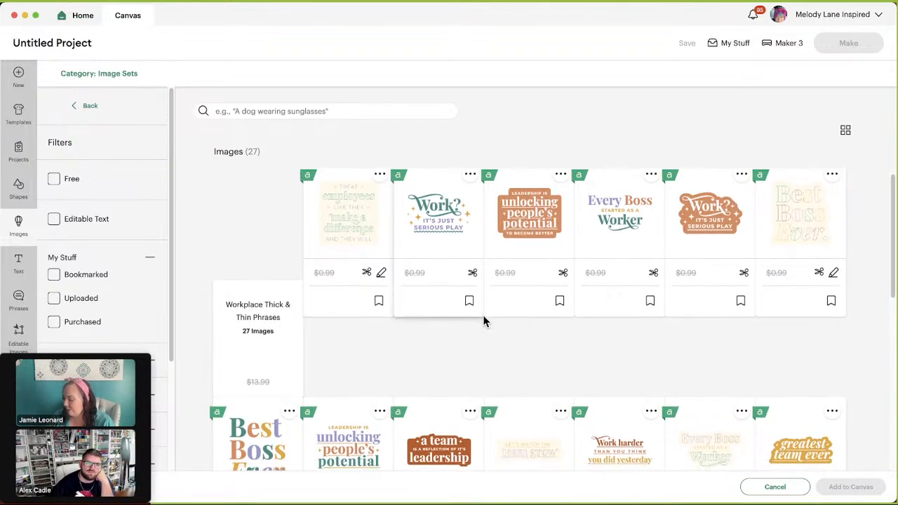
pyautogui.scroll(-3)
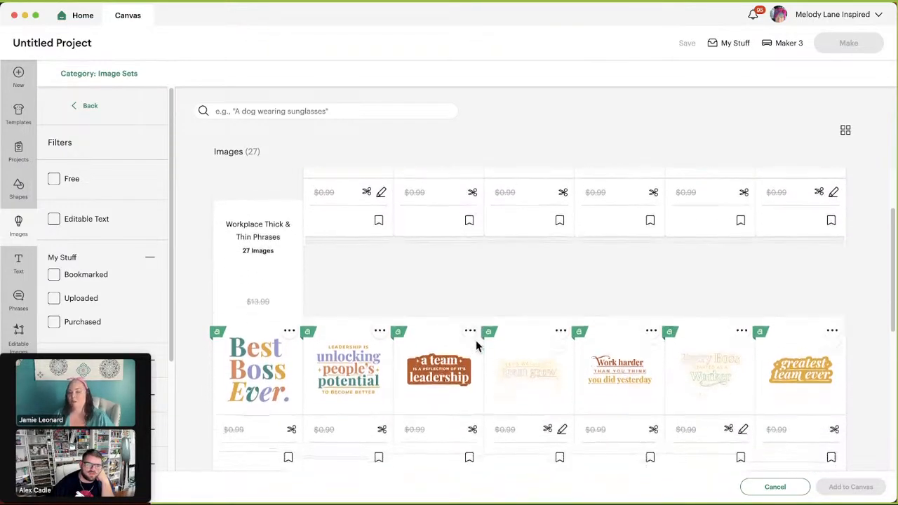
pyautogui.scroll(-3)
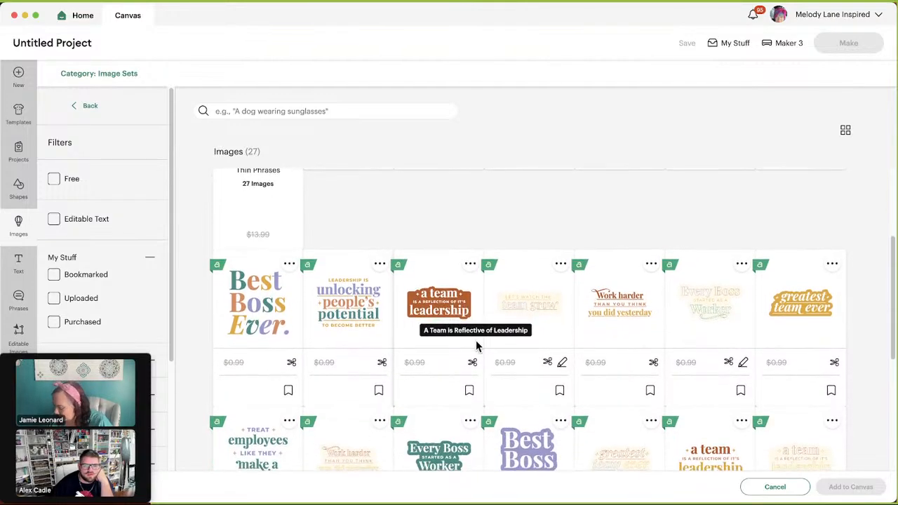
pyautogui.scroll(-3)
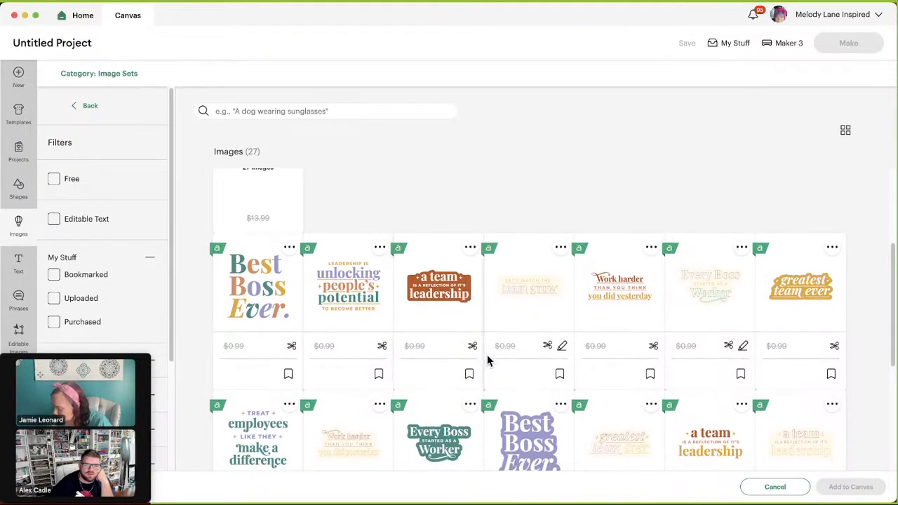
pyautogui.scroll(-3)
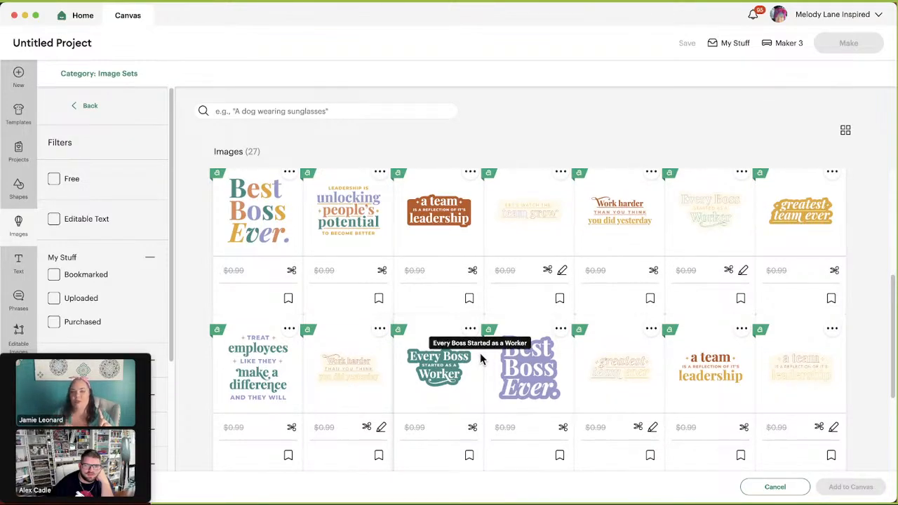
pyautogui.scroll(-3)
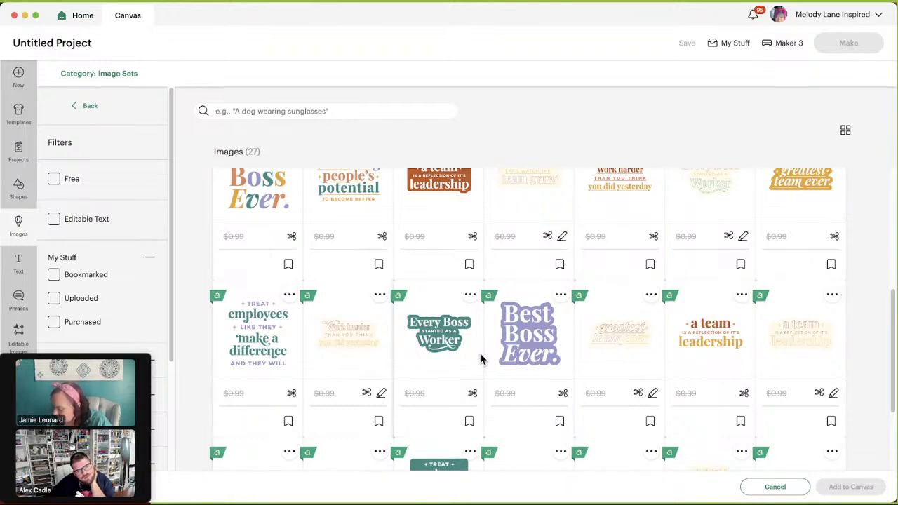
pyautogui.scroll(-3)
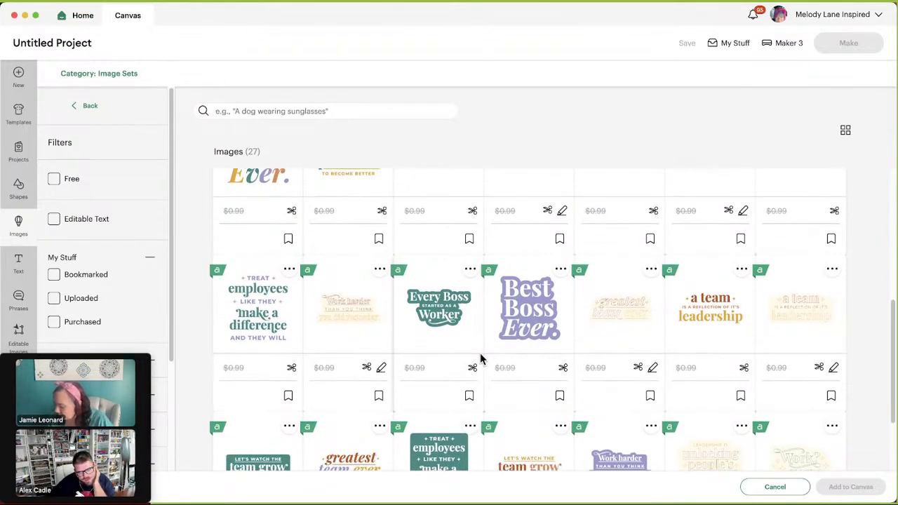
pyautogui.scroll(-3)
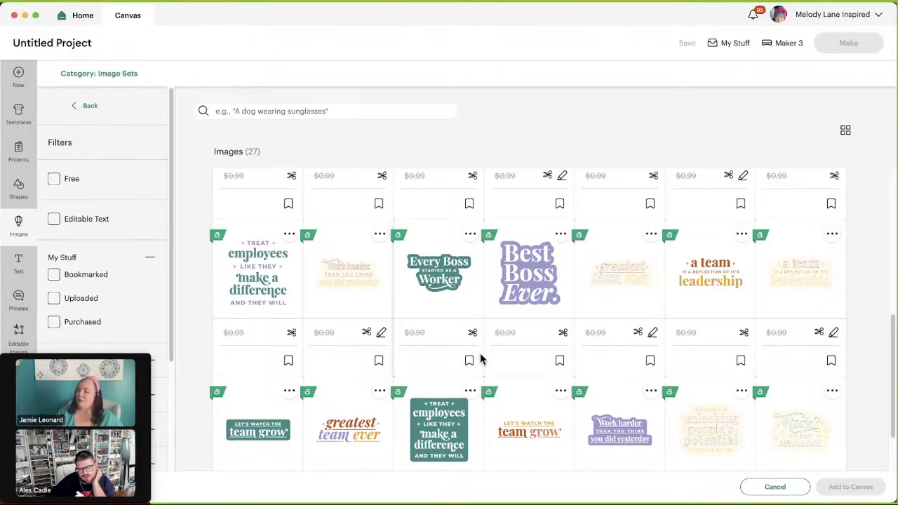
pyautogui.scroll(-3)
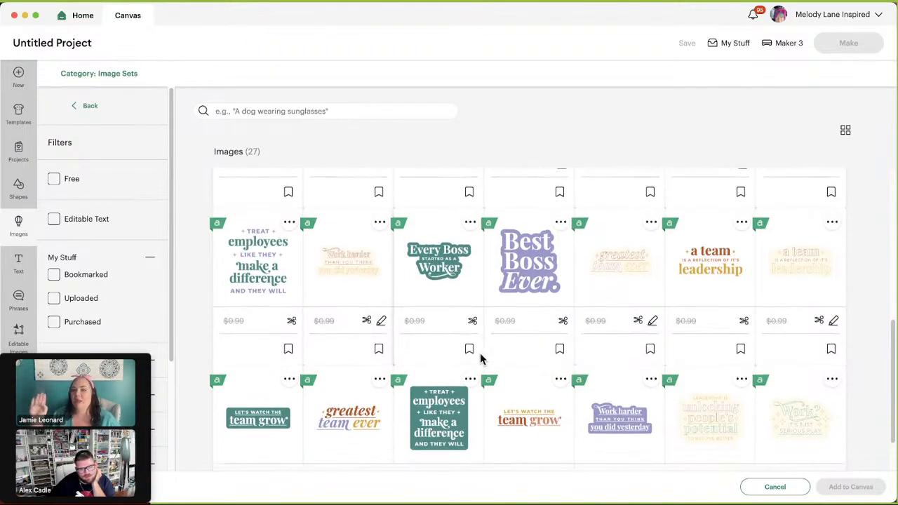
pyautogui.scroll(-3)
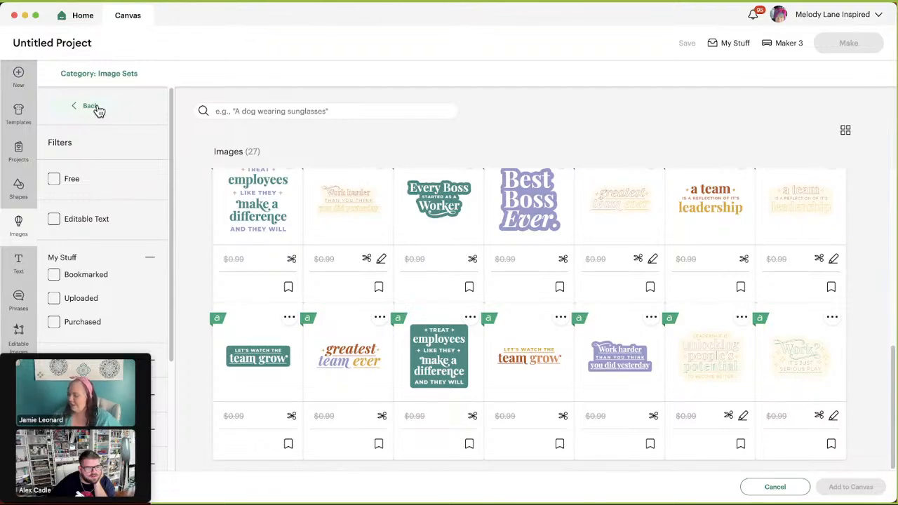
# Return to Related Image Sets and scroll past workplace phrases to rancher designs.
pyautogui.click(90, 105)
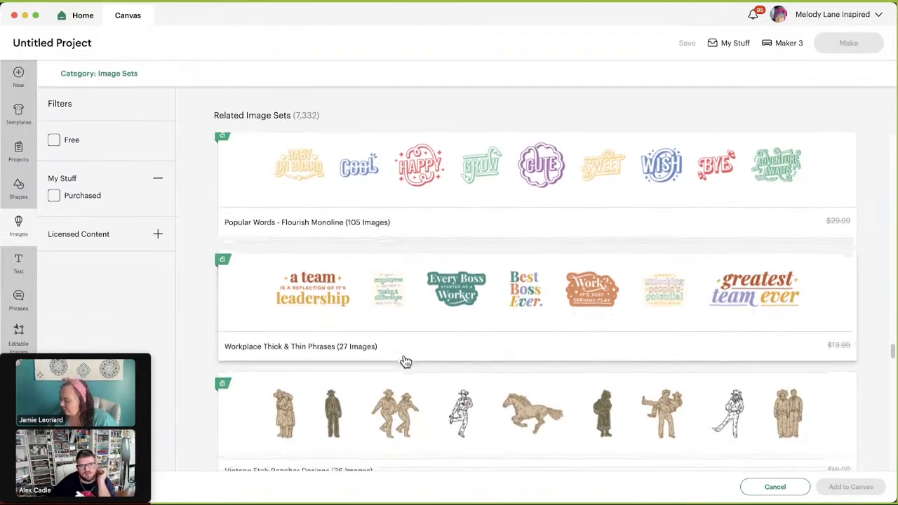
pyautogui.scroll(-3)
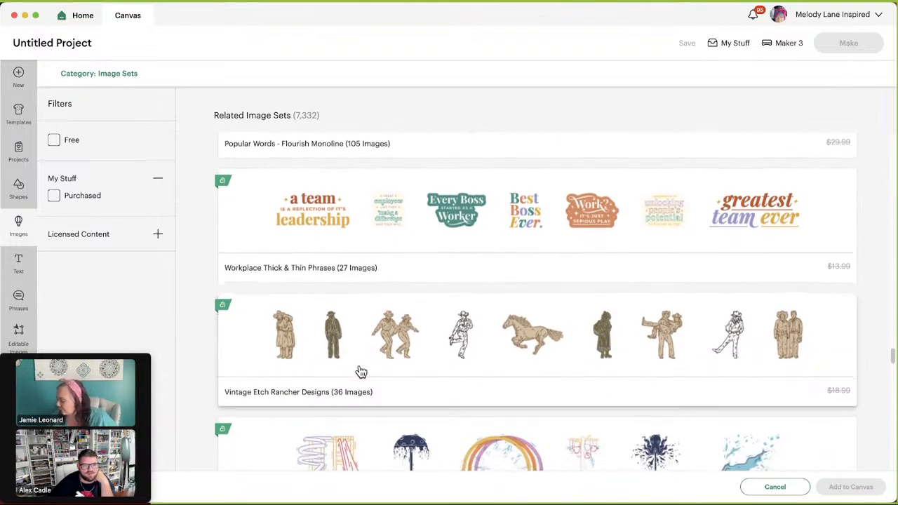
pyautogui.scroll(-3)
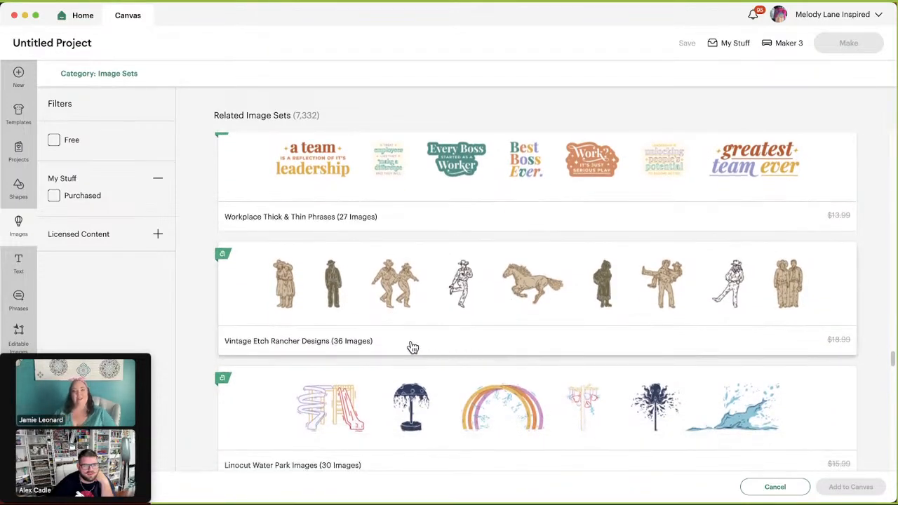
# Browse the Vintage Etch Rancher Designs set down to the last of its 36 images.
pyautogui.click(412, 347)
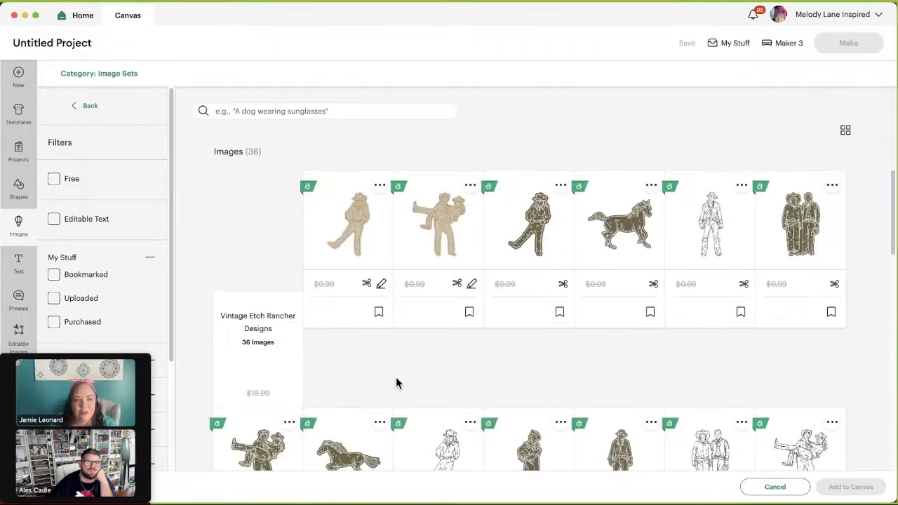
pyautogui.scroll(-3)
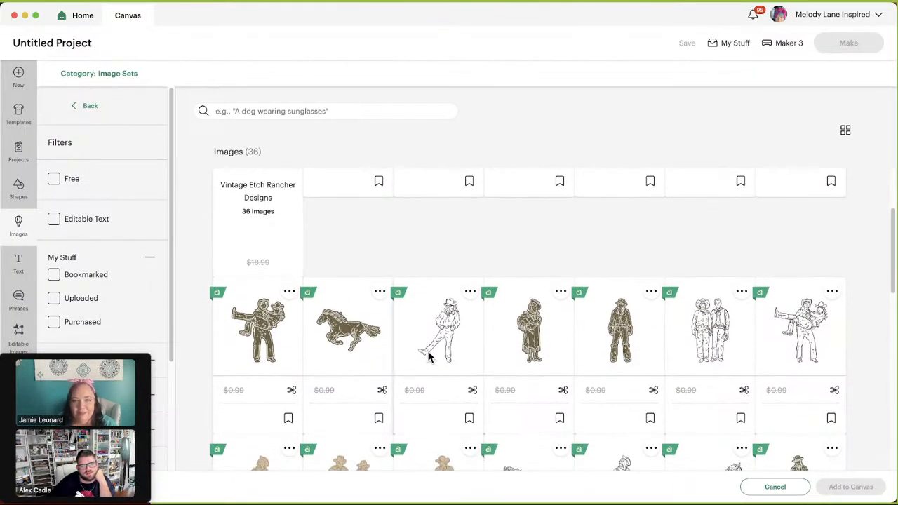
pyautogui.moveTo(421, 393)
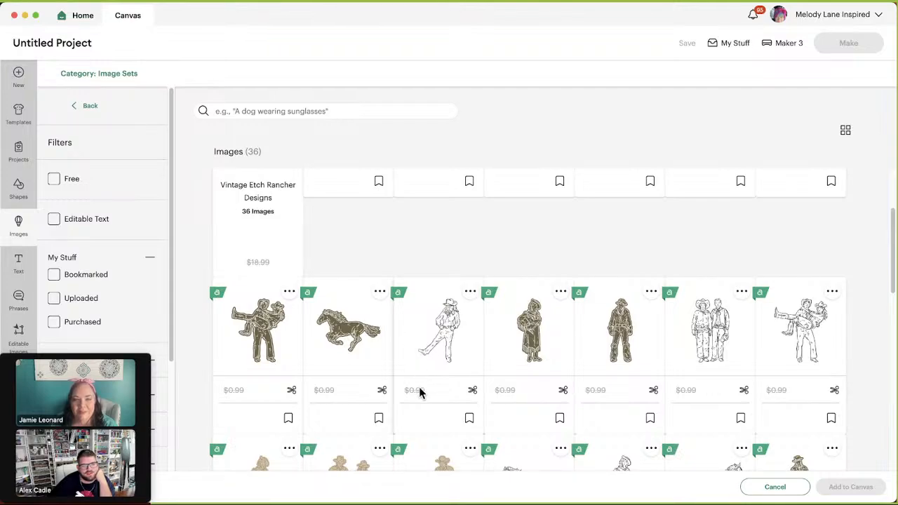
pyautogui.scroll(-3)
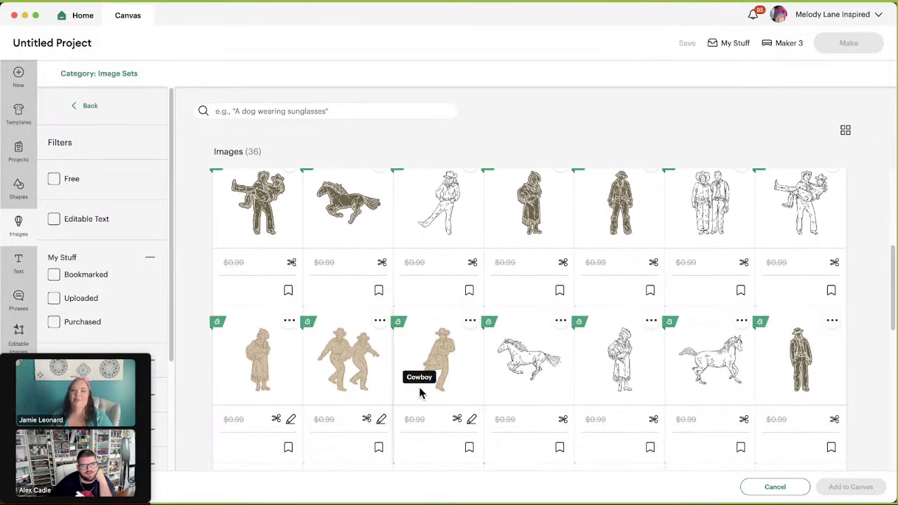
pyautogui.scroll(-3)
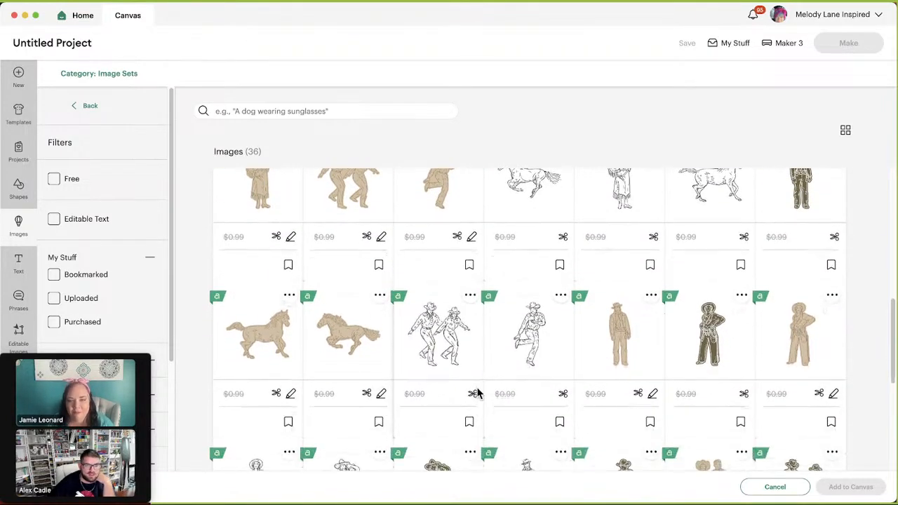
pyautogui.scroll(-3)
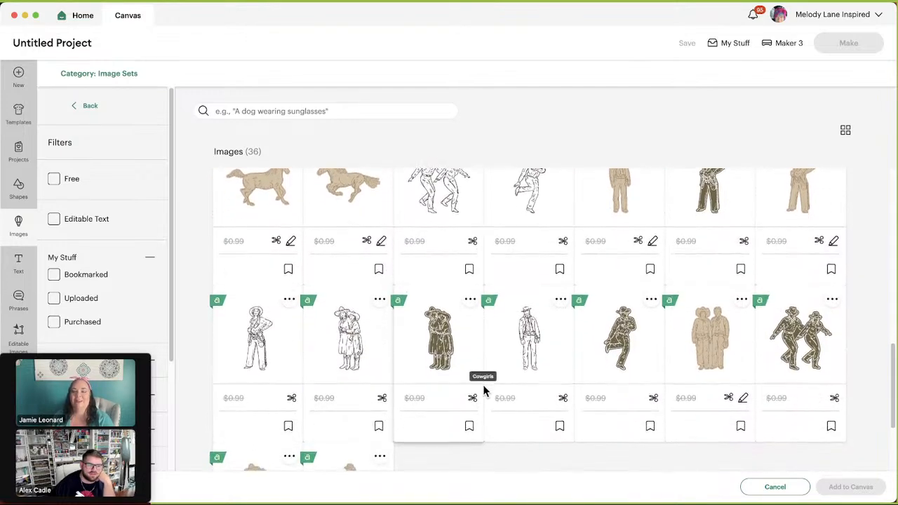
pyautogui.scroll(-3)
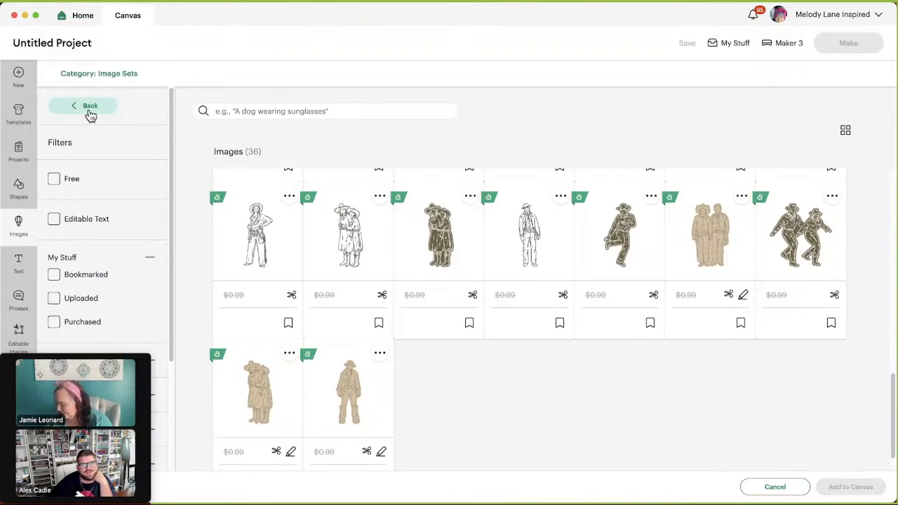
# Go back to Related Image Sets and open the Linocut Water Park Images set.
pyautogui.click(89, 106)
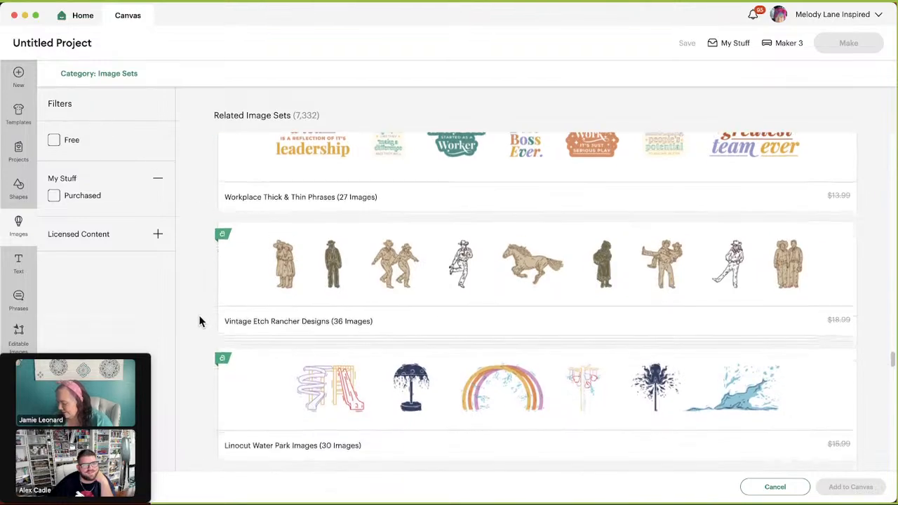
pyautogui.scroll(-3)
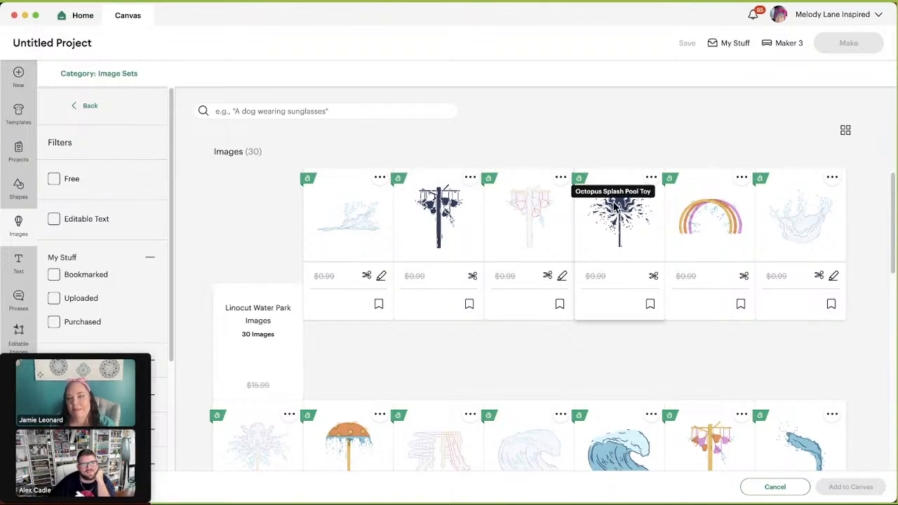
pyautogui.scroll(-3)
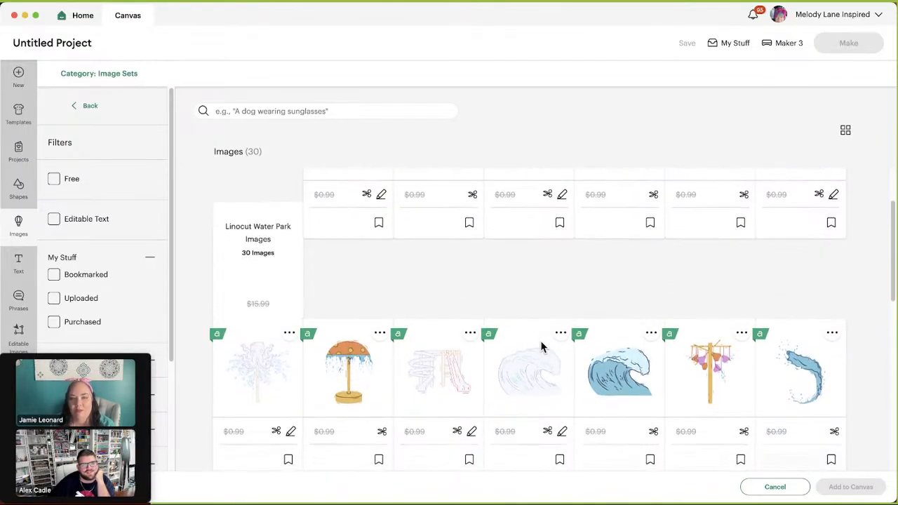
pyautogui.scroll(-3)
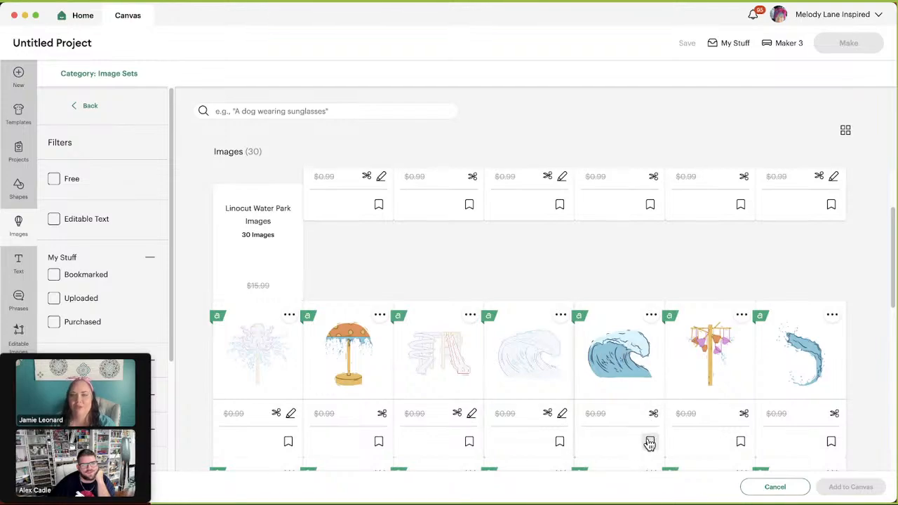
pyautogui.click(648, 441)
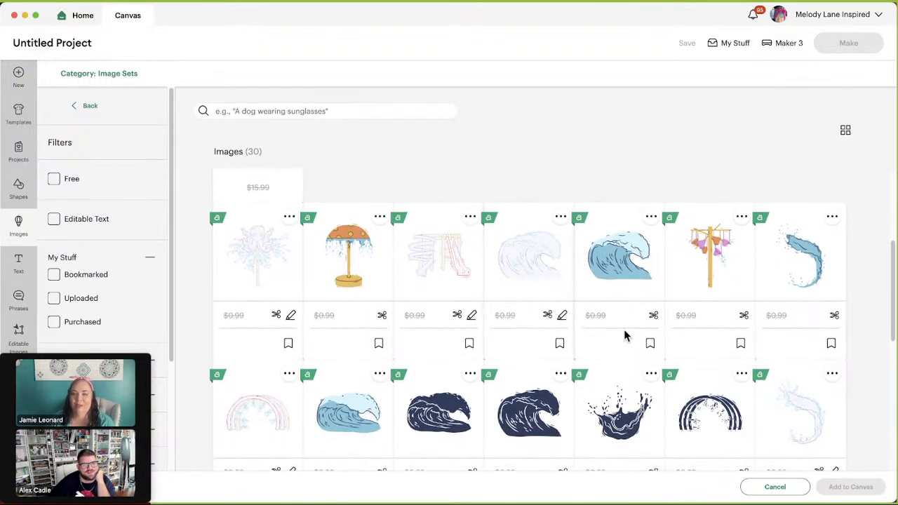
# Bookmark the blue wave image, then browse the remaining water park images to the end.
pyautogui.click(649, 342)
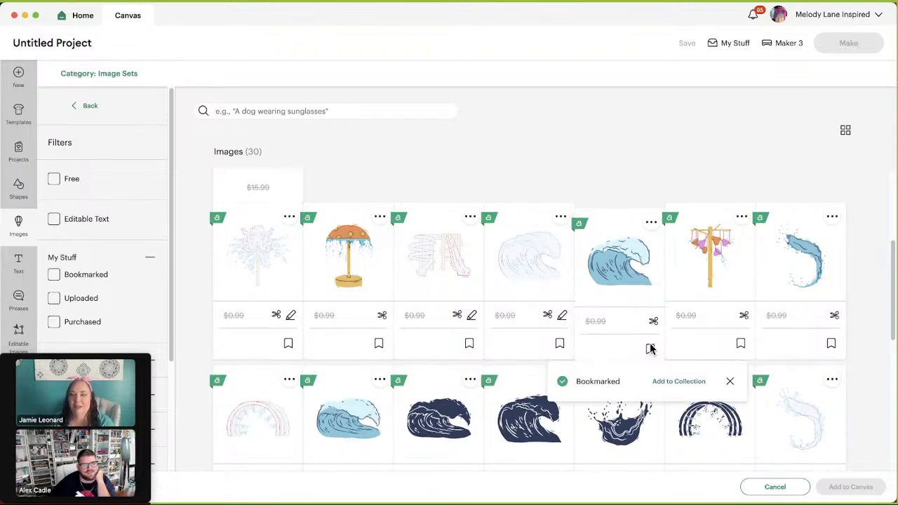
pyautogui.scroll(-3)
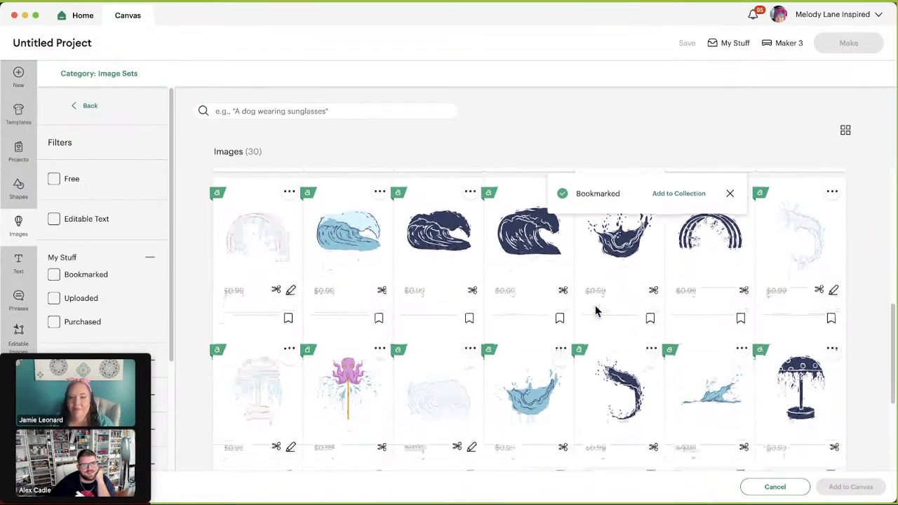
pyautogui.scroll(-3)
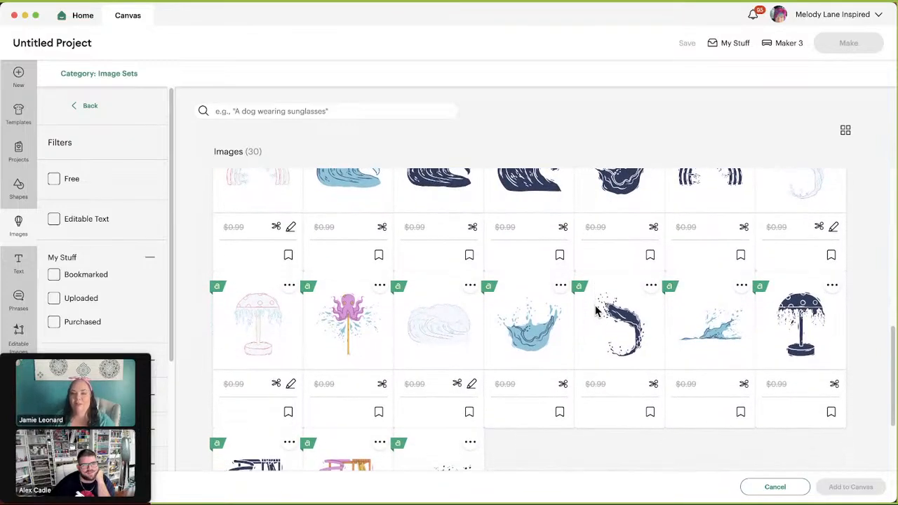
pyautogui.scroll(-3)
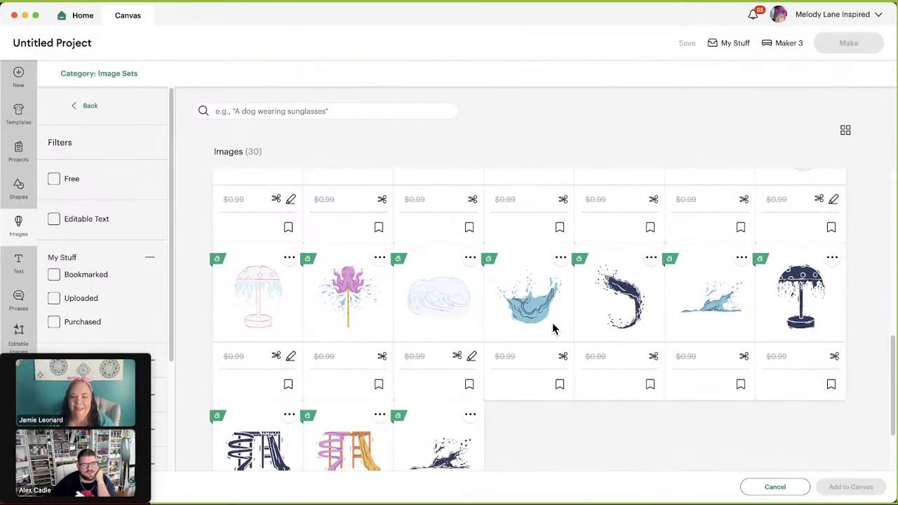
pyautogui.scroll(-3)
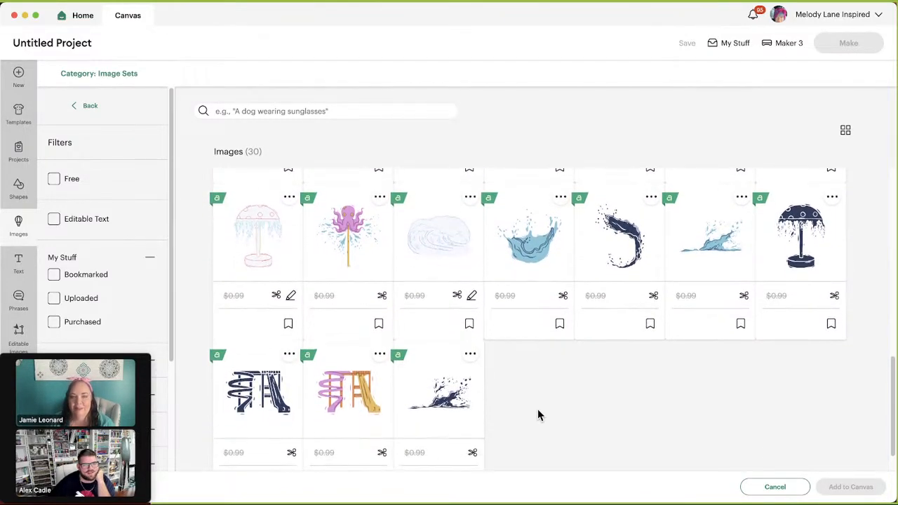
pyautogui.scroll(-3)
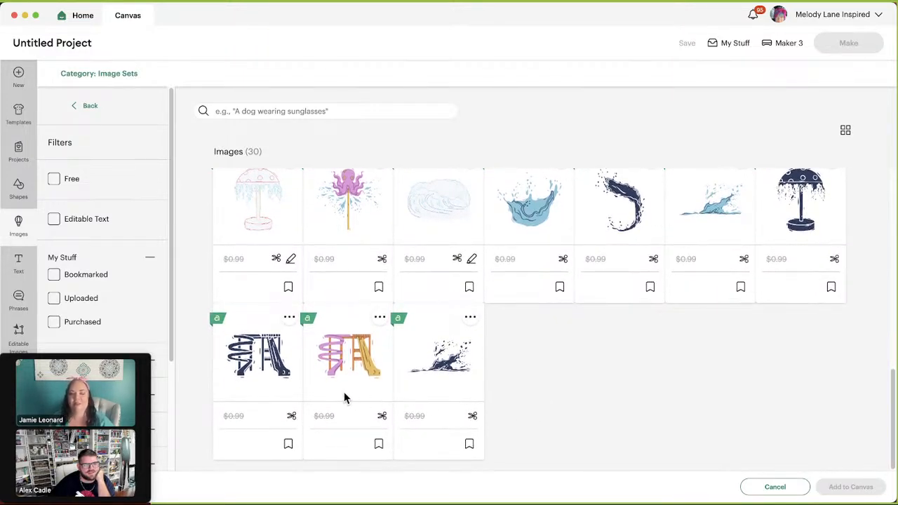
pyautogui.moveTo(295, 268)
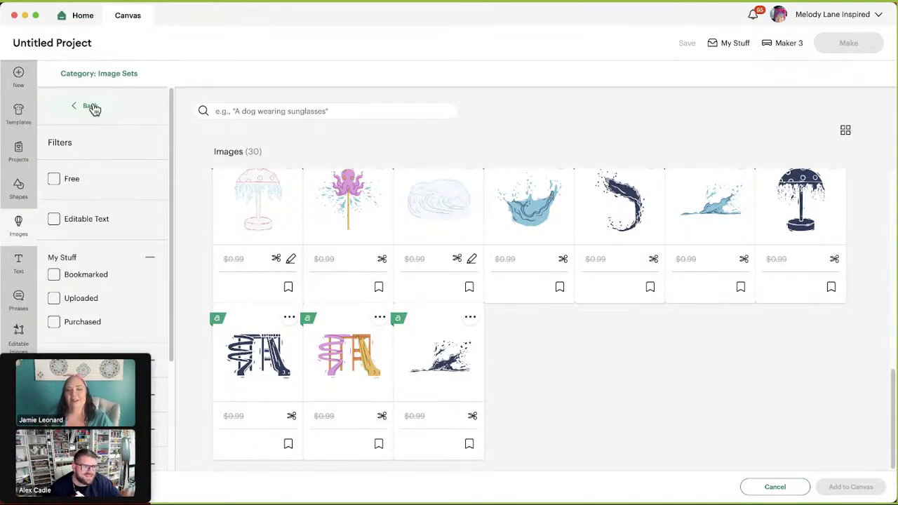
pyautogui.moveTo(89, 106)
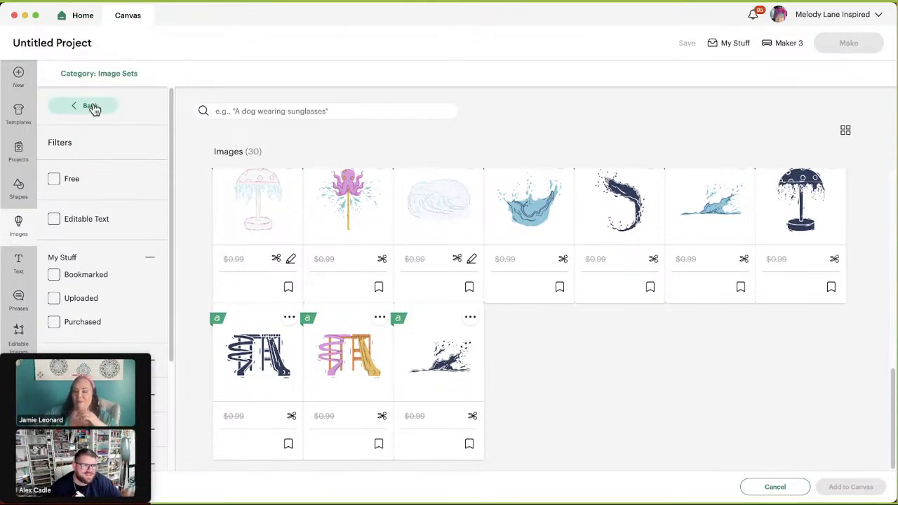
# Go back to Related Image Sets and open the Simple Veterinarian Images set.
pyautogui.click(90, 105)
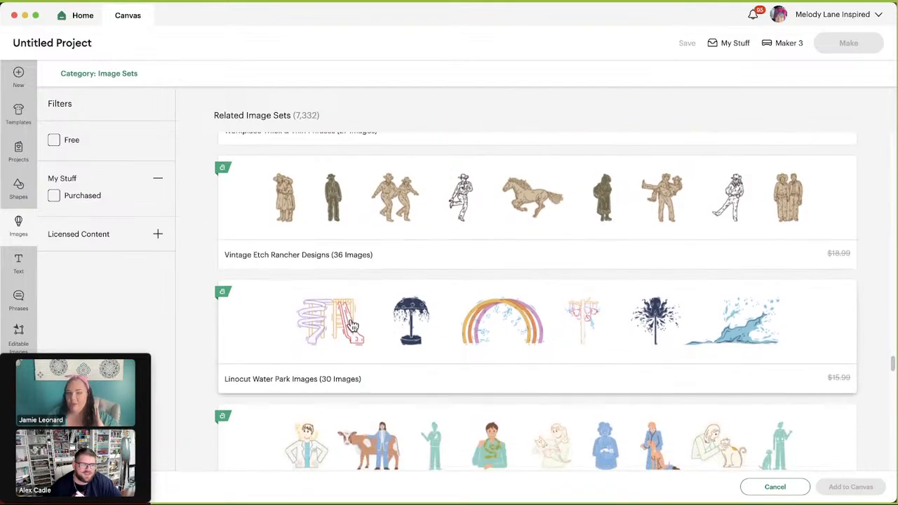
pyautogui.scroll(-3)
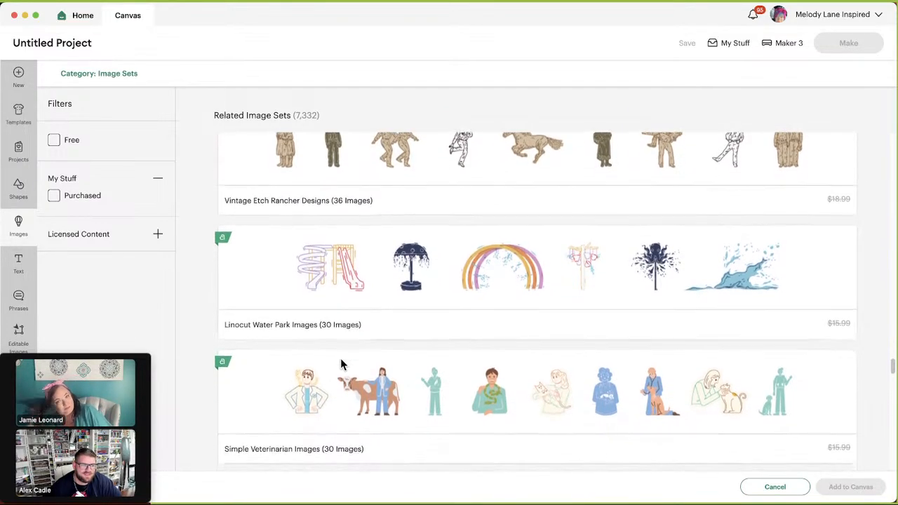
pyautogui.scroll(-3)
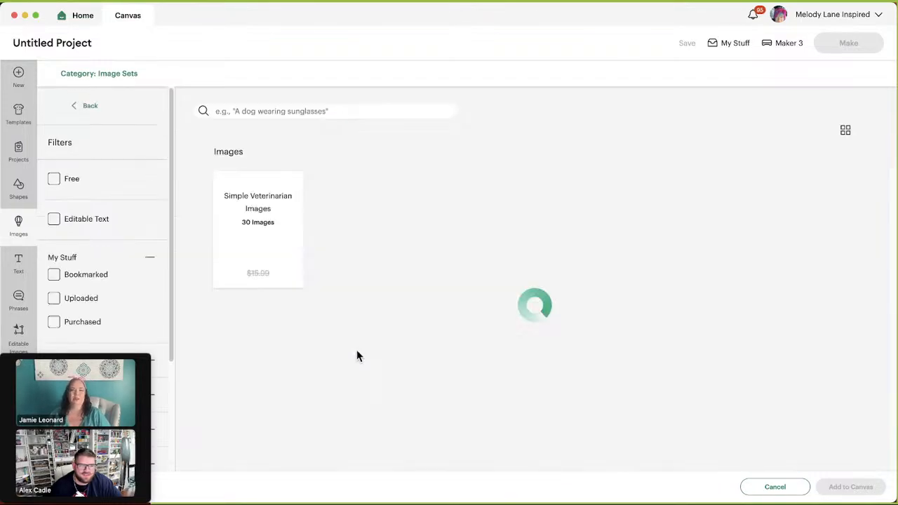
pyautogui.click(258, 224)
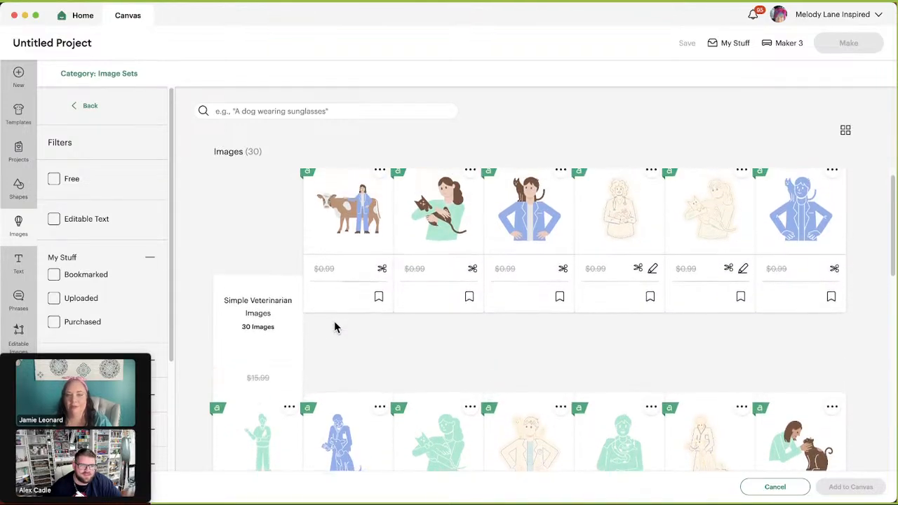
# Browse the 30 veterinarian images down to the final row.
pyautogui.scroll(-3)
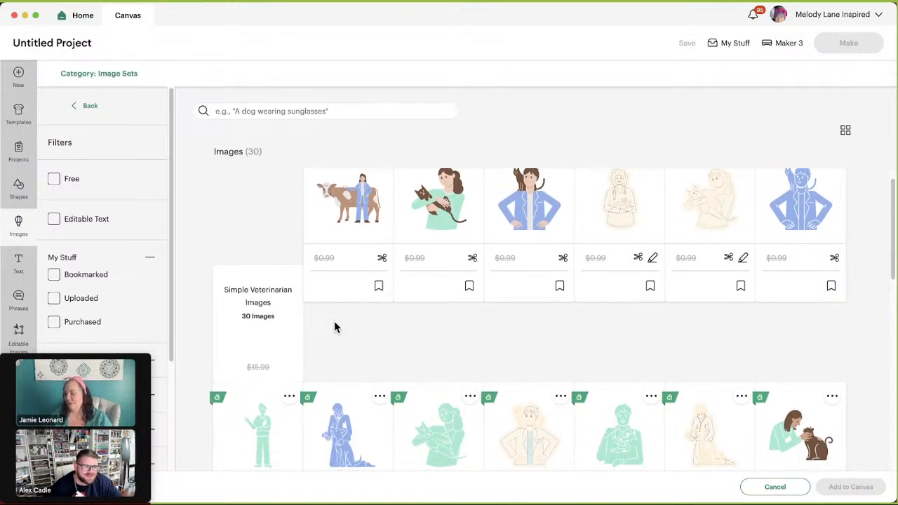
pyautogui.scroll(-3)
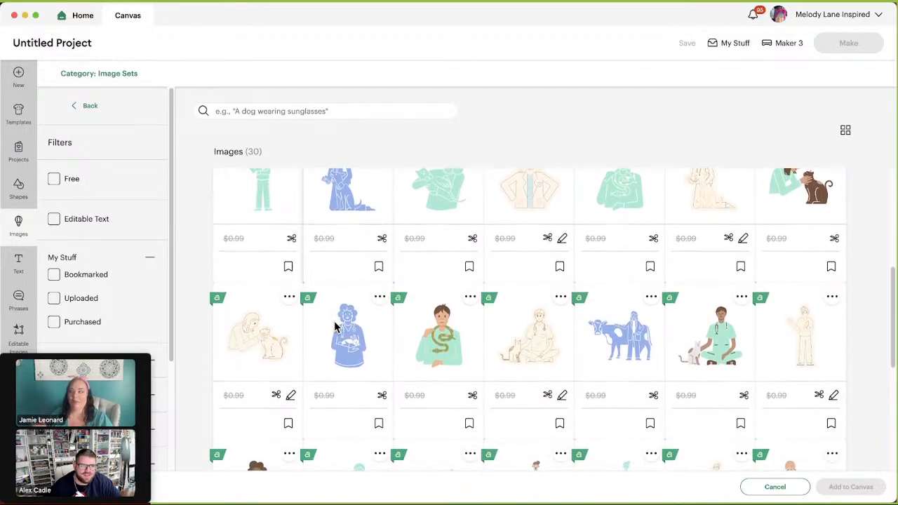
pyautogui.scroll(-3)
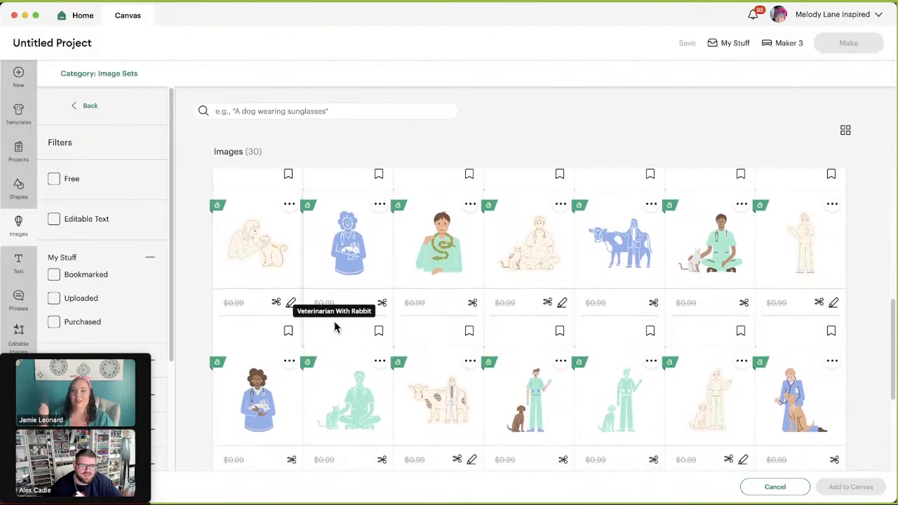
pyautogui.scroll(-3)
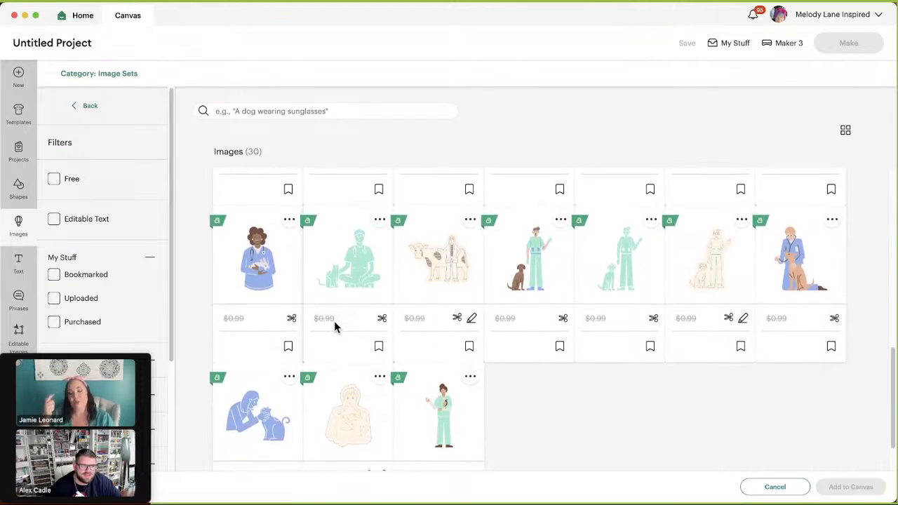
pyautogui.scroll(-3)
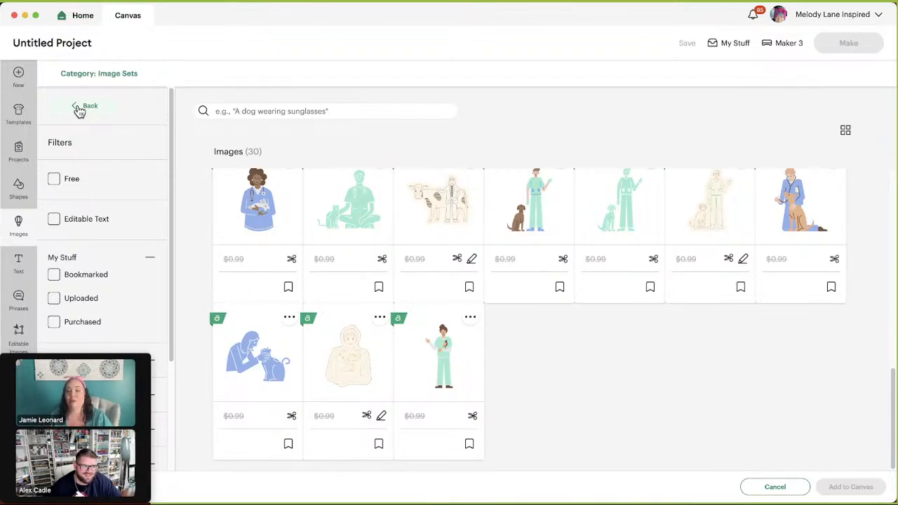
# Go back to Related Image Sets and open the Linocut Water Sport Images set.
pyautogui.click(84, 106)
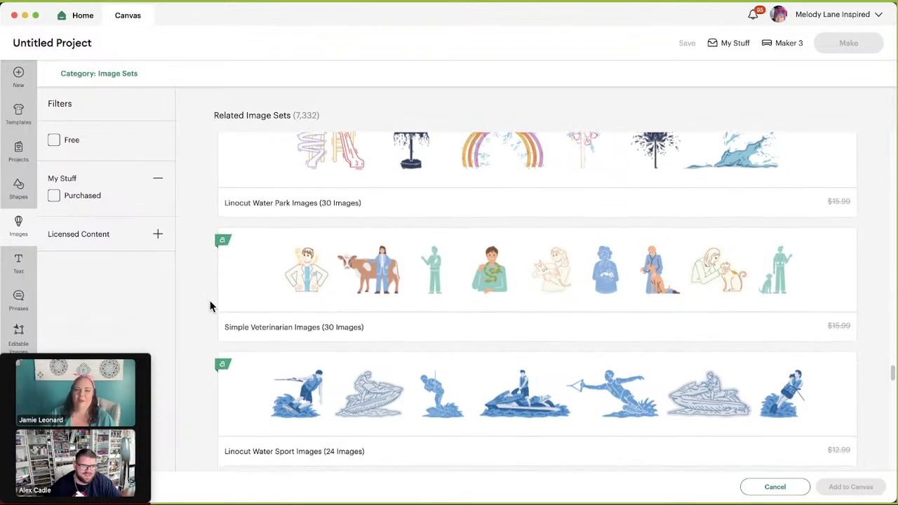
pyautogui.scroll(-3)
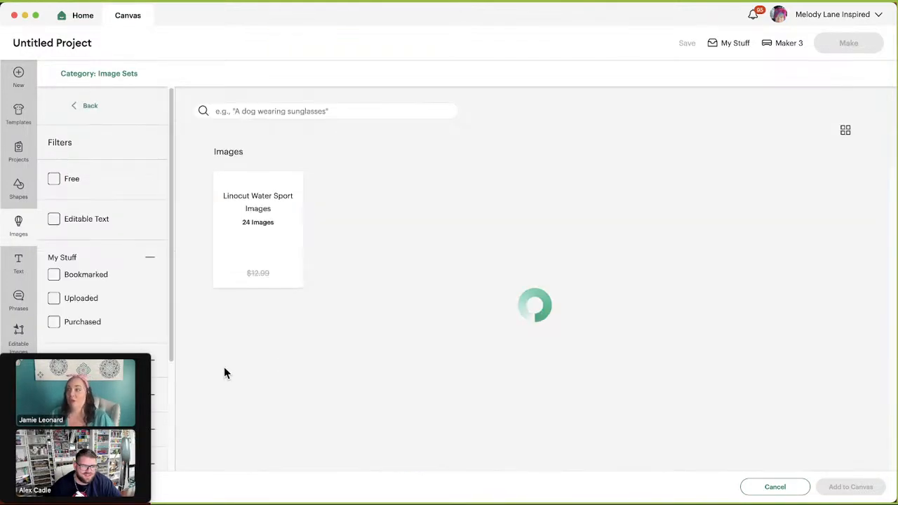
pyautogui.click(258, 224)
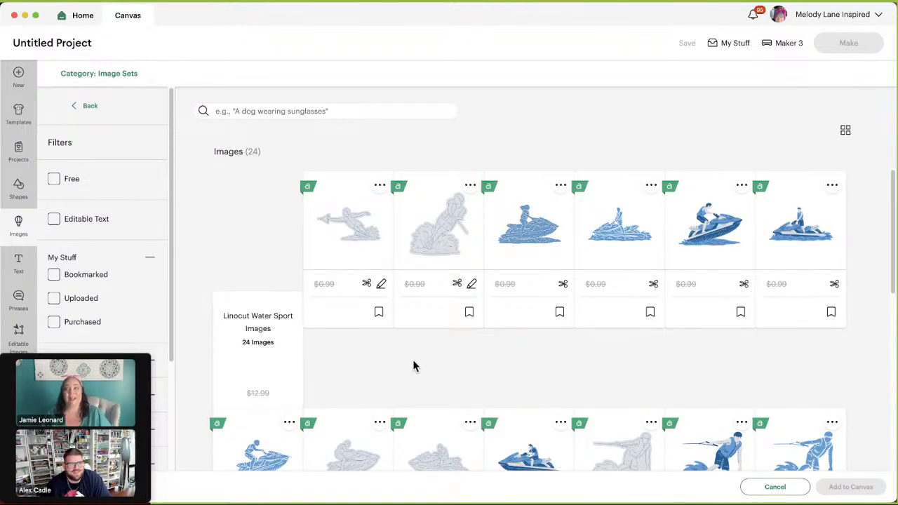
pyautogui.moveTo(418, 363)
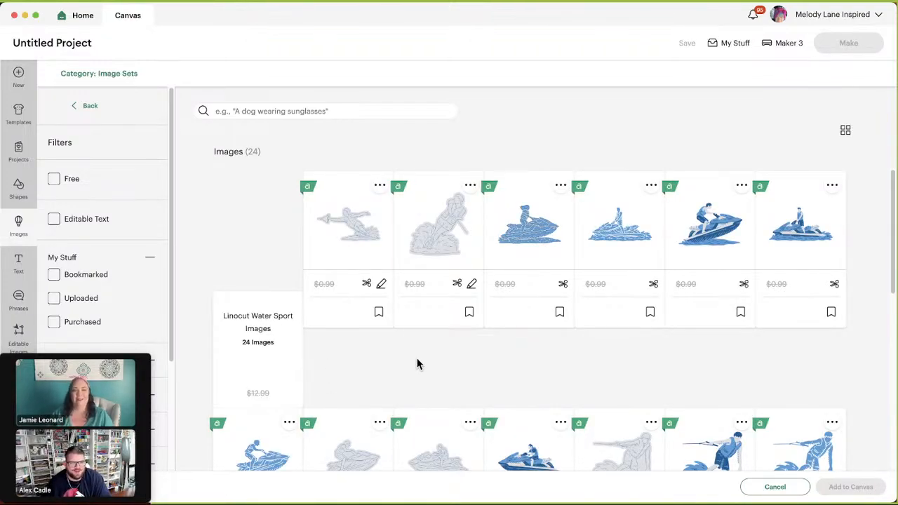
pyautogui.moveTo(410, 368)
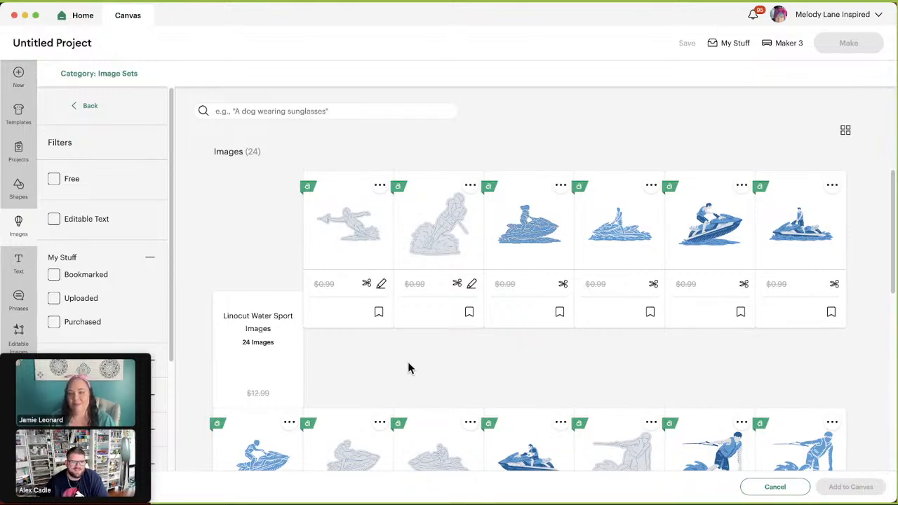
# Browse the 24 water sport images down to the final row.
pyautogui.scroll(-3)
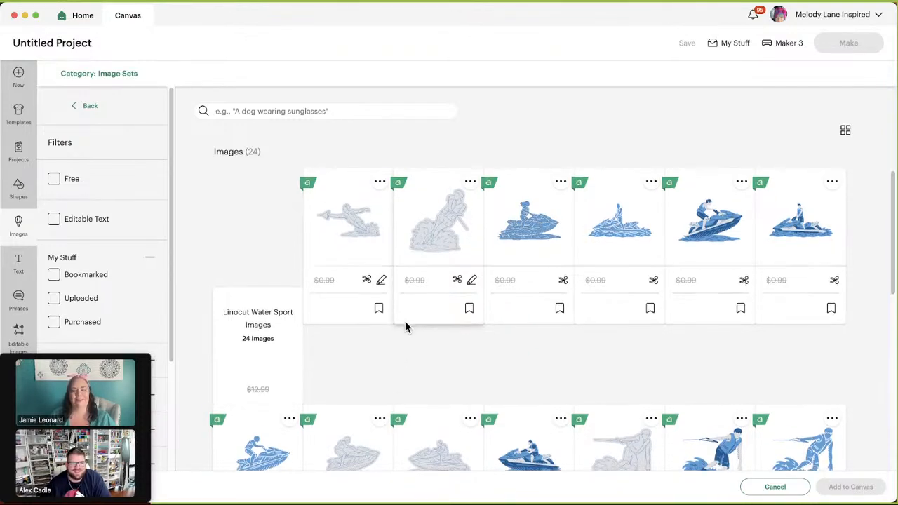
pyautogui.scroll(-3)
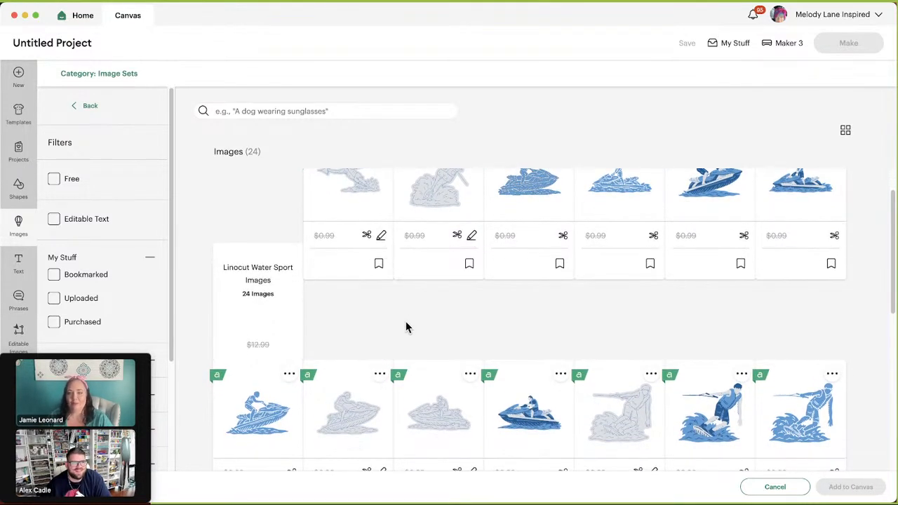
pyautogui.scroll(-3)
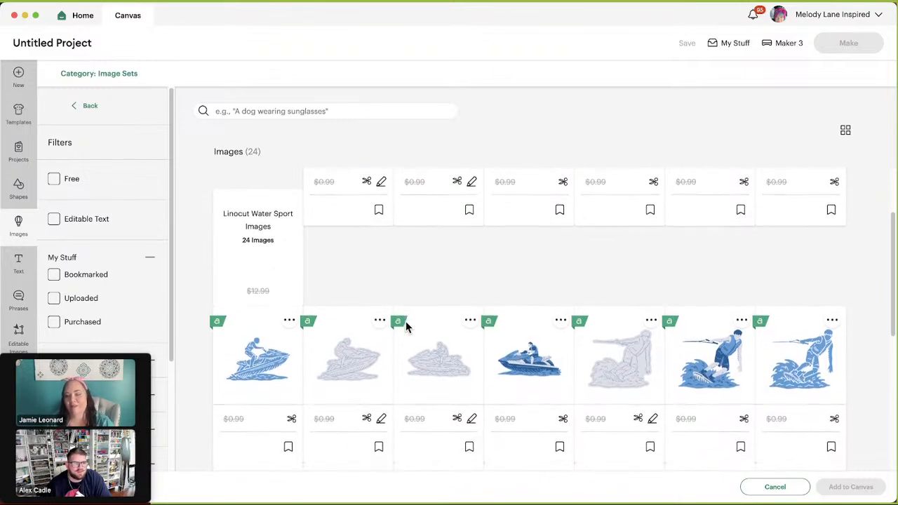
pyautogui.scroll(-3)
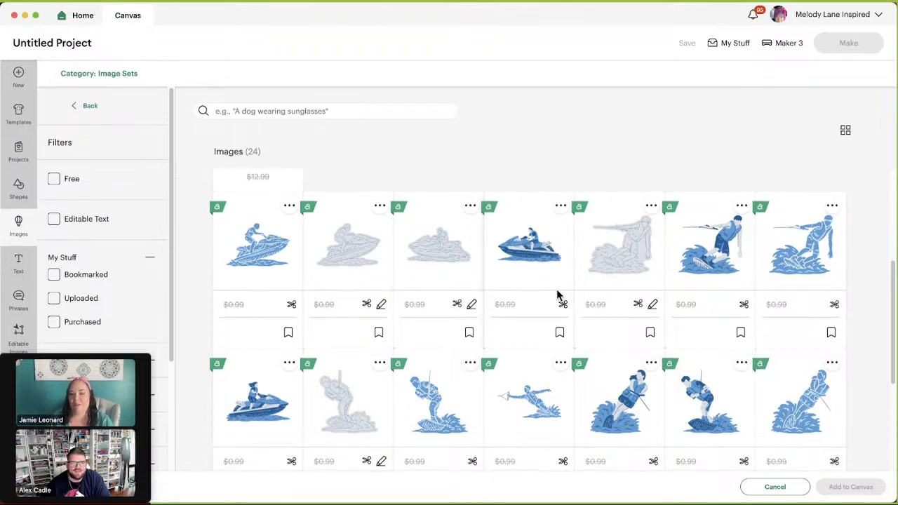
pyautogui.scroll(-3)
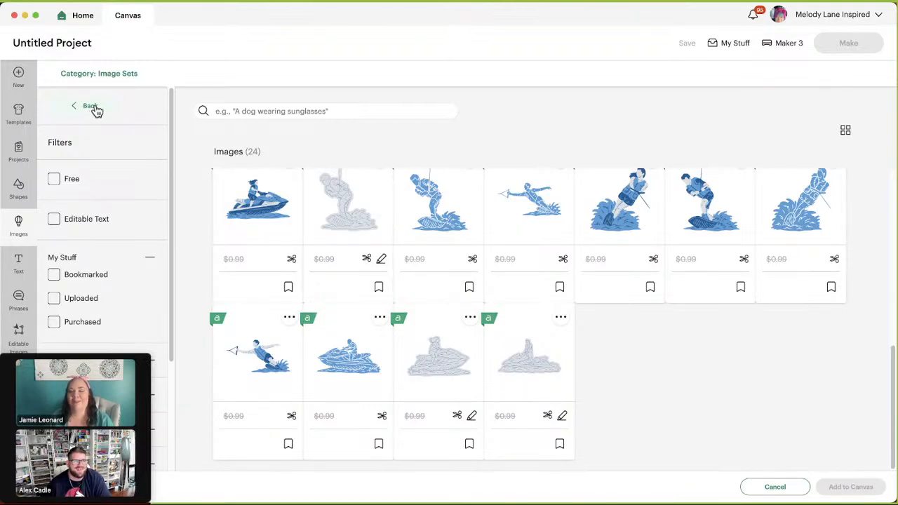
pyautogui.moveTo(87, 111)
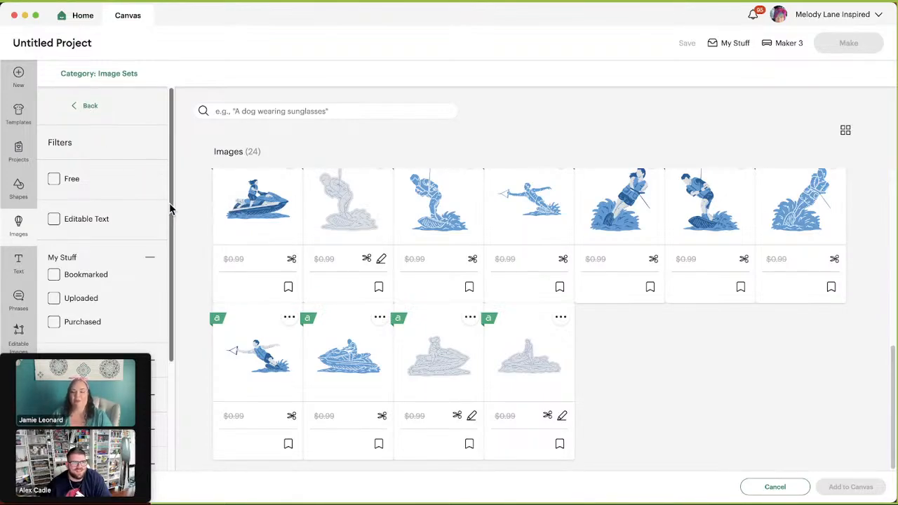
# Go back from the water sport set and browse the Linocut Synchronized Swimming set's 15 images.
pyautogui.click(87, 106)
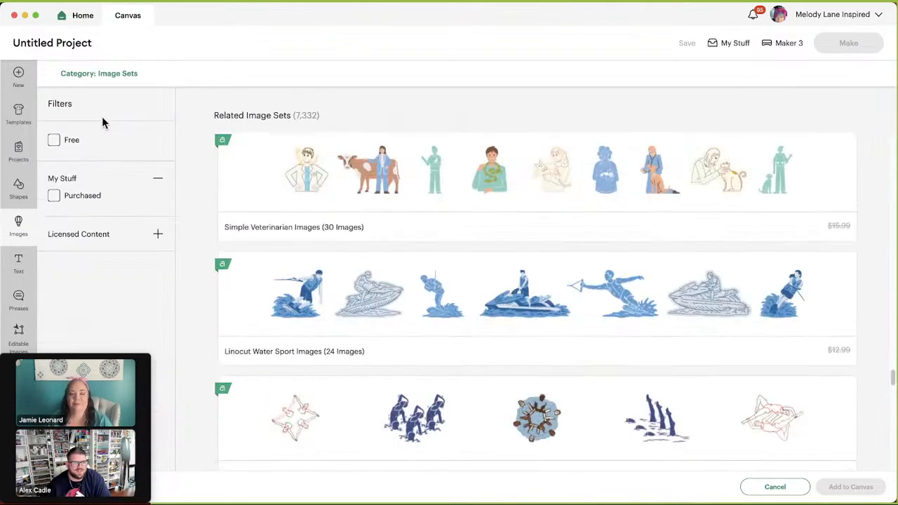
pyautogui.scroll(-3)
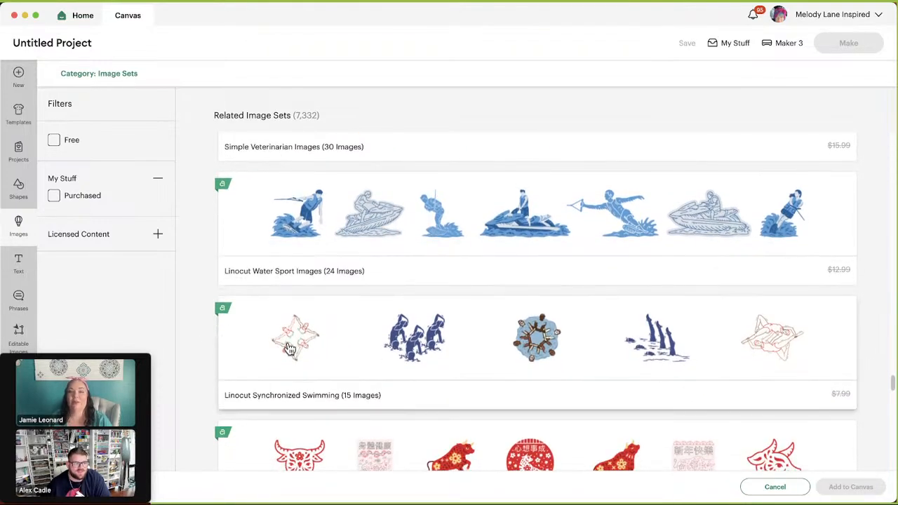
pyautogui.moveTo(320, 343)
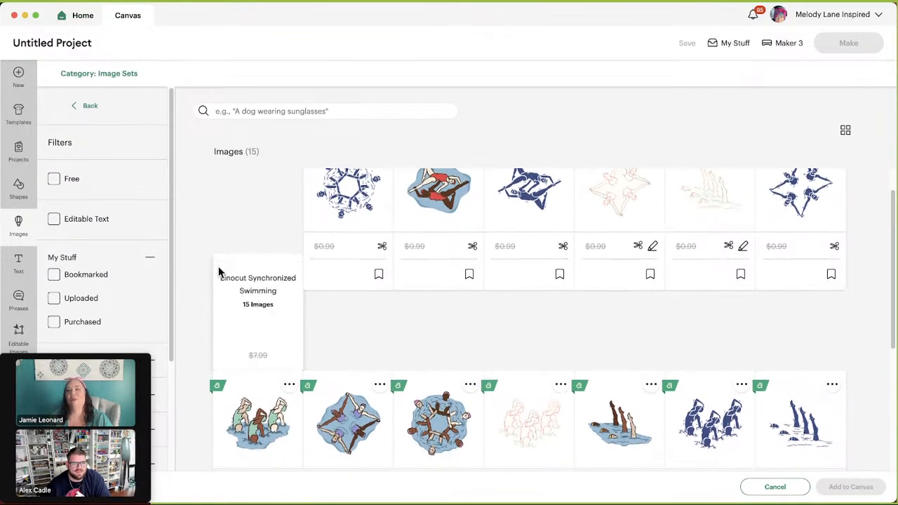
pyautogui.moveTo(213, 303)
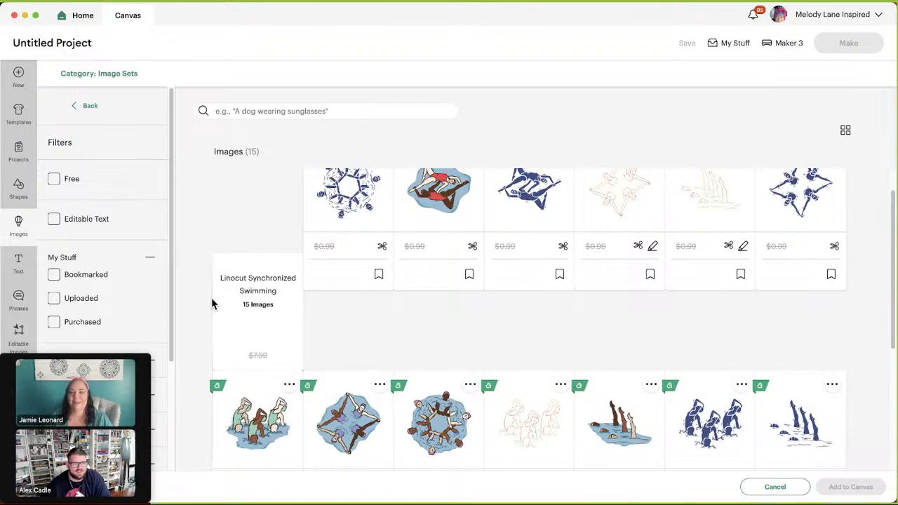
pyautogui.moveTo(203, 311)
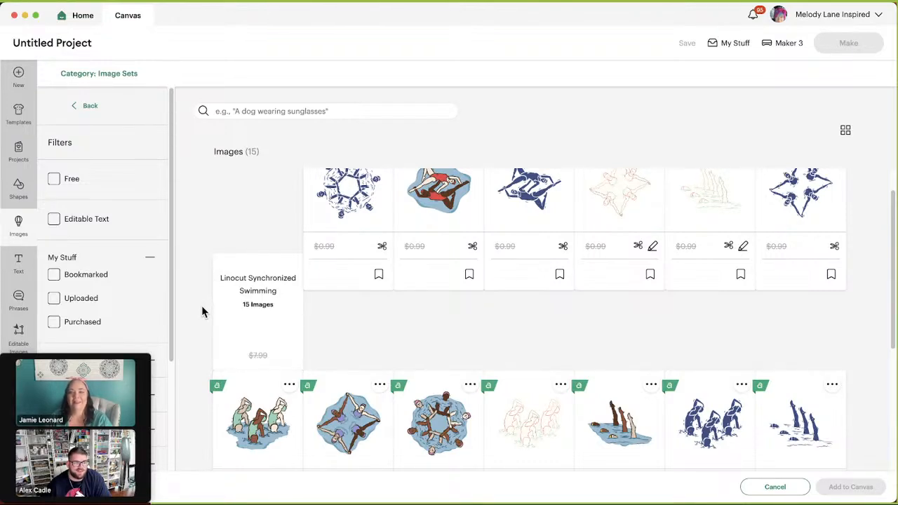
pyautogui.scroll(-3)
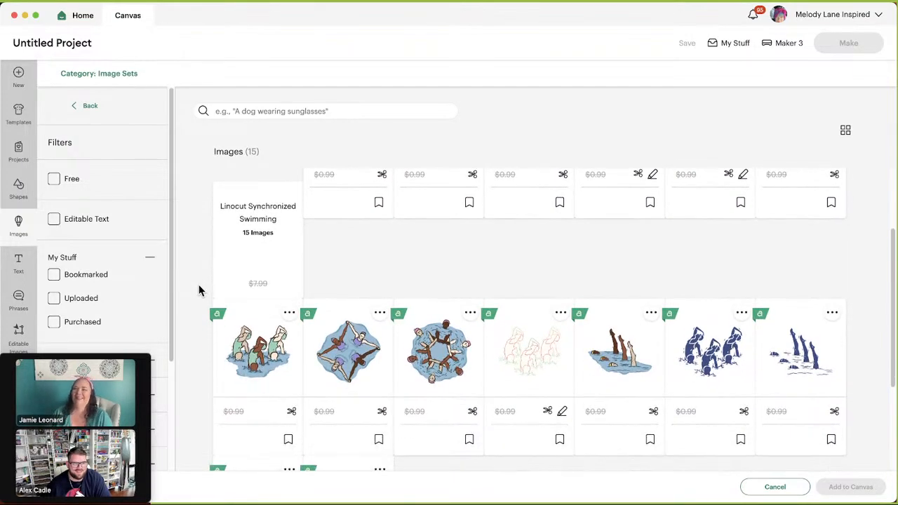
pyautogui.scroll(-3)
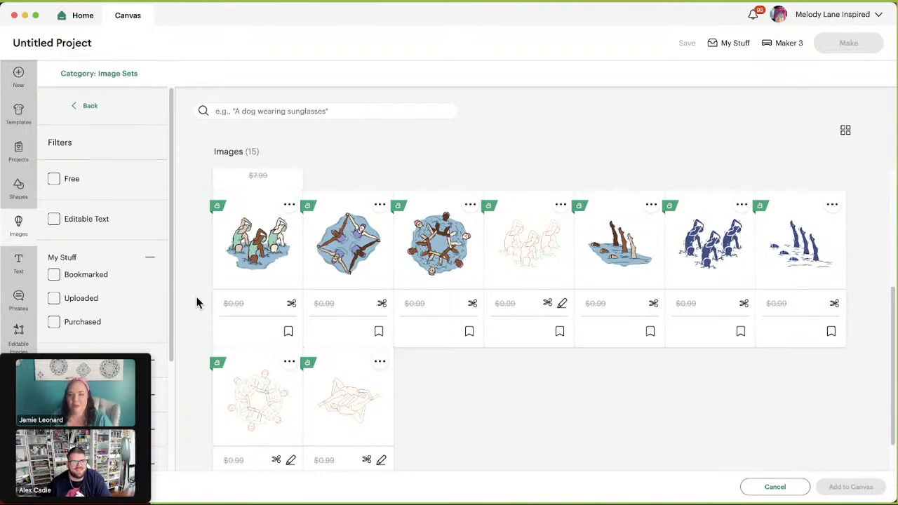
pyautogui.scroll(-3)
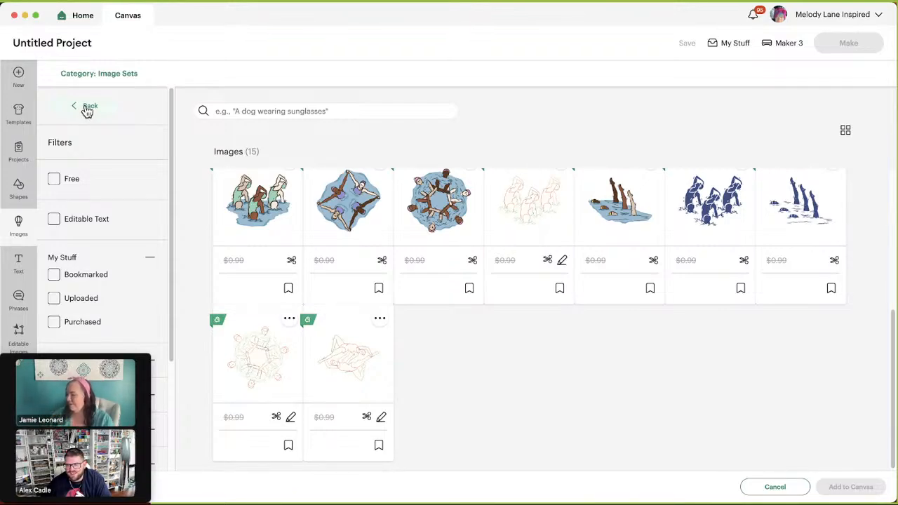
pyautogui.moveTo(84, 106)
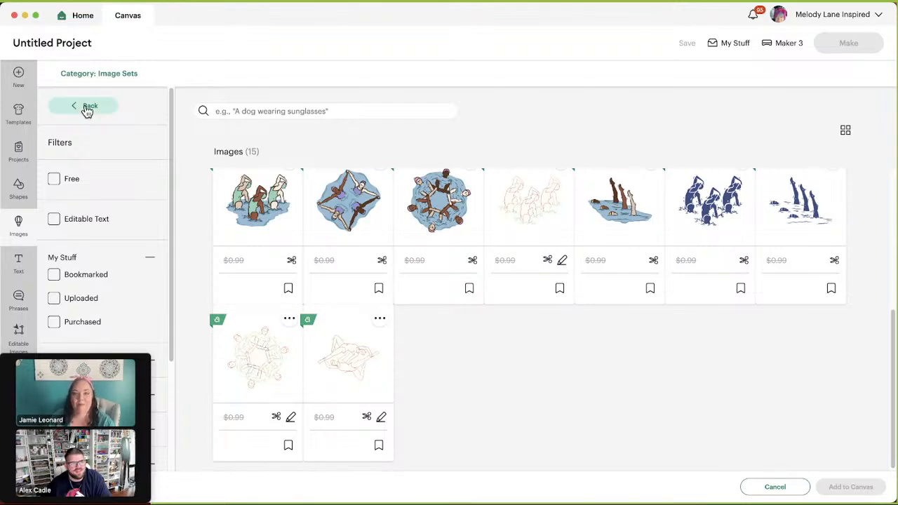
# Go back to Related Image Sets and open the Lunar New Year - Year of the Ox set.
pyautogui.click(87, 106)
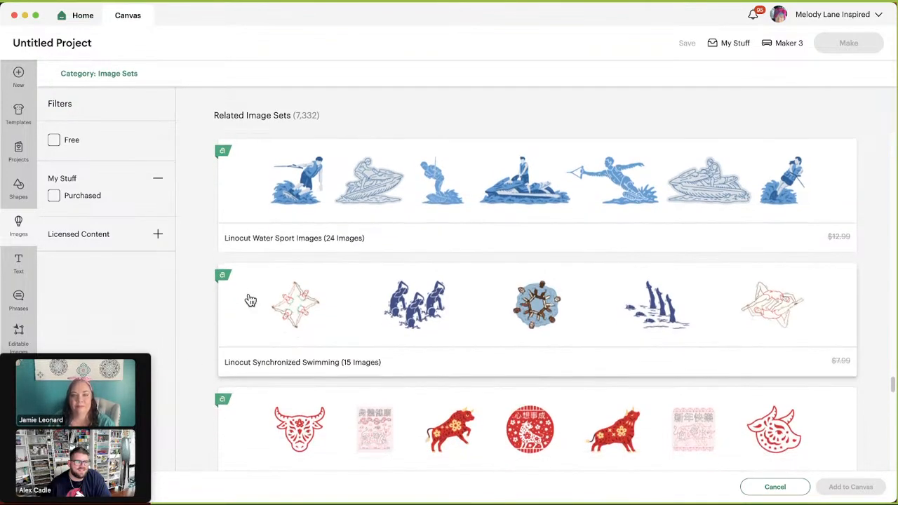
pyautogui.scroll(-3)
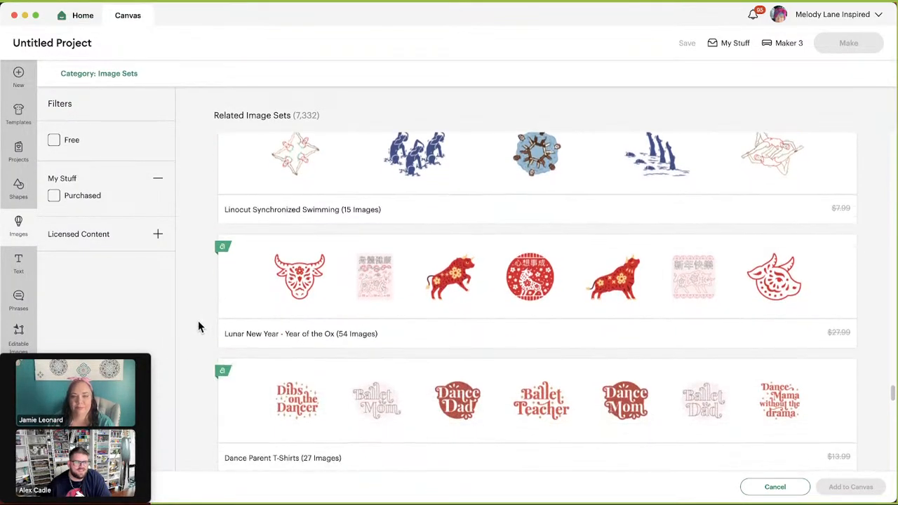
pyautogui.scroll(-3)
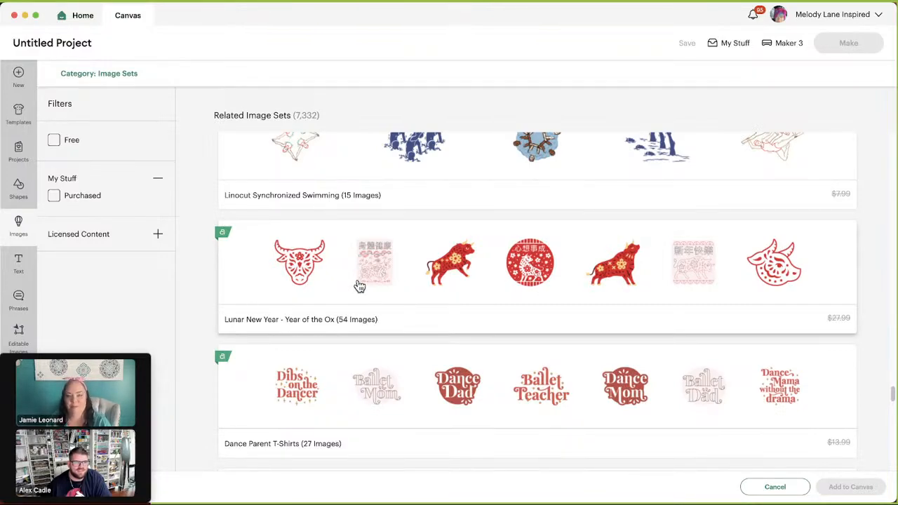
pyautogui.click(299, 262)
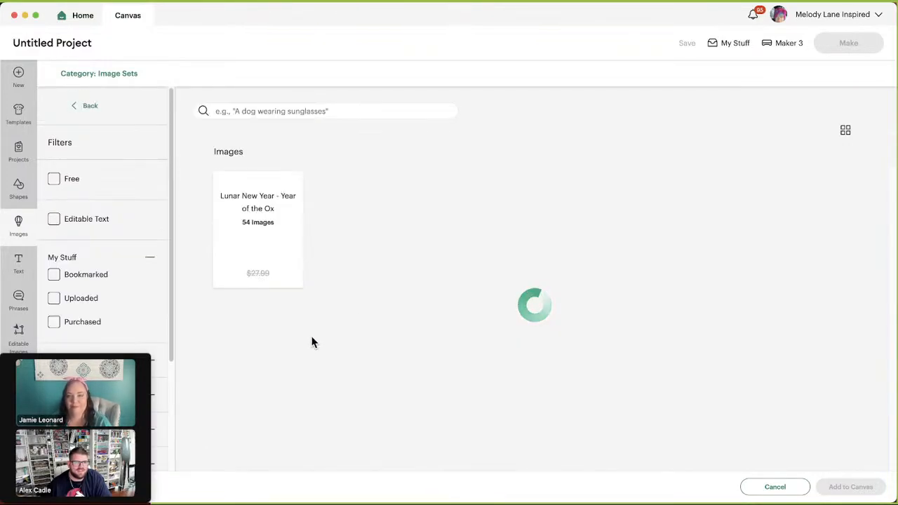
pyautogui.click(258, 230)
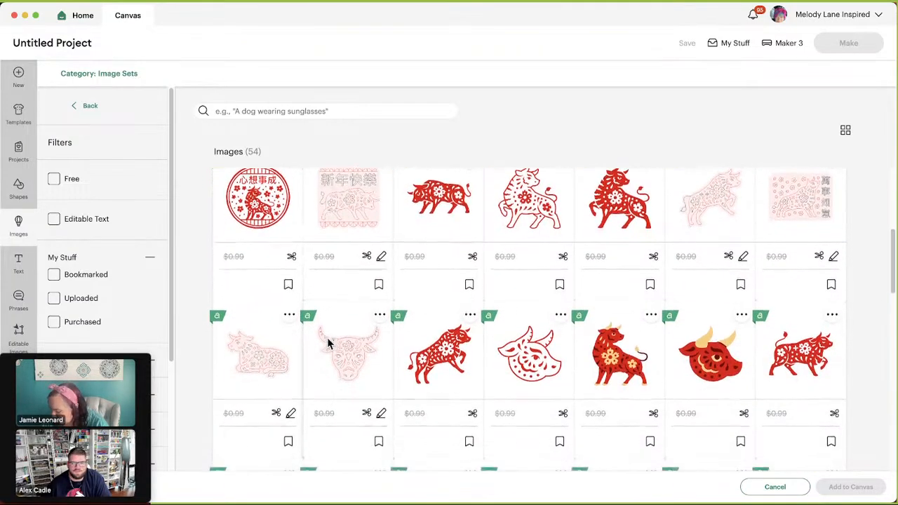
# Browse through the rows of the 54 ox designs.
pyautogui.scroll(-3)
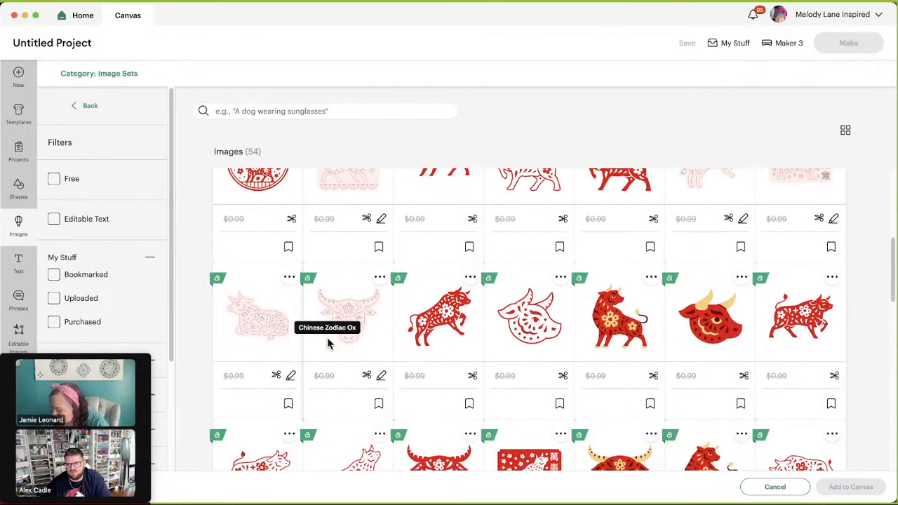
pyautogui.scroll(-3)
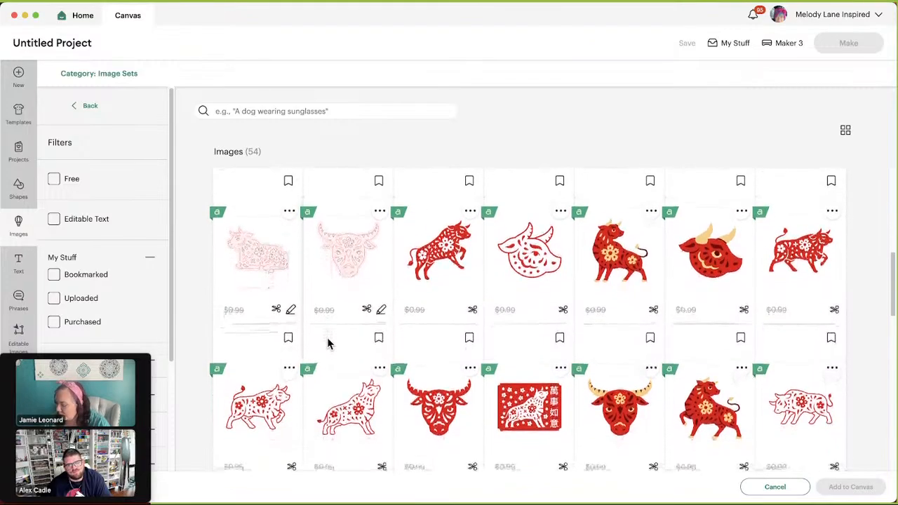
pyautogui.scroll(-3)
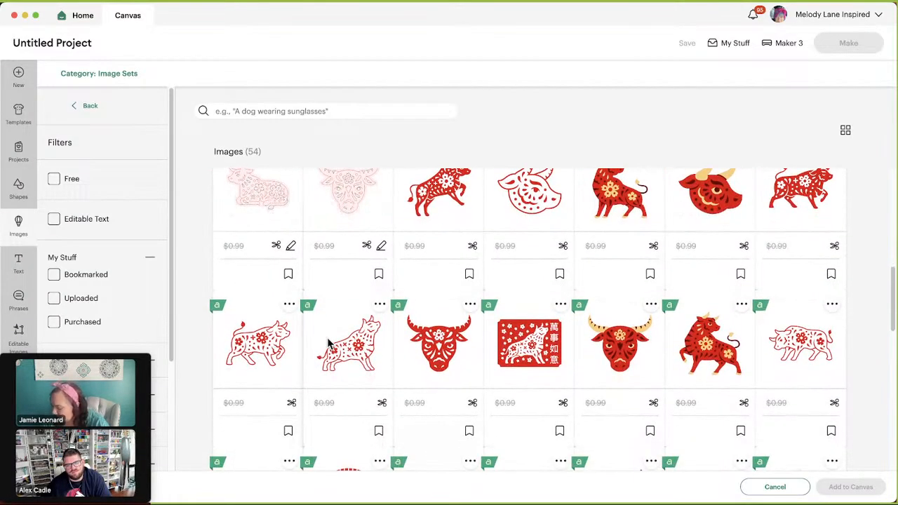
pyautogui.scroll(-3)
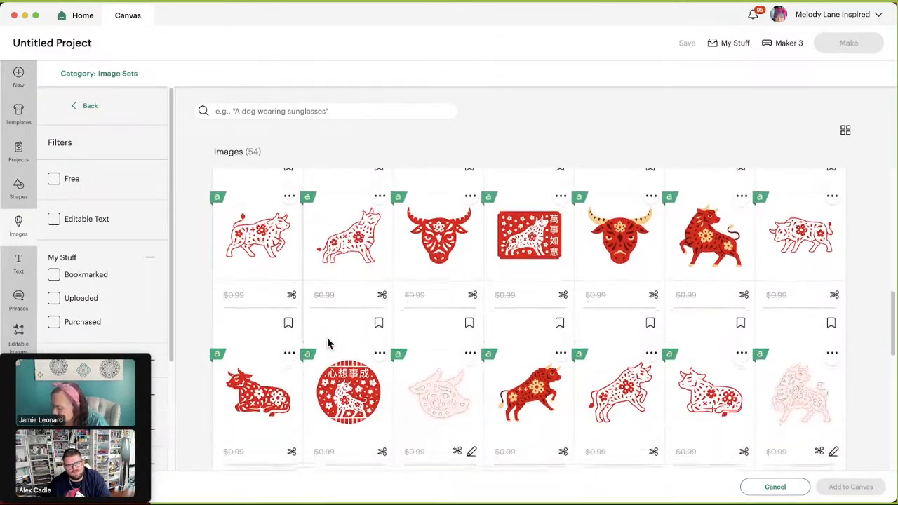
pyautogui.scroll(-3)
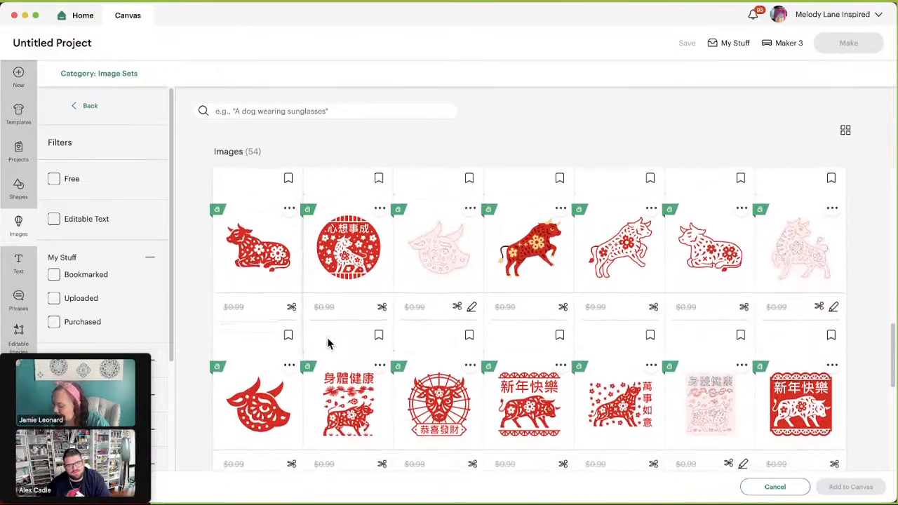
pyautogui.scroll(-3)
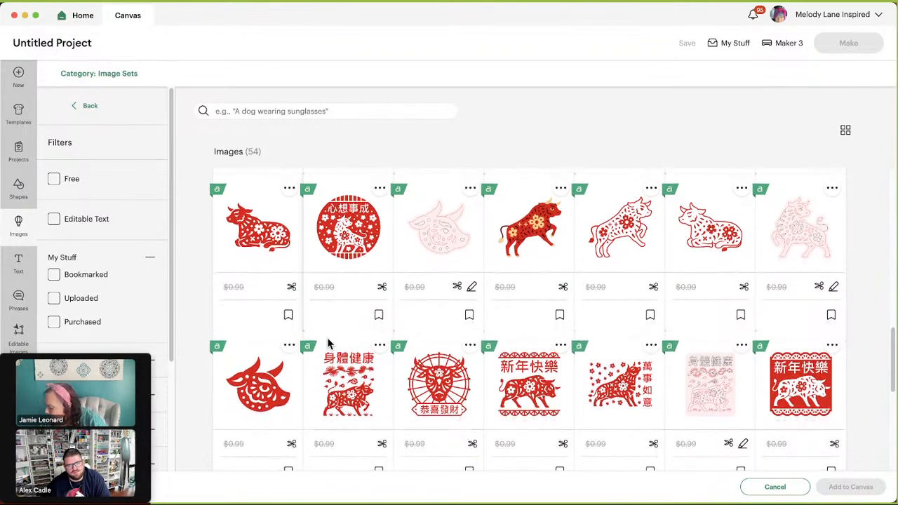
pyautogui.scroll(-3)
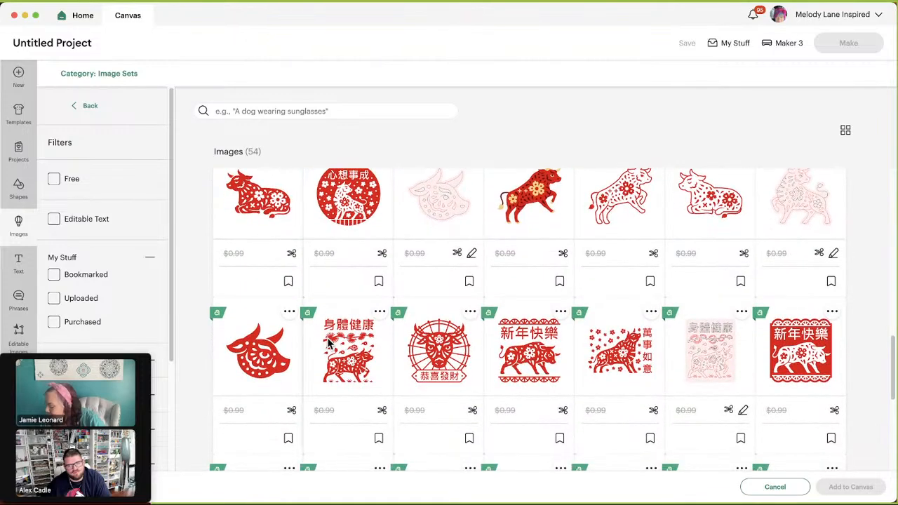
pyautogui.scroll(-3)
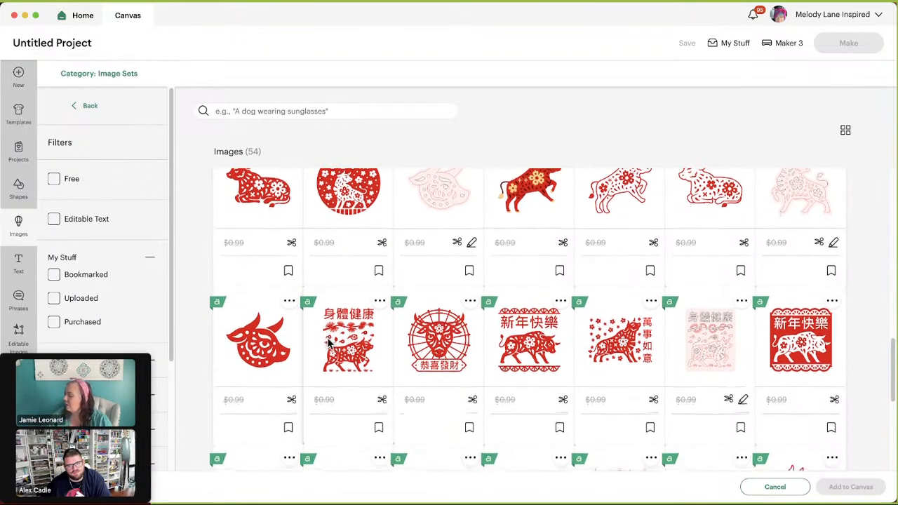
pyautogui.scroll(-3)
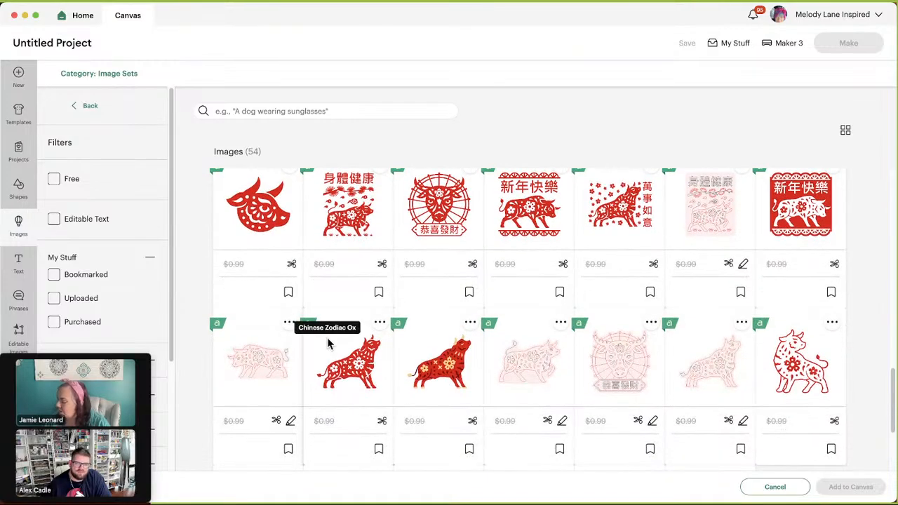
pyautogui.scroll(-3)
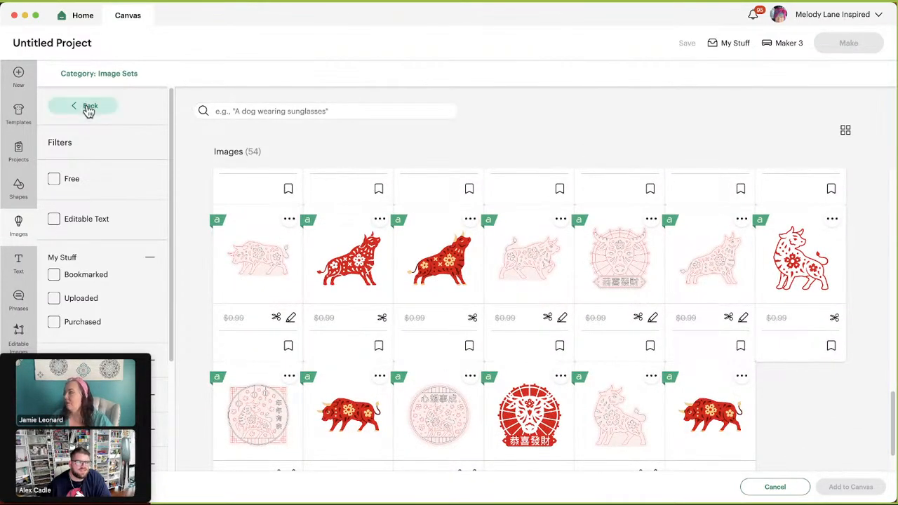
# Leave the ox set and browse the 27 Dance Parent T-Shirts designs.
pyautogui.click(84, 106)
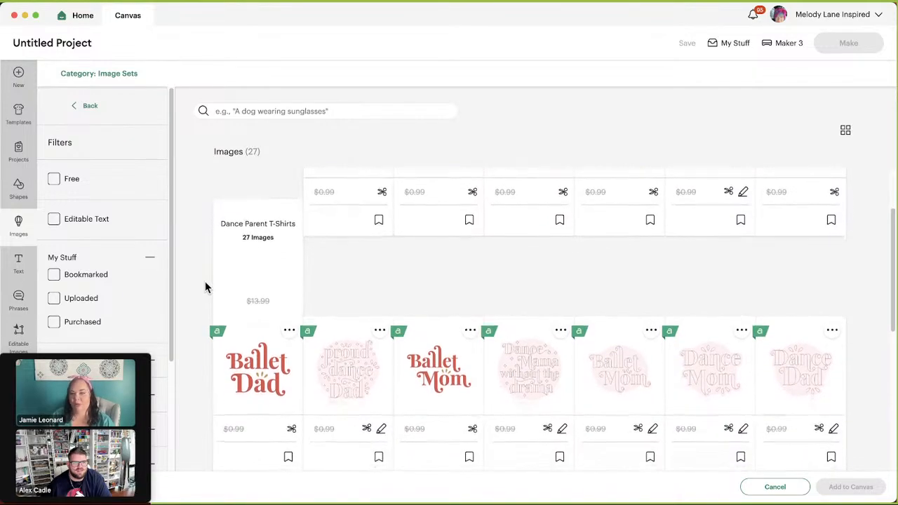
pyautogui.scroll(-3)
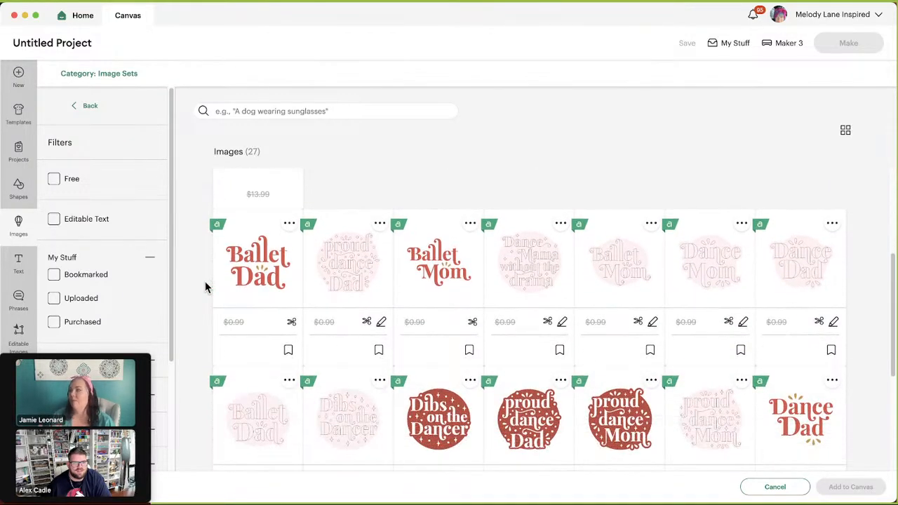
pyautogui.scroll(-3)
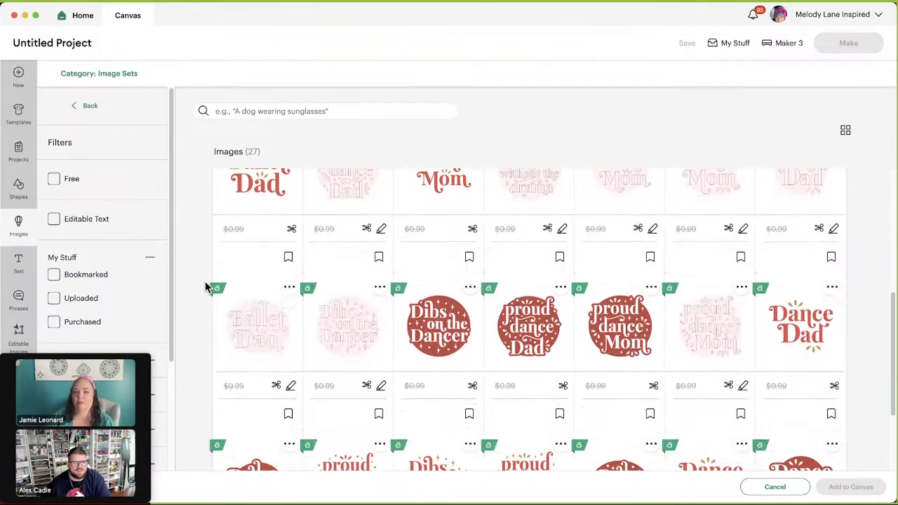
pyautogui.scroll(-3)
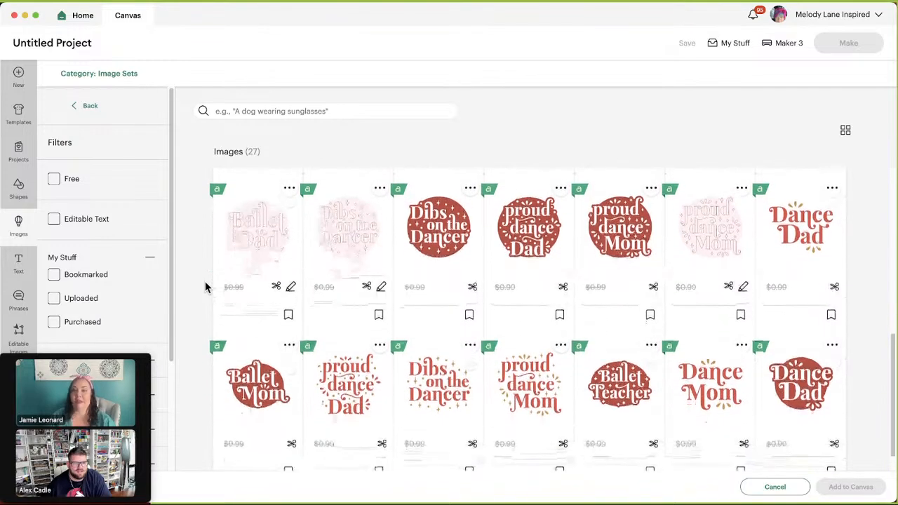
pyautogui.scroll(-3)
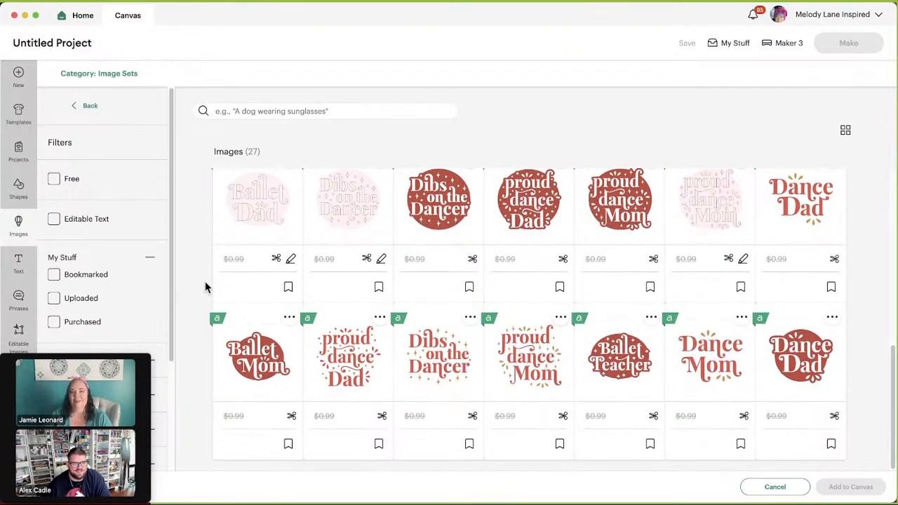
pyautogui.scroll(-3)
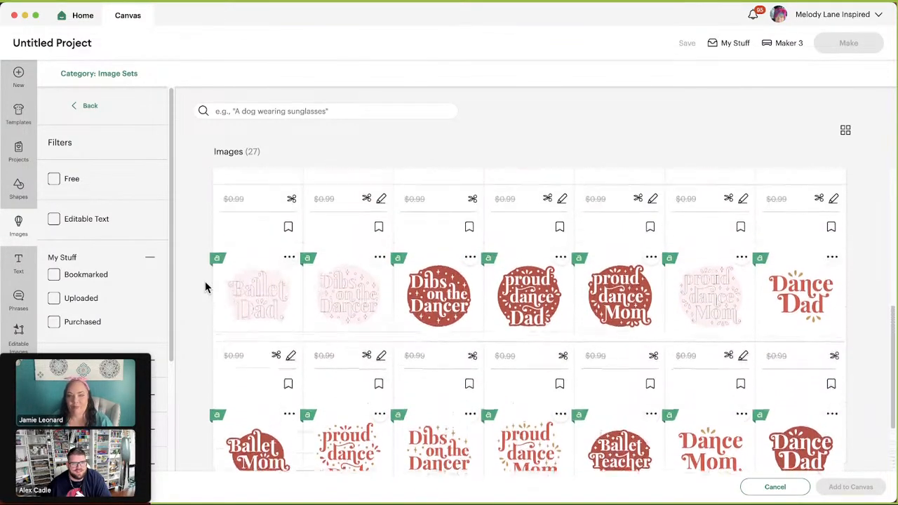
pyautogui.scroll(-3)
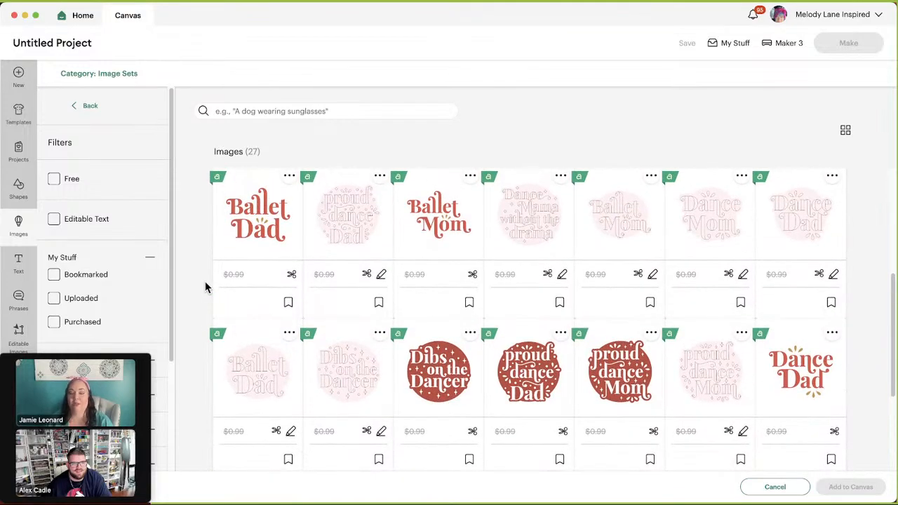
pyautogui.scroll(-3)
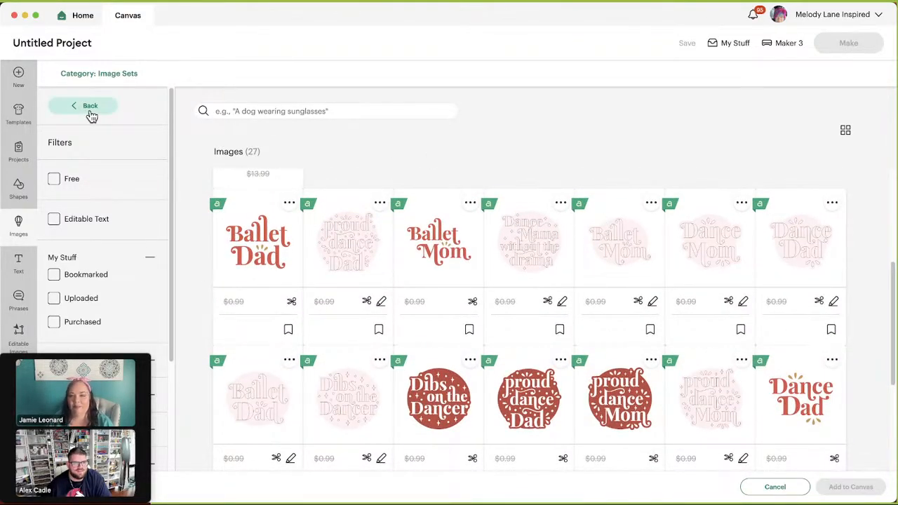
# Go back to Related Image Sets and open the School - Teaching Designs set, browsing its first rows.
pyautogui.click(90, 105)
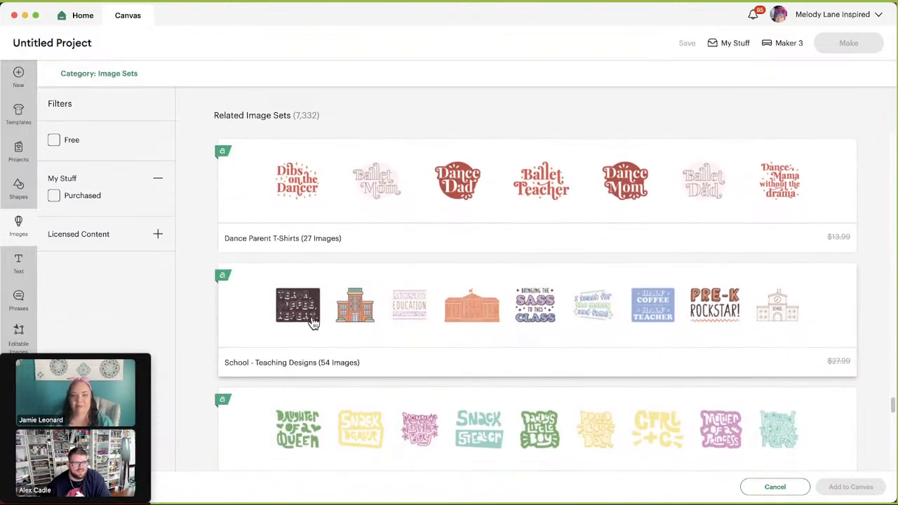
pyautogui.click(297, 306)
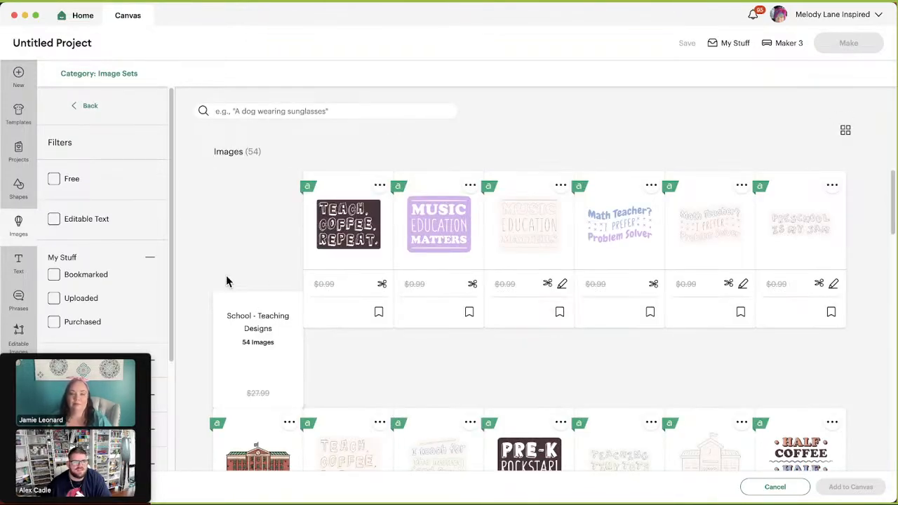
pyautogui.scroll(-3)
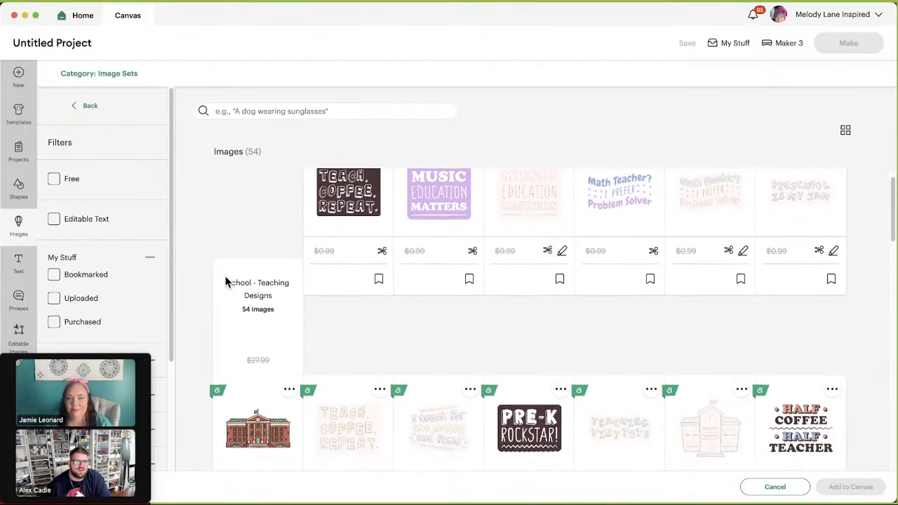
pyautogui.scroll(-3)
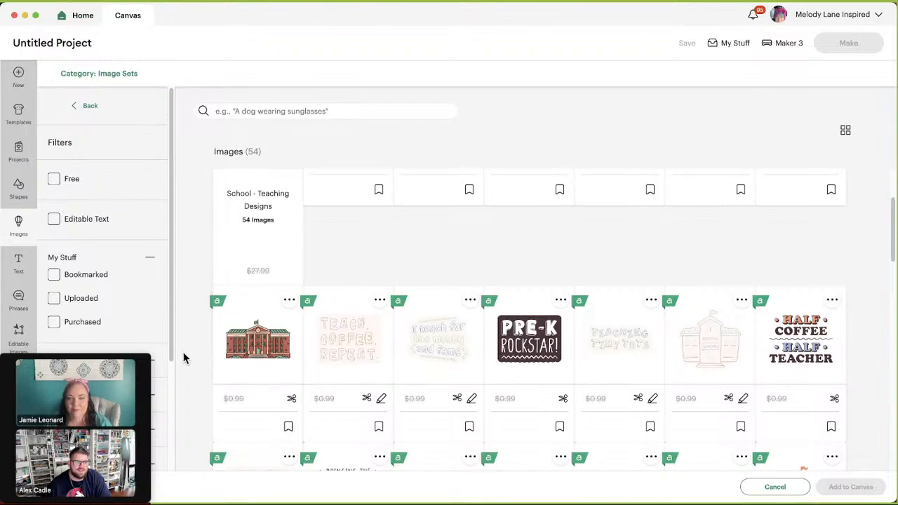
pyautogui.scroll(-3)
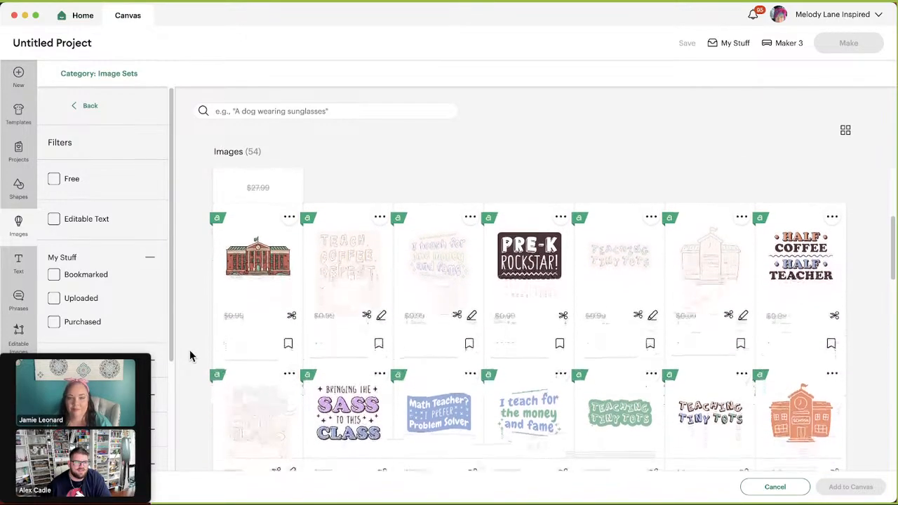
pyautogui.scroll(-3)
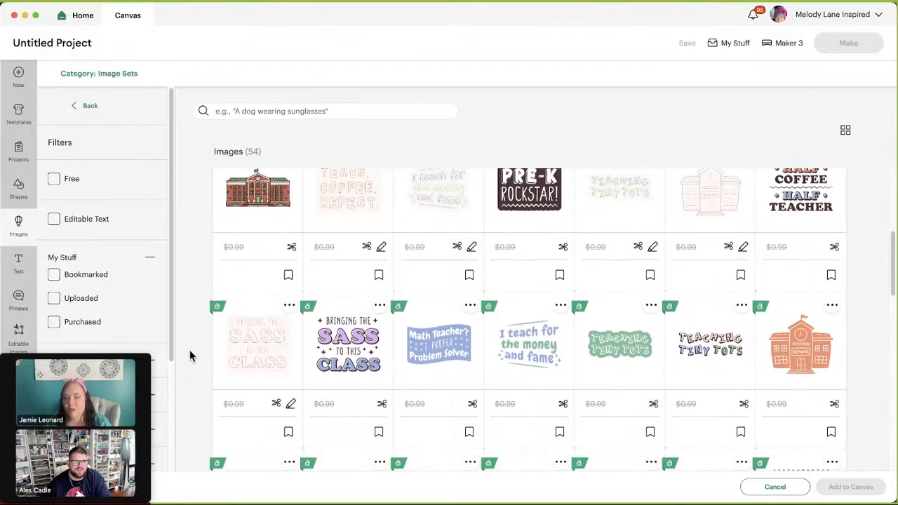
pyautogui.scroll(-3)
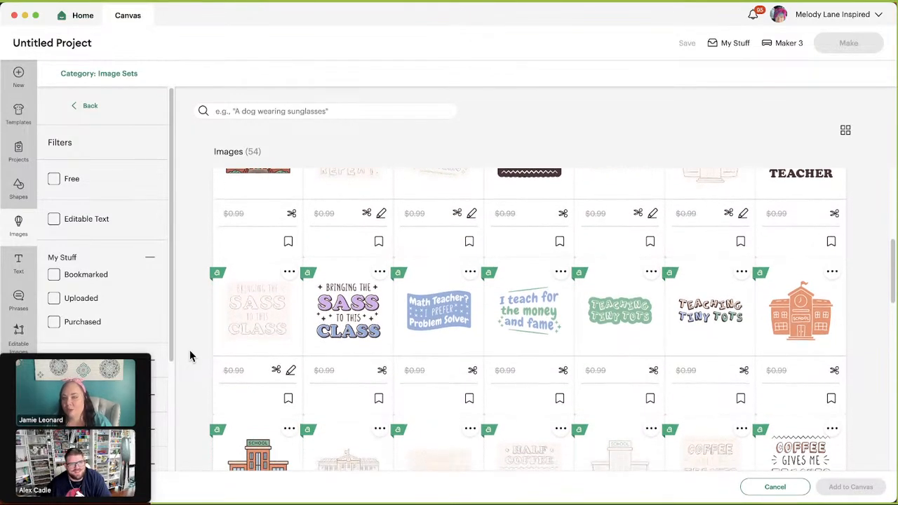
pyautogui.scroll(-3)
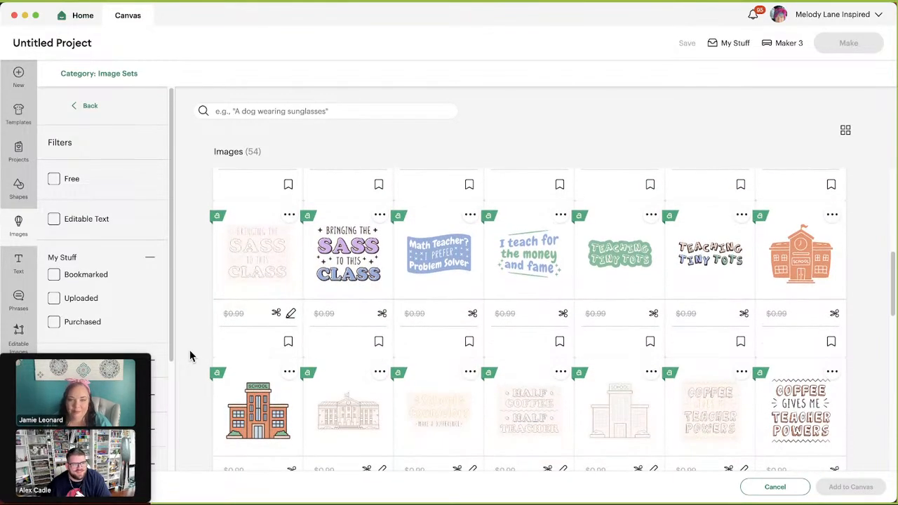
pyautogui.scroll(-3)
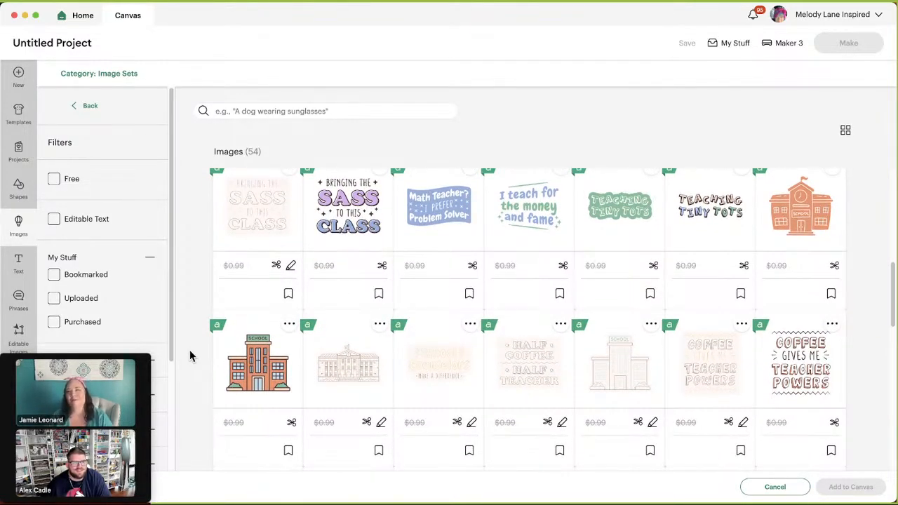
# Continue browsing the 54 teaching designs down to the last rows.
pyautogui.scroll(-3)
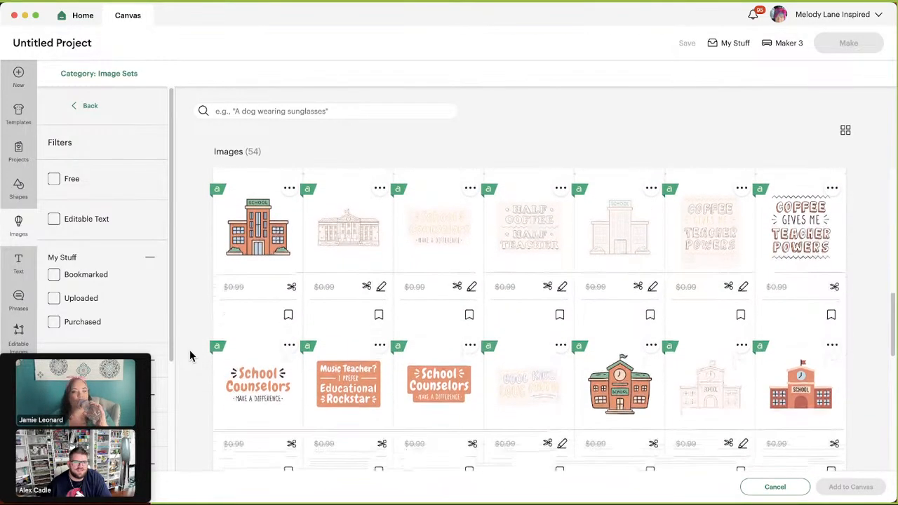
pyautogui.scroll(-3)
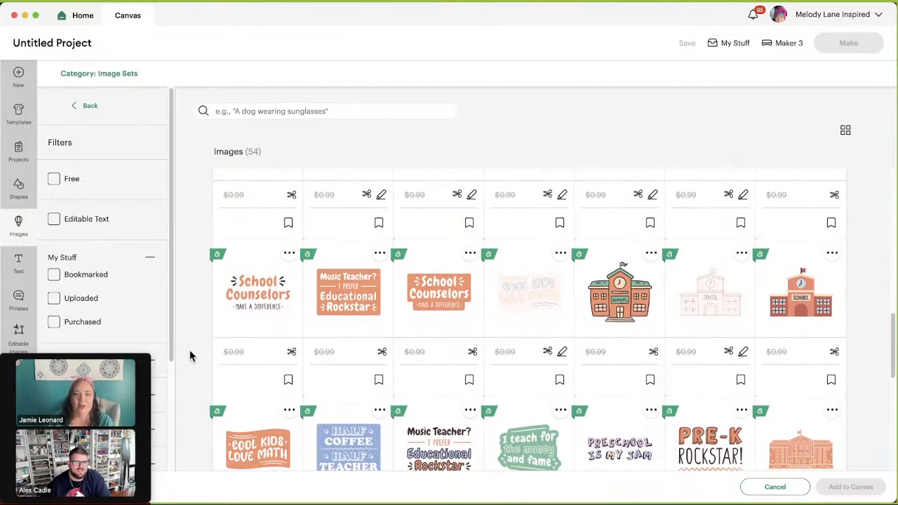
pyautogui.scroll(-3)
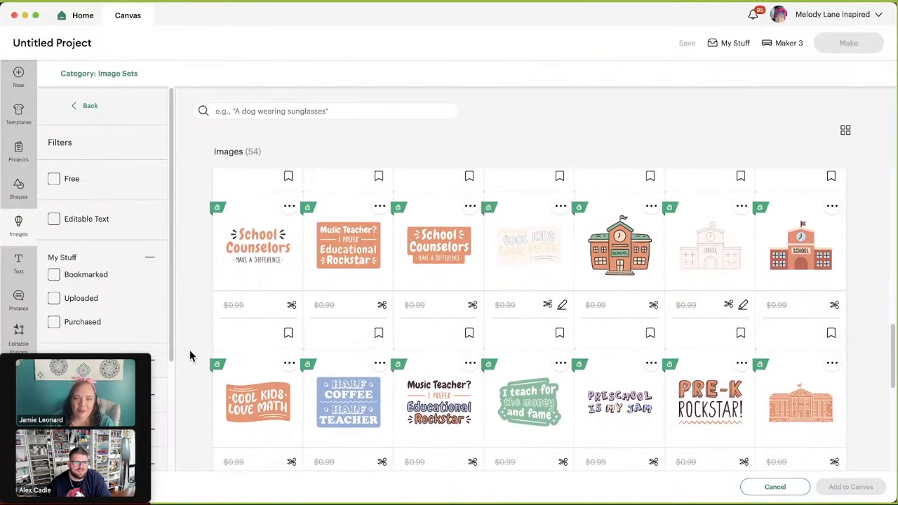
pyautogui.scroll(-3)
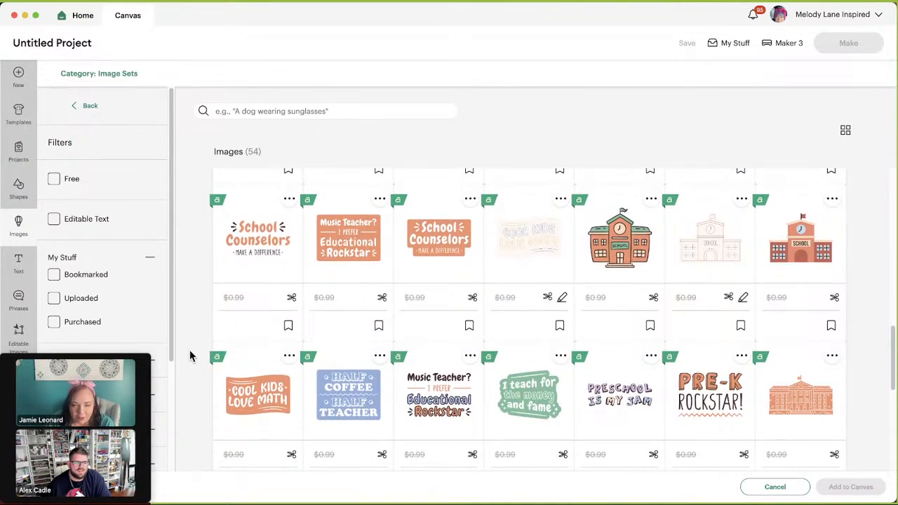
pyautogui.scroll(-3)
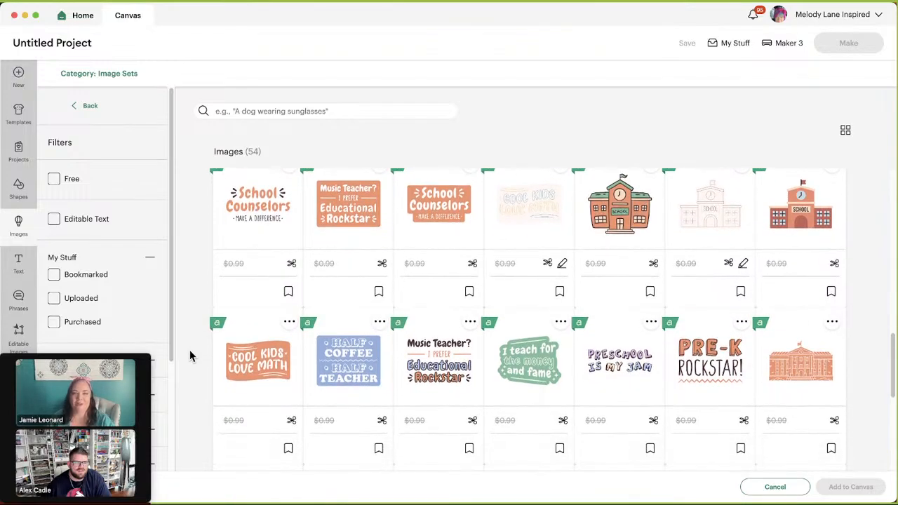
pyautogui.scroll(-3)
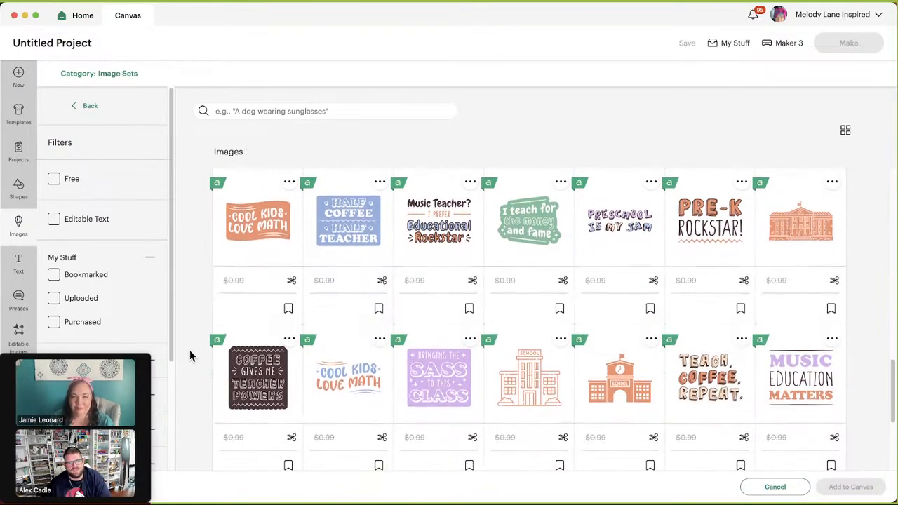
pyautogui.scroll(-3)
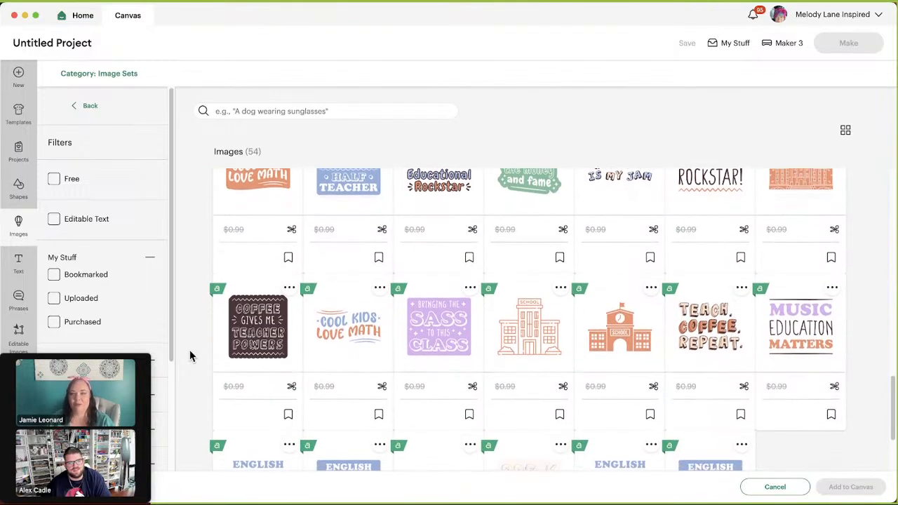
pyautogui.scroll(-3)
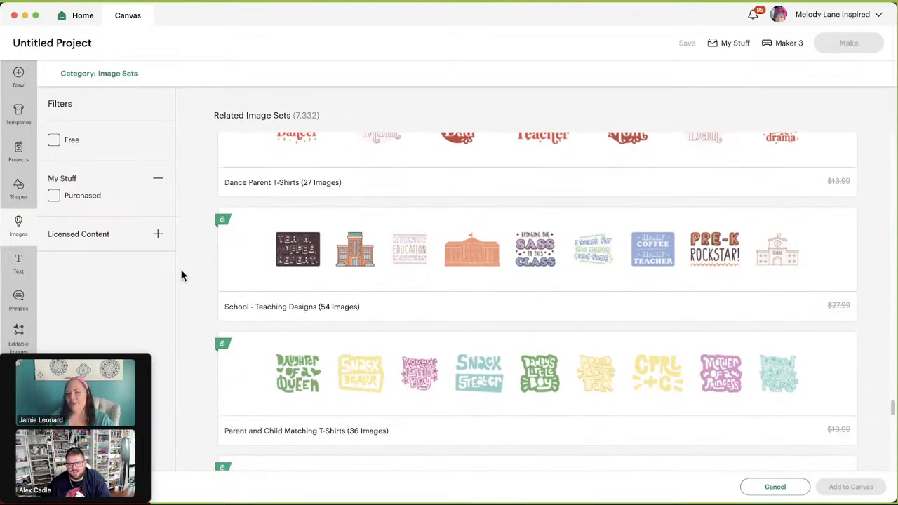
pyautogui.scroll(-3)
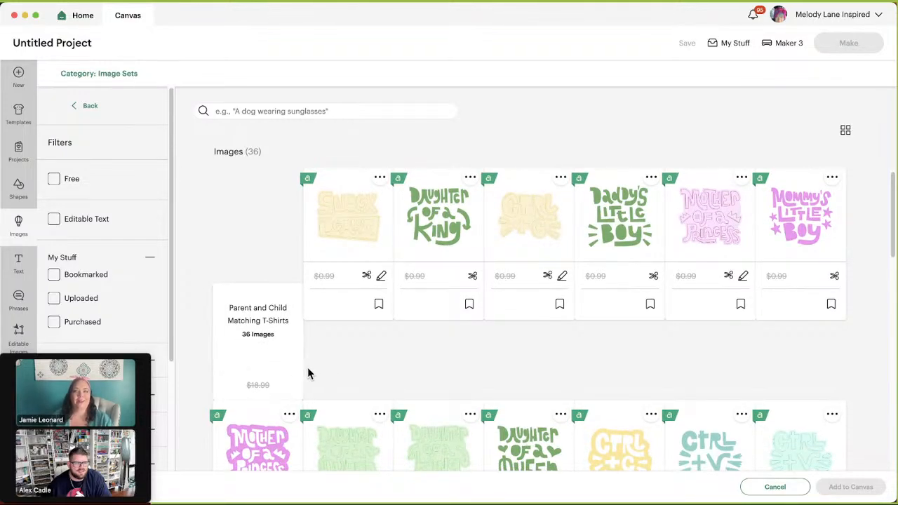
pyautogui.moveTo(316, 376)
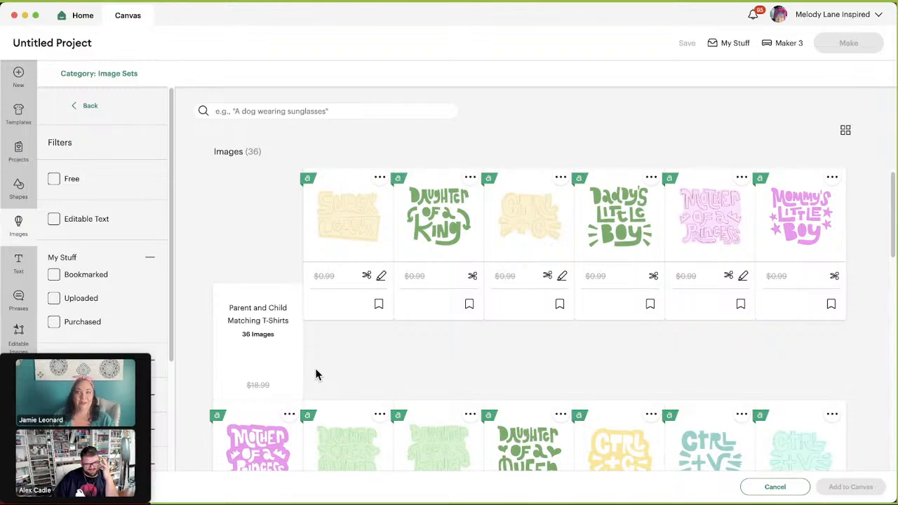
pyautogui.moveTo(334, 366)
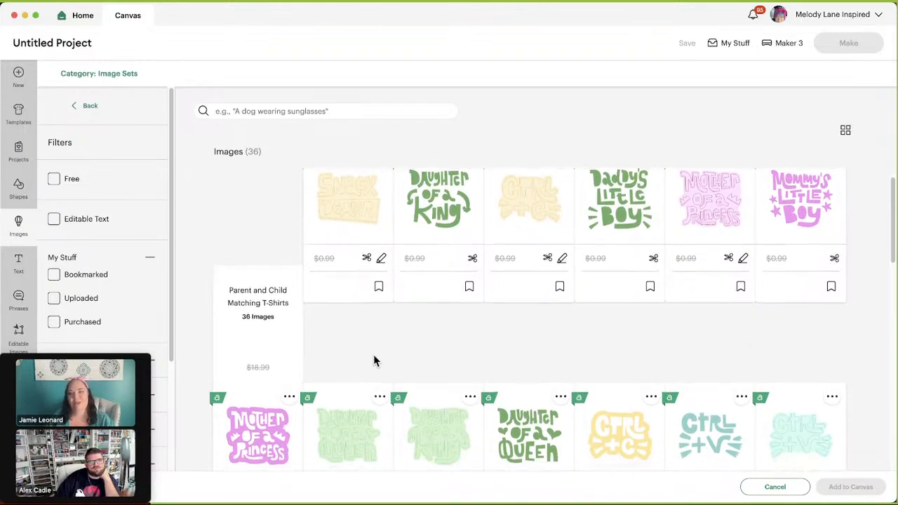
pyautogui.scroll(-3)
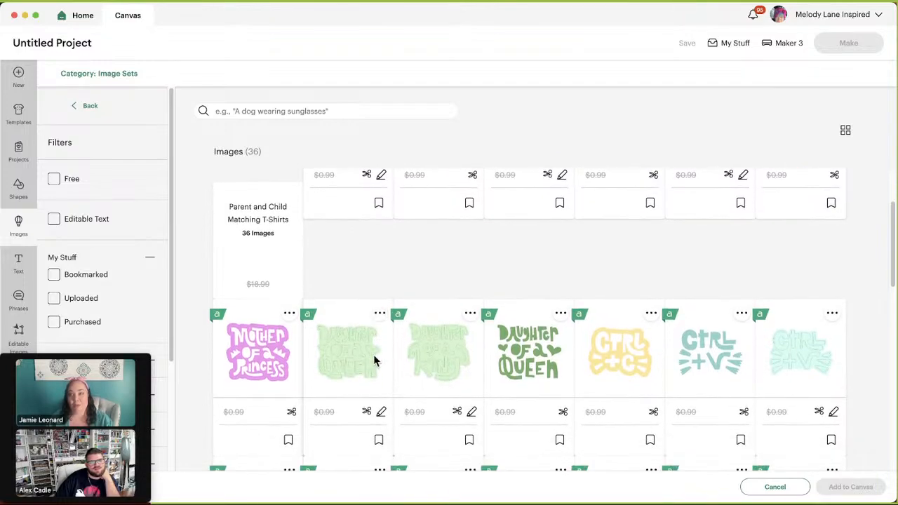
pyautogui.scroll(-3)
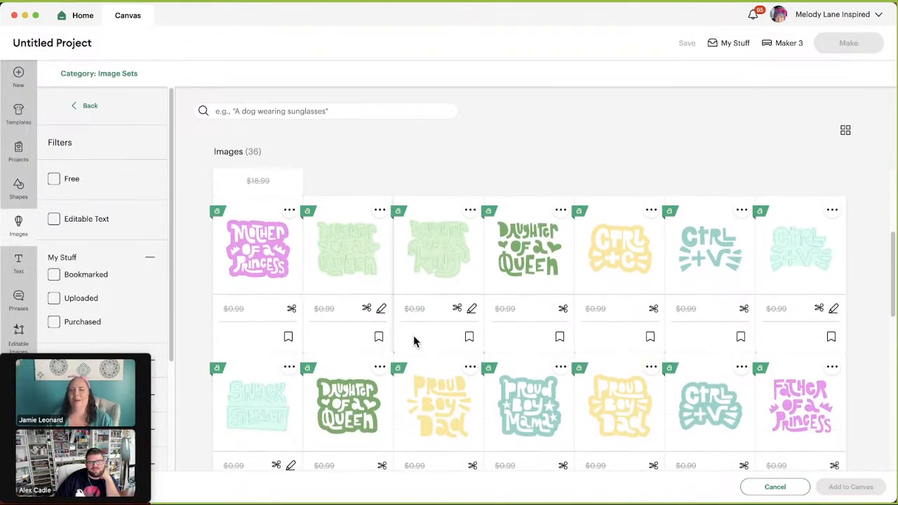
pyautogui.scroll(-3)
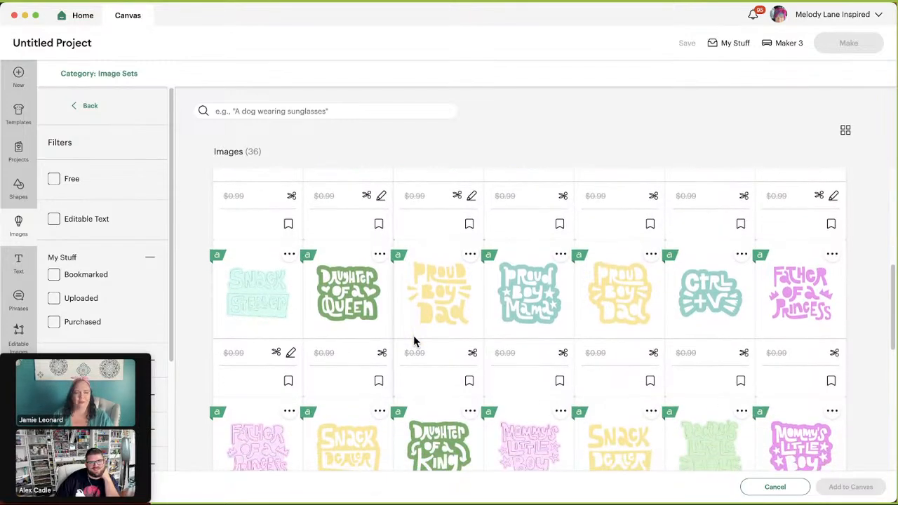
pyautogui.scroll(-3)
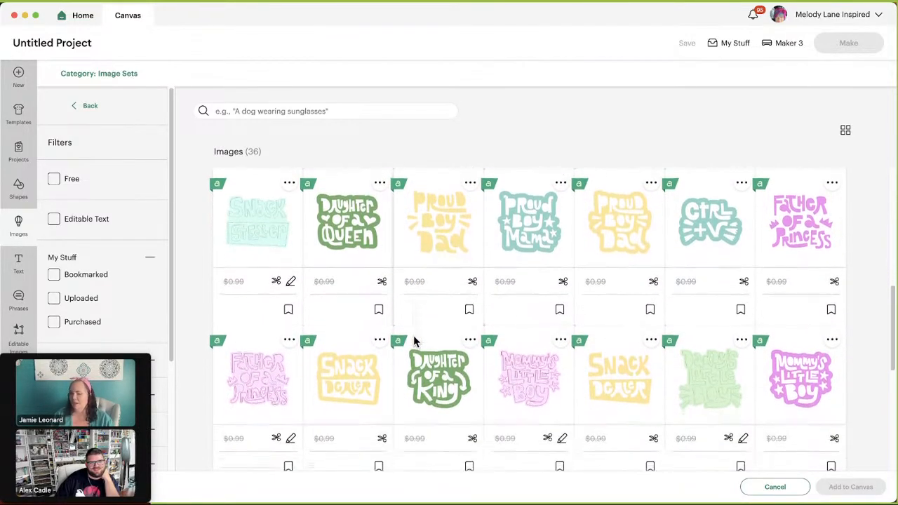
pyautogui.scroll(-3)
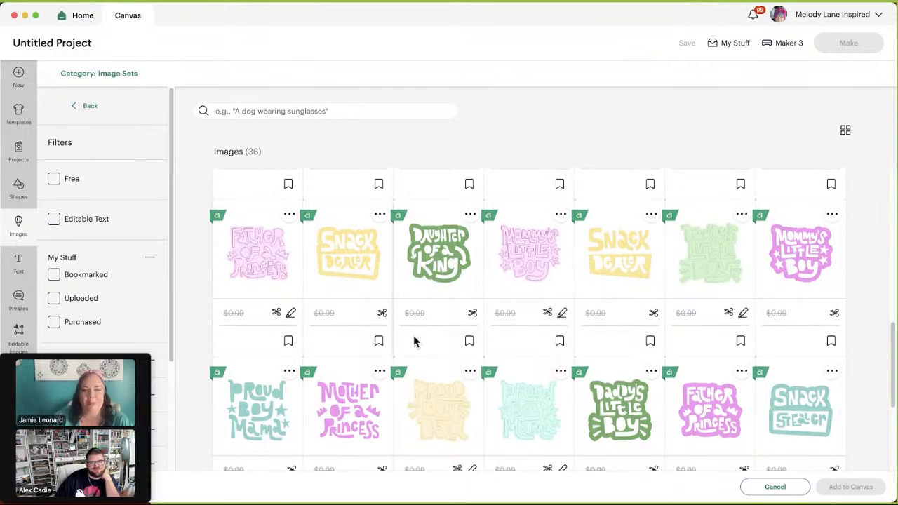
pyautogui.scroll(-3)
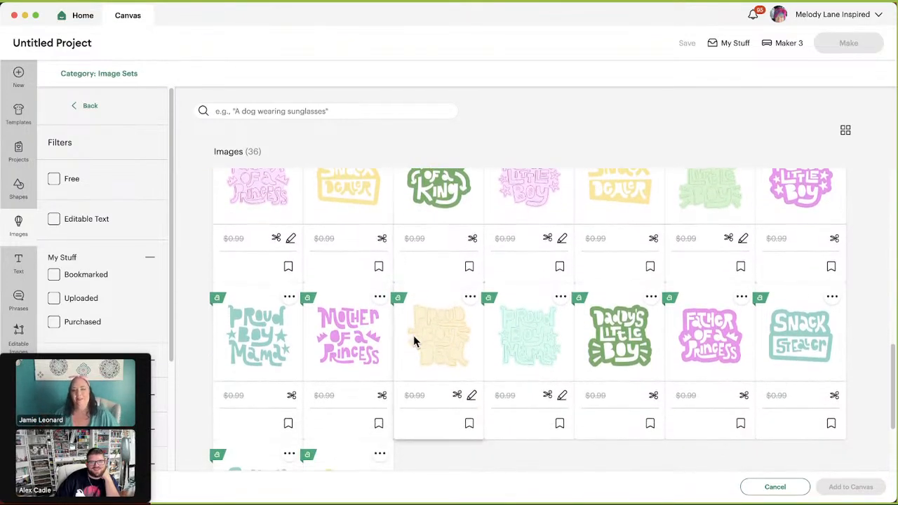
pyautogui.scroll(-3)
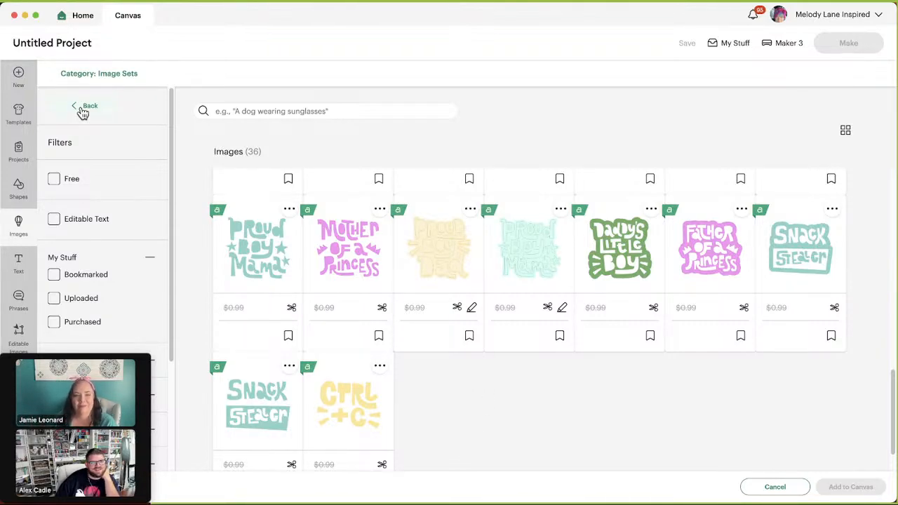
pyautogui.click(84, 105)
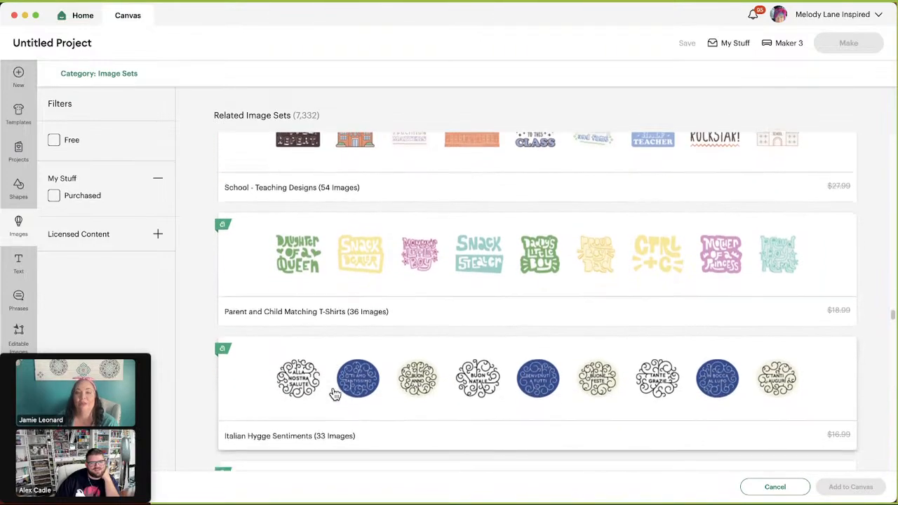
pyautogui.scroll(-3)
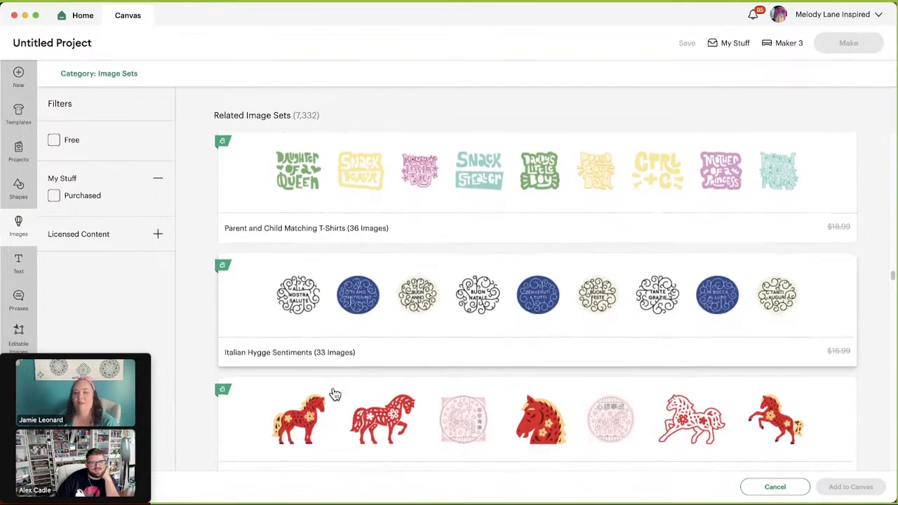
pyautogui.scroll(-3)
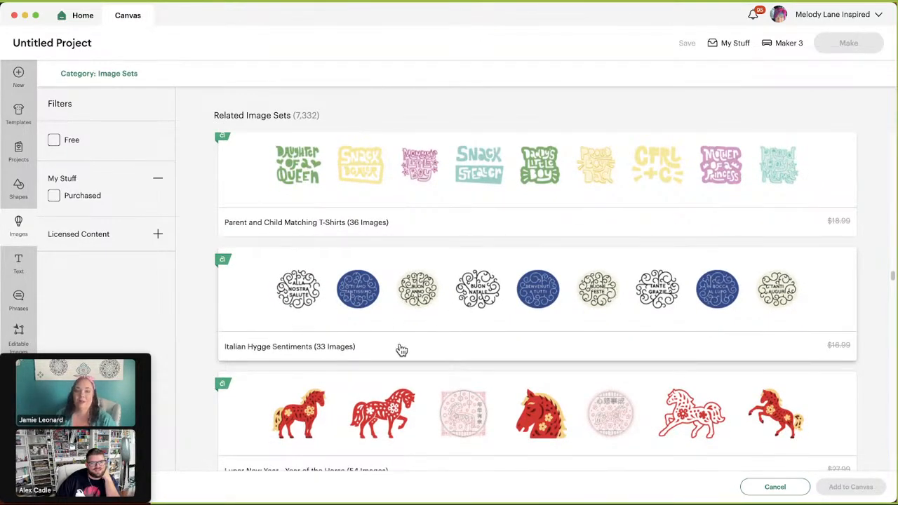
pyautogui.scroll(-3)
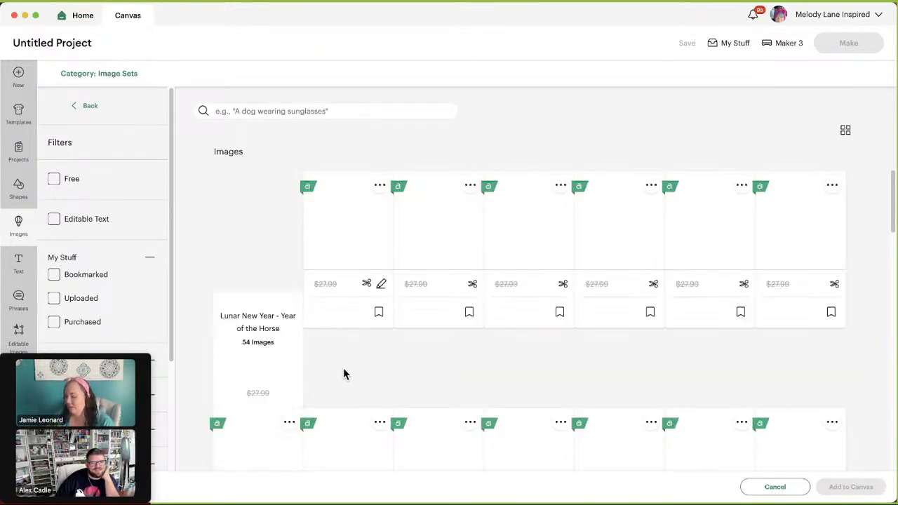
pyautogui.scroll(-3)
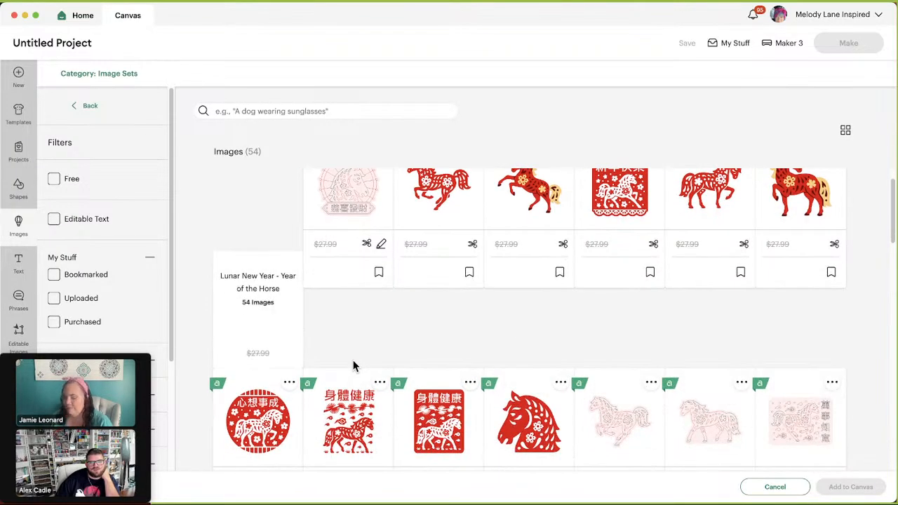
pyautogui.scroll(-3)
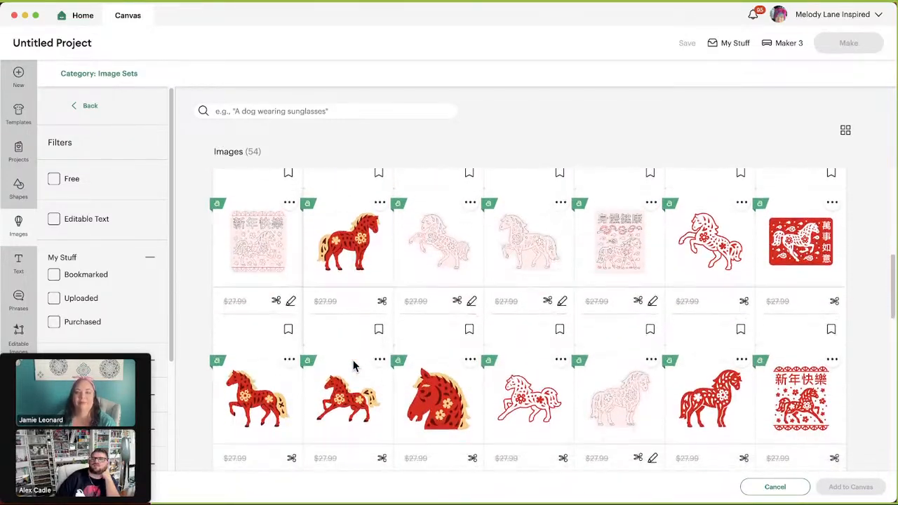
pyautogui.scroll(-3)
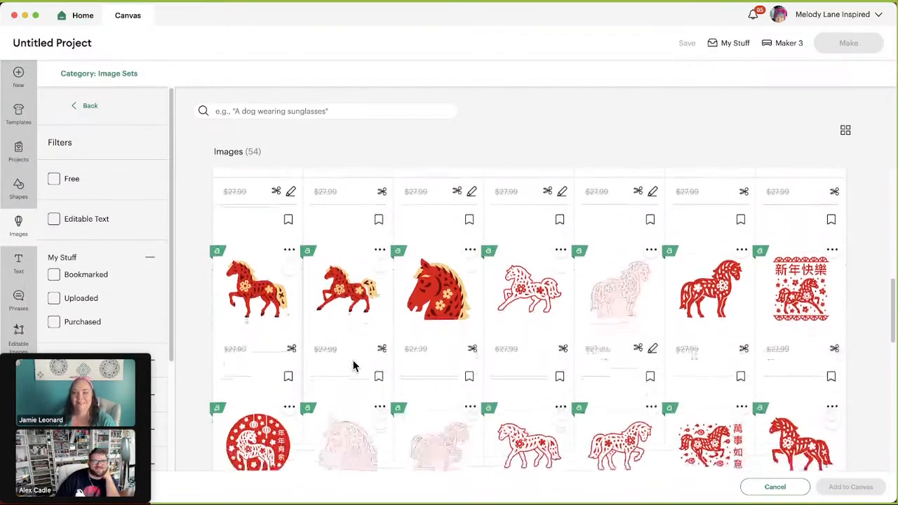
pyautogui.scroll(-3)
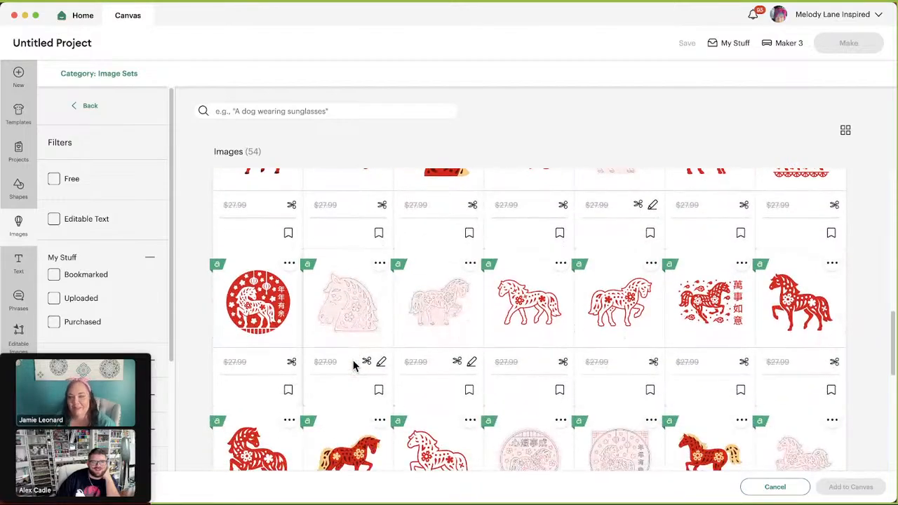
pyautogui.scroll(-3)
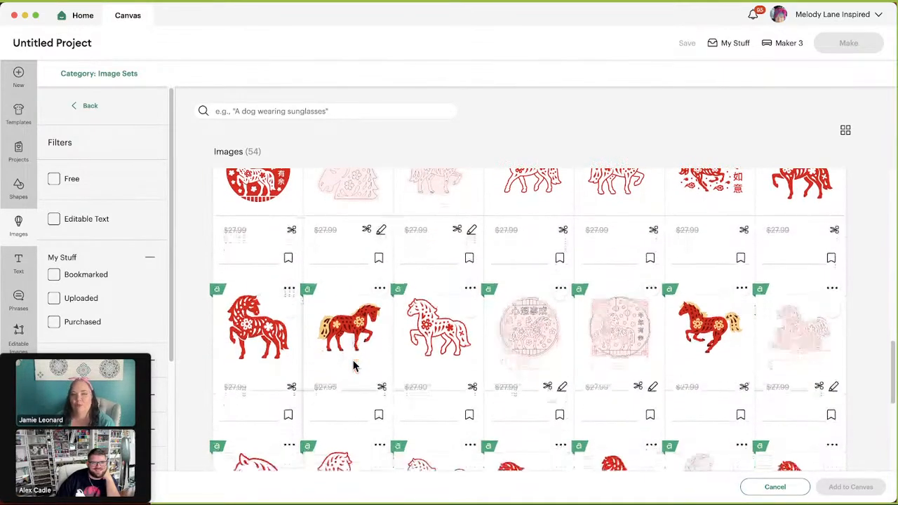
pyautogui.scroll(-3)
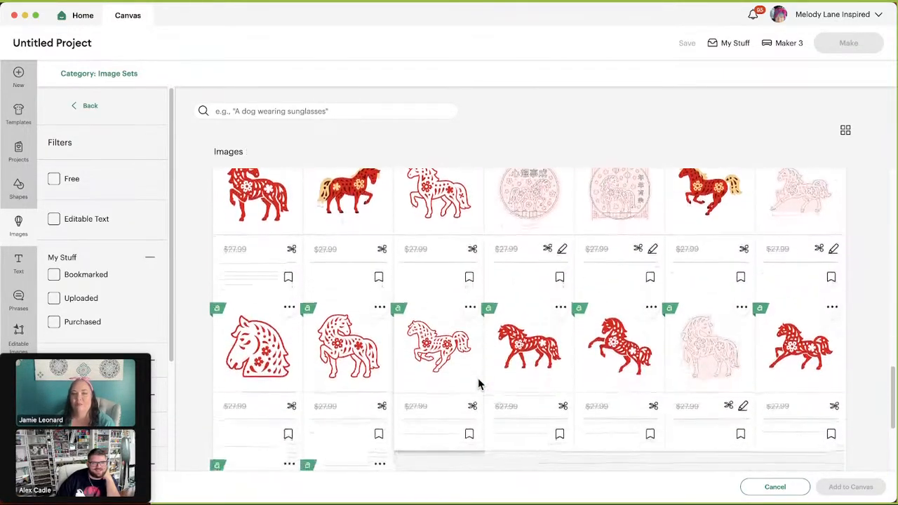
pyautogui.scroll(-3)
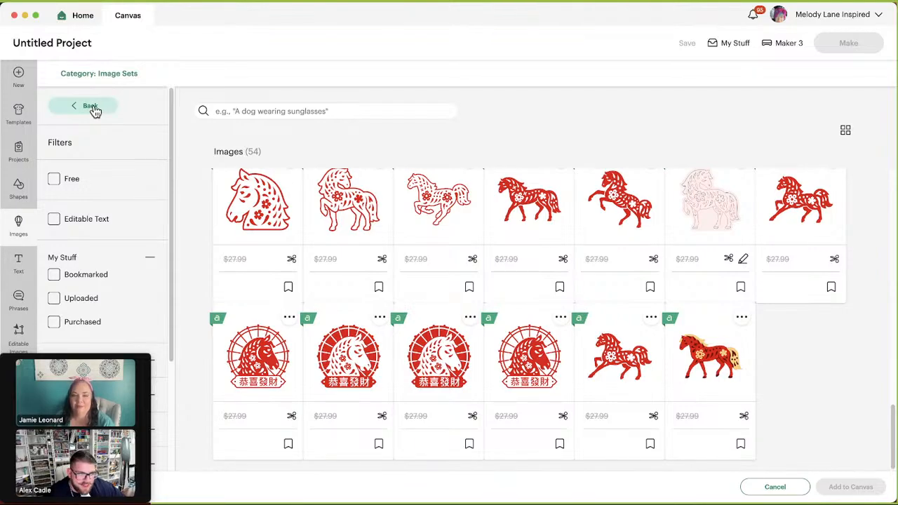
pyautogui.click(90, 106)
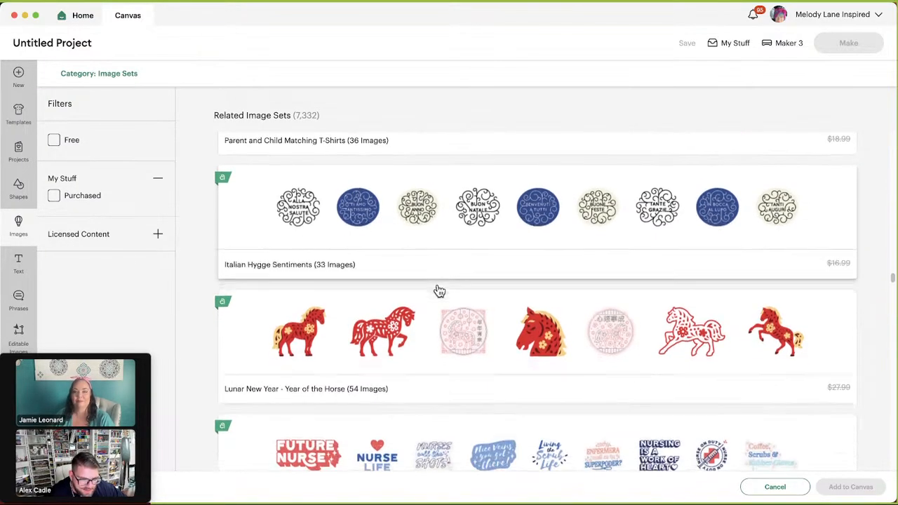
# Open the Healthcare – Nursing Phrases set and browse its first rows of images.
pyautogui.scroll(-3)
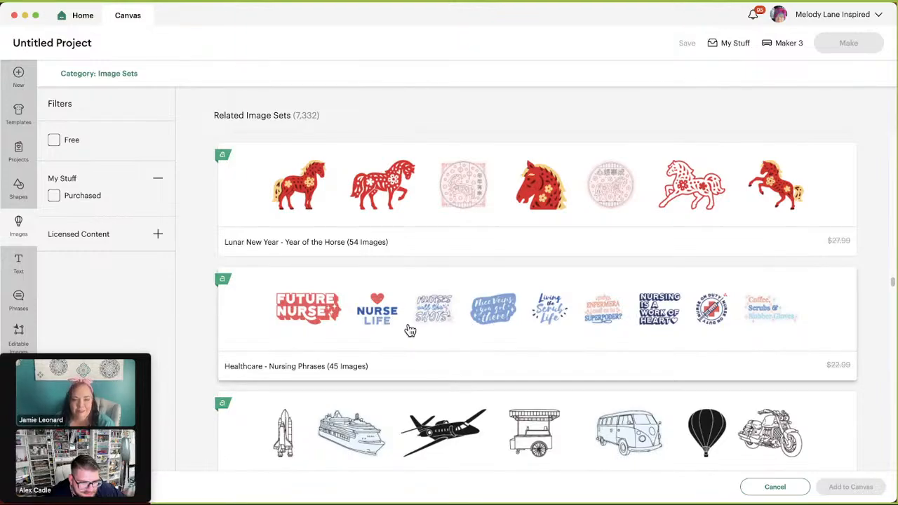
pyautogui.click(376, 308)
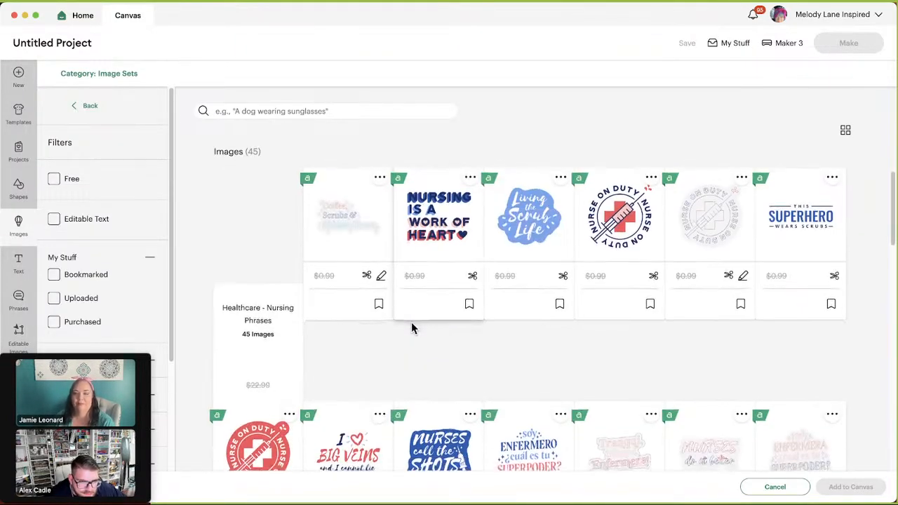
pyautogui.scroll(-3)
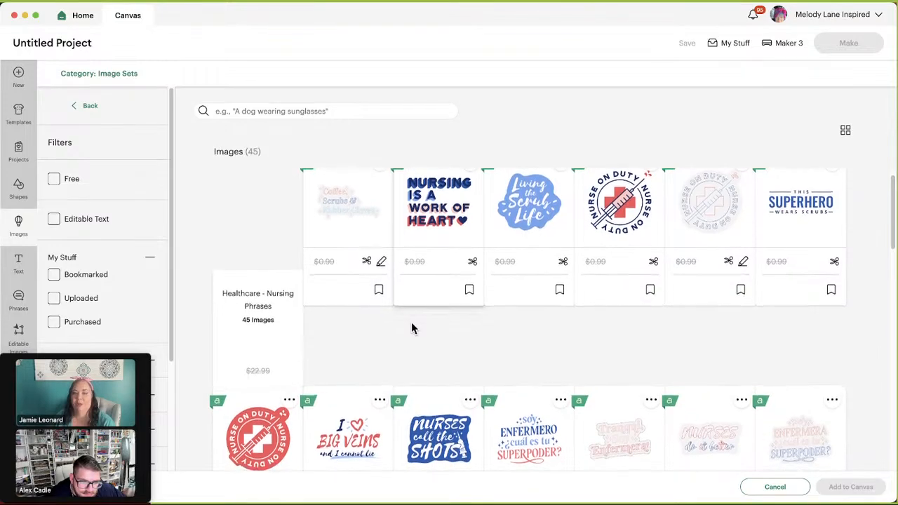
pyautogui.scroll(-3)
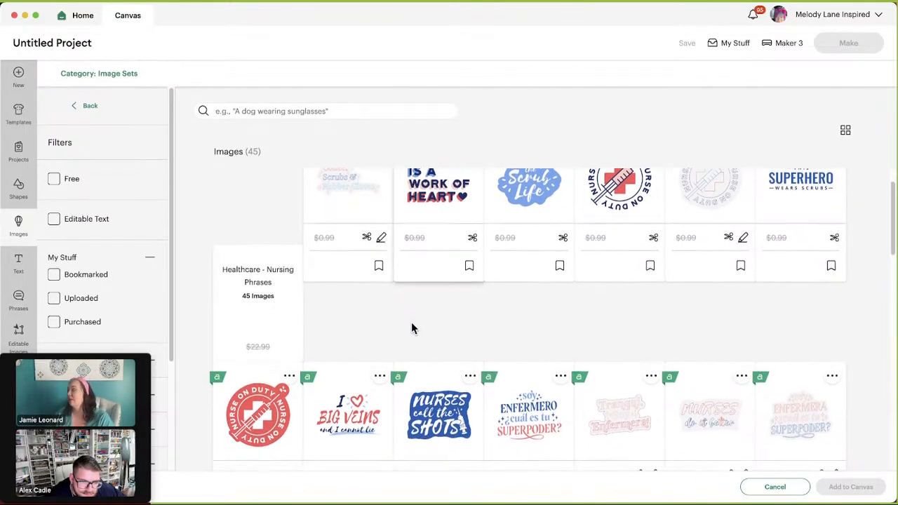
pyautogui.scroll(-3)
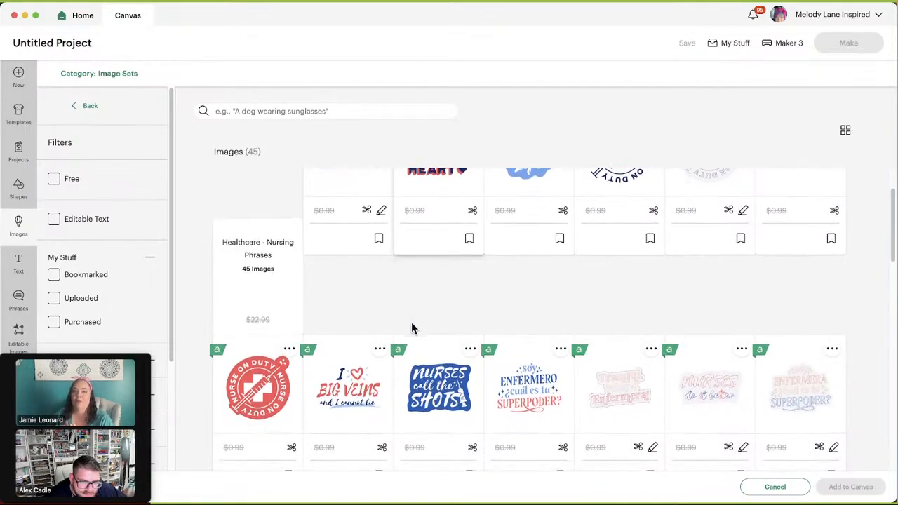
pyautogui.scroll(-3)
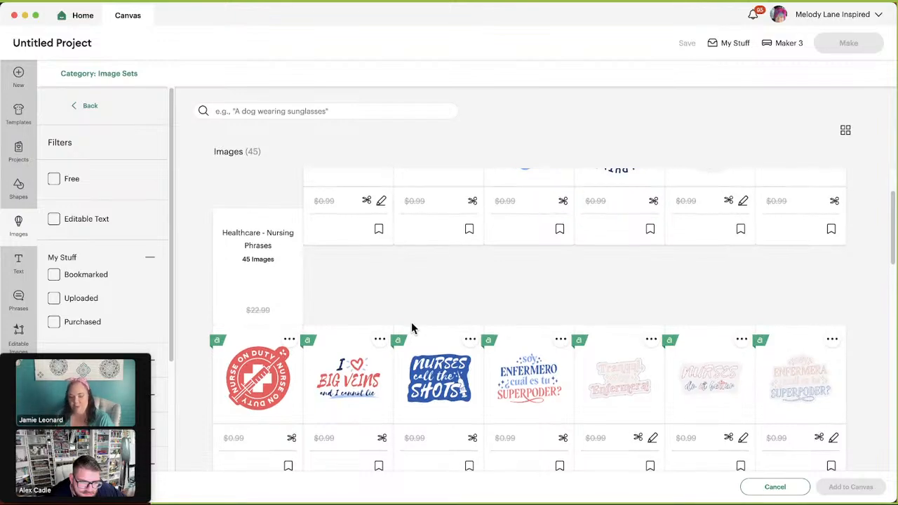
pyautogui.scroll(-3)
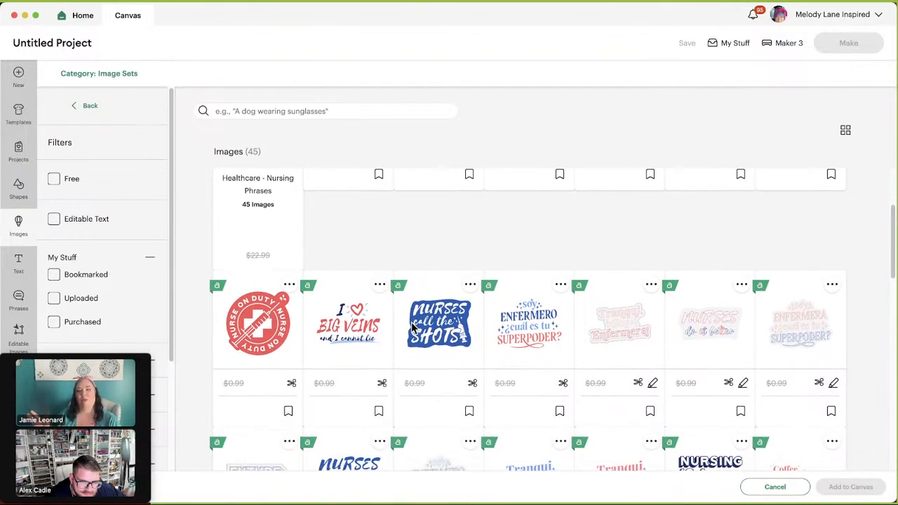
pyautogui.scroll(-3)
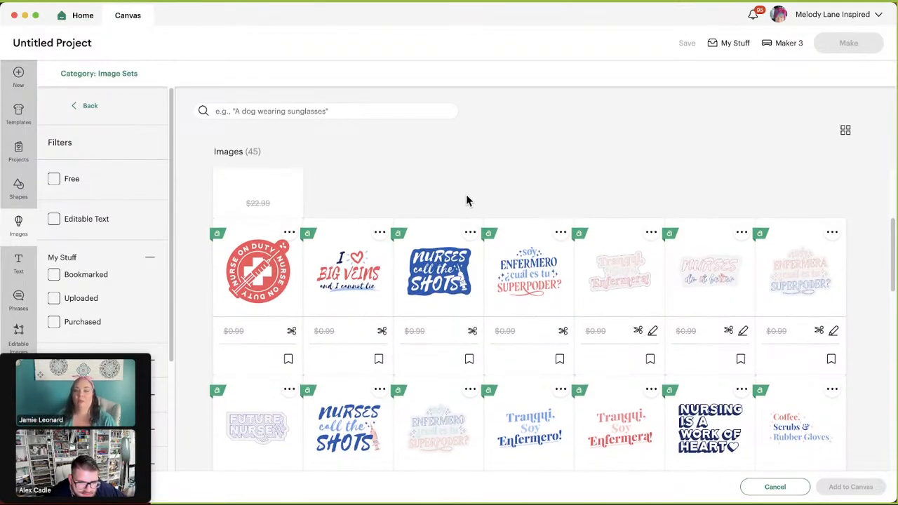
pyautogui.moveTo(458, 202)
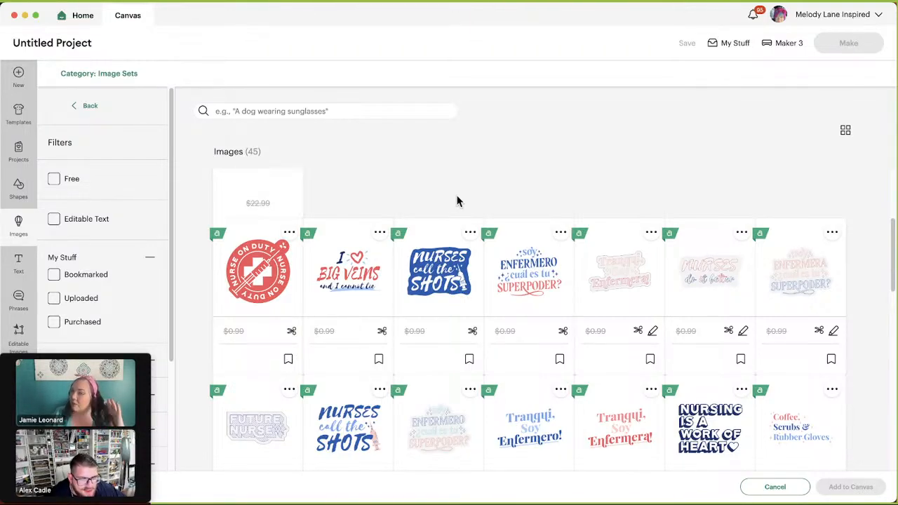
pyautogui.moveTo(337, 253)
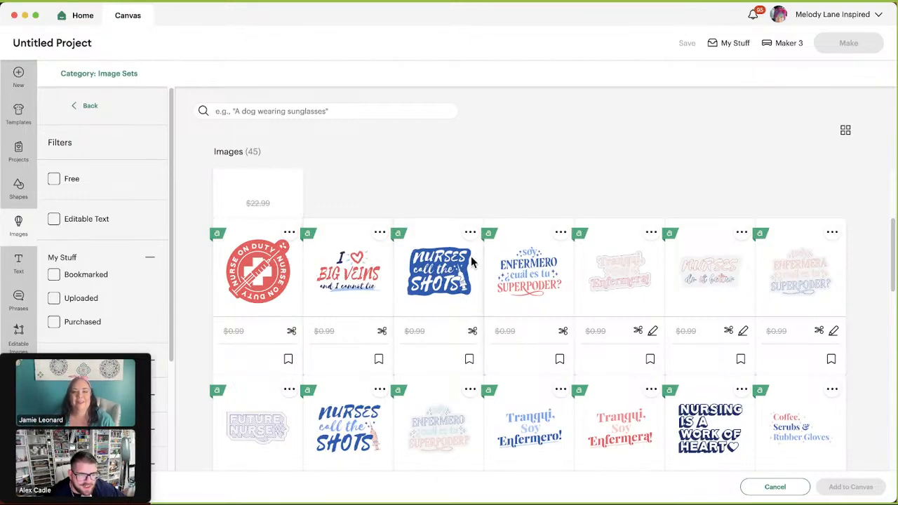
pyautogui.moveTo(348, 281)
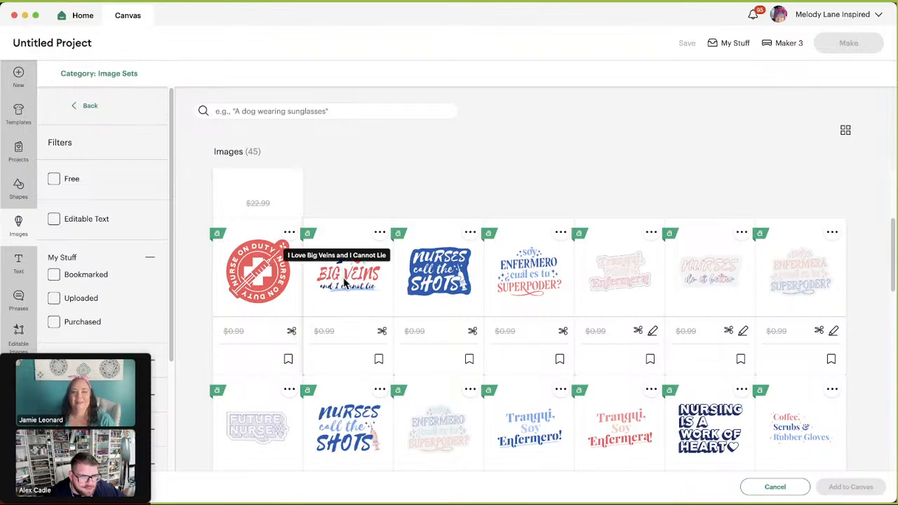
pyautogui.moveTo(392, 297)
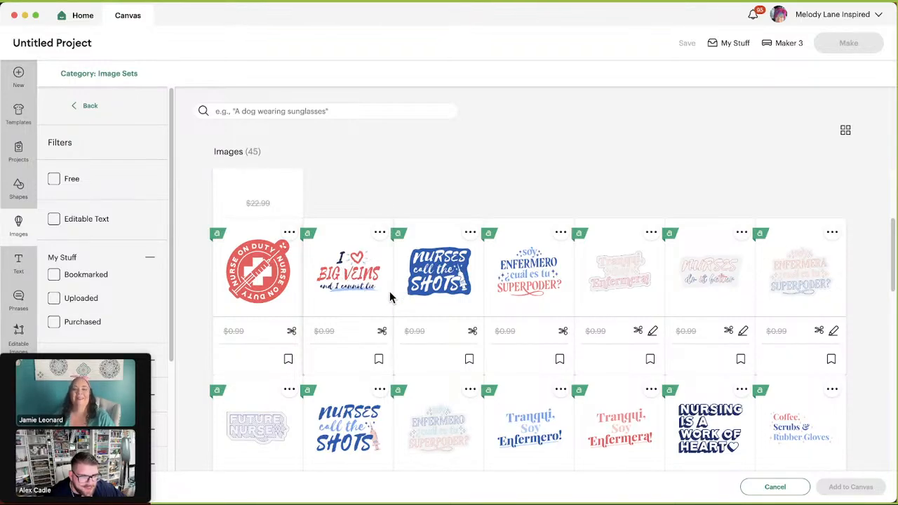
pyautogui.moveTo(348, 273)
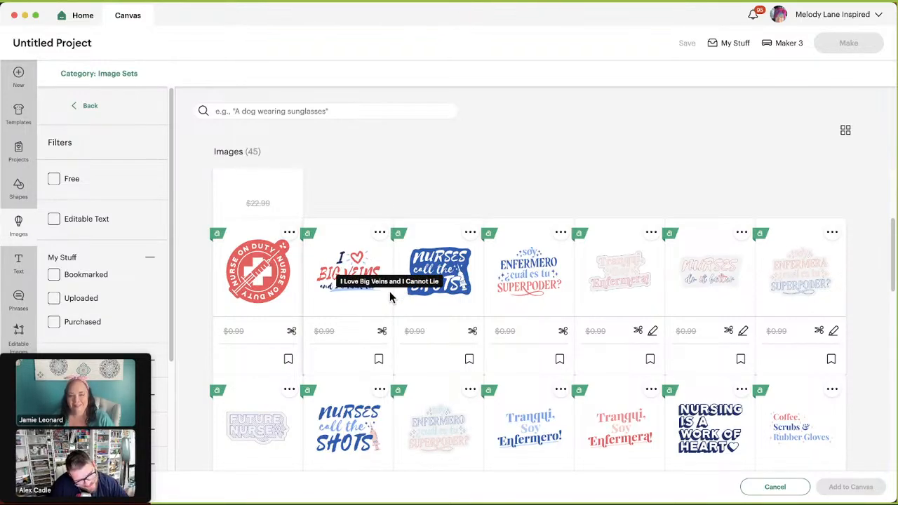
pyautogui.moveTo(442, 207)
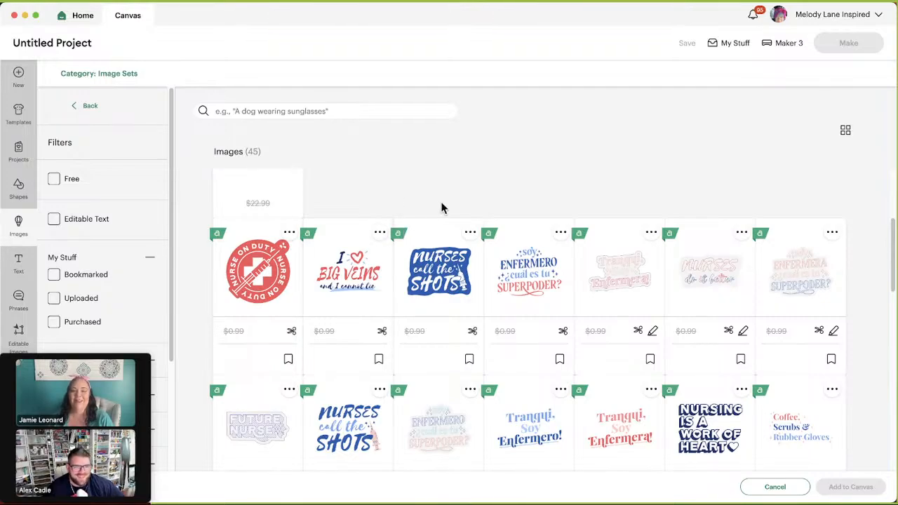
# Continue browsing the 45 nursing phrase images down to the end.
pyautogui.scroll(-3)
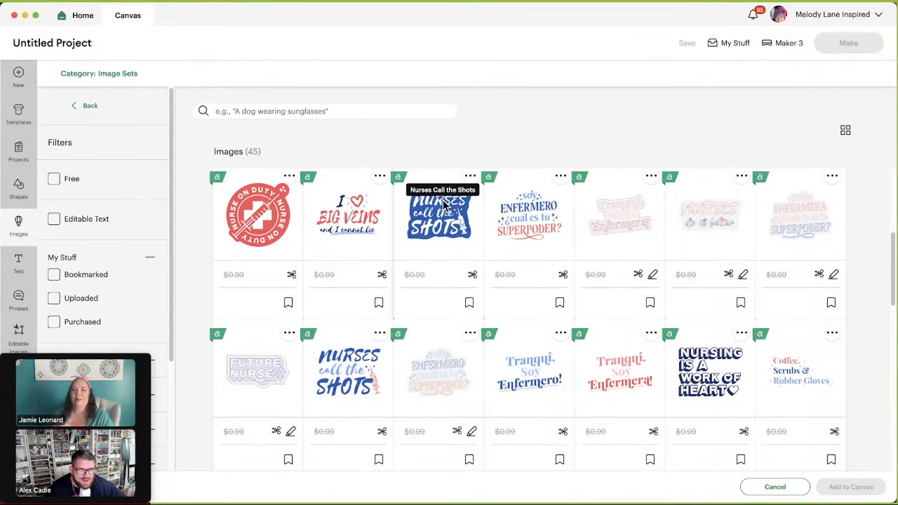
pyautogui.scroll(-3)
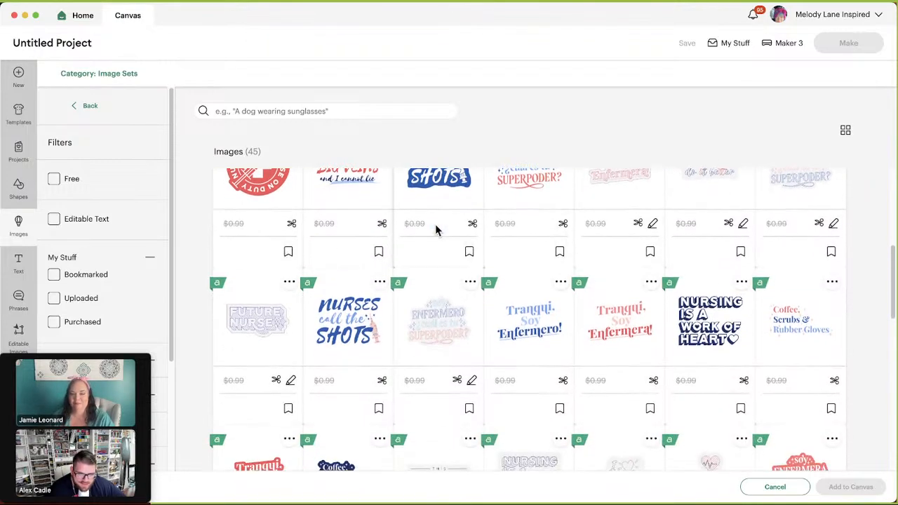
pyautogui.scroll(-3)
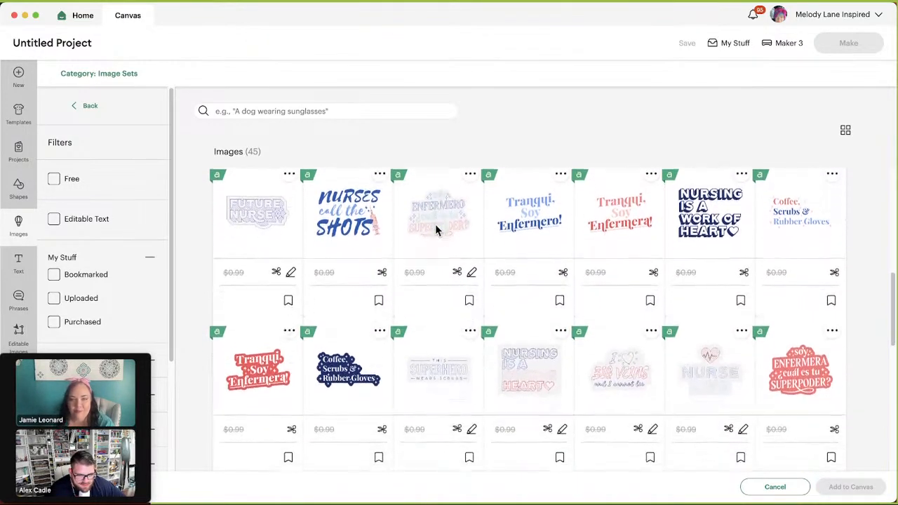
pyautogui.scroll(-3)
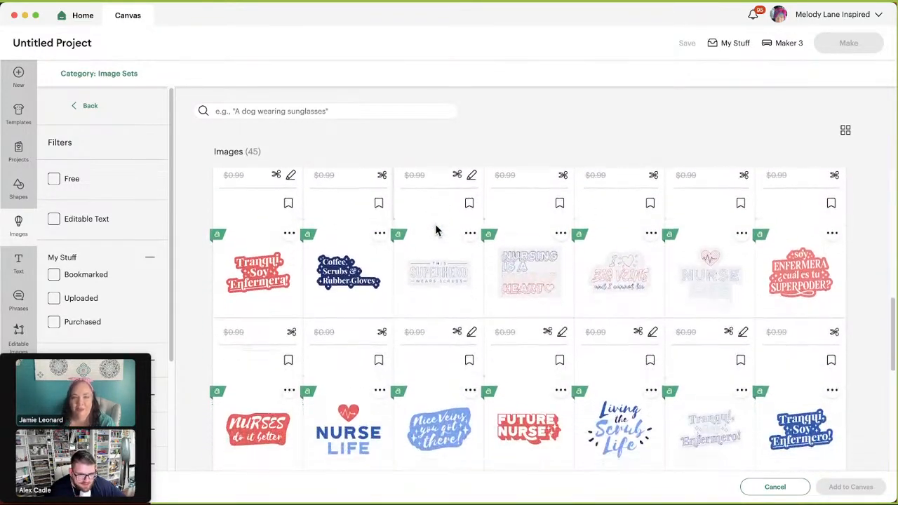
pyautogui.scroll(-3)
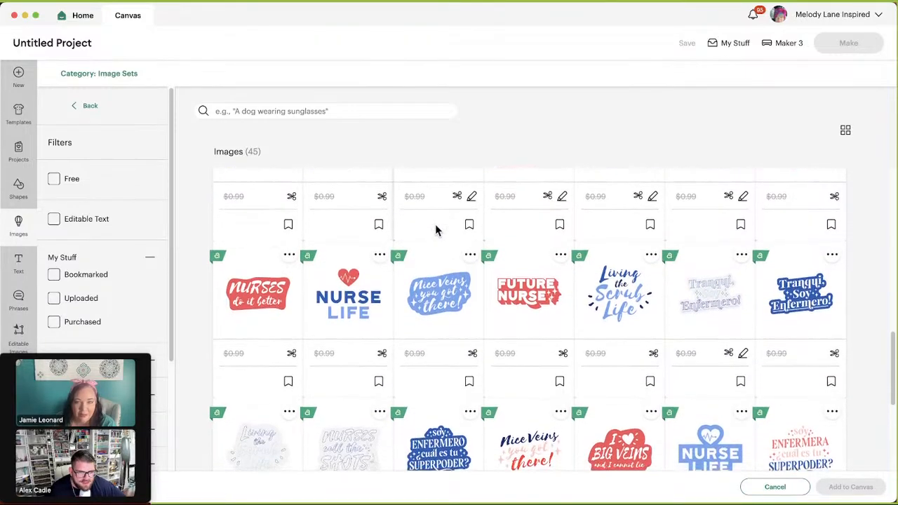
pyautogui.scroll(-3)
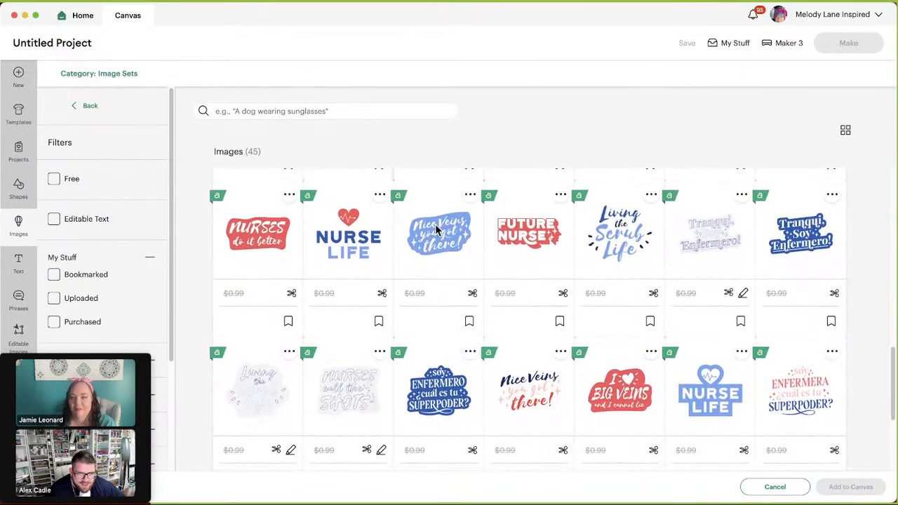
pyautogui.scroll(-3)
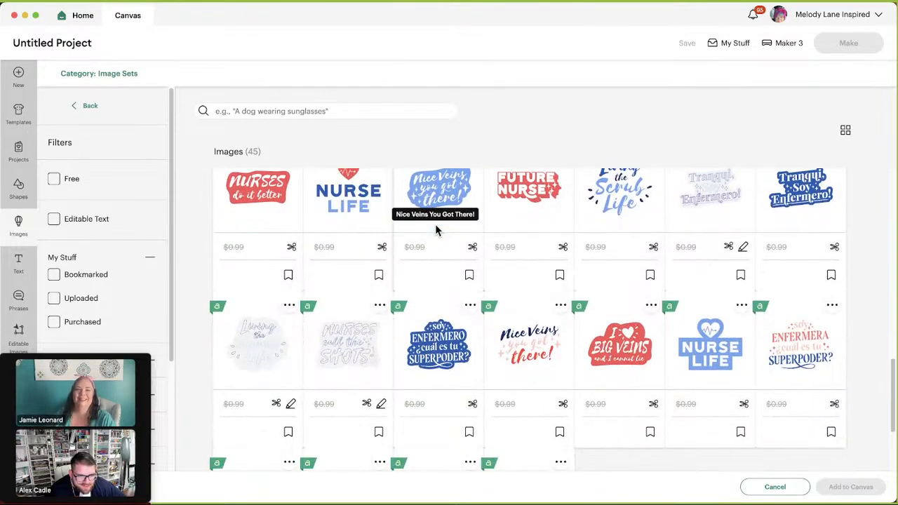
pyautogui.scroll(-3)
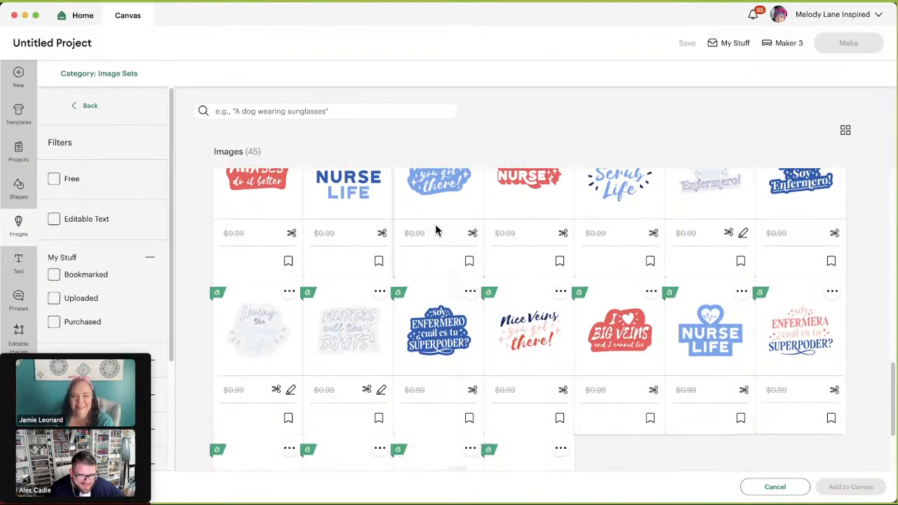
pyautogui.scroll(-3)
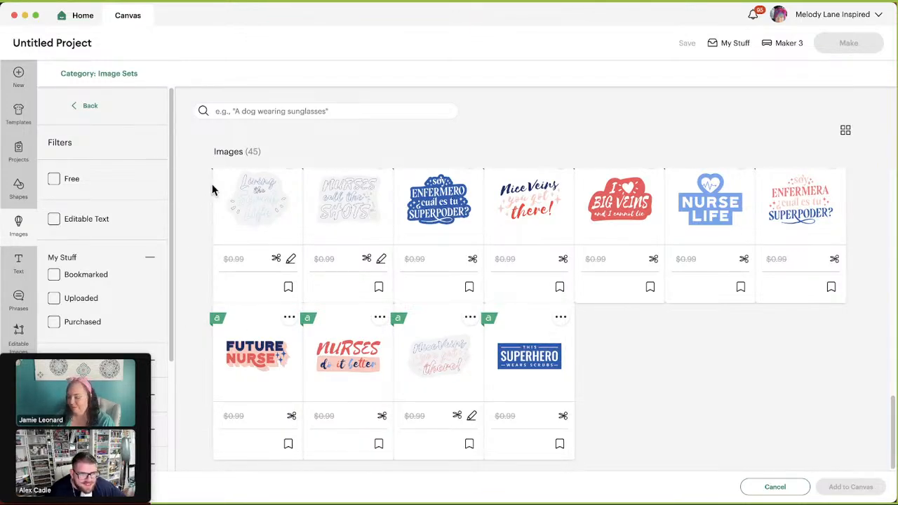
# Go back to Related Image Sets and move toward the Transportation Illustrations set.
pyautogui.click(86, 105)
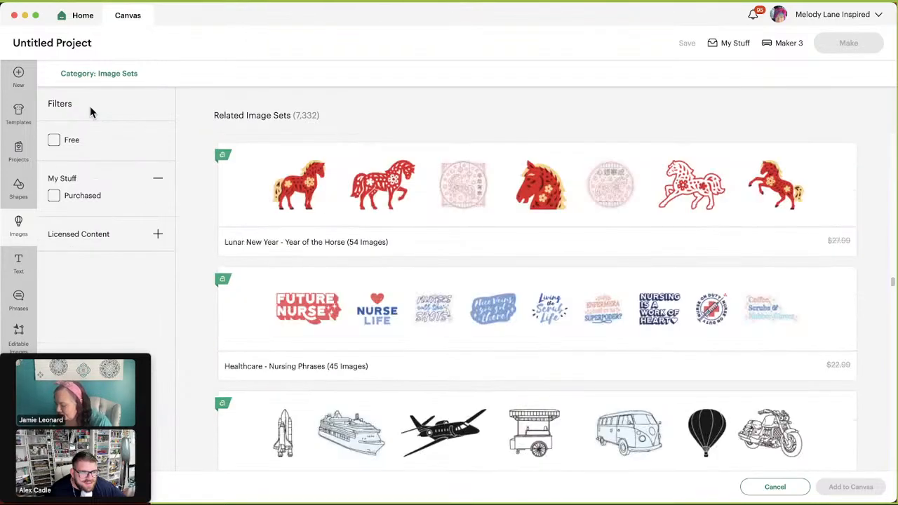
pyautogui.scroll(-3)
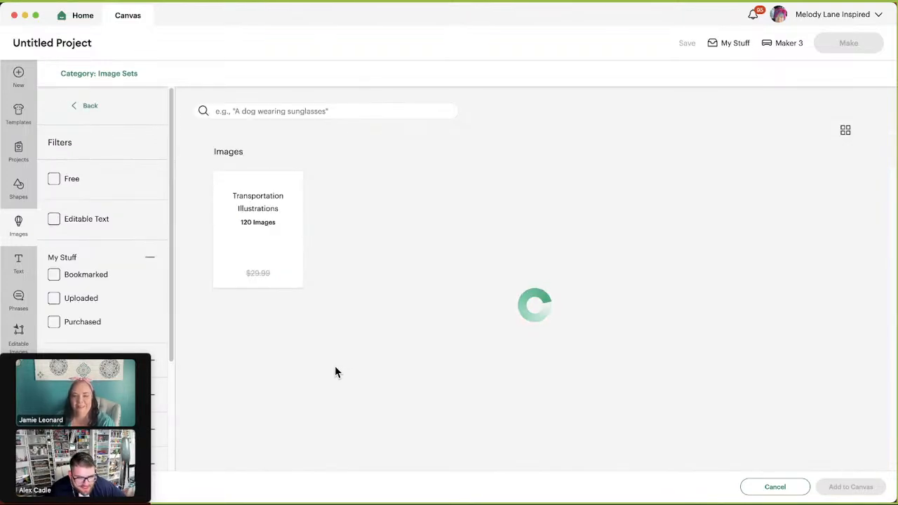
pyautogui.click(258, 230)
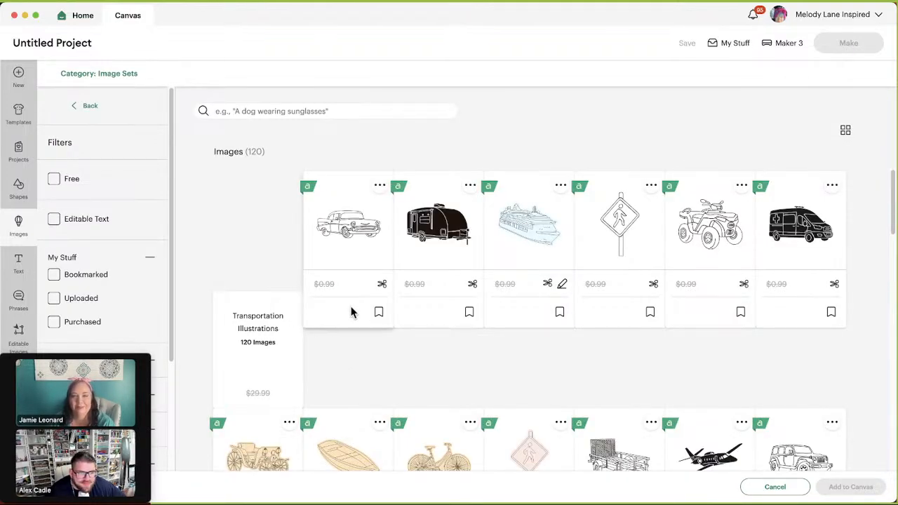
pyautogui.moveTo(455, 357)
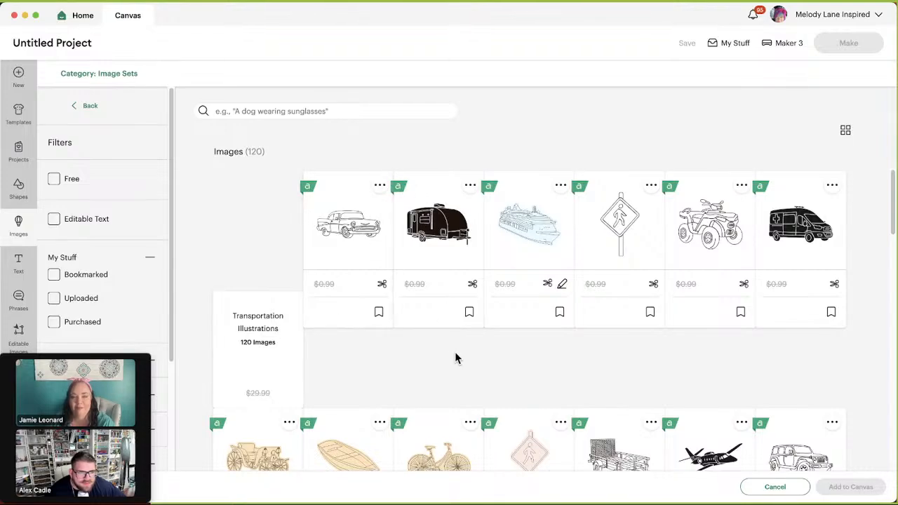
pyautogui.scroll(-3)
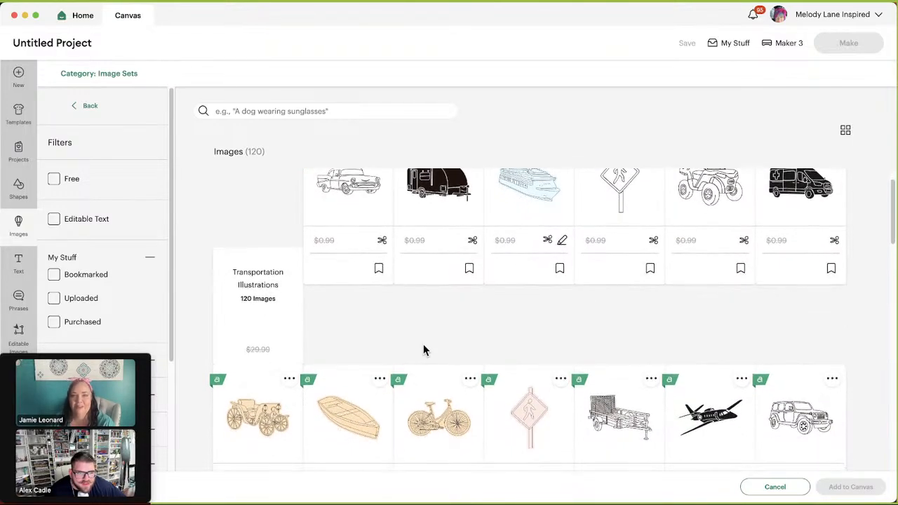
pyautogui.scroll(-3)
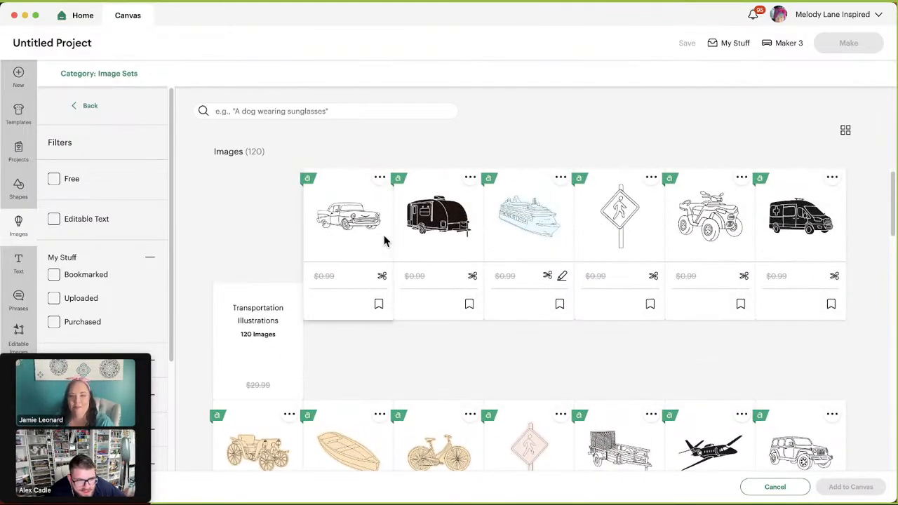
pyautogui.scroll(-3)
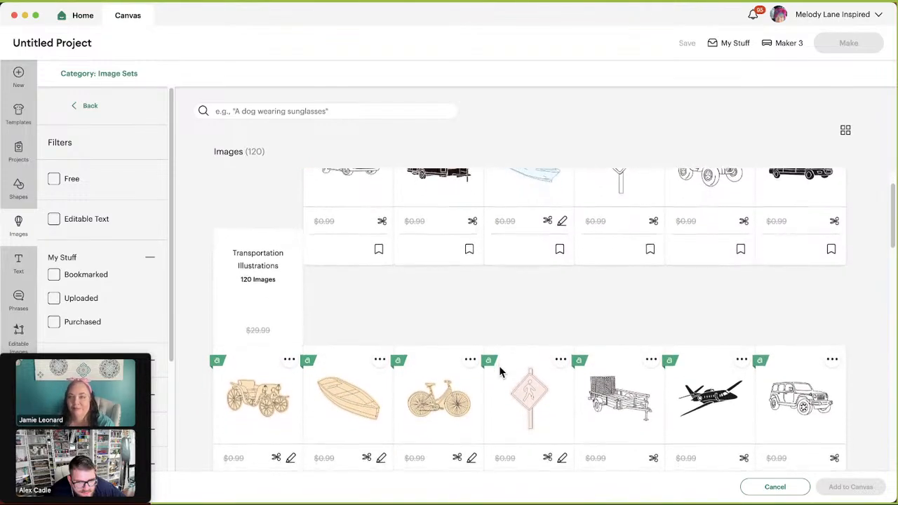
pyautogui.scroll(-3)
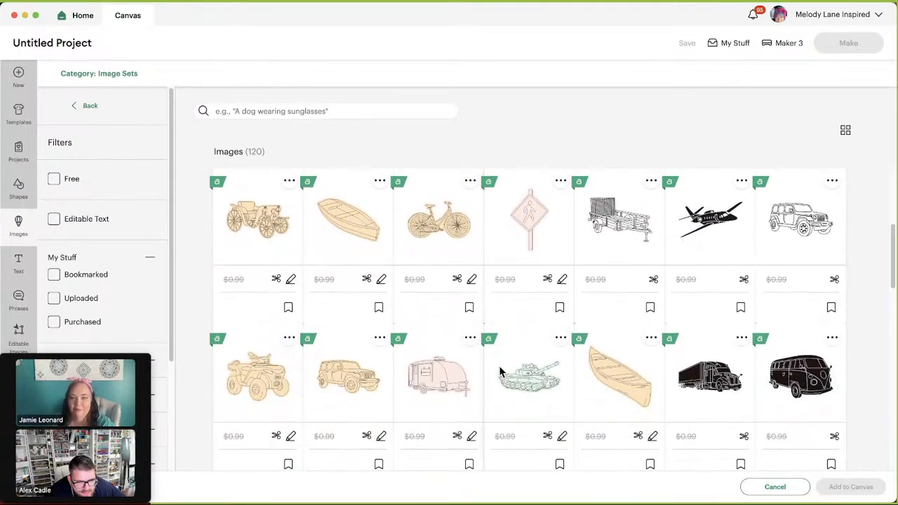
pyautogui.scroll(-3)
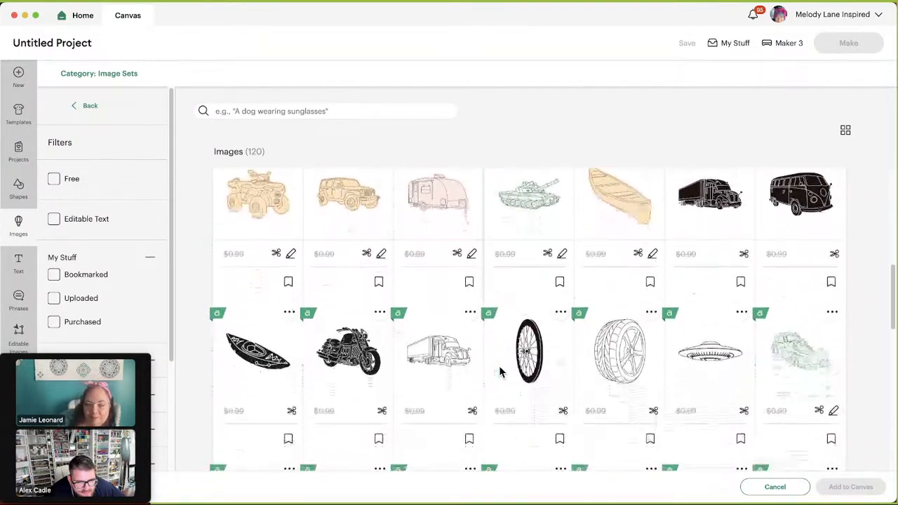
pyautogui.scroll(-3)
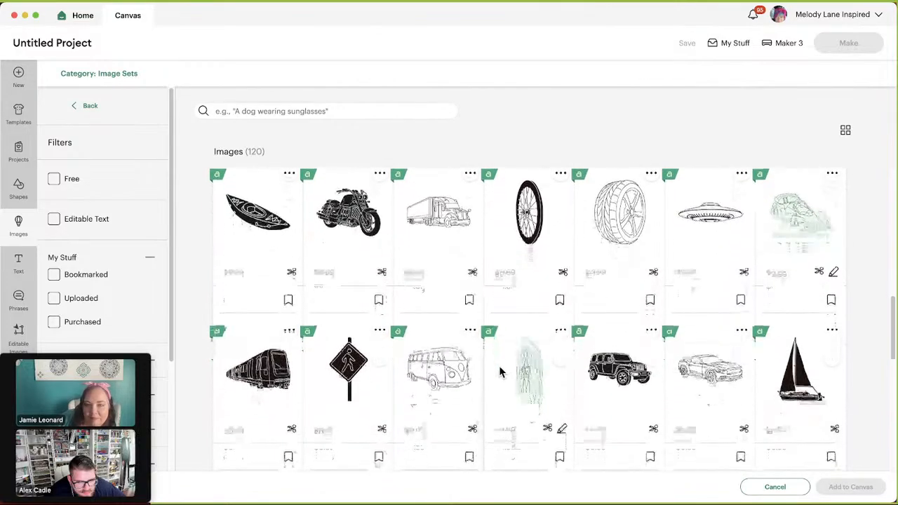
pyautogui.scroll(-3)
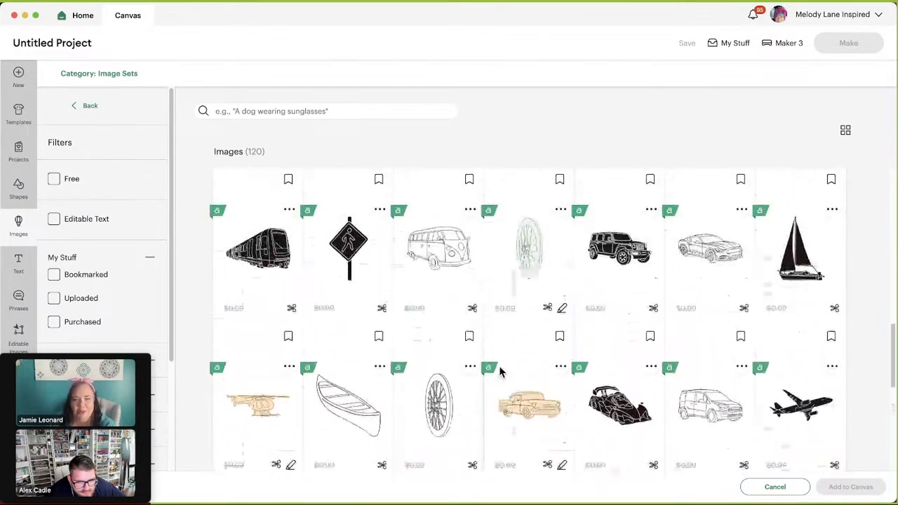
pyautogui.scroll(-3)
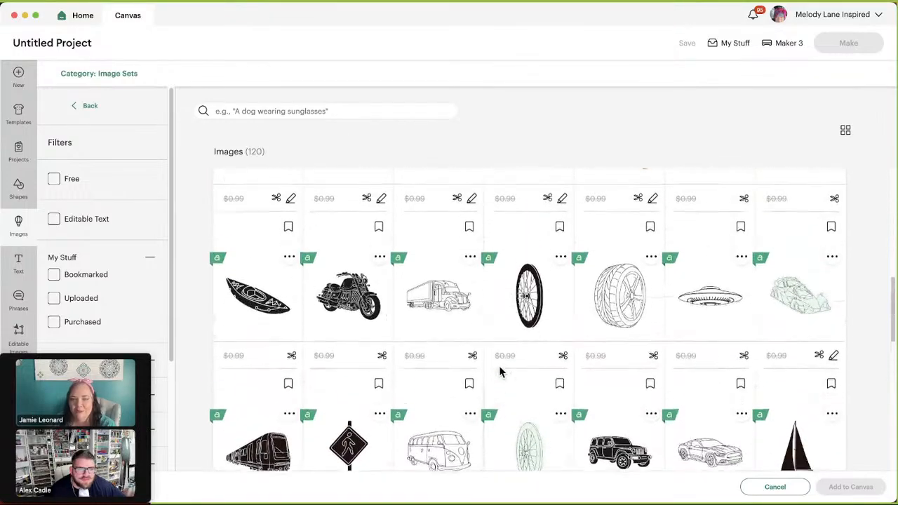
pyautogui.scroll(-3)
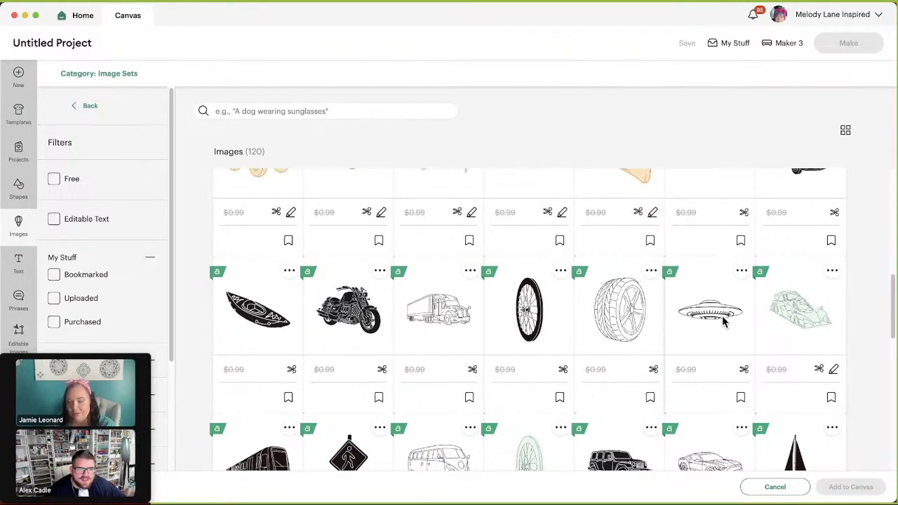
pyautogui.scroll(-3)
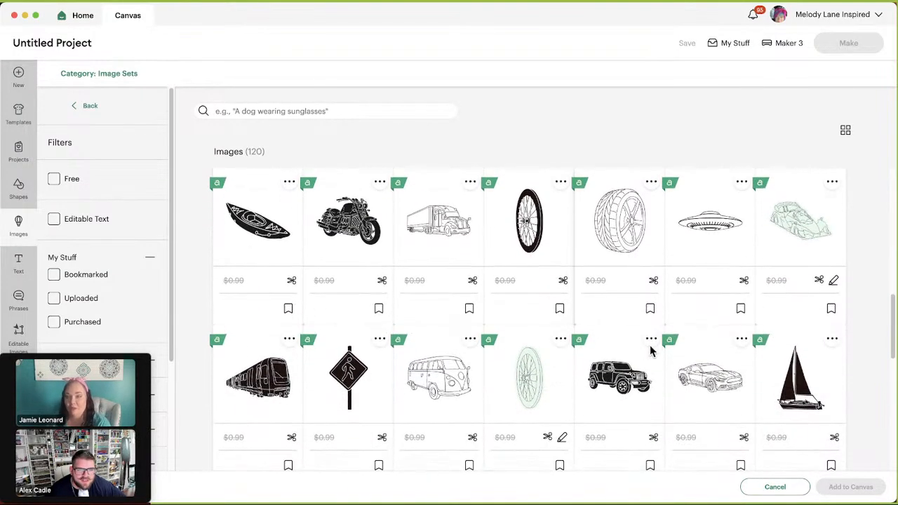
pyautogui.scroll(-3)
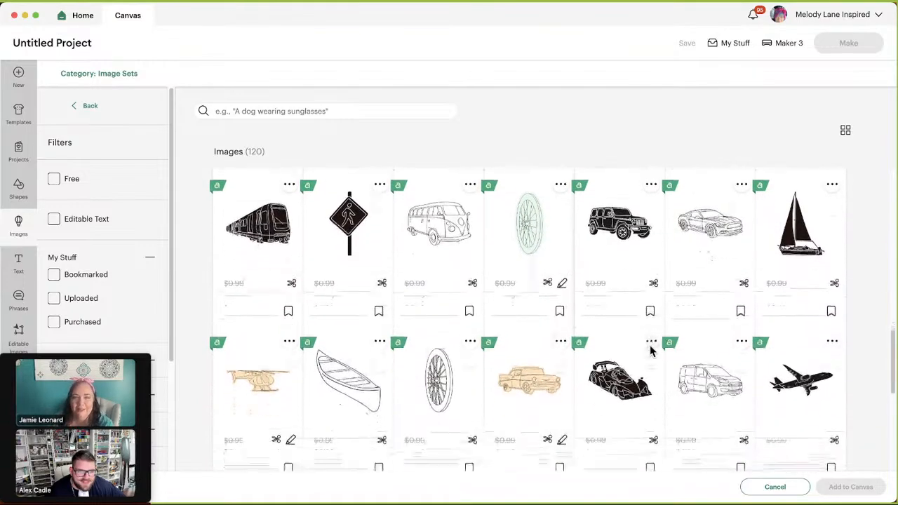
pyautogui.scroll(-3)
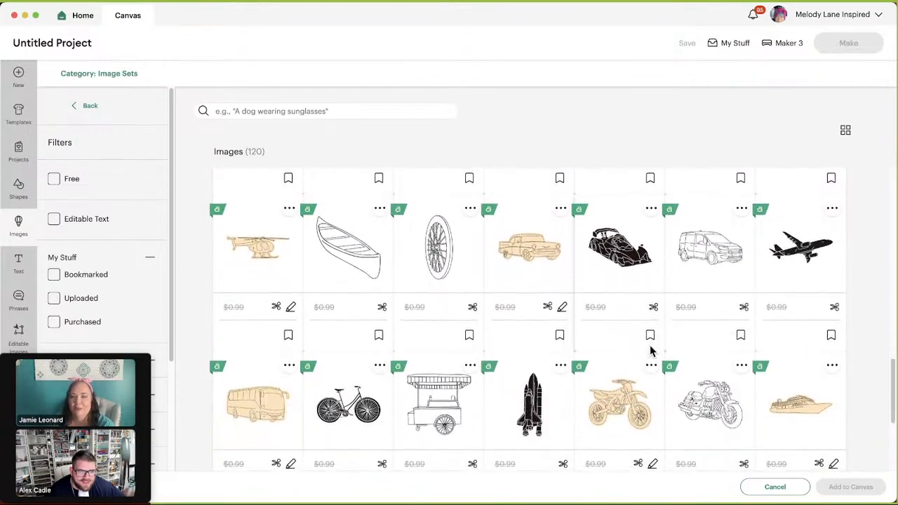
pyautogui.scroll(-3)
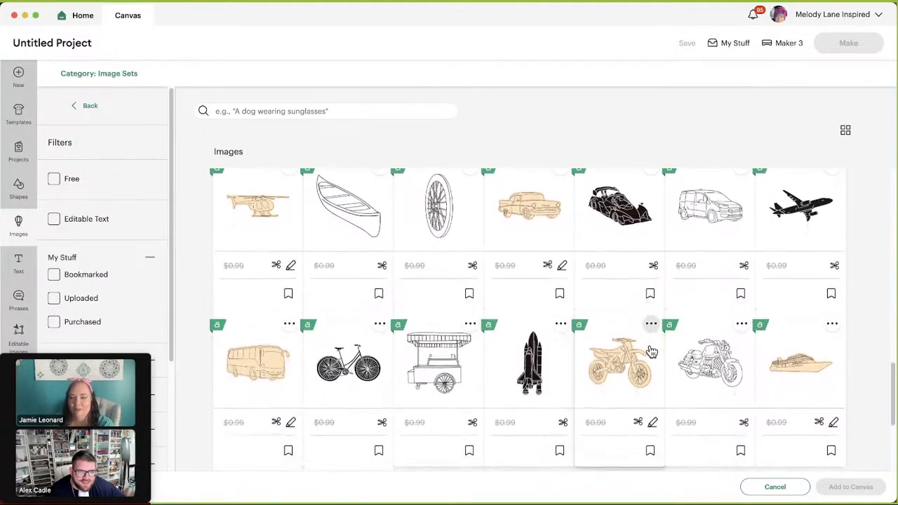
pyautogui.scroll(-3)
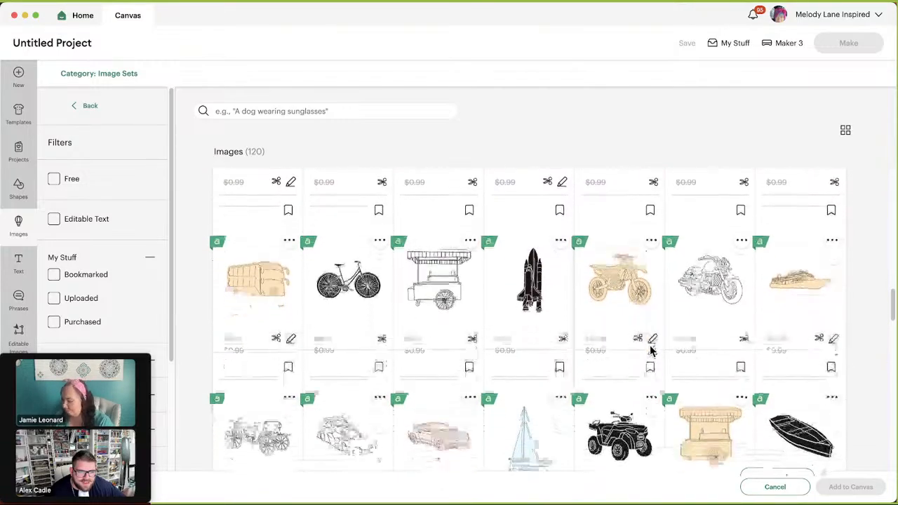
pyautogui.scroll(-3)
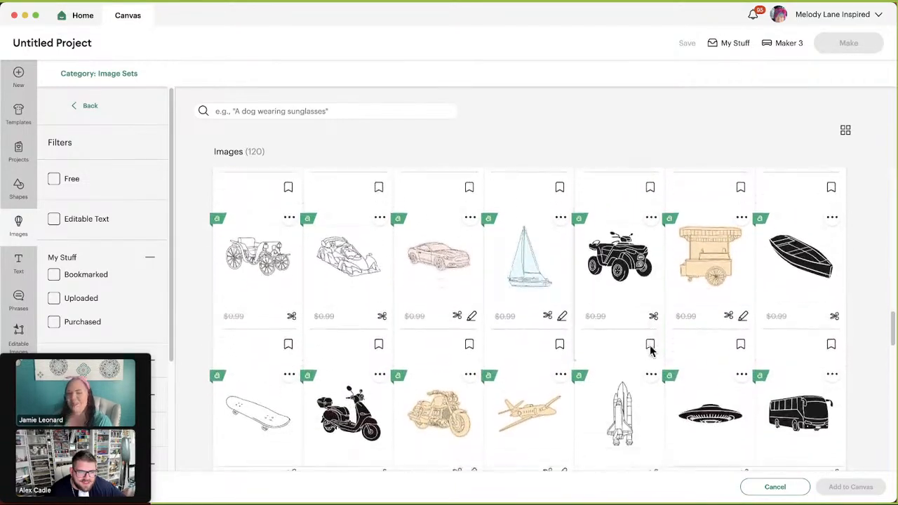
pyautogui.scroll(-3)
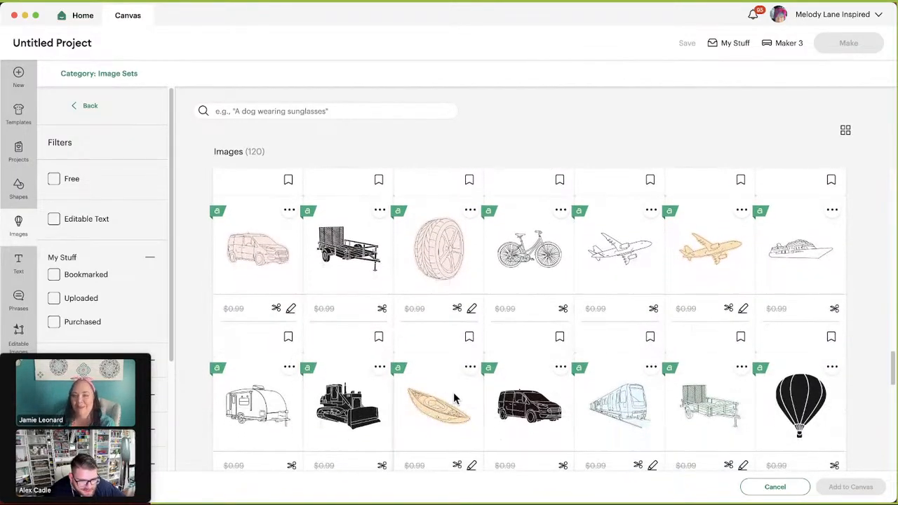
pyautogui.scroll(-3)
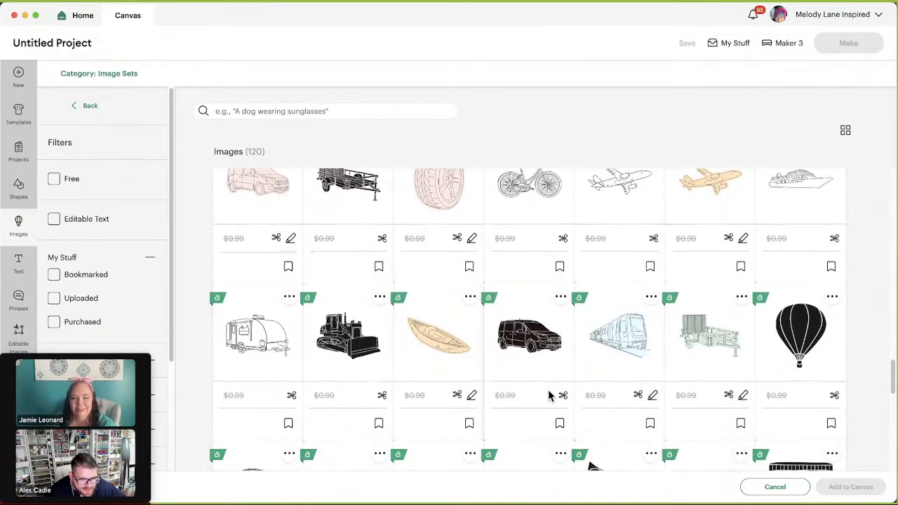
pyautogui.scroll(-3)
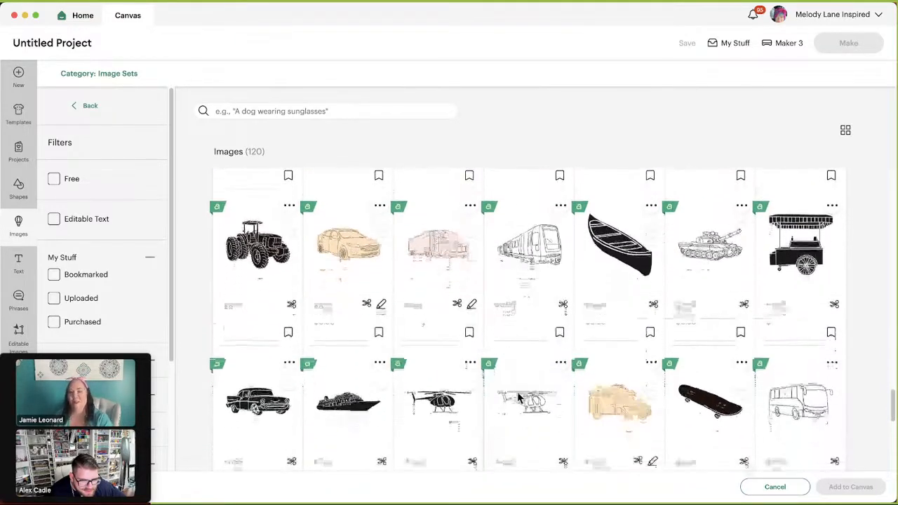
pyautogui.scroll(-3)
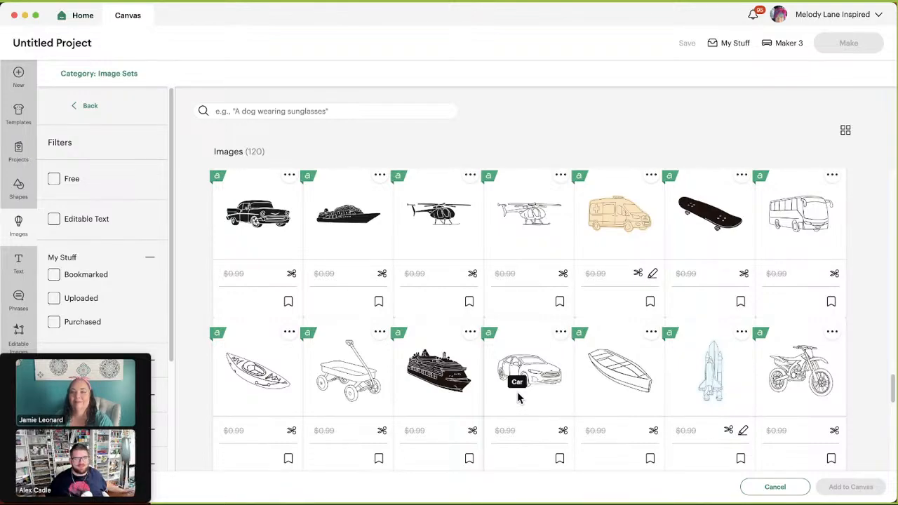
pyautogui.scroll(-3)
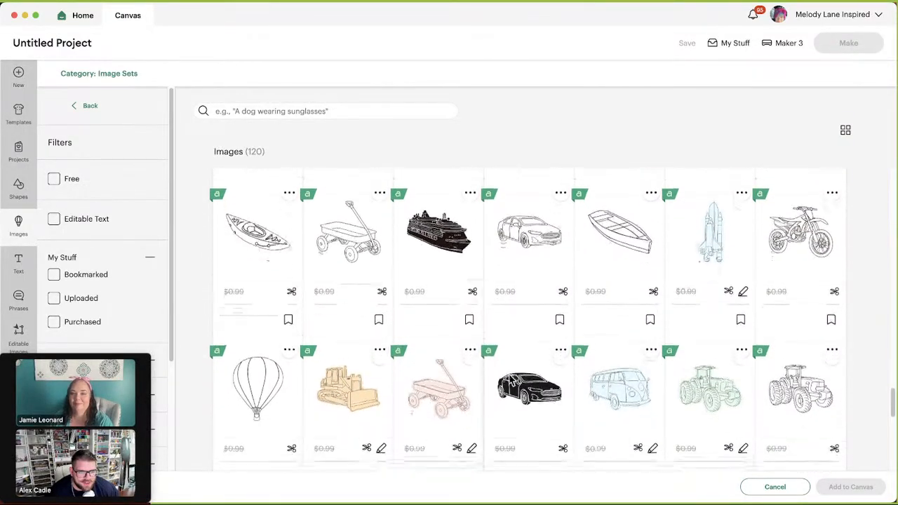
pyautogui.scroll(-3)
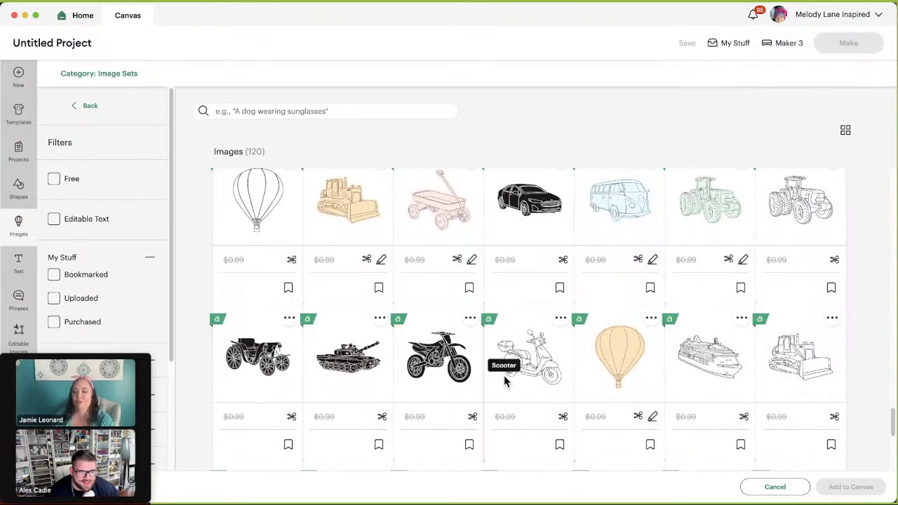
pyautogui.scroll(-3)
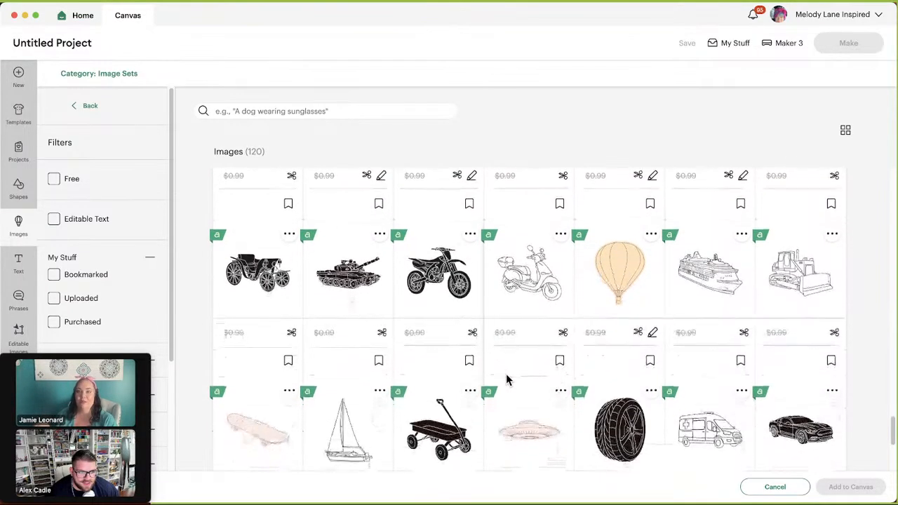
pyautogui.scroll(-3)
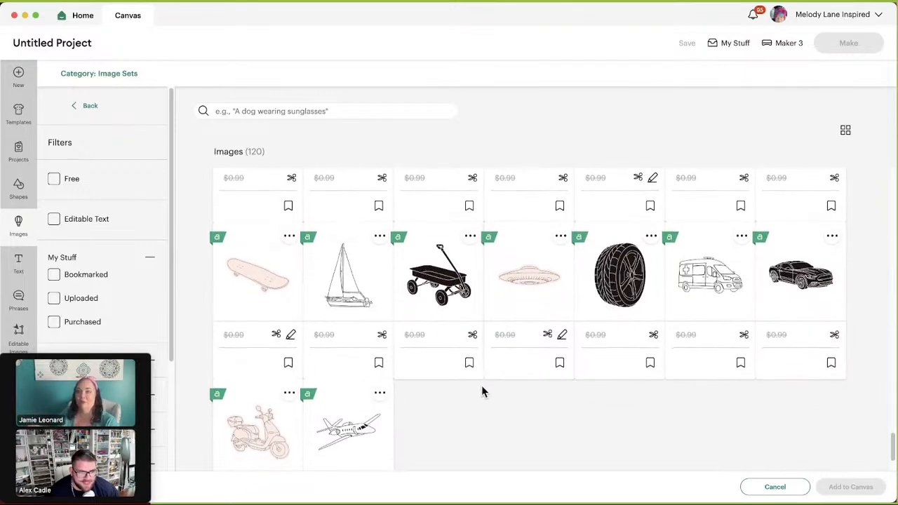
pyautogui.scroll(-3)
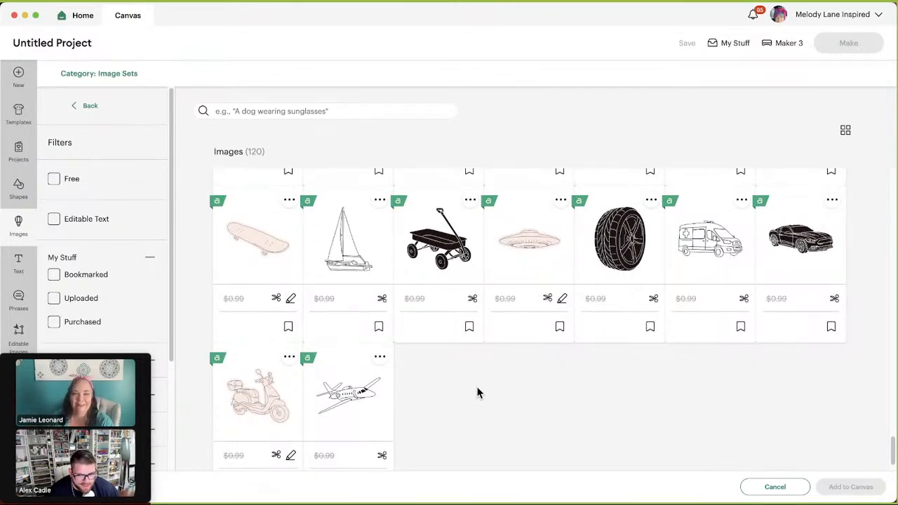
pyautogui.moveTo(110, 118)
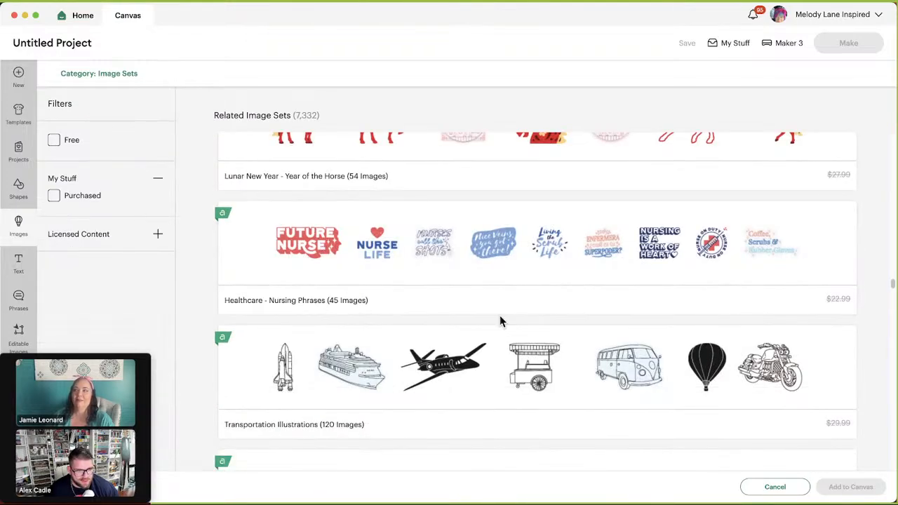
# Scroll the Related Image Sets list past Transportation Illustrations to Lake House Phrases.
pyautogui.scroll(-3)
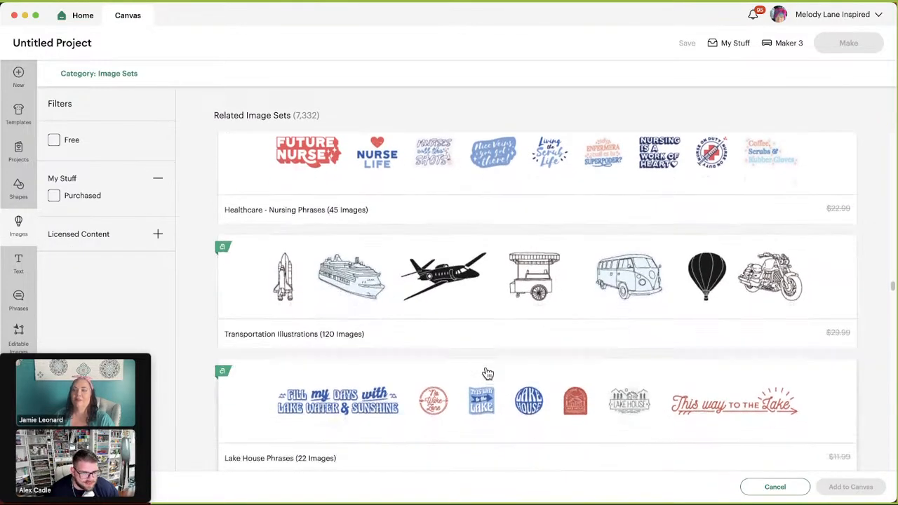
pyautogui.scroll(-3)
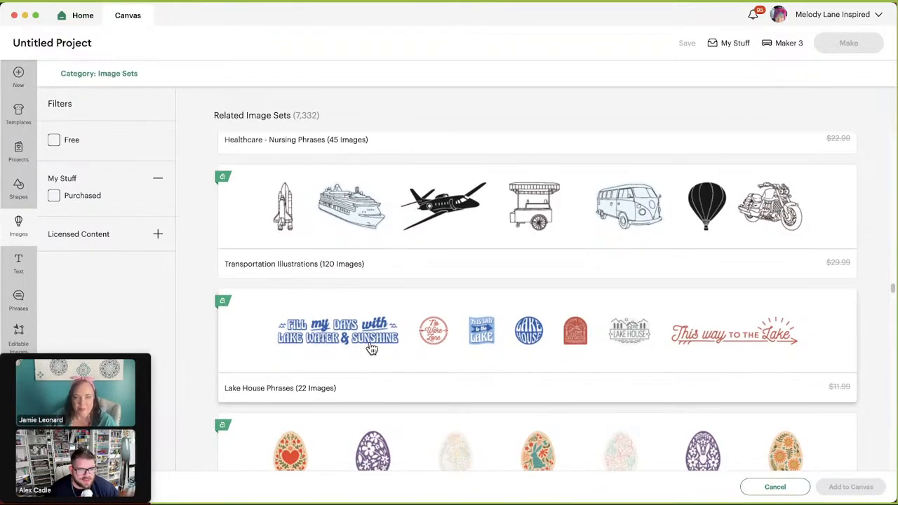
pyautogui.scroll(-3)
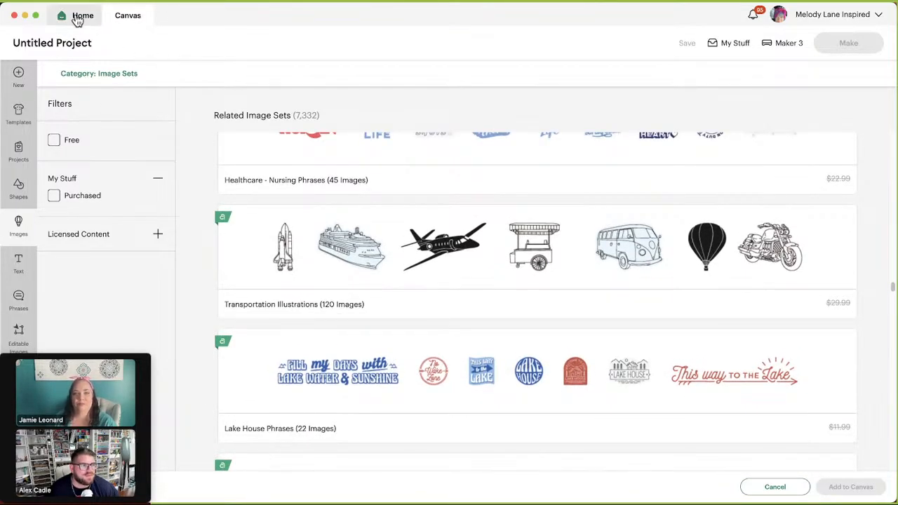
pyautogui.click(83, 14)
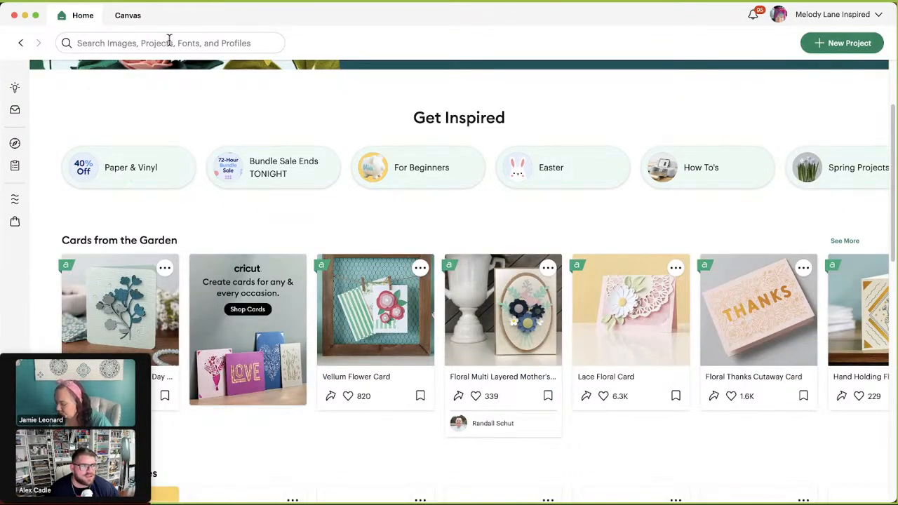
pyautogui.write('louise')
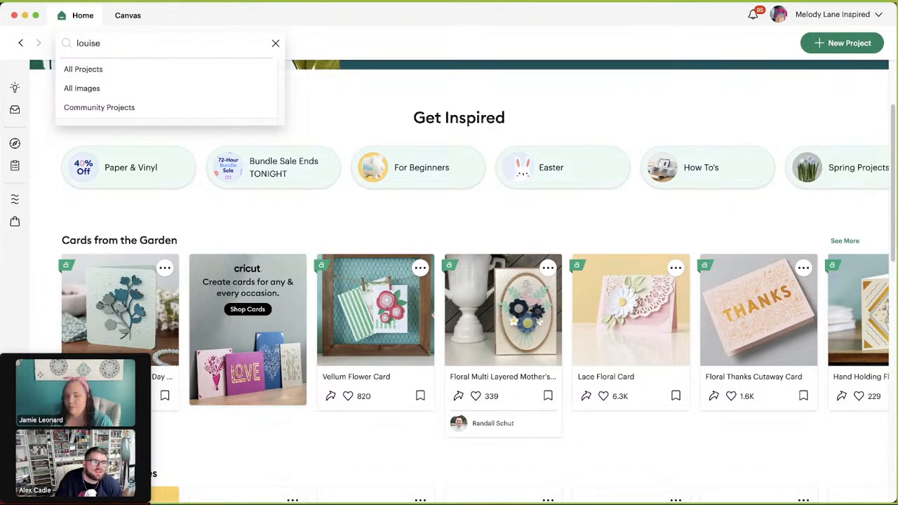
pyautogui.press('Enter')
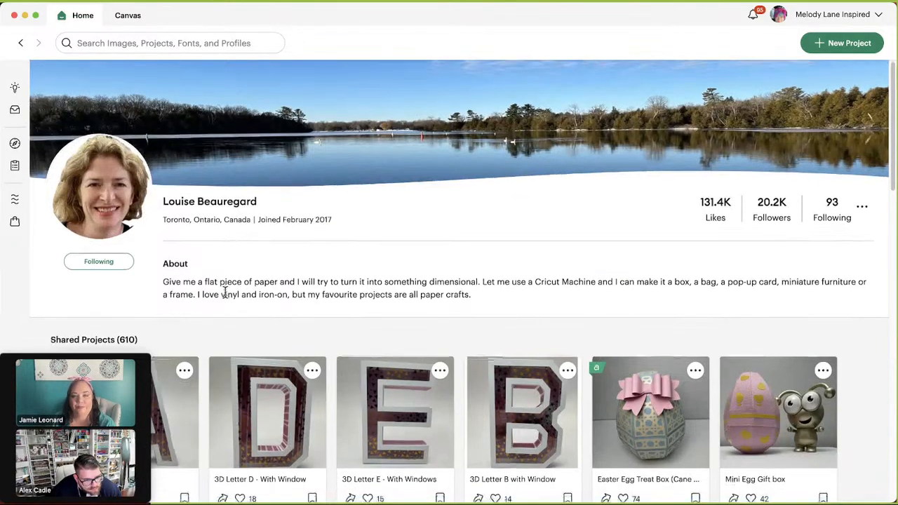
pyautogui.scroll(-3)
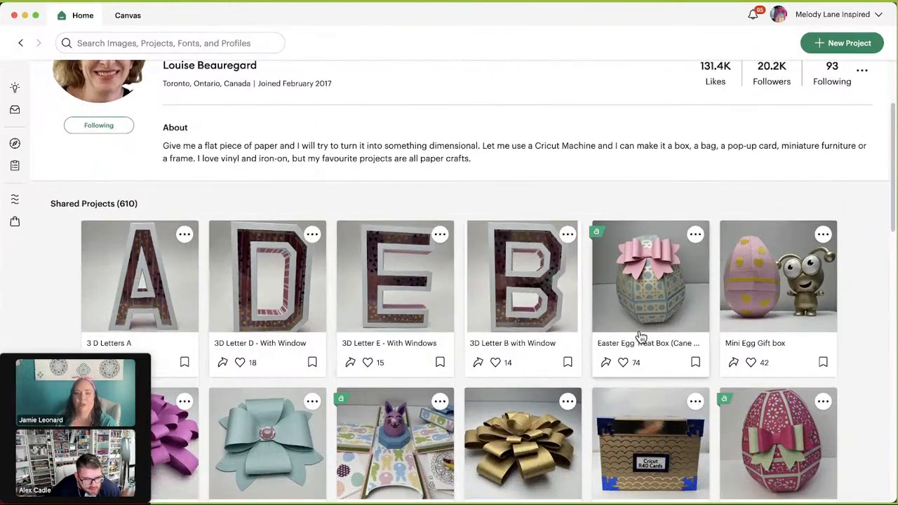
pyautogui.scroll(-3)
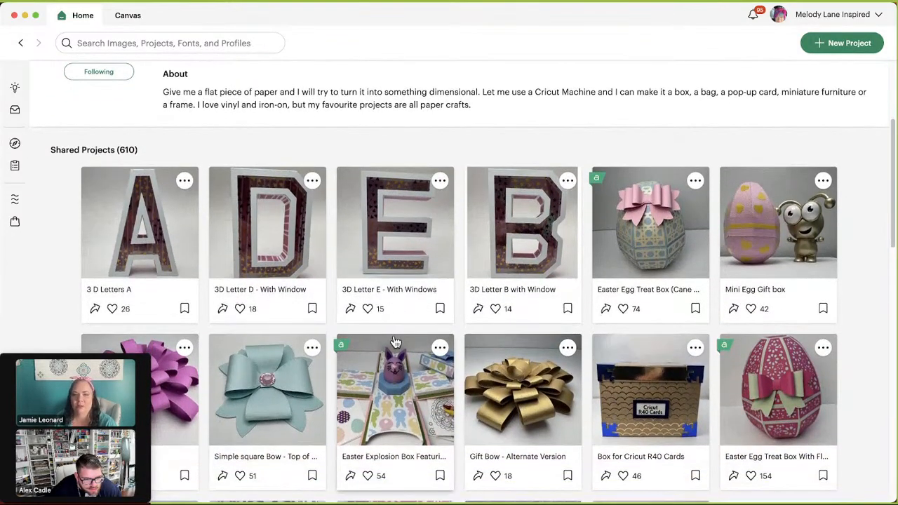
pyautogui.scroll(-3)
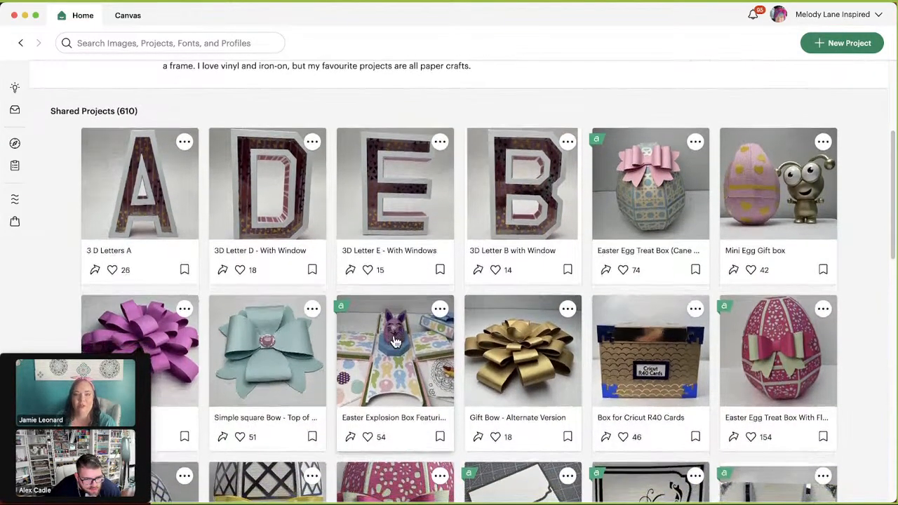
pyautogui.scroll(-3)
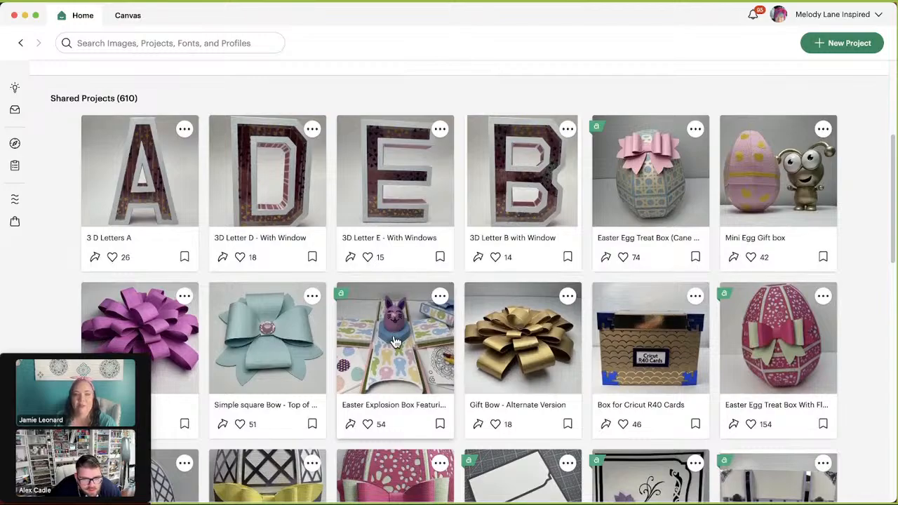
pyautogui.scroll(-3)
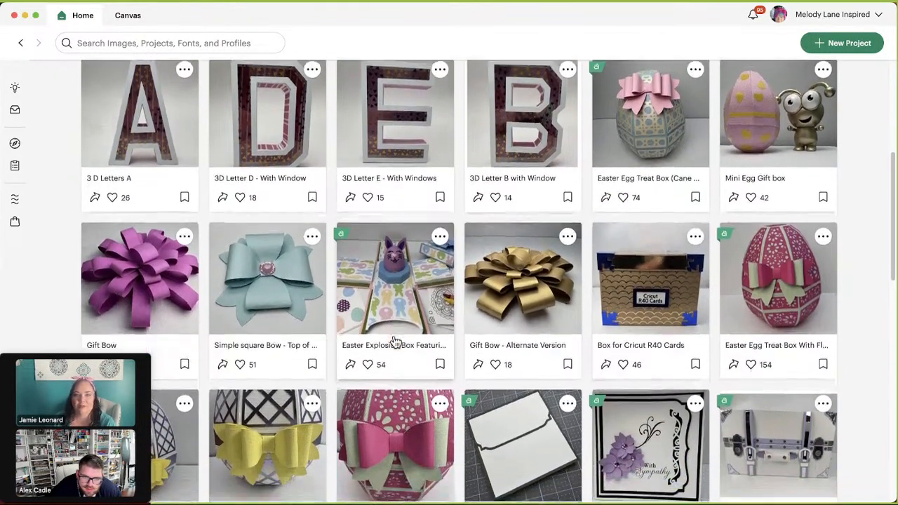
pyautogui.scroll(-3)
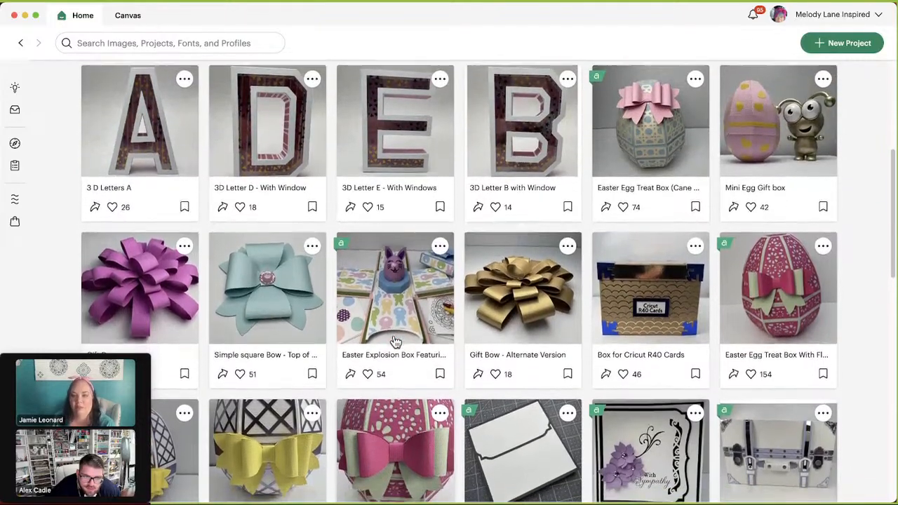
pyautogui.scroll(-3)
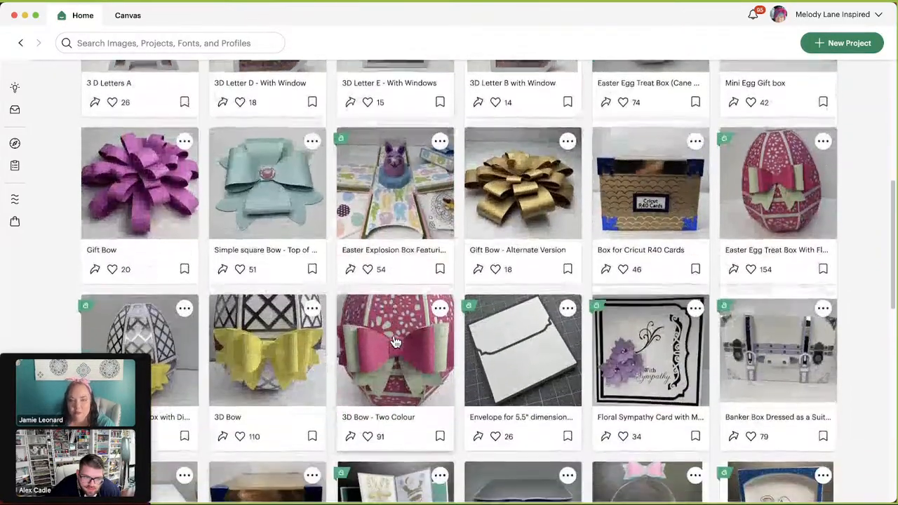
pyautogui.scroll(-3)
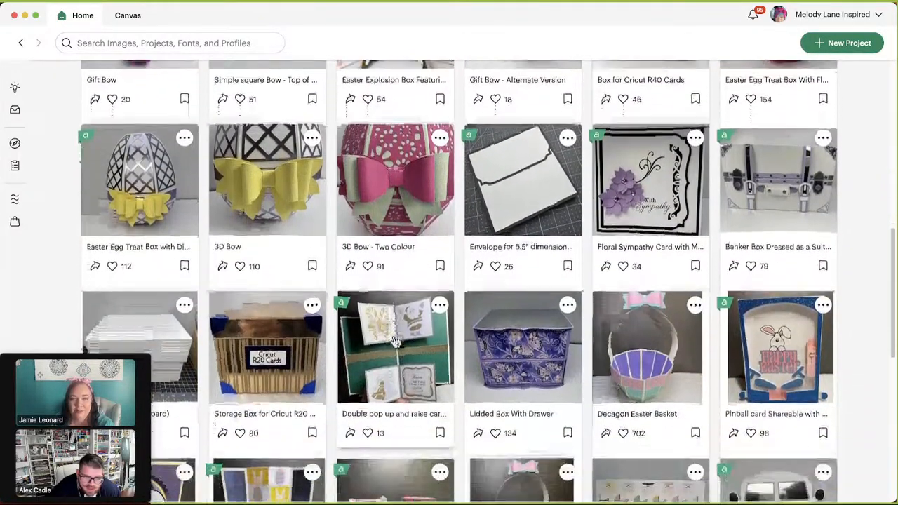
pyautogui.scroll(-3)
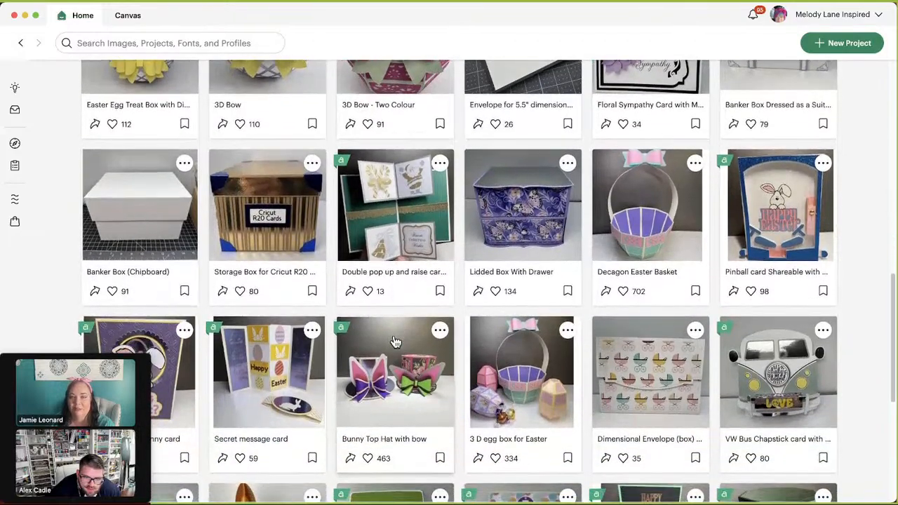
pyautogui.scroll(-3)
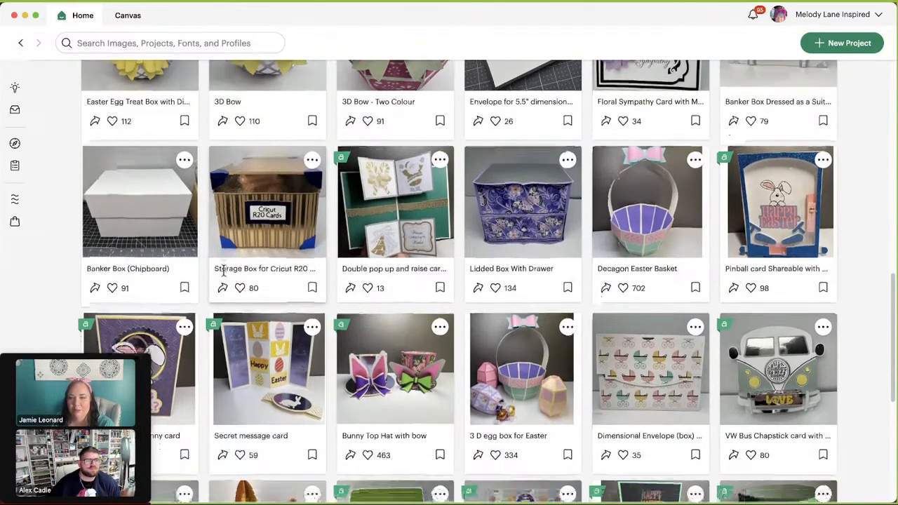
pyautogui.scroll(-3)
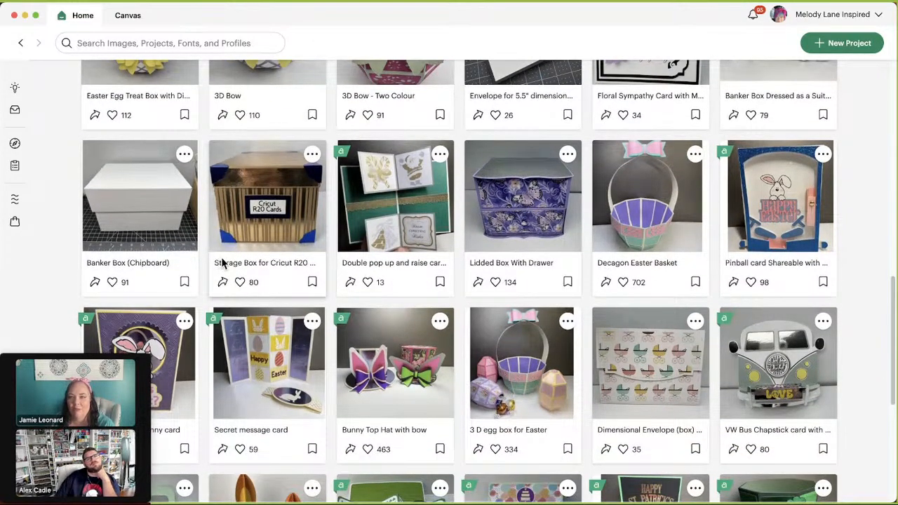
pyautogui.moveTo(637, 245)
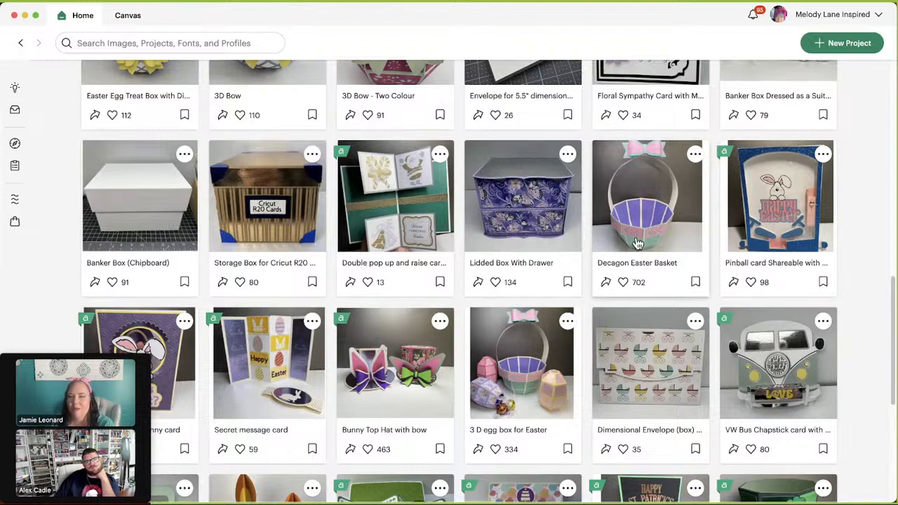
pyautogui.scroll(-3)
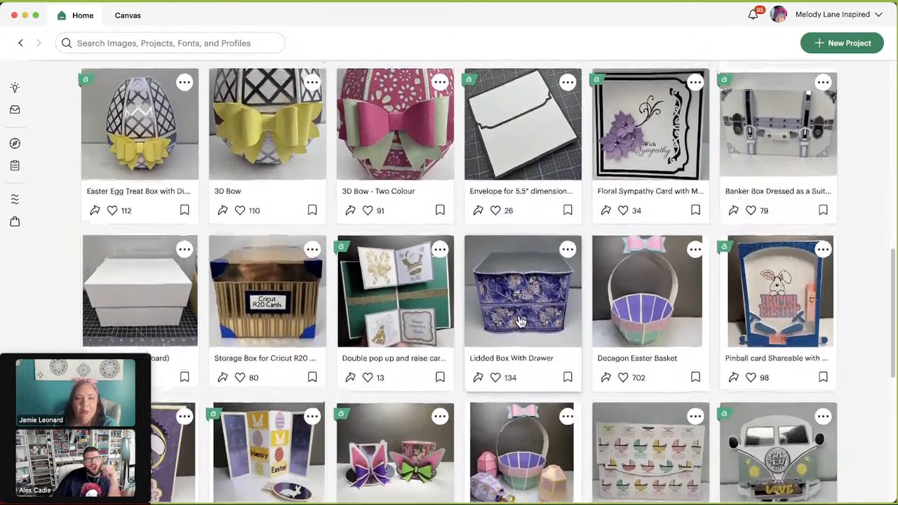
pyautogui.scroll(-3)
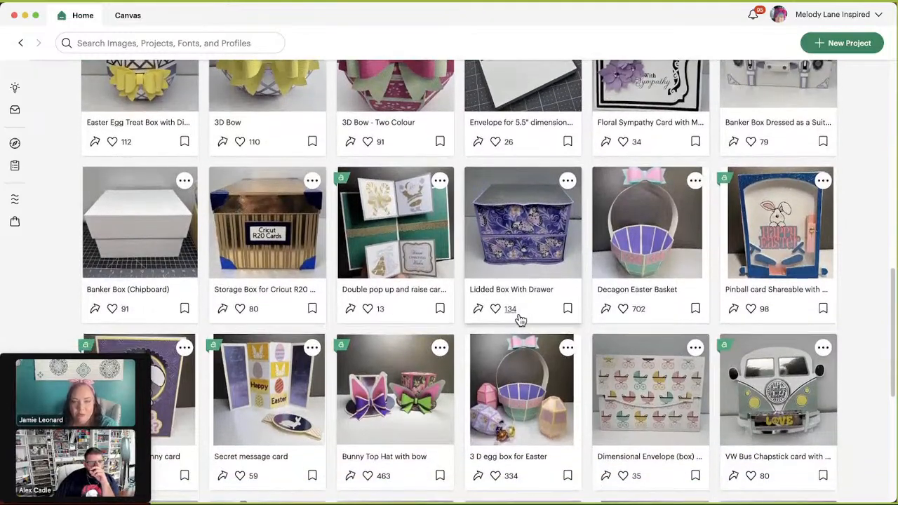
pyautogui.scroll(-3)
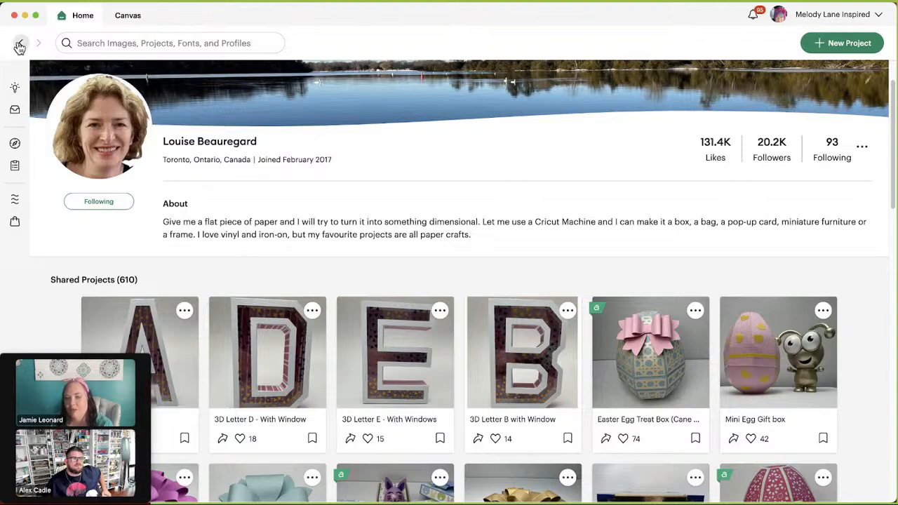
# Back out of the 'louise' designer search results to the Home inspiration page with spring garden cards.
pyautogui.write('louise')
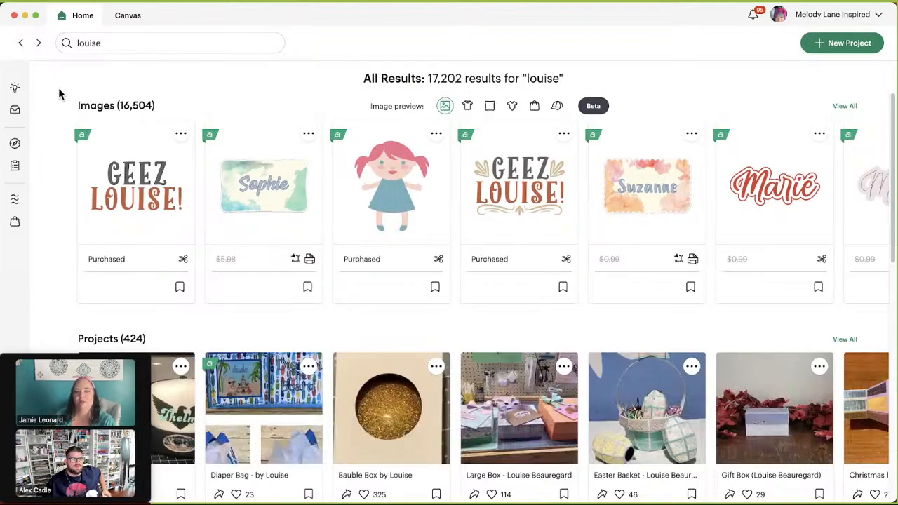
pyautogui.scroll(-3)
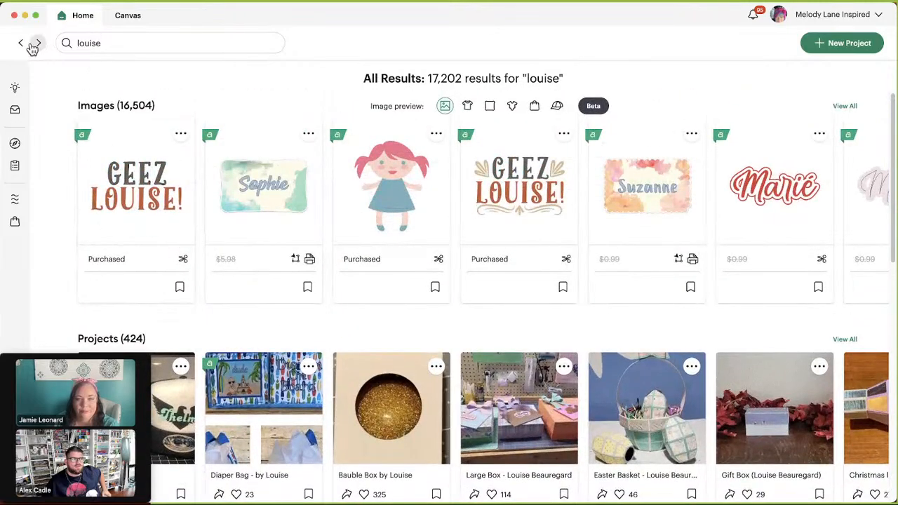
pyautogui.click(20, 42)
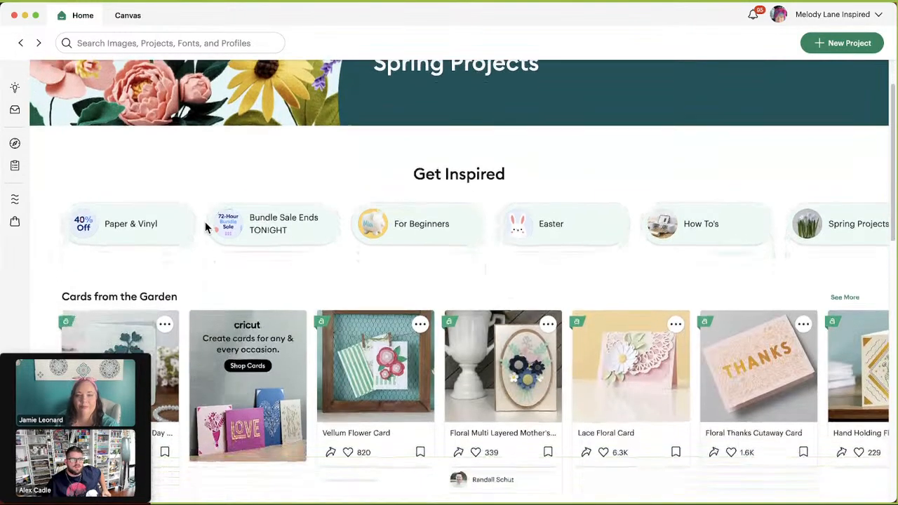
pyautogui.scroll(-3)
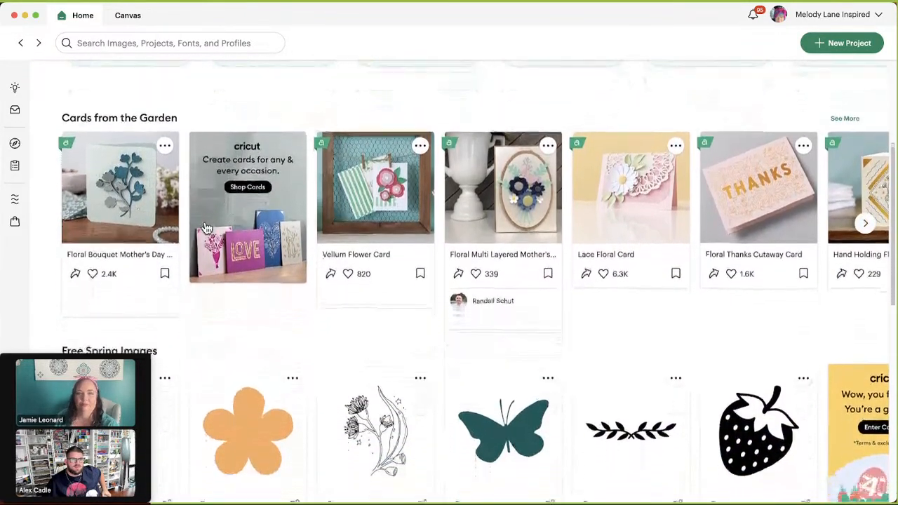
pyautogui.scroll(-3)
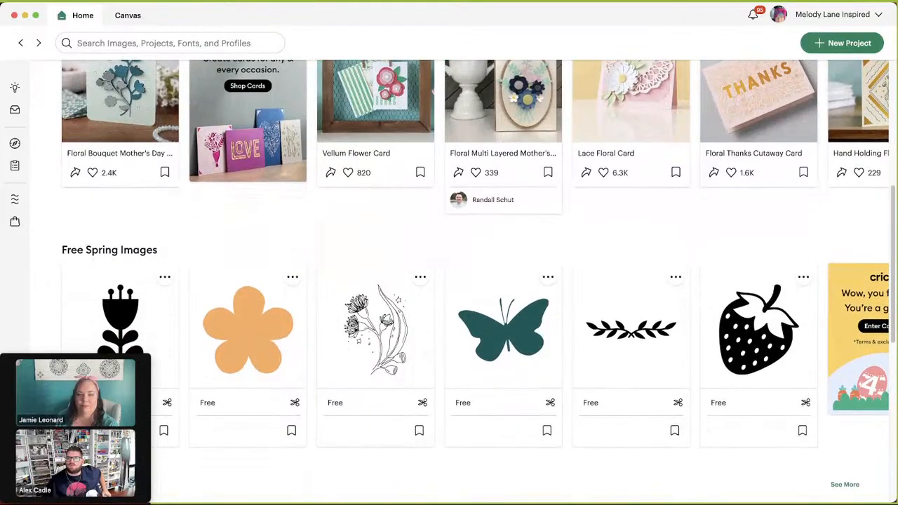
pyautogui.scroll(-3)
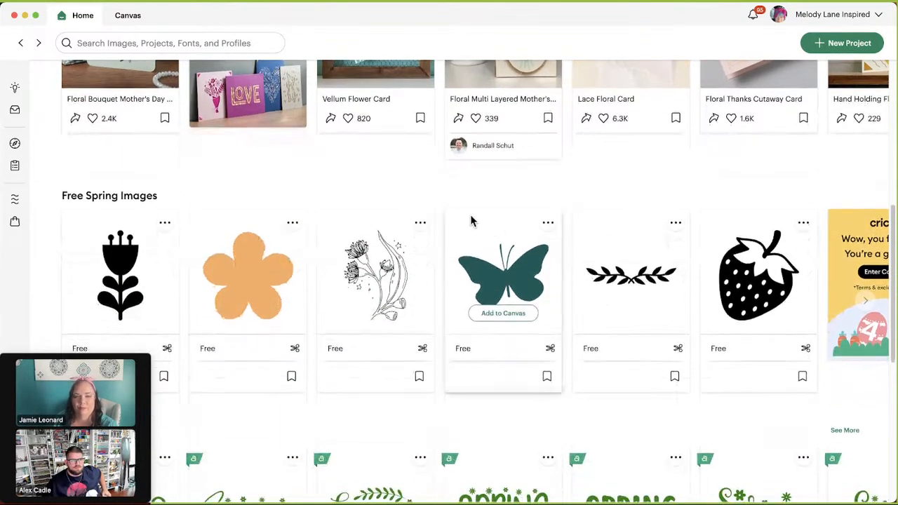
pyautogui.scroll(-3)
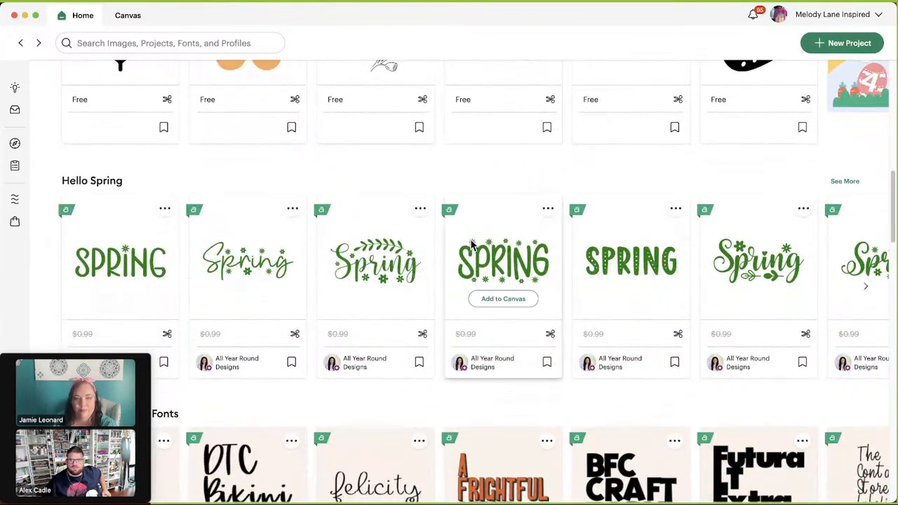
pyautogui.scroll(-3)
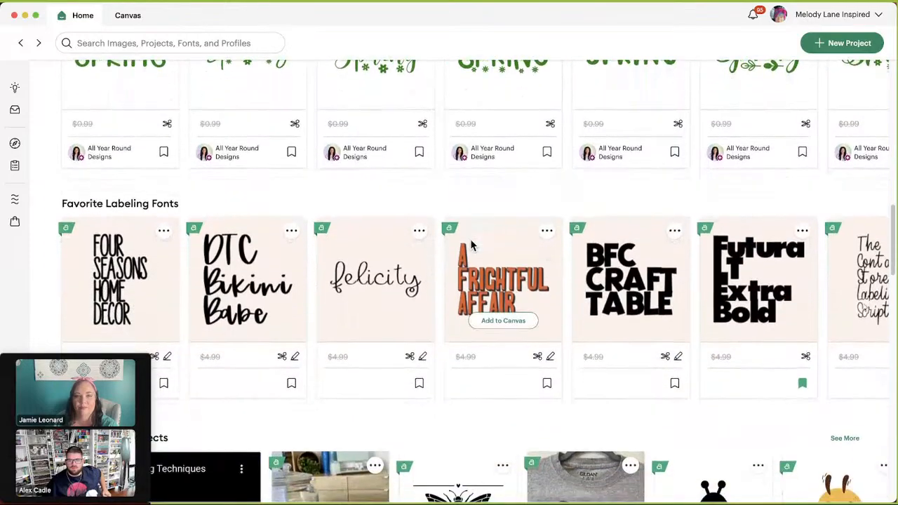
pyautogui.scroll(-3)
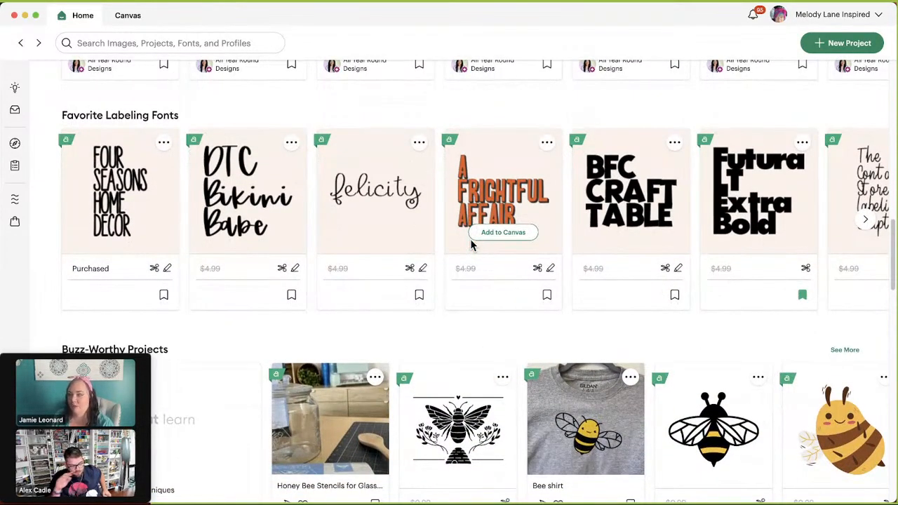
pyautogui.scroll(-3)
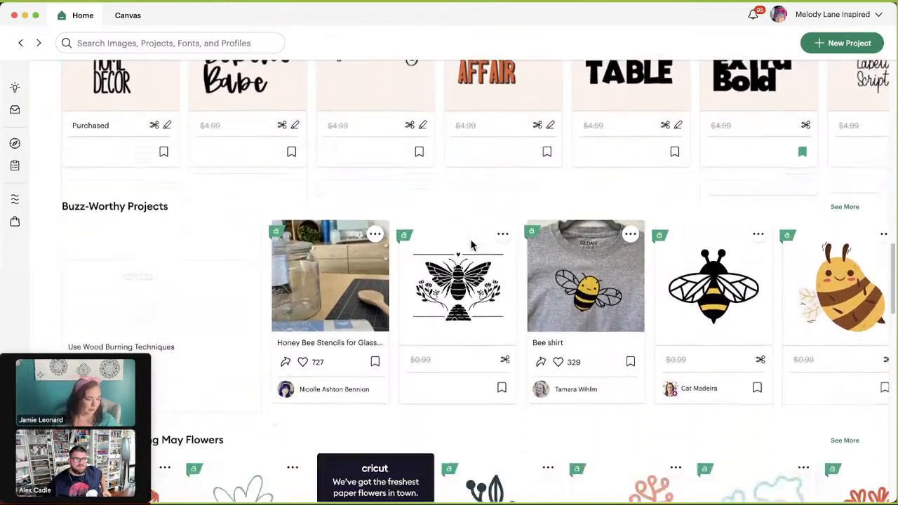
pyautogui.scroll(-3)
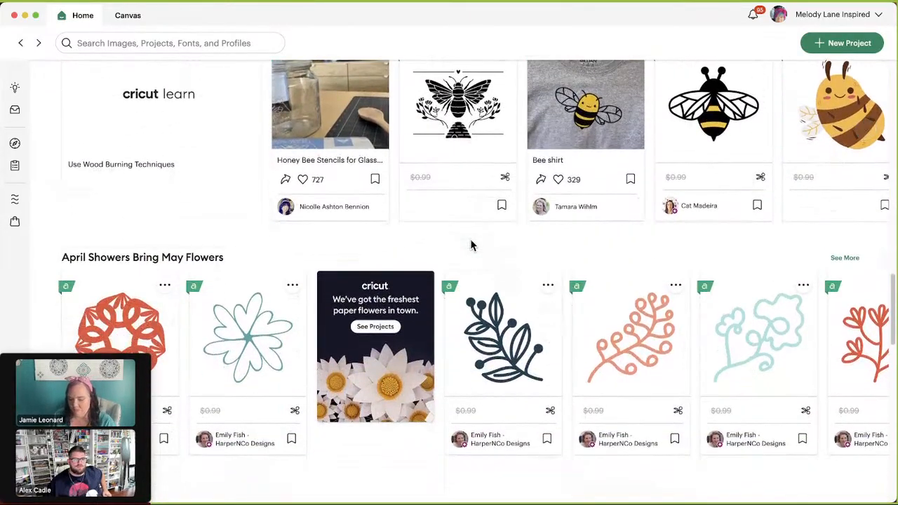
pyautogui.scroll(-3)
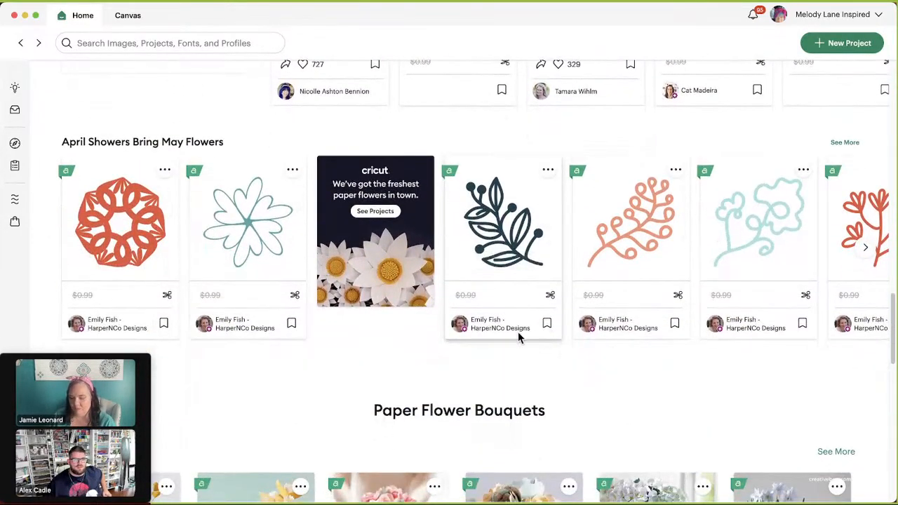
pyautogui.scroll(-3)
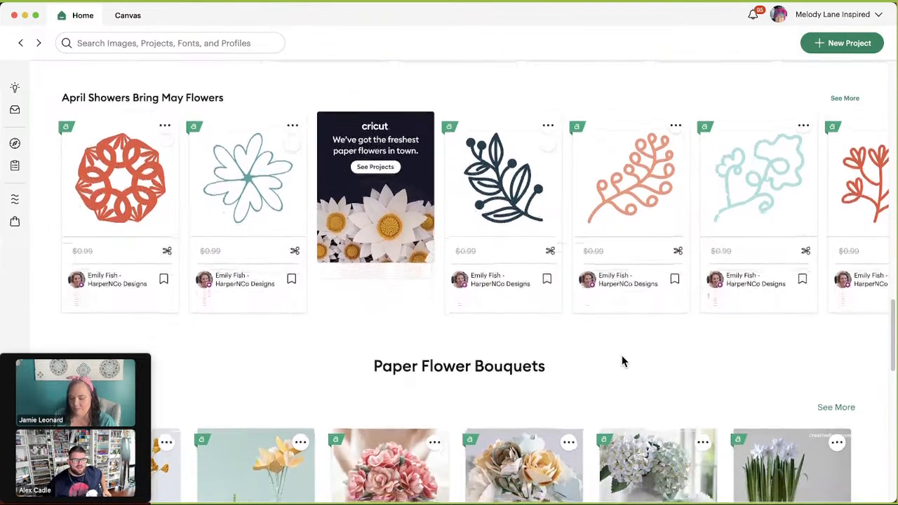
pyautogui.scroll(-3)
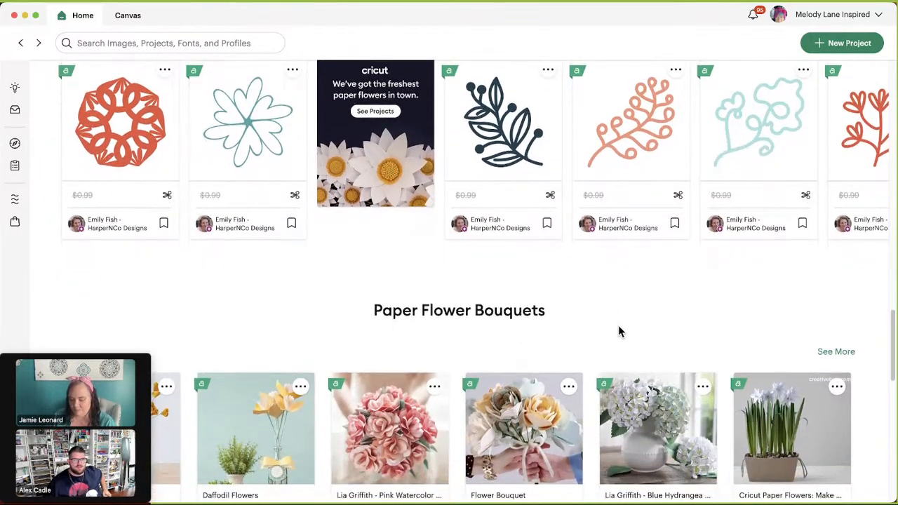
pyautogui.scroll(-3)
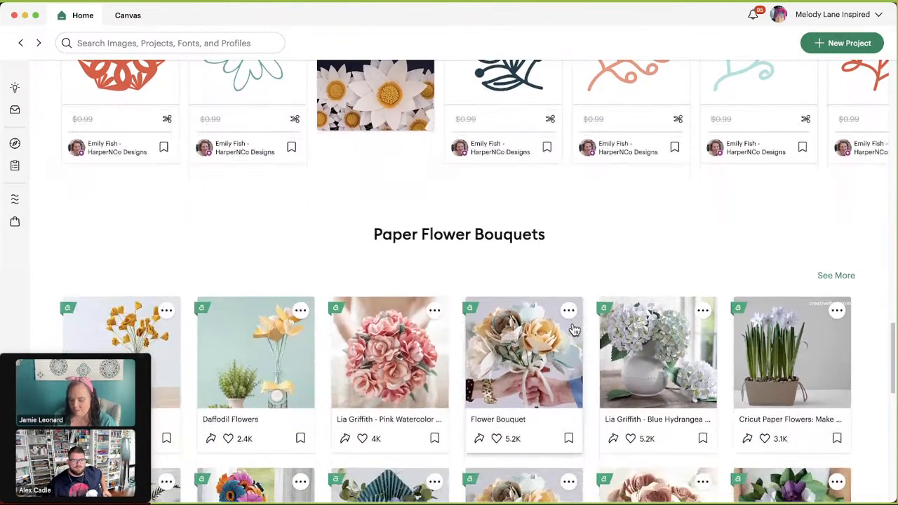
pyautogui.scroll(-3)
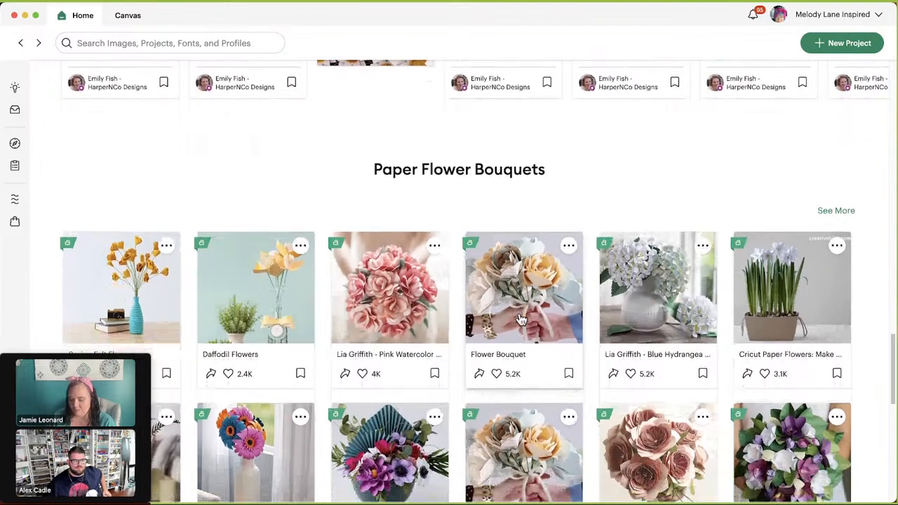
pyautogui.scroll(-3)
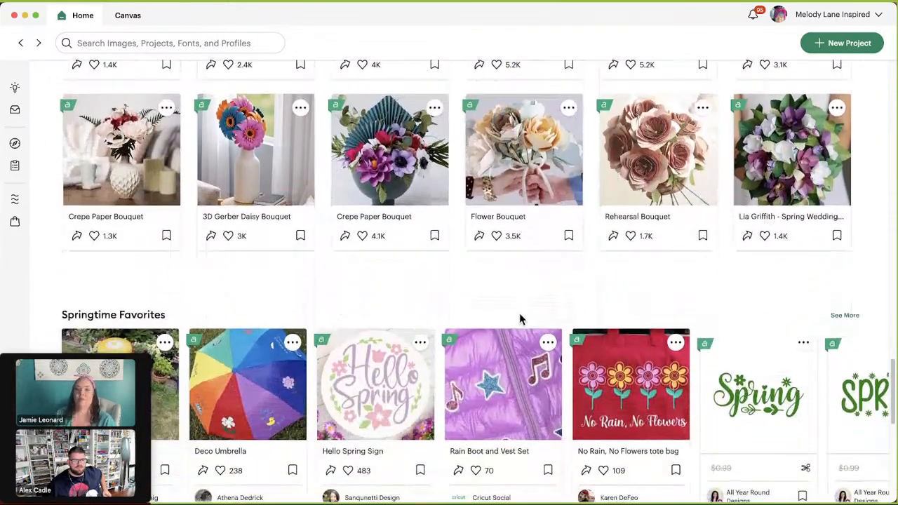
pyautogui.scroll(-3)
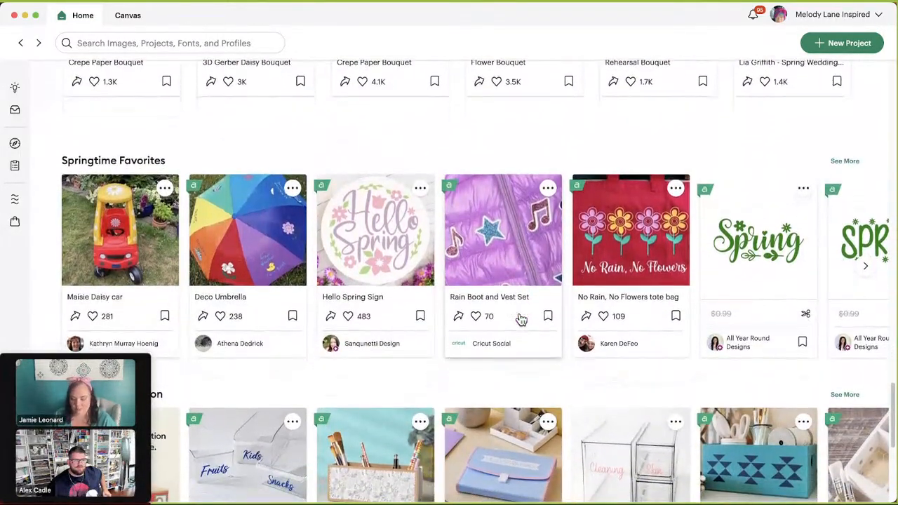
pyautogui.scroll(-3)
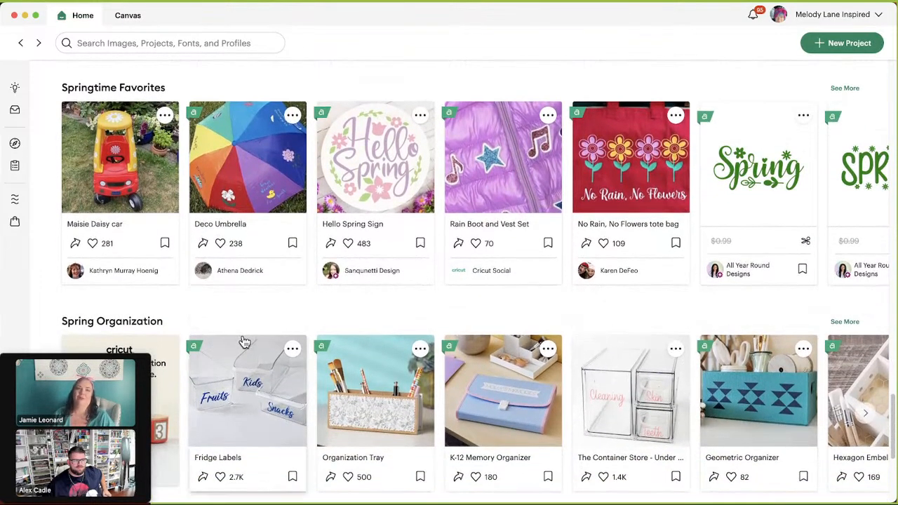
pyautogui.scroll(-3)
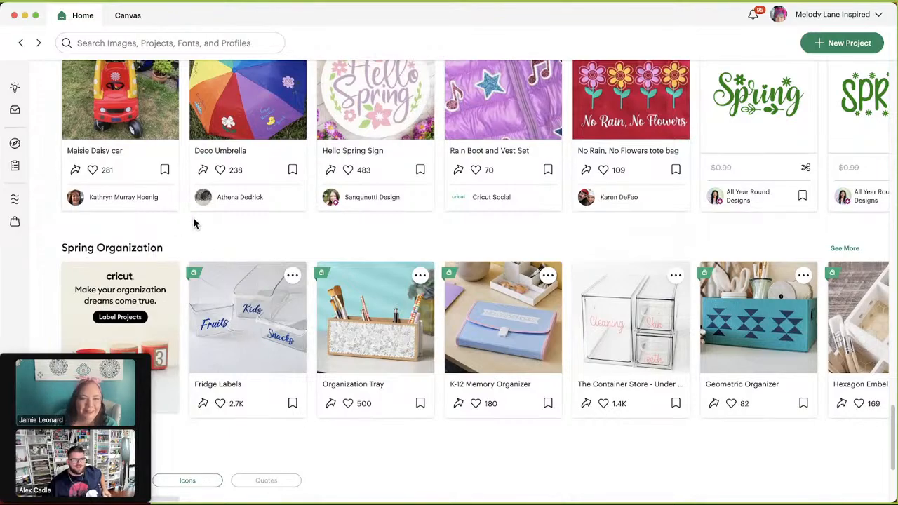
pyautogui.scroll(-3)
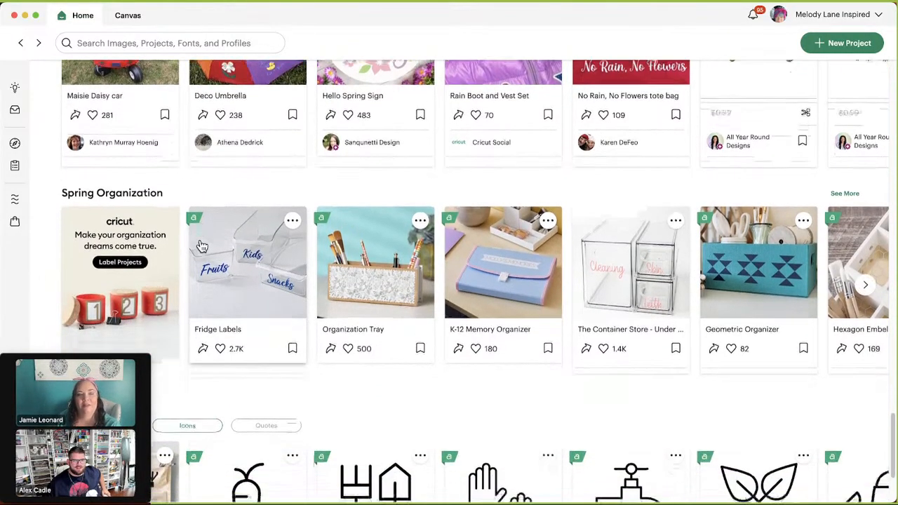
pyautogui.scroll(-3)
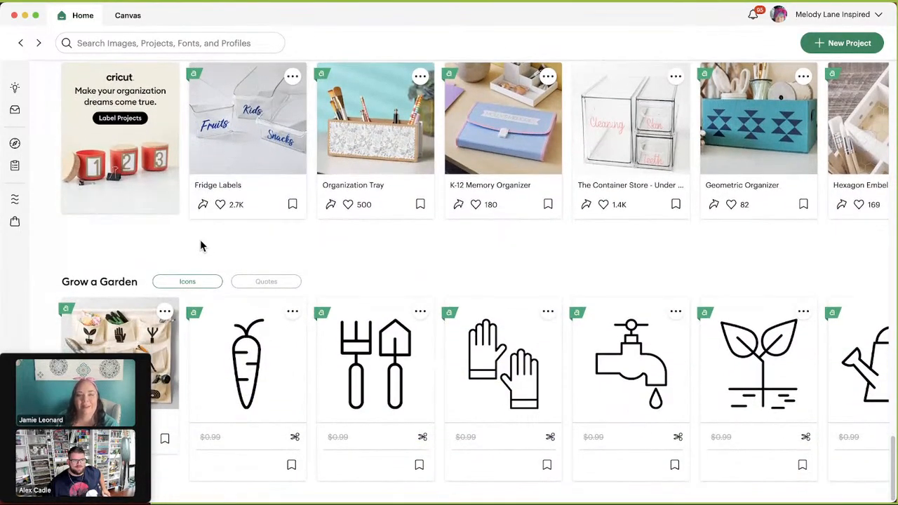
pyautogui.moveTo(362, 267)
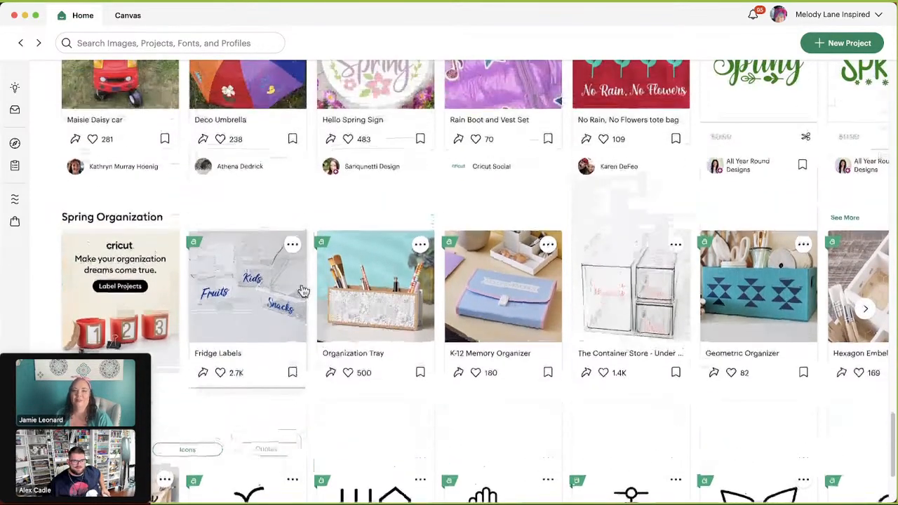
pyautogui.scroll(-3)
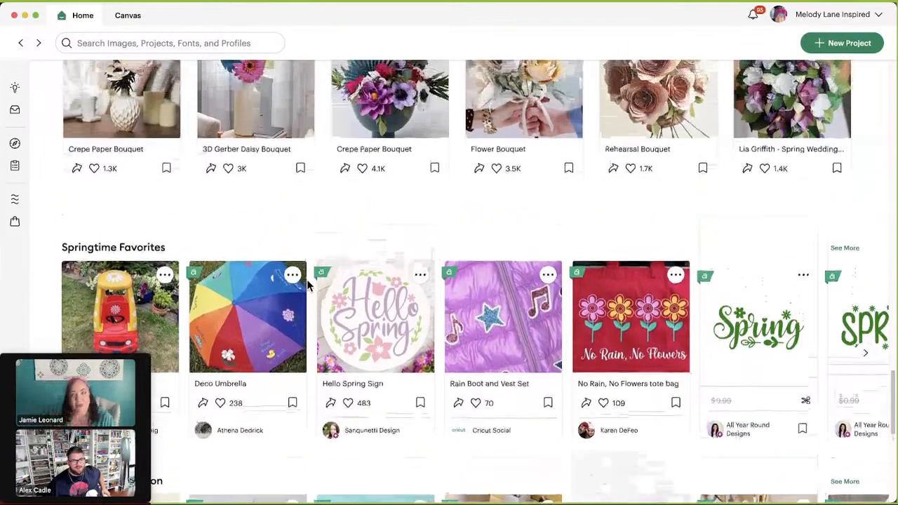
pyautogui.scroll(-3)
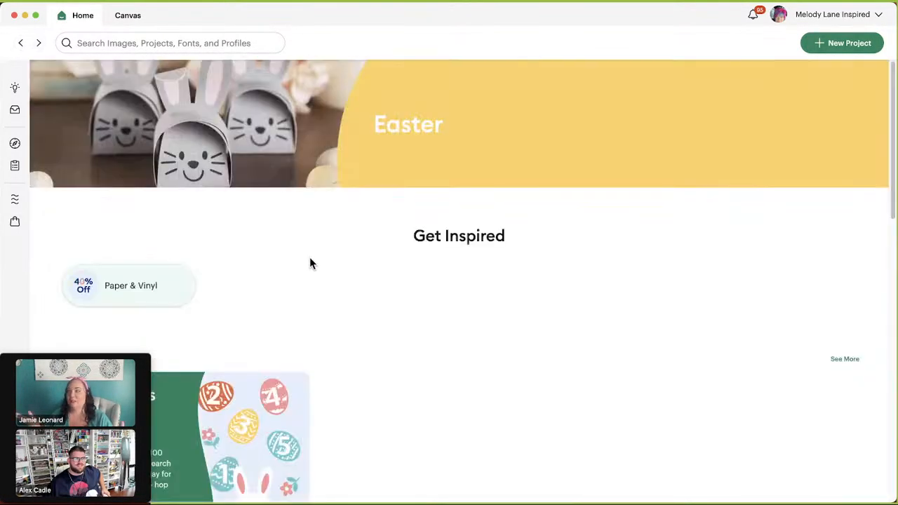
# Scroll the Easter page past Editable Images and For the Newest Bunny to the Easter Shadow Boxes row.
pyautogui.scroll(-3)
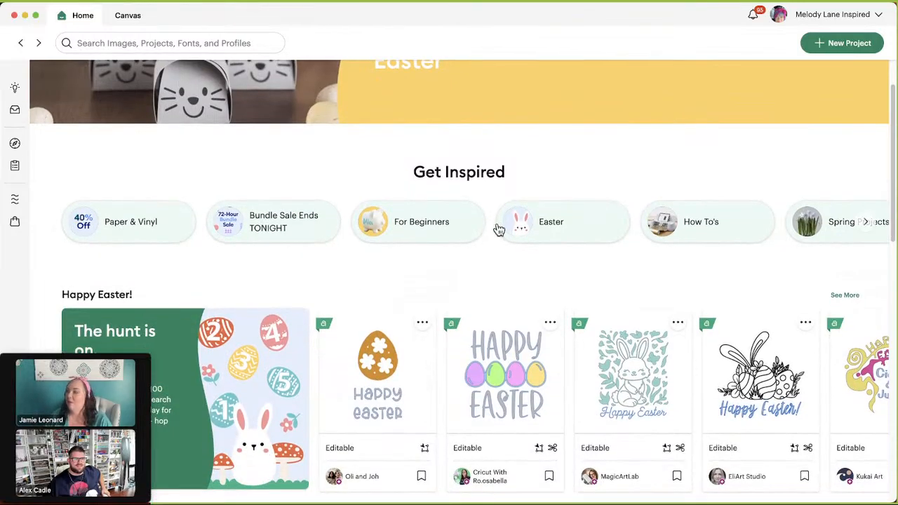
pyautogui.scroll(-3)
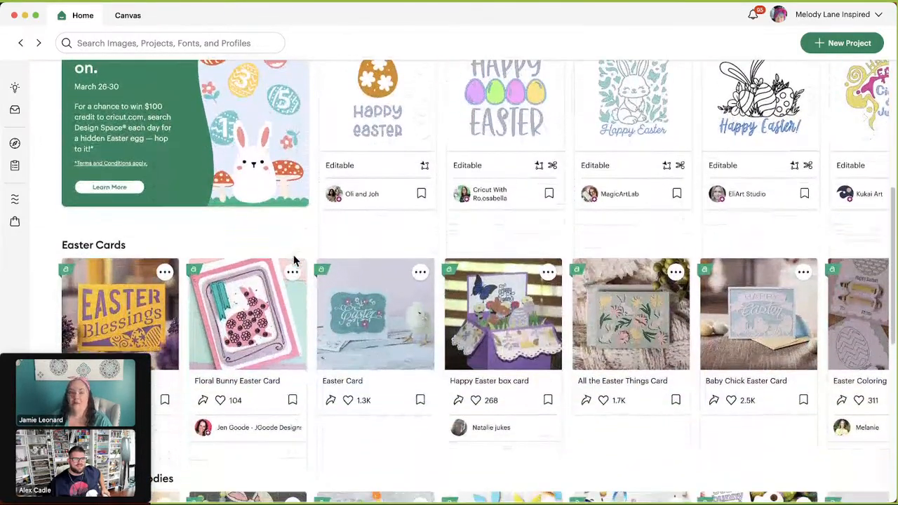
pyautogui.scroll(-3)
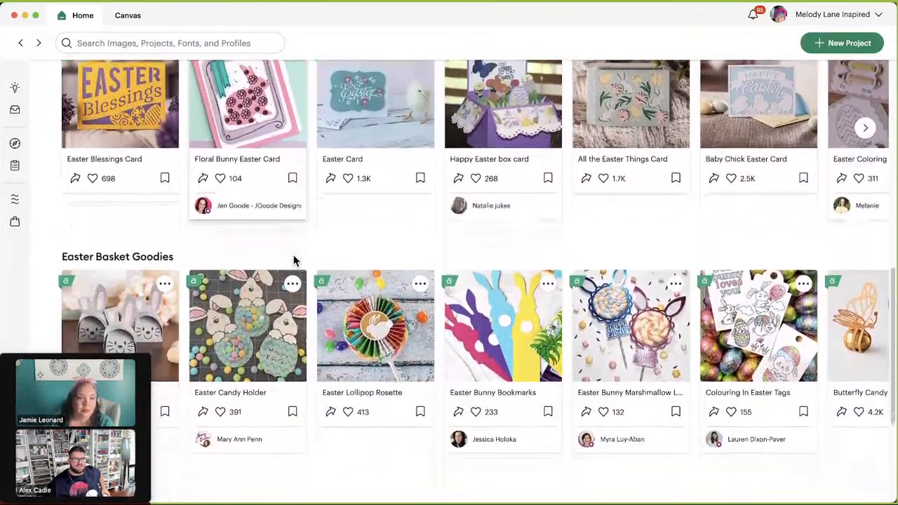
pyautogui.scroll(-3)
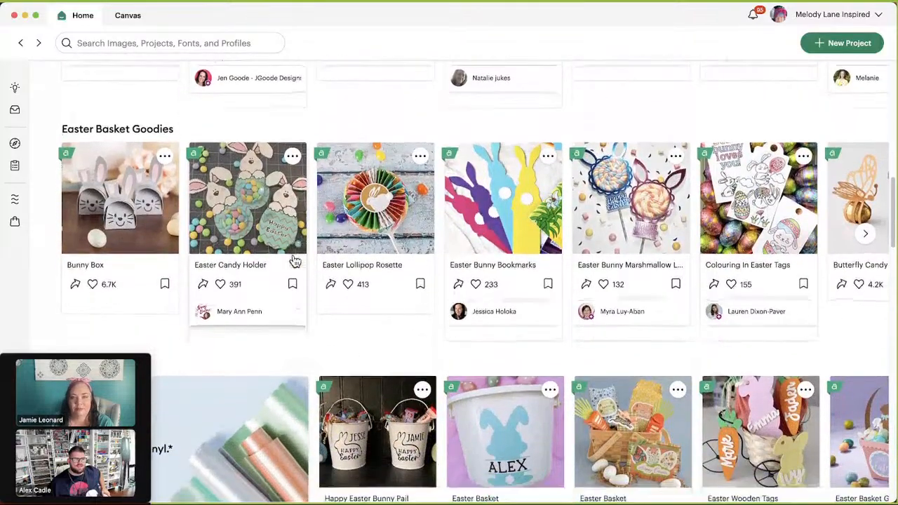
pyautogui.scroll(-3)
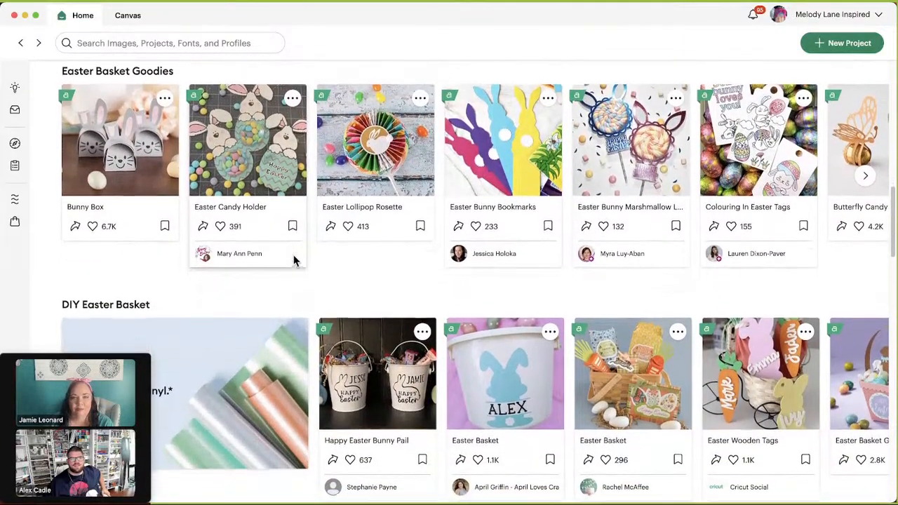
pyautogui.scroll(-3)
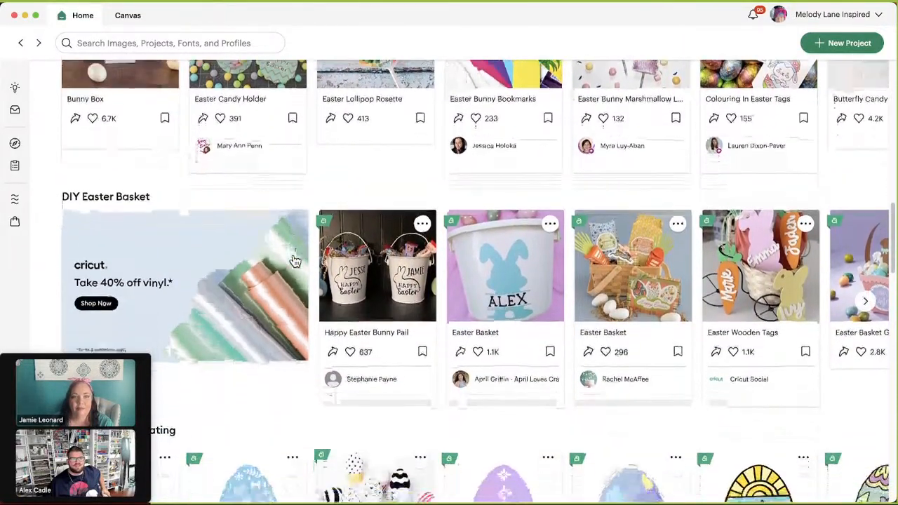
pyautogui.scroll(-3)
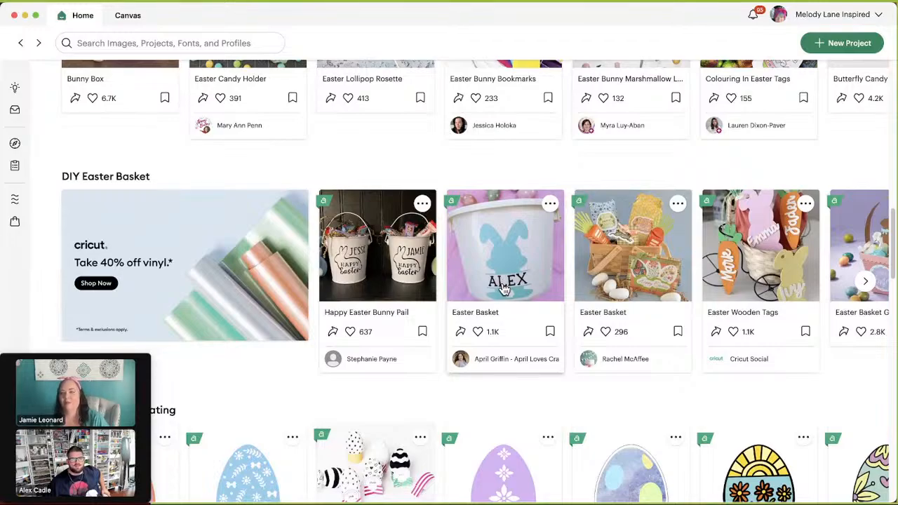
pyautogui.scroll(-3)
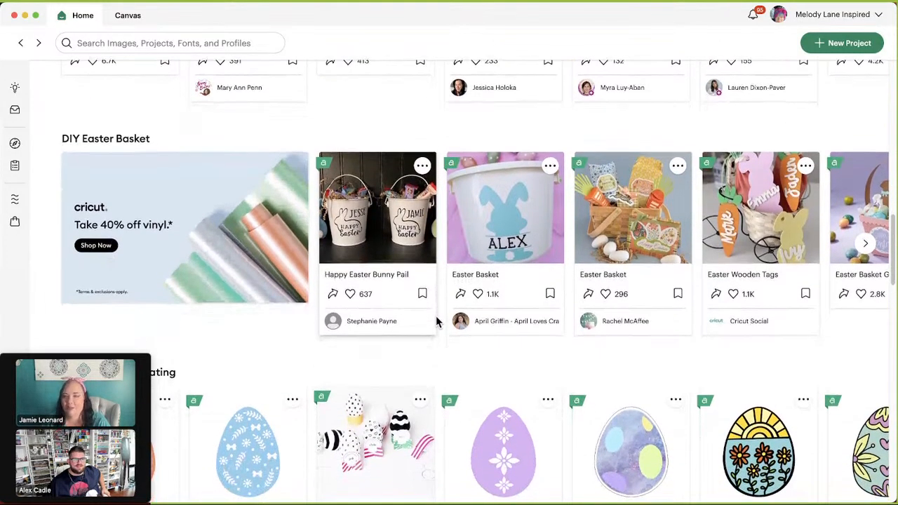
pyautogui.scroll(-3)
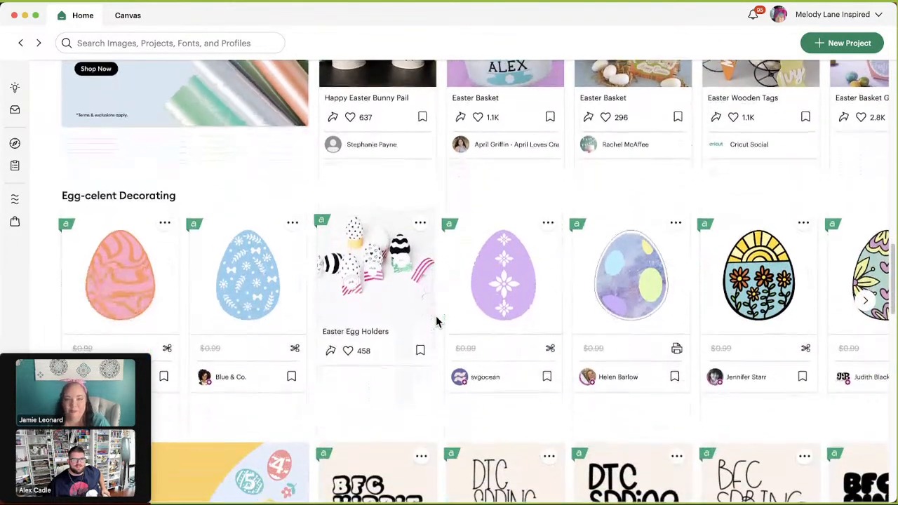
pyautogui.scroll(-3)
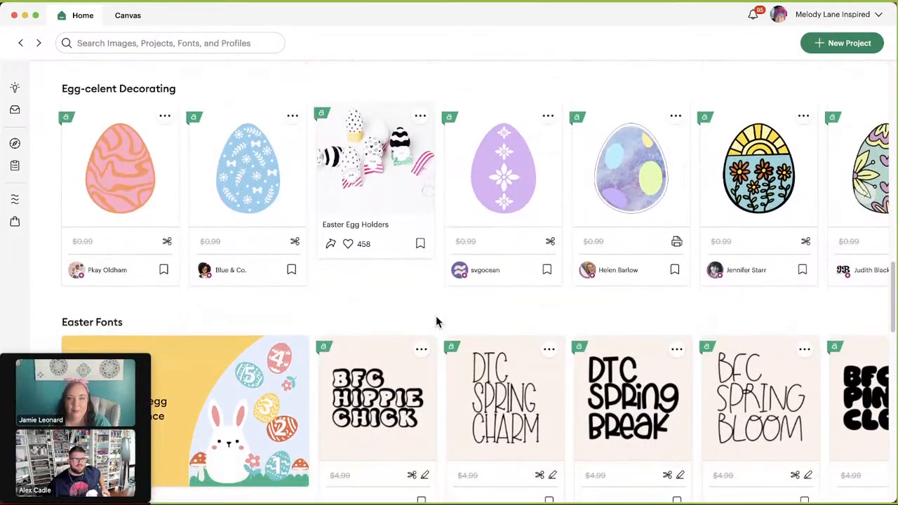
pyautogui.scroll(-3)
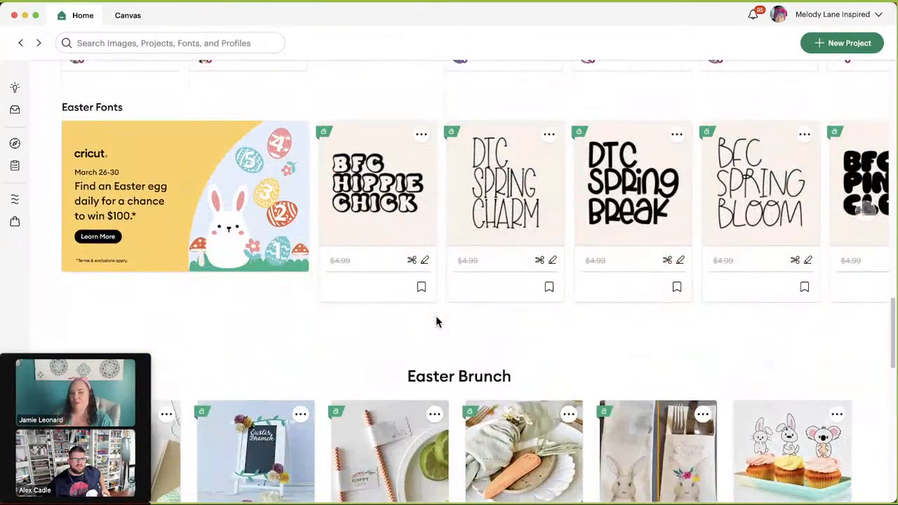
pyautogui.scroll(-3)
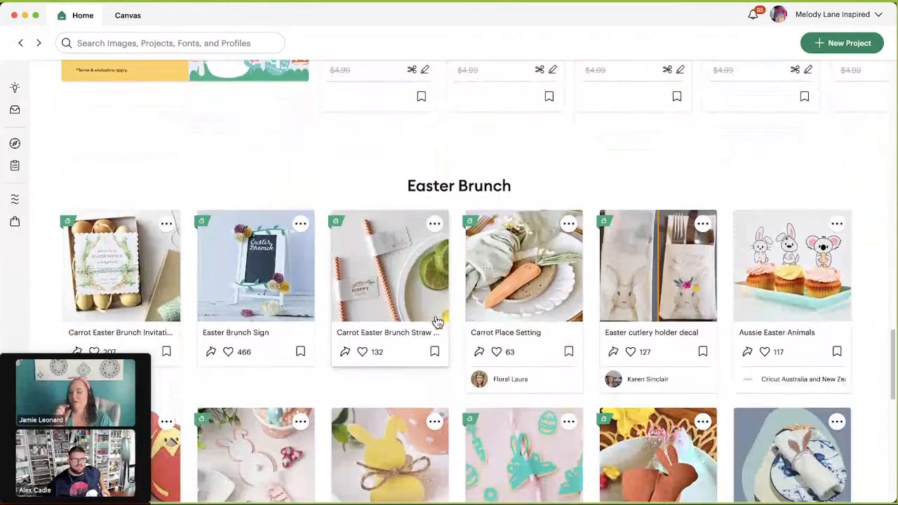
pyautogui.scroll(-3)
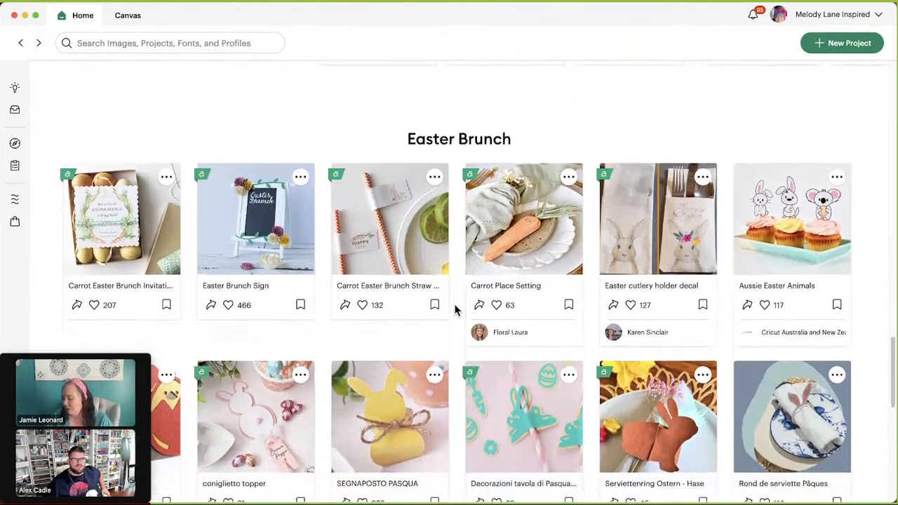
pyautogui.scroll(-3)
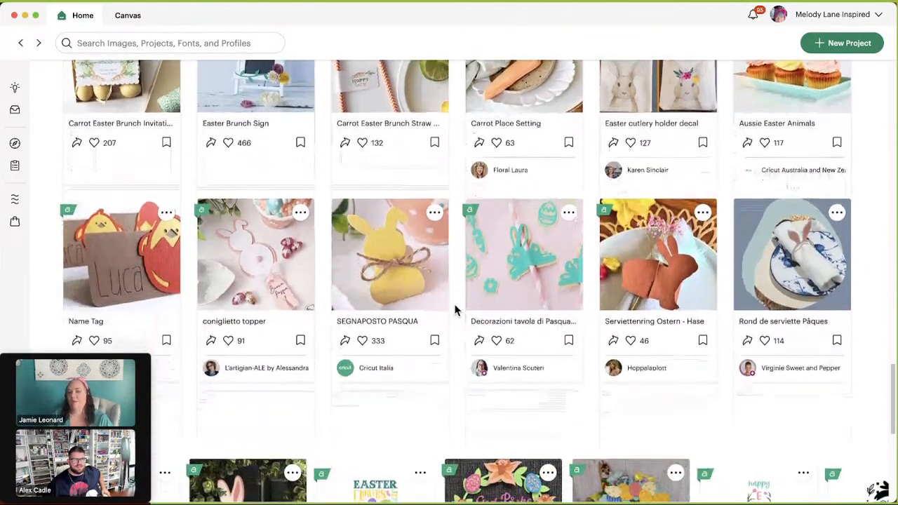
pyautogui.scroll(-3)
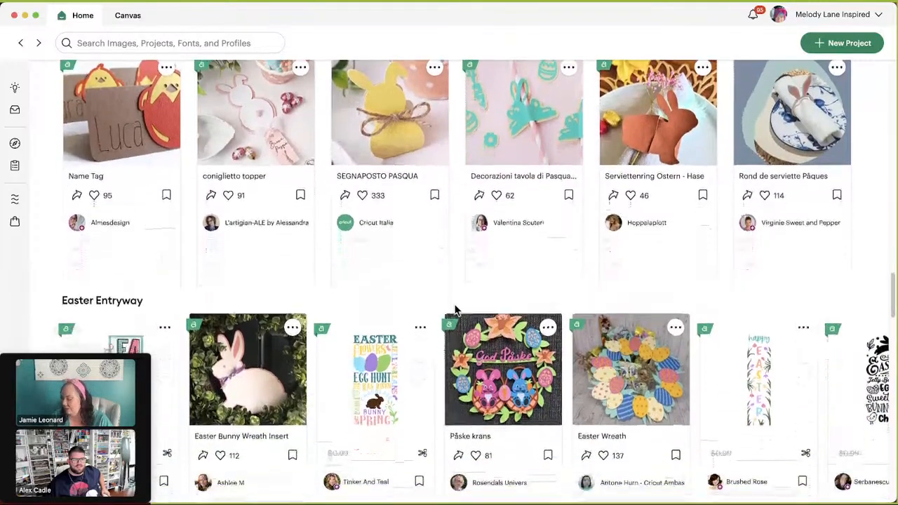
pyautogui.scroll(-3)
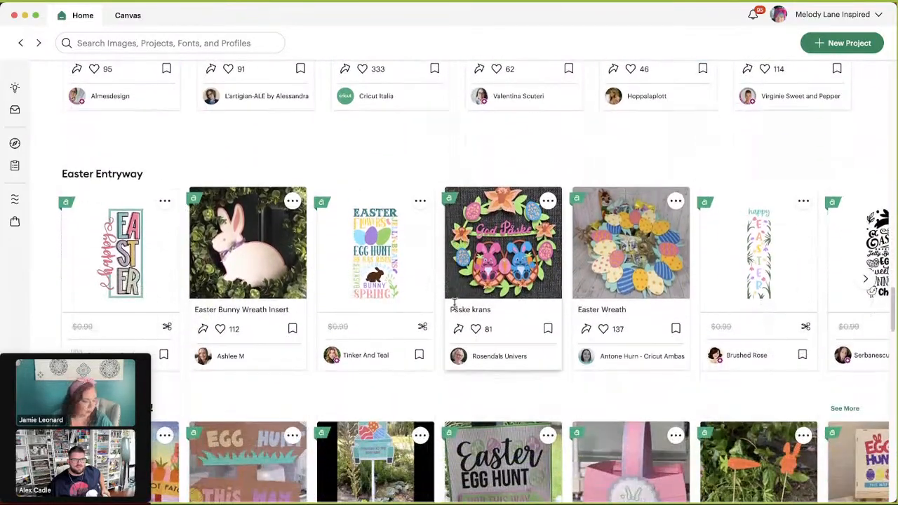
pyautogui.scroll(-3)
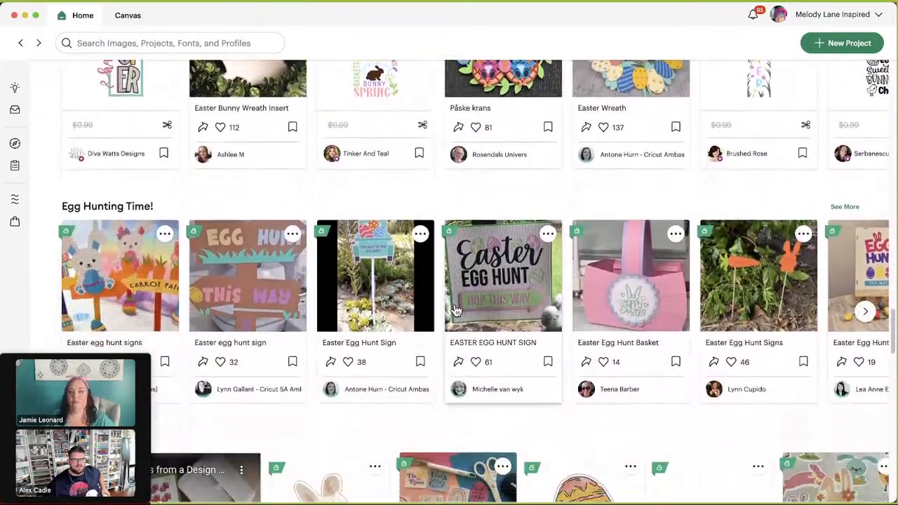
pyautogui.scroll(-3)
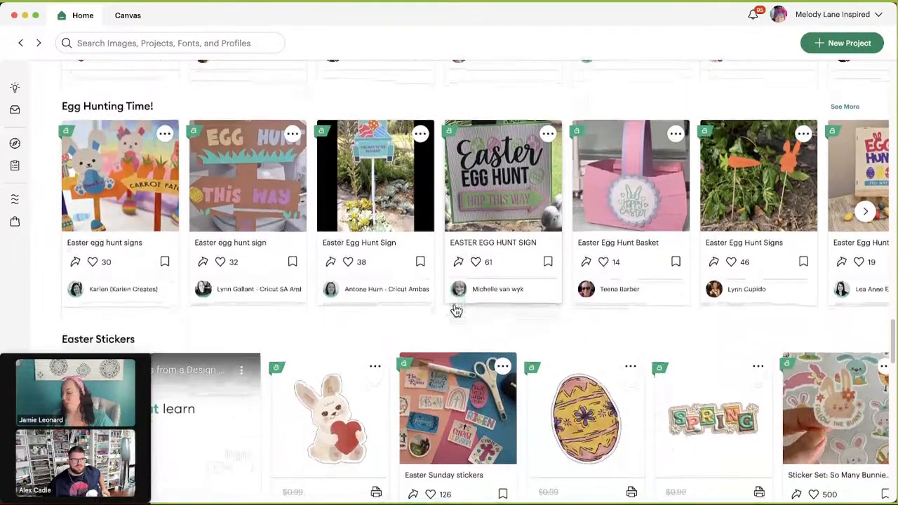
pyautogui.scroll(-3)
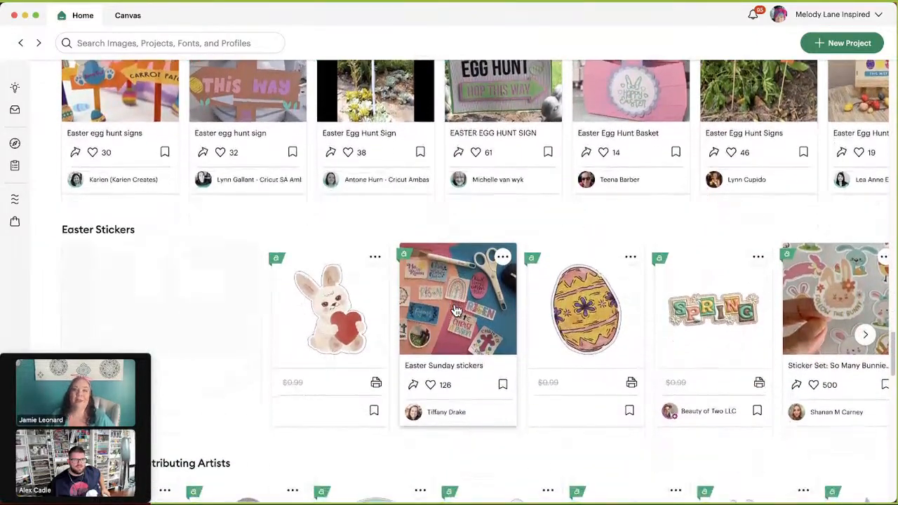
pyautogui.scroll(-3)
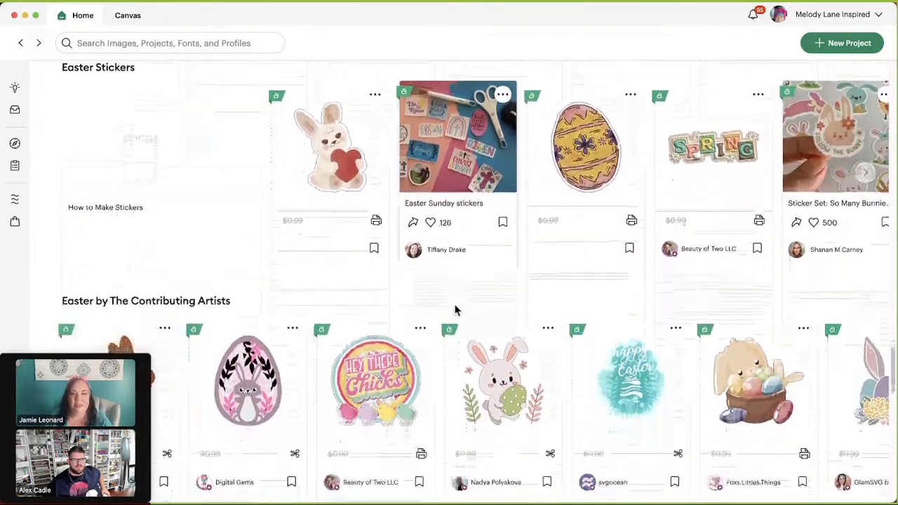
pyautogui.scroll(-3)
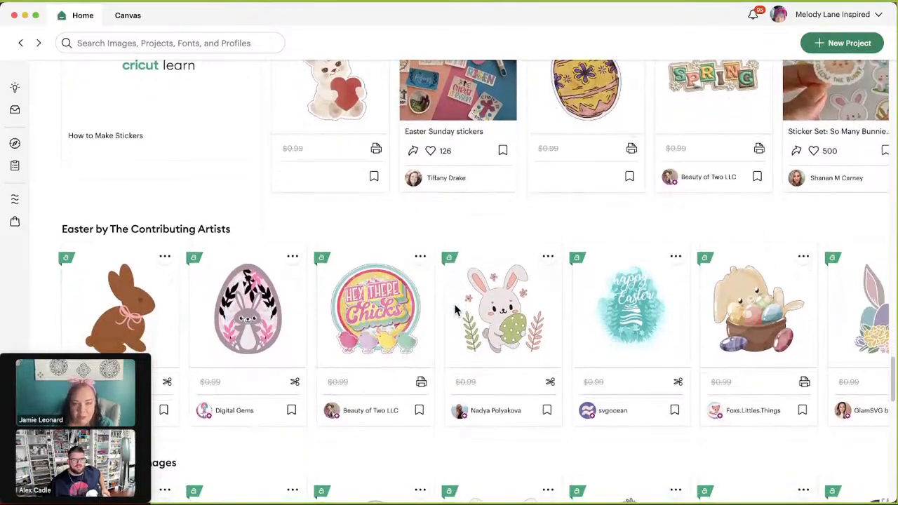
pyautogui.scroll(-3)
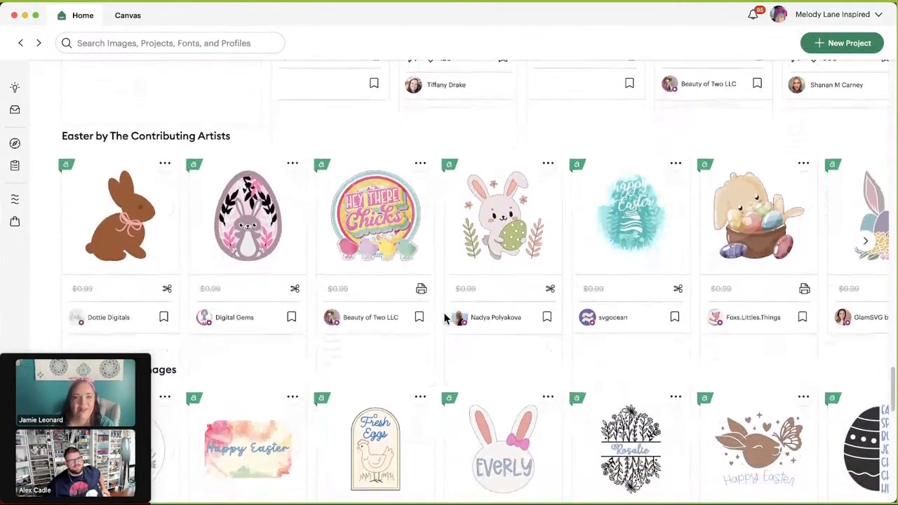
pyautogui.scroll(-3)
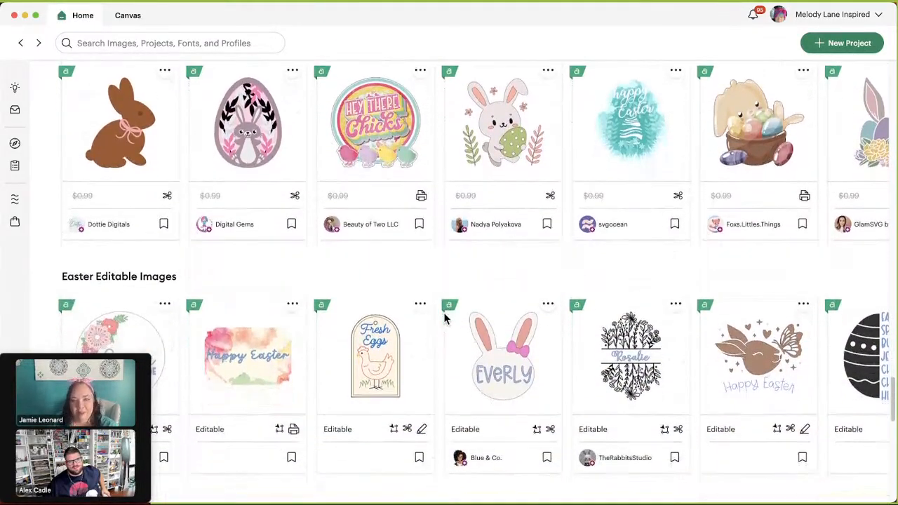
pyautogui.scroll(-3)
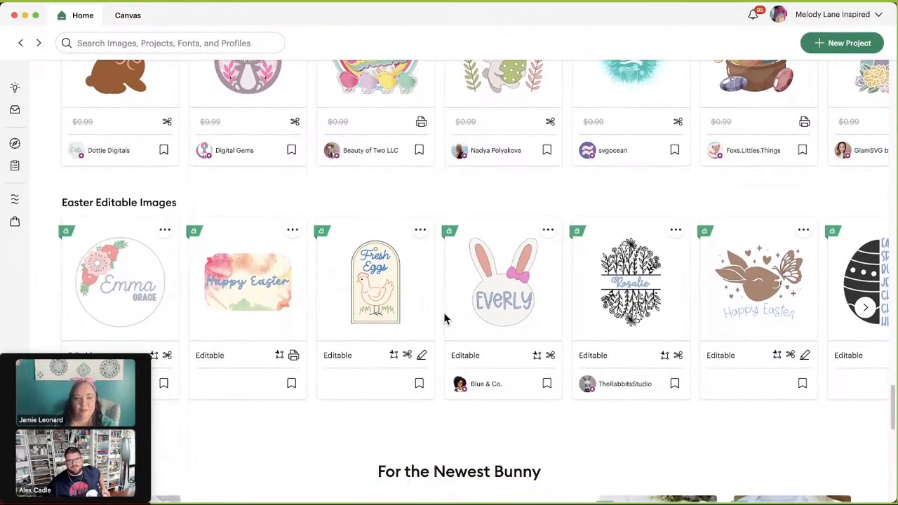
pyautogui.scroll(-3)
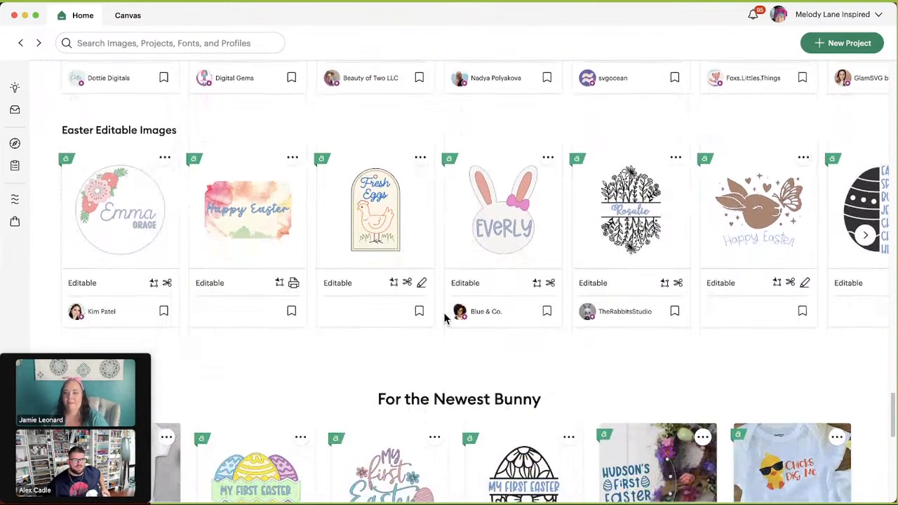
pyautogui.scroll(-3)
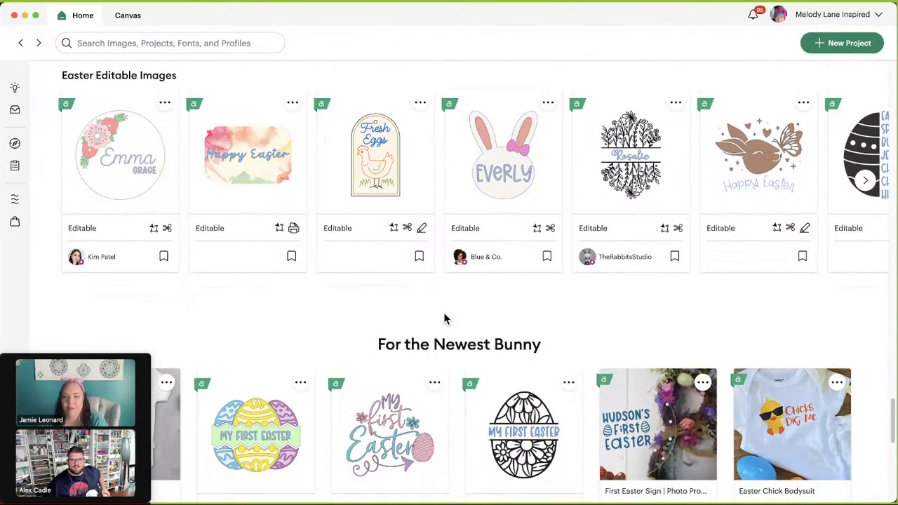
pyautogui.scroll(-3)
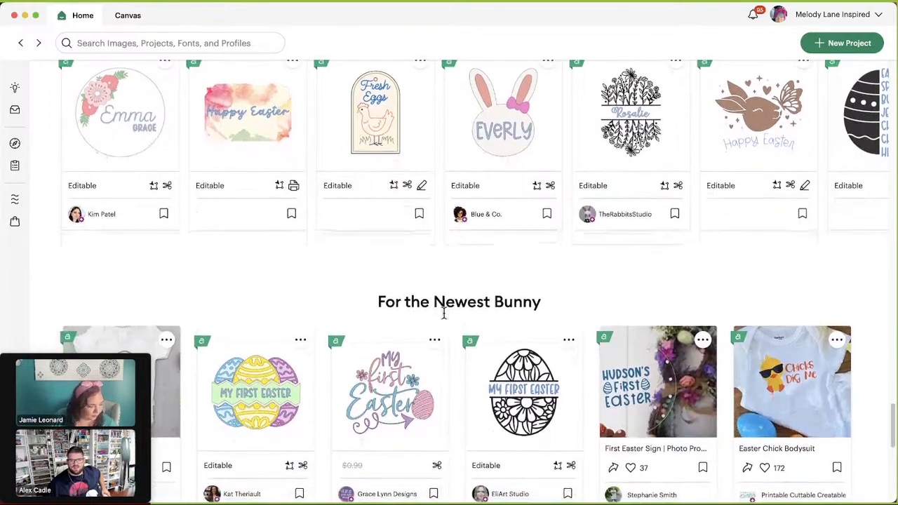
pyautogui.scroll(-3)
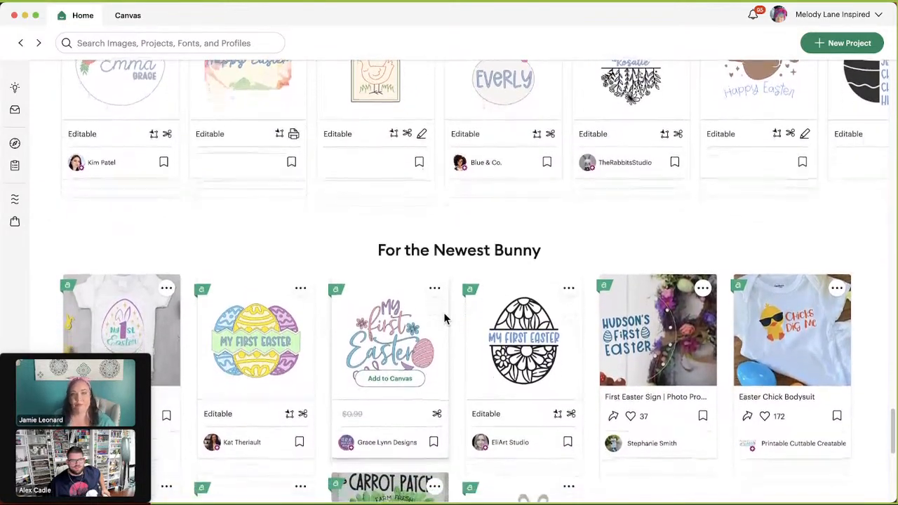
pyautogui.scroll(-3)
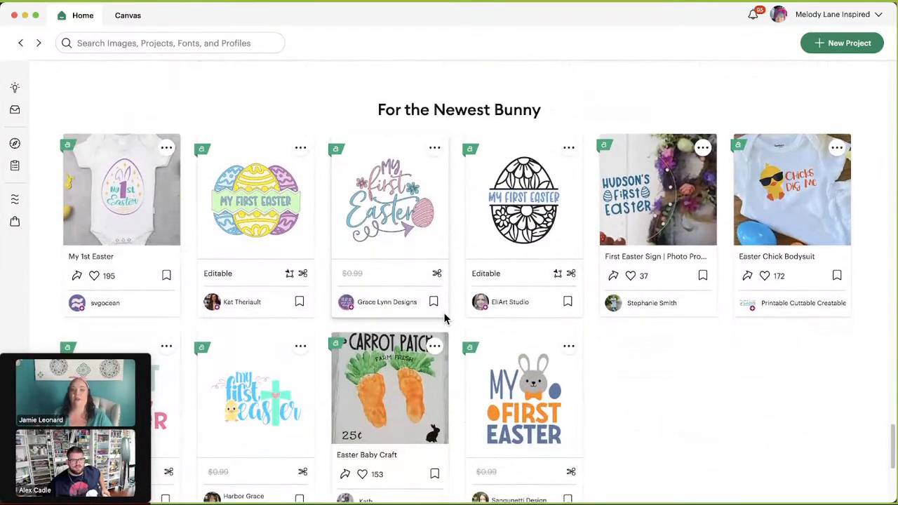
pyautogui.scroll(-3)
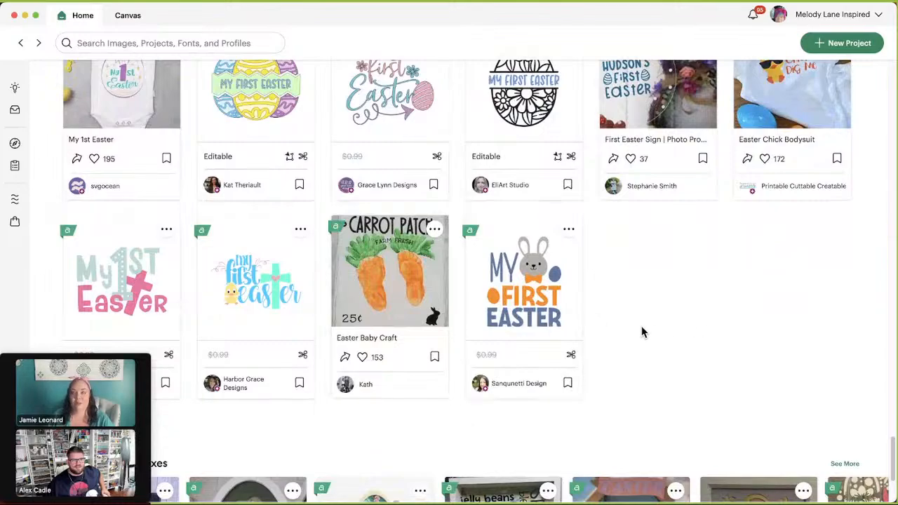
pyautogui.moveTo(412, 265)
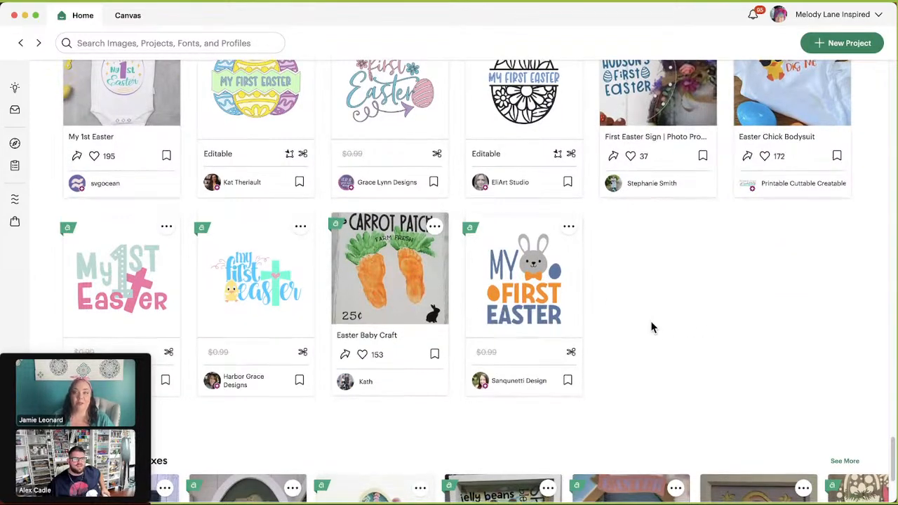
pyautogui.scroll(-3)
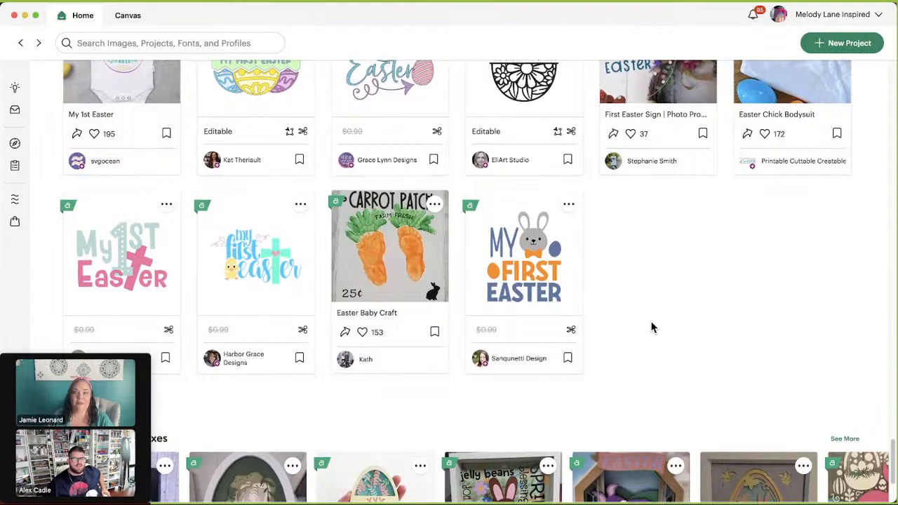
pyautogui.scroll(-3)
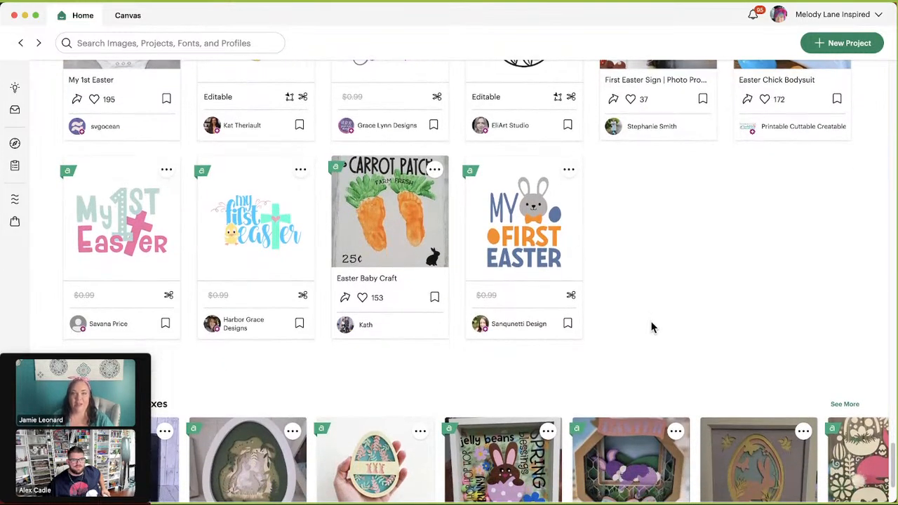
pyautogui.scroll(-3)
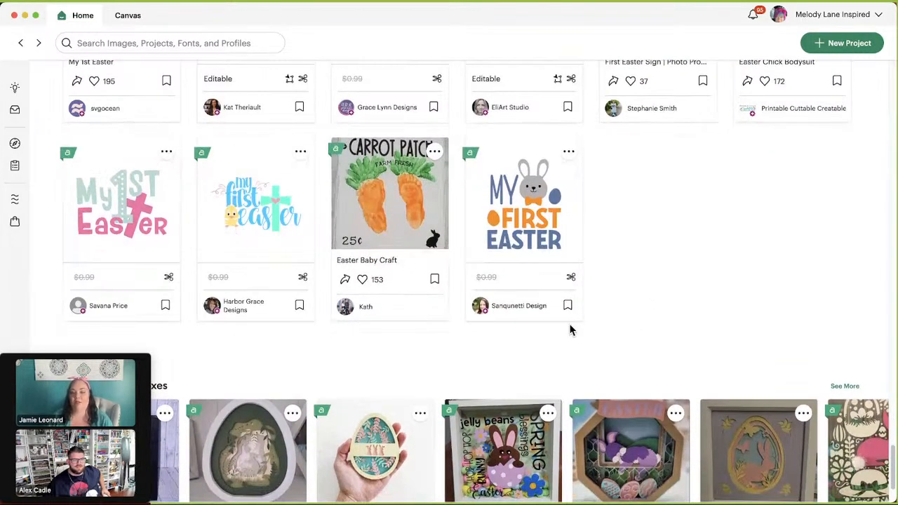
pyautogui.moveTo(609, 333)
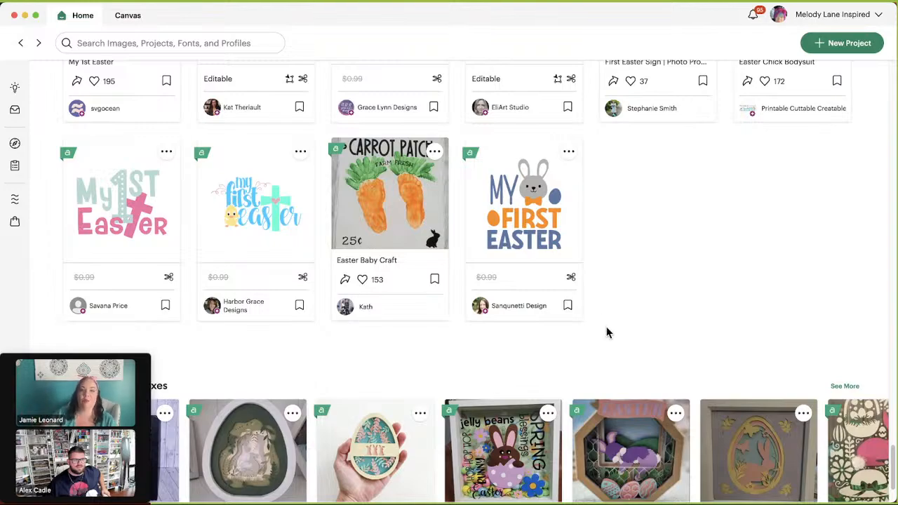
pyautogui.scroll(-3)
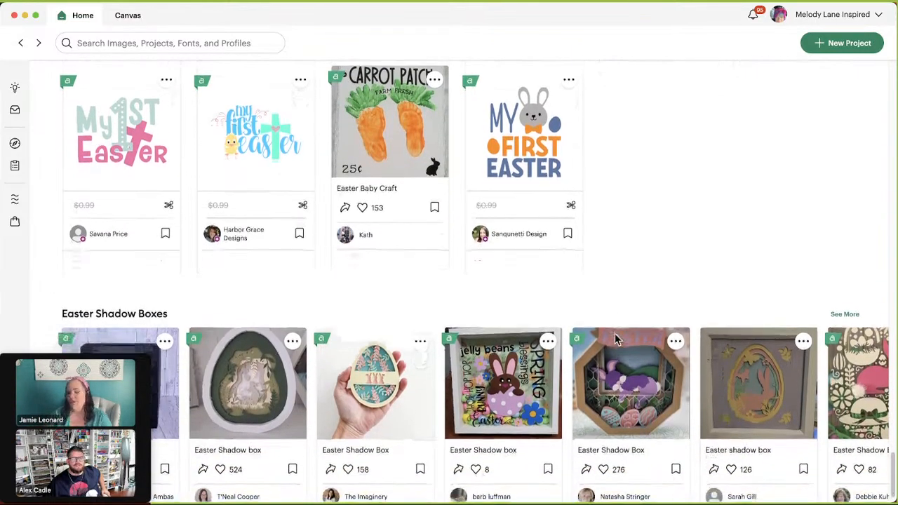
pyautogui.scroll(-3)
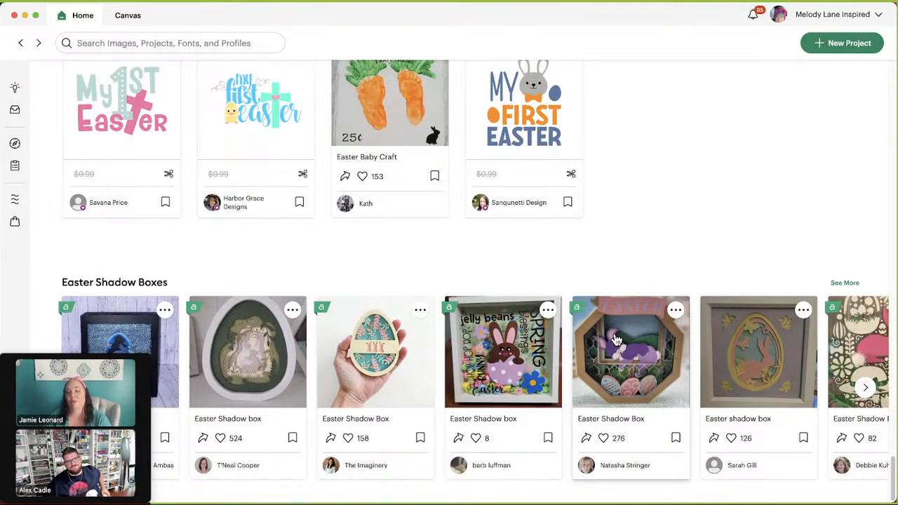
pyautogui.moveTo(547, 269)
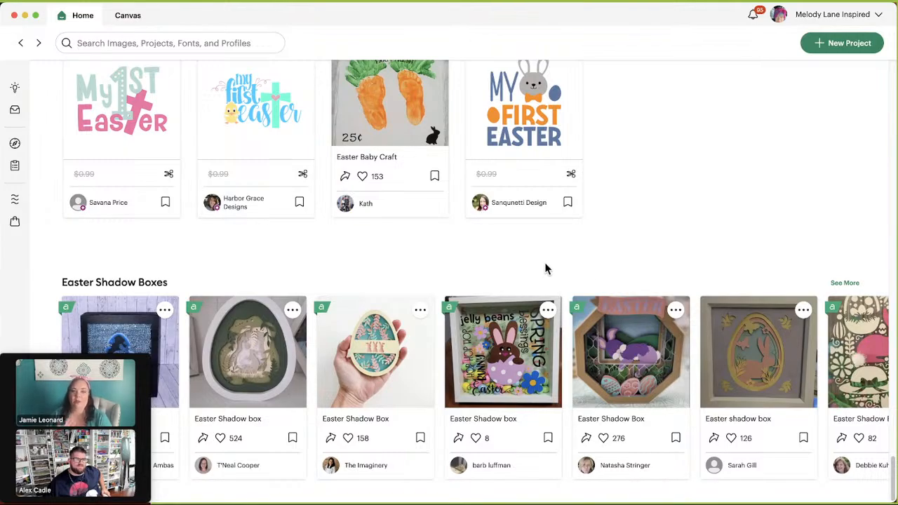
pyautogui.moveTo(527, 260)
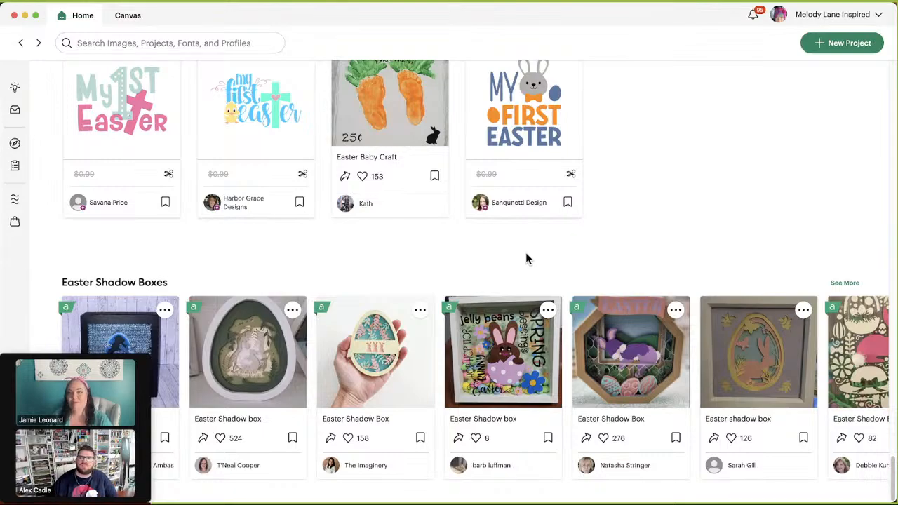
pyautogui.moveTo(606, 255)
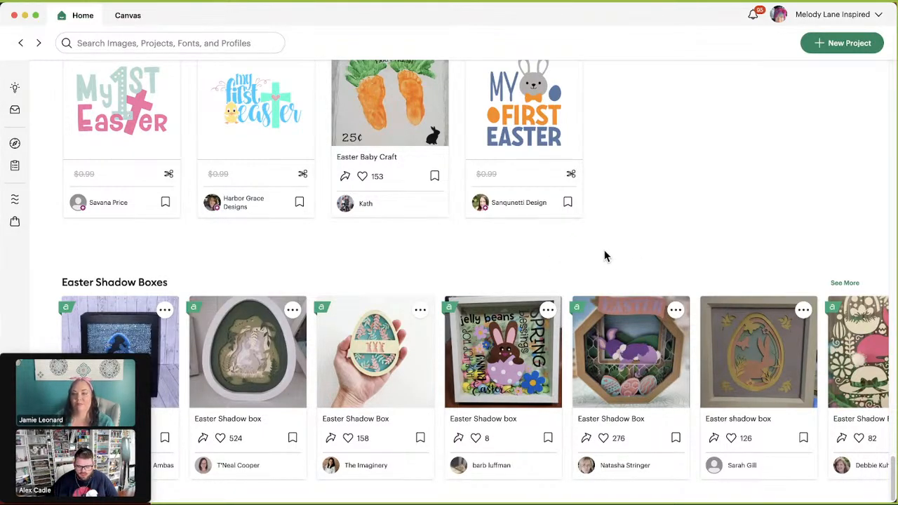
pyautogui.moveTo(424, 238)
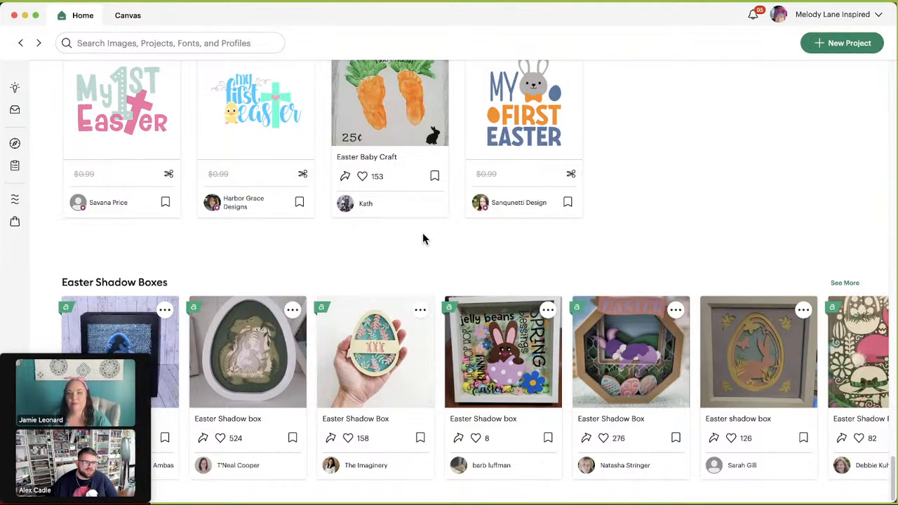
pyautogui.moveTo(390, 232)
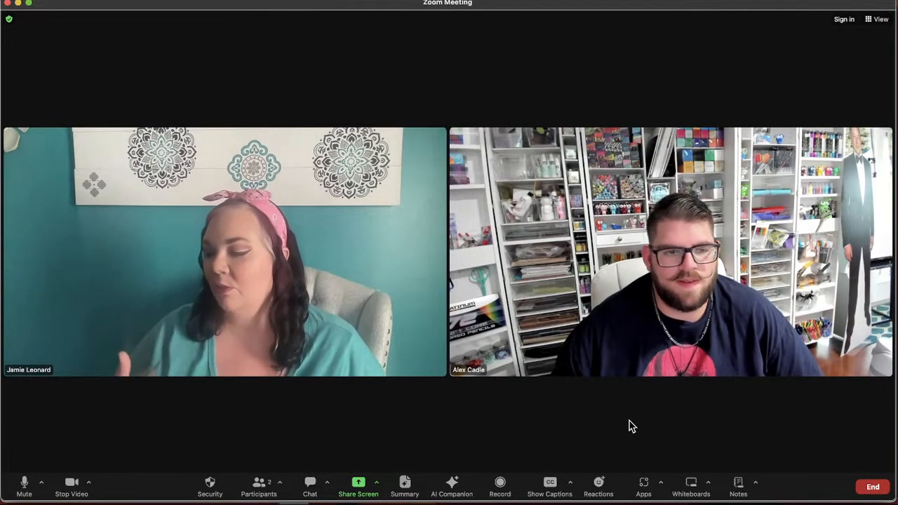
pyautogui.moveTo(415, 403)
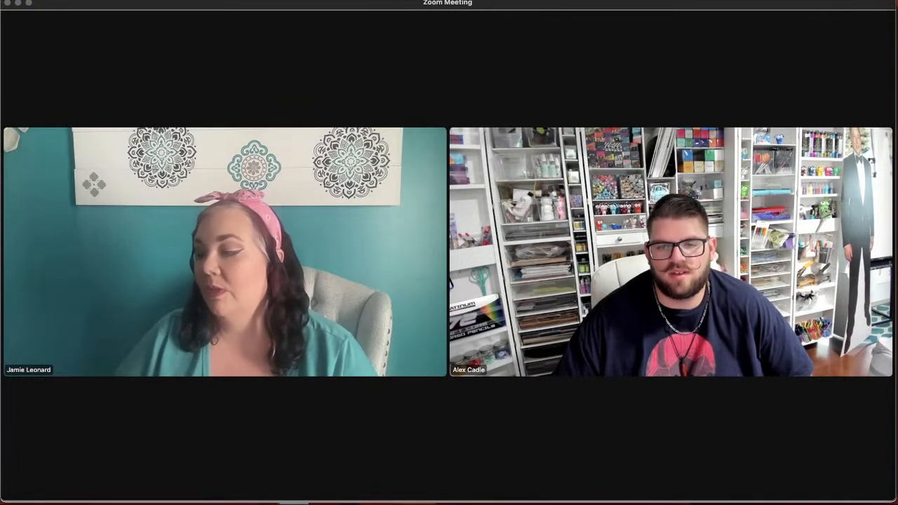
pyautogui.moveTo(732, 404)
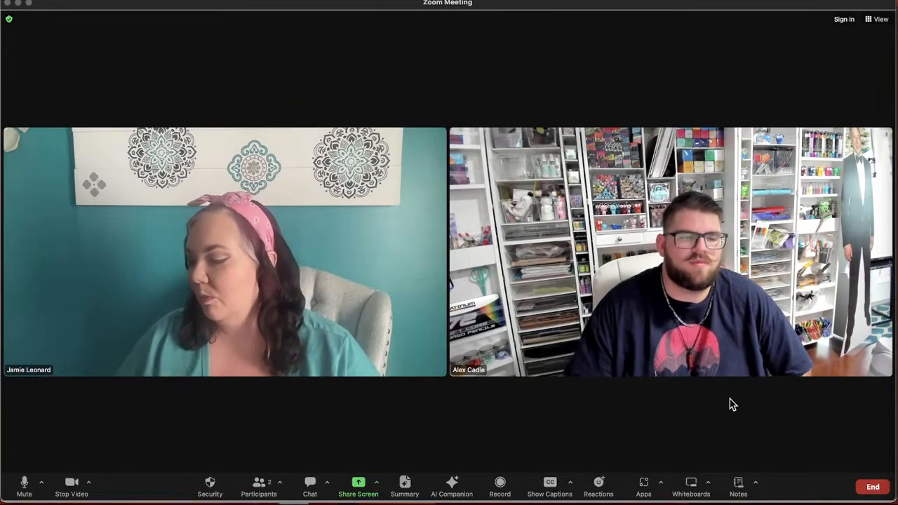